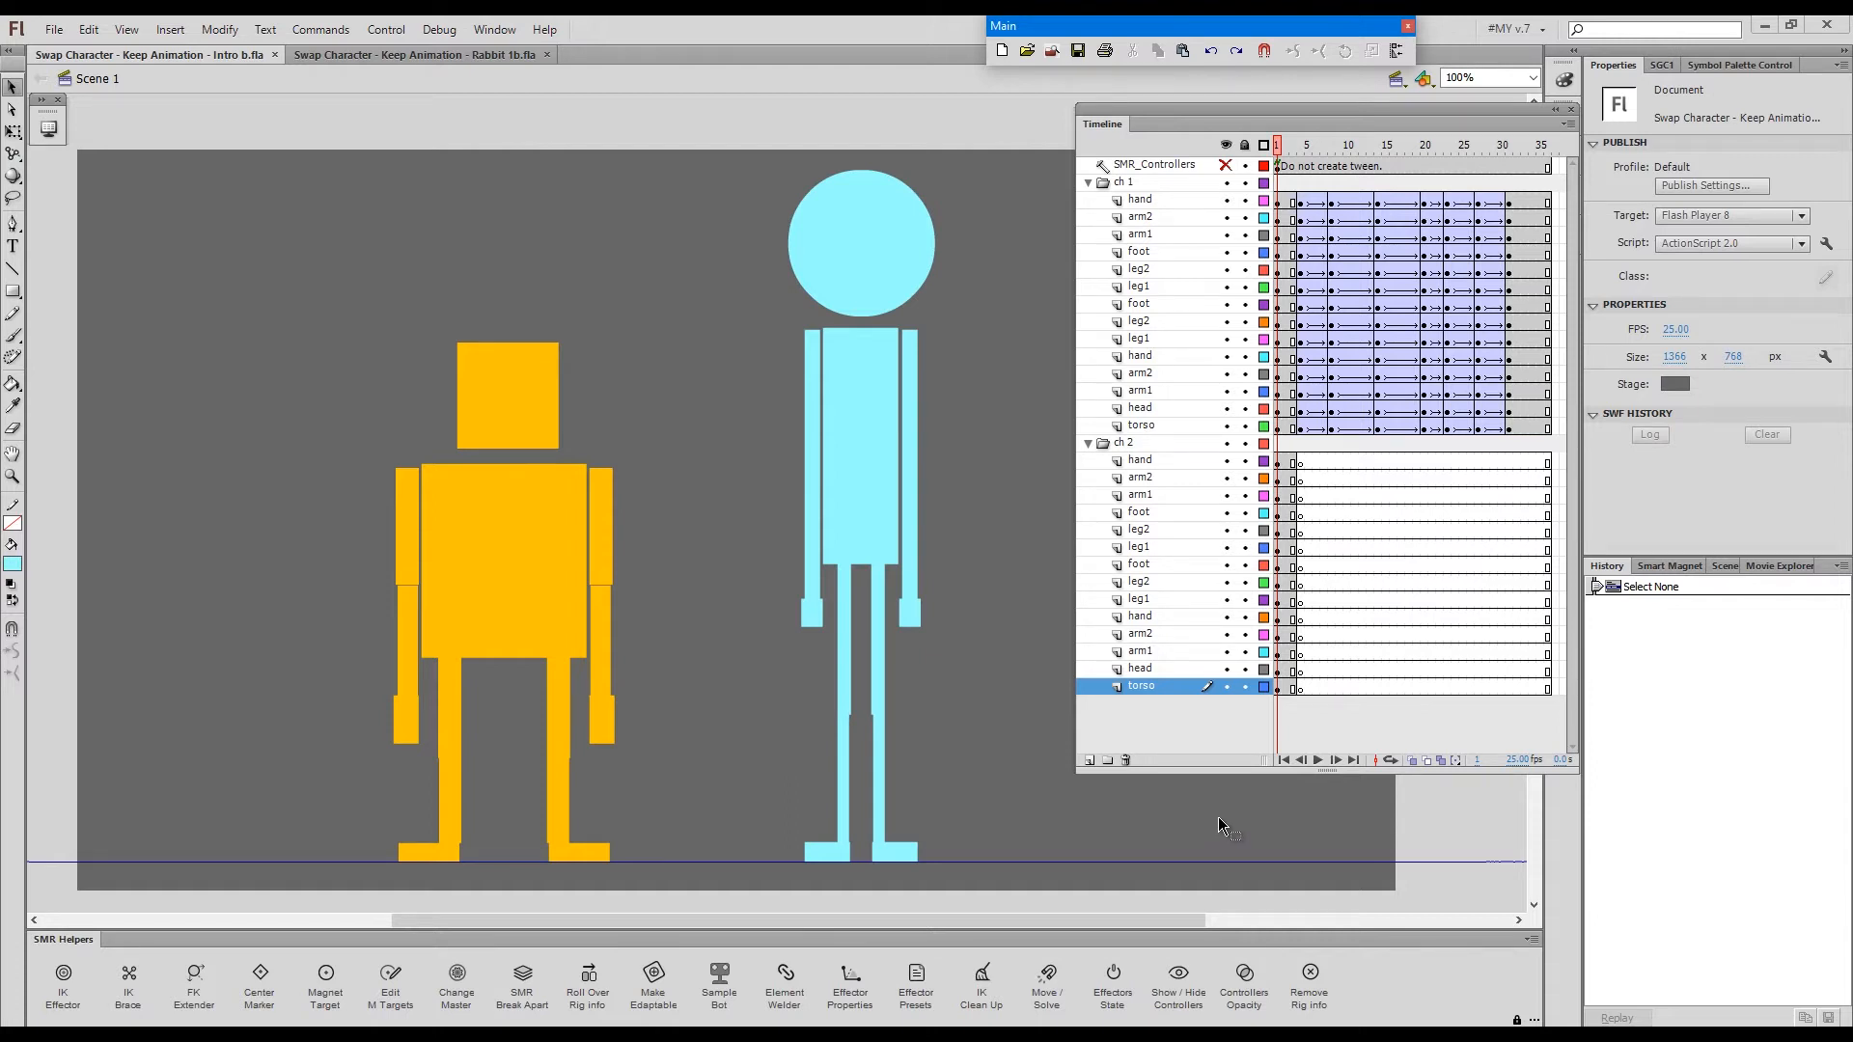
{"action": "mouse_move", "coordinate": [1221, 812]}
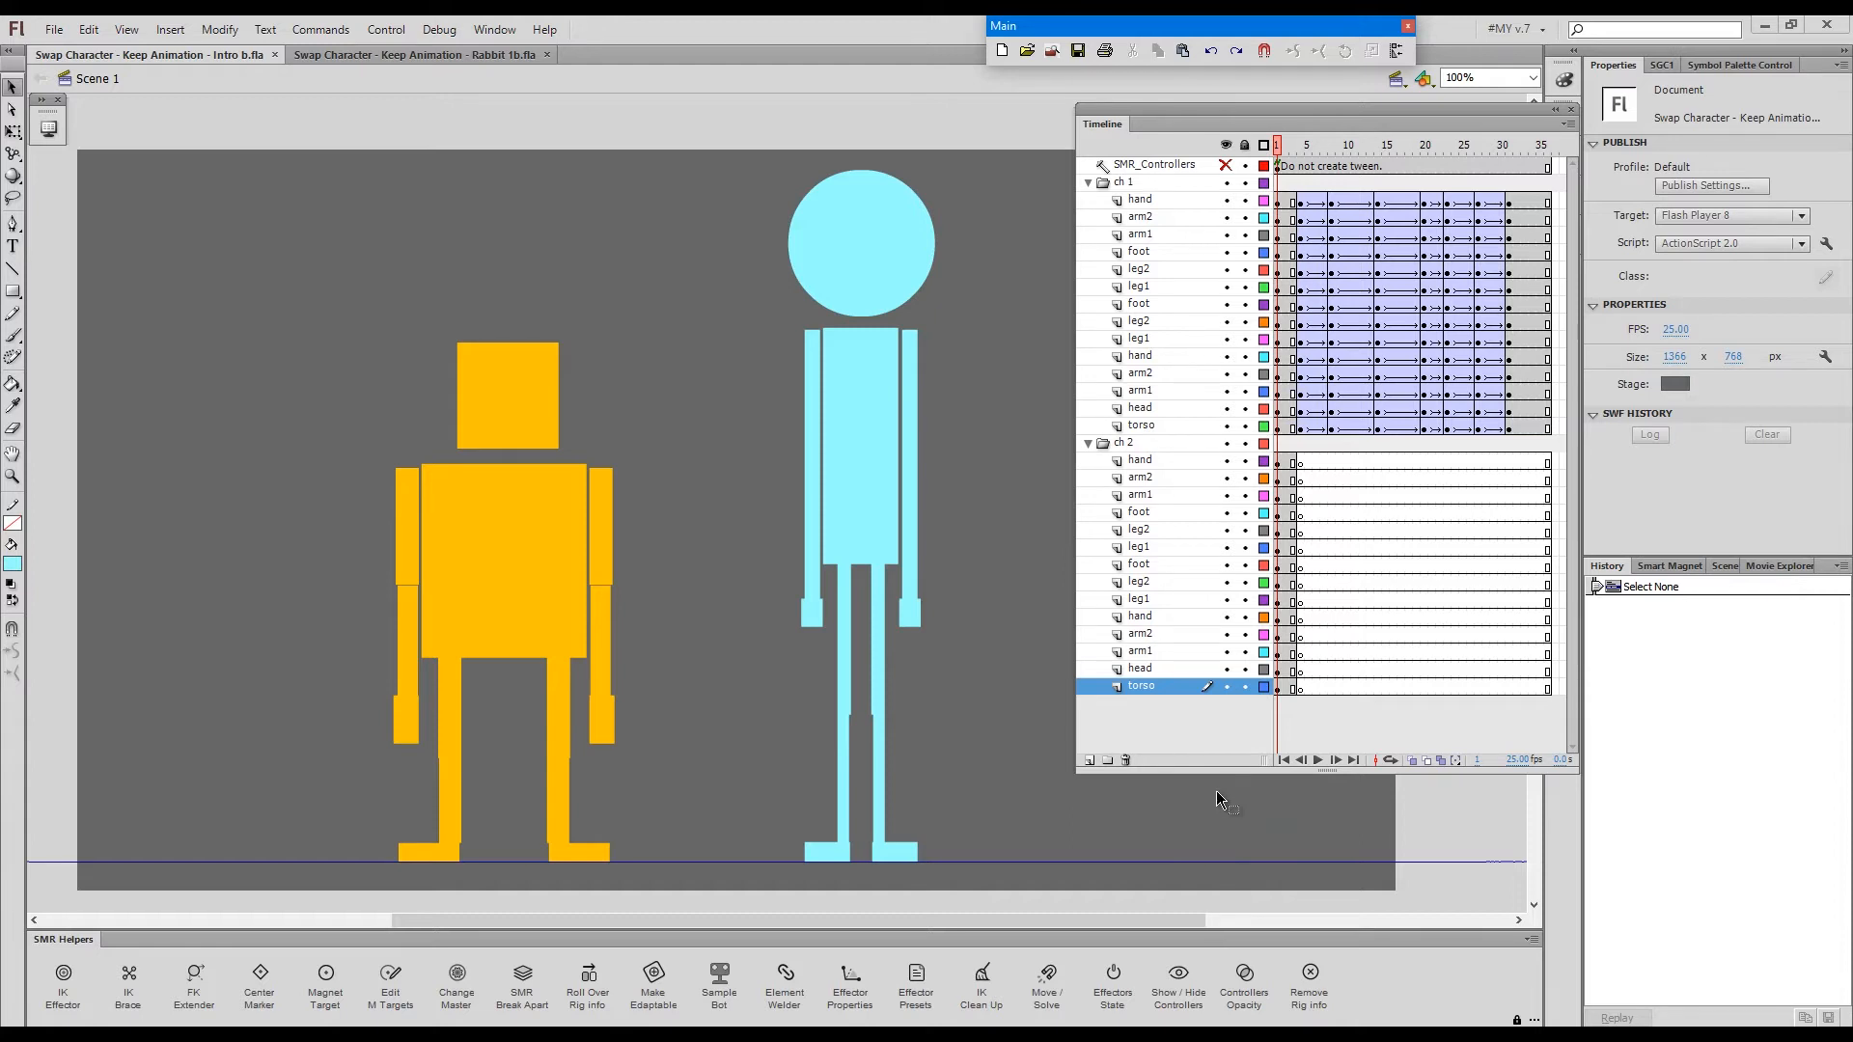
{"action": "mouse_move", "coordinate": [1221, 821]}
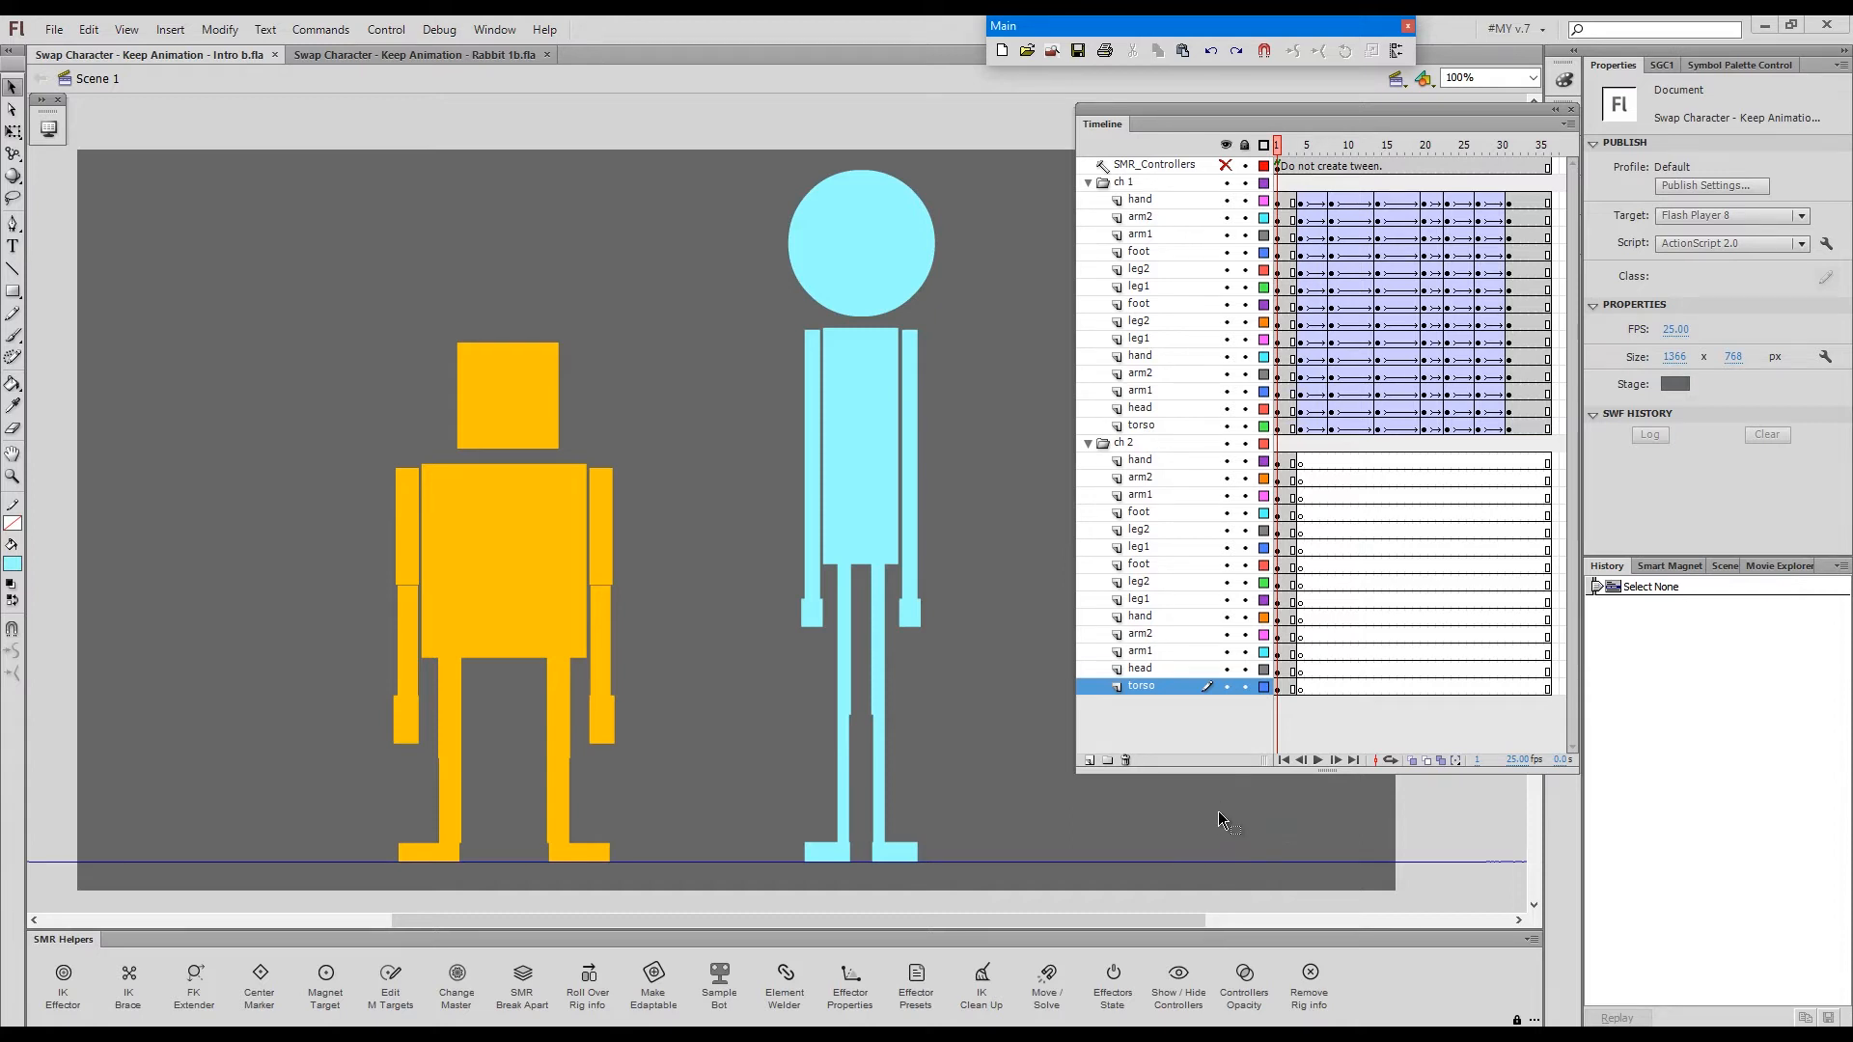
{"action": "mouse_move", "coordinate": [1233, 836]}
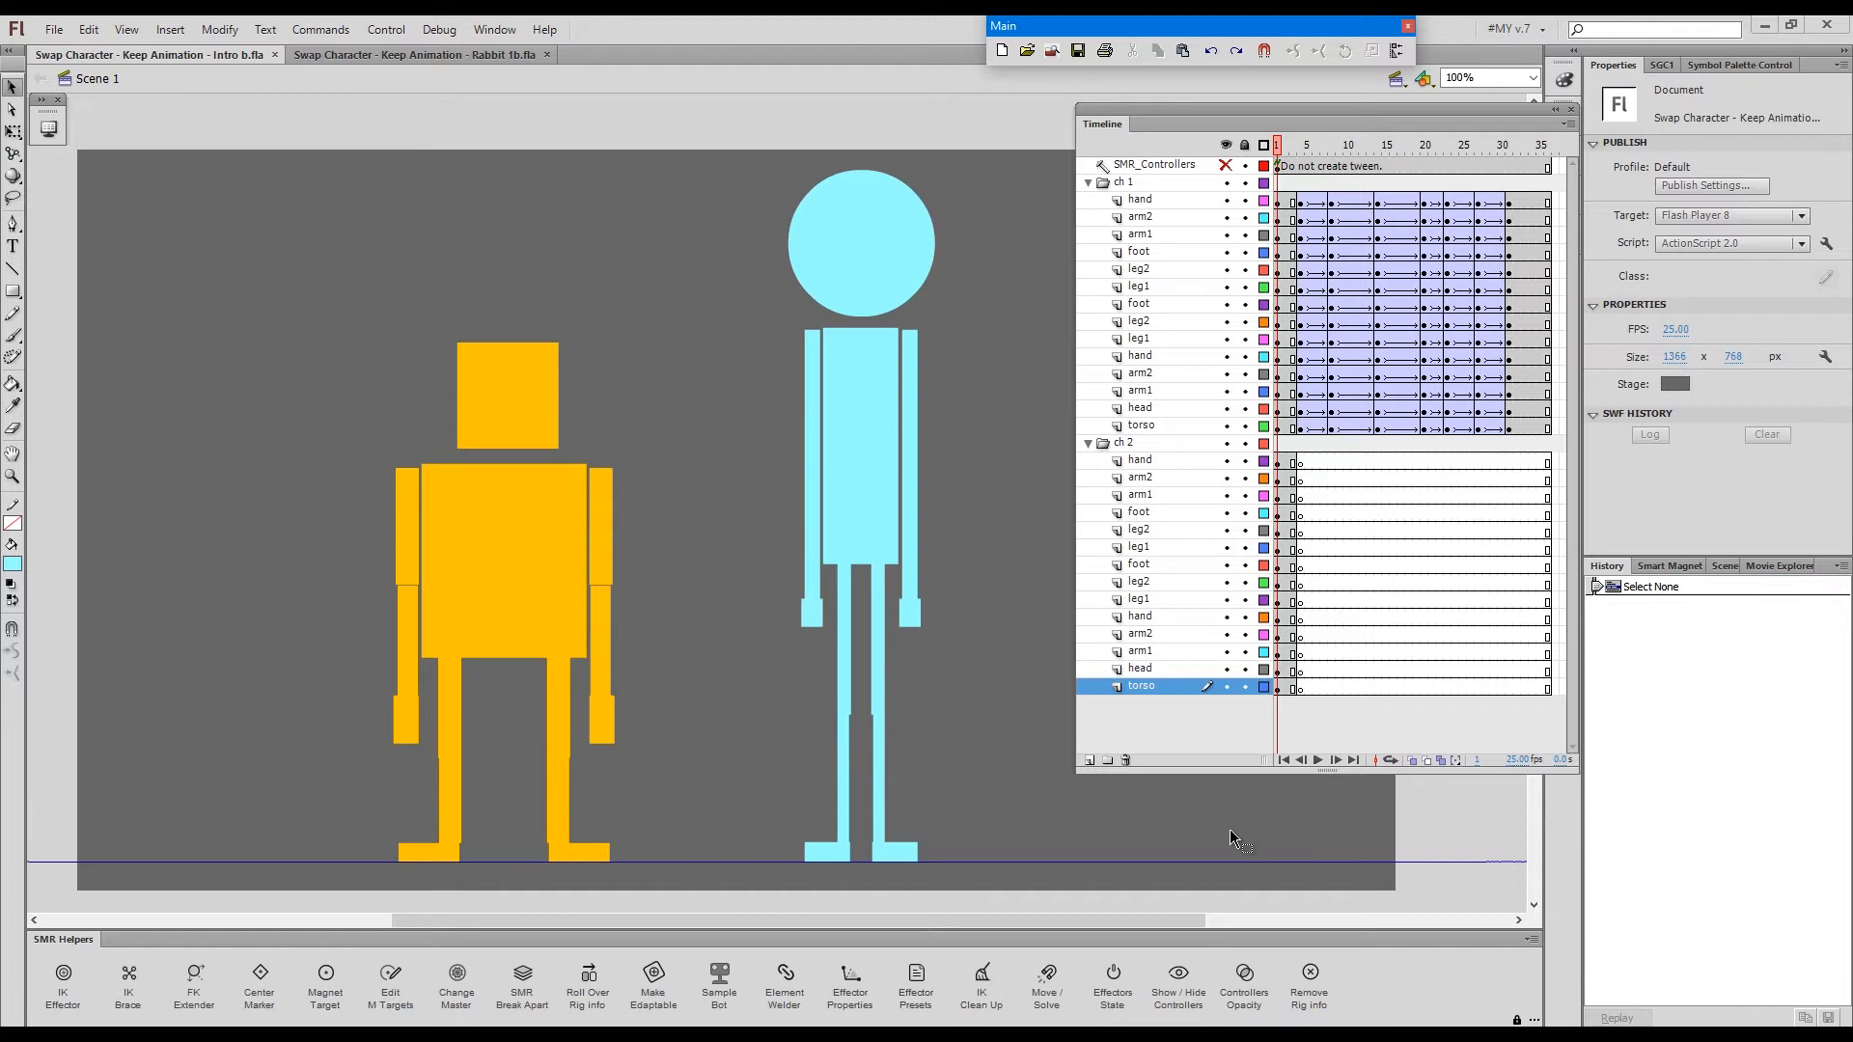
{"action": "mouse_move", "coordinate": [1078, 664]}
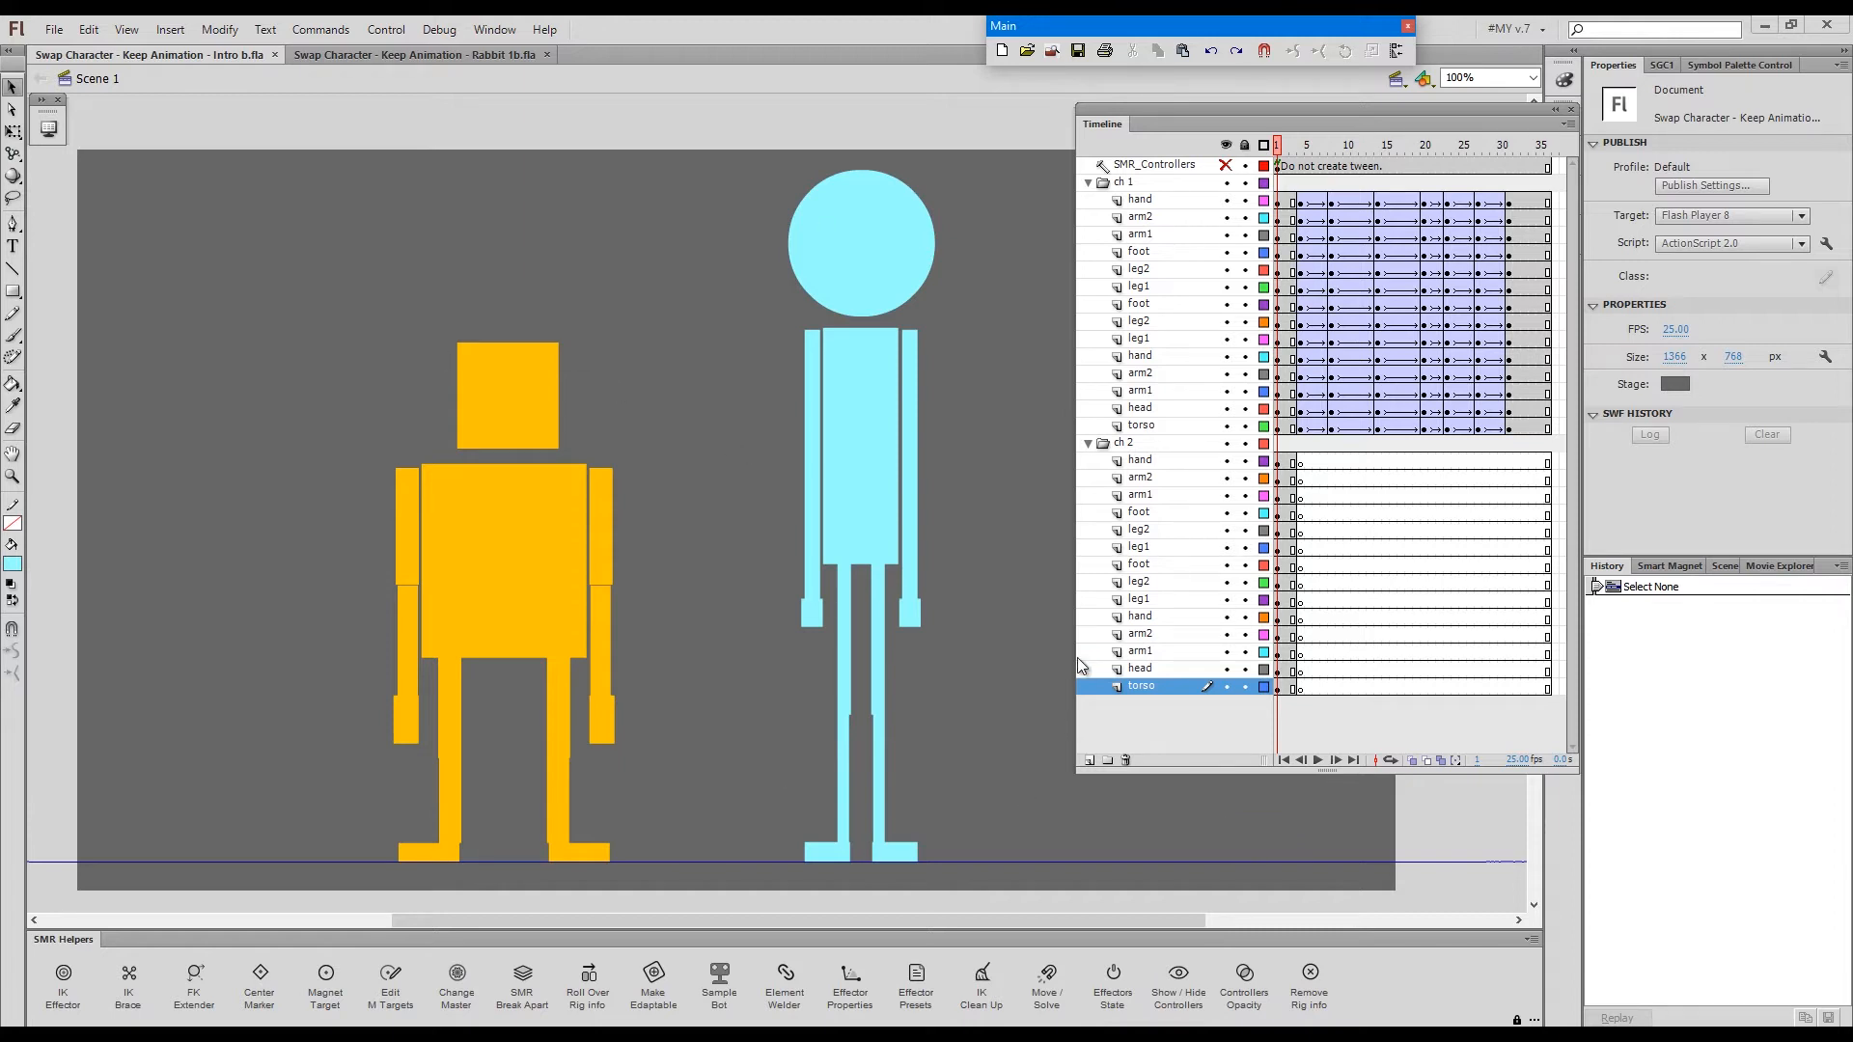
{"action": "mouse_move", "coordinate": [1060, 540]}
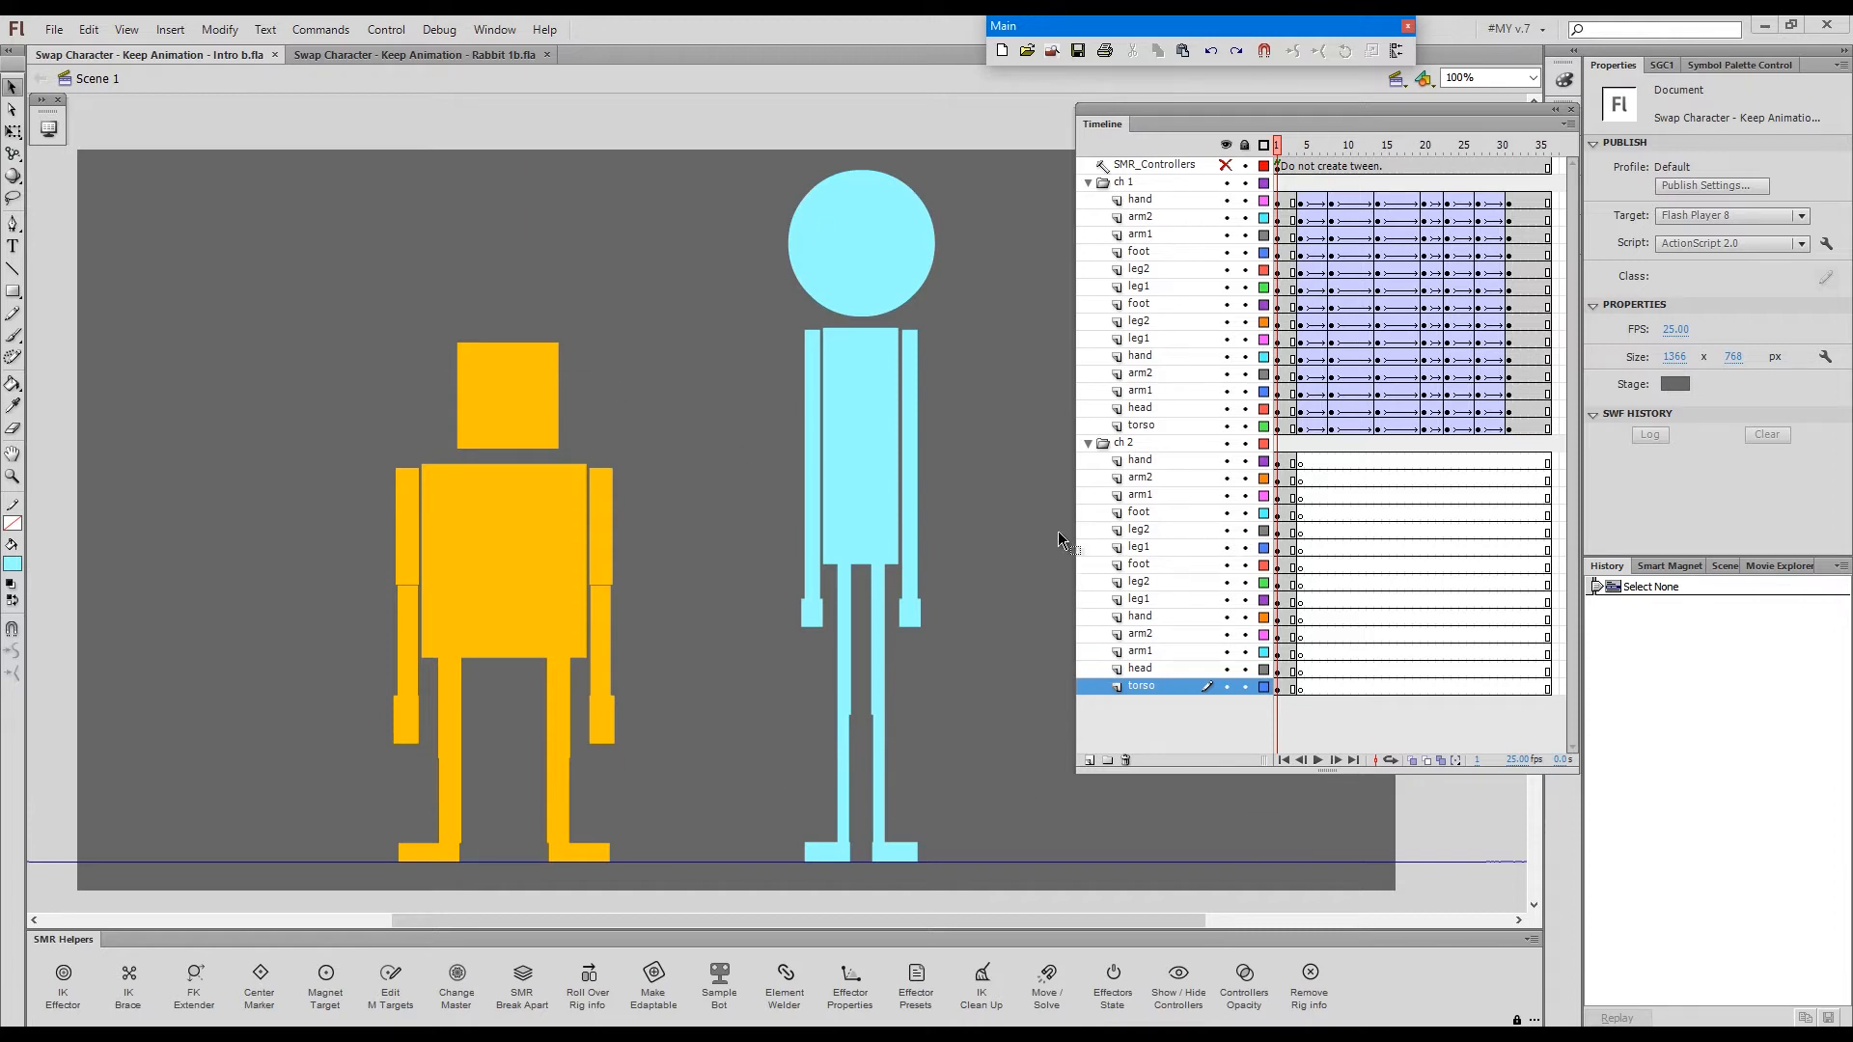
- Check the pose at a later frame, select the keyframes, and delete the empty ch 2 folder
{"action": "left_click", "coordinate": [1347, 144]}
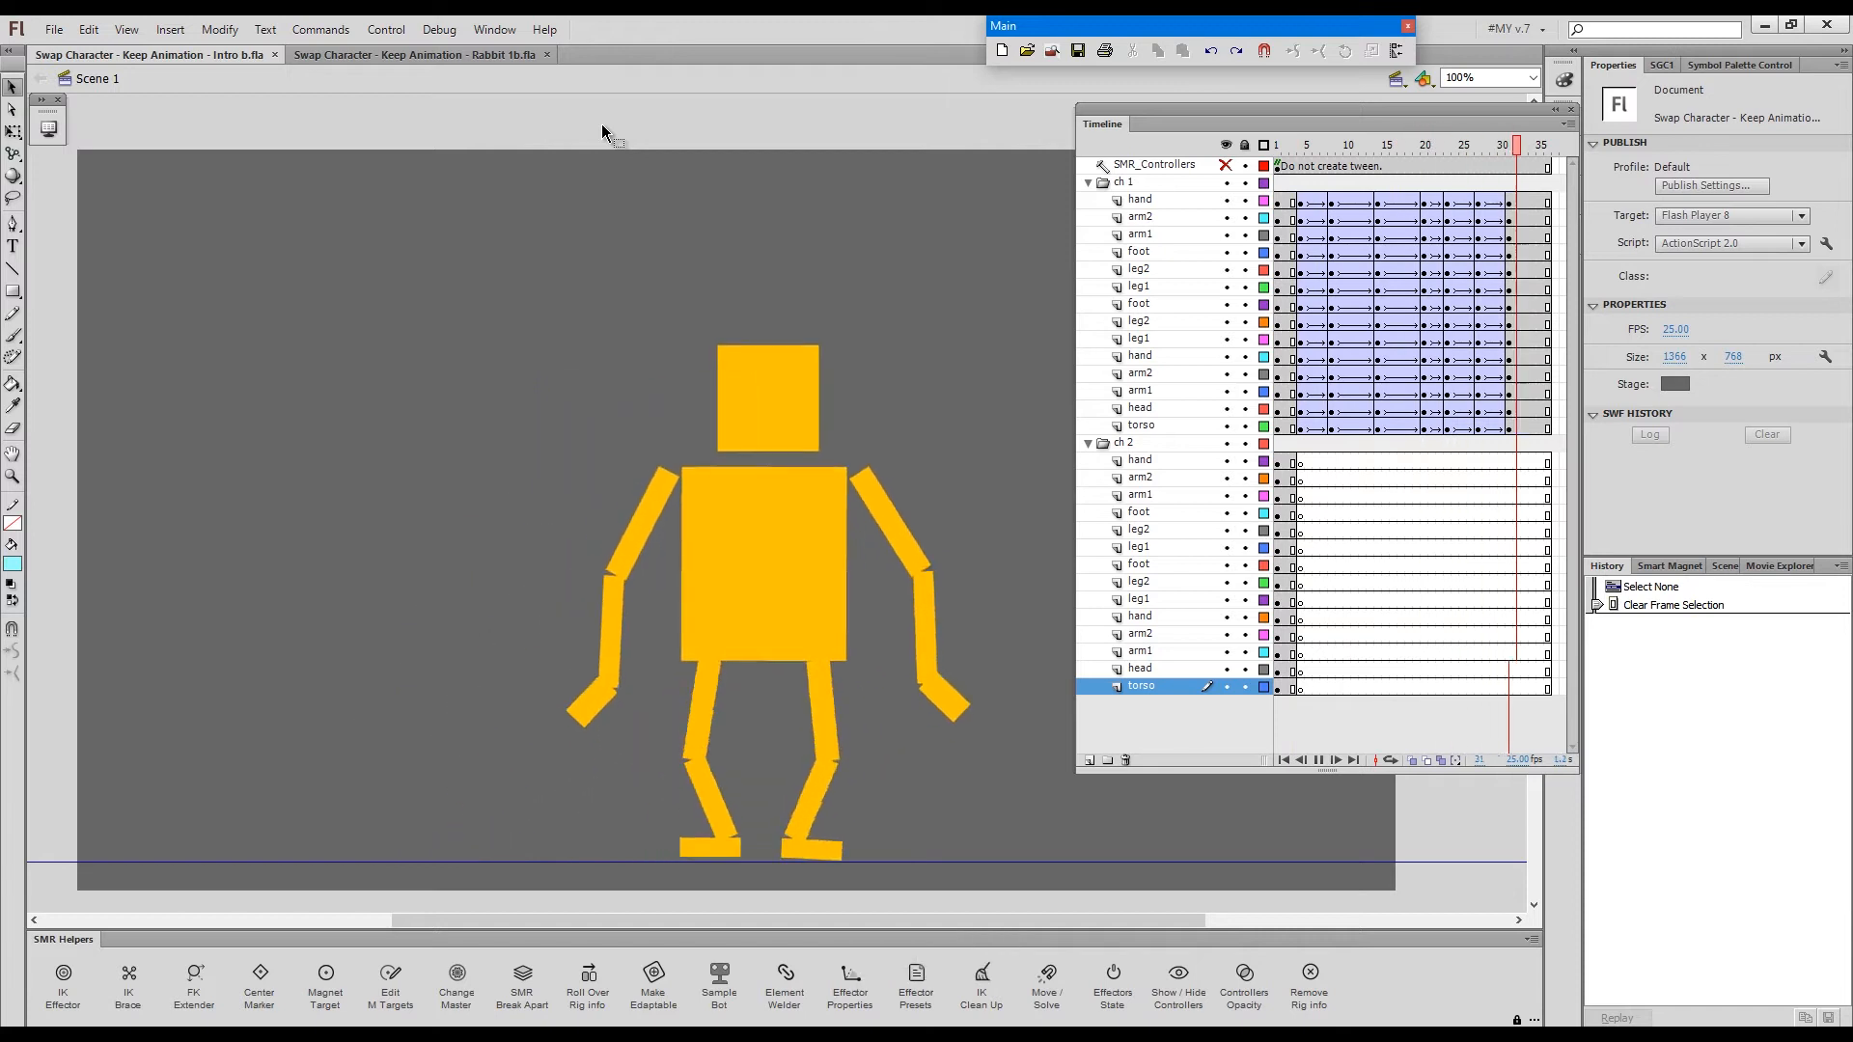
{"action": "left_click", "coordinate": [1347, 145]}
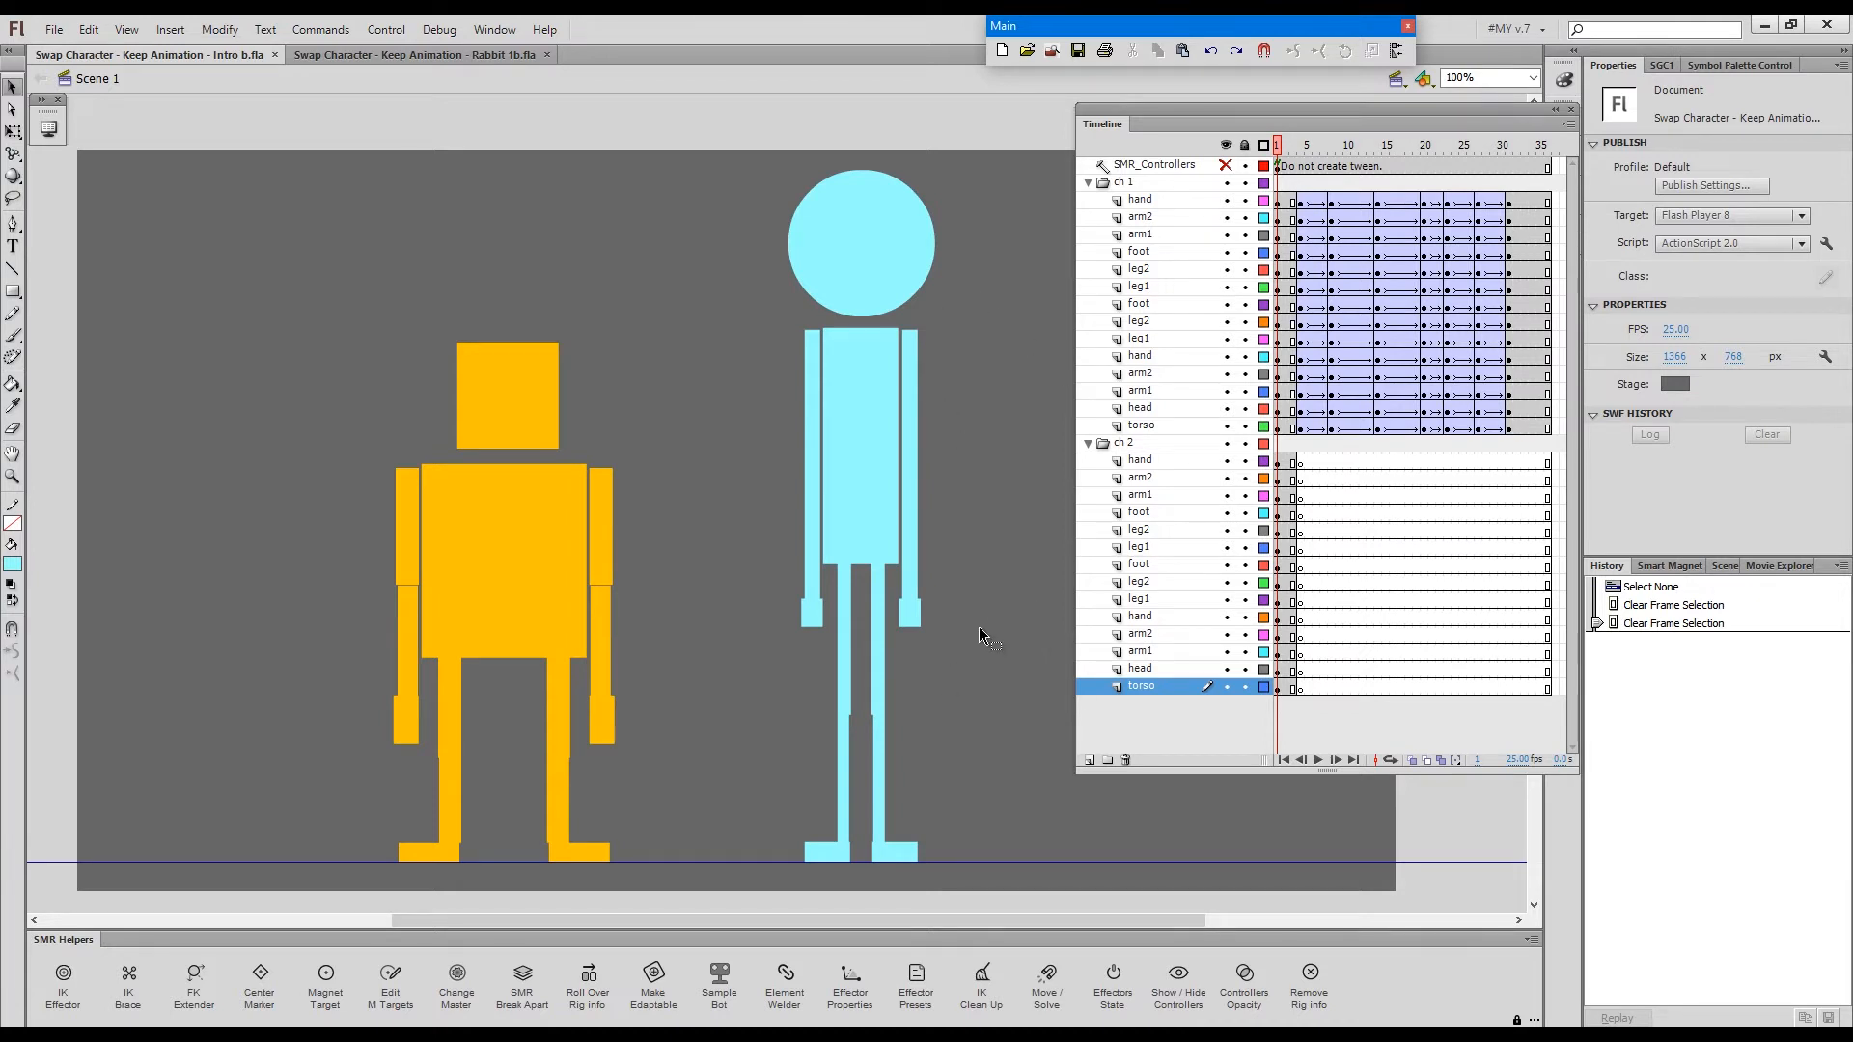
{"action": "mouse_move", "coordinate": [1014, 492]}
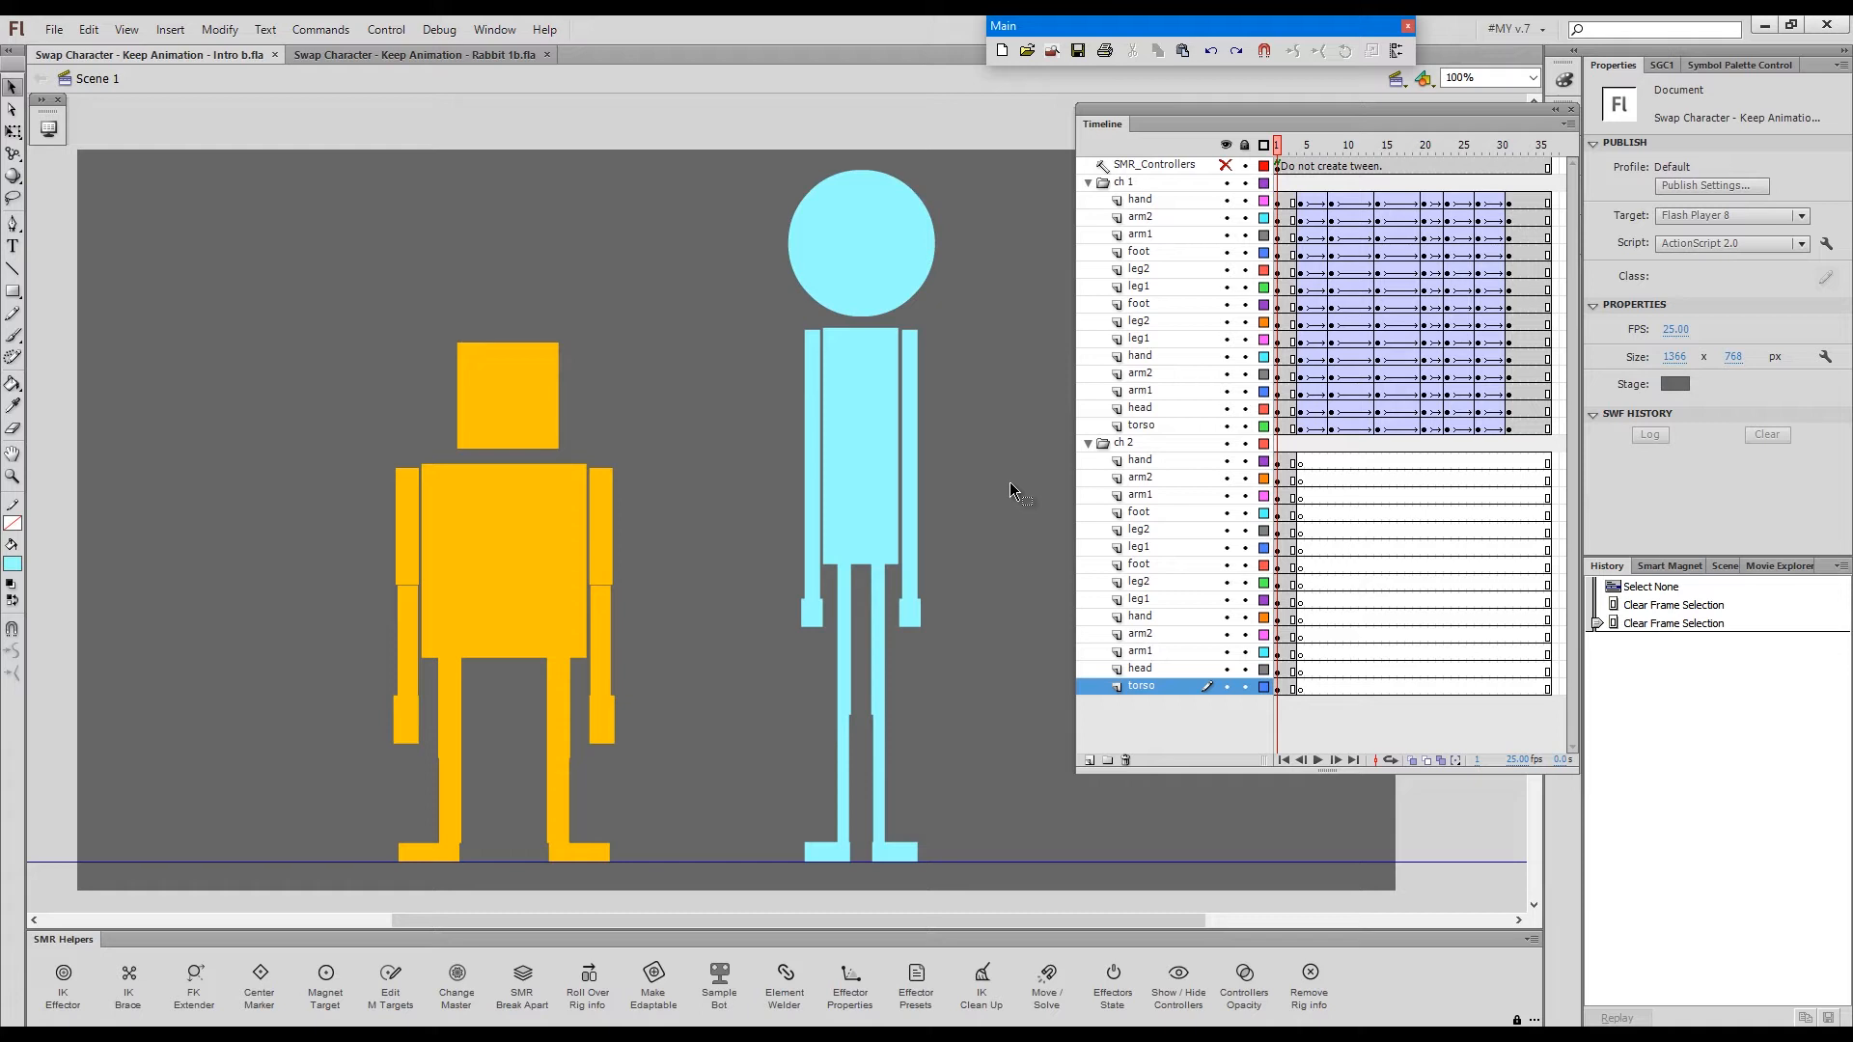
{"action": "mouse_move", "coordinate": [1010, 519]}
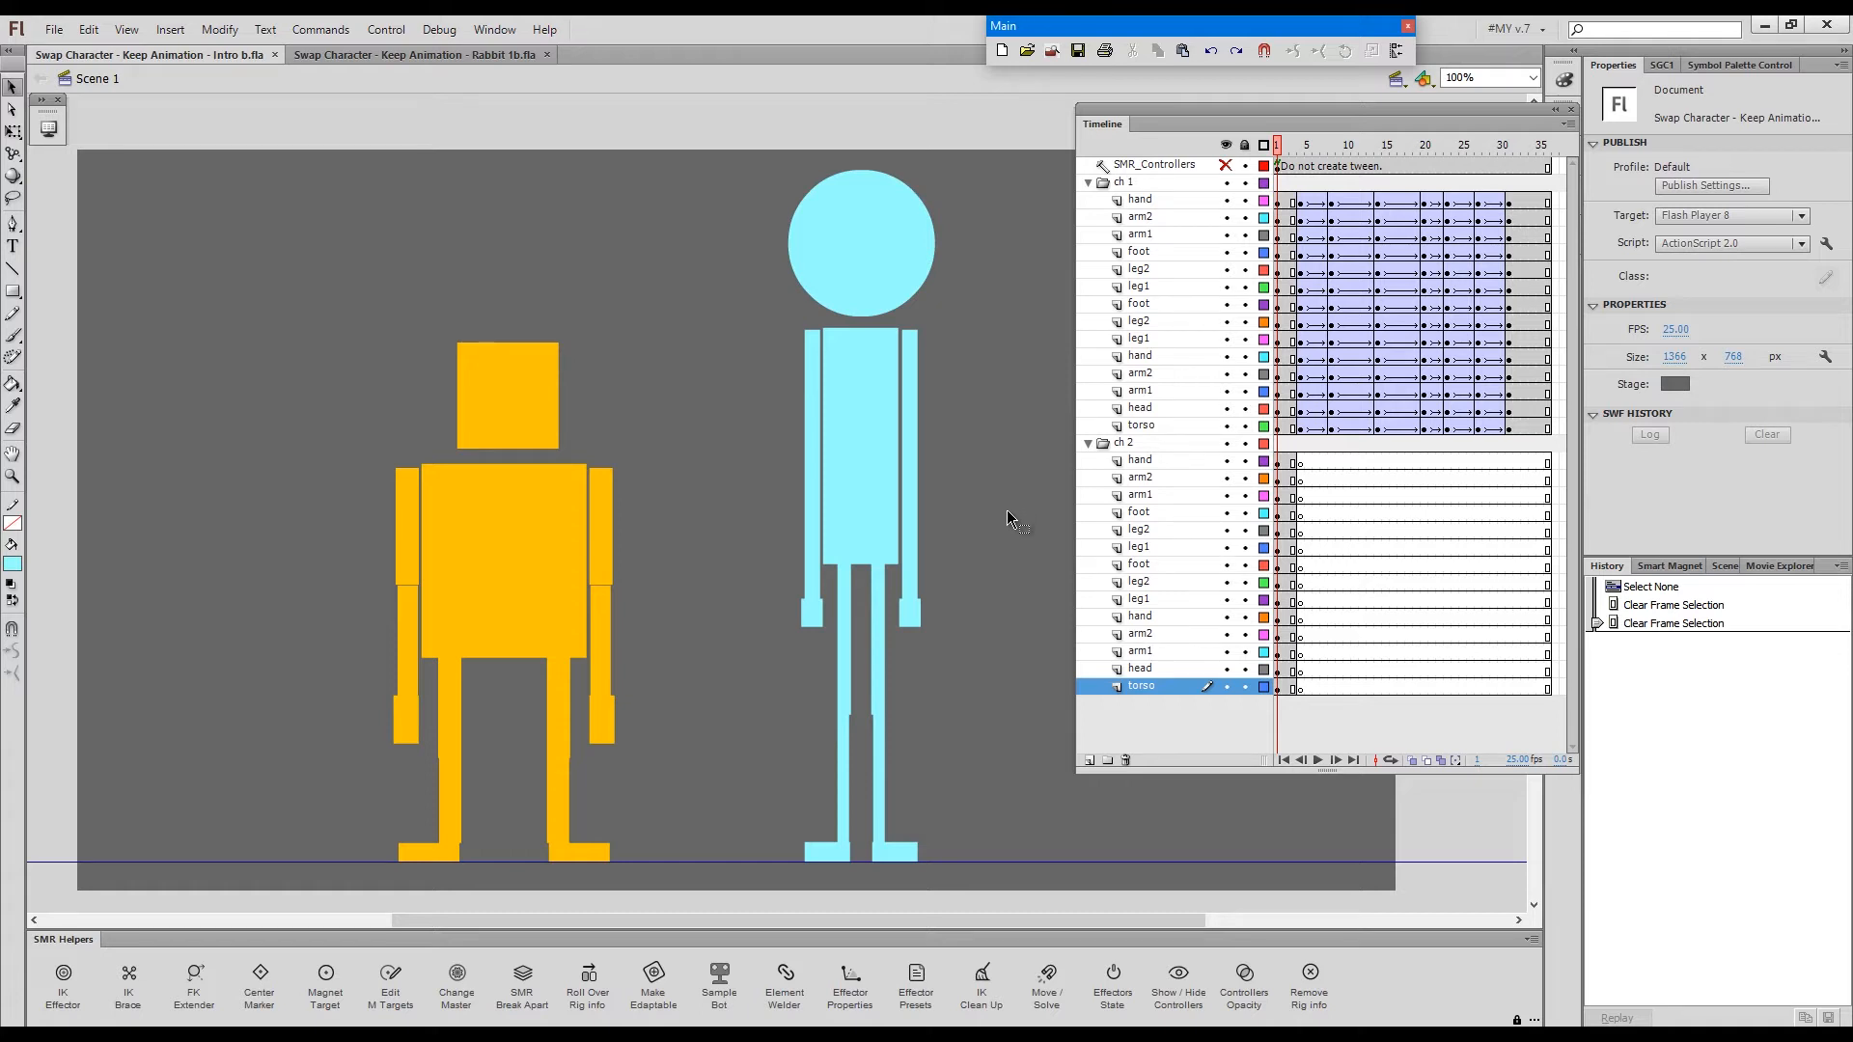
{"action": "mouse_move", "coordinate": [1016, 534]}
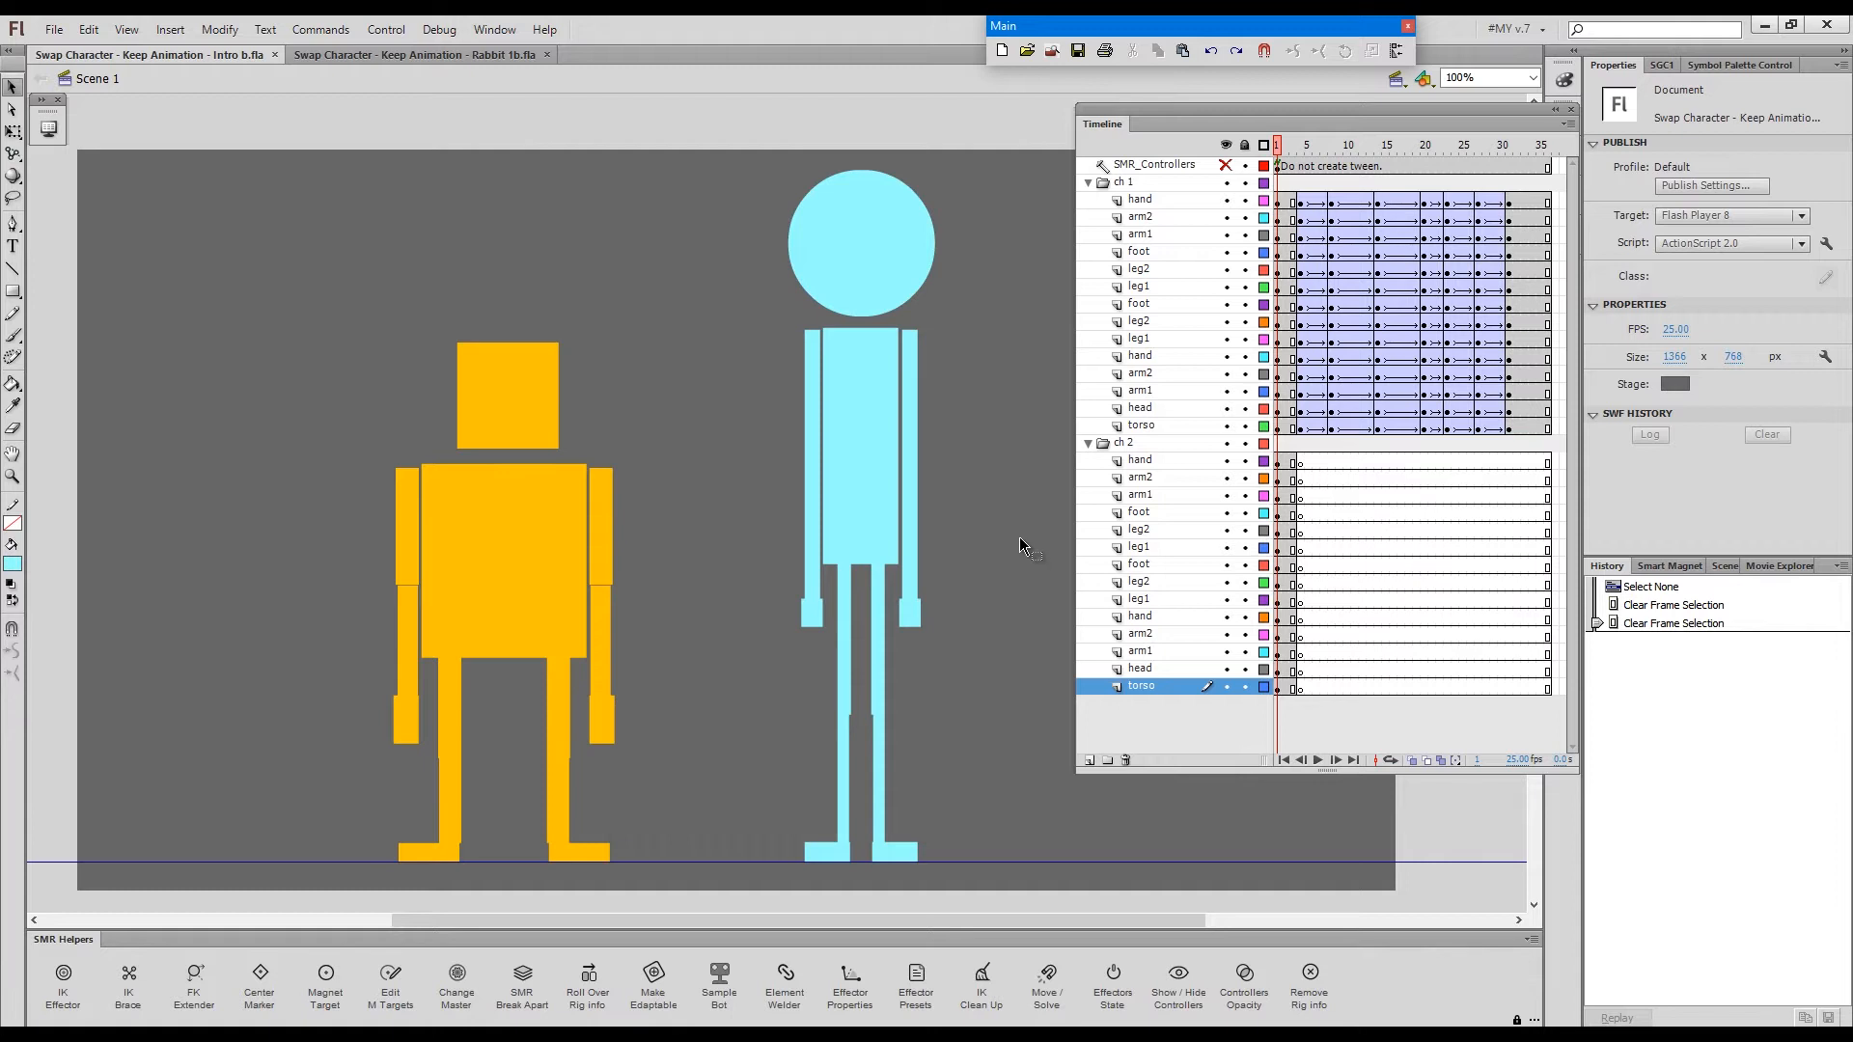
{"action": "mouse_move", "coordinate": [1004, 530]}
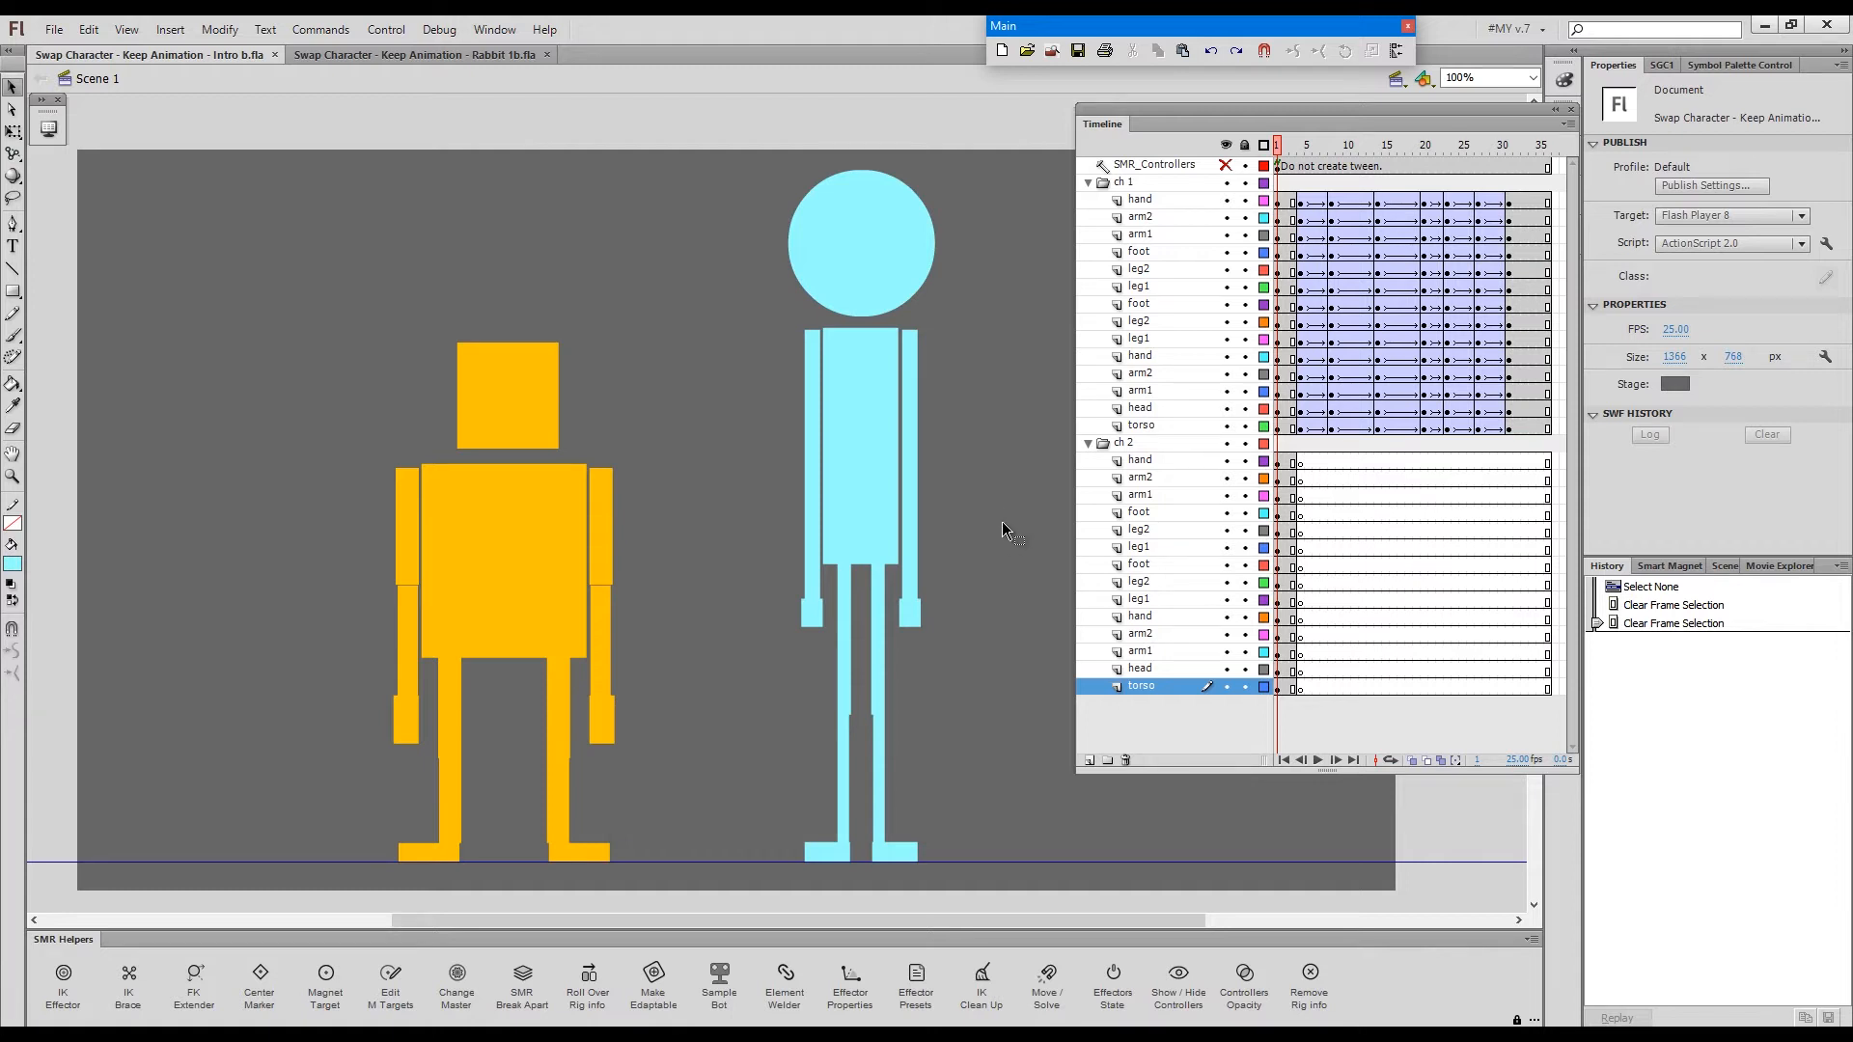
{"action": "left_click", "coordinate": [1288, 461]}
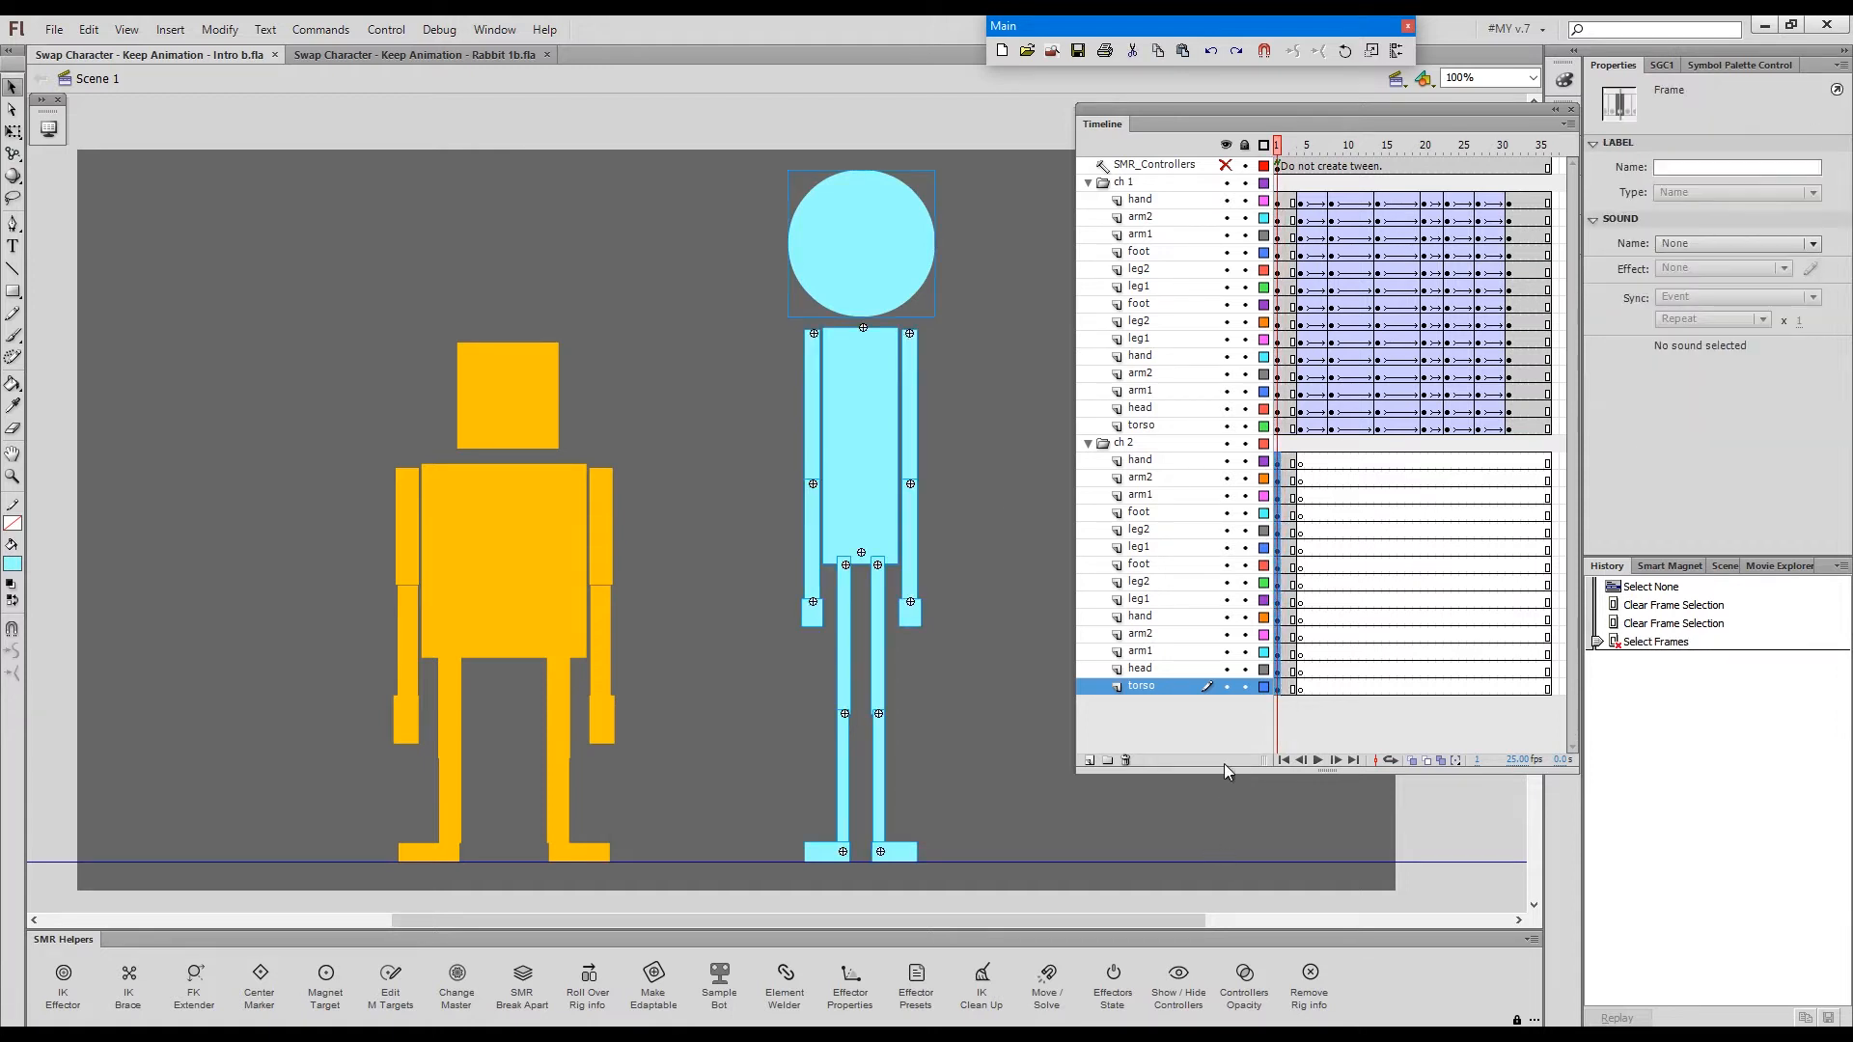
{"action": "mouse_move", "coordinate": [976, 600]}
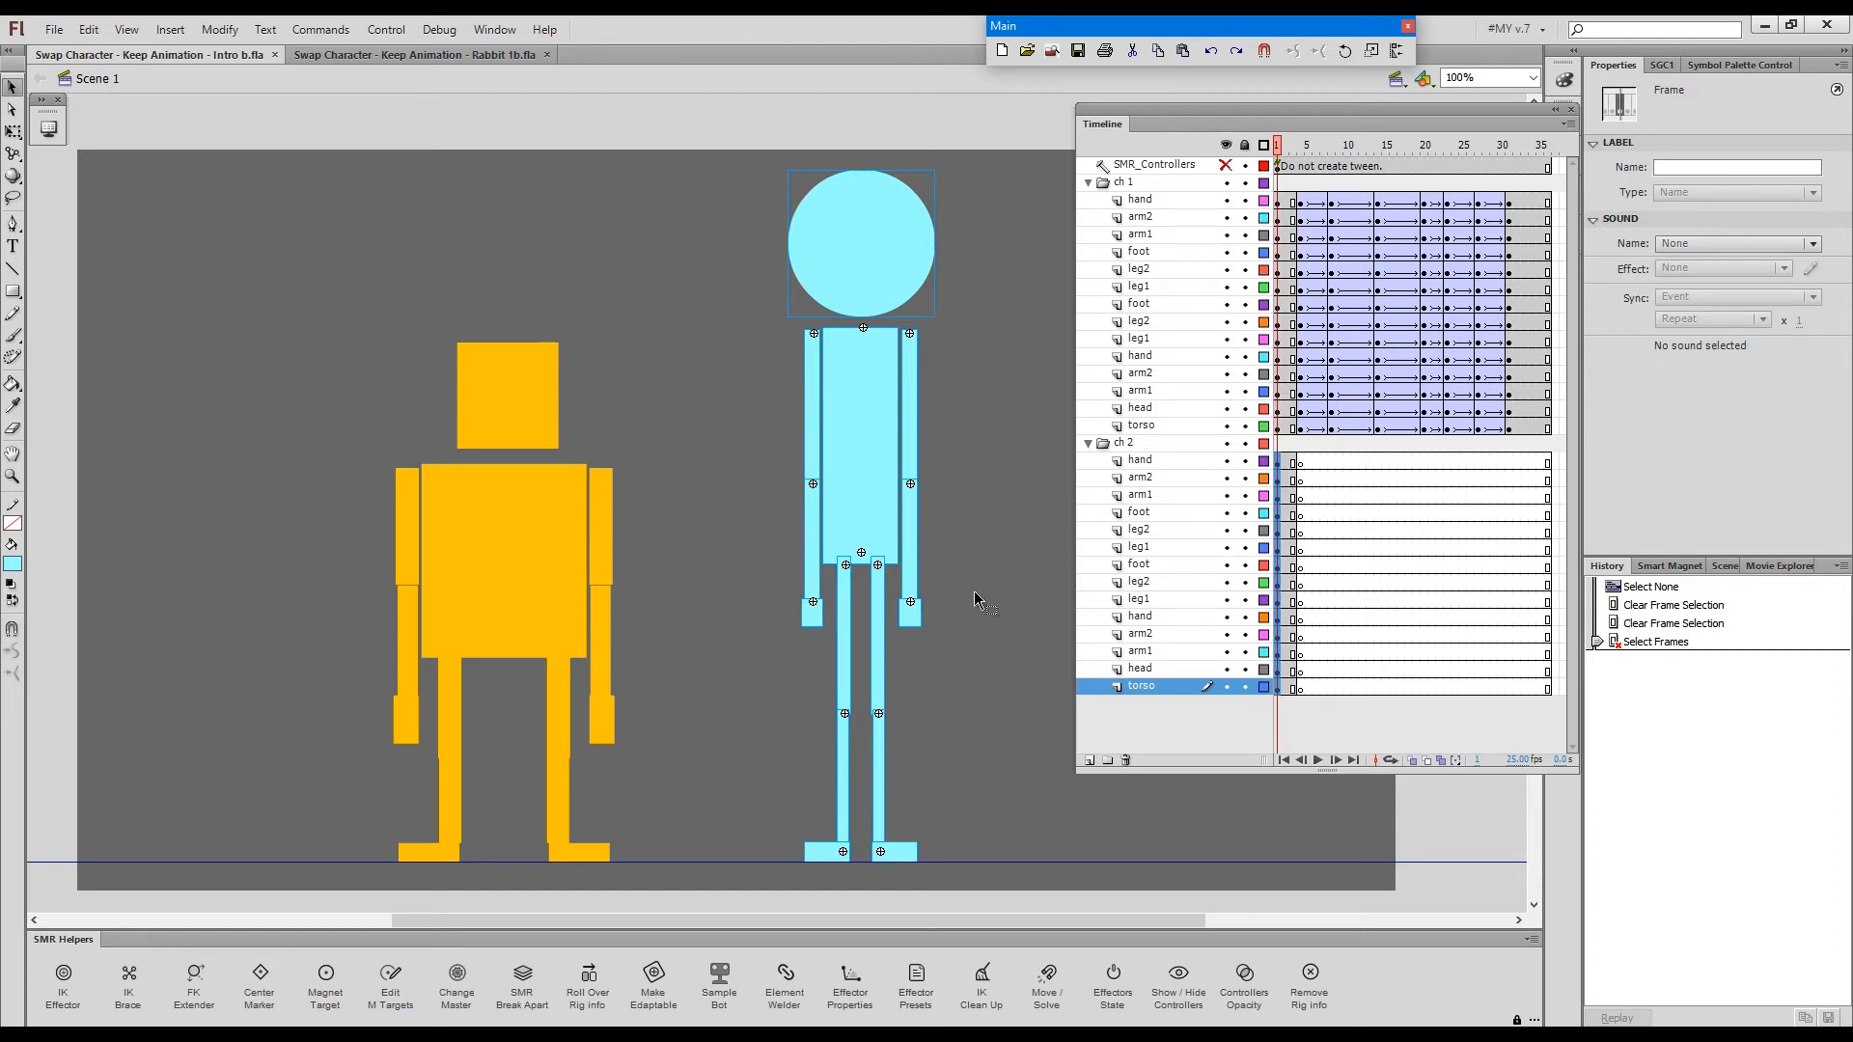
{"action": "mouse_move", "coordinate": [787, 809]}
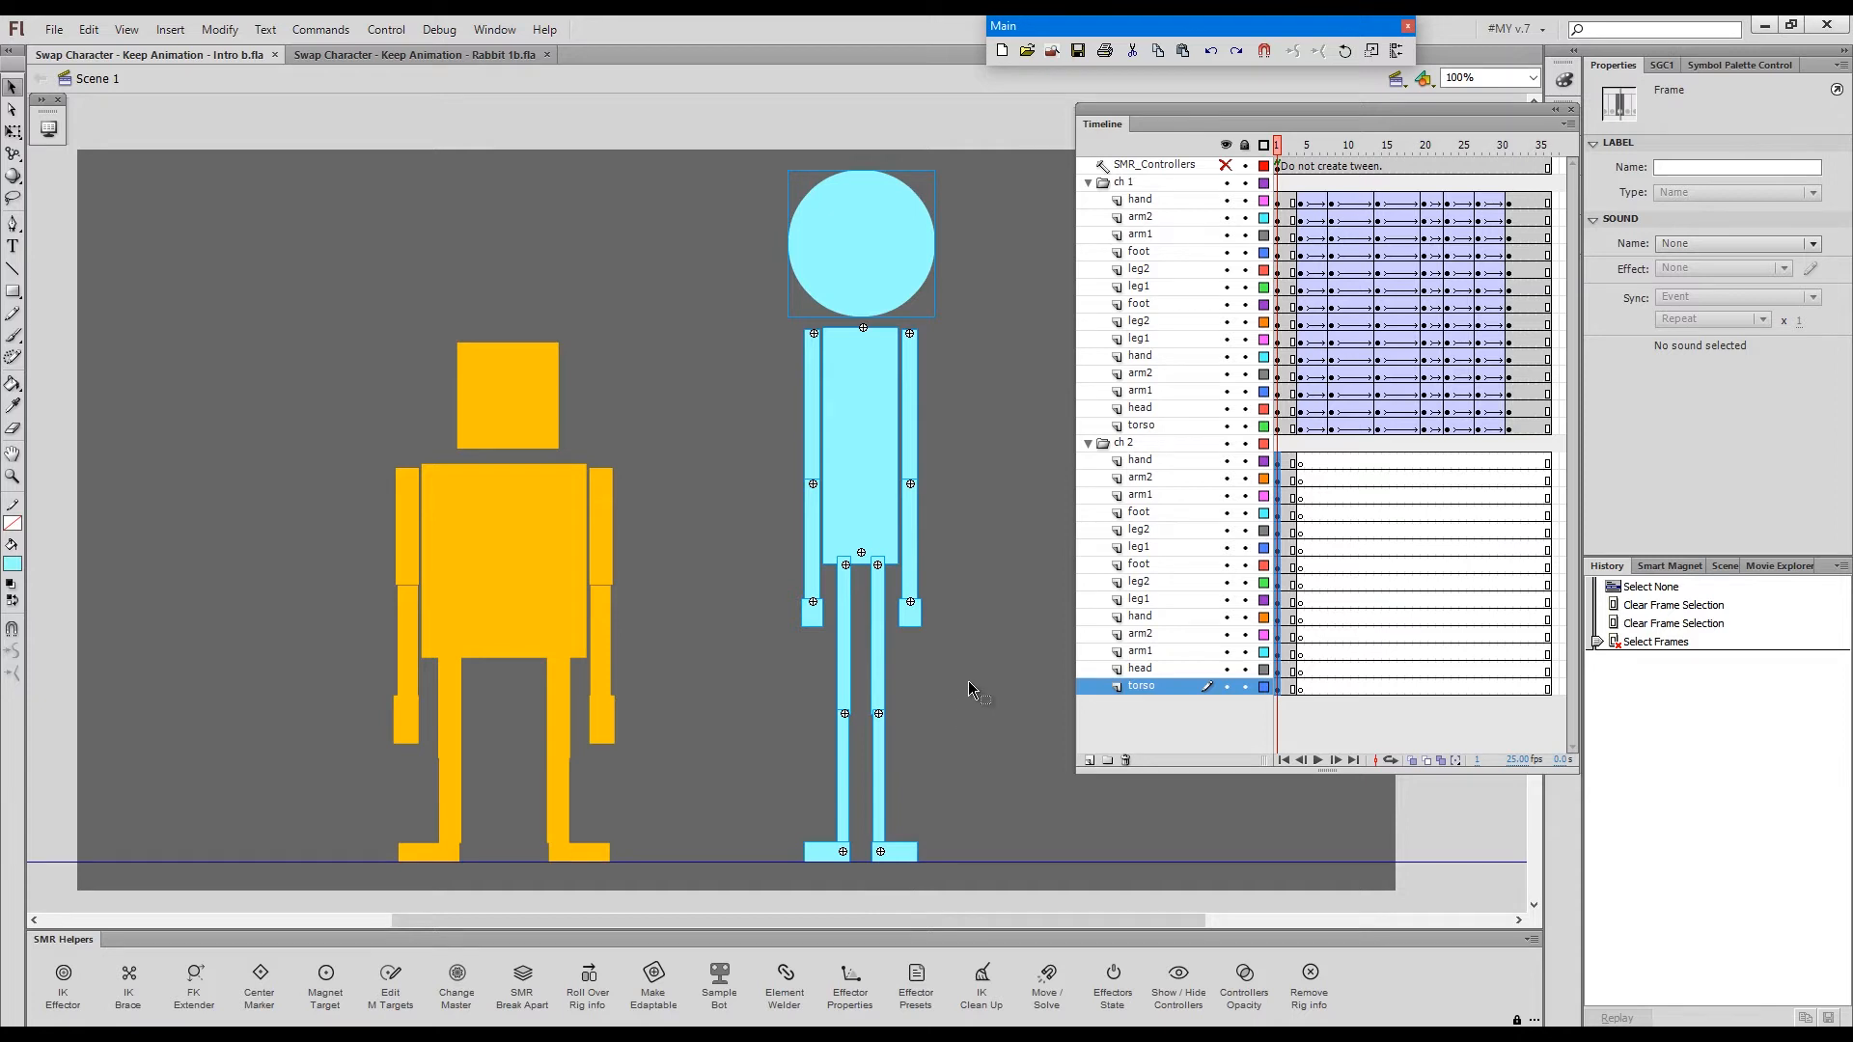
{"action": "mouse_move", "coordinate": [896, 325]}
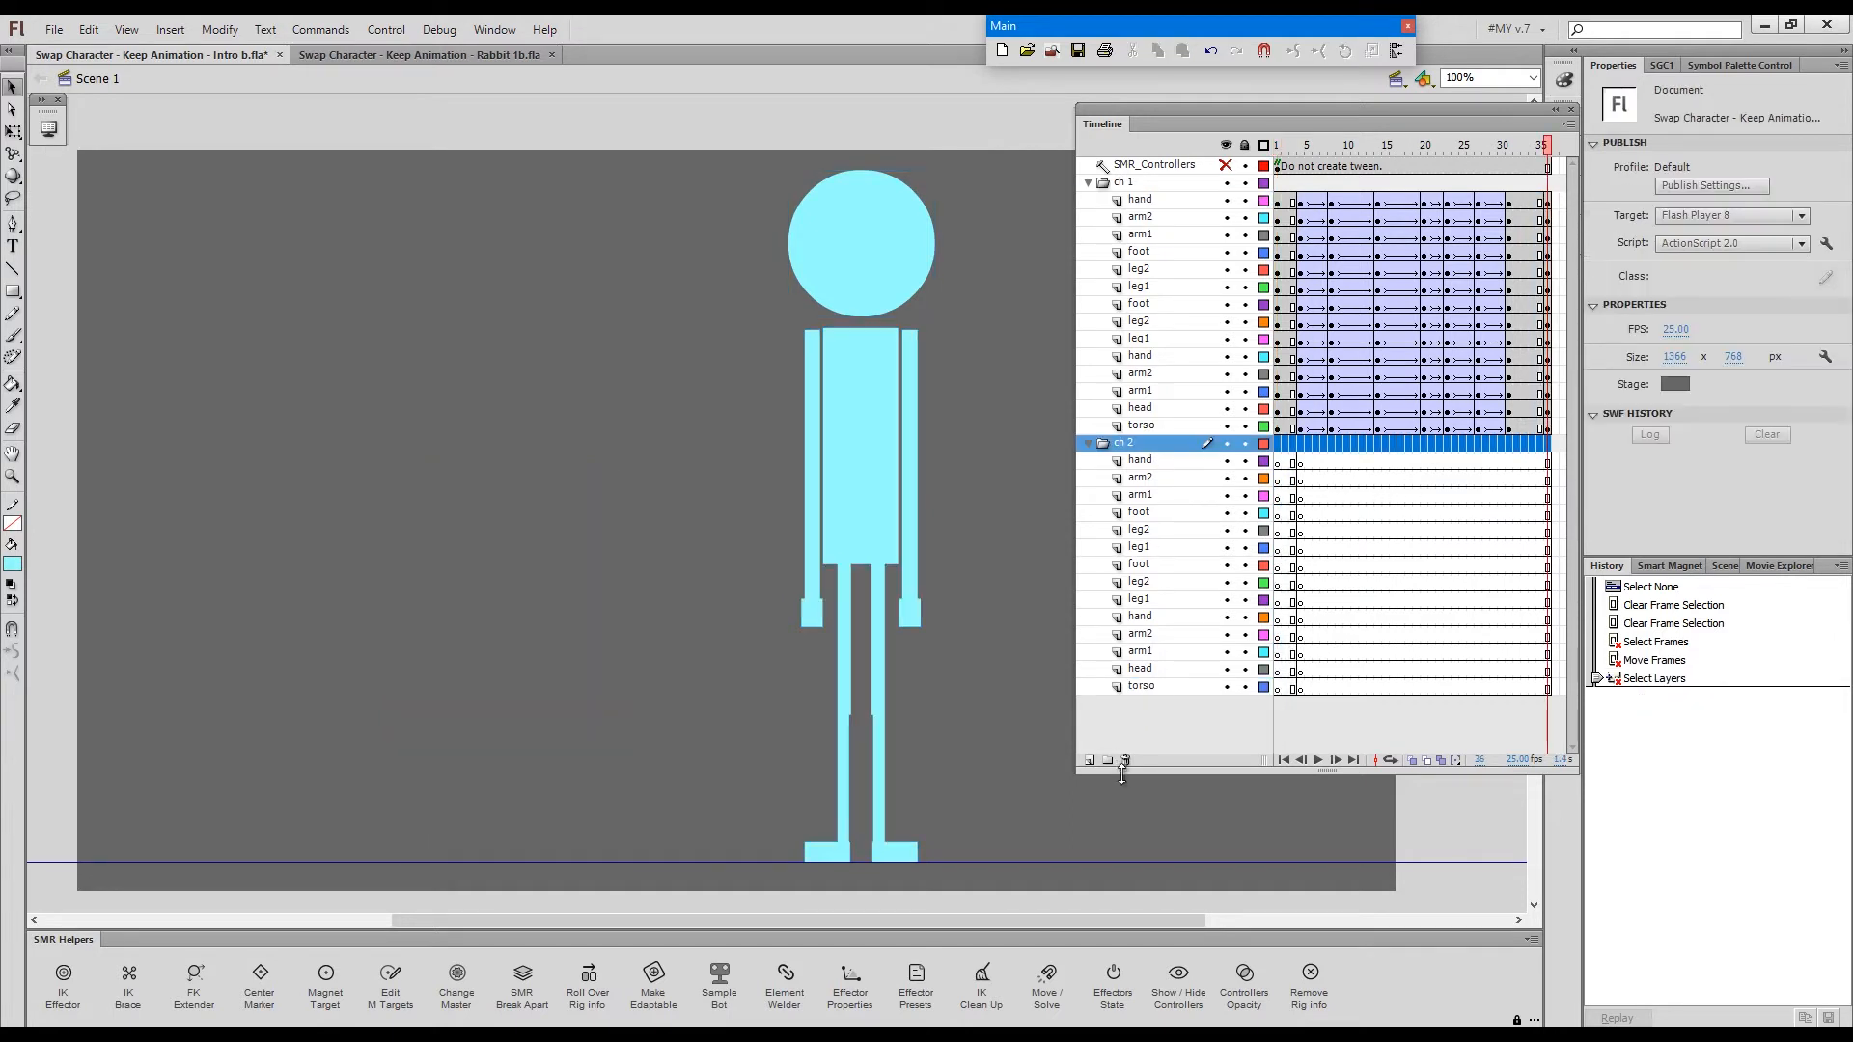
{"action": "left_click", "coordinate": [1124, 760]}
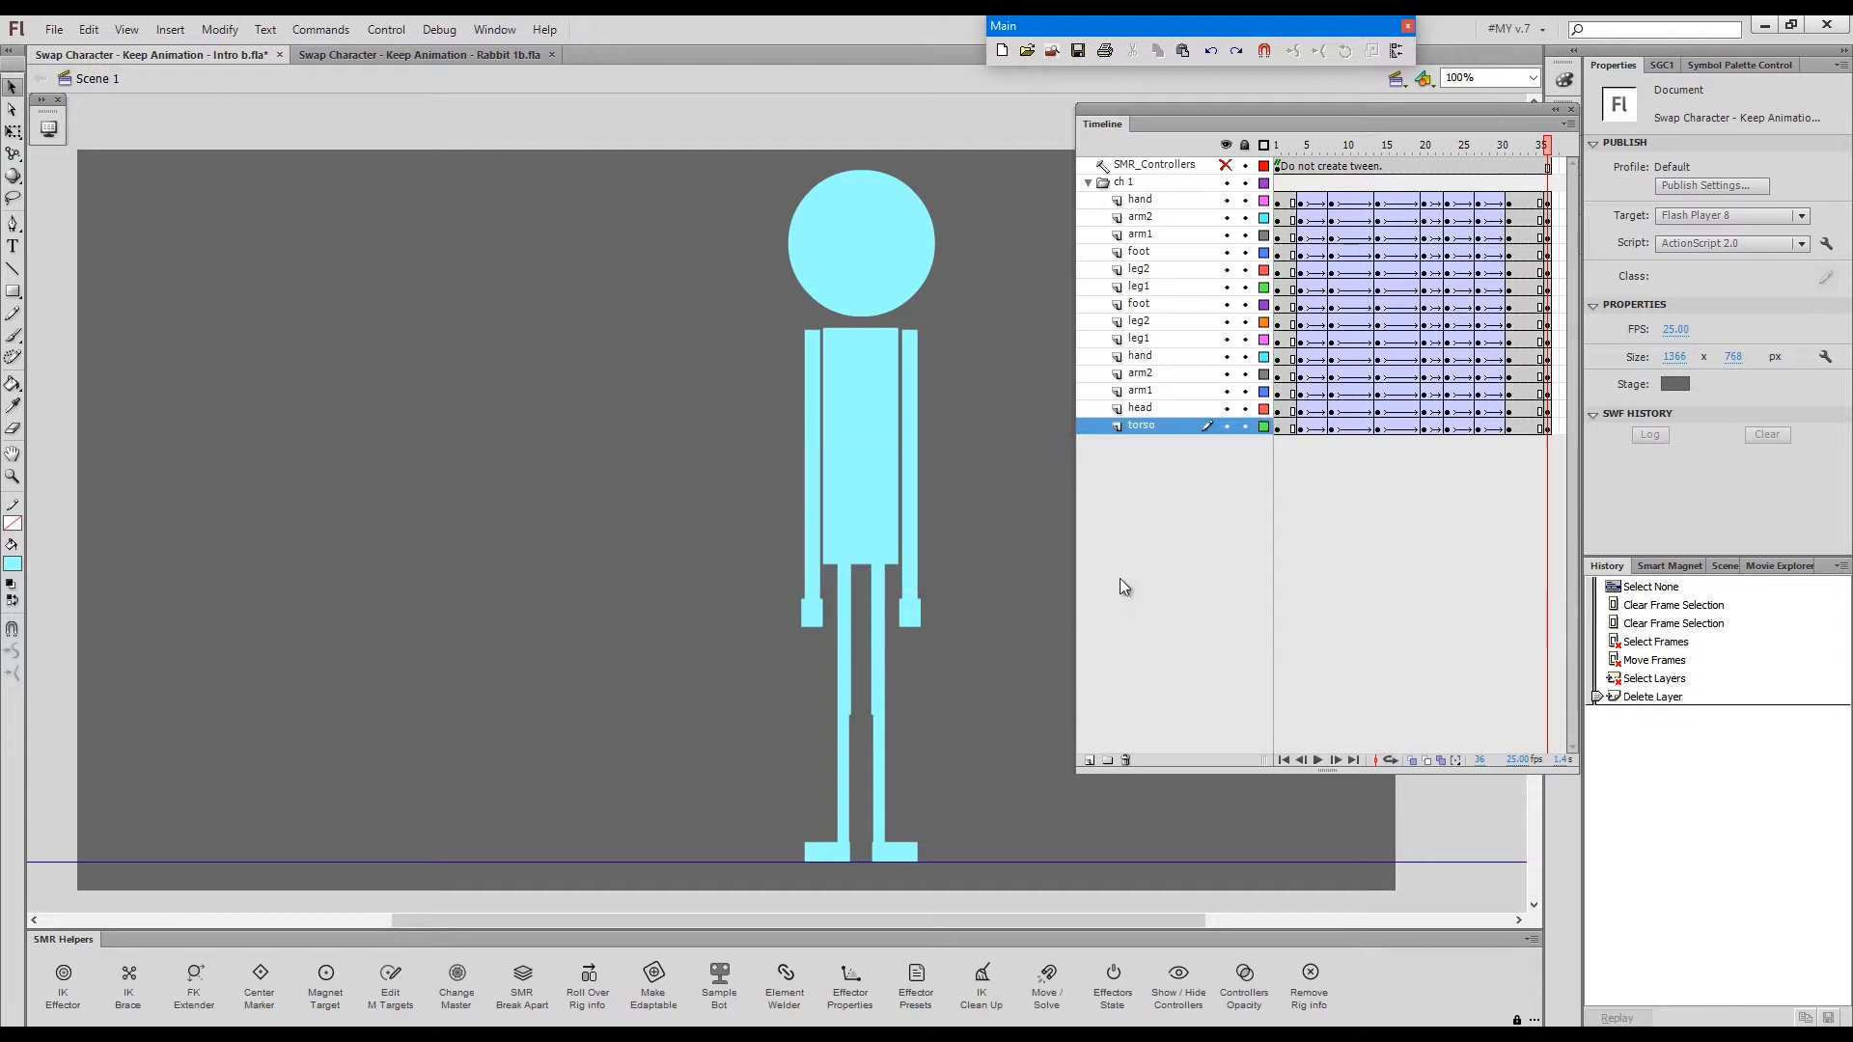
{"action": "mouse_move", "coordinate": [1518, 160]}
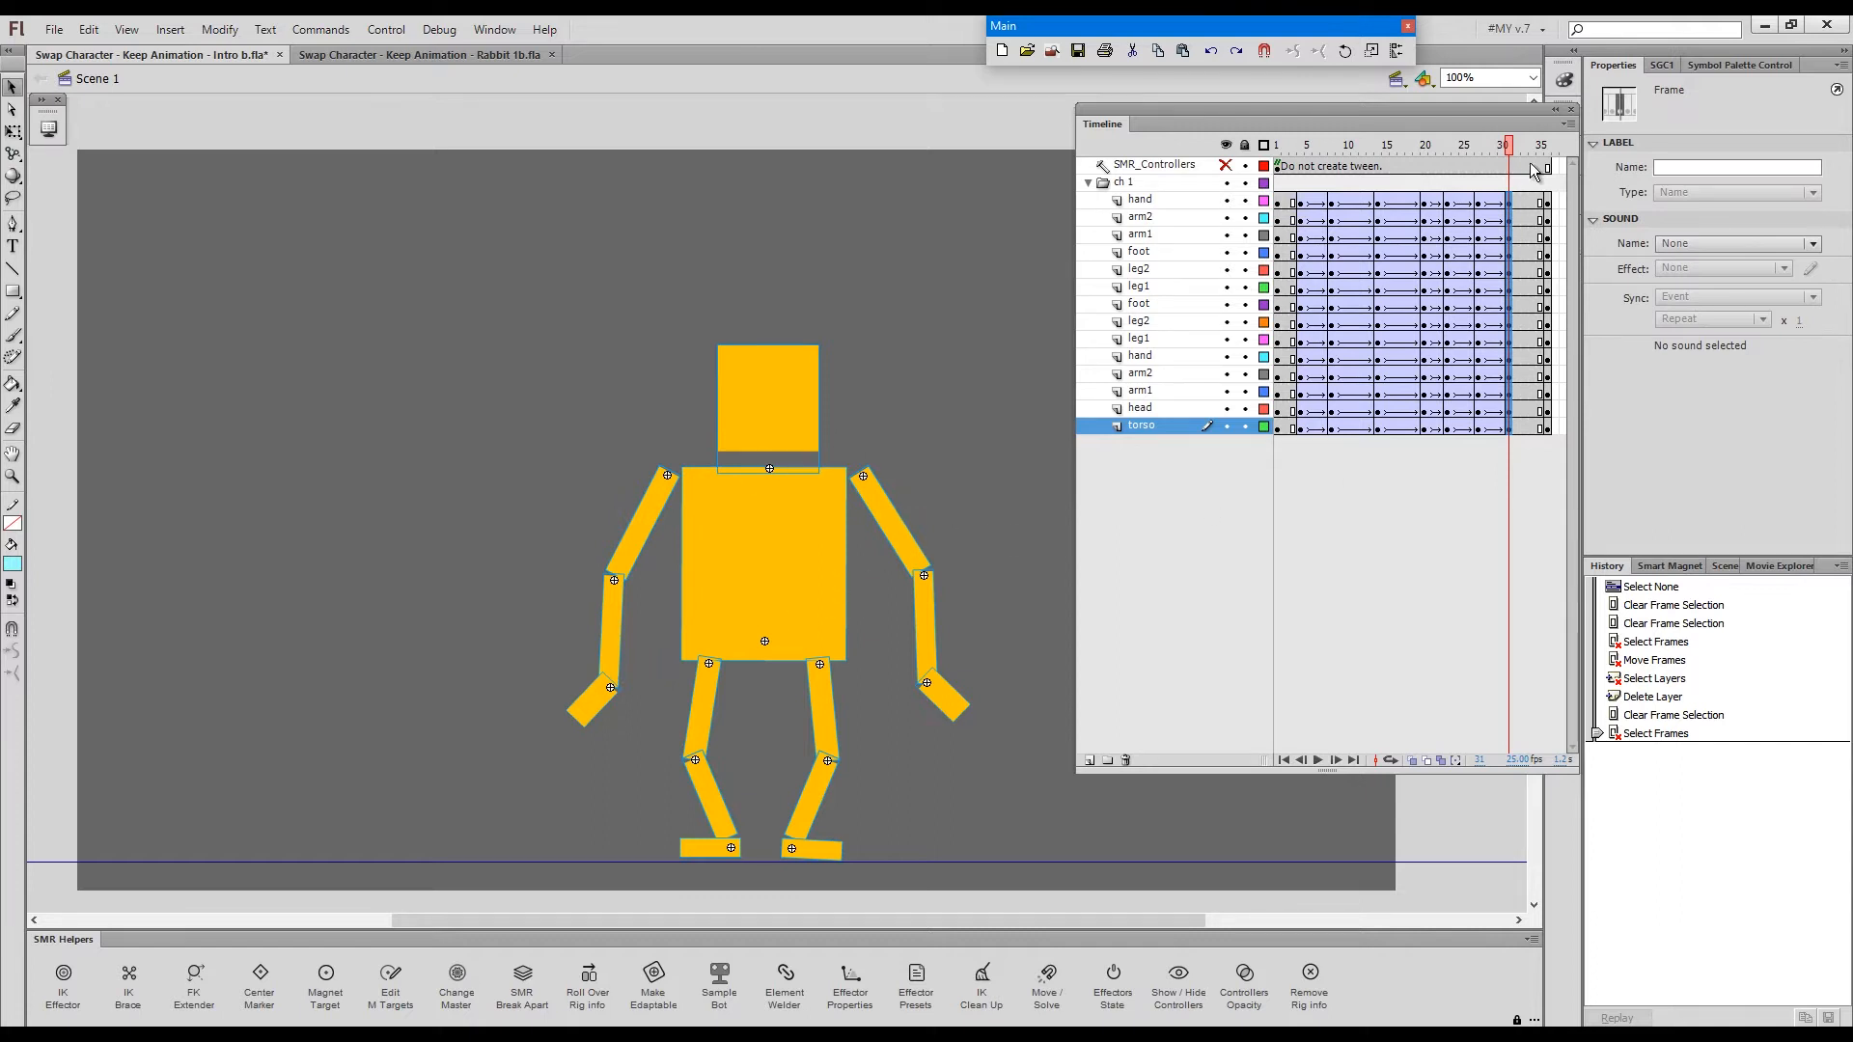
{"action": "mouse_move", "coordinate": [1590, 152]}
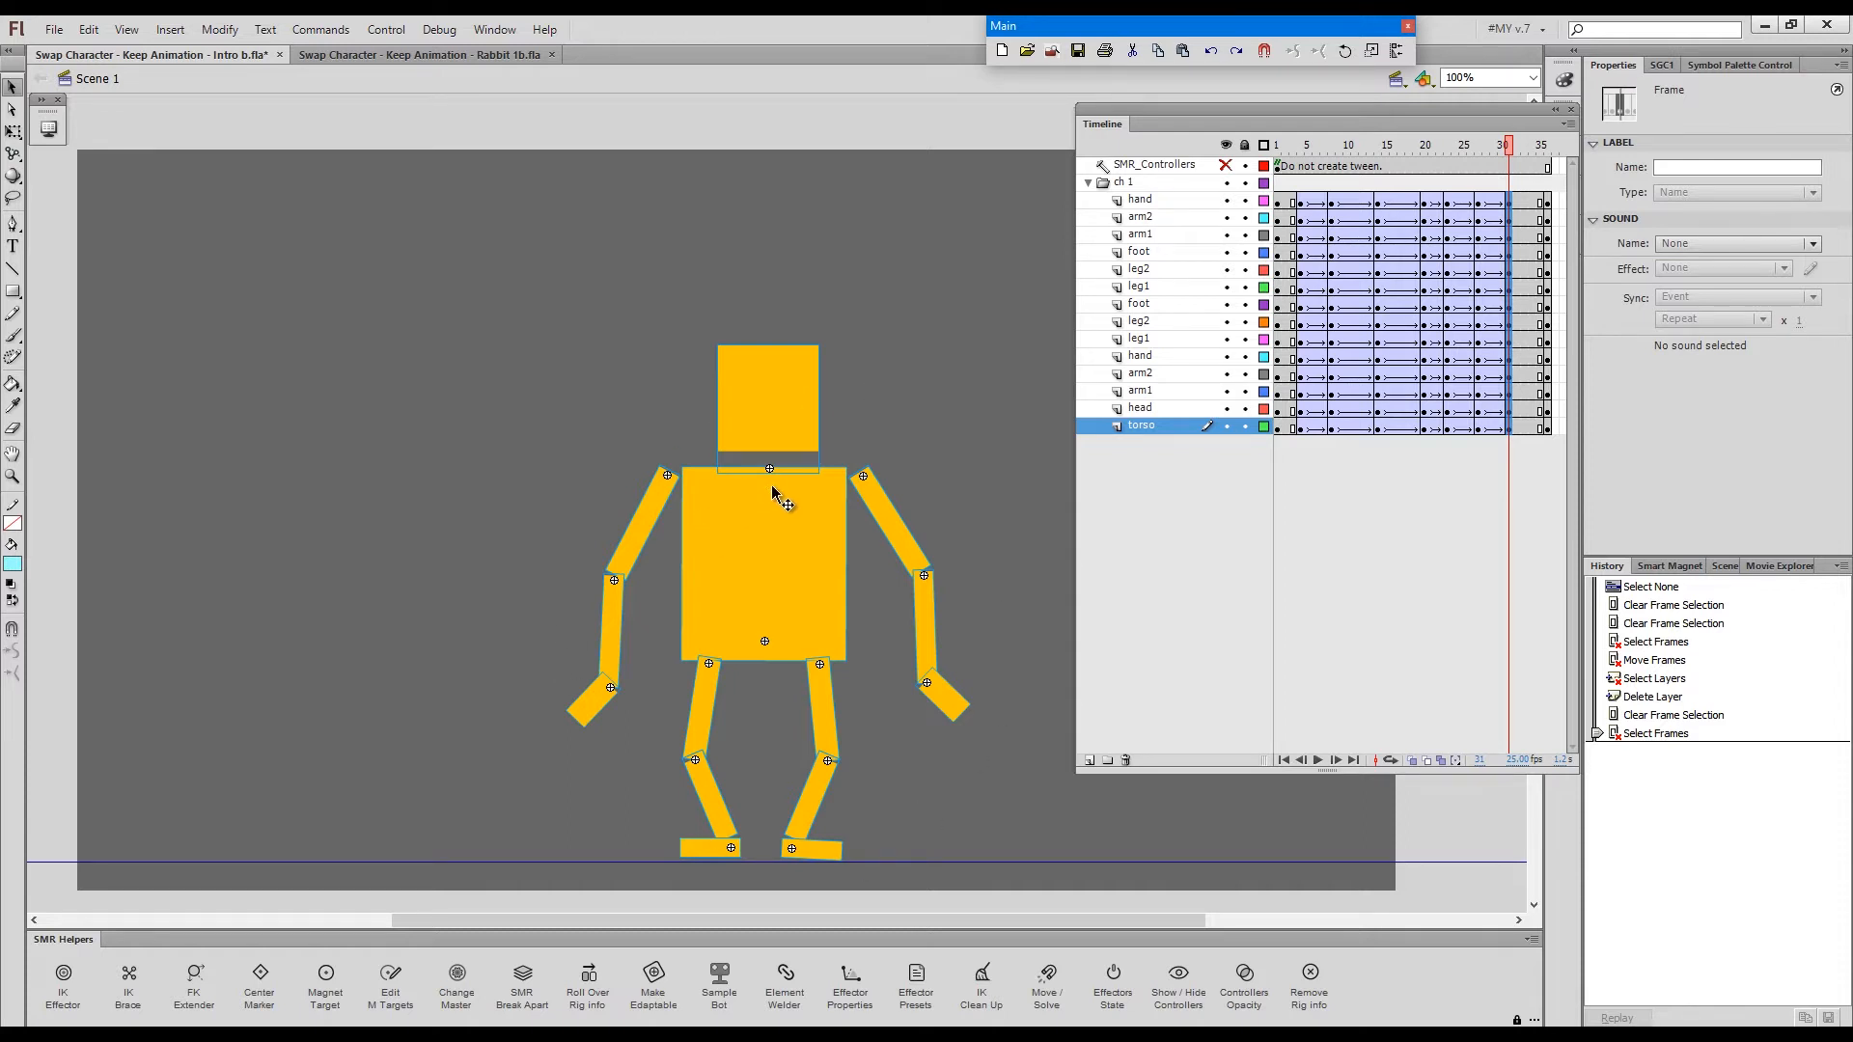
{"action": "mouse_move", "coordinate": [820, 486]}
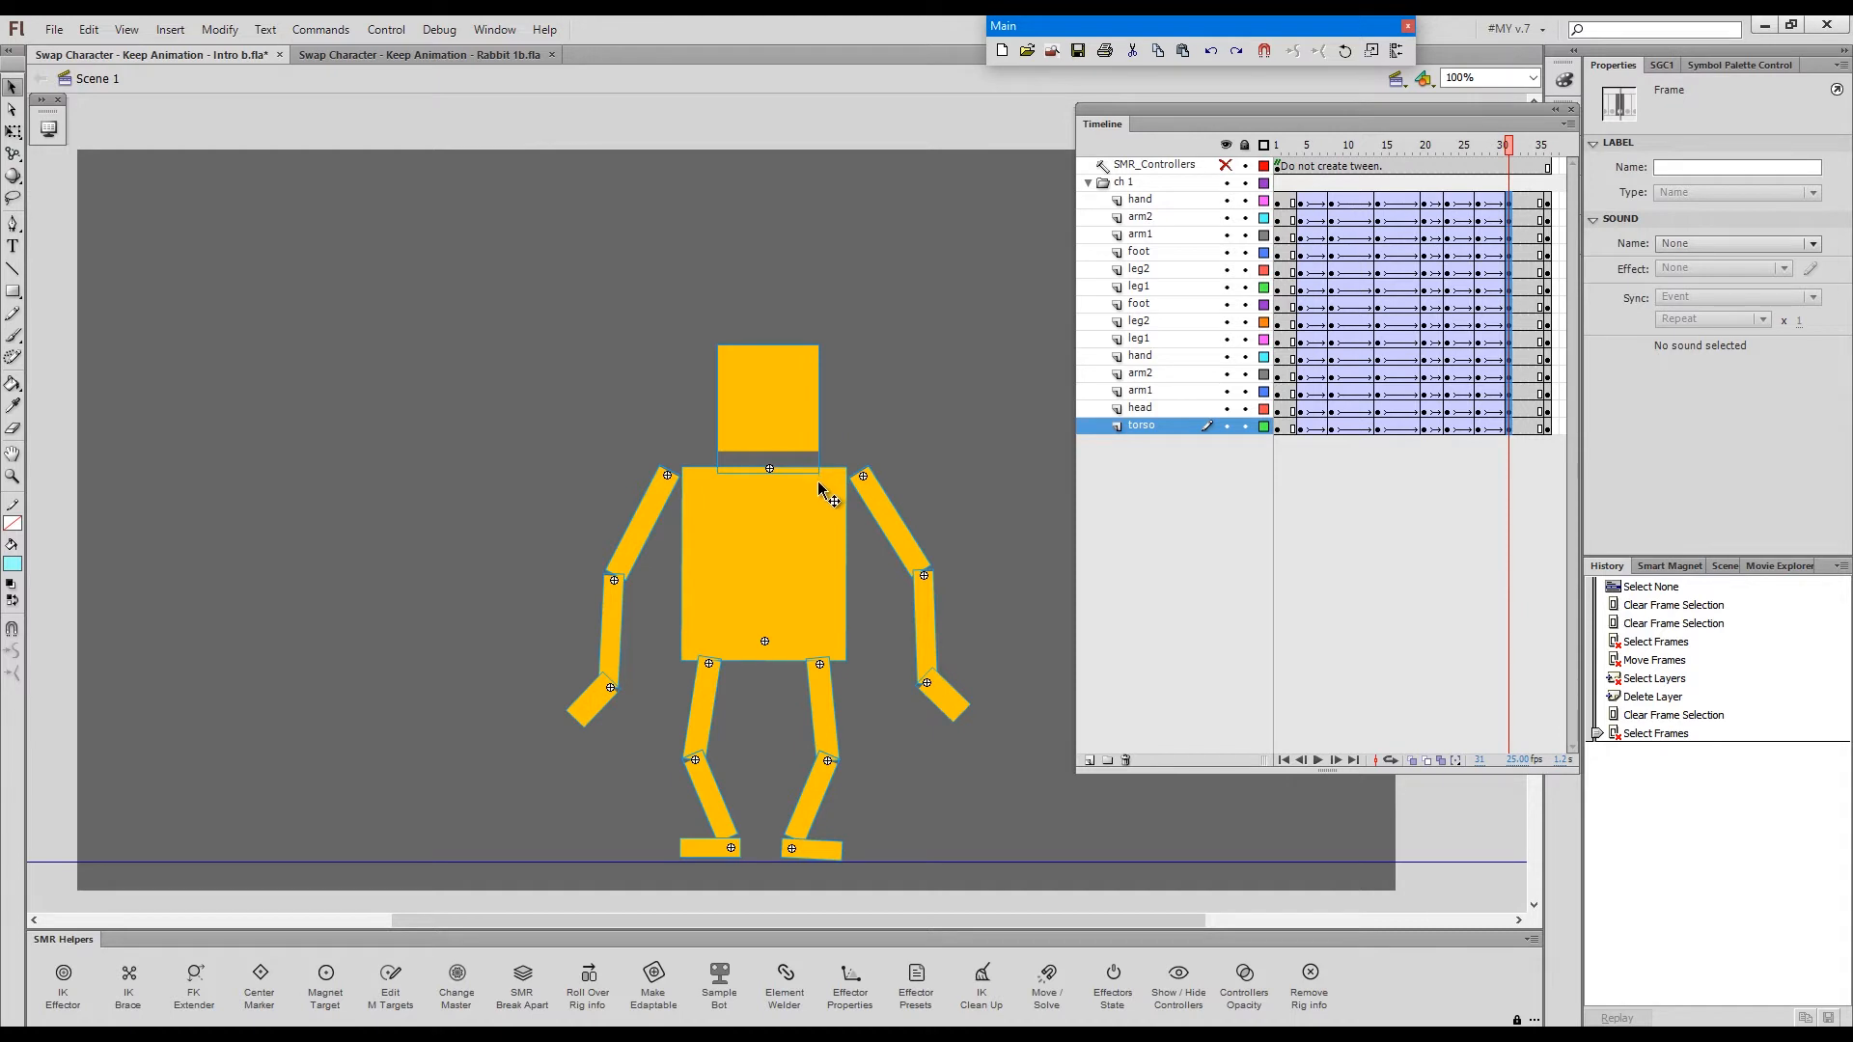
{"action": "mouse_move", "coordinate": [588, 986]}
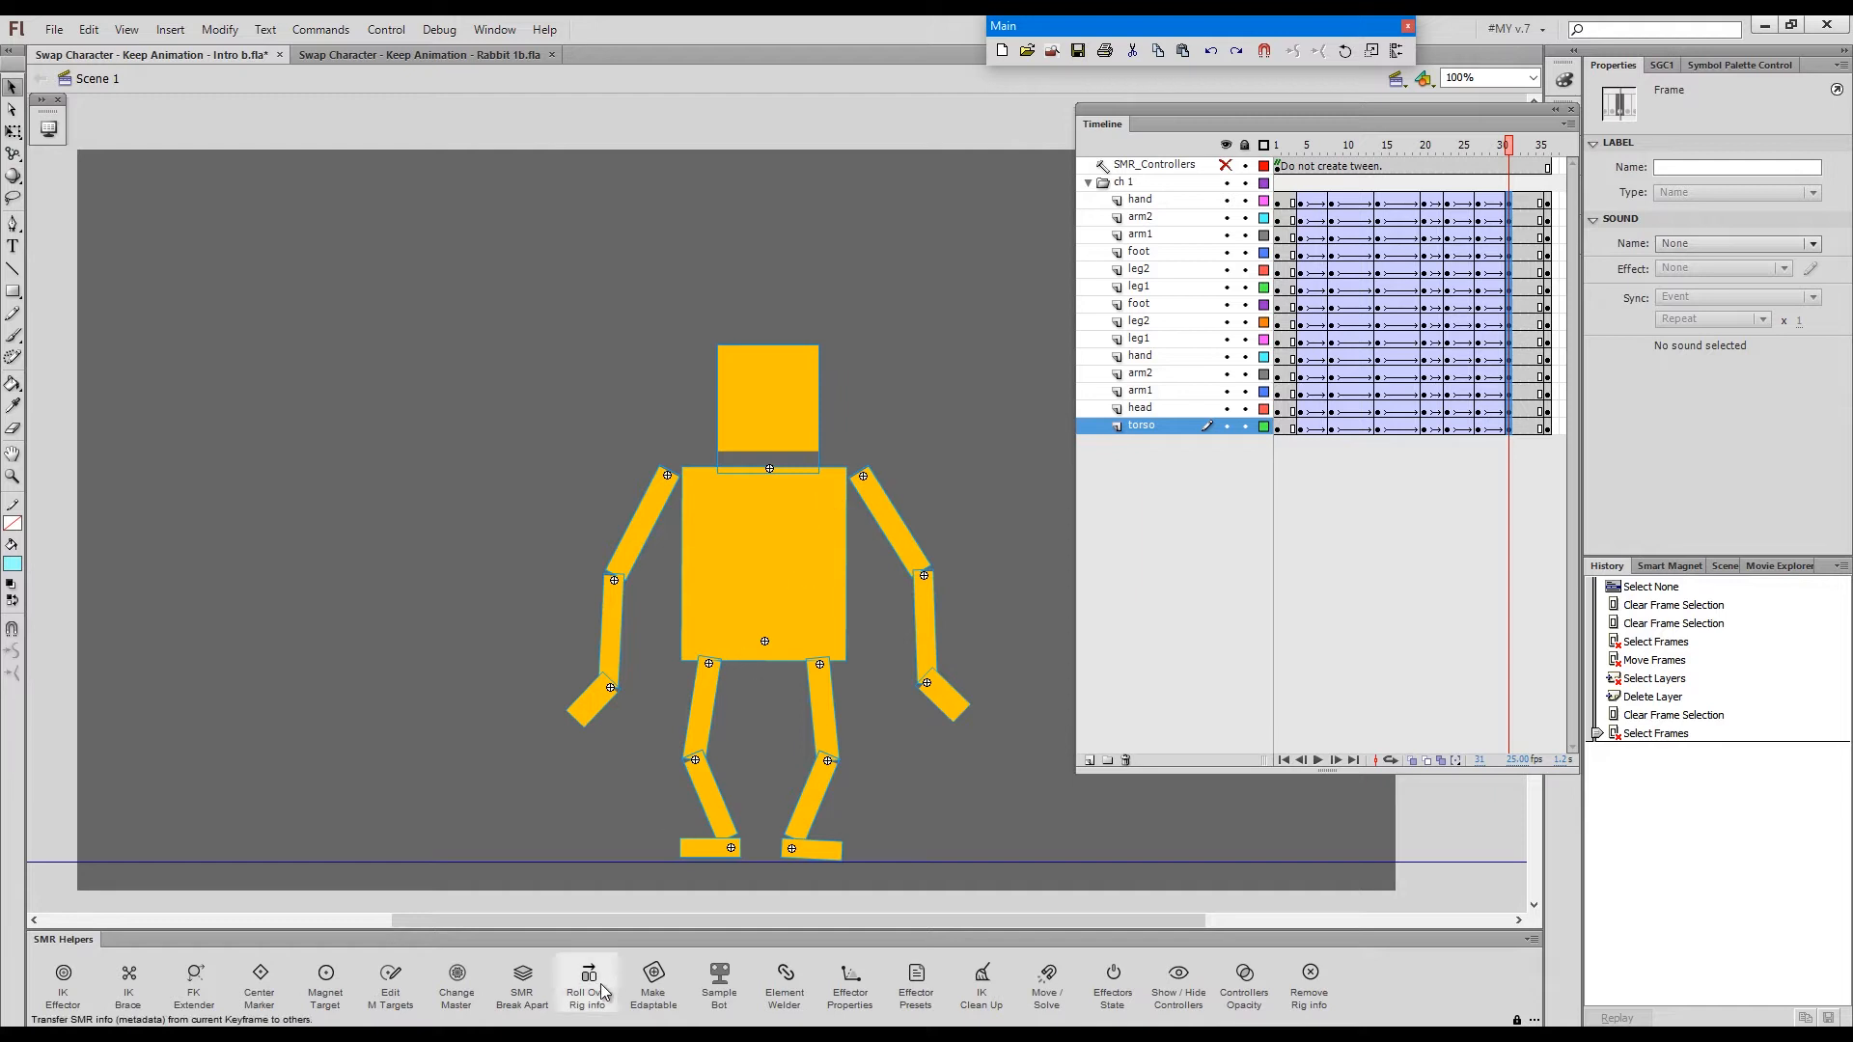
- Run SMR Helpers' Roll Over Rig Info with frame range 32-36
{"action": "left_click", "coordinate": [588, 984]}
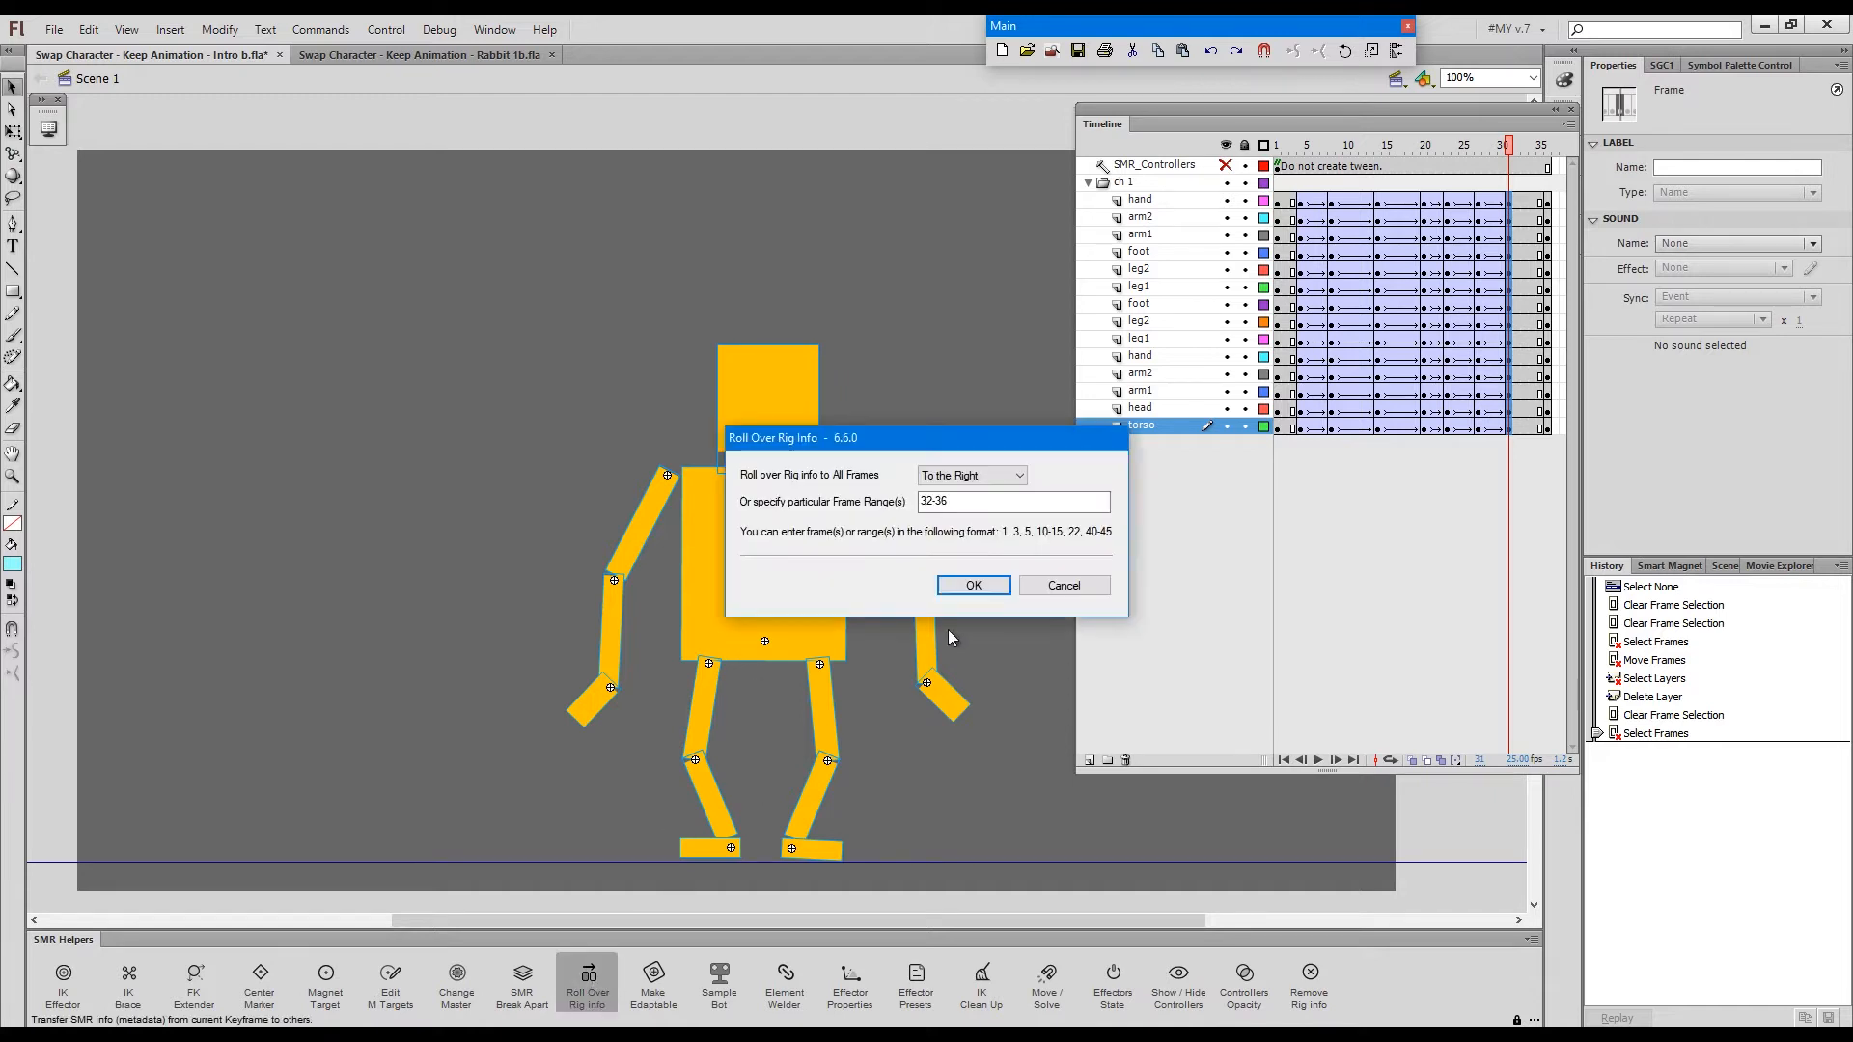
{"action": "left_click", "coordinate": [972, 585]}
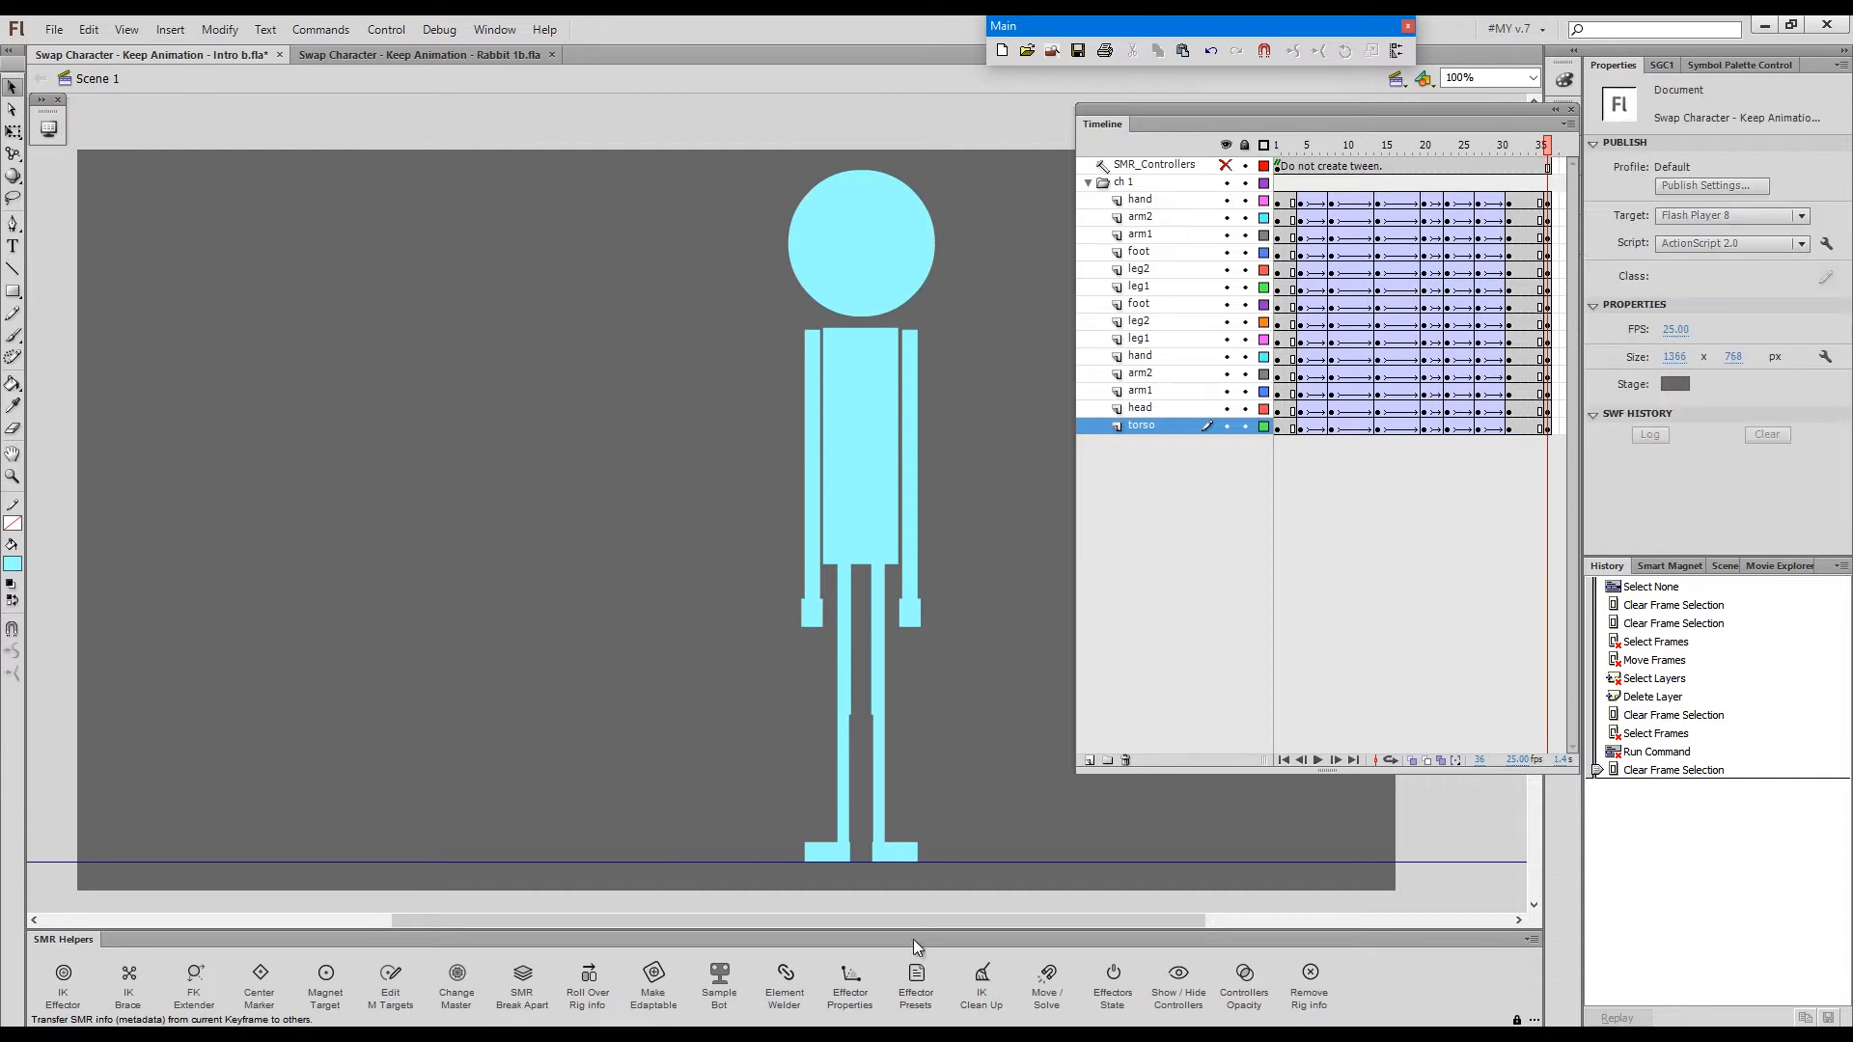
{"action": "mouse_move", "coordinate": [1713, 538]}
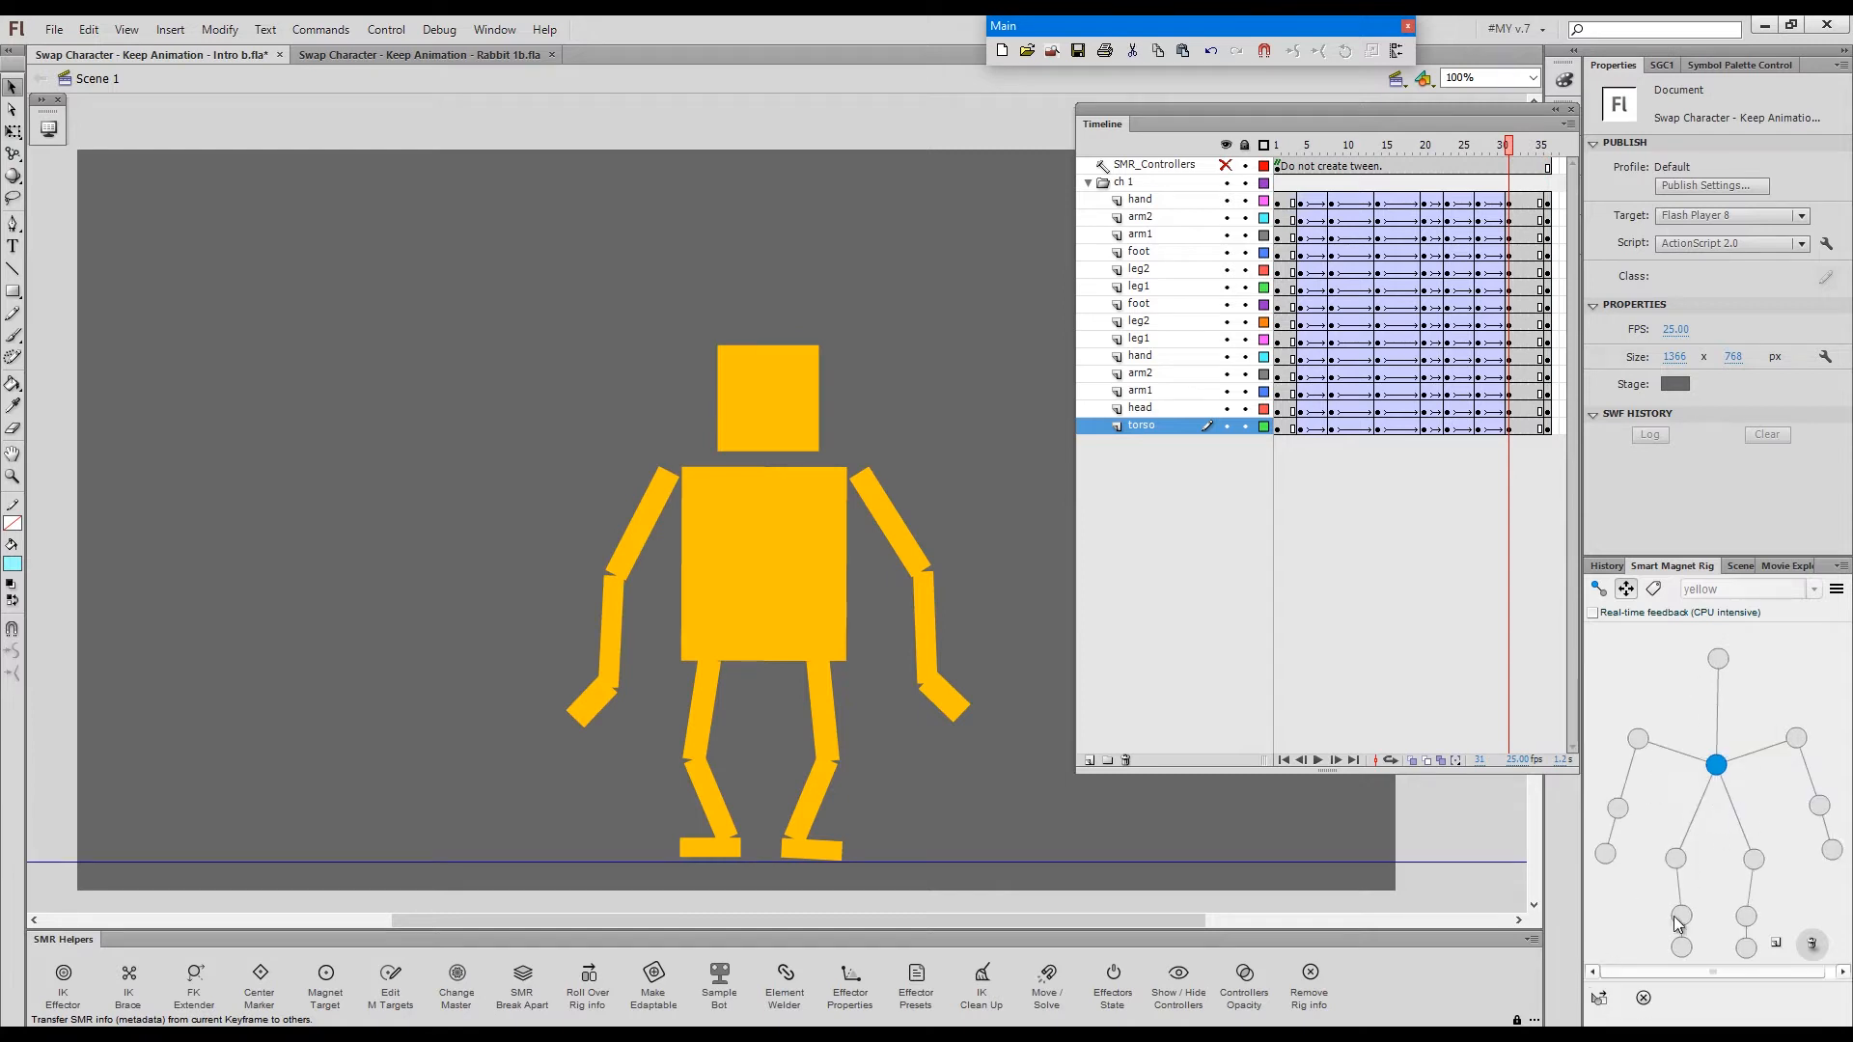
{"action": "mouse_move", "coordinate": [1648, 703]}
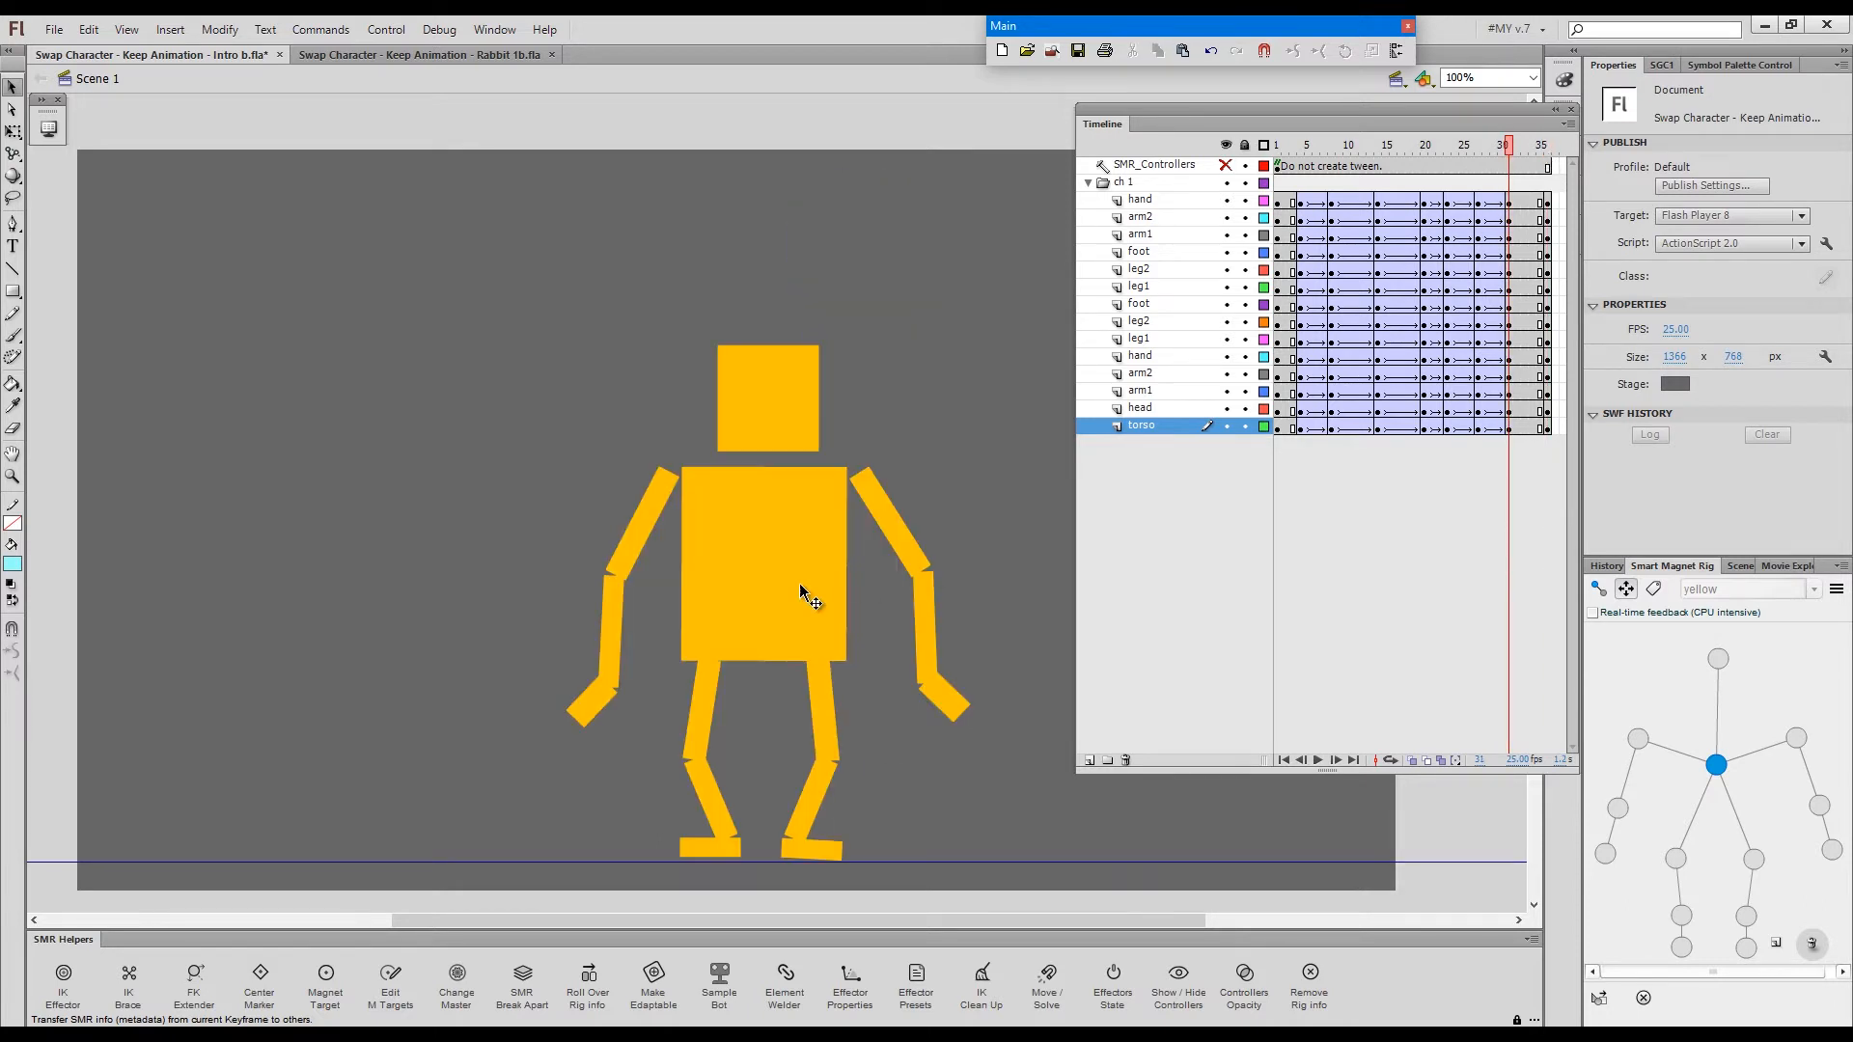
{"action": "mouse_move", "coordinate": [772, 575]}
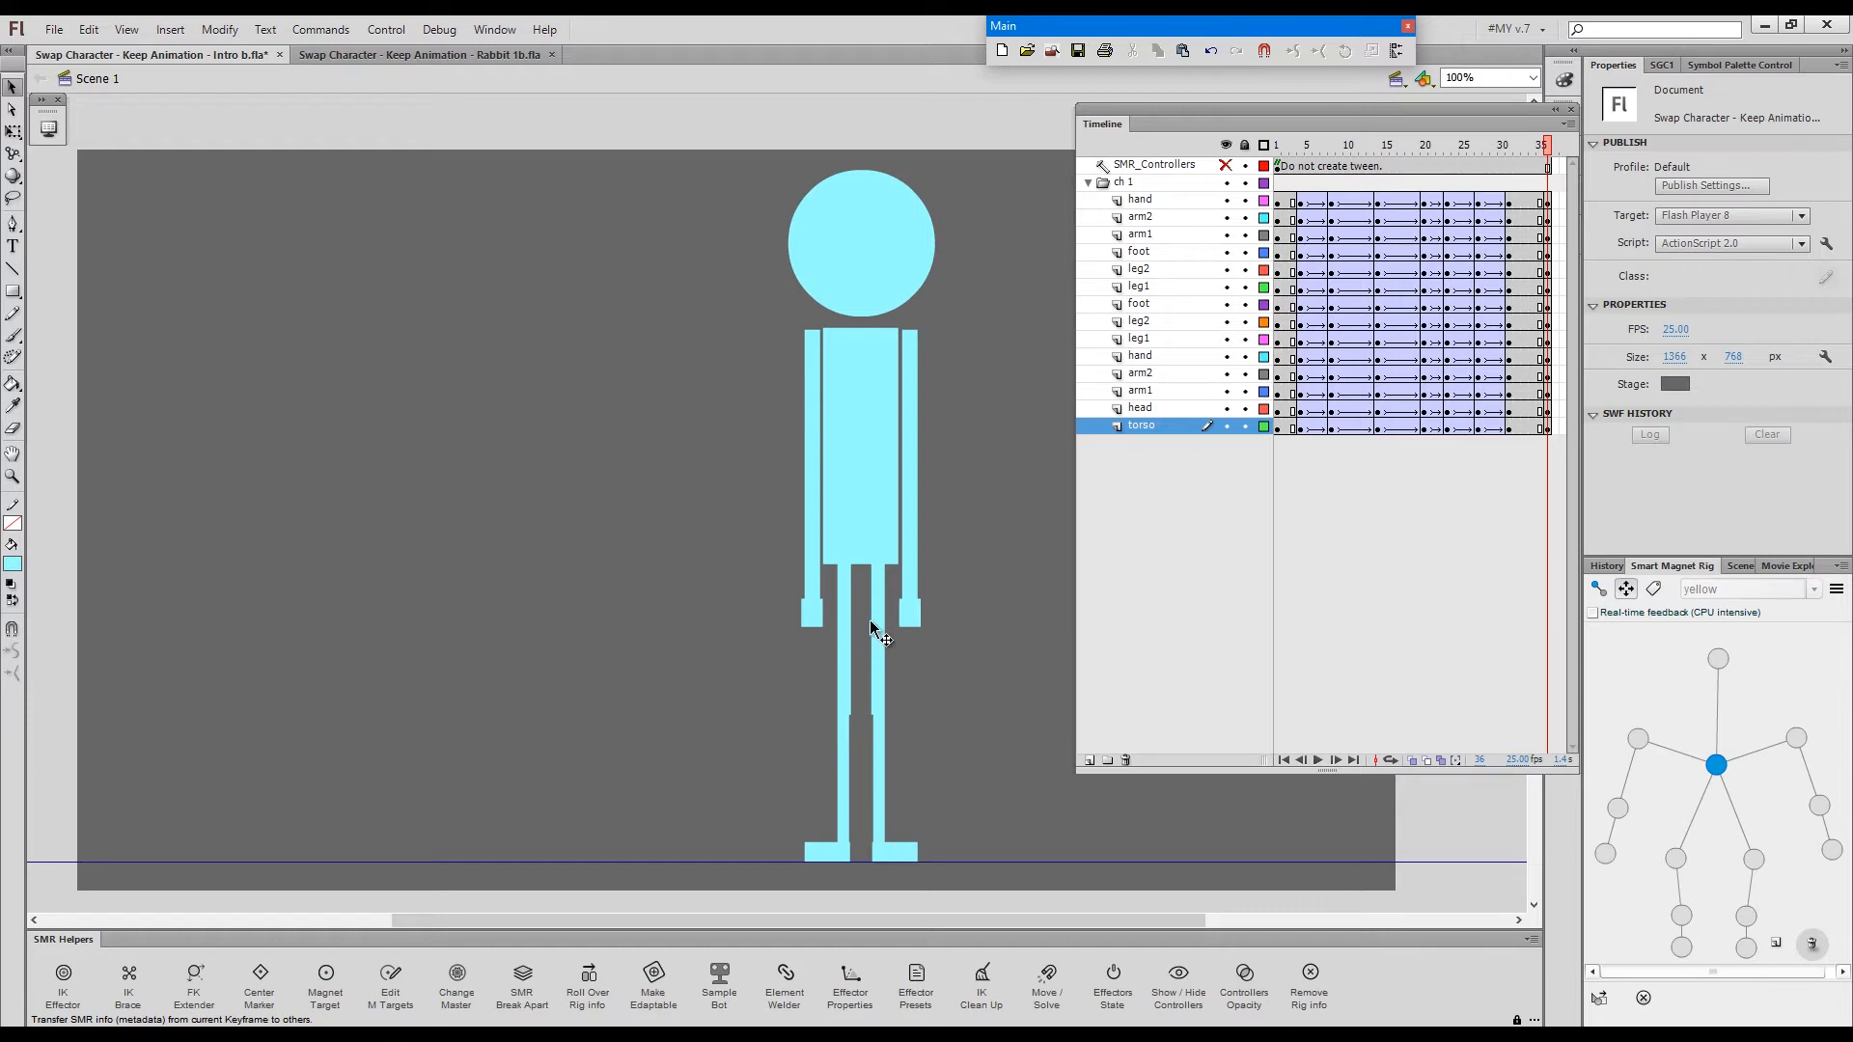
{"action": "mouse_move", "coordinate": [904, 864]}
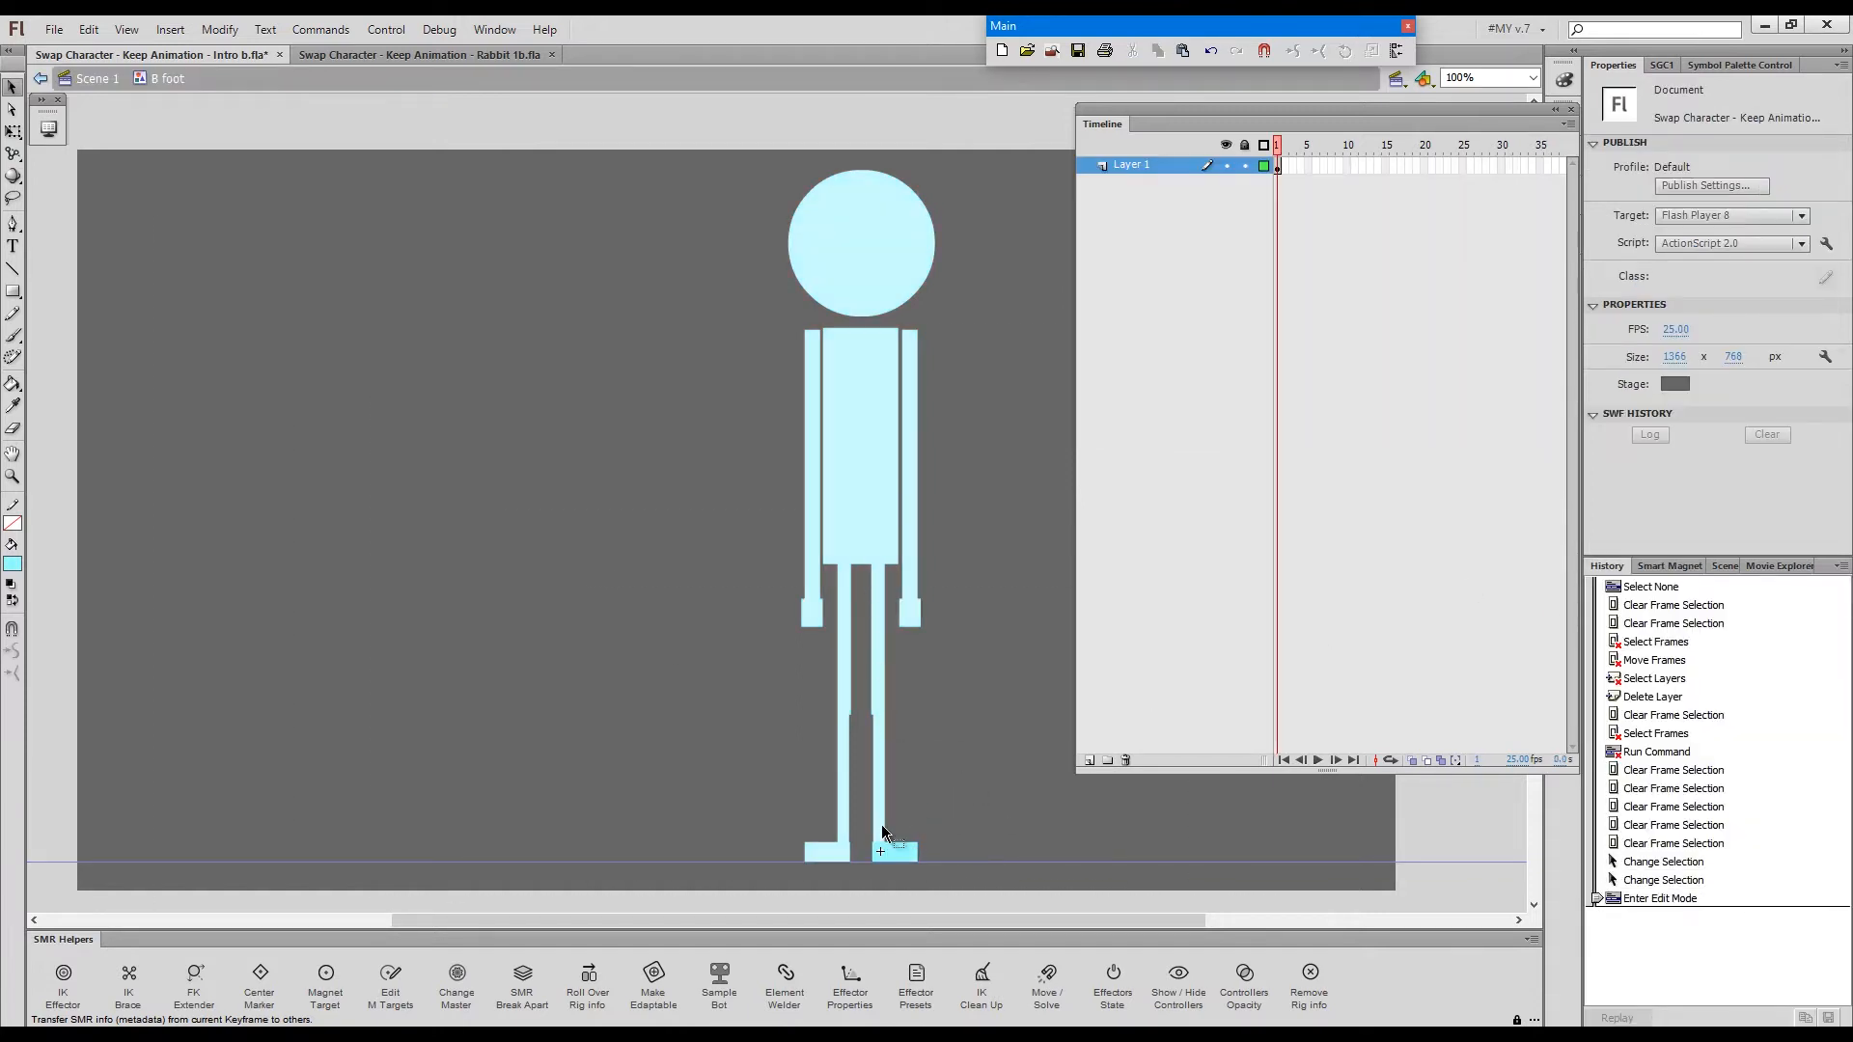
- Run the Alt+` rig helper on the foot symbol, then enter the leg2 symbol
{"action": "key", "text": "Alt"}
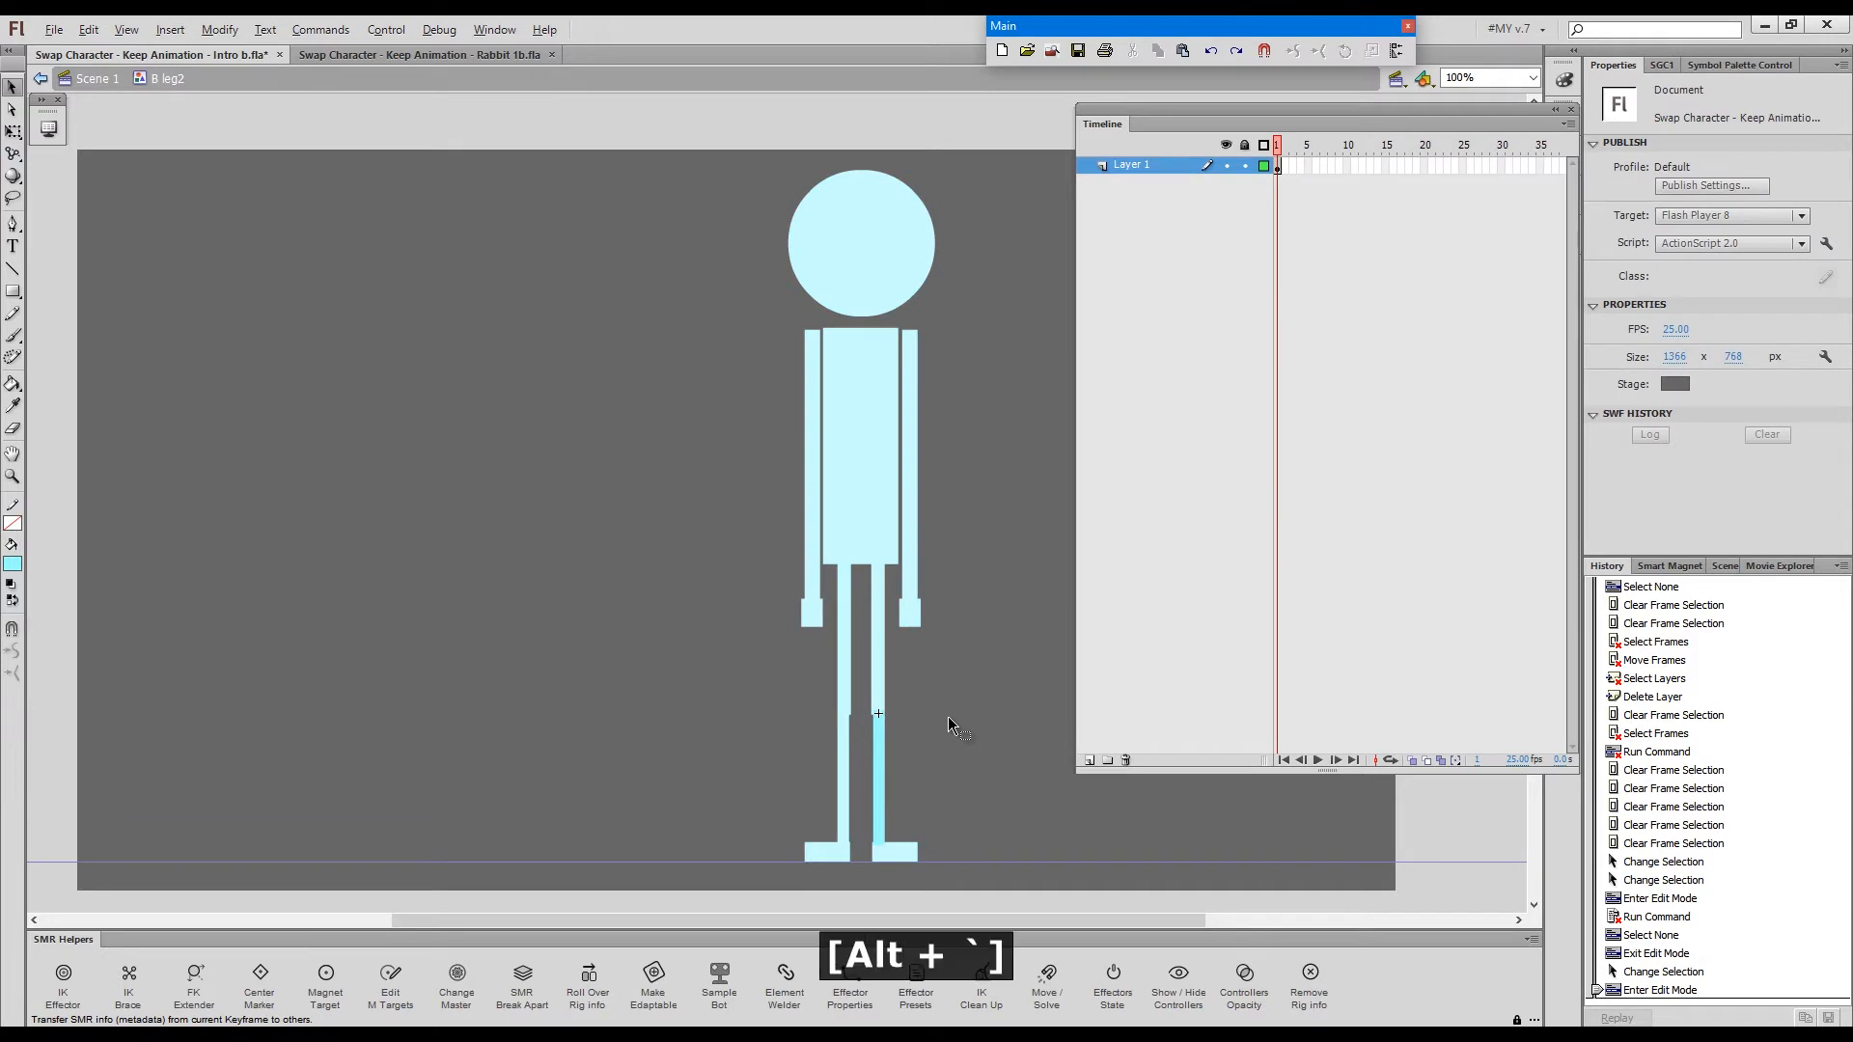
{"action": "left_click", "coordinate": [258, 975]}
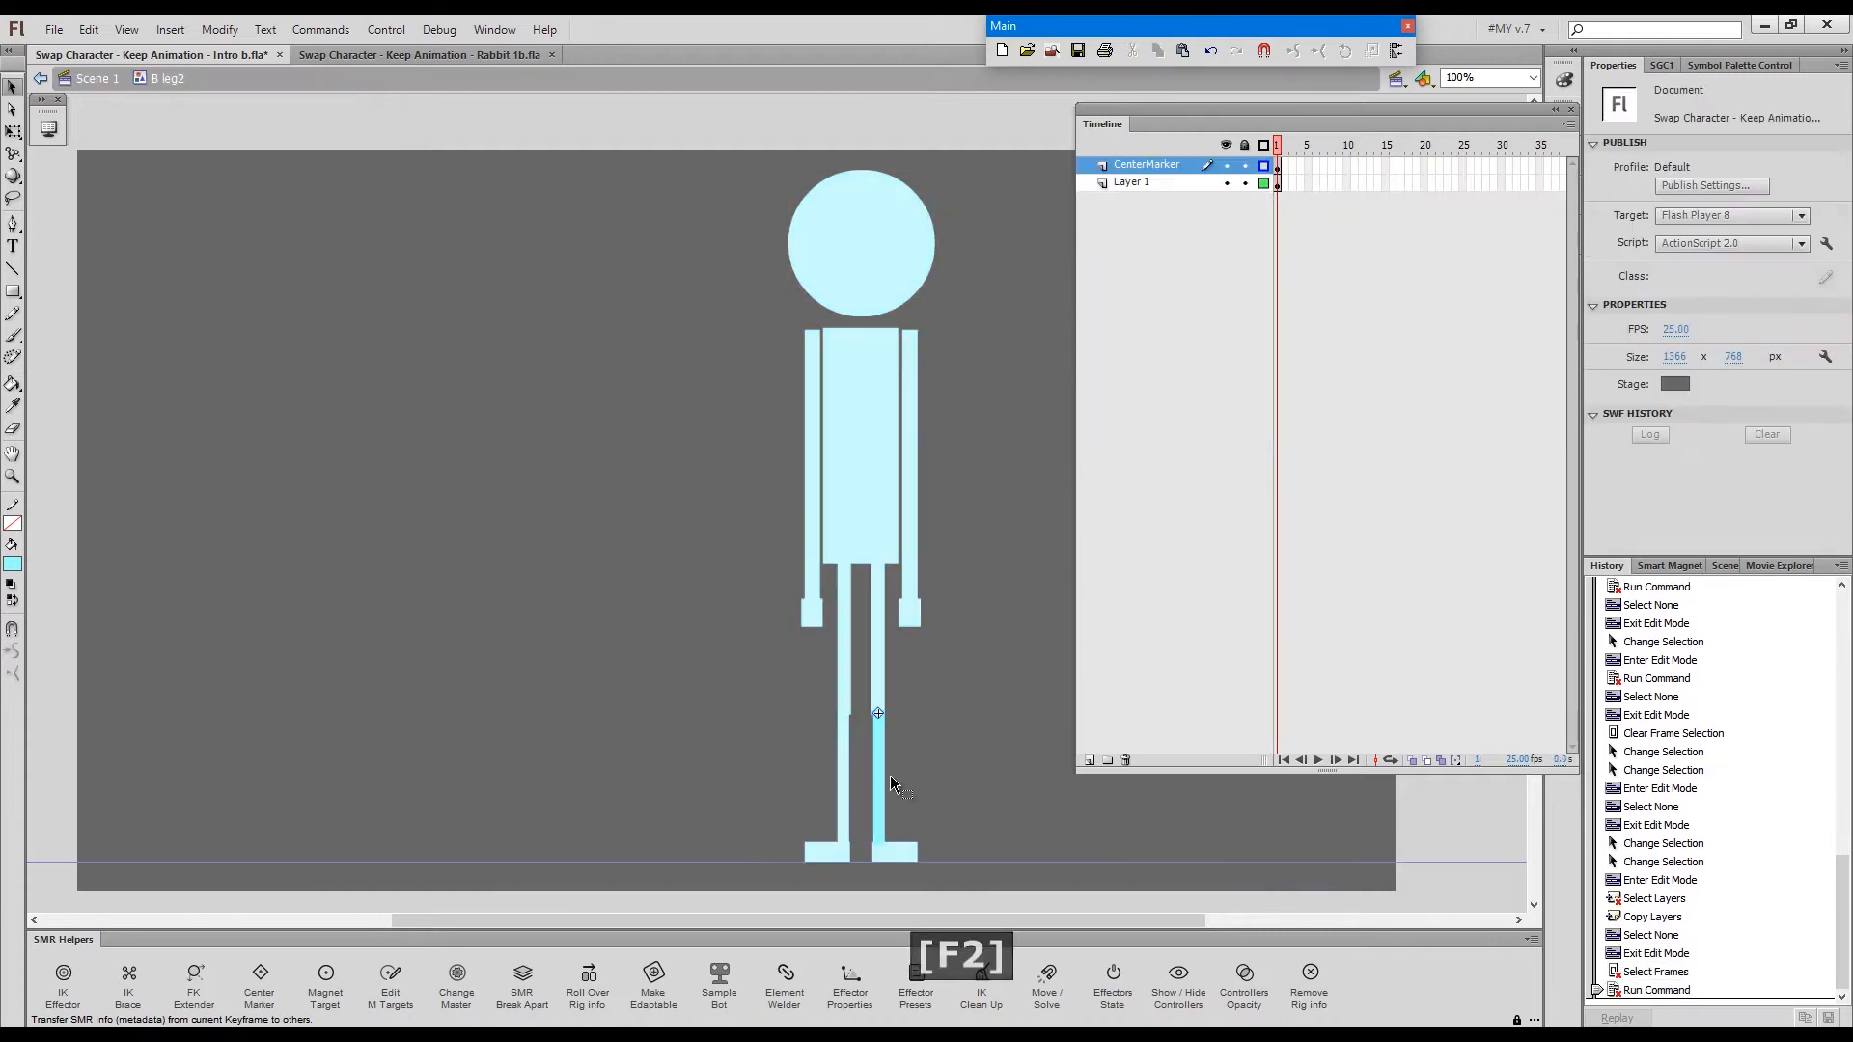
- Add the magnet target layer inside B leg2 and position the target at the leg's lower end
{"action": "right_click", "coordinate": [1146, 164]}
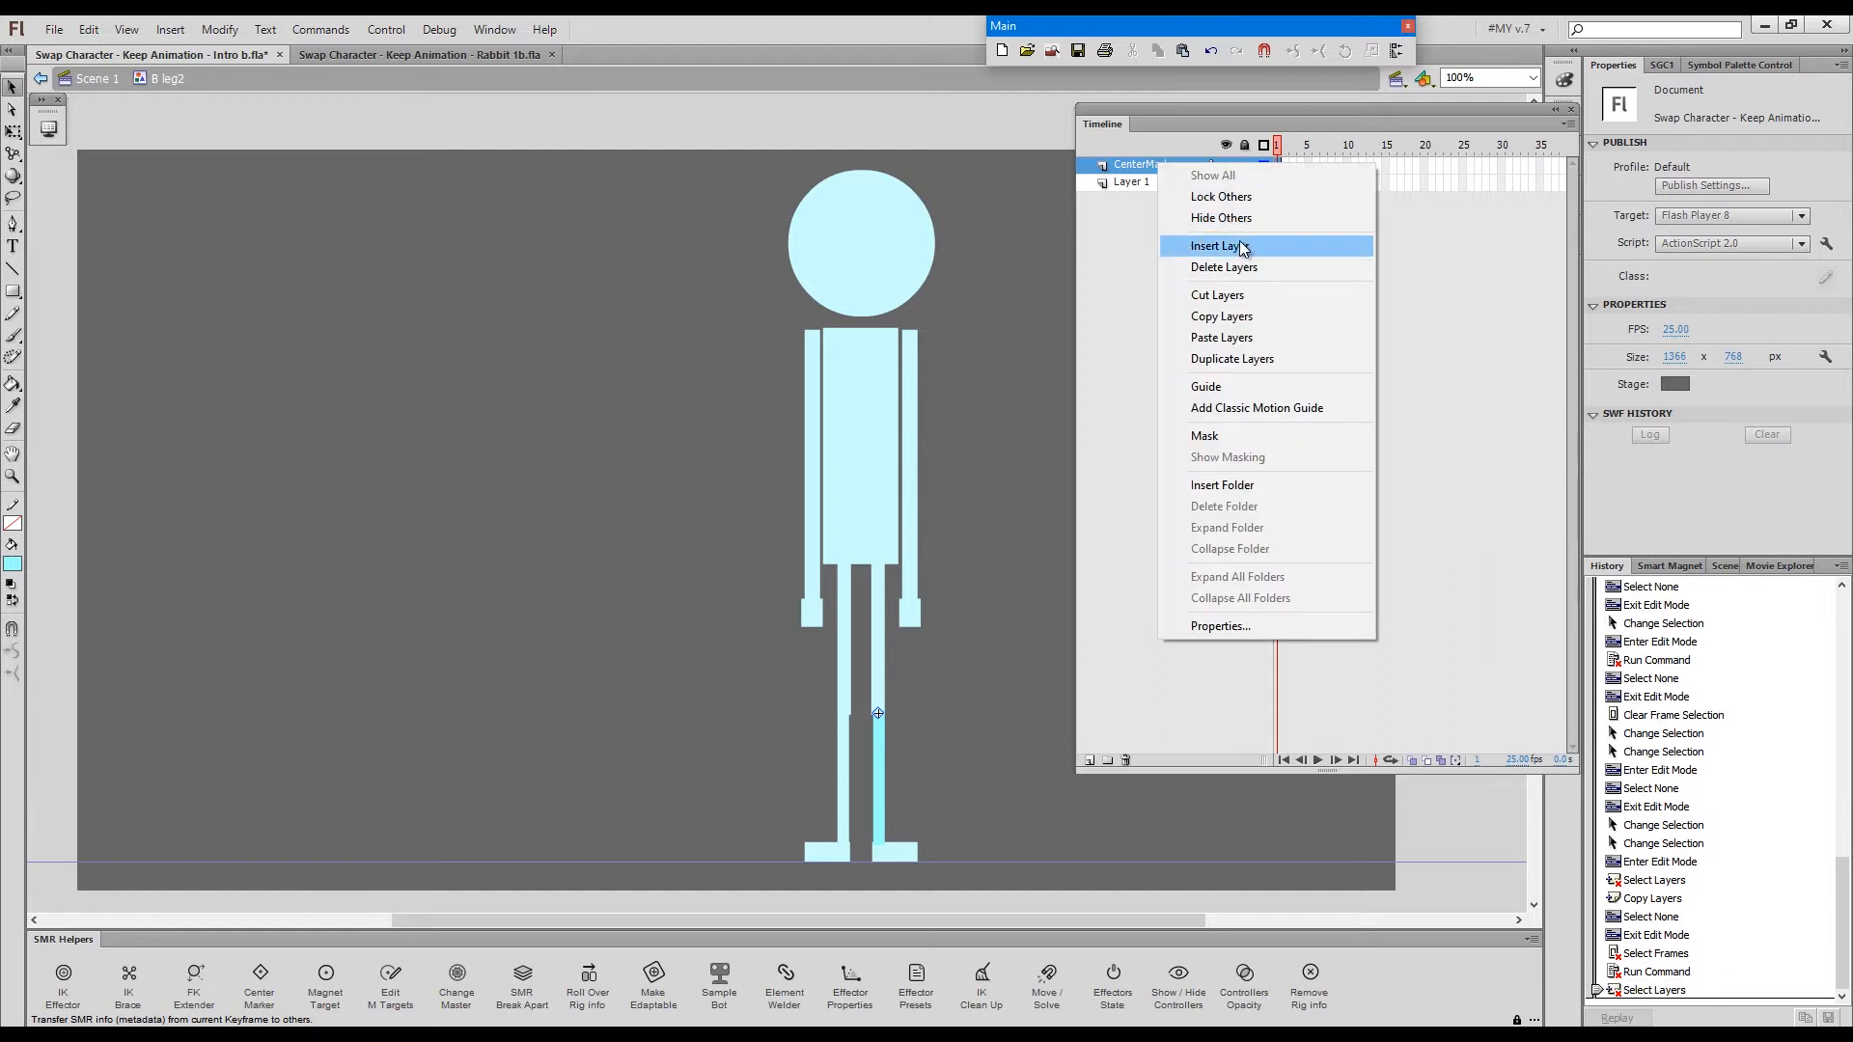
{"action": "left_click", "coordinate": [1214, 245]}
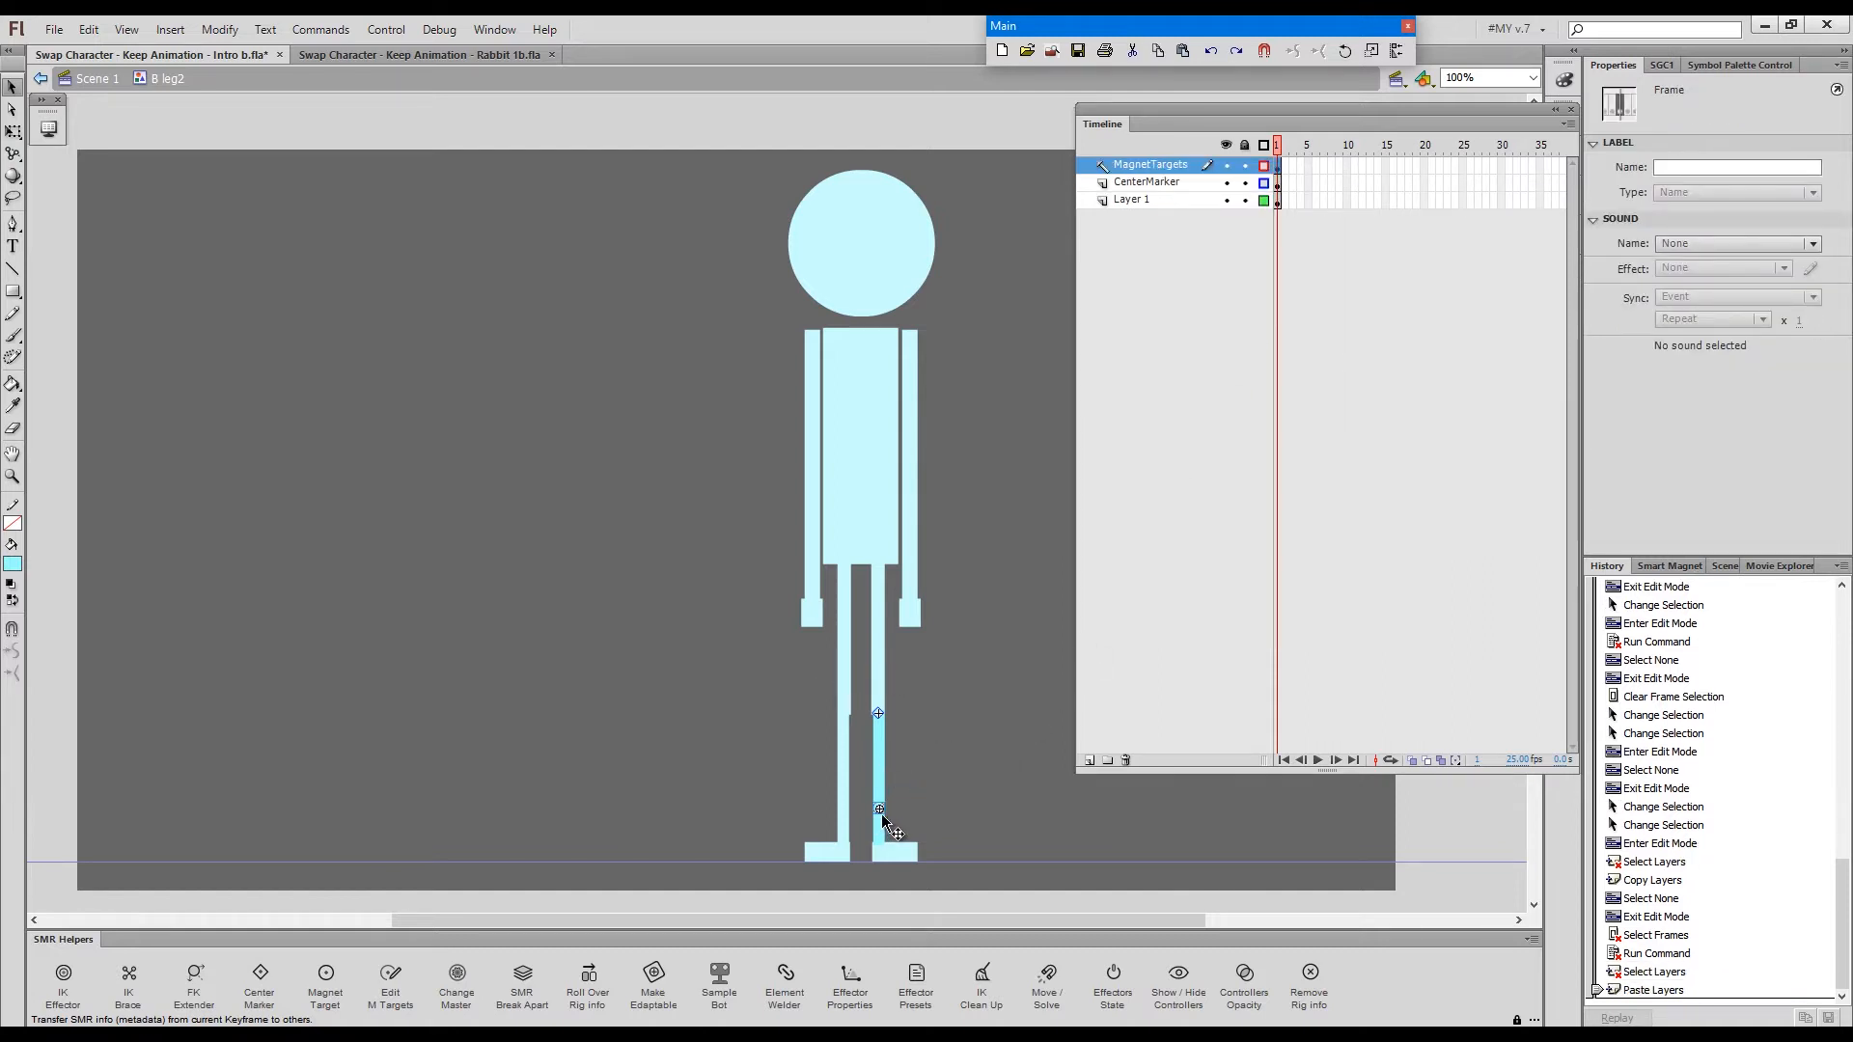
{"action": "left_click_drag", "start_coordinate": [879, 809], "coordinate": [904, 809]}
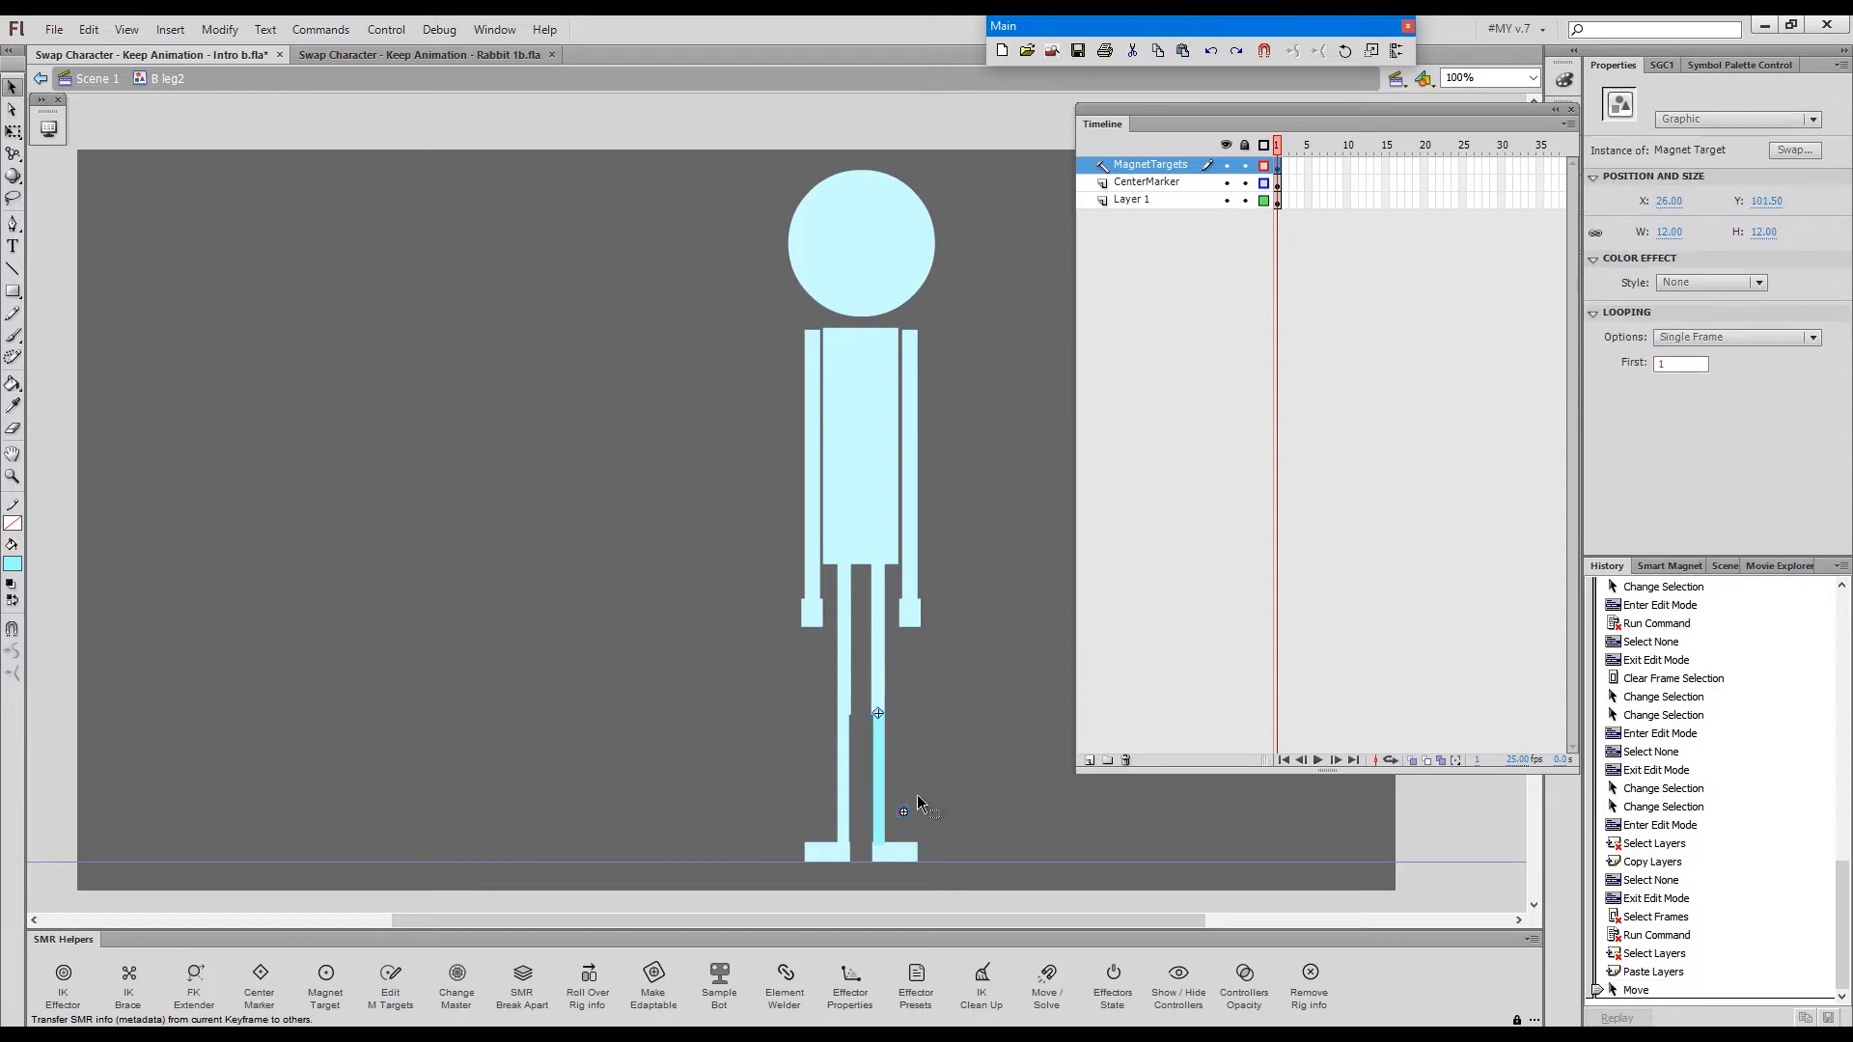
{"action": "mouse_move", "coordinate": [905, 821]}
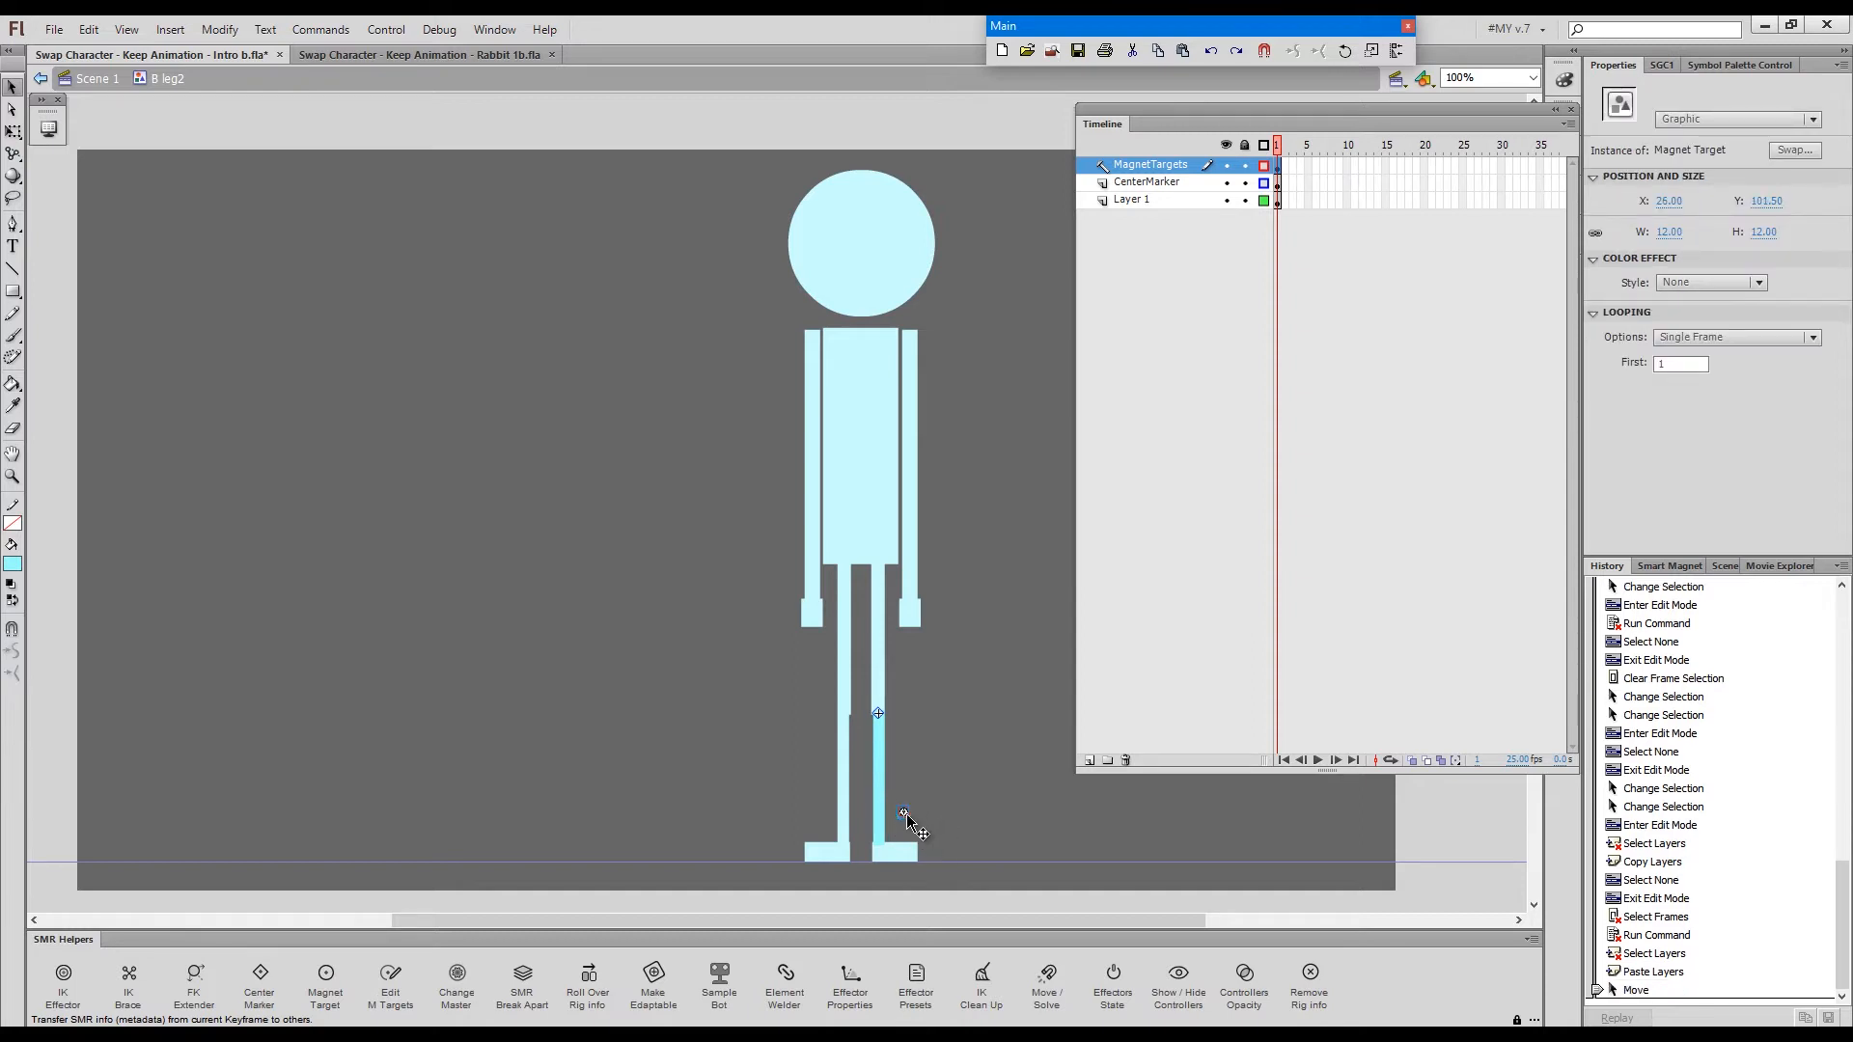
{"action": "left_click_drag", "start_coordinate": [904, 821], "coordinate": [884, 842]}
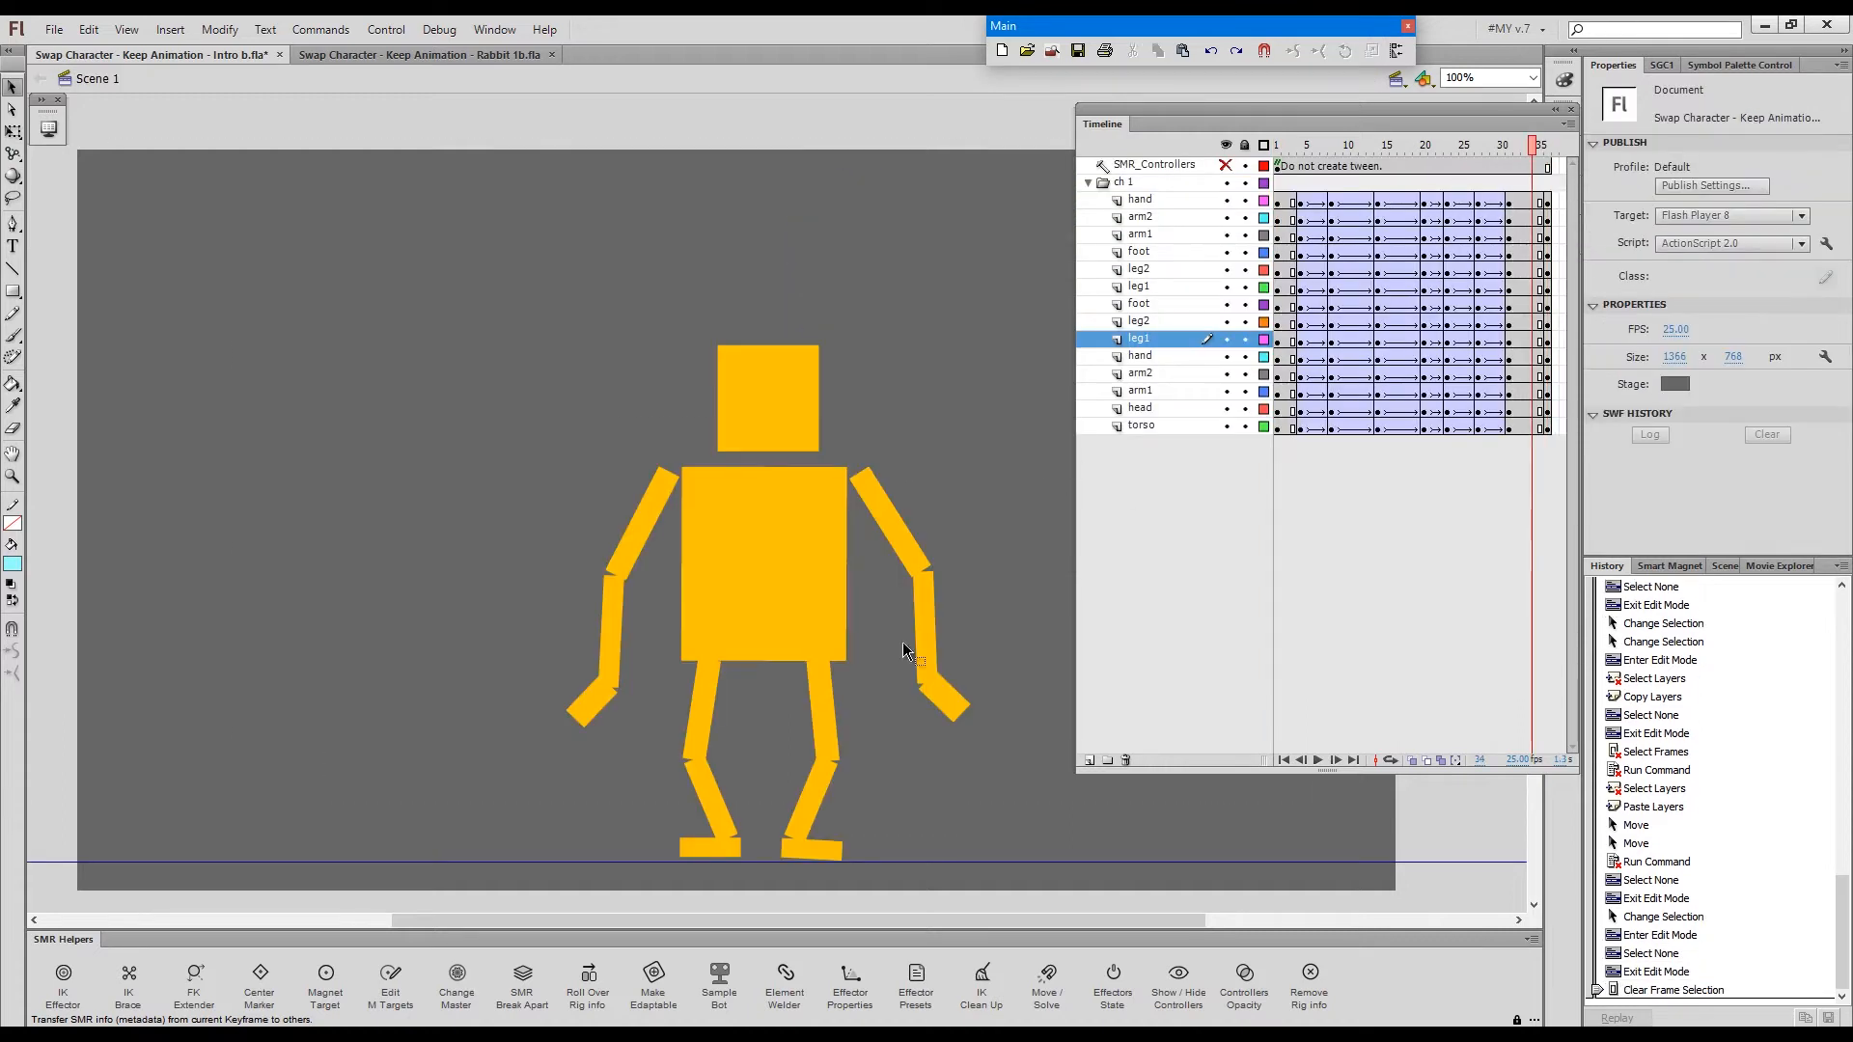
- Paste the copied magnet target layers into the blue leg1 symbol
{"action": "double_click", "coordinate": [819, 706]}
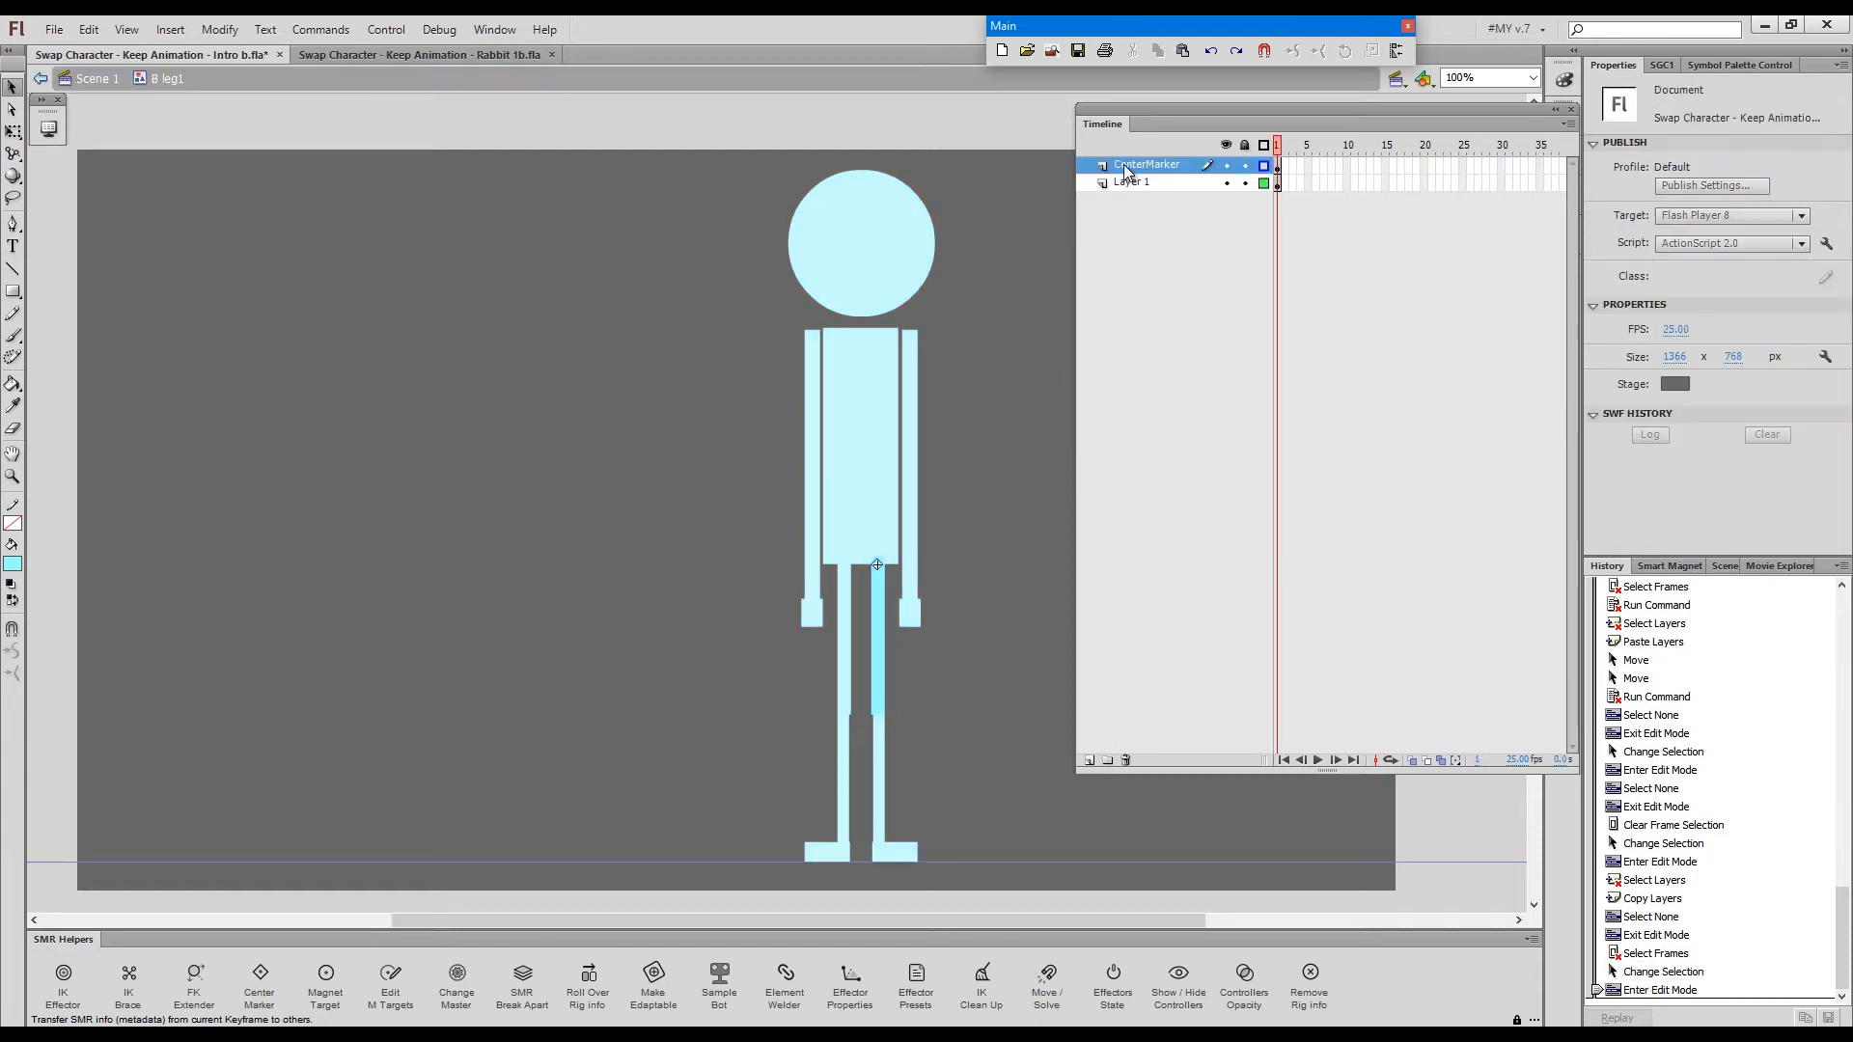
{"action": "right_click", "coordinate": [1146, 164]}
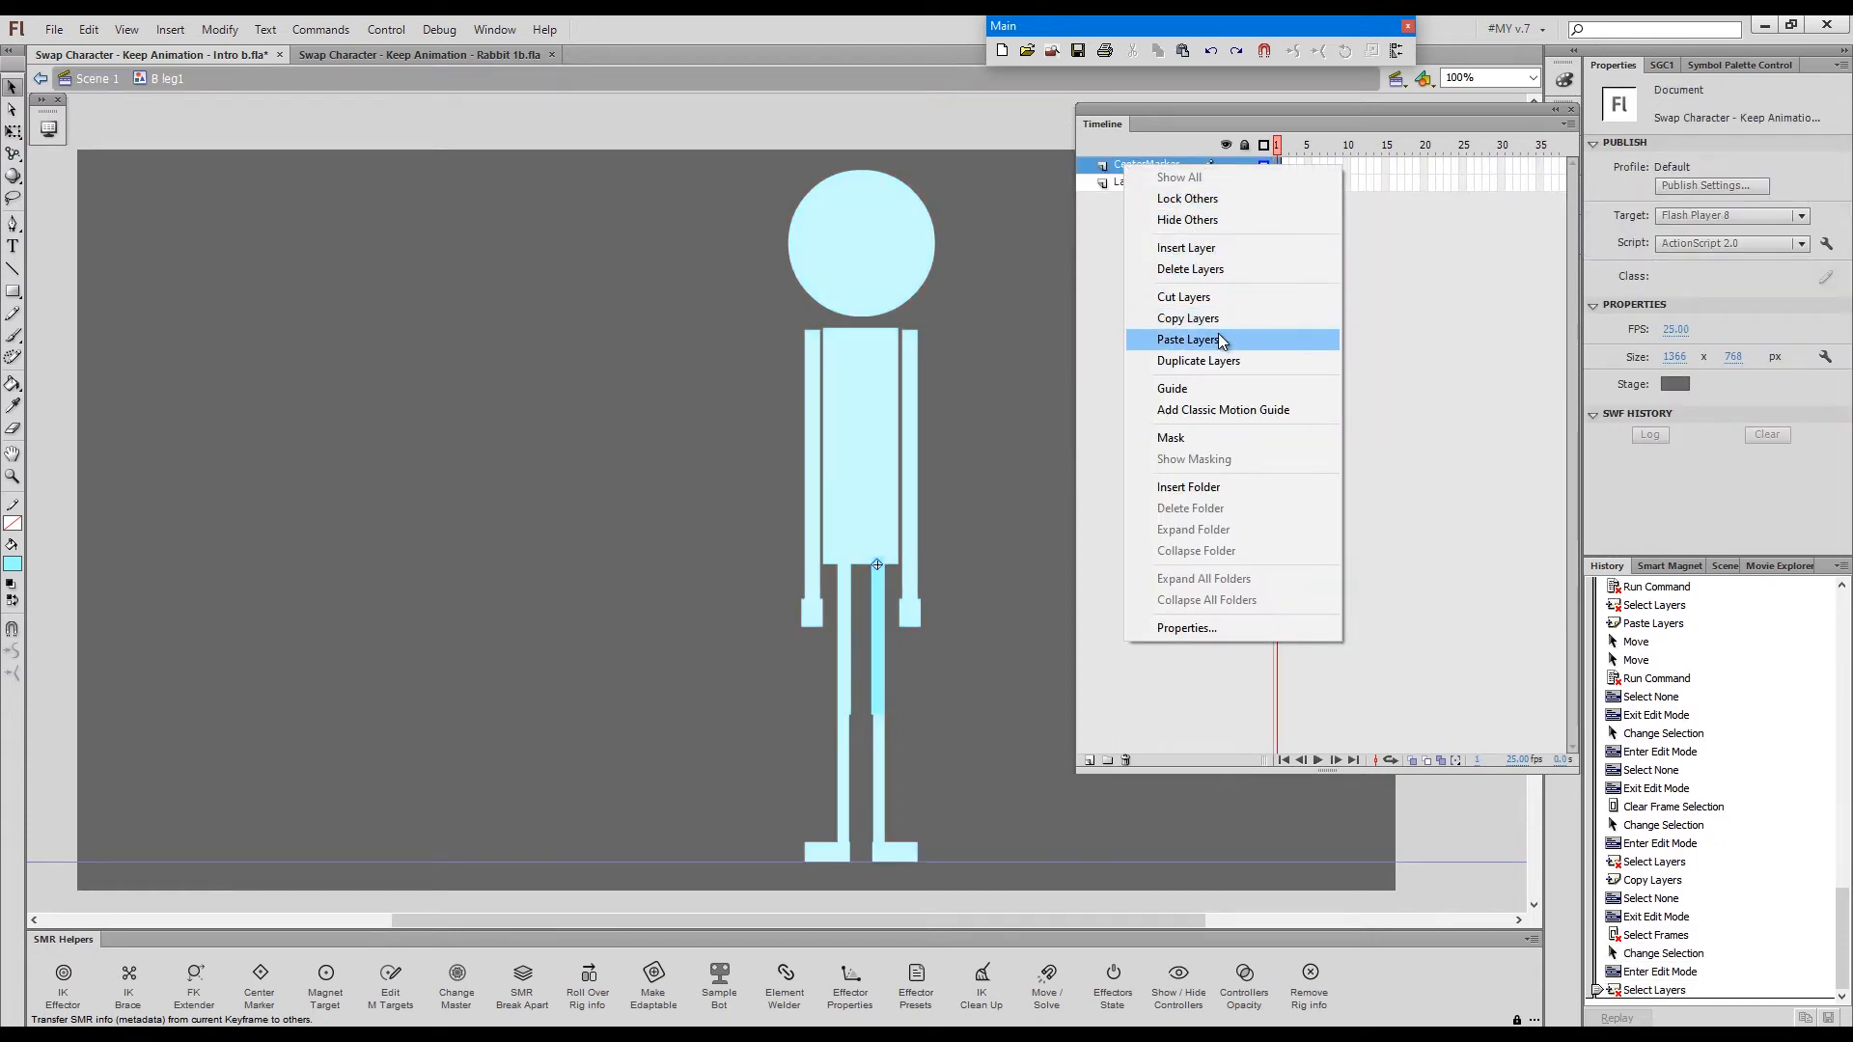
{"action": "left_click", "coordinate": [1188, 340]}
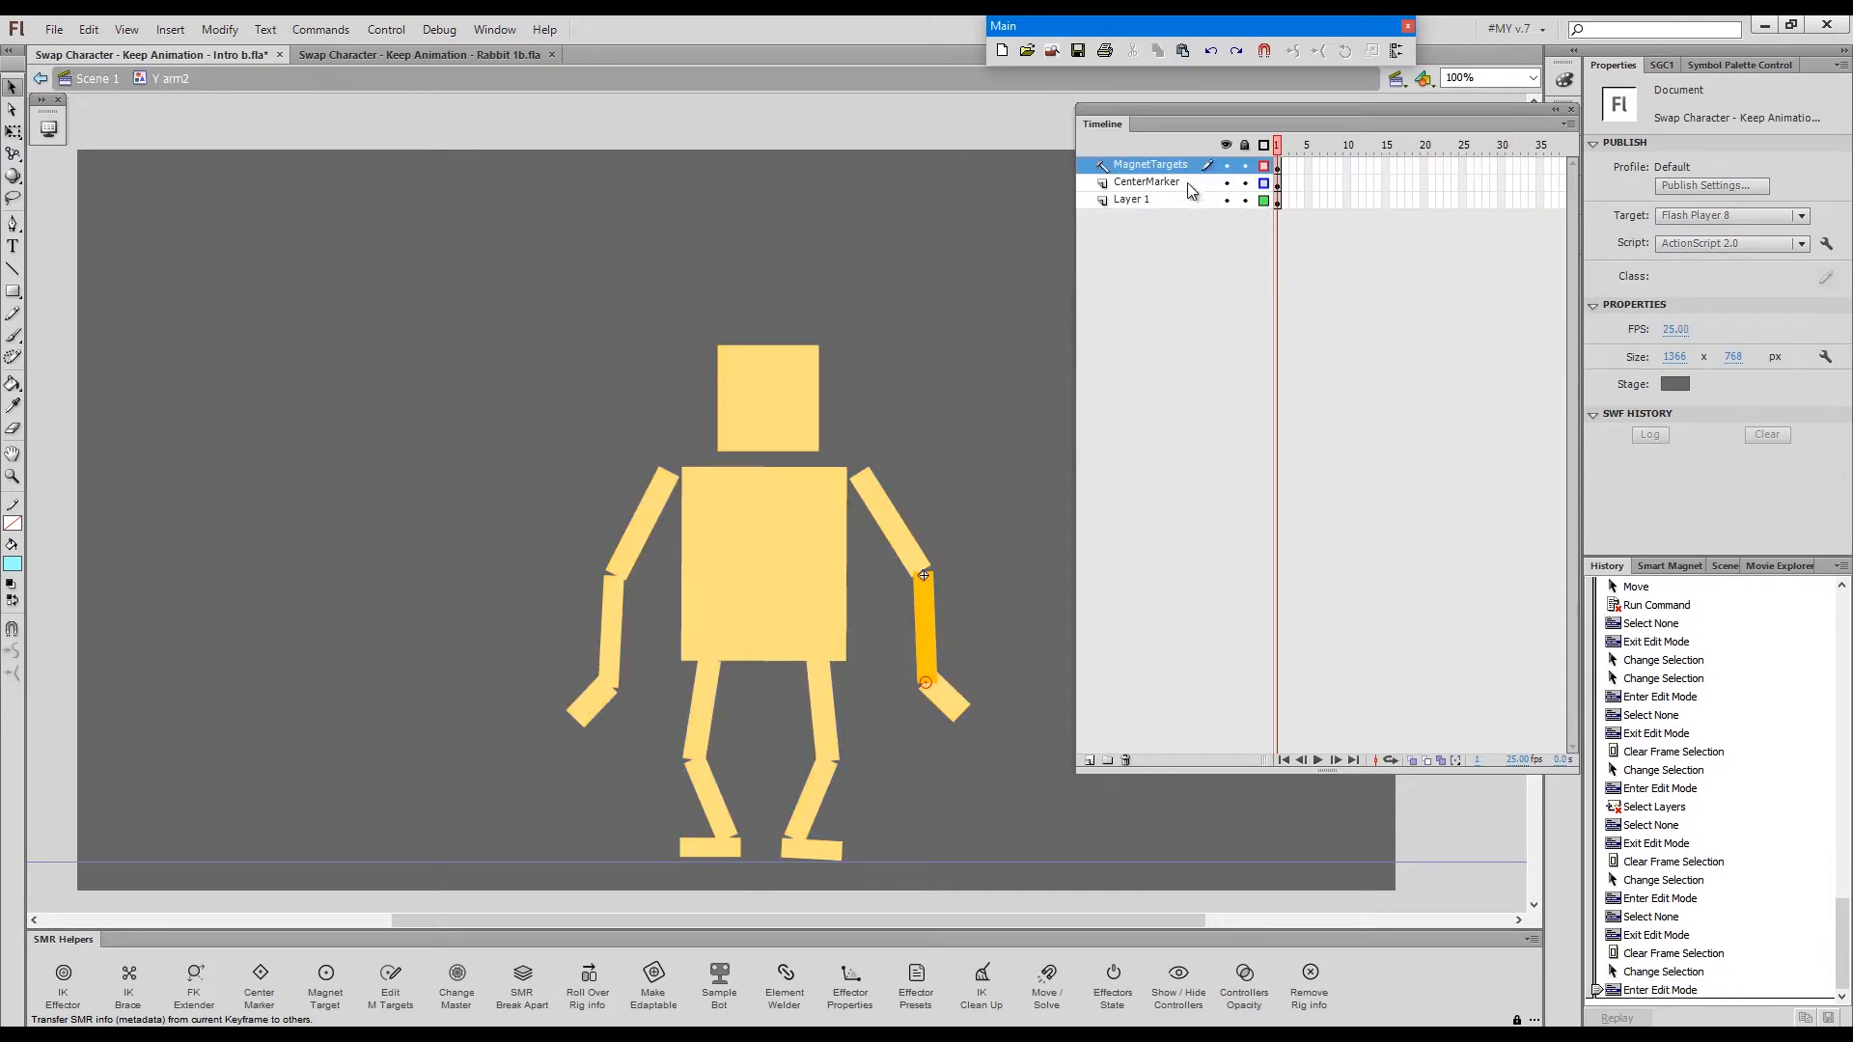
- Copy yellow arm2's magnet target layers into blue arm2, then copy yellow arm1's layers
{"action": "right_click", "coordinate": [1151, 164]}
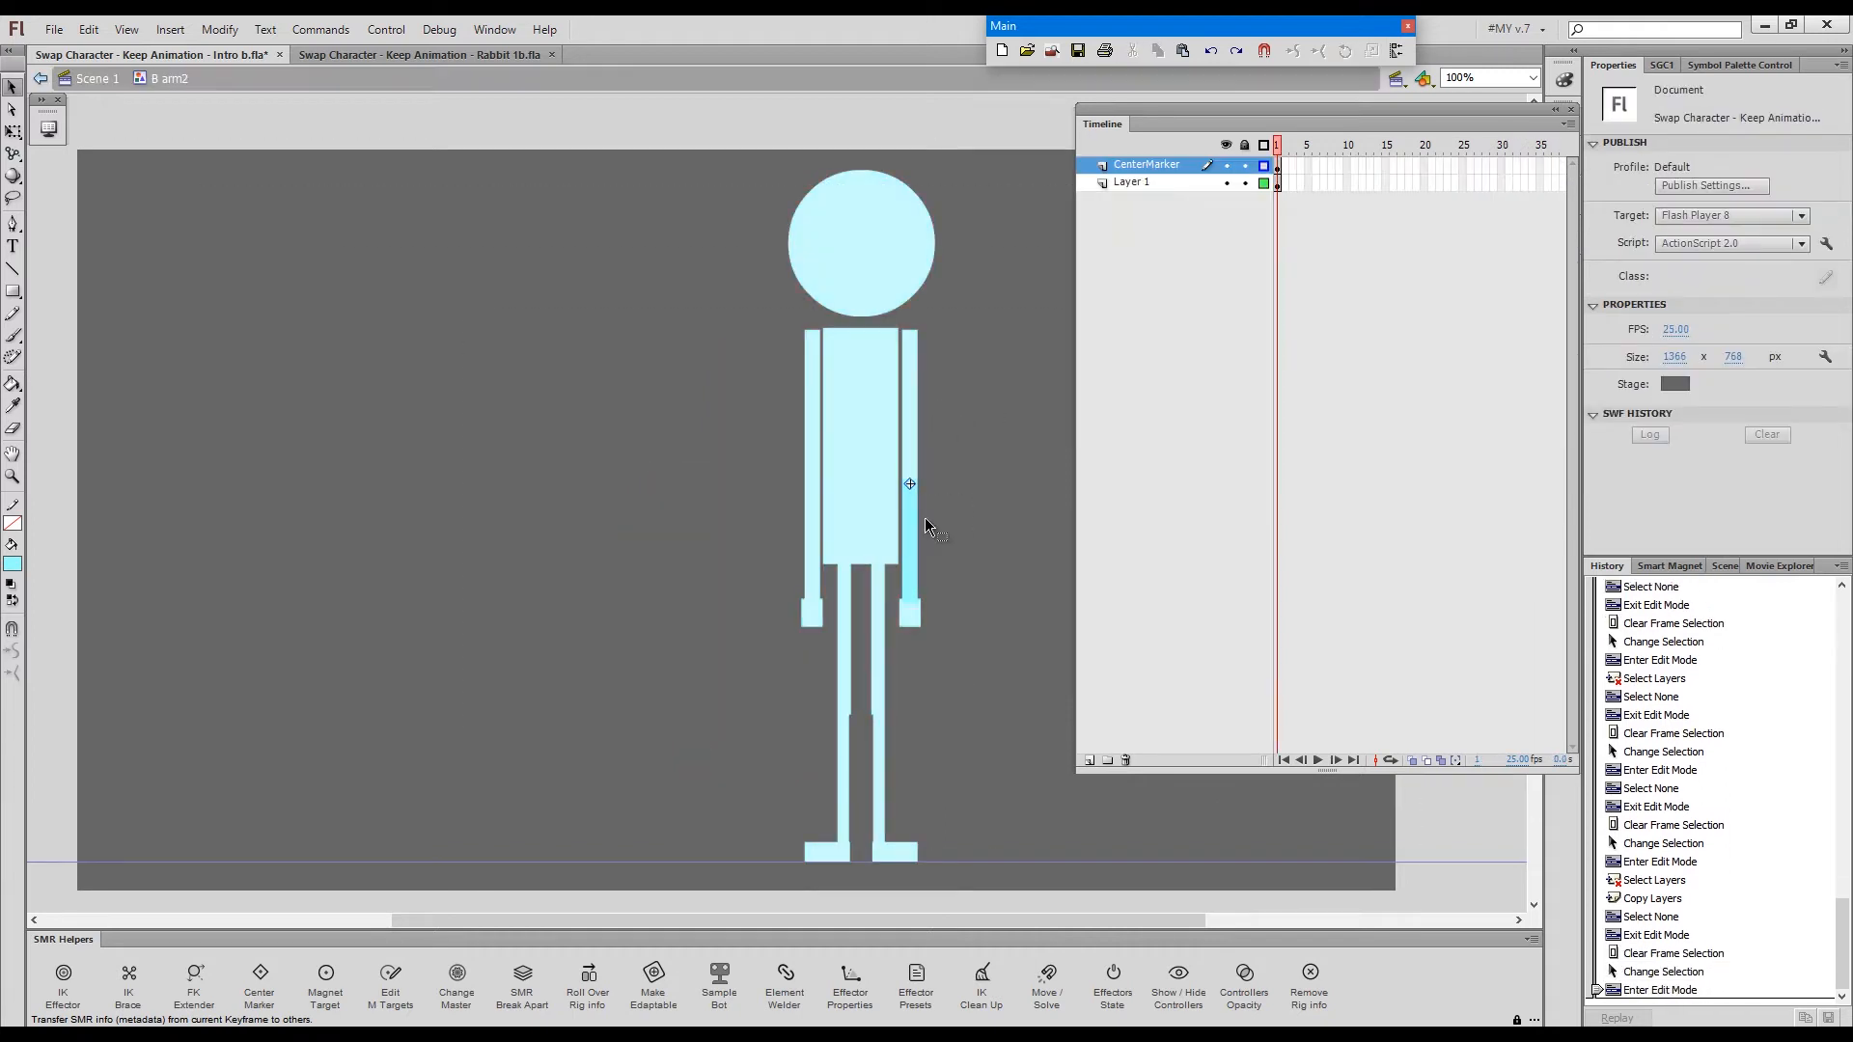
{"action": "right_click", "coordinate": [1146, 164]}
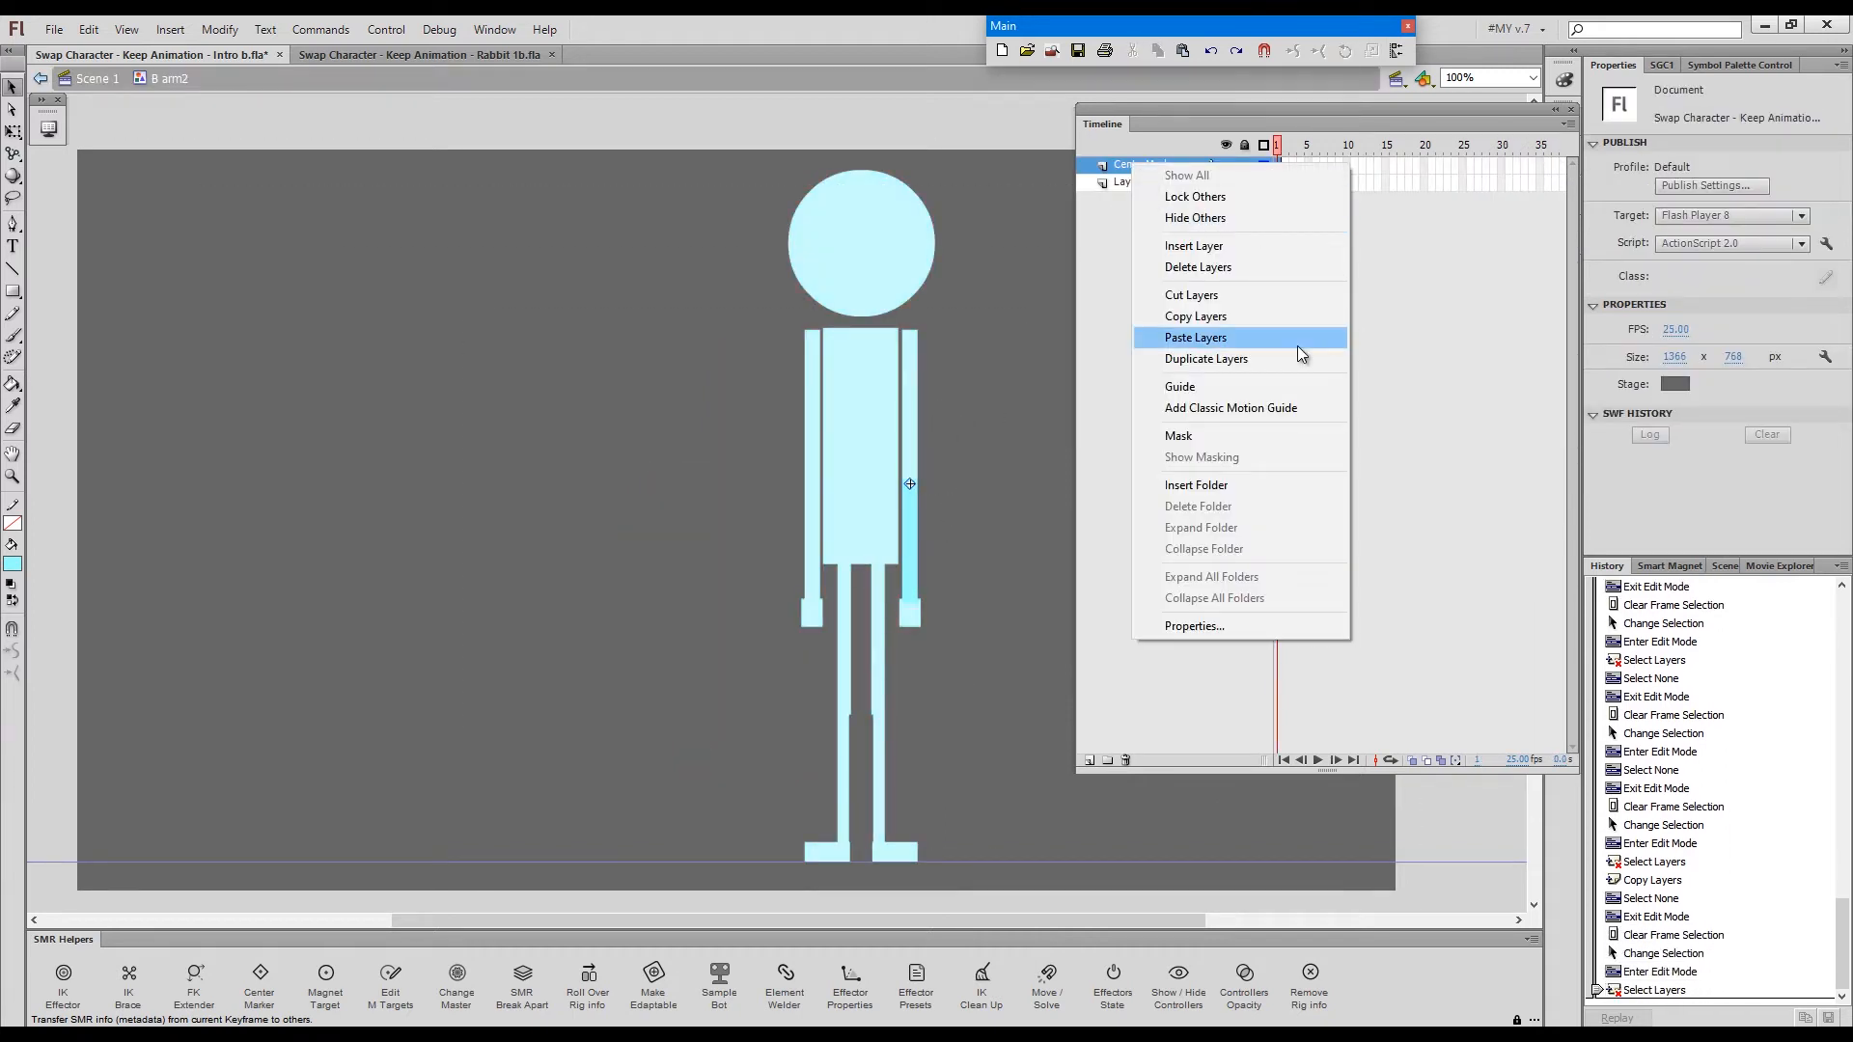
{"action": "left_click", "coordinate": [1196, 336]}
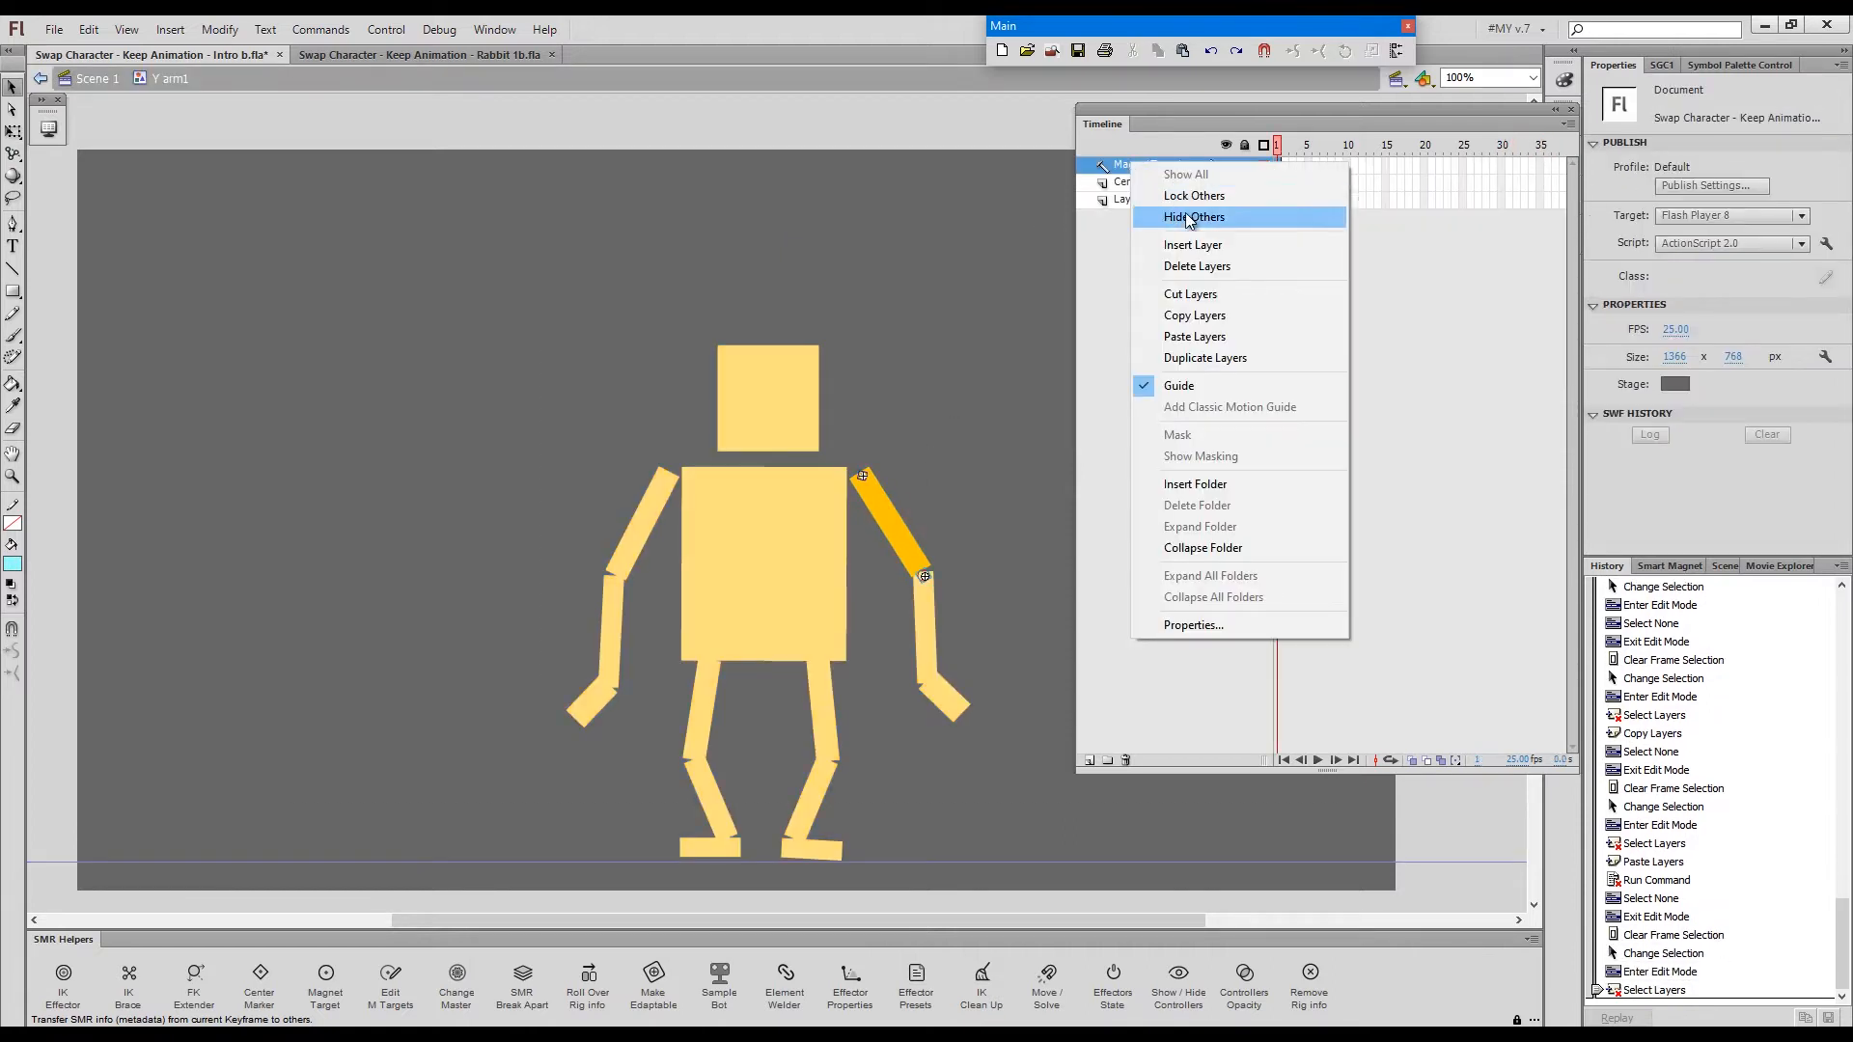
{"action": "left_click", "coordinate": [1192, 216]}
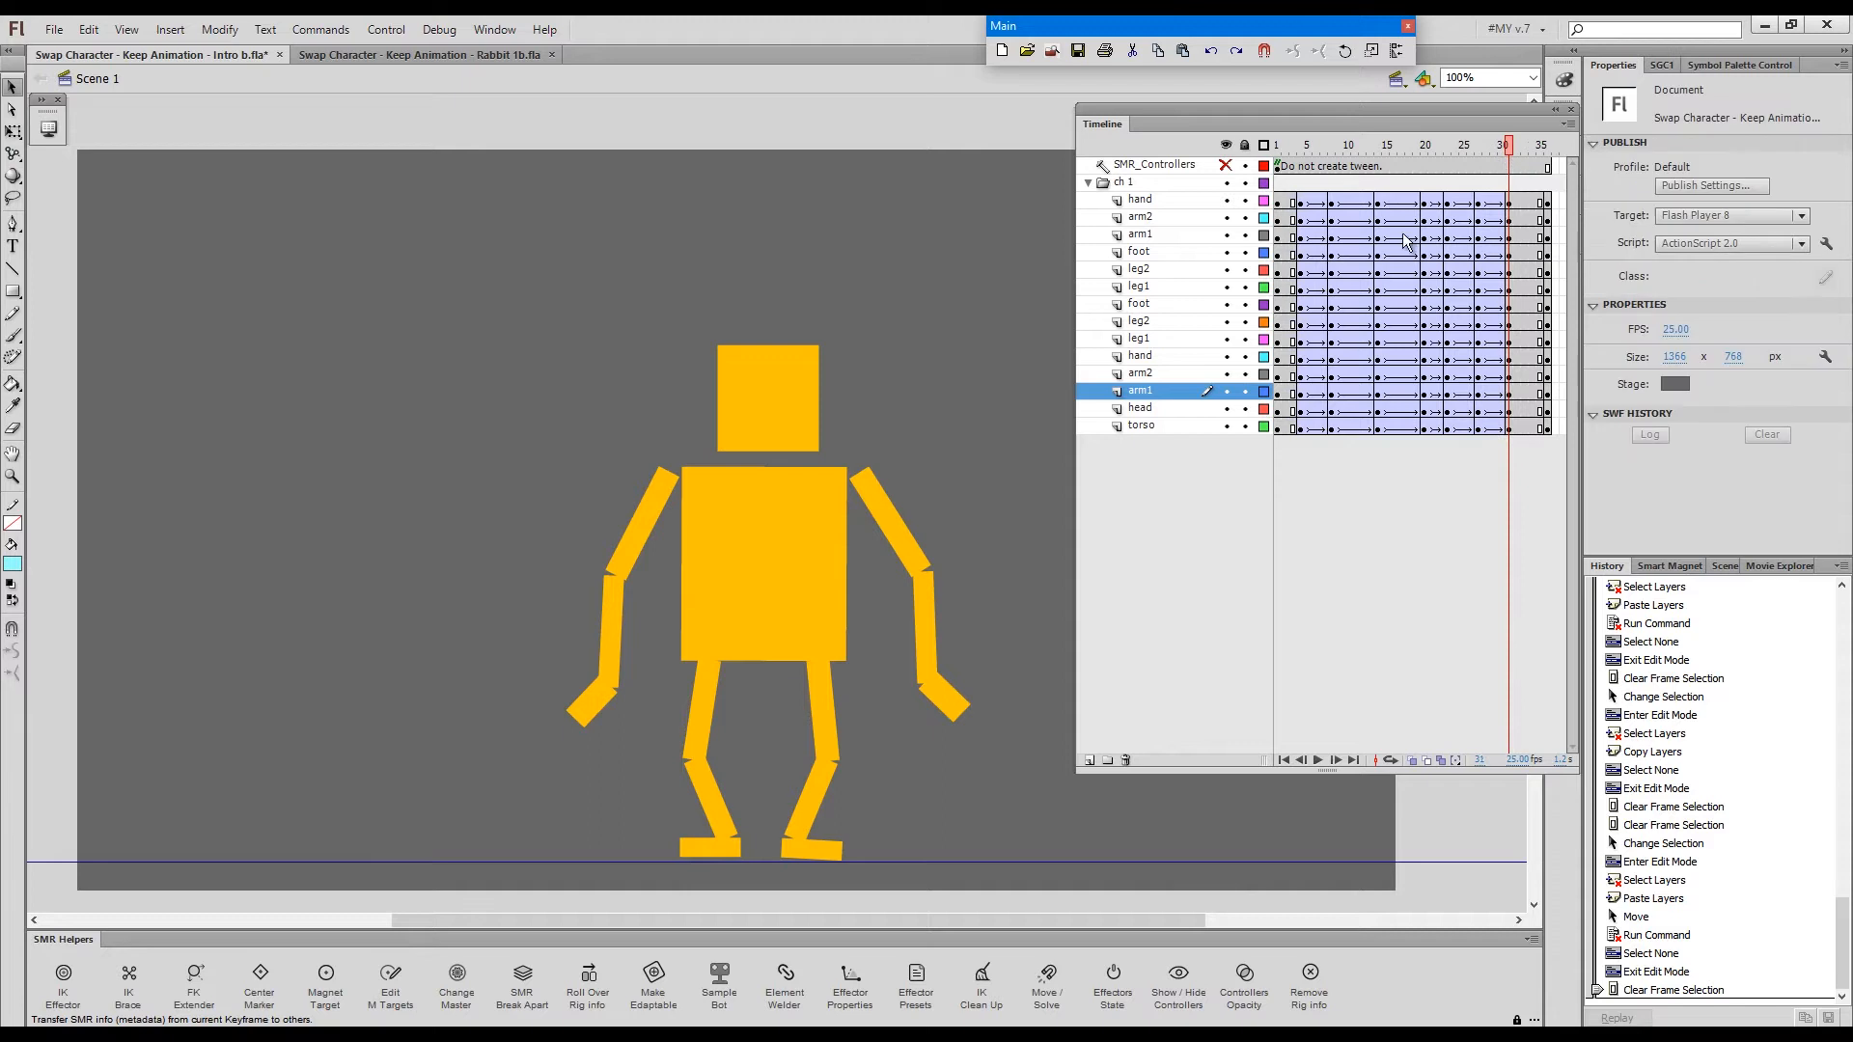
- Copy the magnet target layers from the Y torso symbol for the B torso
{"action": "double_click", "coordinate": [760, 570]}
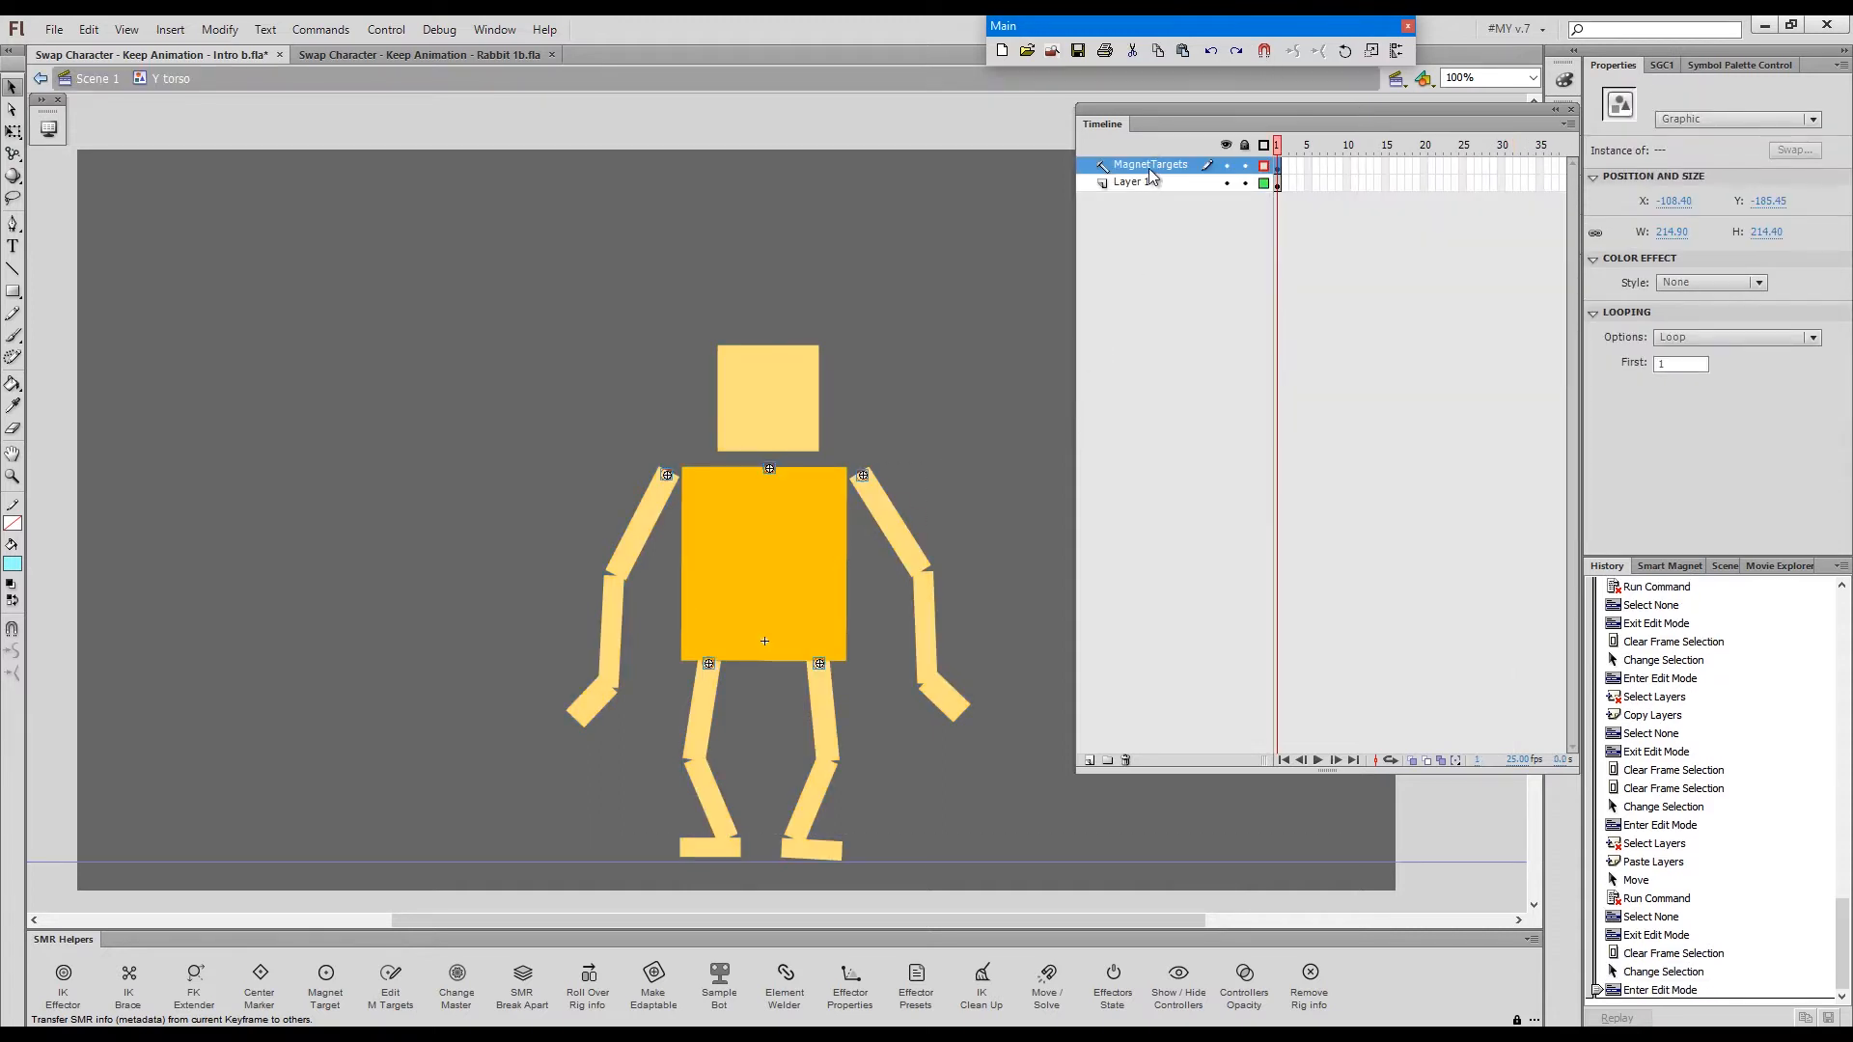
{"action": "right_click", "coordinate": [1151, 164]}
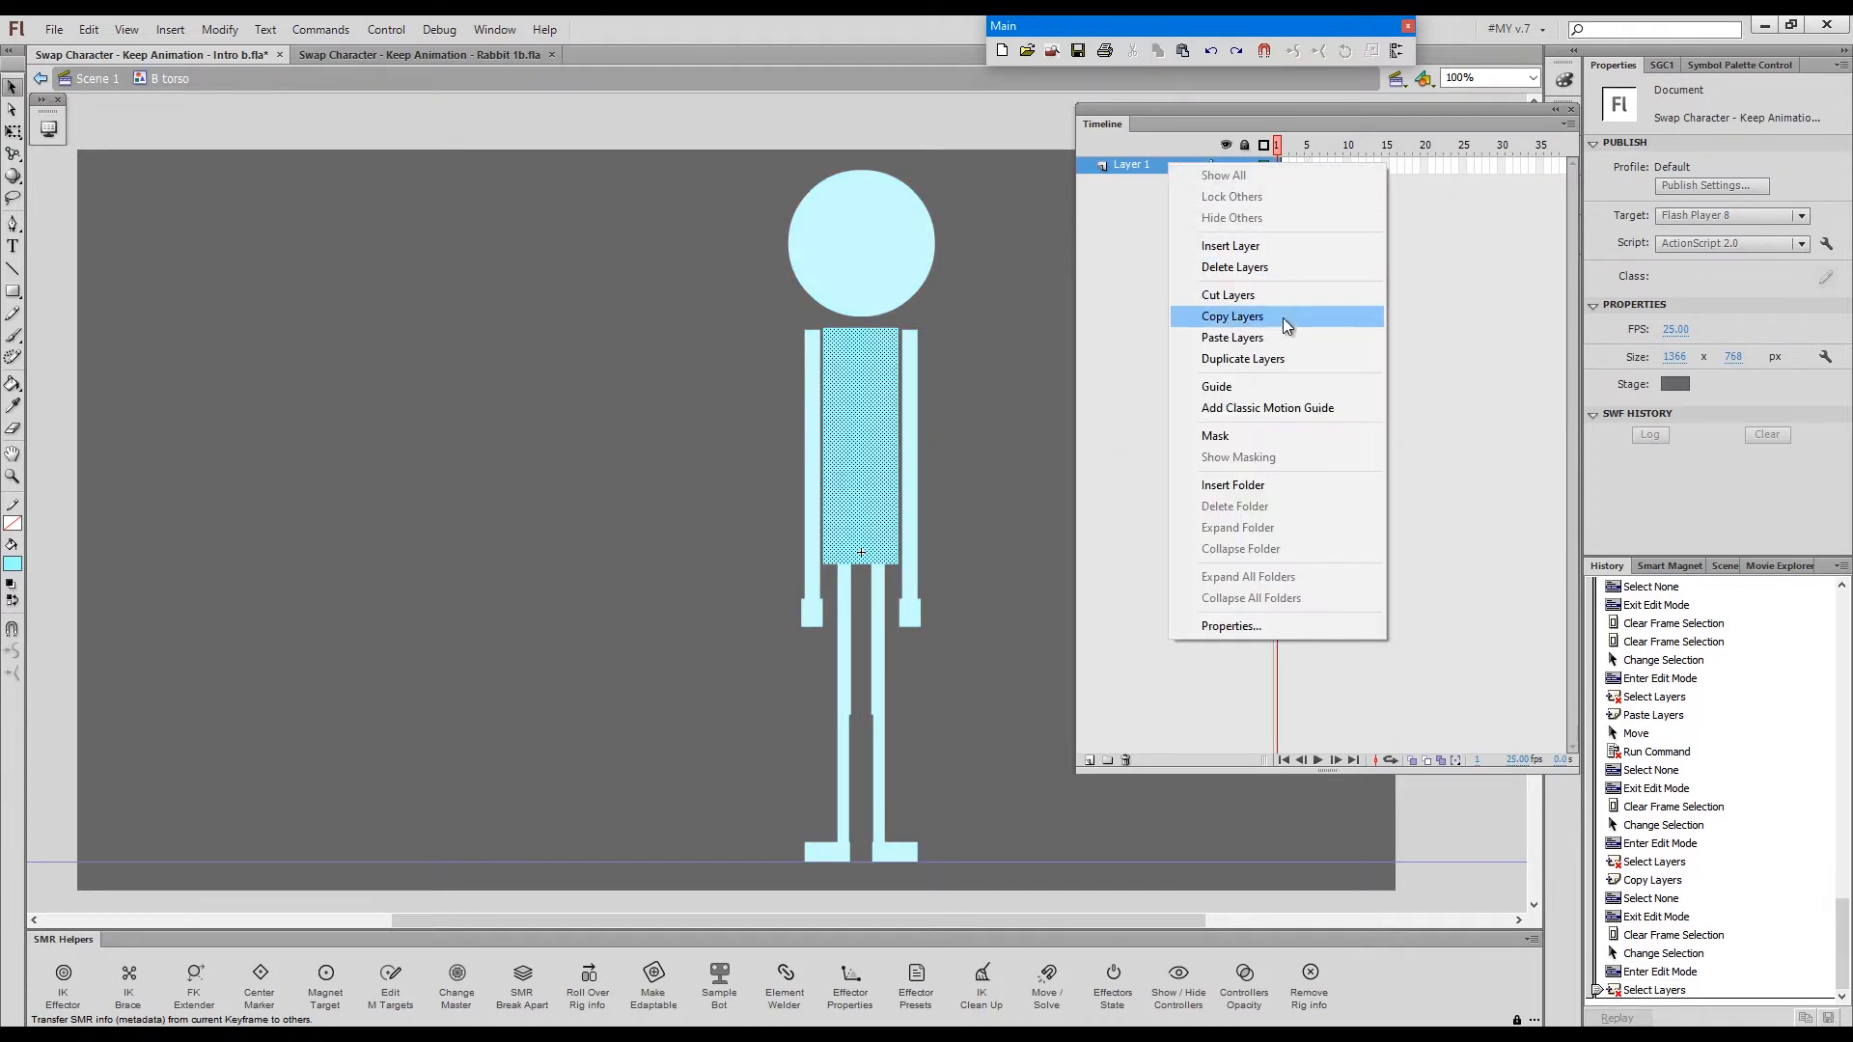
{"action": "left_click", "coordinate": [1232, 337]}
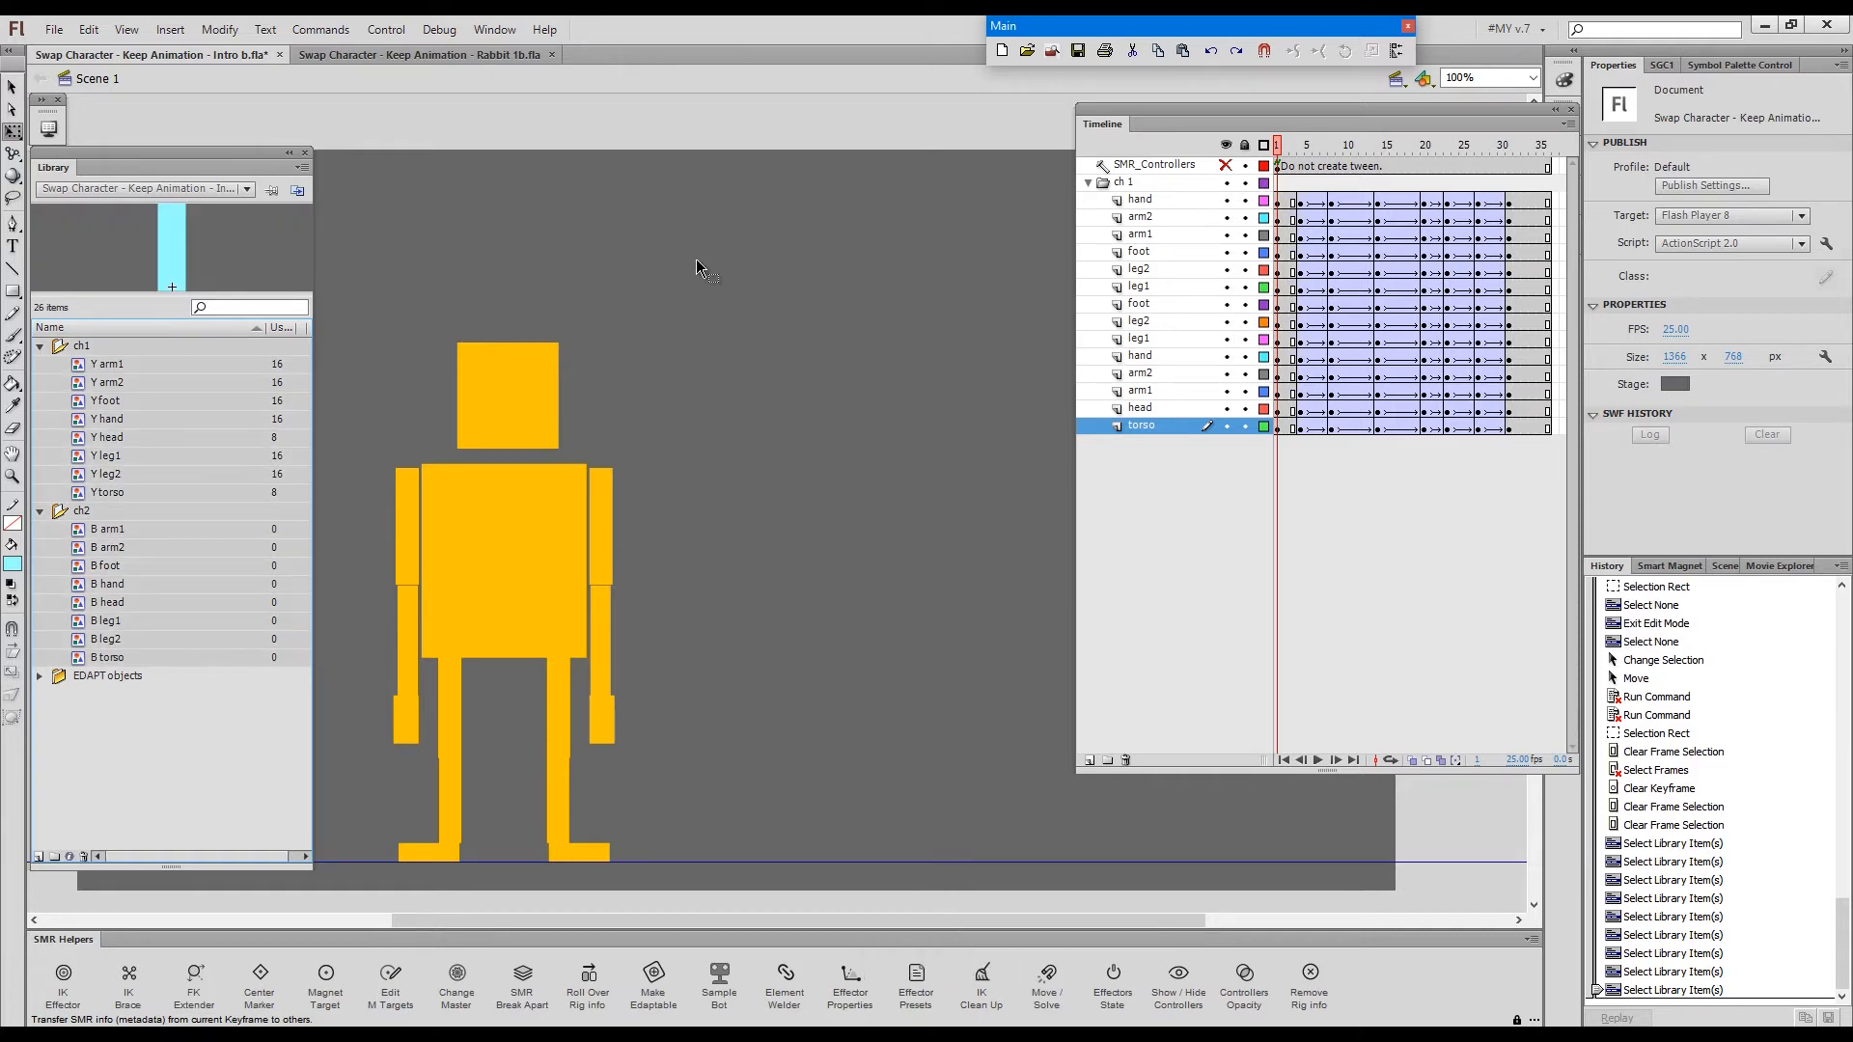
- Trim 2 leading characters from library names and move ch2 parts into ch1, replacing existing items
{"action": "key", "text": "Alt+i"}
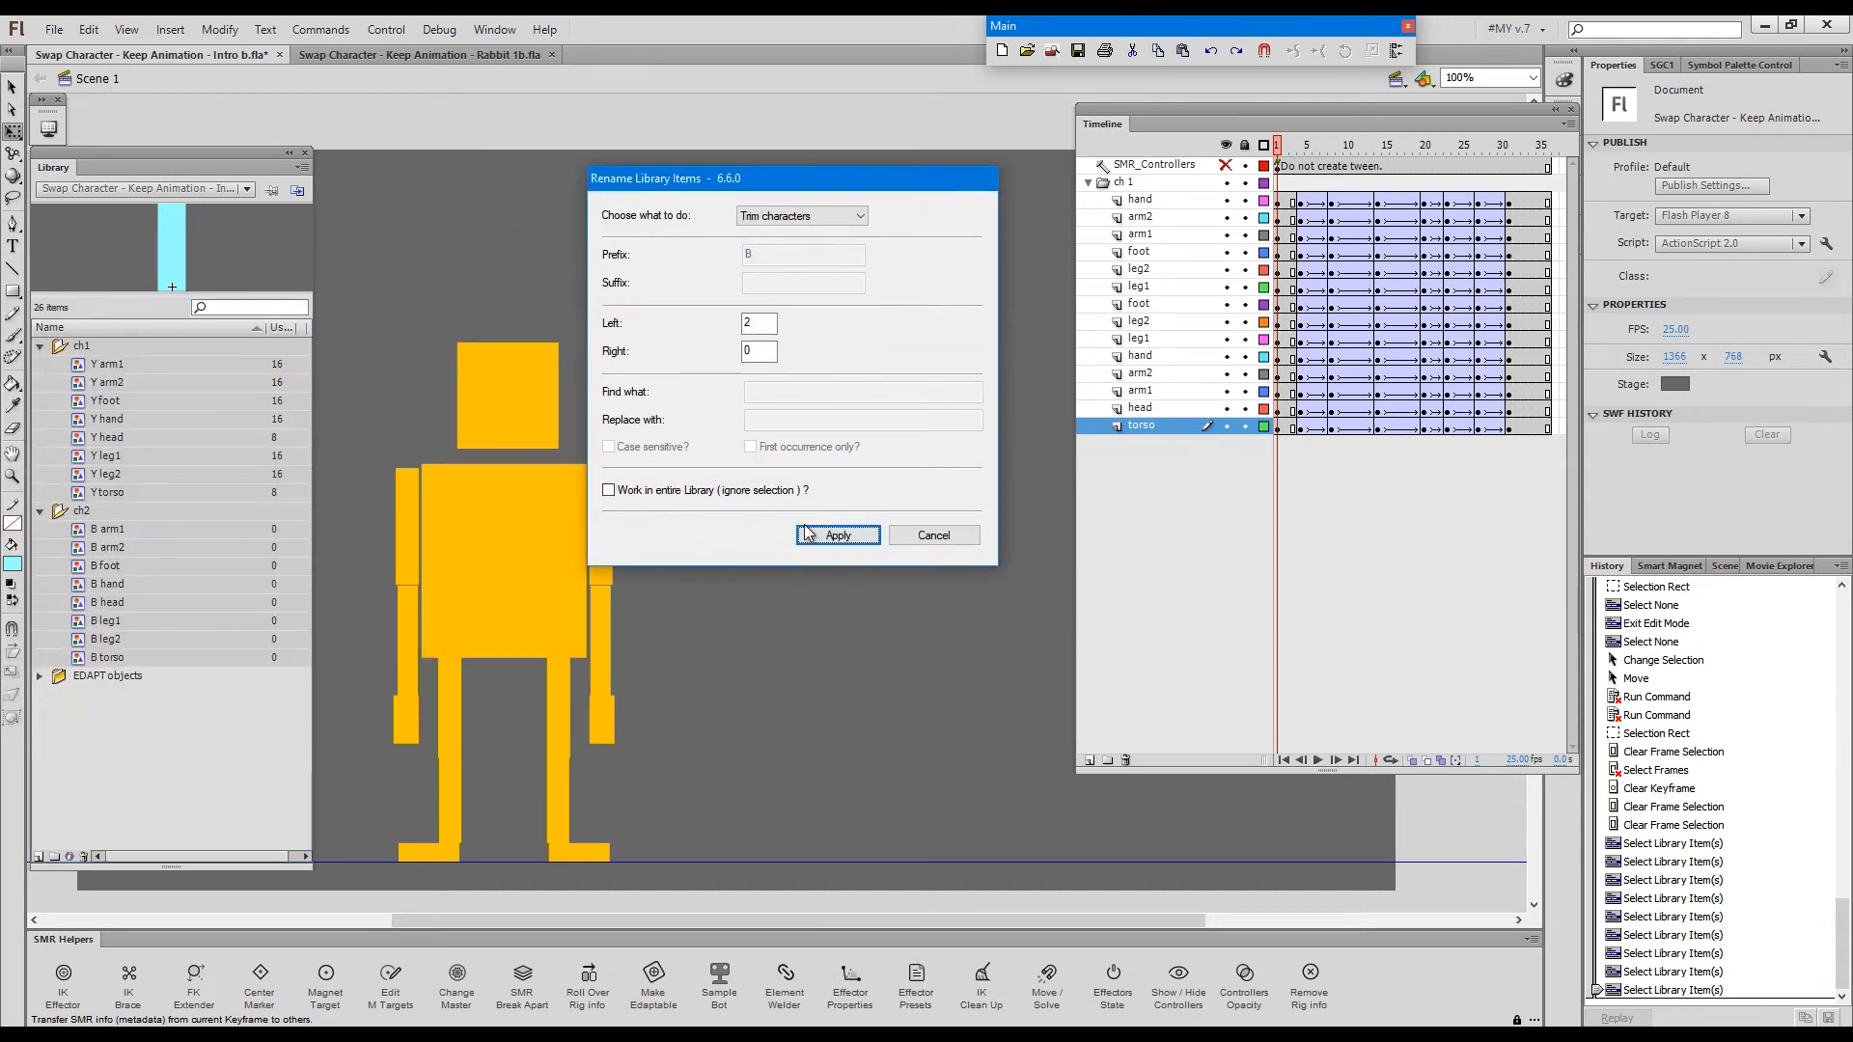
{"action": "left_click", "coordinate": [837, 536]}
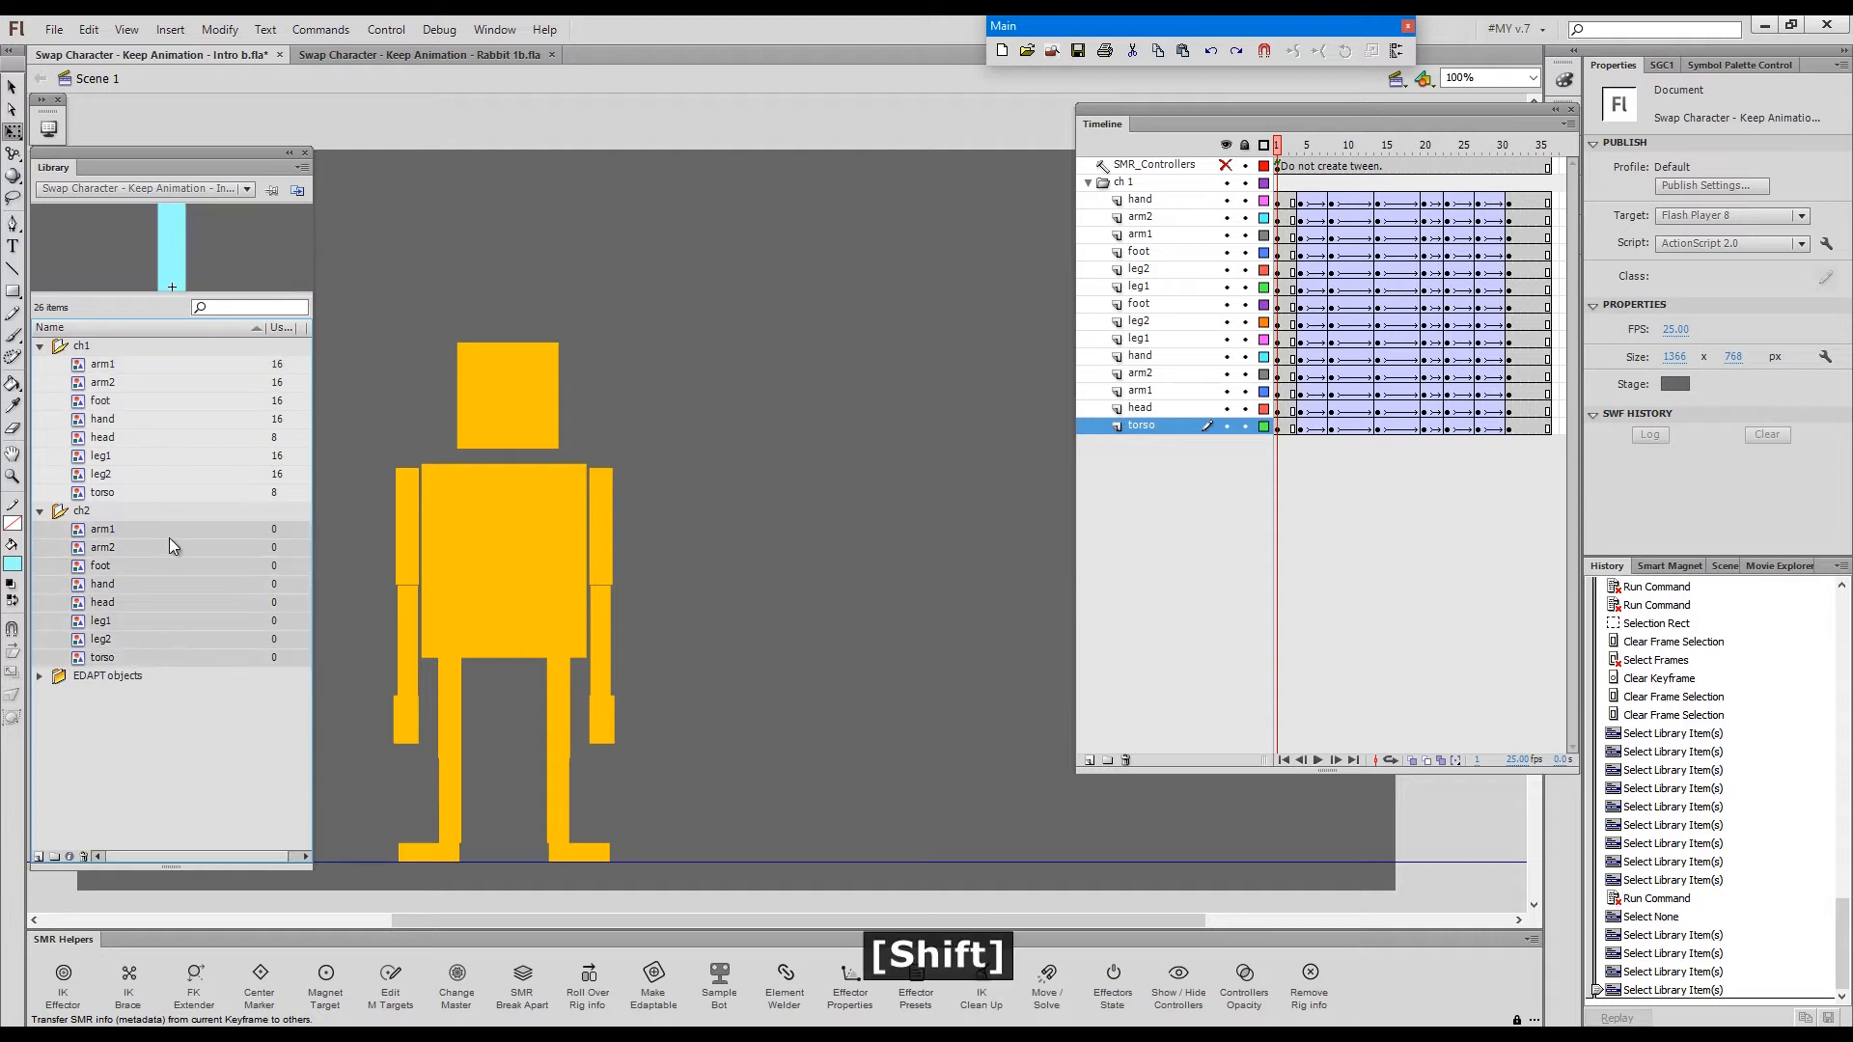
{"action": "left_click", "coordinate": [87, 344]}
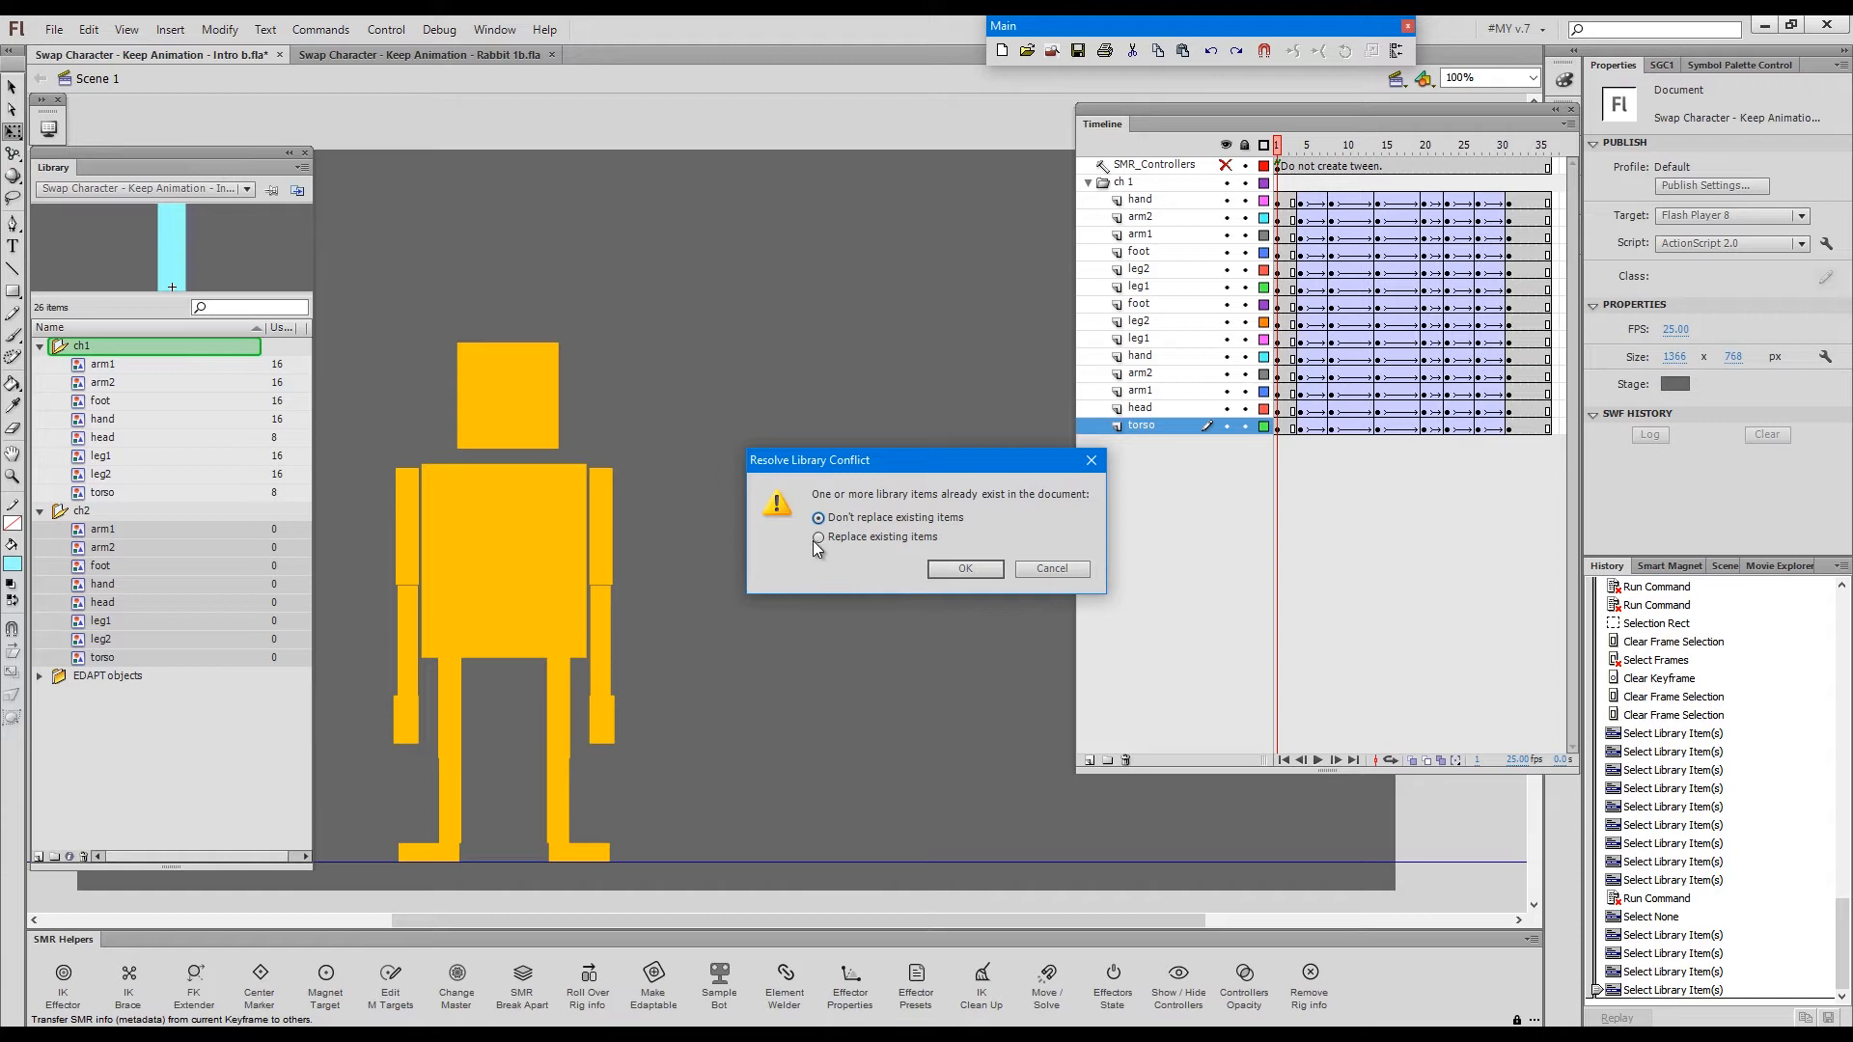
{"action": "left_click", "coordinate": [818, 536]}
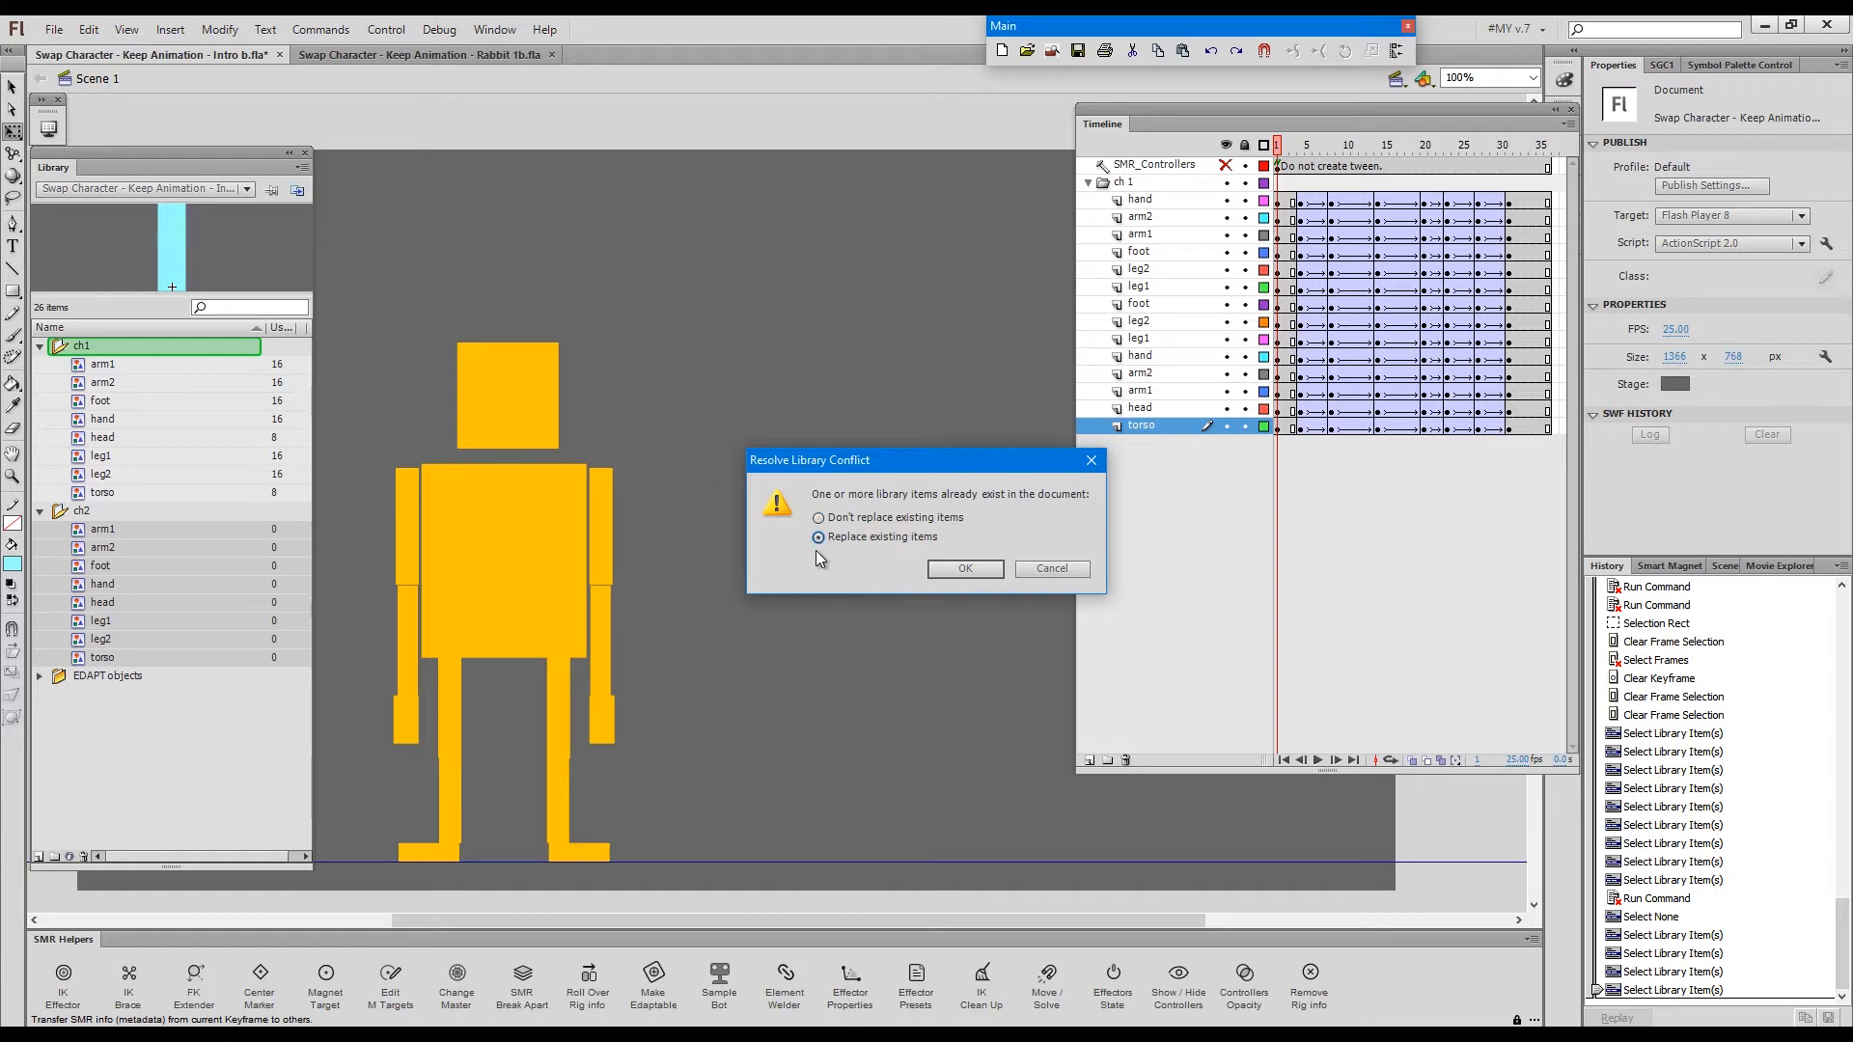
{"action": "mouse_move", "coordinate": [972, 591]}
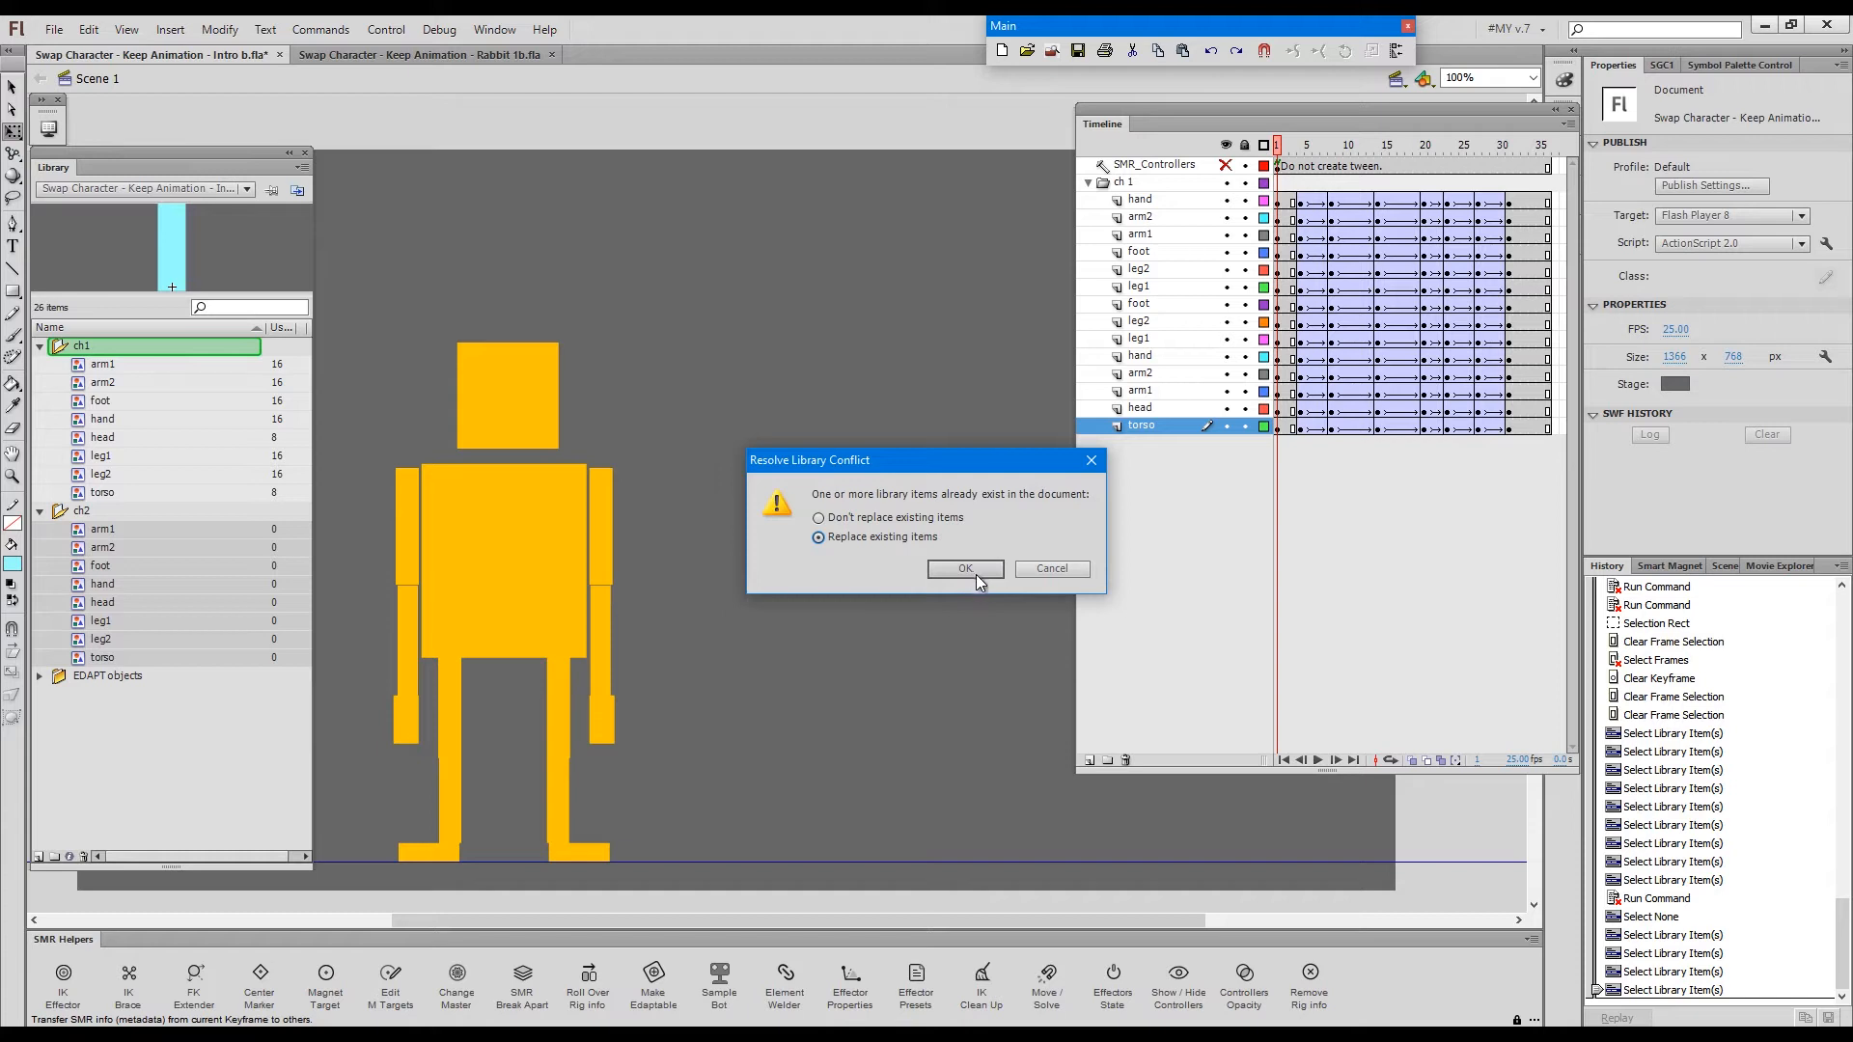
- Confirm the library replacement, then check the walk at frames 14, 27, 22 and 1
{"action": "left_click", "coordinate": [965, 569]}
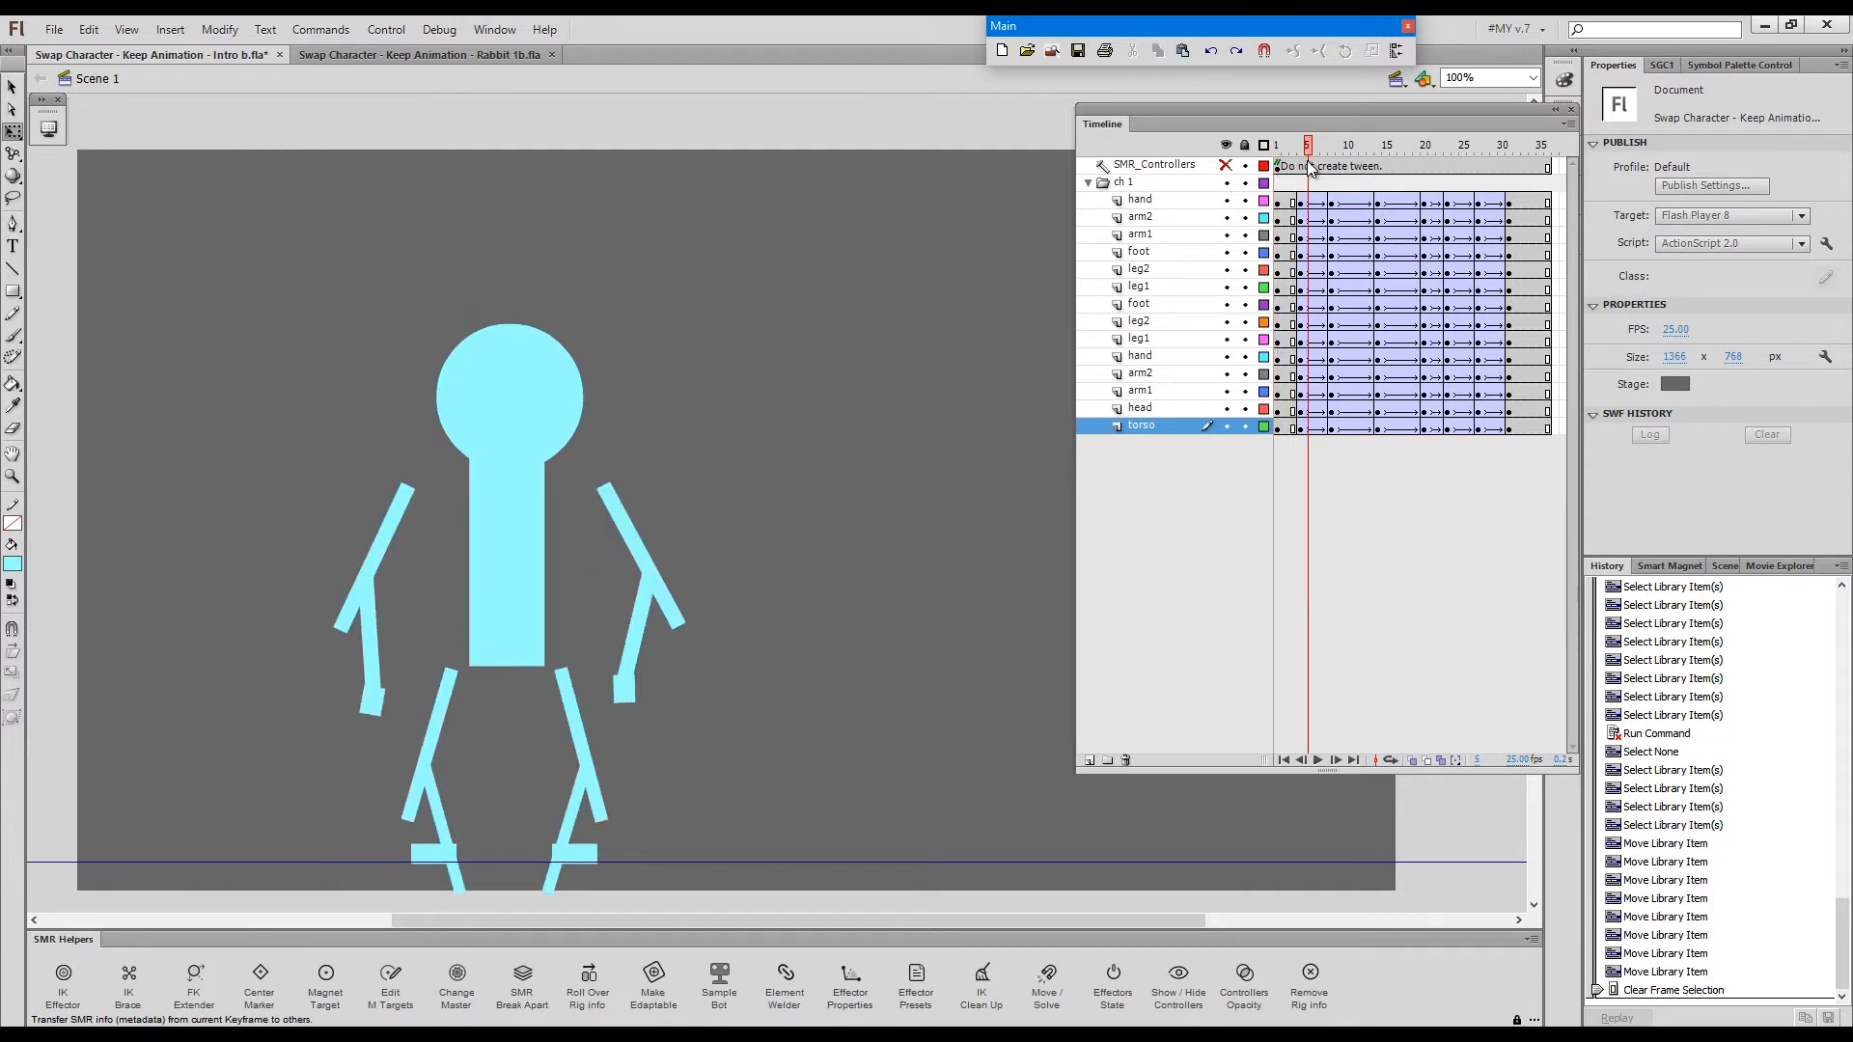
{"action": "left_click", "coordinate": [1378, 145]}
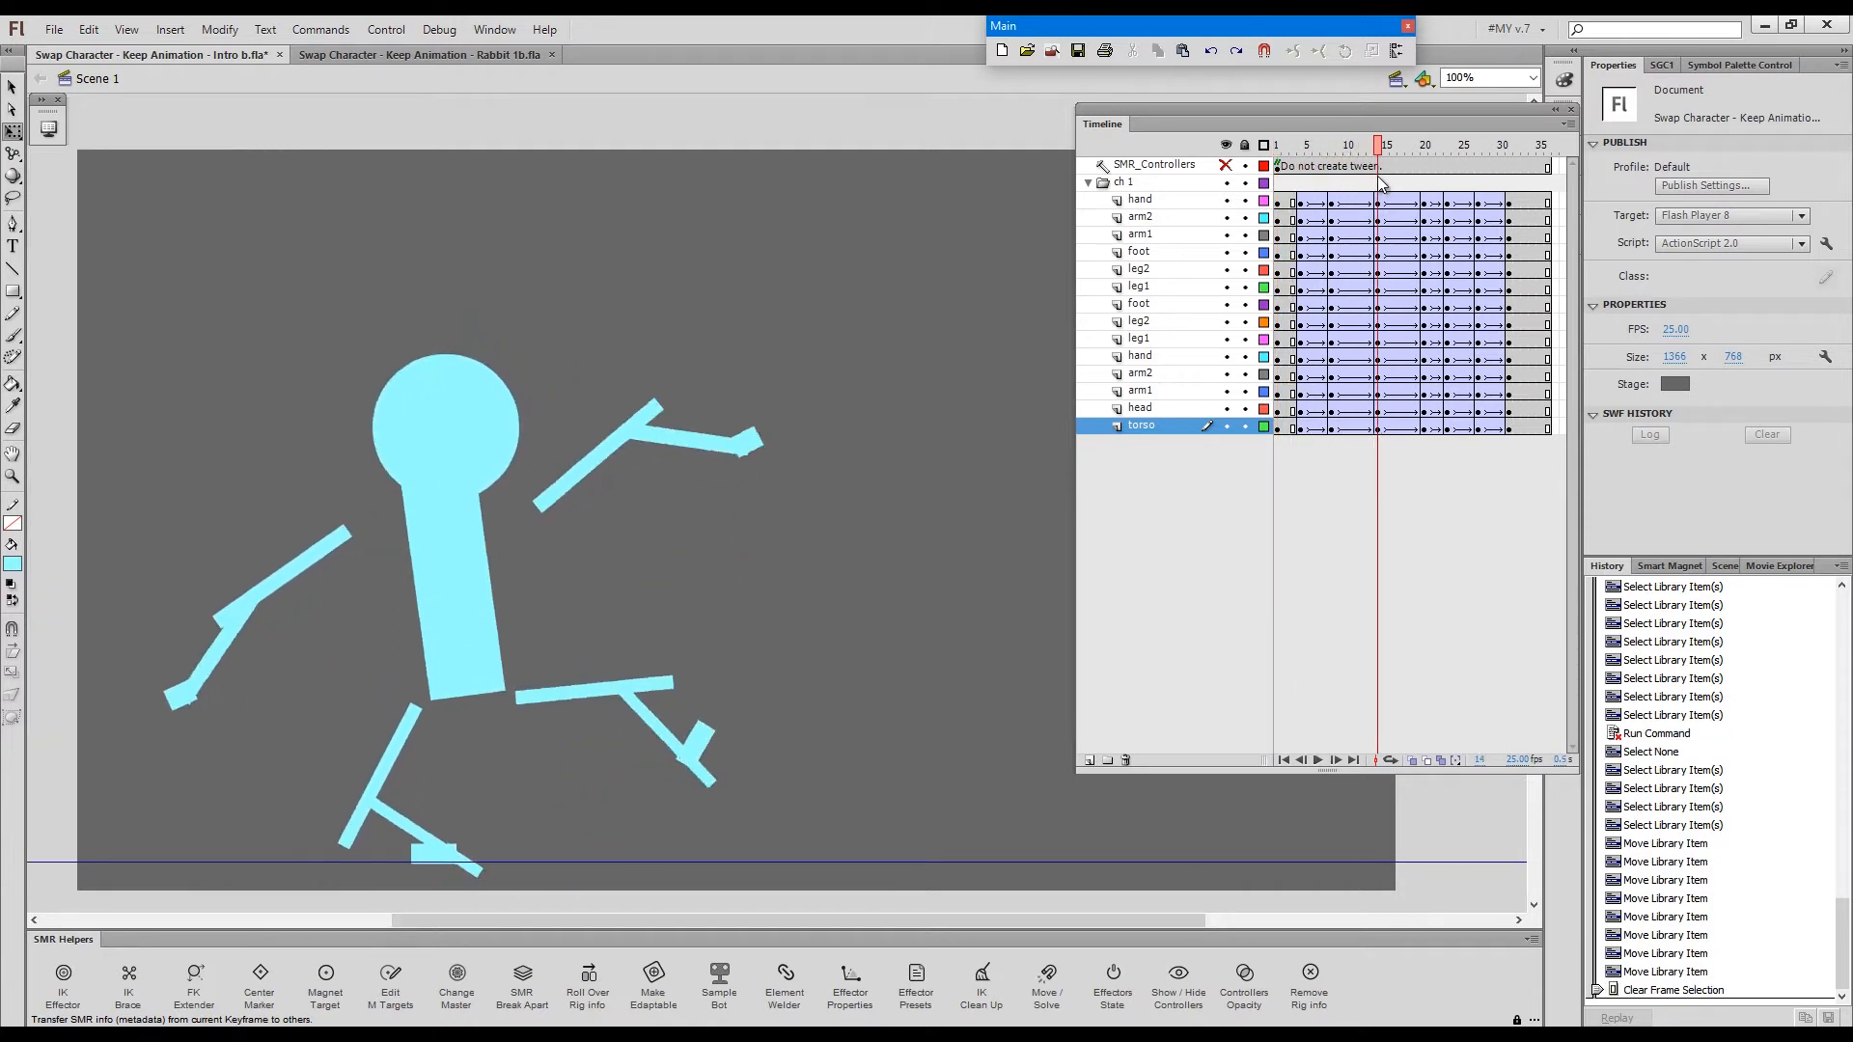
{"action": "left_click", "coordinate": [1472, 145]}
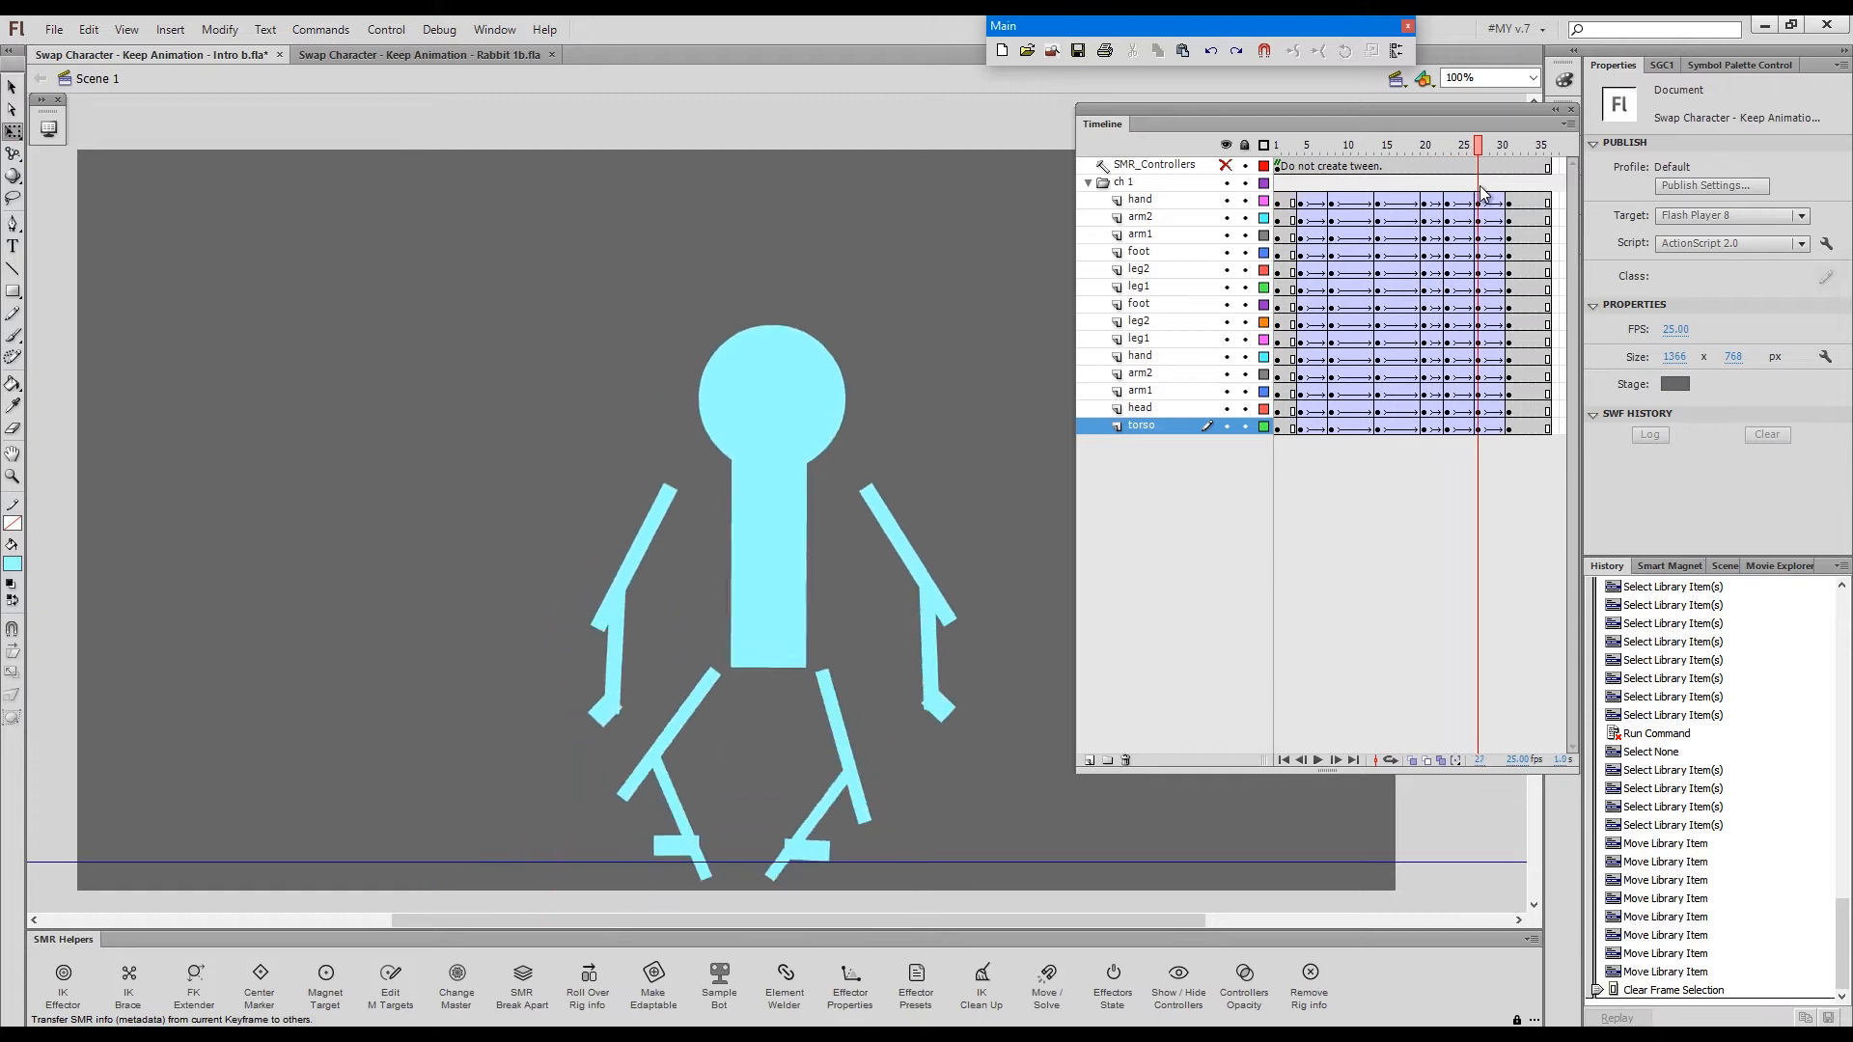
{"action": "left_click", "coordinate": [1449, 145]}
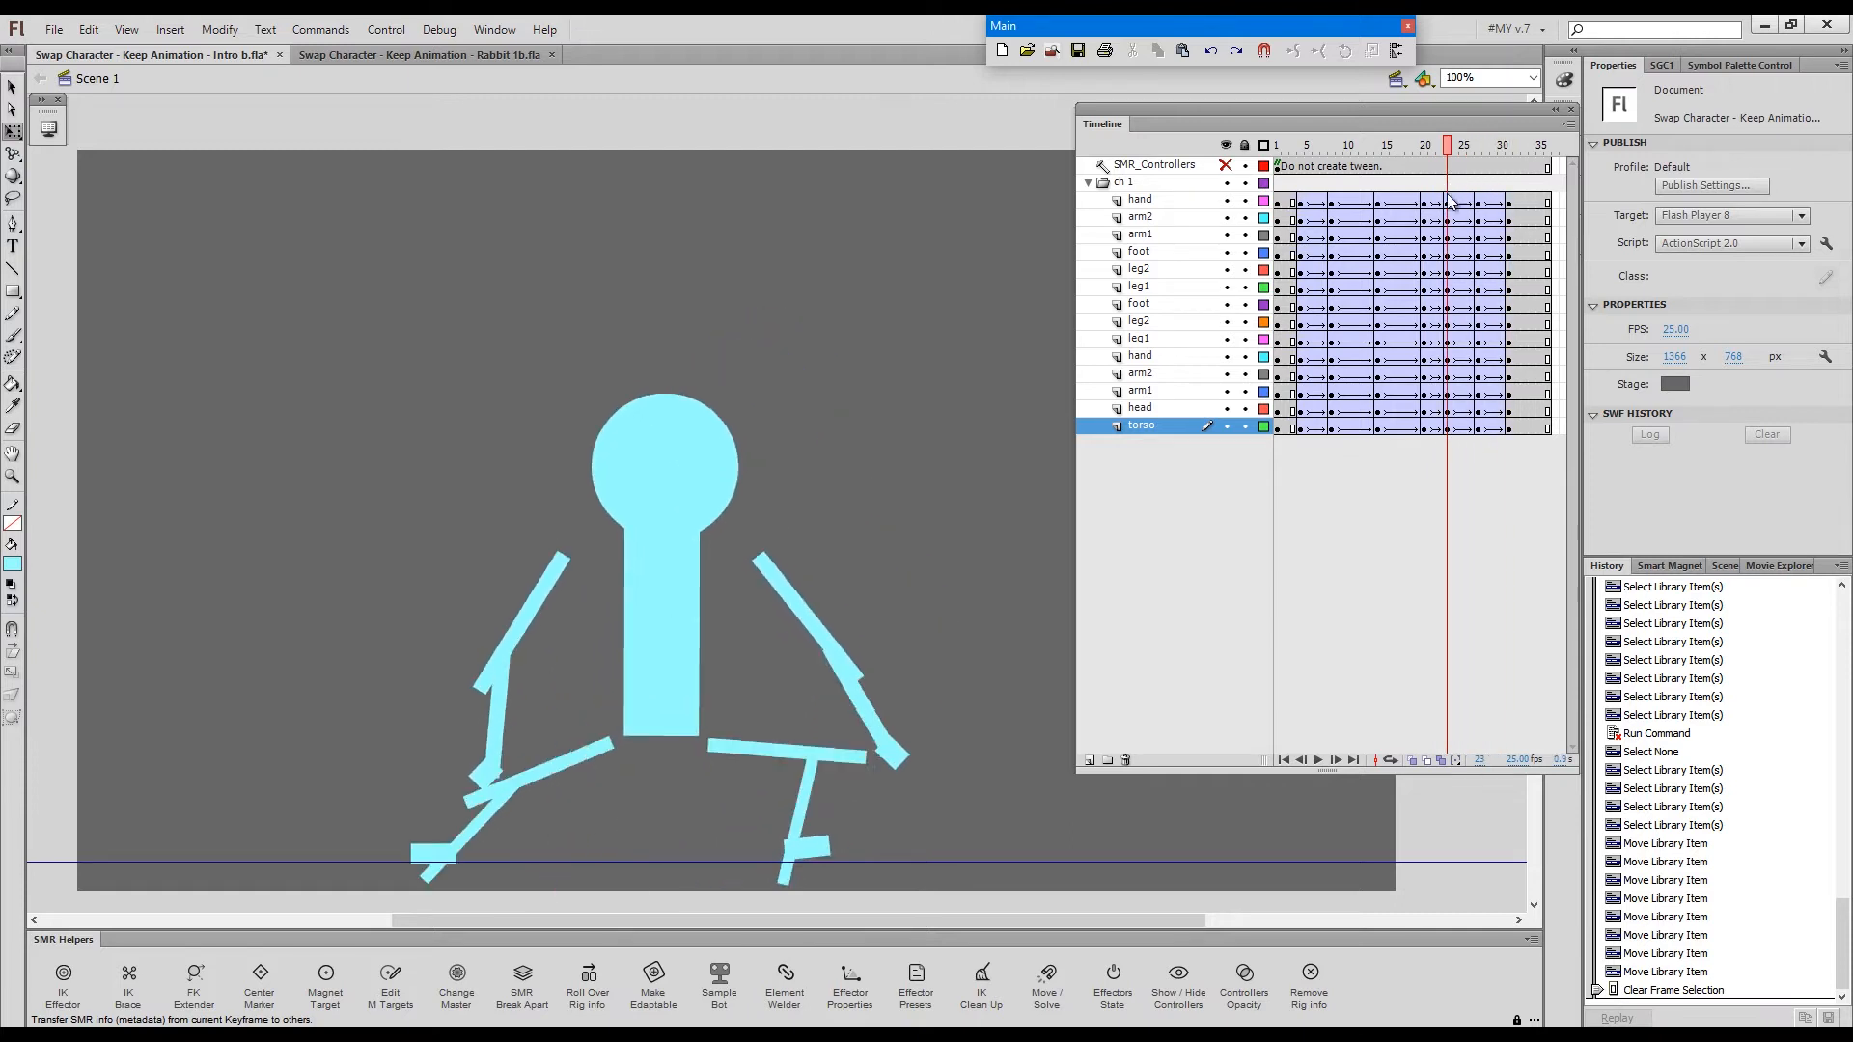
{"action": "left_click", "coordinate": [1276, 145]}
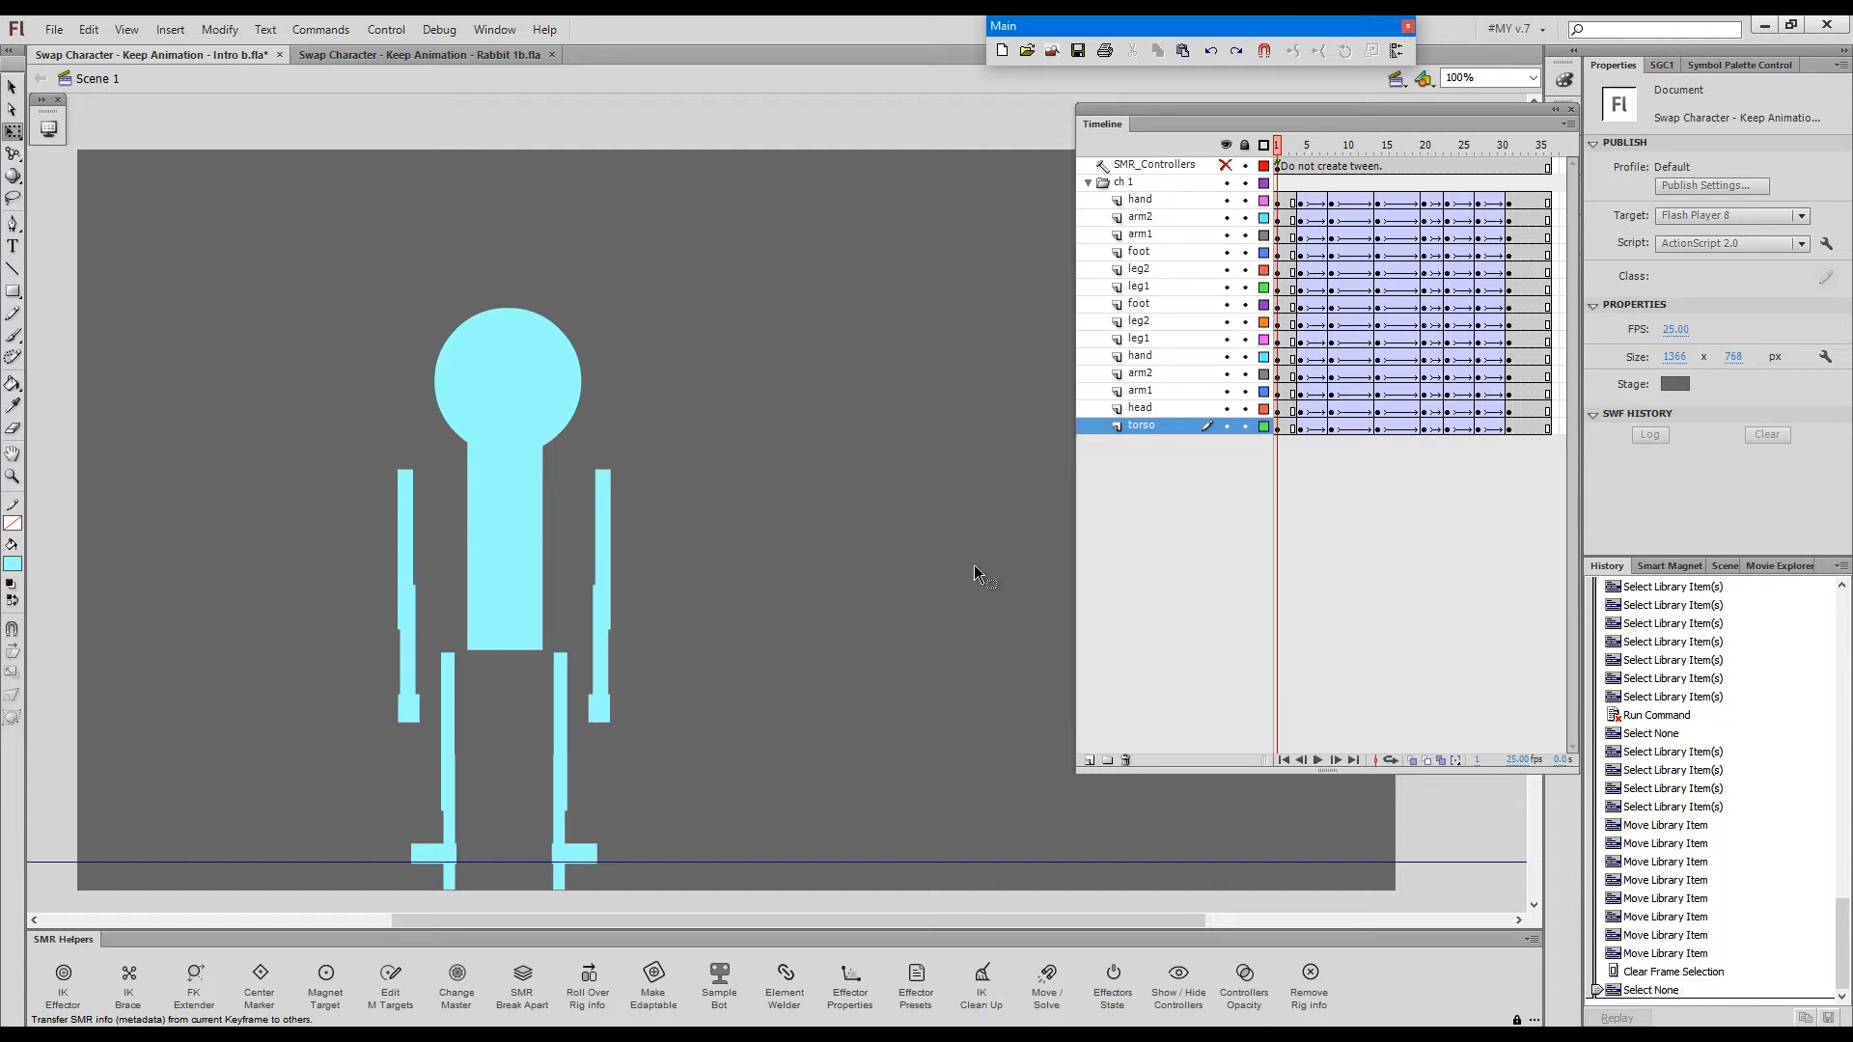
{"action": "mouse_move", "coordinate": [979, 567]}
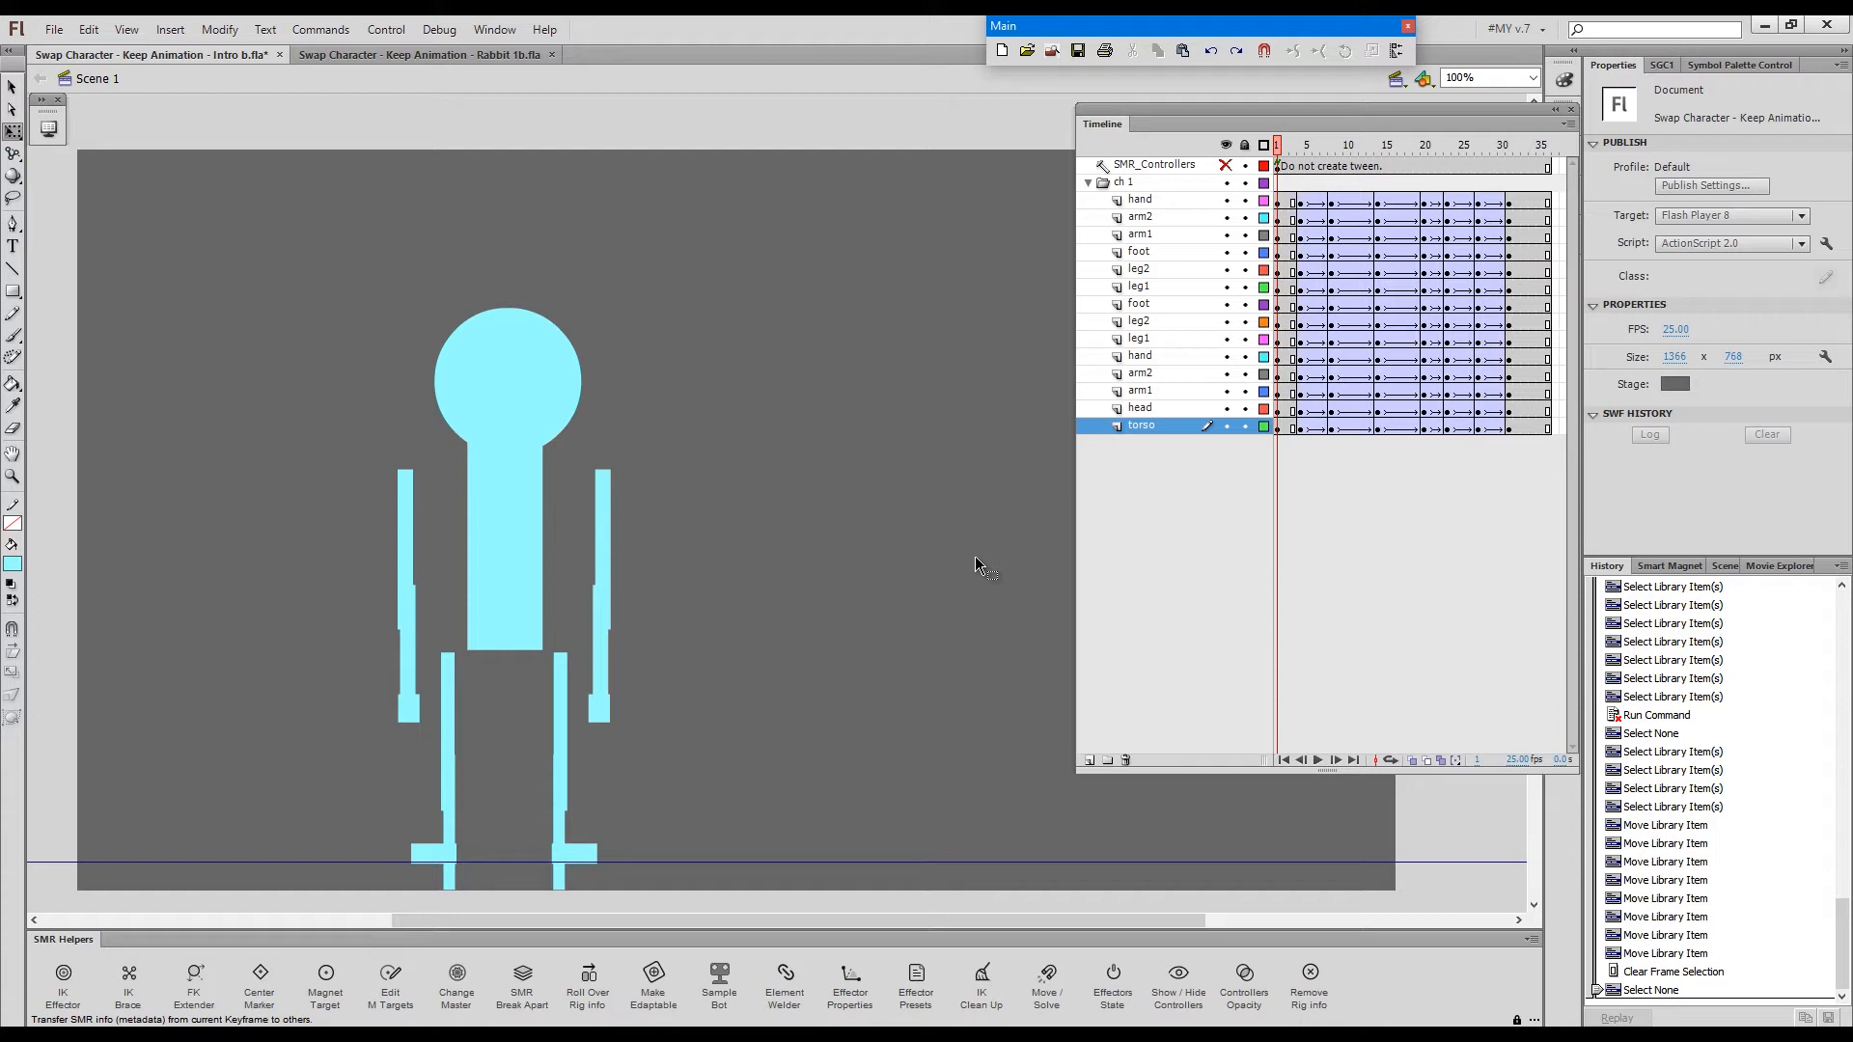
- Save, show the fox rig's hand and foot IK controllers, and zoom in to select a foot
{"action": "key", "text": "Ctrl+s"}
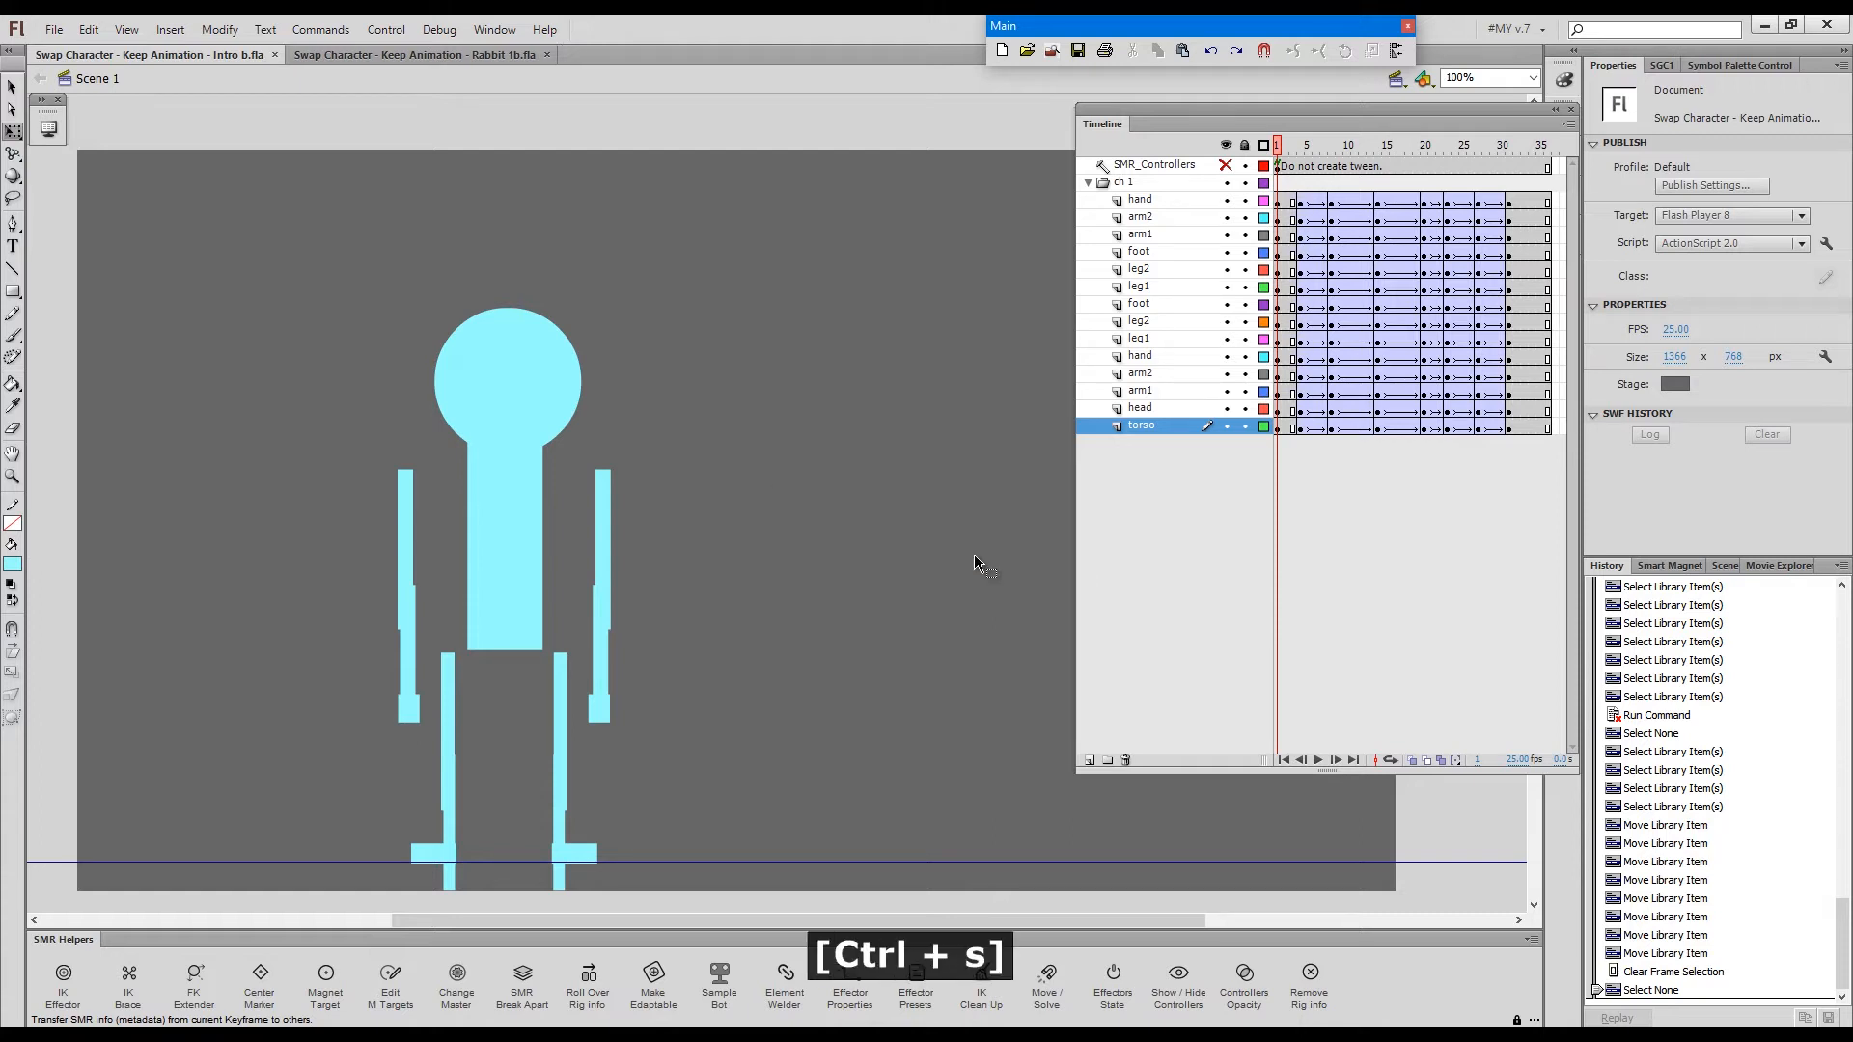
{"action": "key", "text": "F1"}
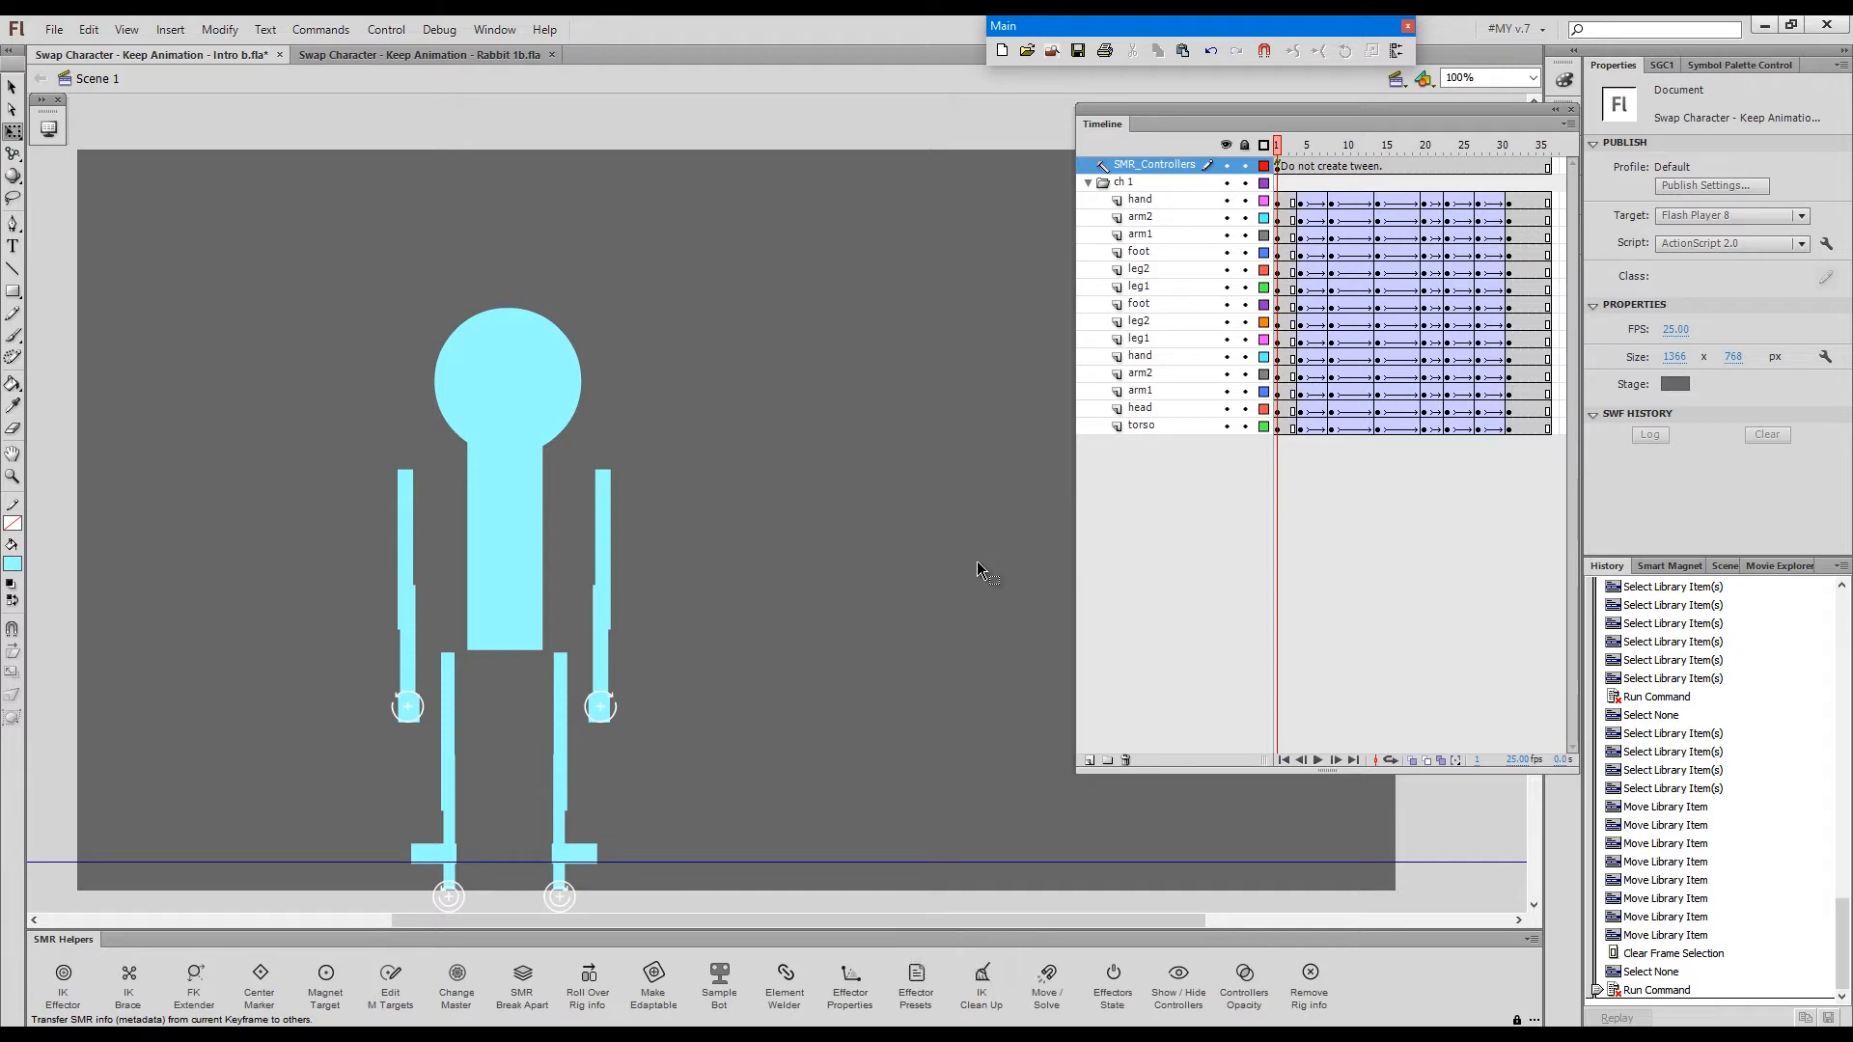
{"action": "key", "text": "Ctrl+Space"}
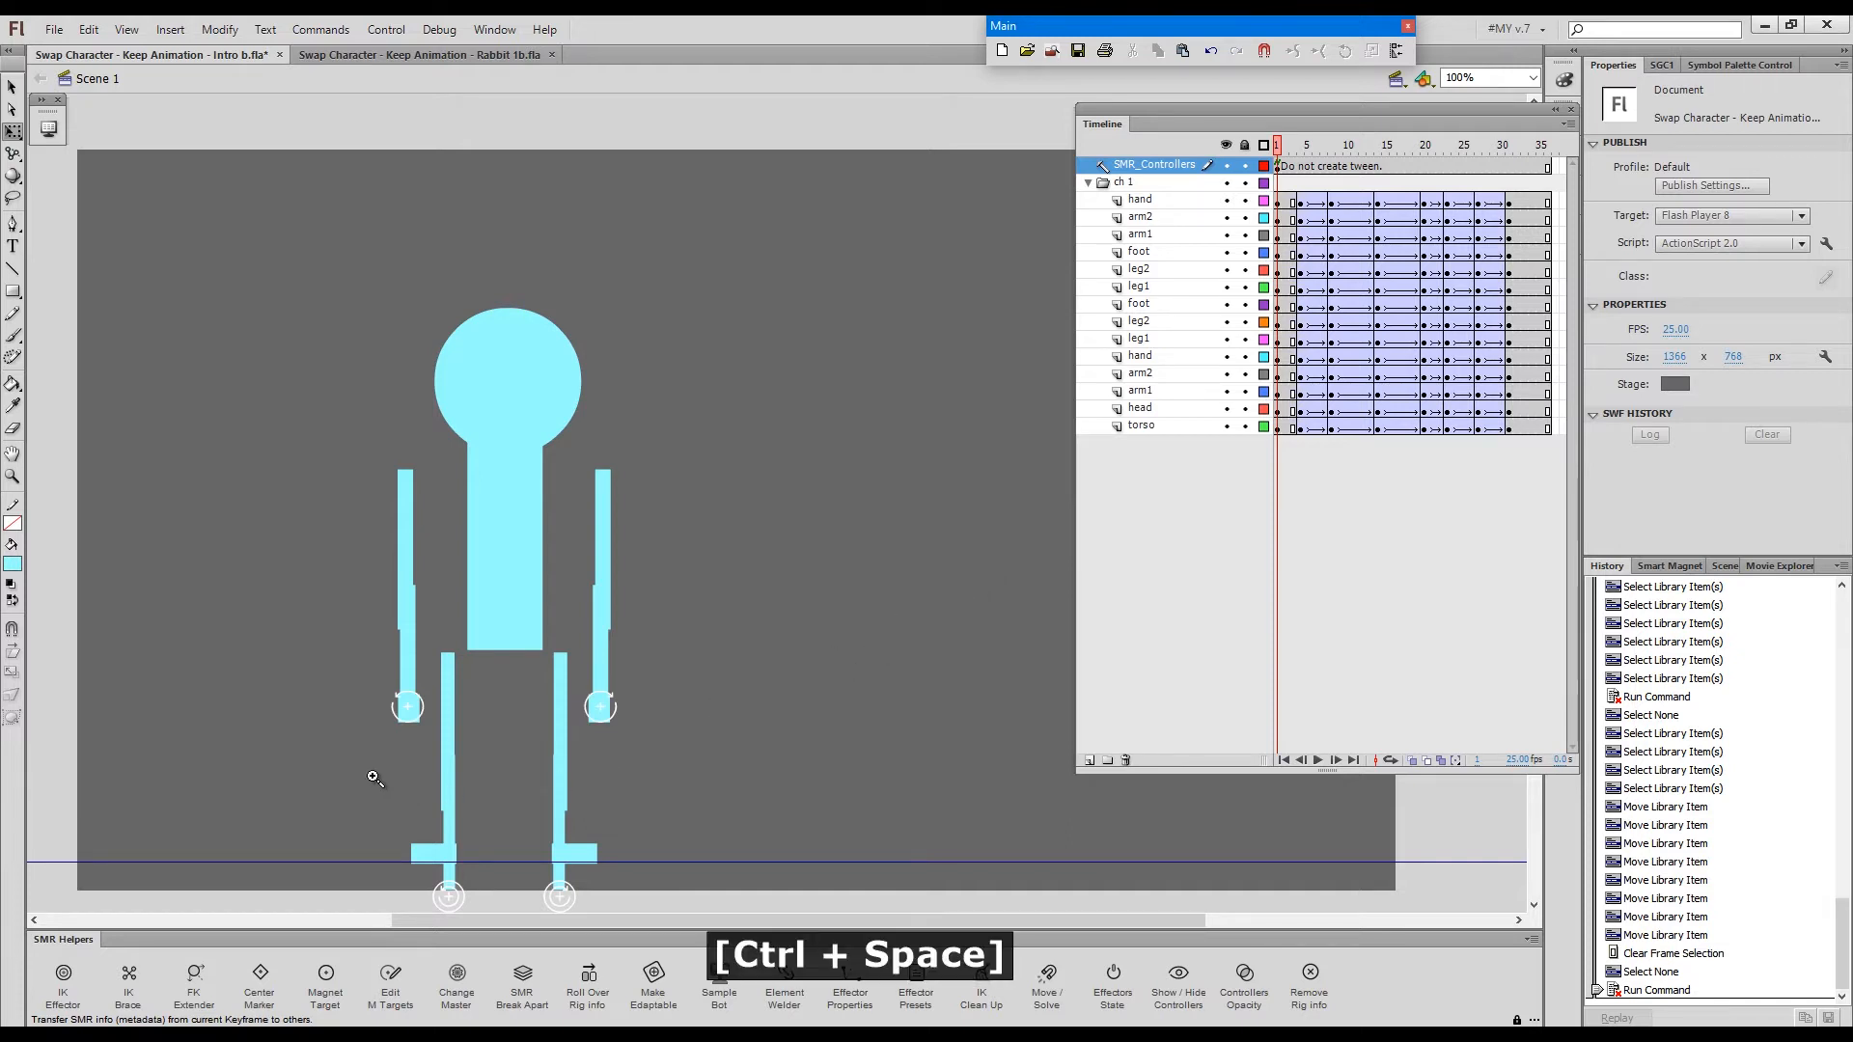
{"action": "mouse_move", "coordinate": [405, 813]}
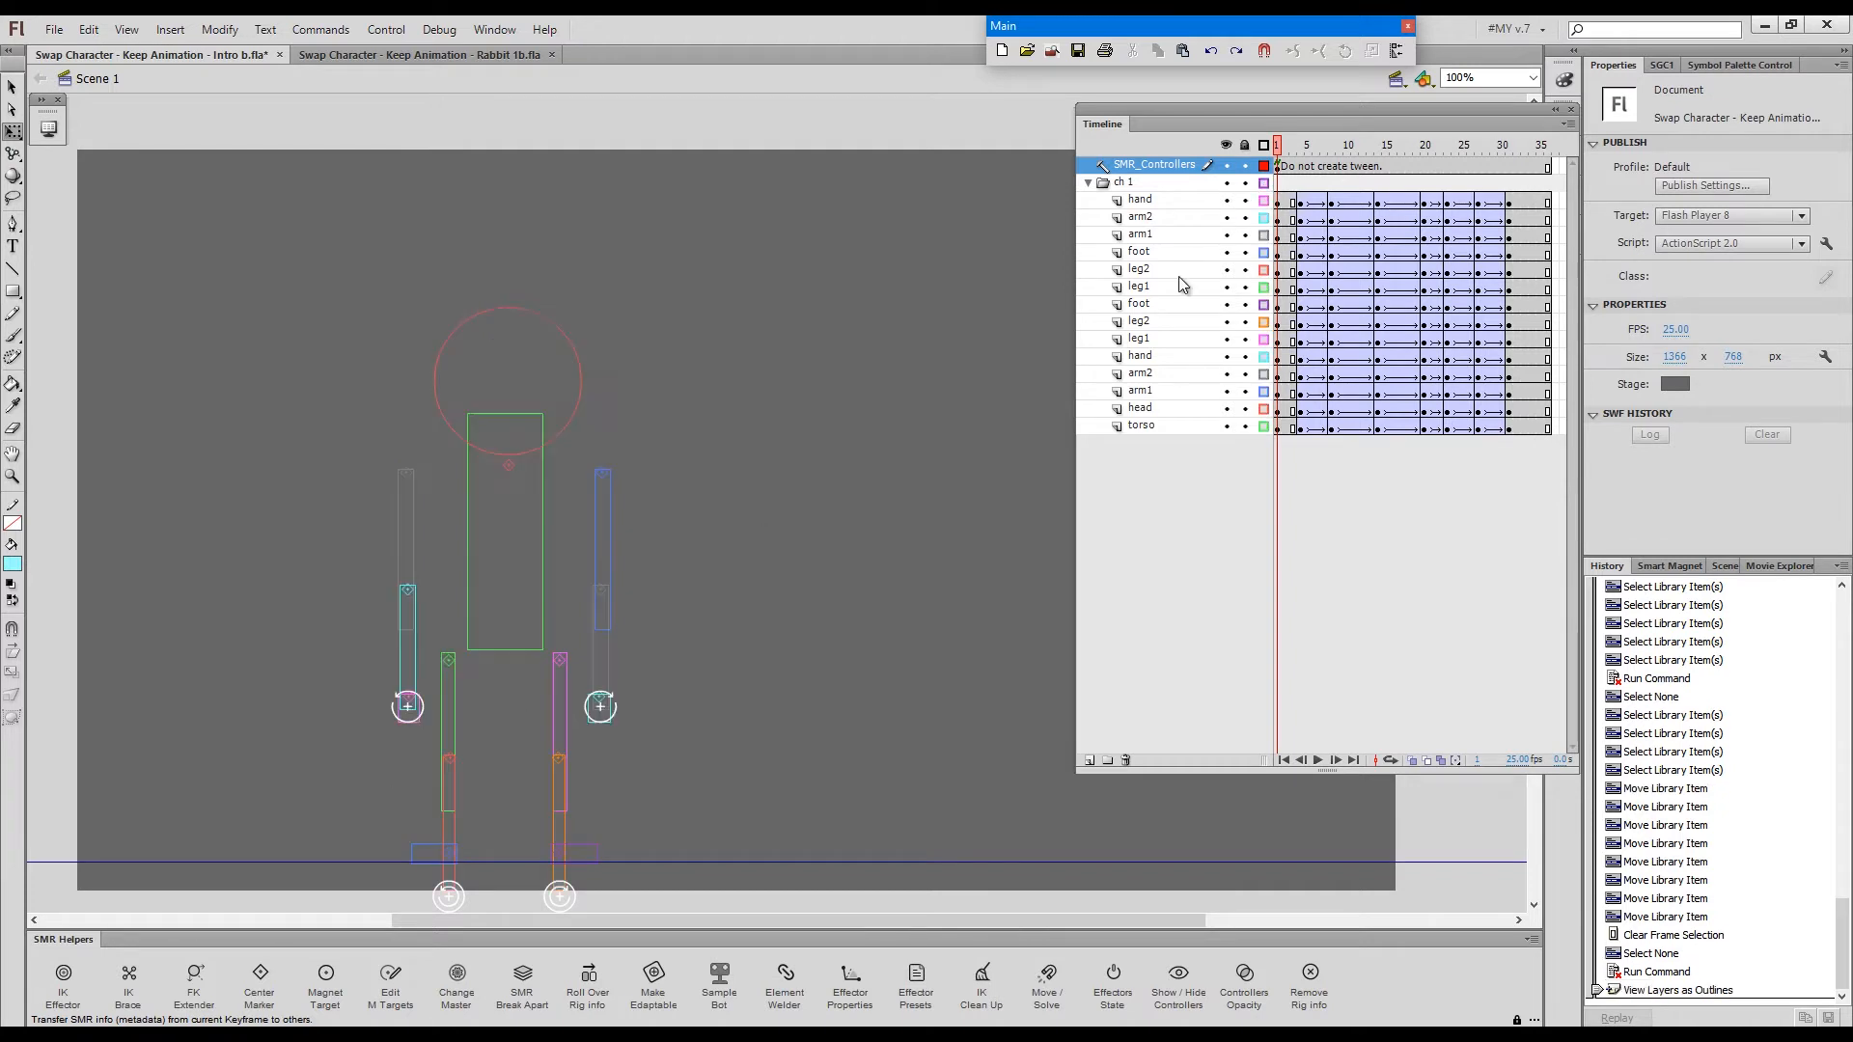
{"action": "key", "text": "Ctrl+Space"}
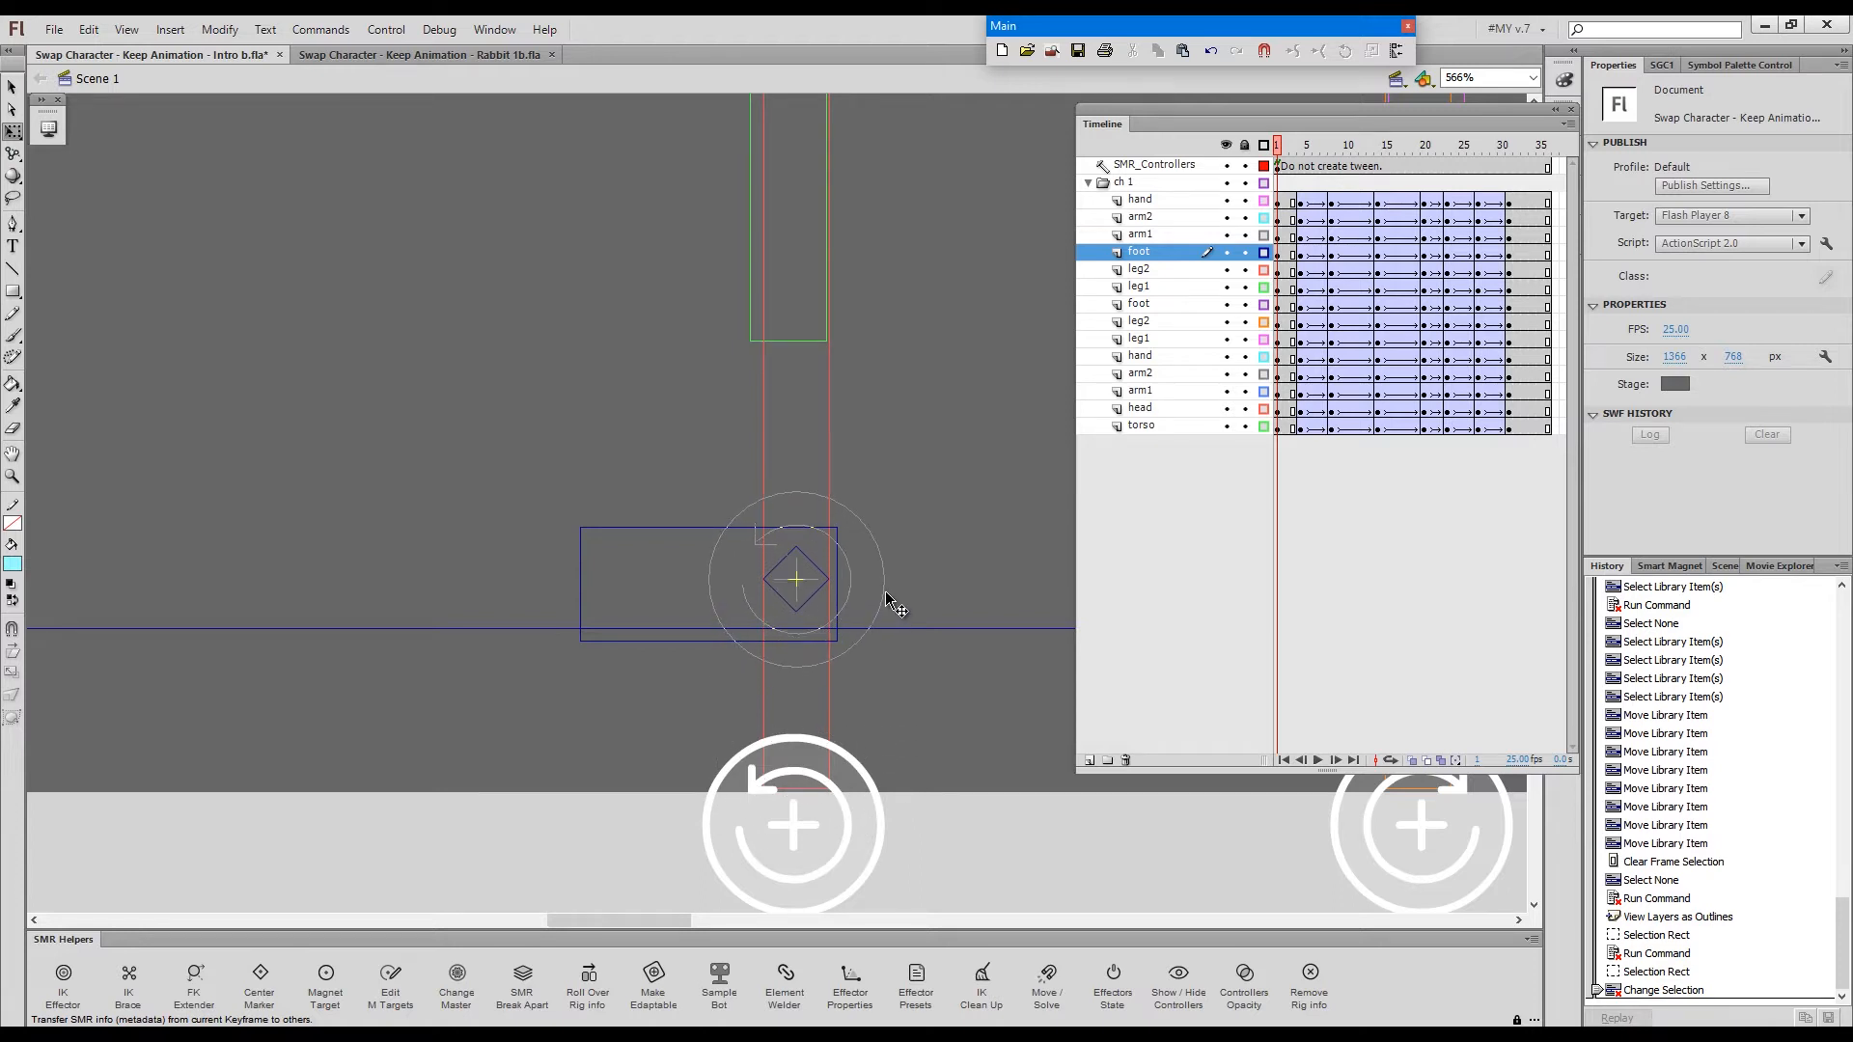
{"action": "left_click", "coordinate": [795, 579]}
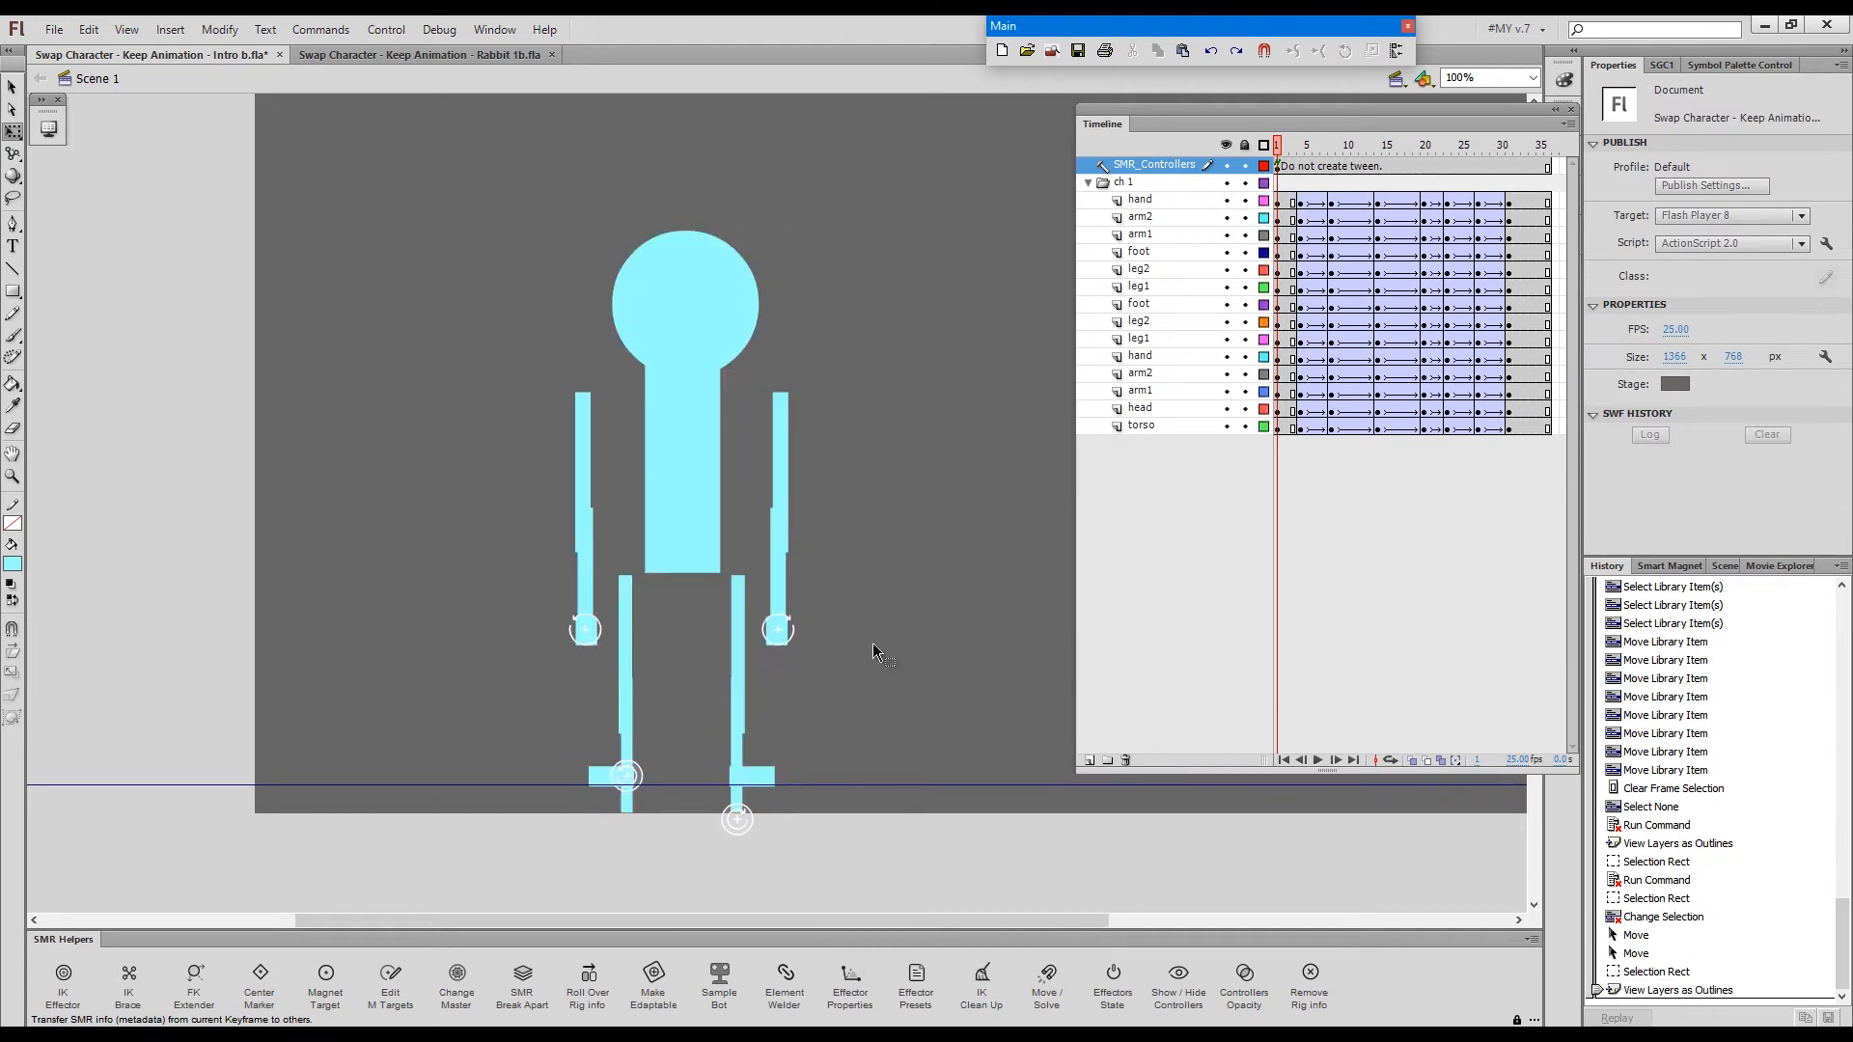
{"action": "key", "text": "Space"}
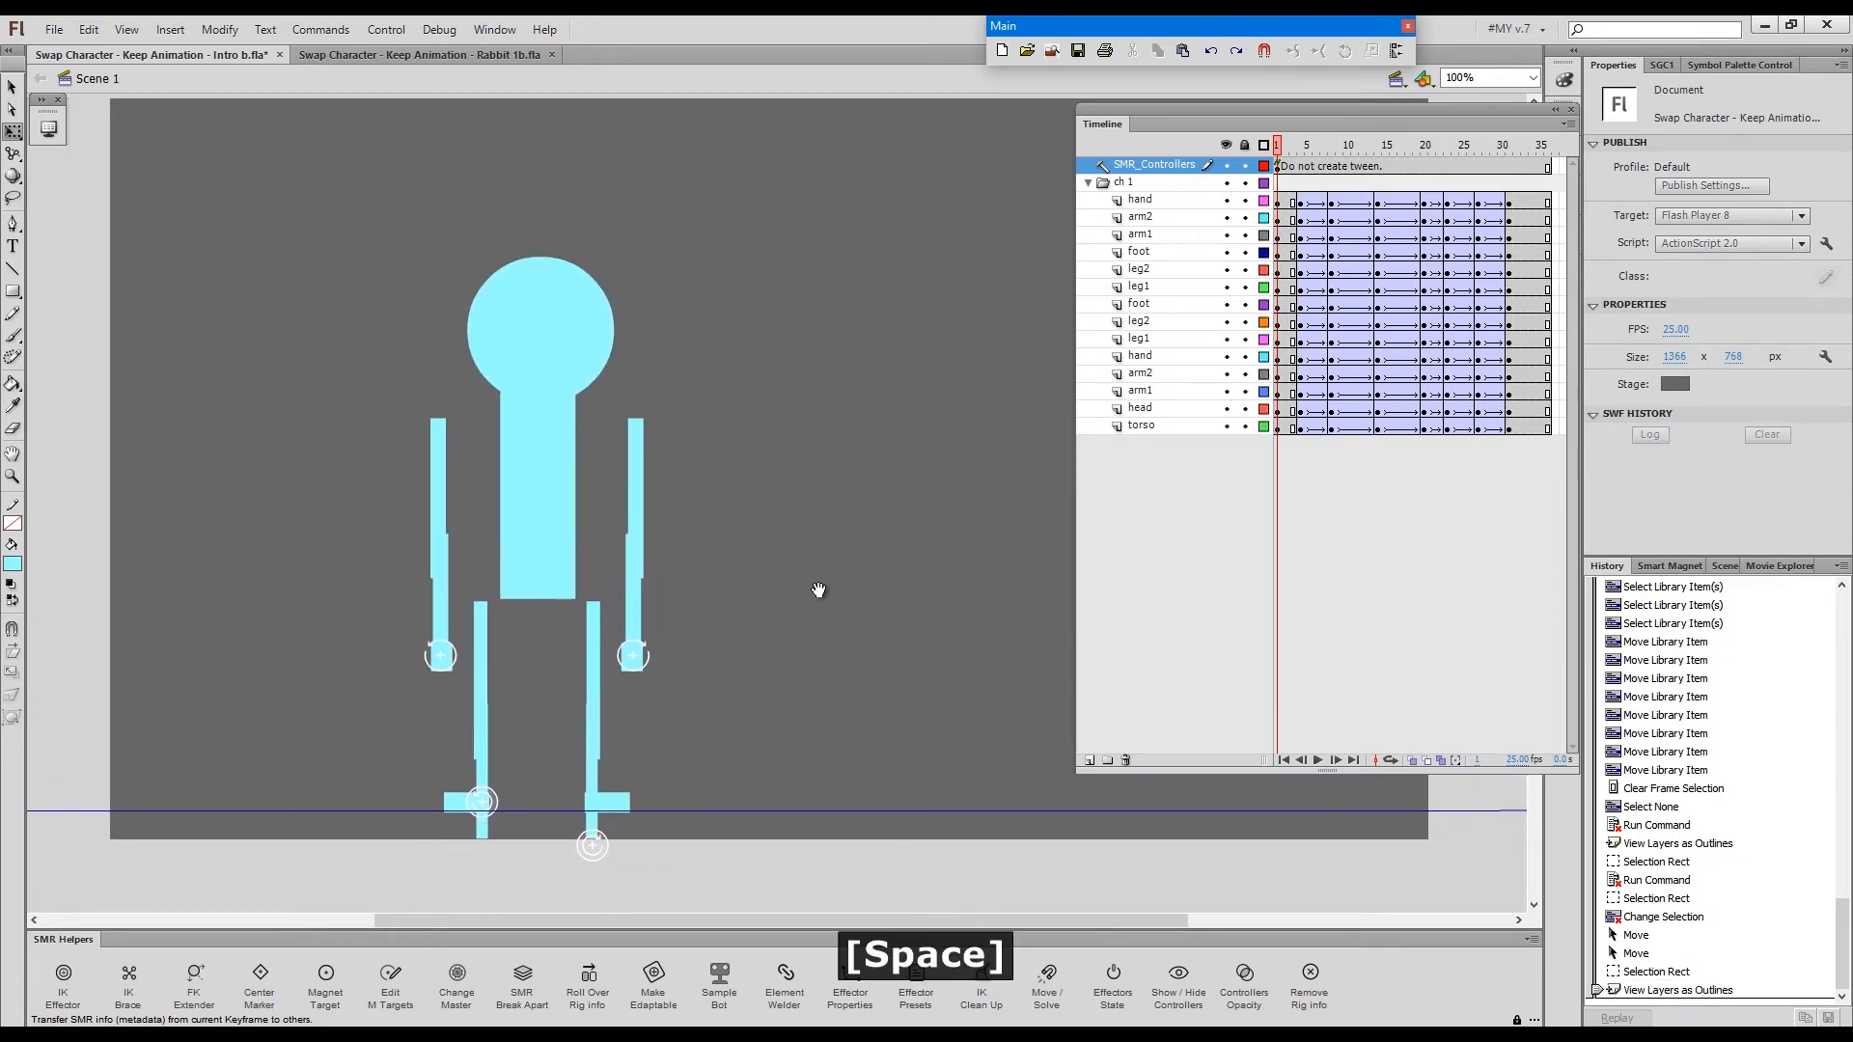
- Select the left foot's IK effector and clean up the fox's pose at frame 8
{"action": "left_click", "coordinate": [482, 804]}
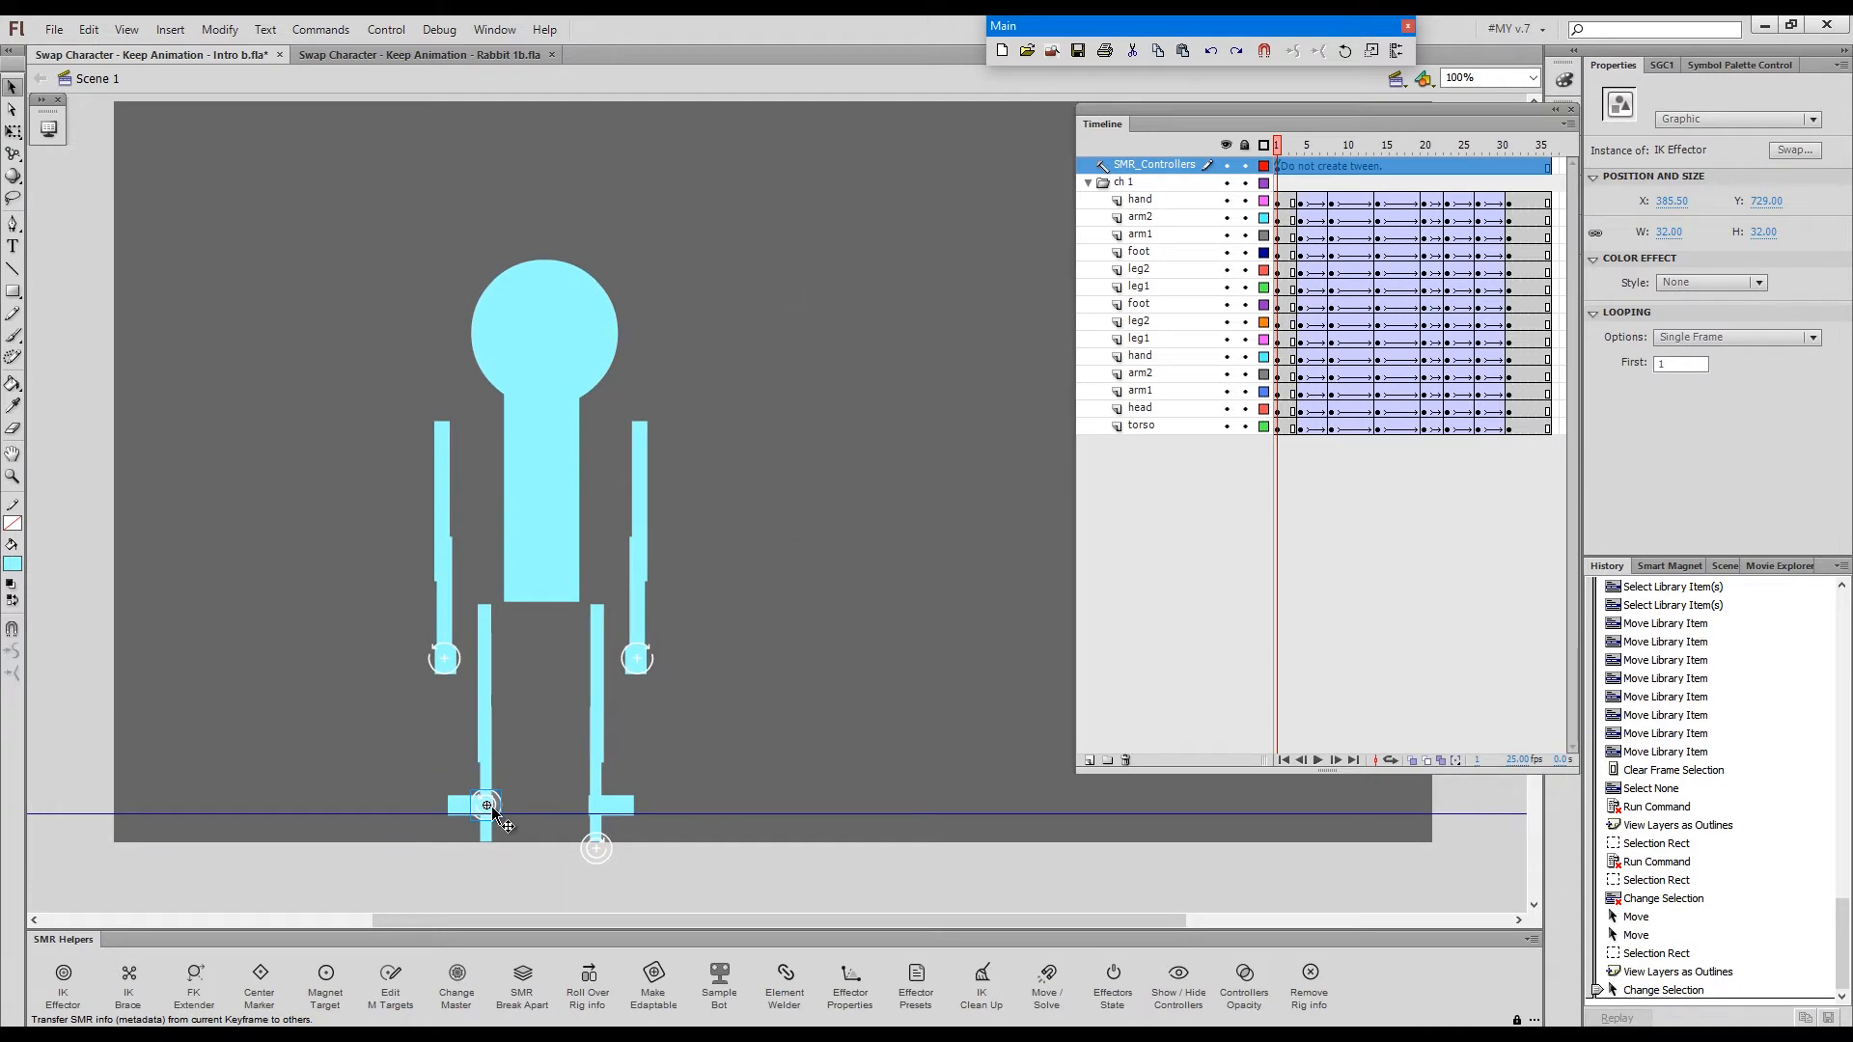
{"action": "mouse_move", "coordinate": [503, 810]}
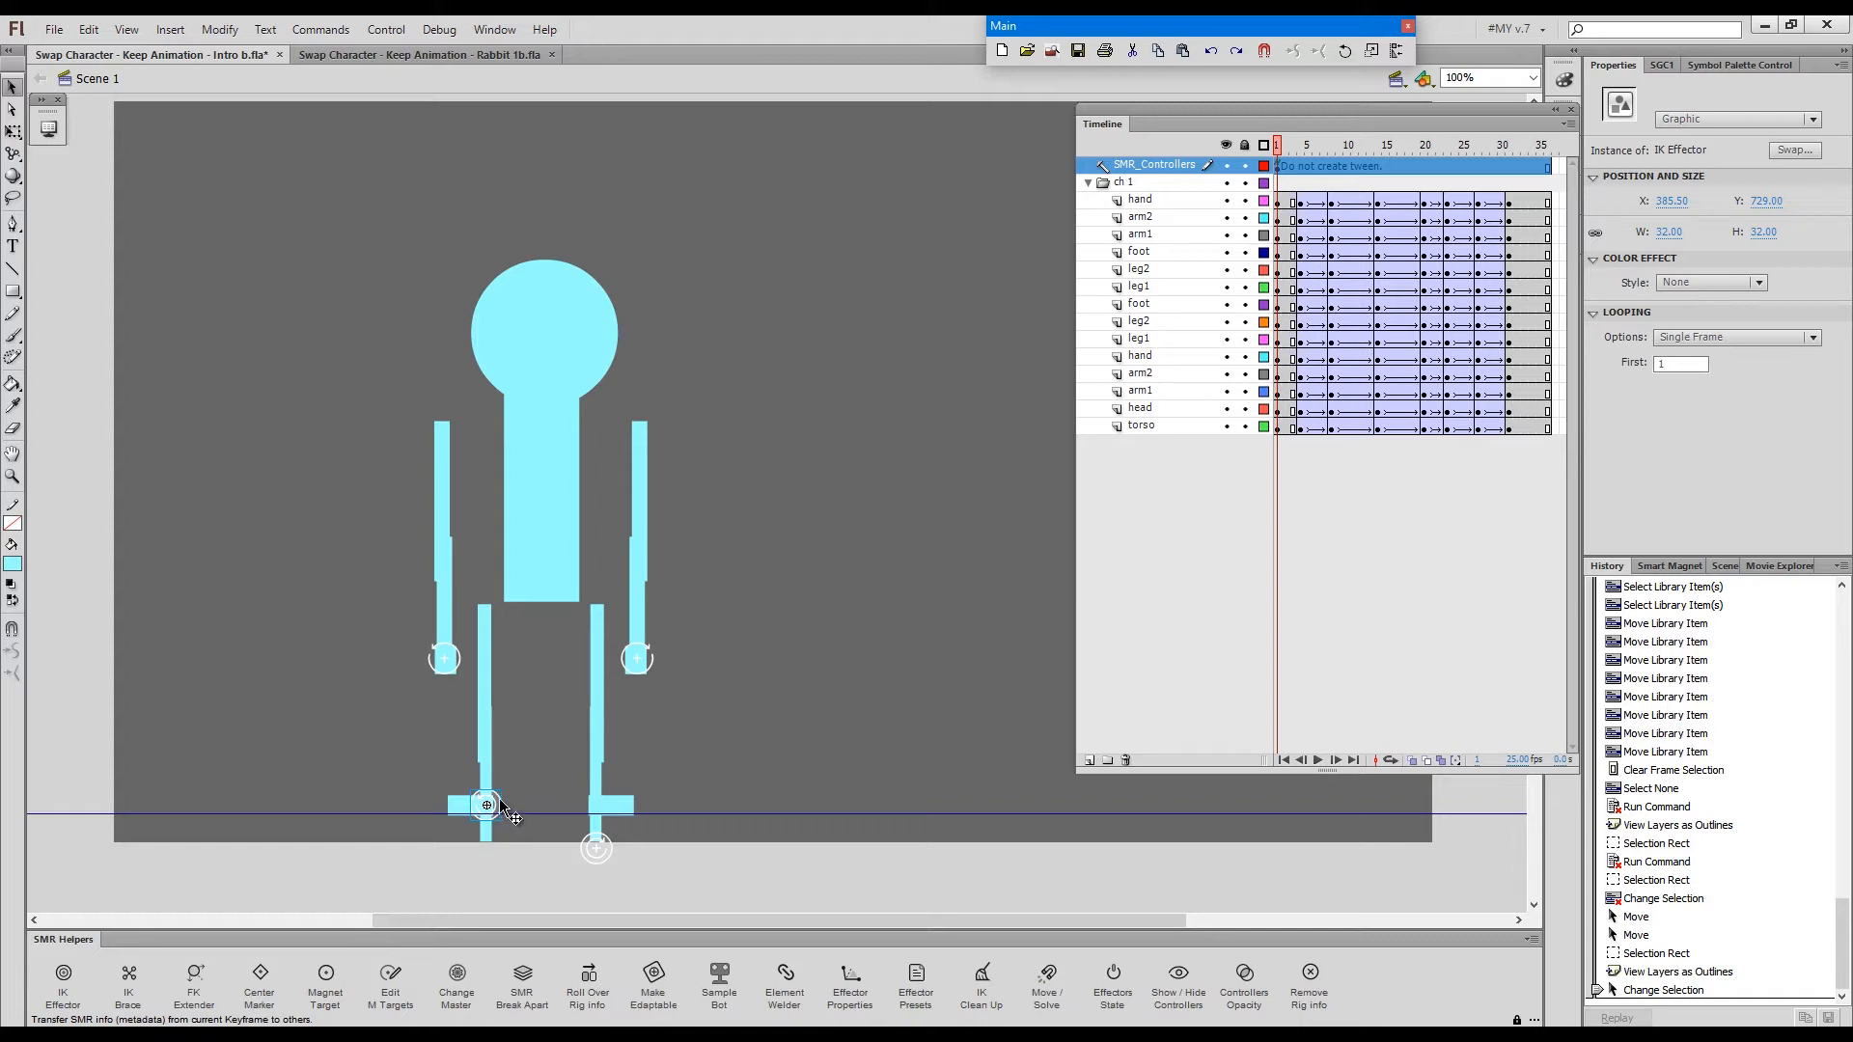
{"action": "mouse_move", "coordinate": [506, 798]}
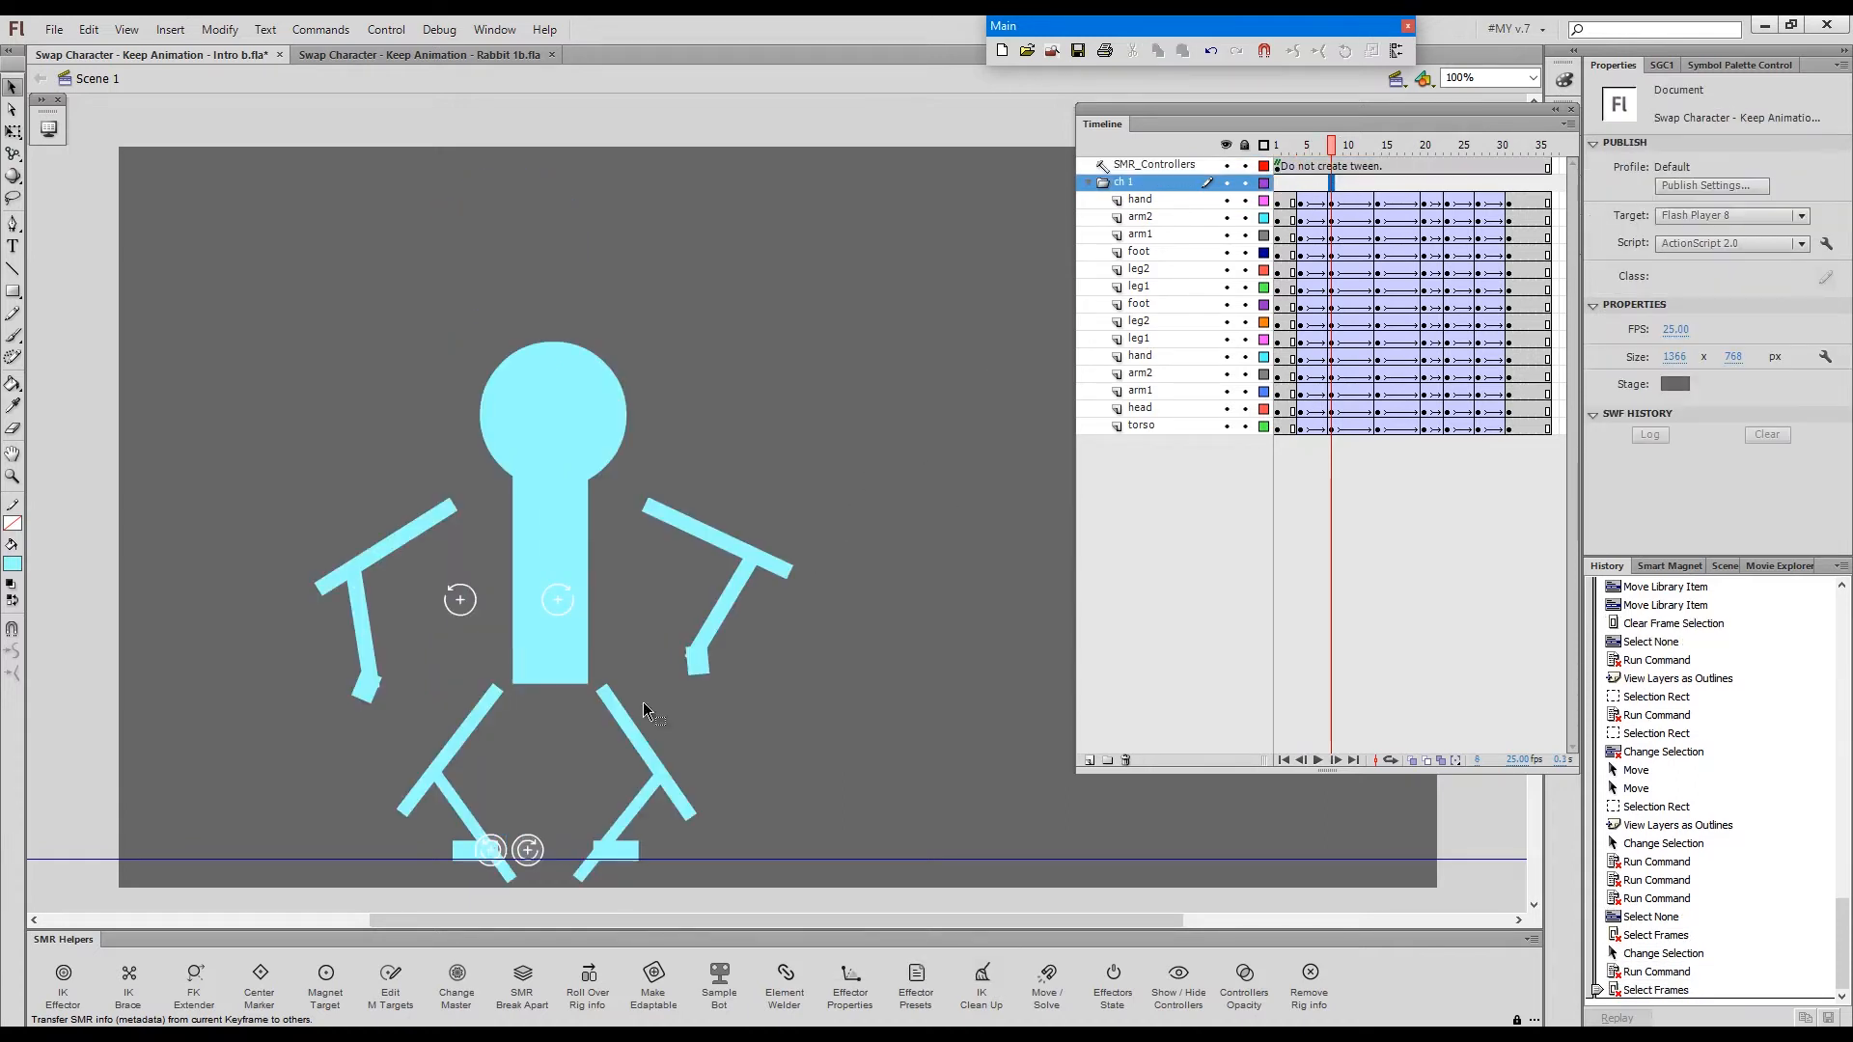
{"action": "left_click", "coordinate": [490, 851]}
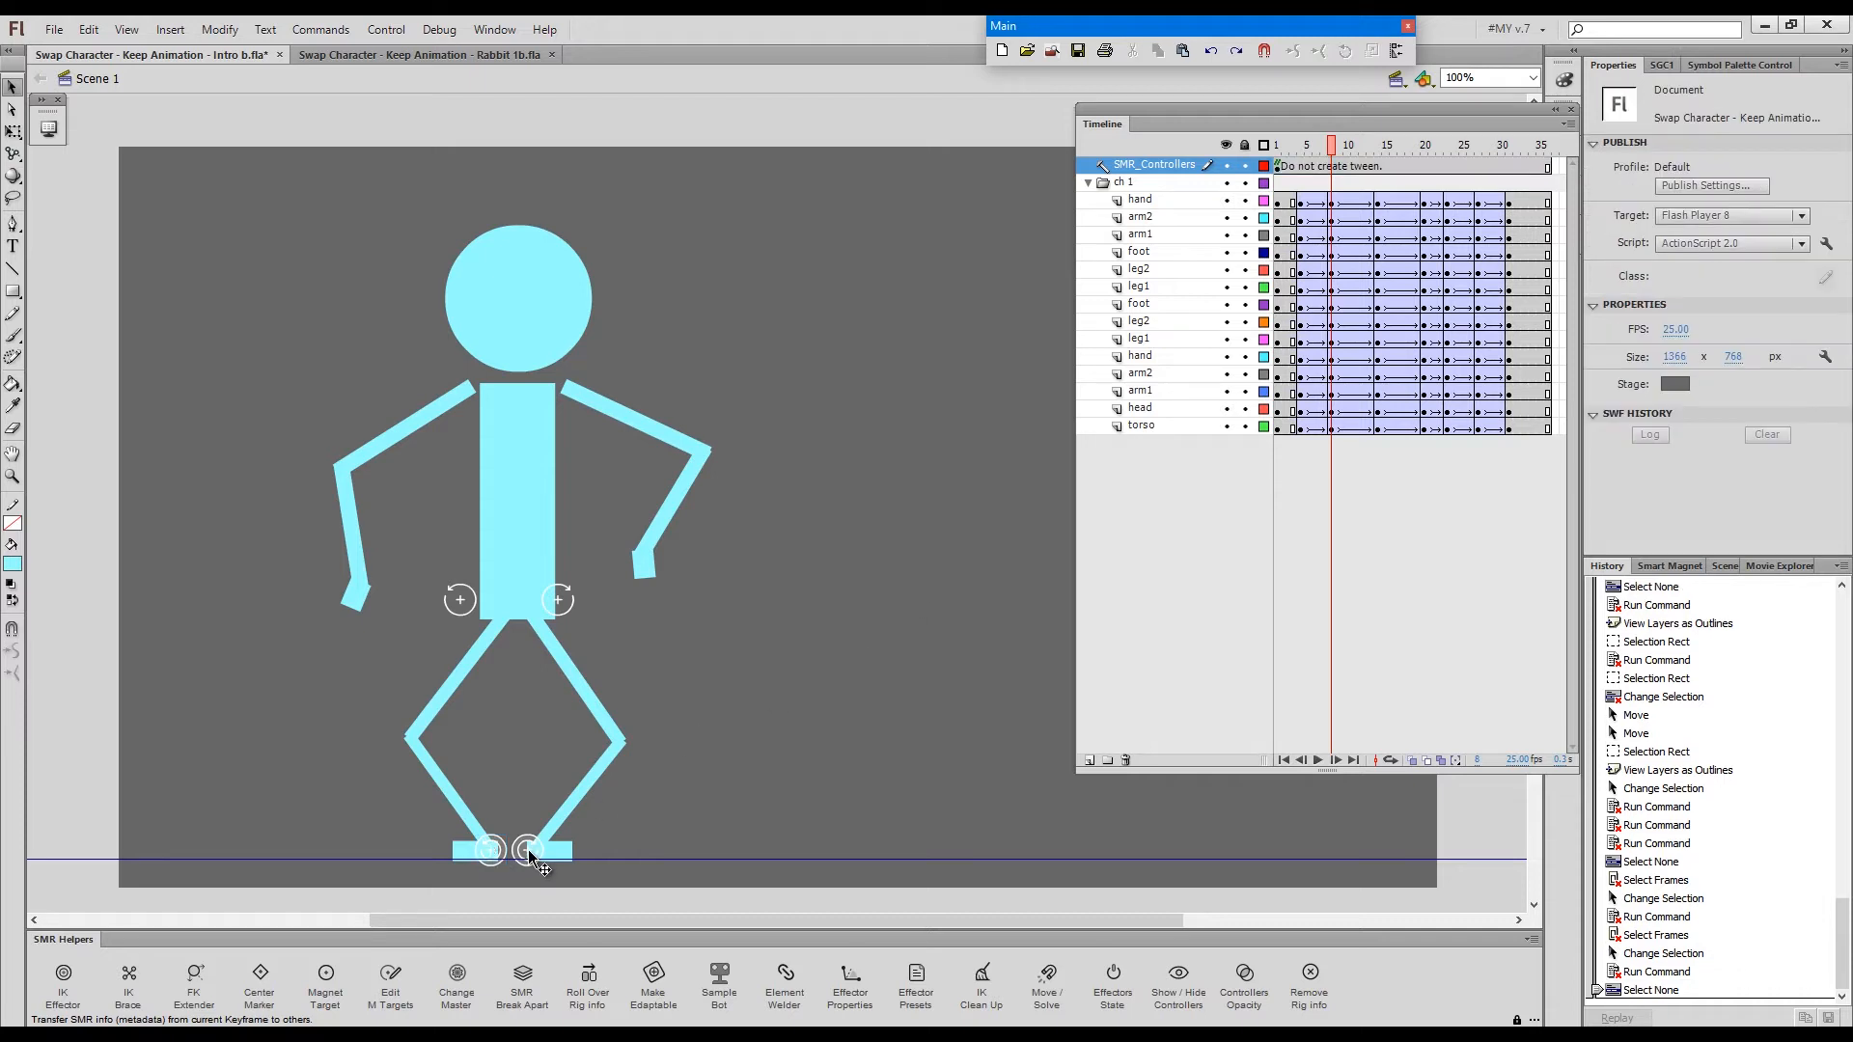
{"action": "left_click", "coordinate": [524, 850]}
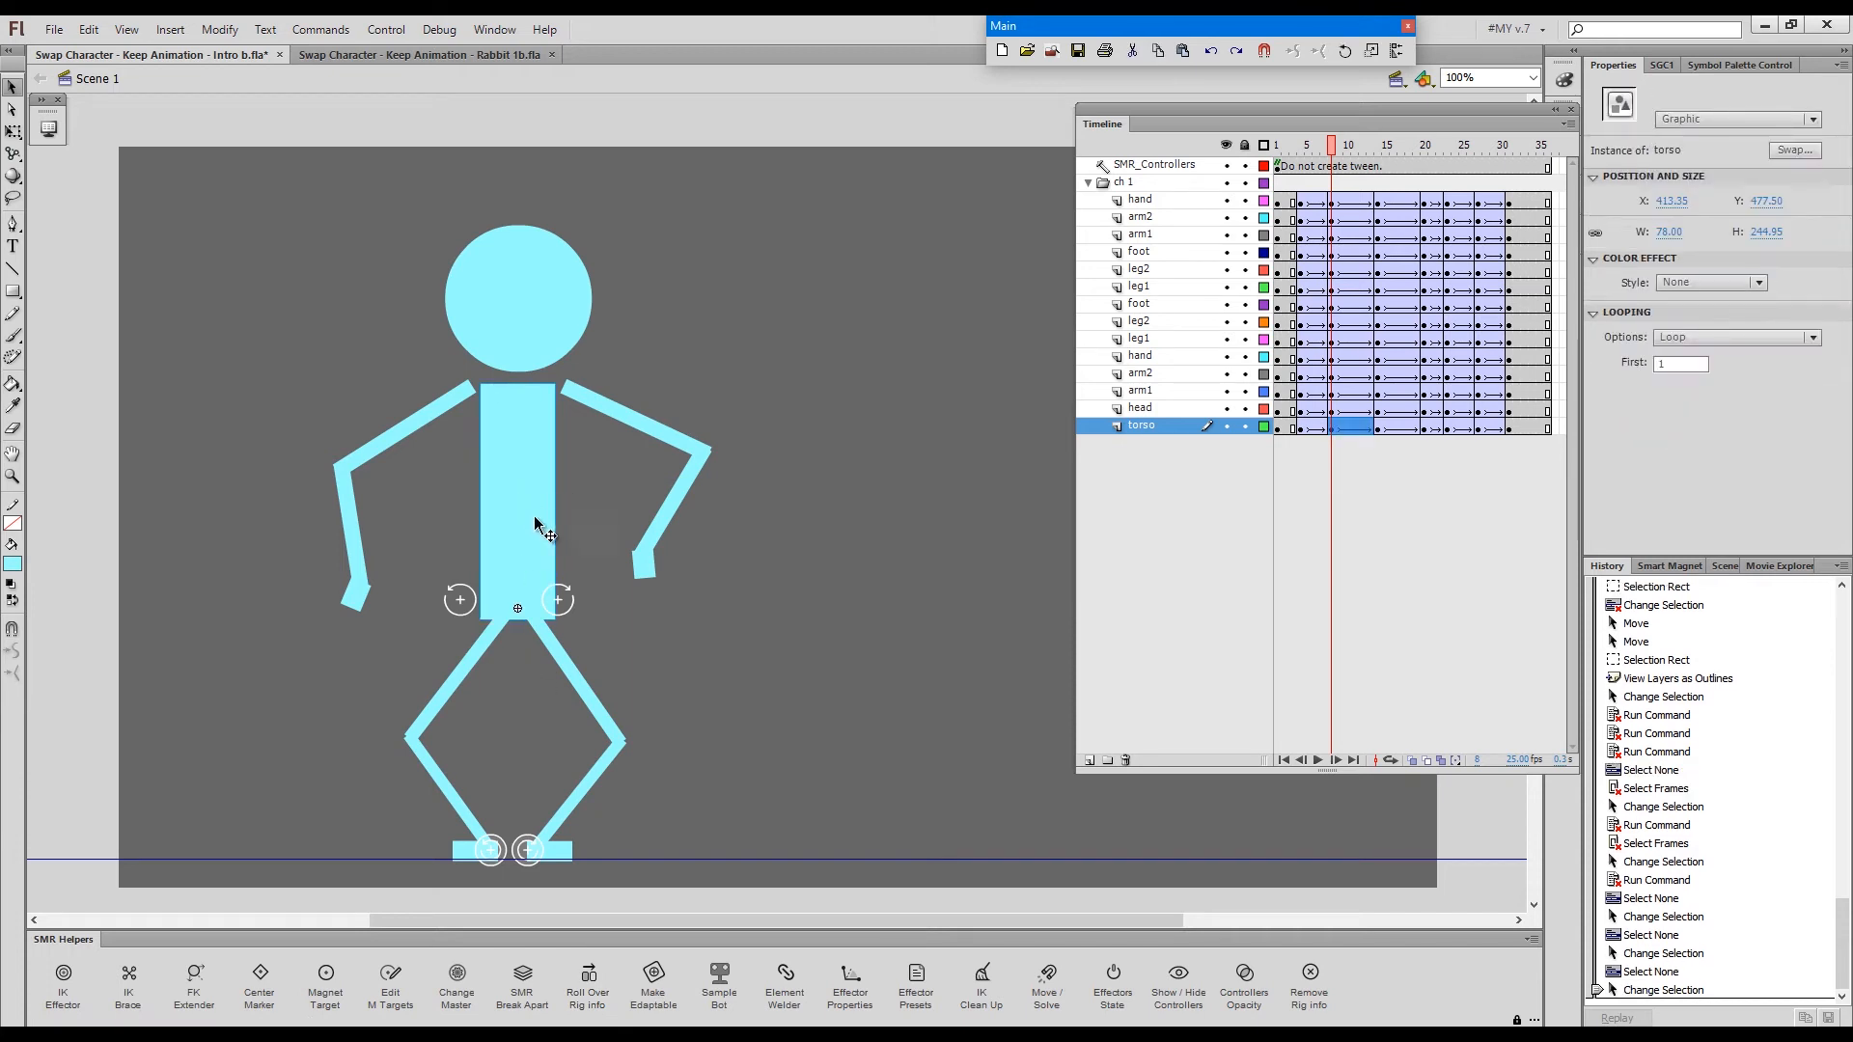
{"action": "mouse_move", "coordinate": [1046, 992]}
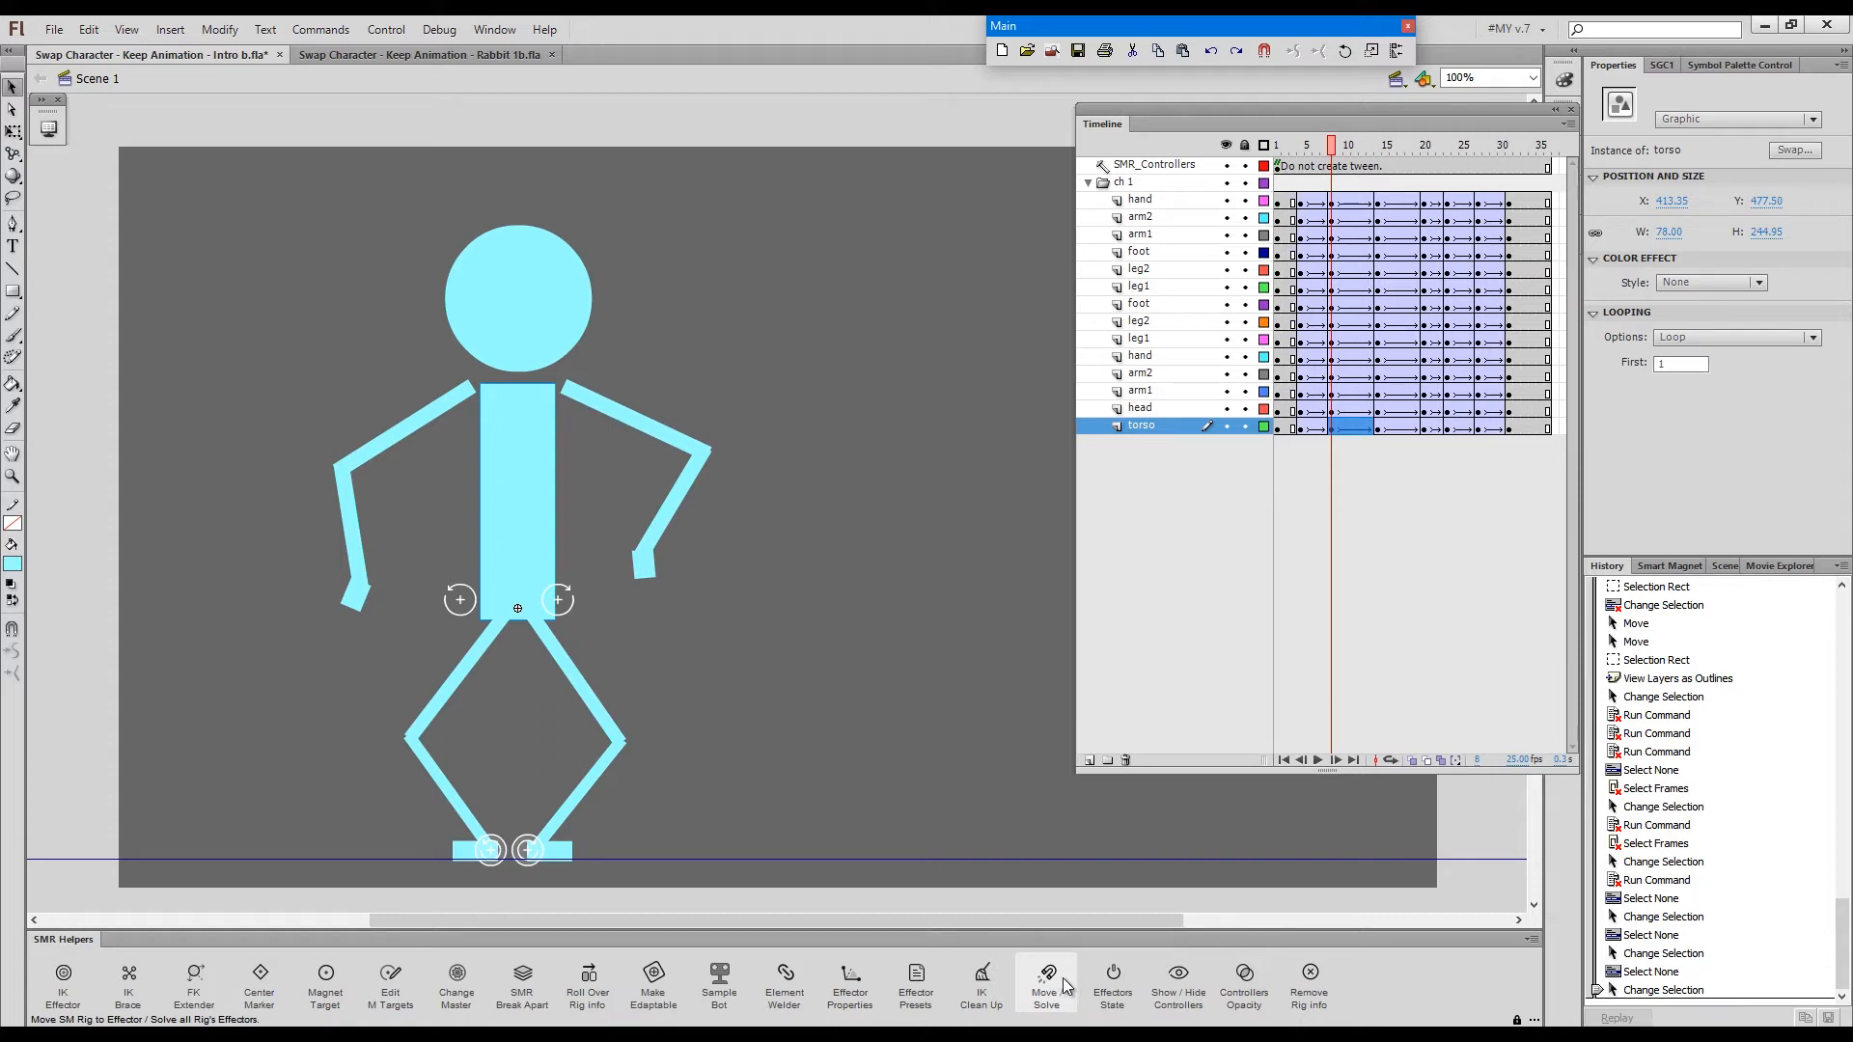
{"action": "left_click", "coordinate": [1047, 978]}
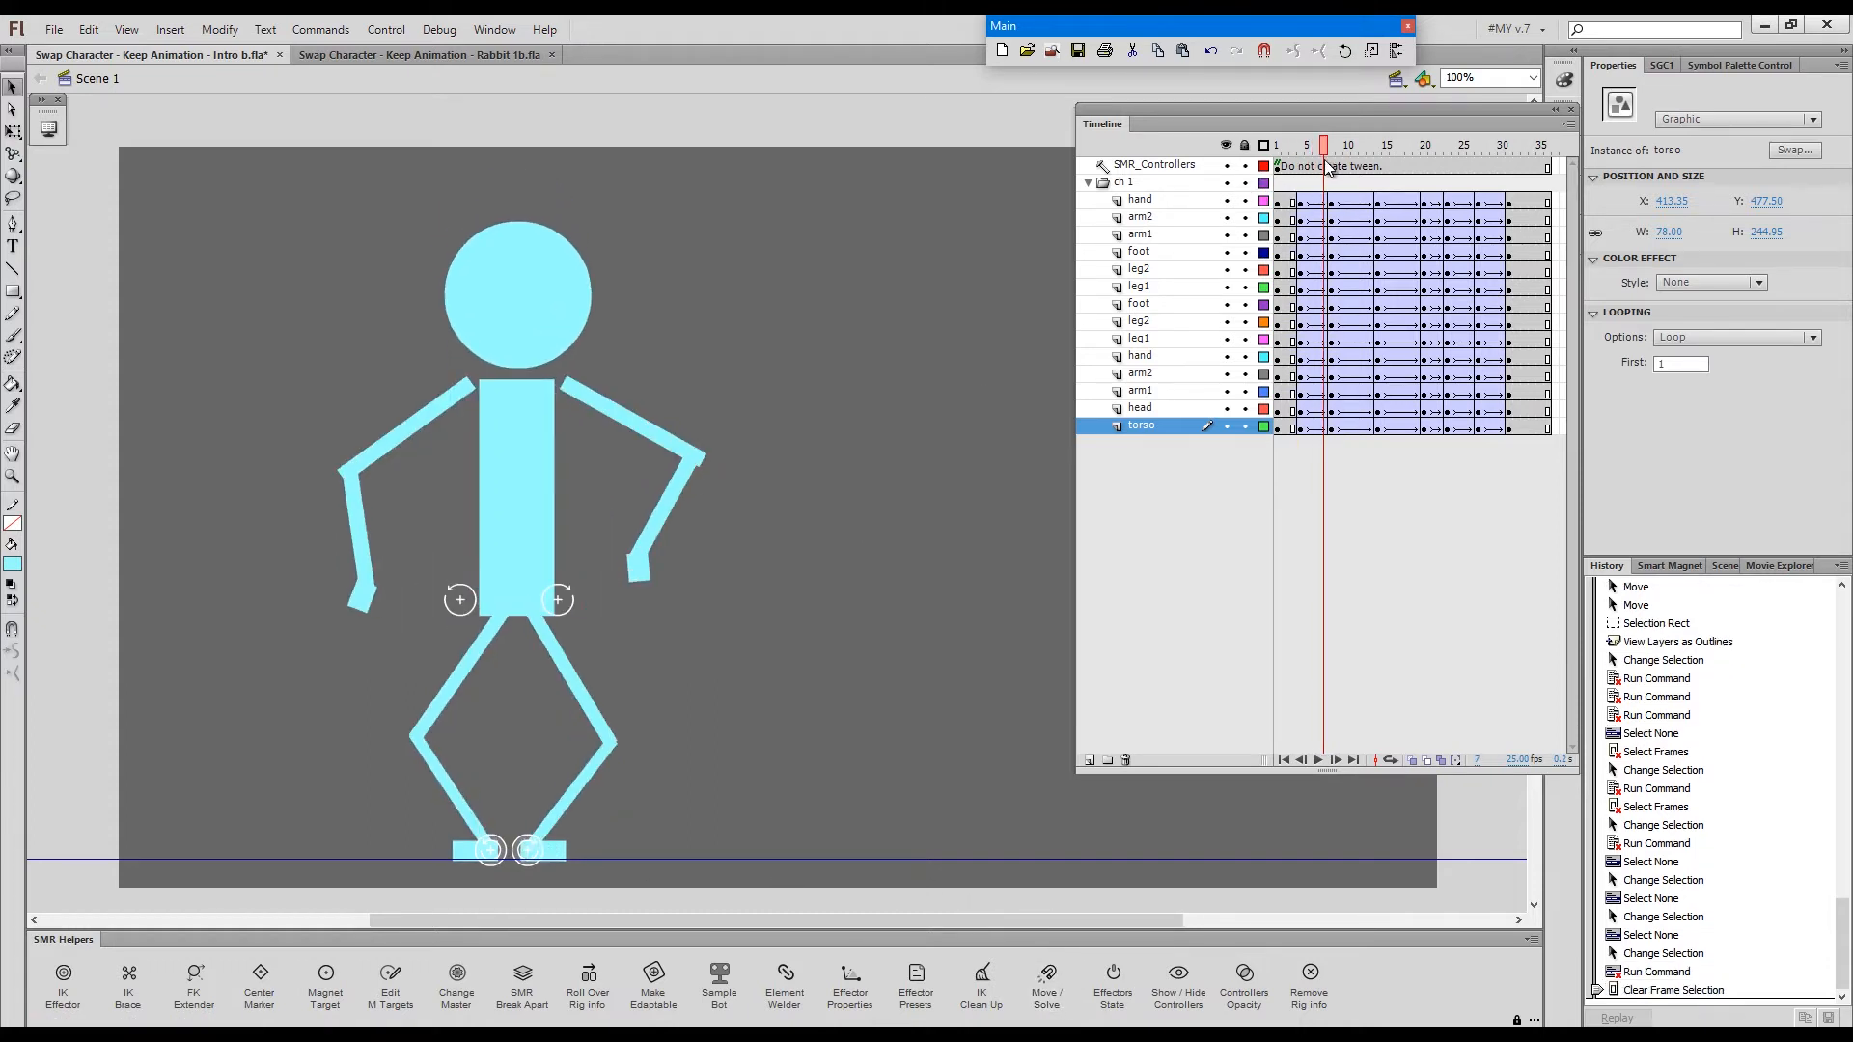
{"action": "left_click", "coordinate": [1331, 144]}
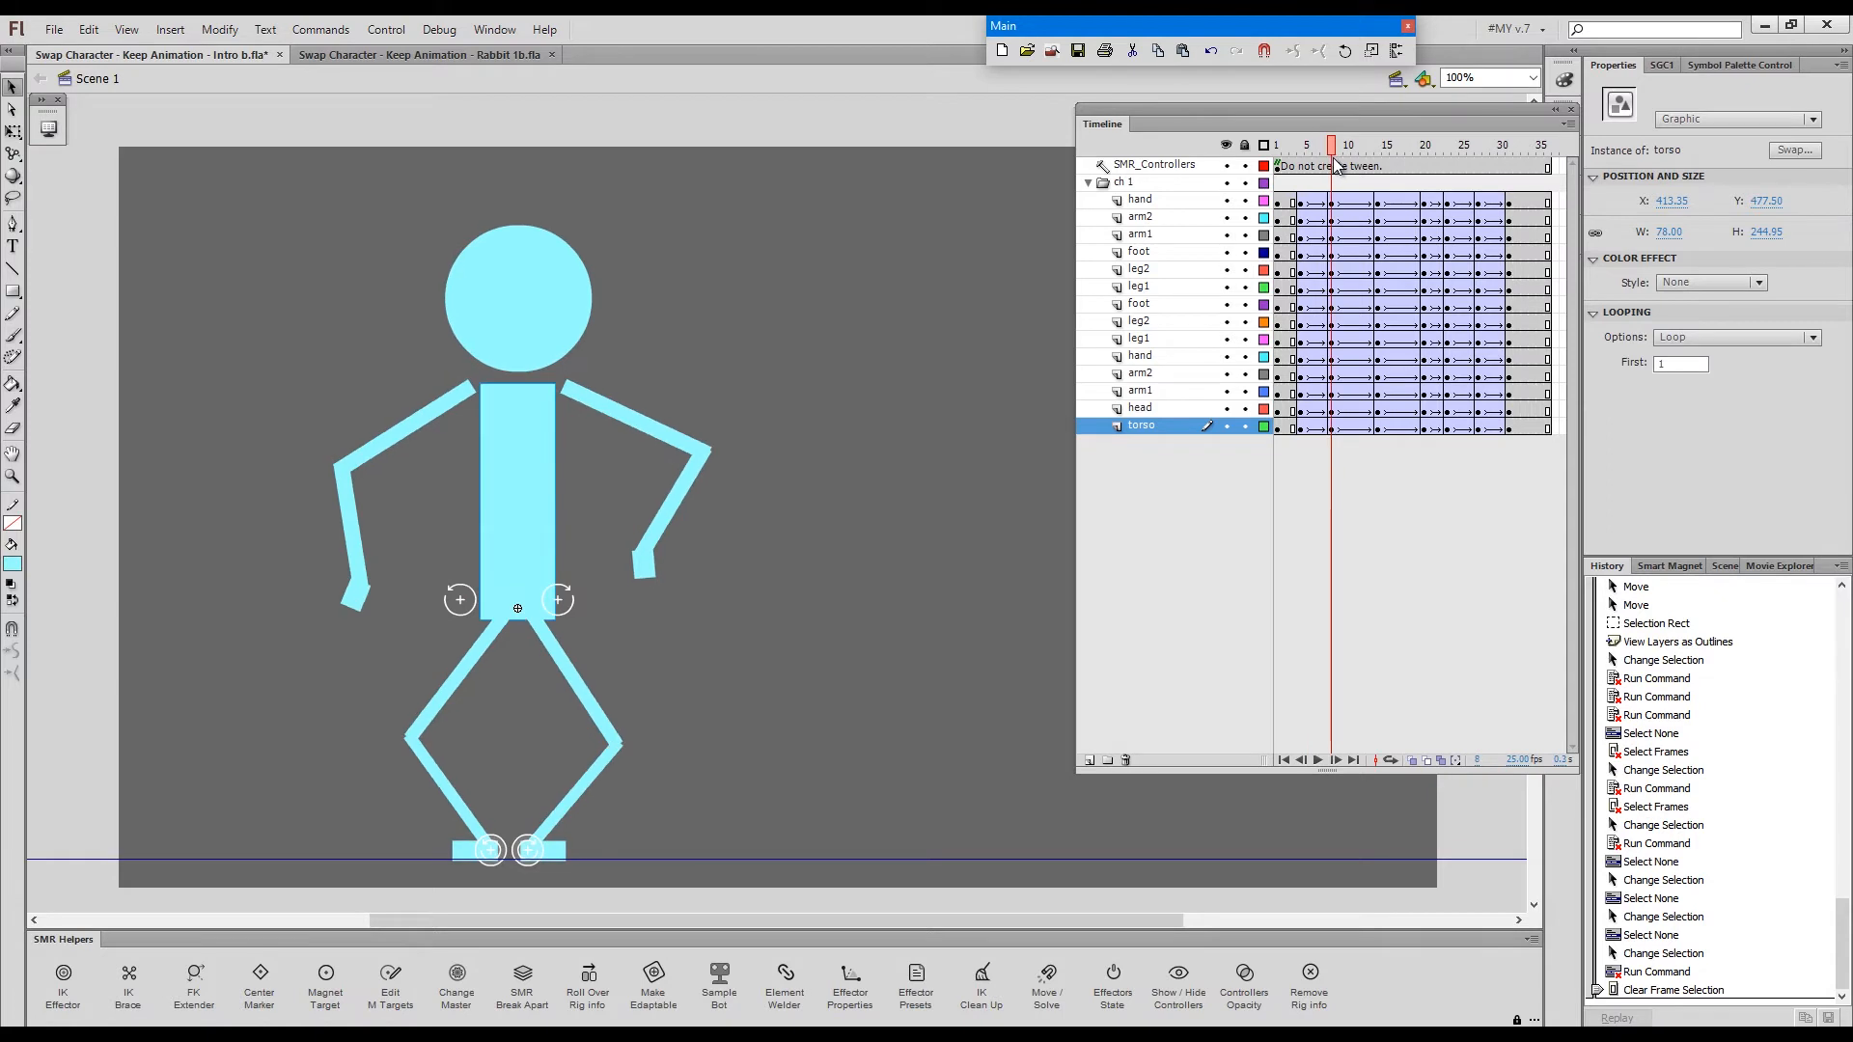
{"action": "left_click", "coordinate": [1367, 145]}
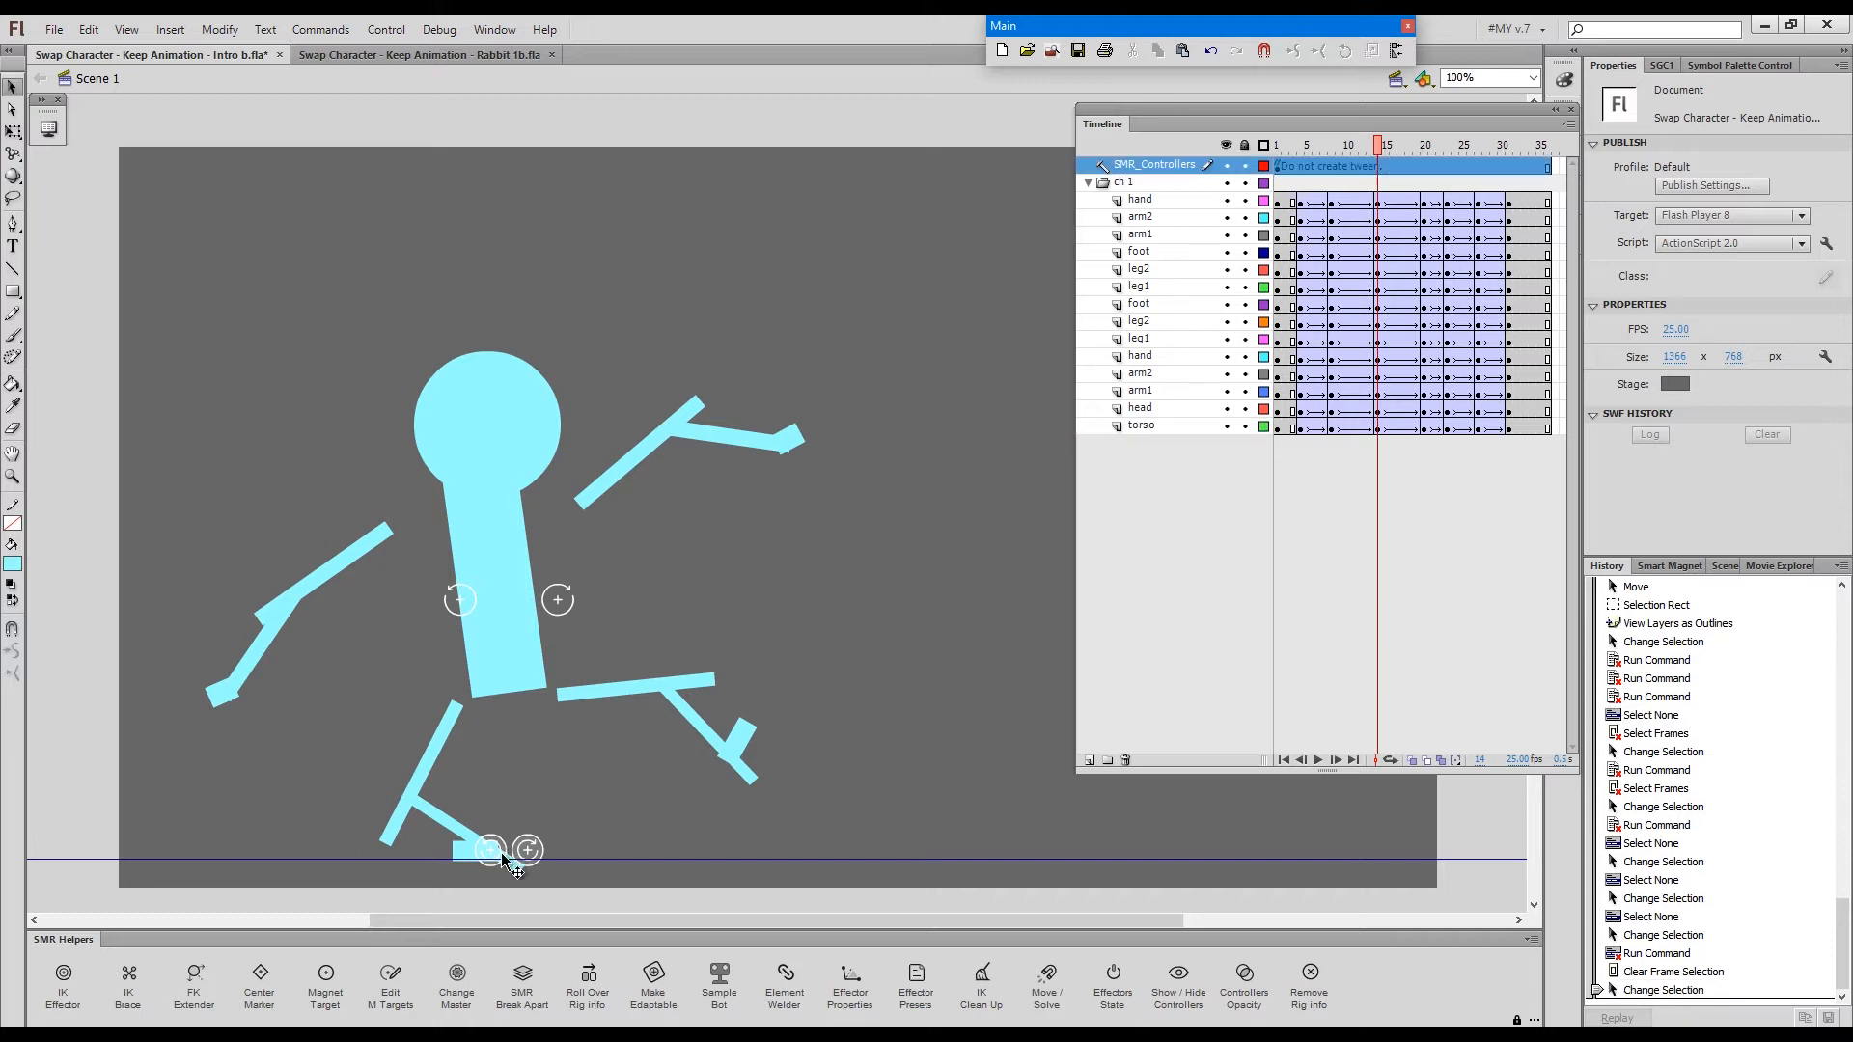
- Run IK Clean Up on the foot effector at frame 14 and recheck that pose
{"action": "left_click", "coordinate": [489, 850]}
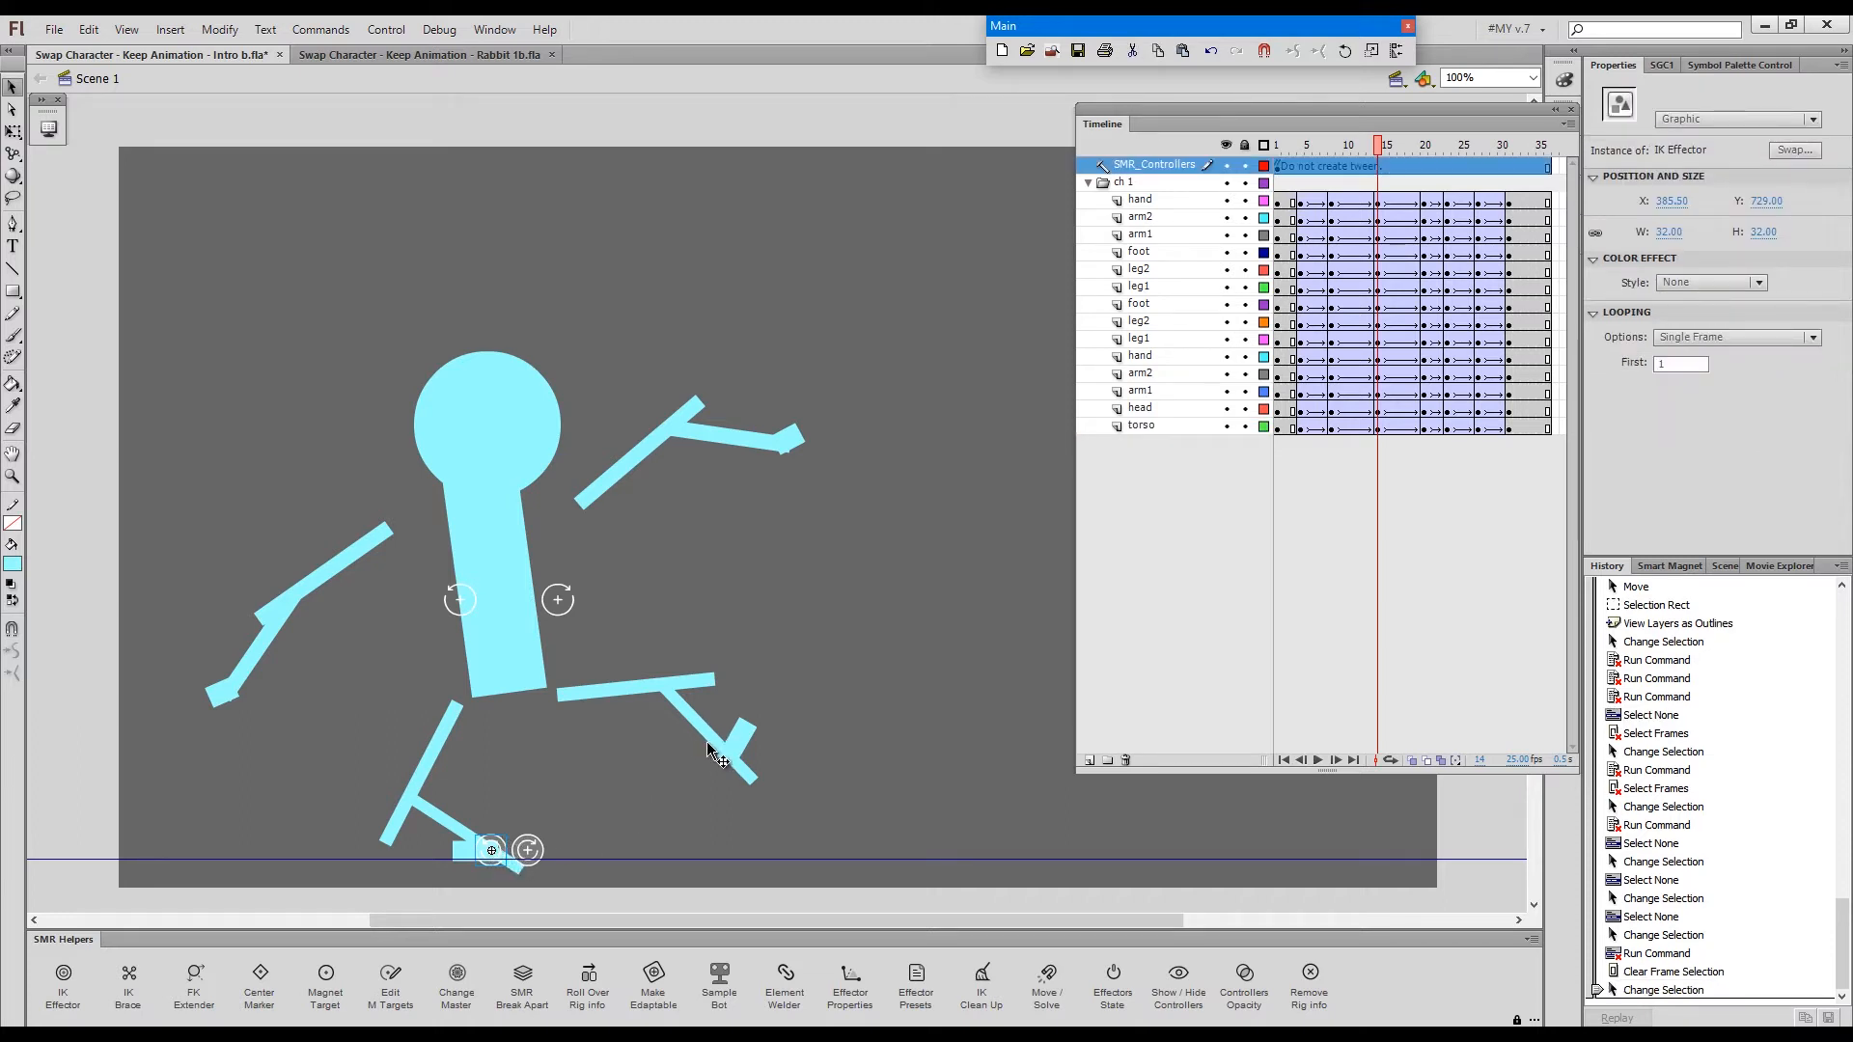
{"action": "key", "text": "Ctrl+`"}
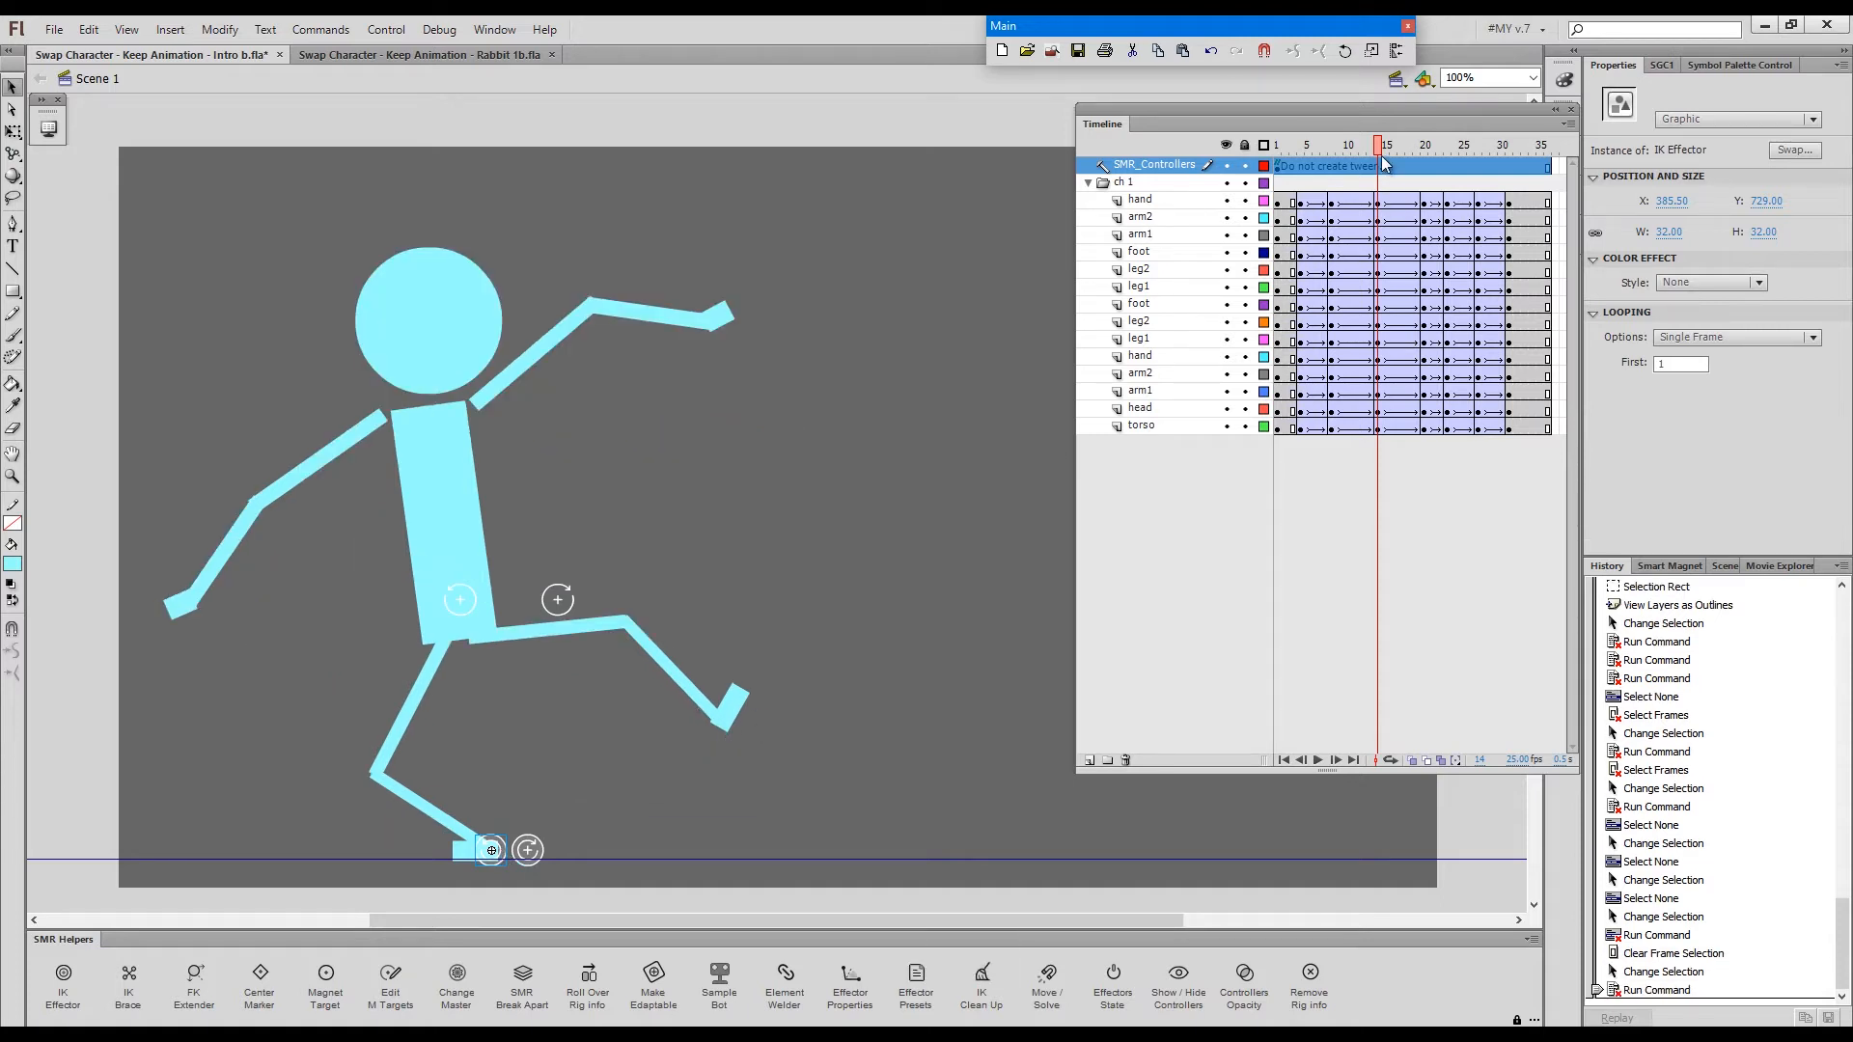
{"action": "left_click", "coordinate": [1425, 144]}
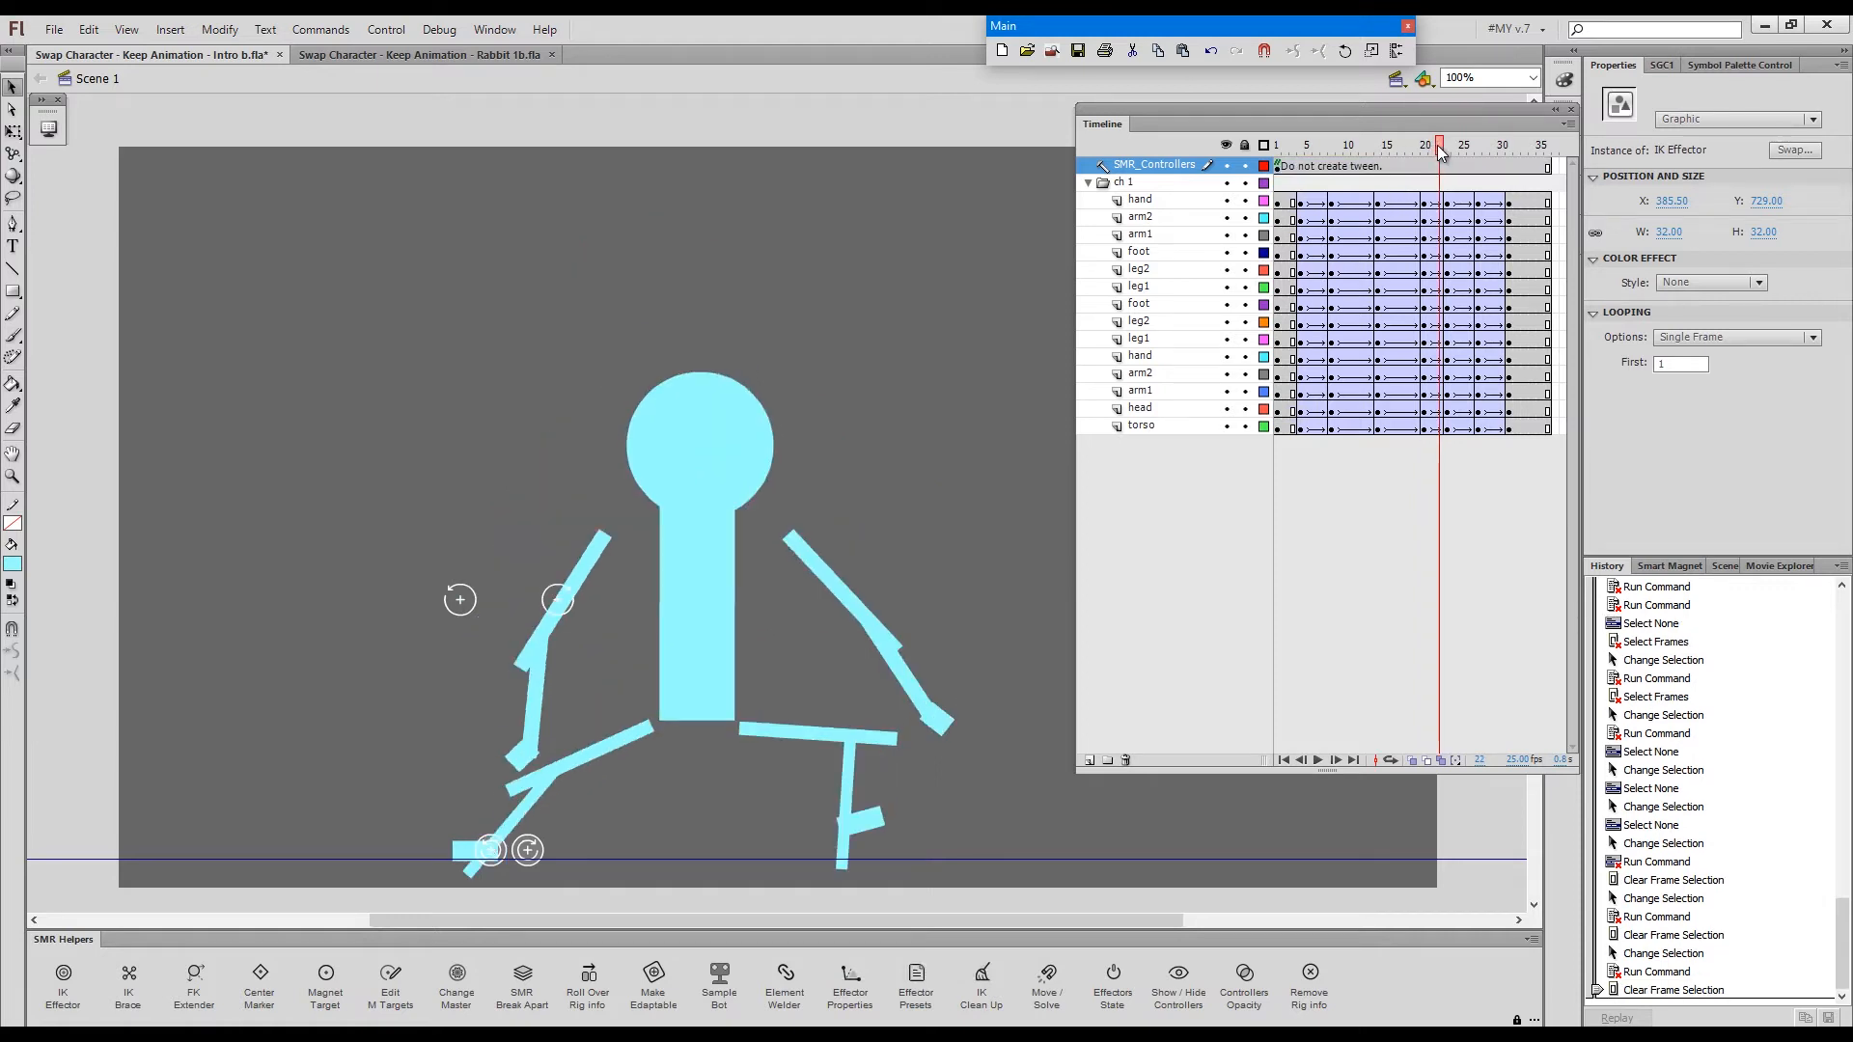
{"action": "left_click", "coordinate": [1447, 144]}
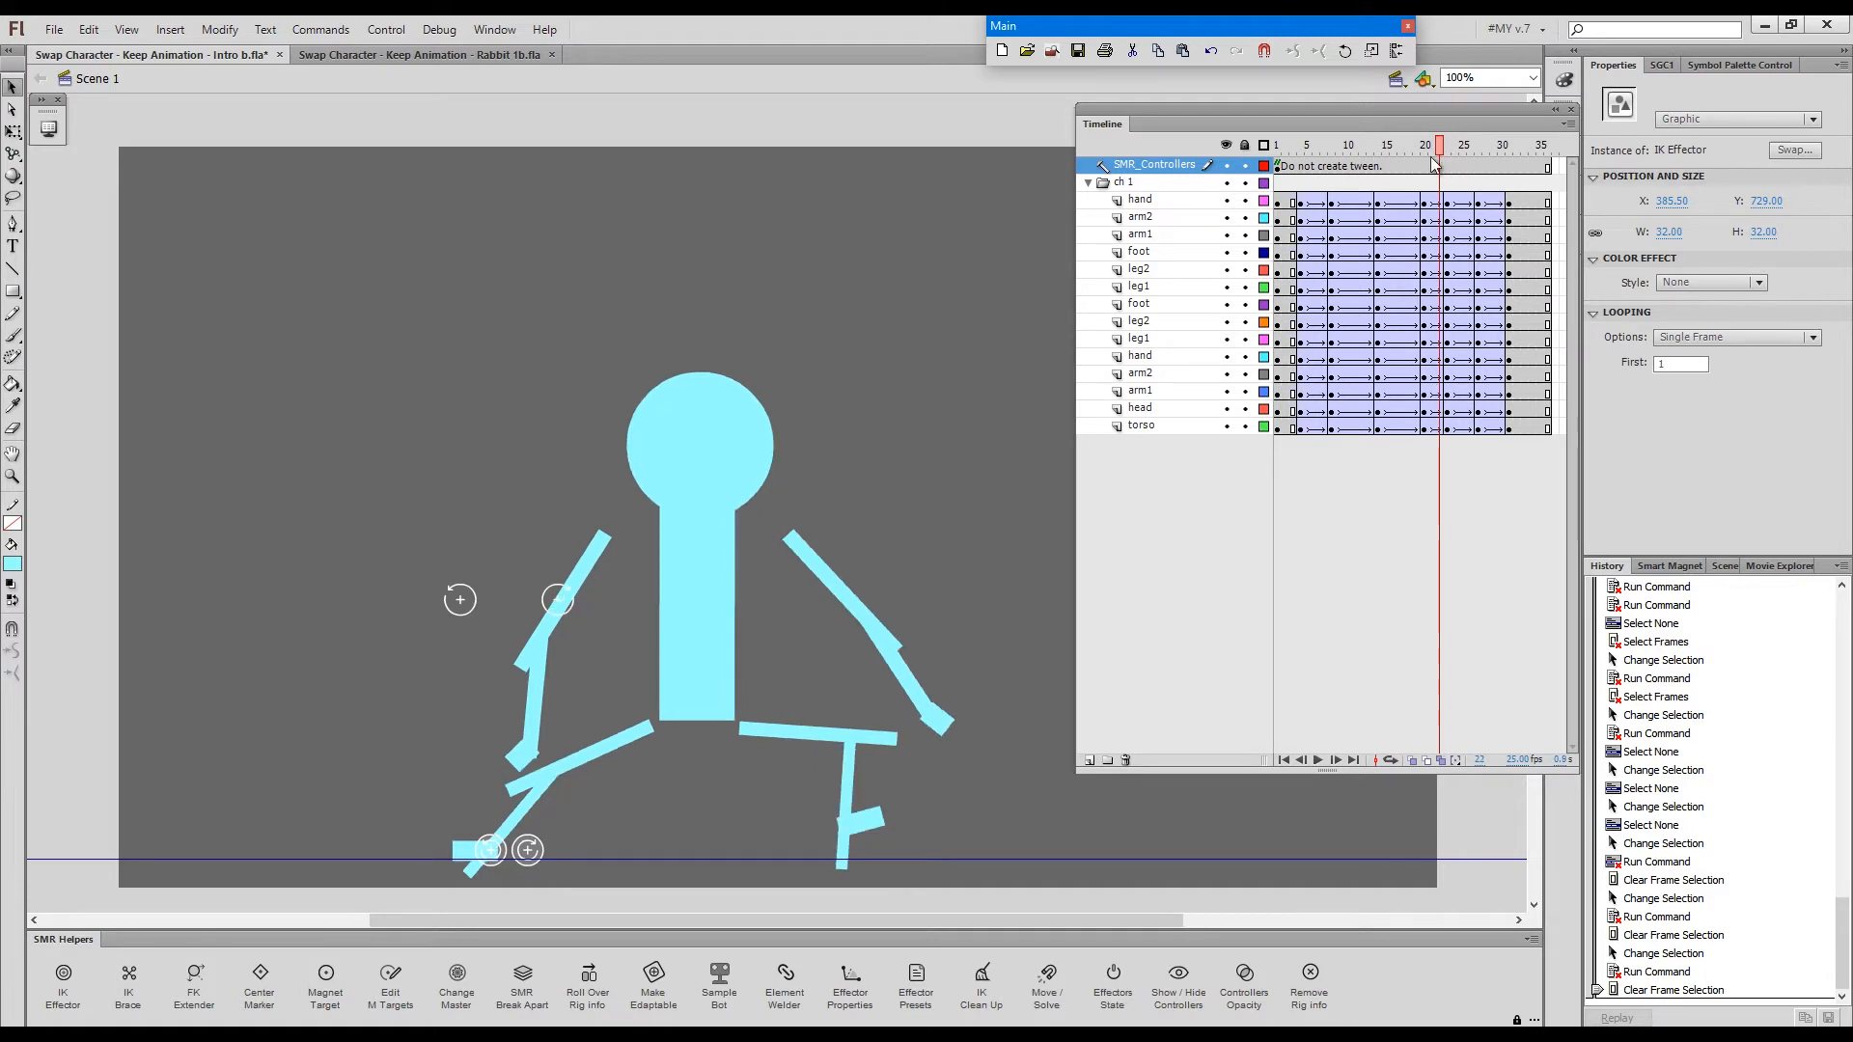
{"action": "left_click", "coordinate": [1381, 145]}
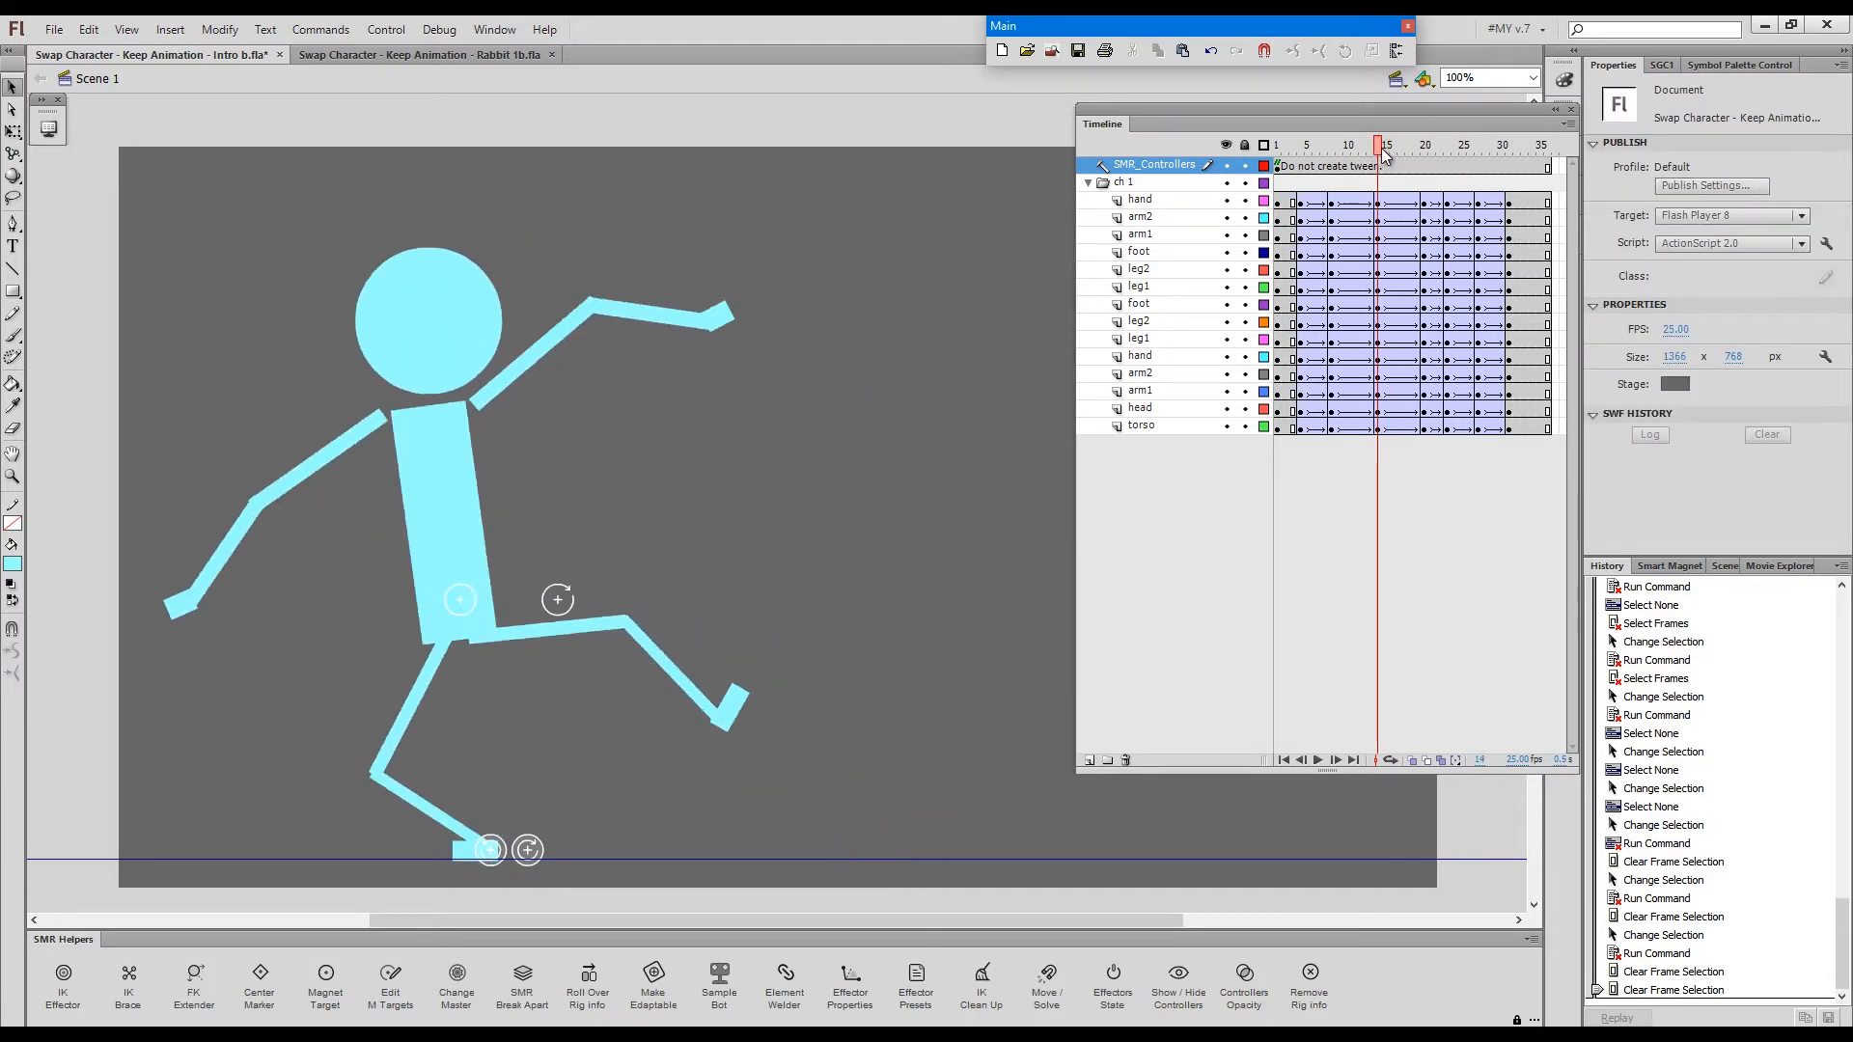
- Run IK Clean Up on the foot effector at frame 22
{"action": "left_click", "coordinate": [1424, 145]}
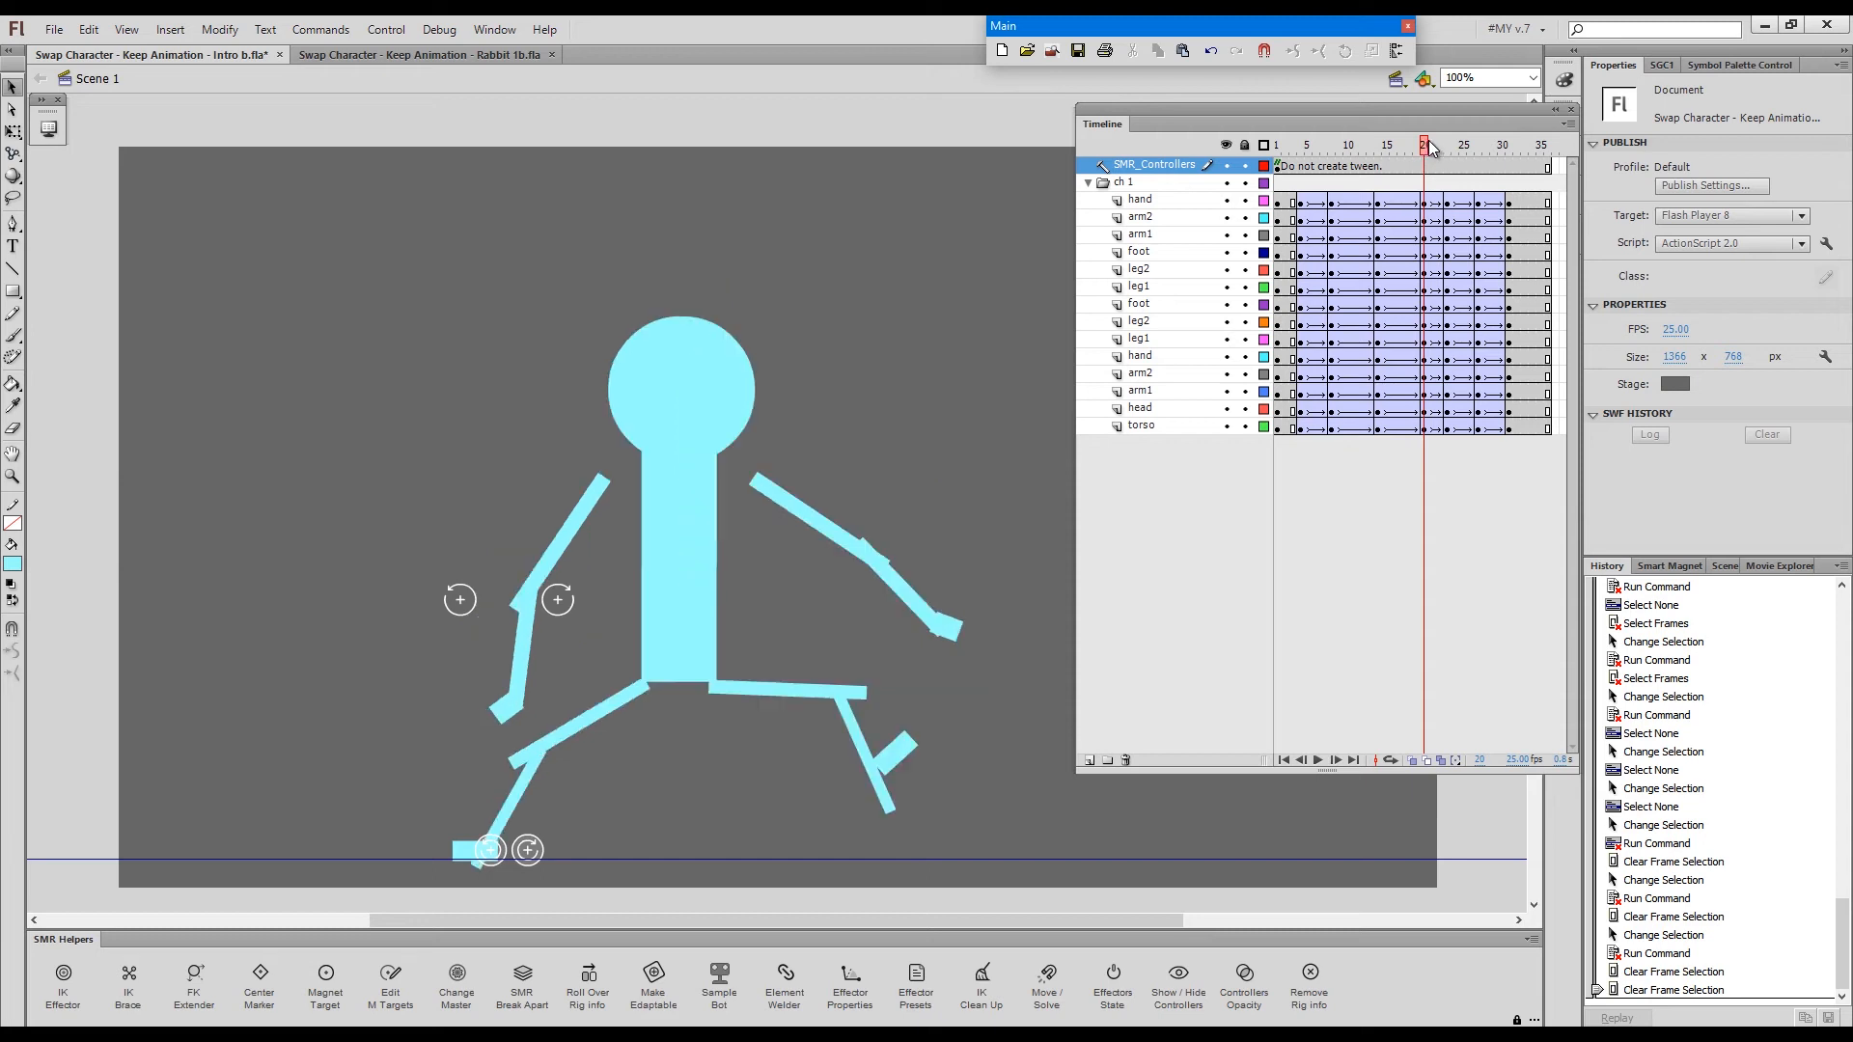
{"action": "left_click", "coordinate": [1452, 145]}
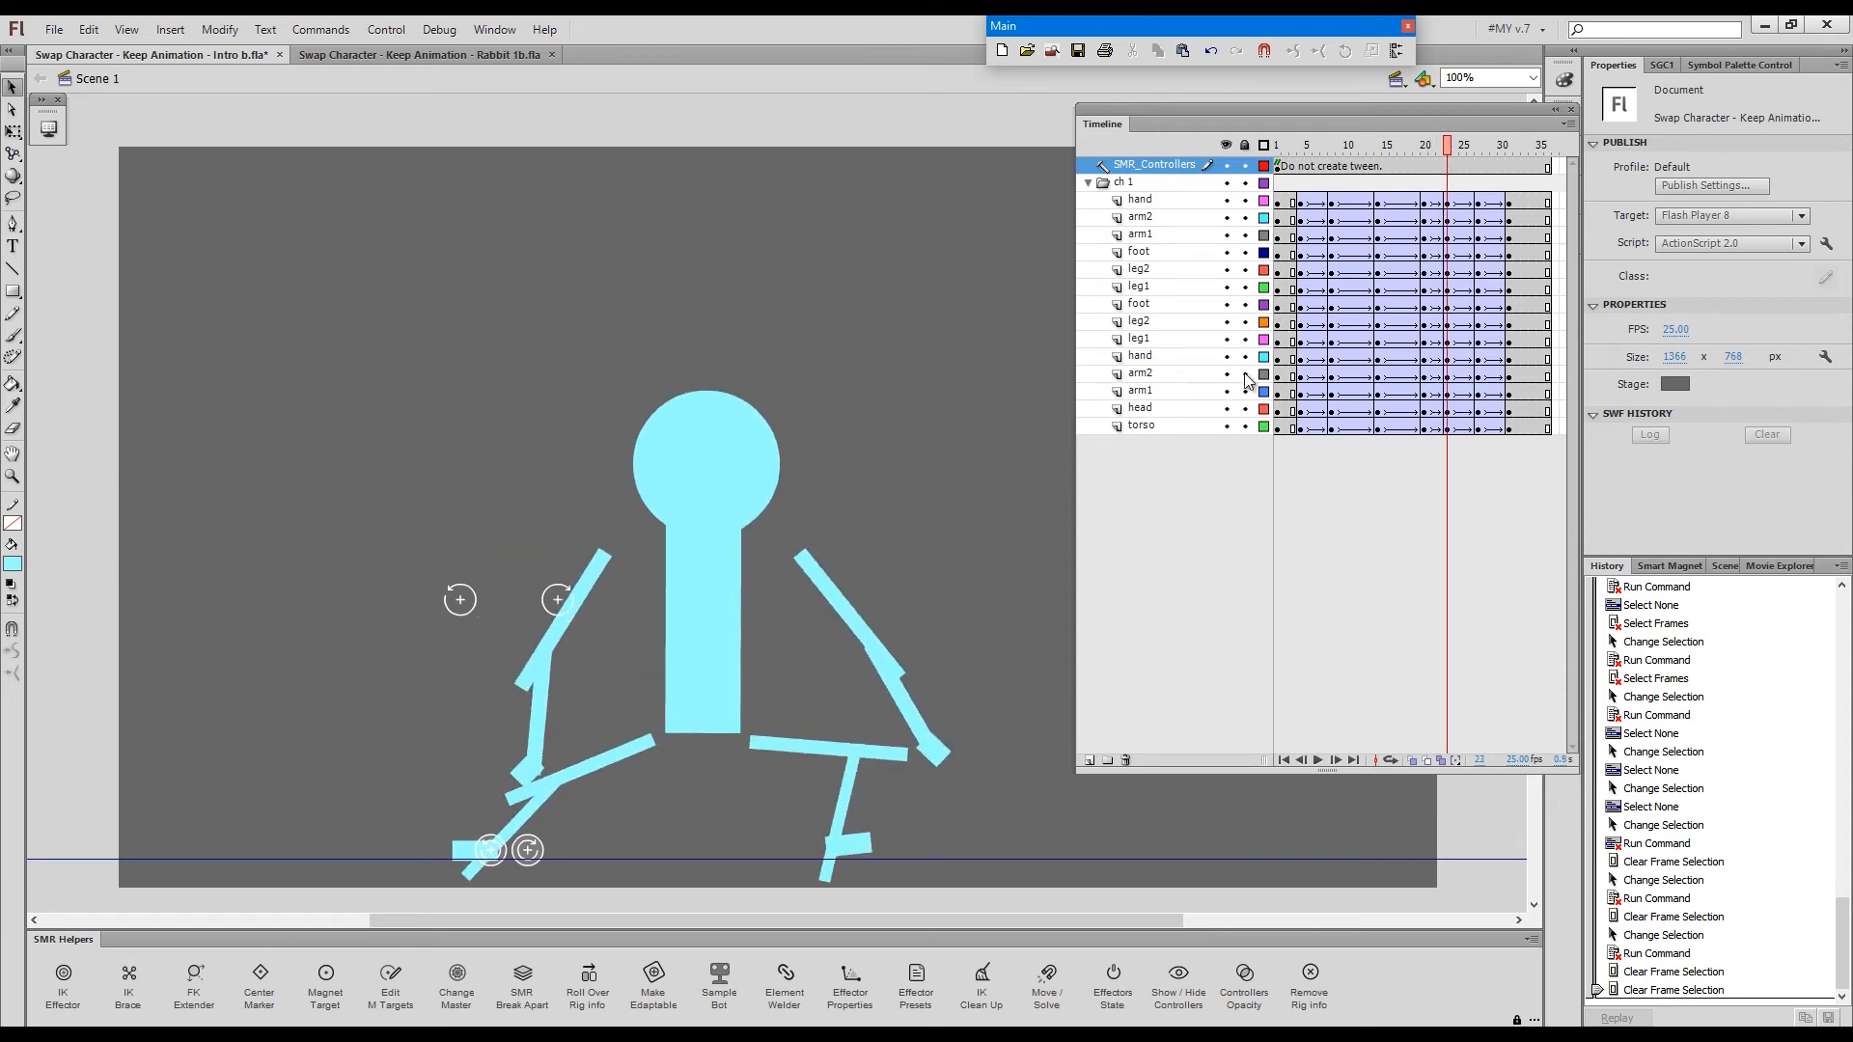
{"action": "left_click", "coordinate": [527, 851]}
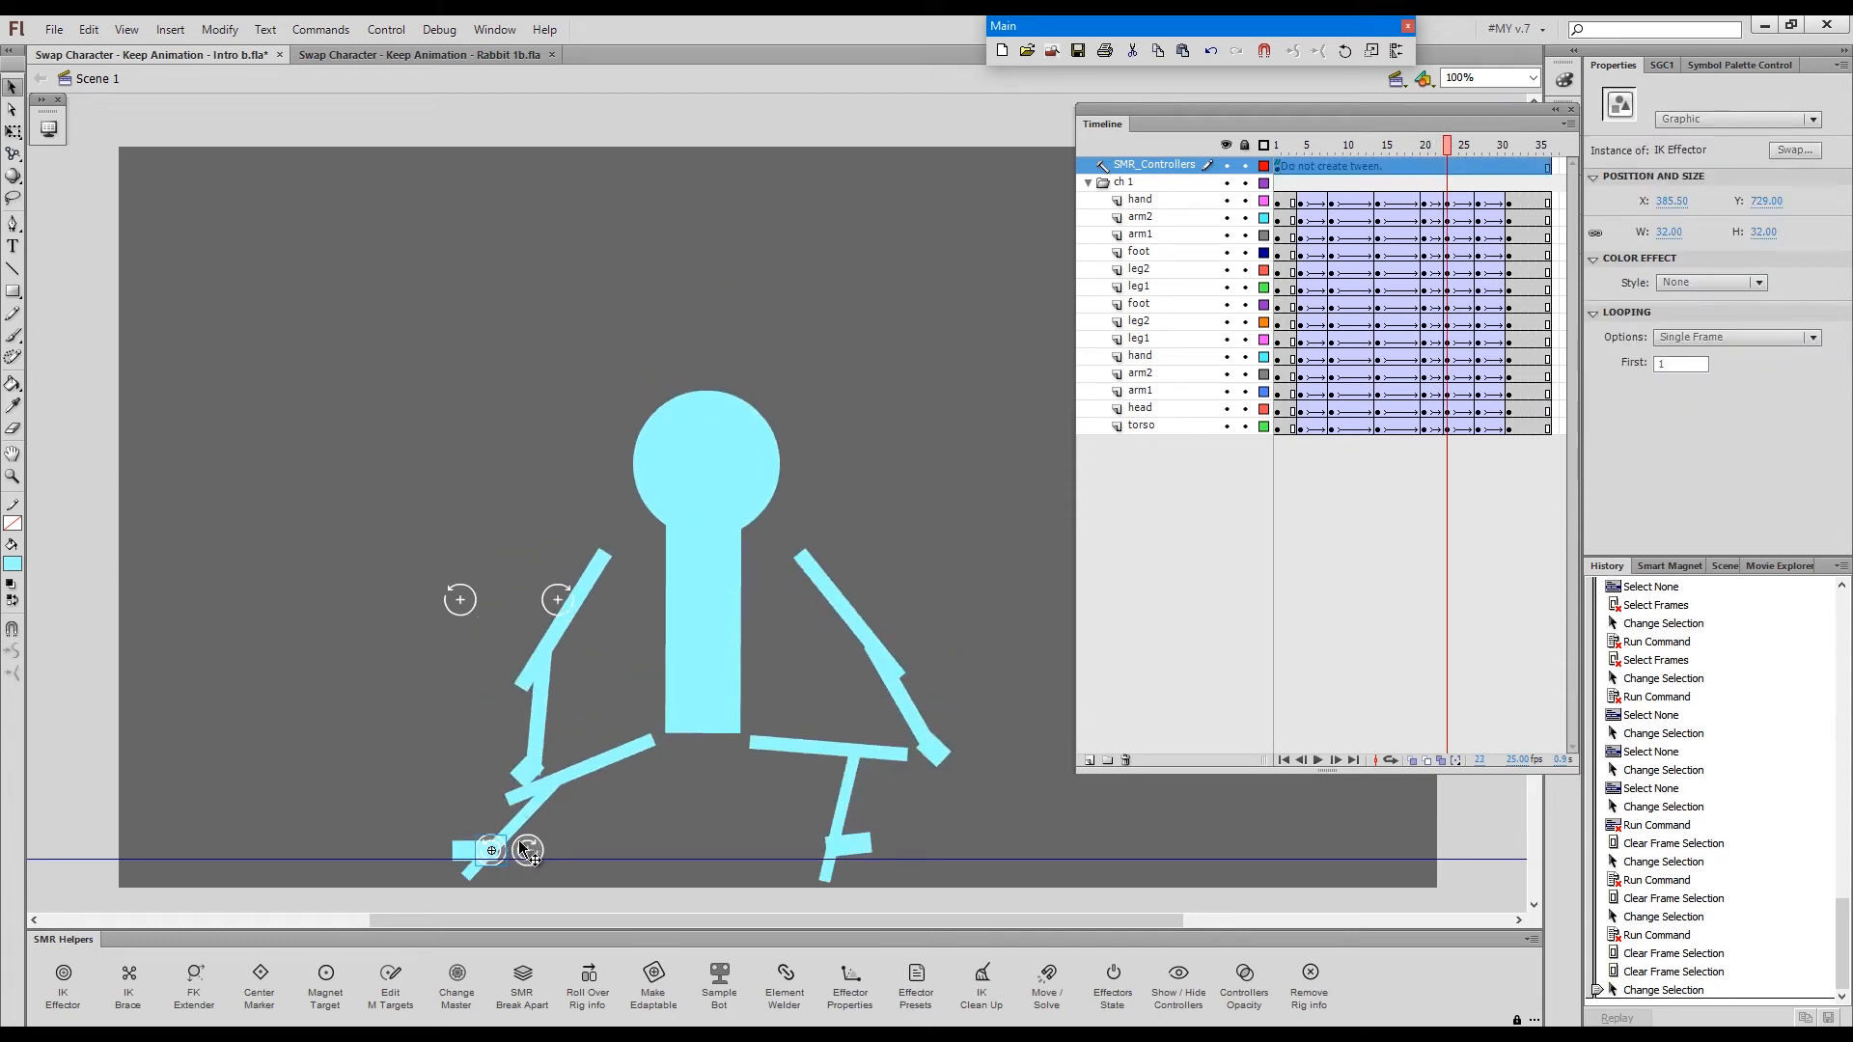
{"action": "key", "text": "ctrl+`"}
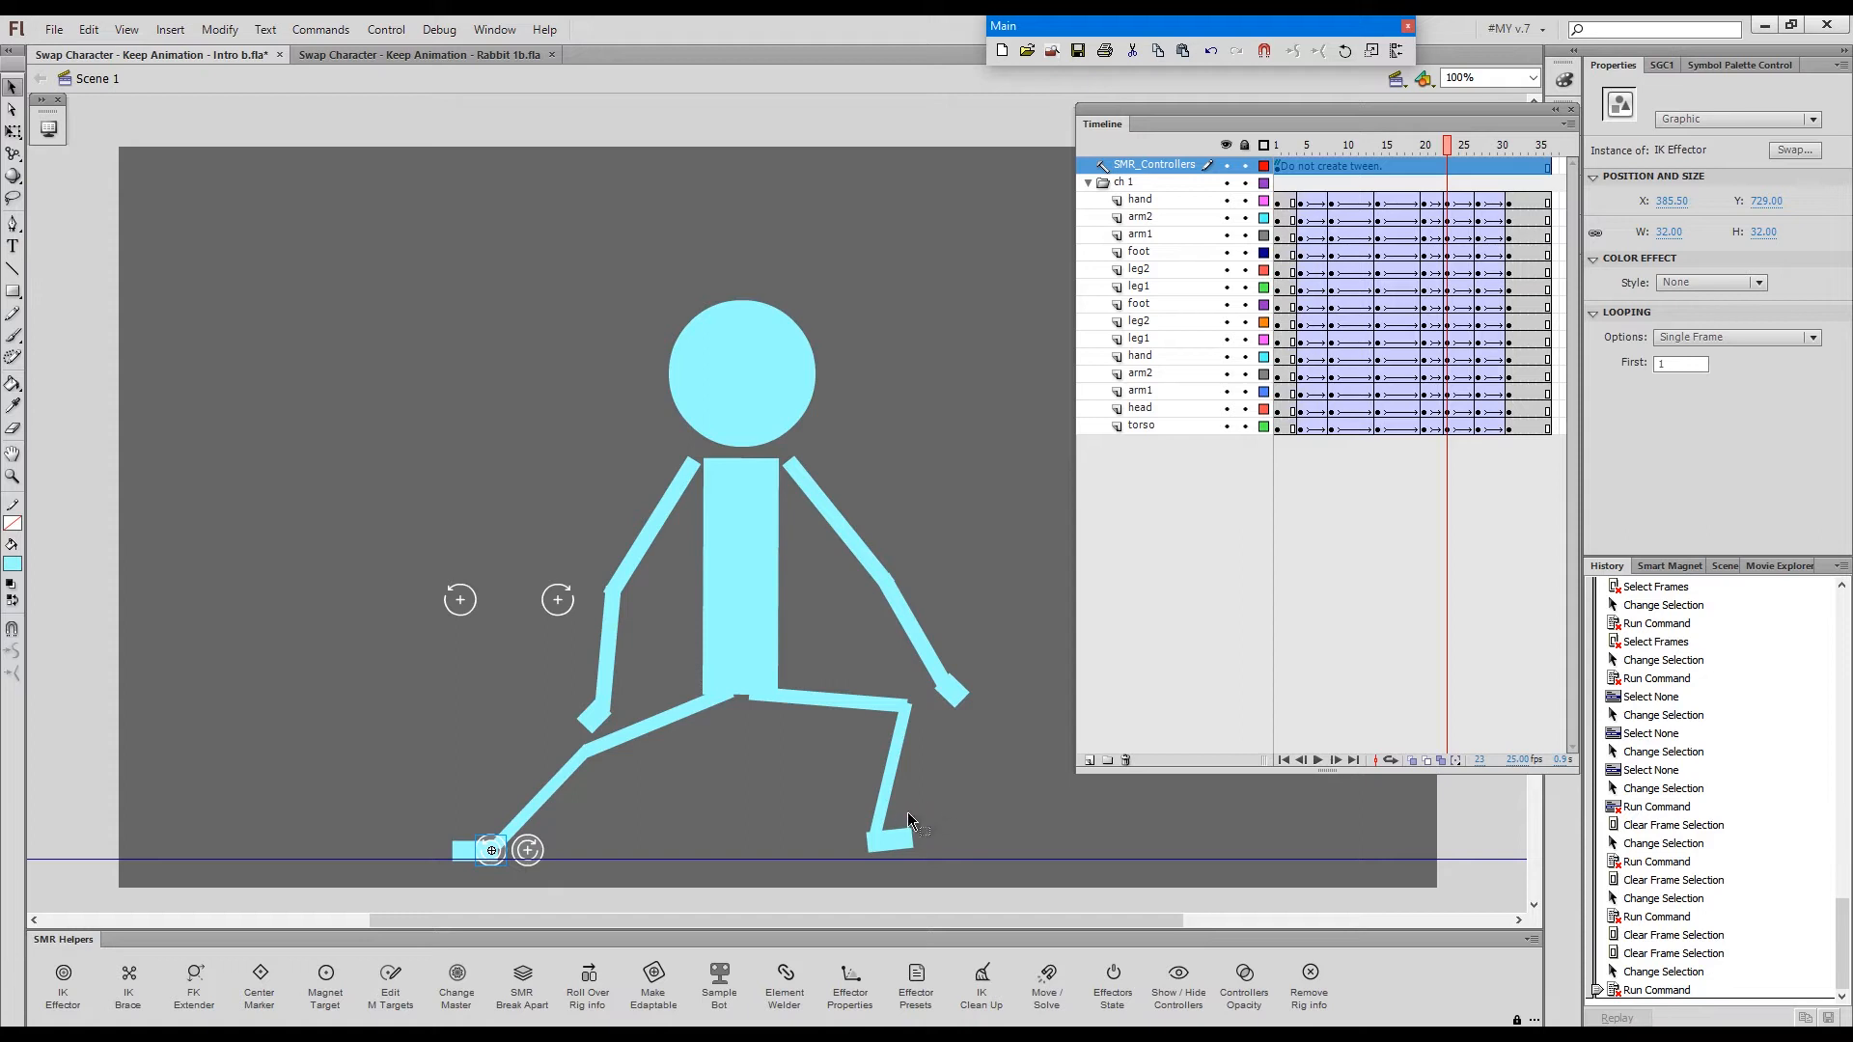
{"action": "mouse_move", "coordinate": [875, 860]}
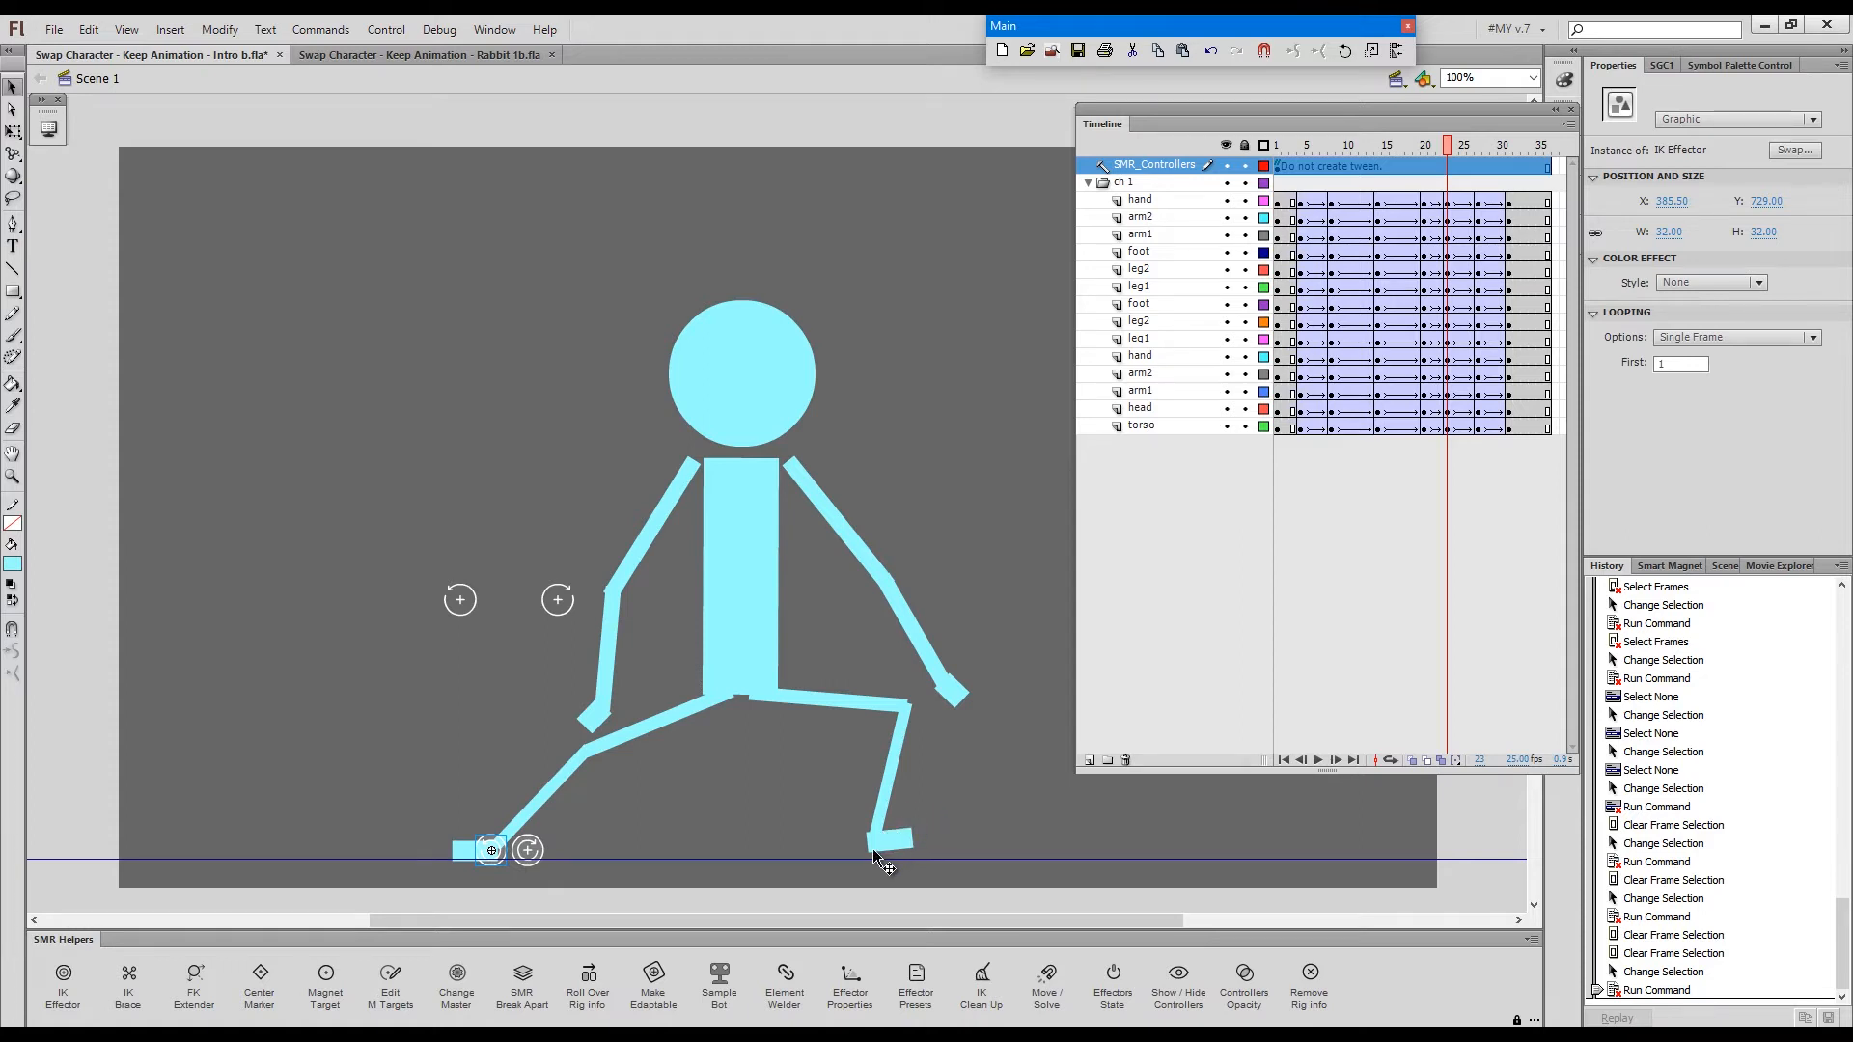
{"action": "mouse_move", "coordinate": [896, 858]}
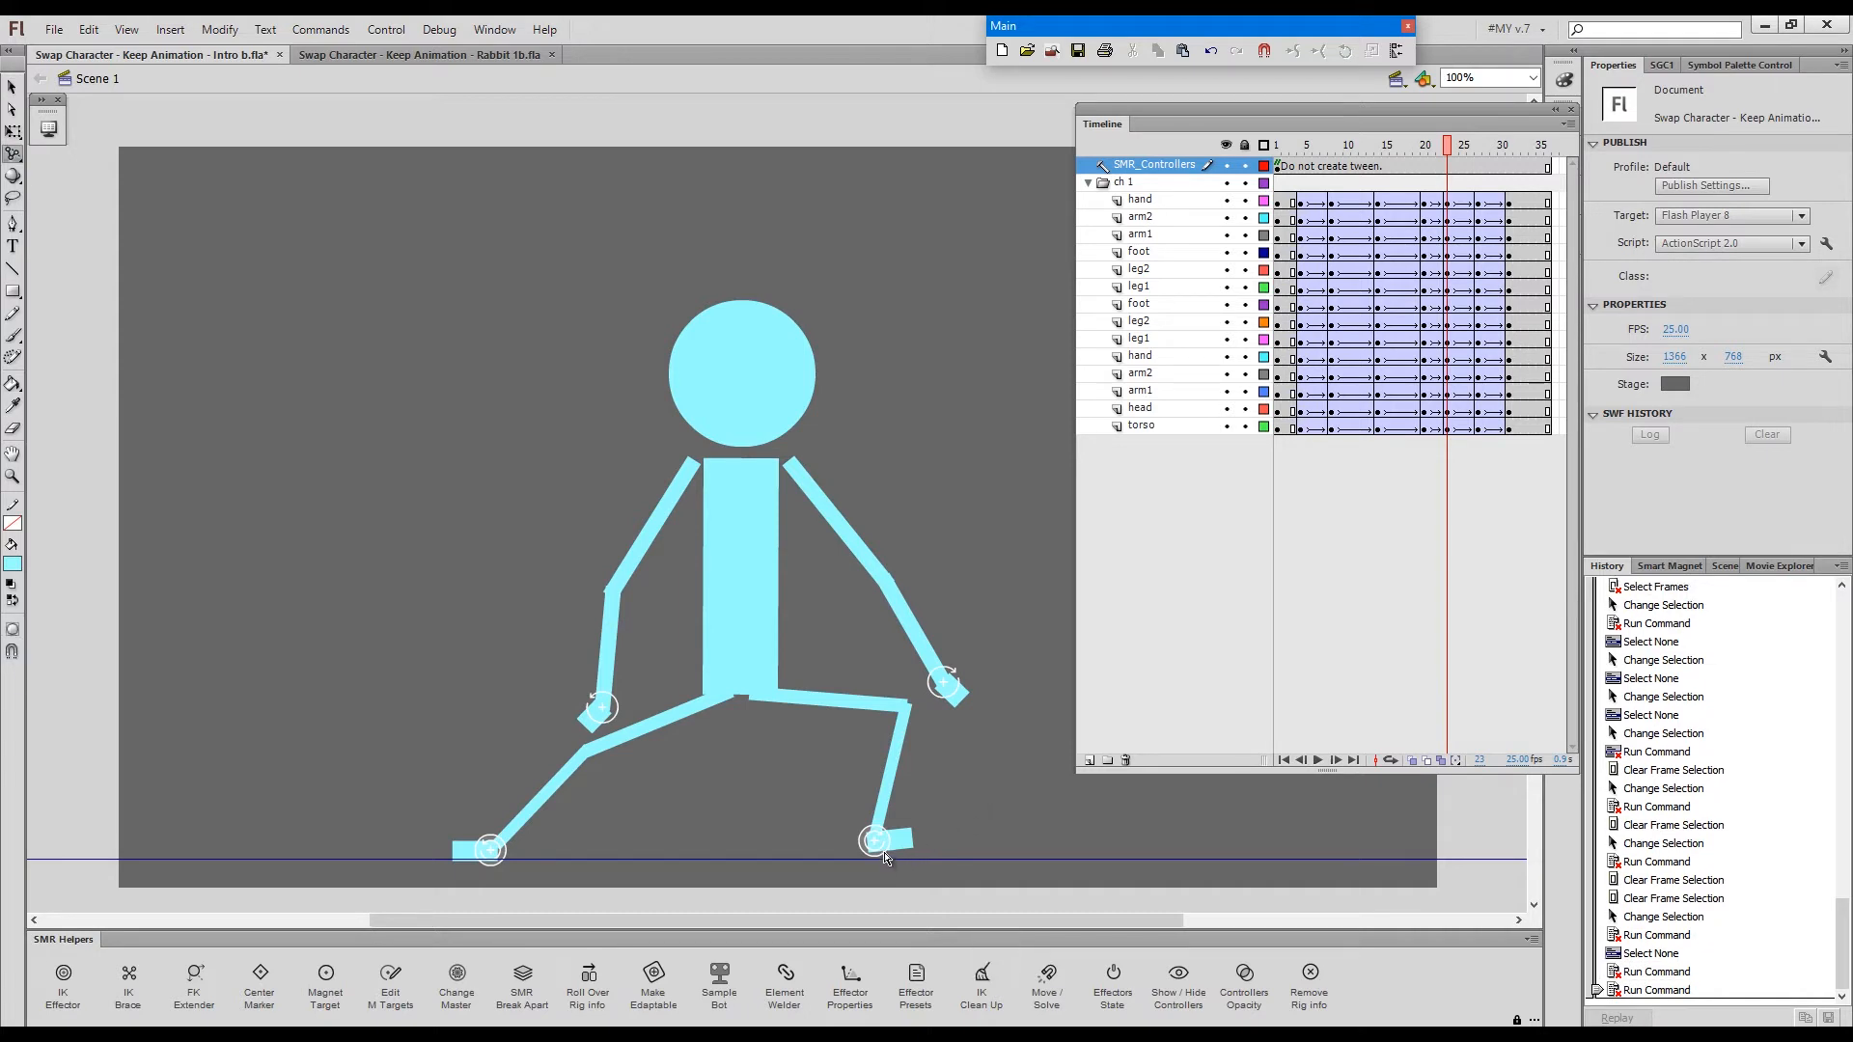
- Select the fox's right foot effector for cleanup
{"action": "left_click", "coordinate": [875, 842]}
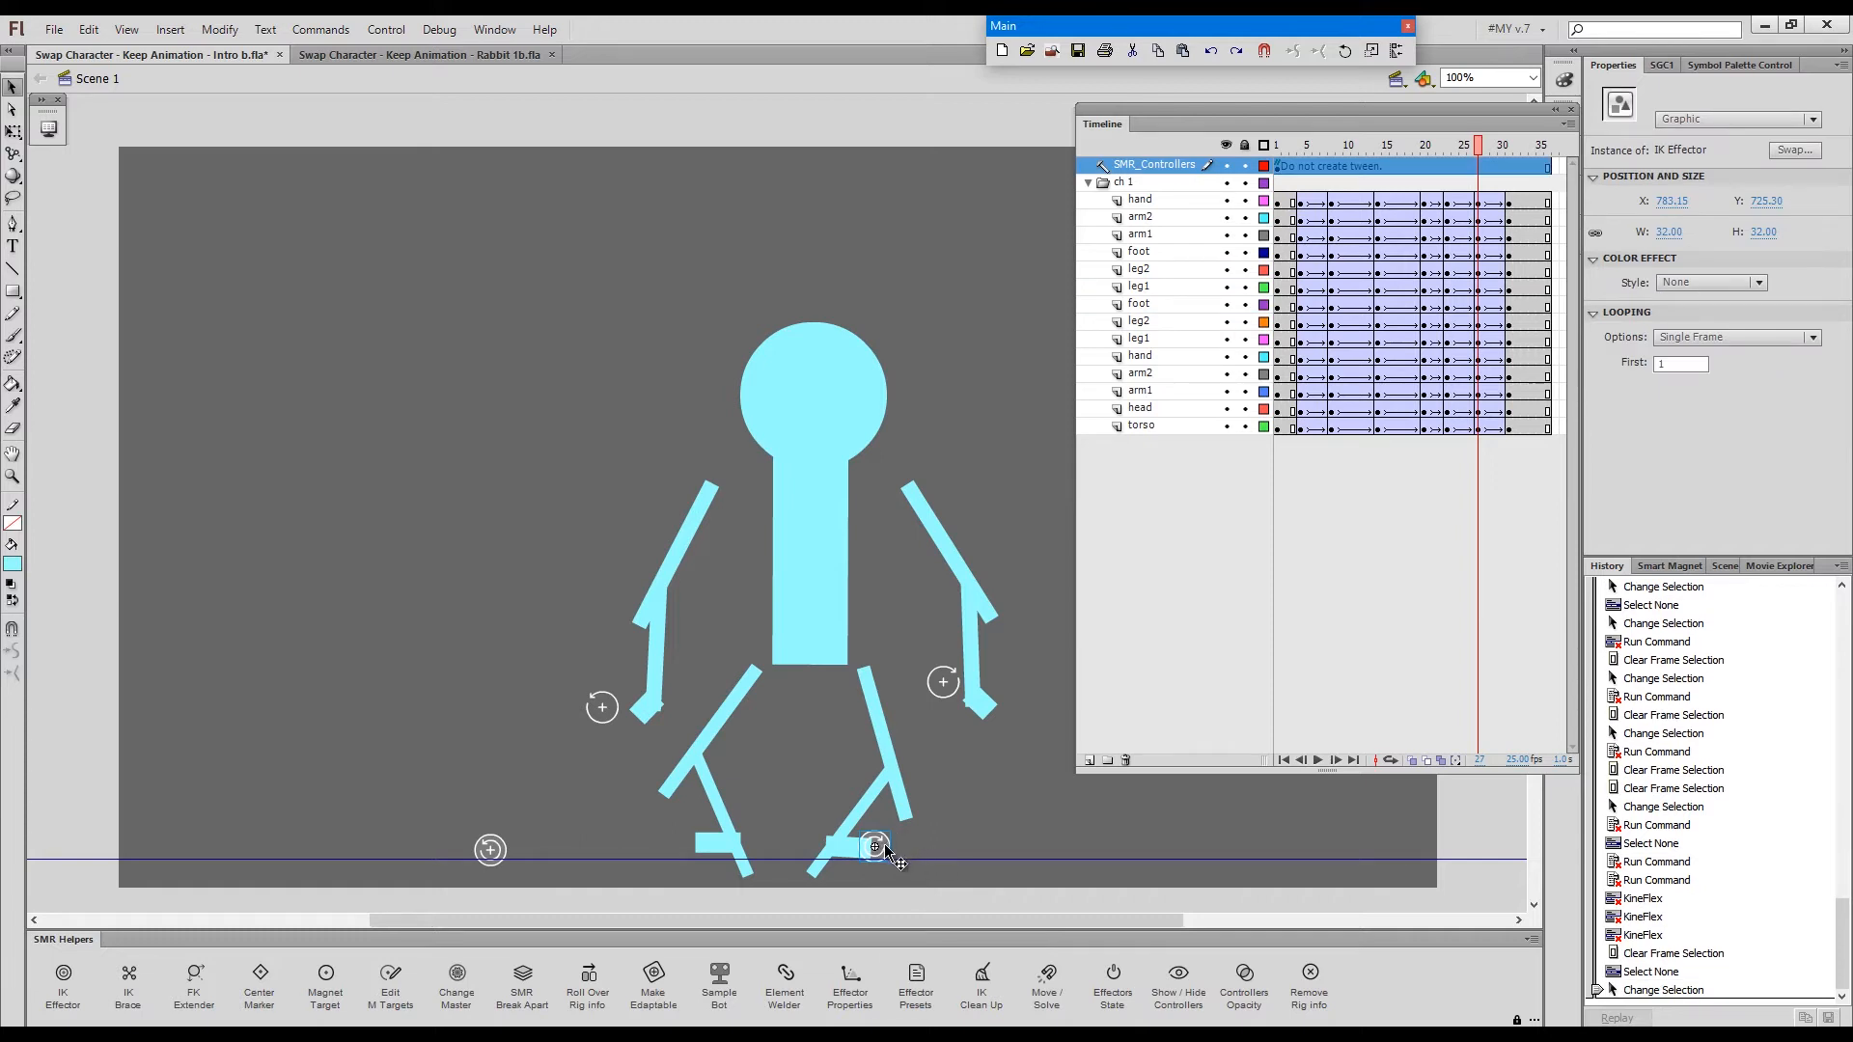
{"action": "mouse_move", "coordinate": [870, 860]}
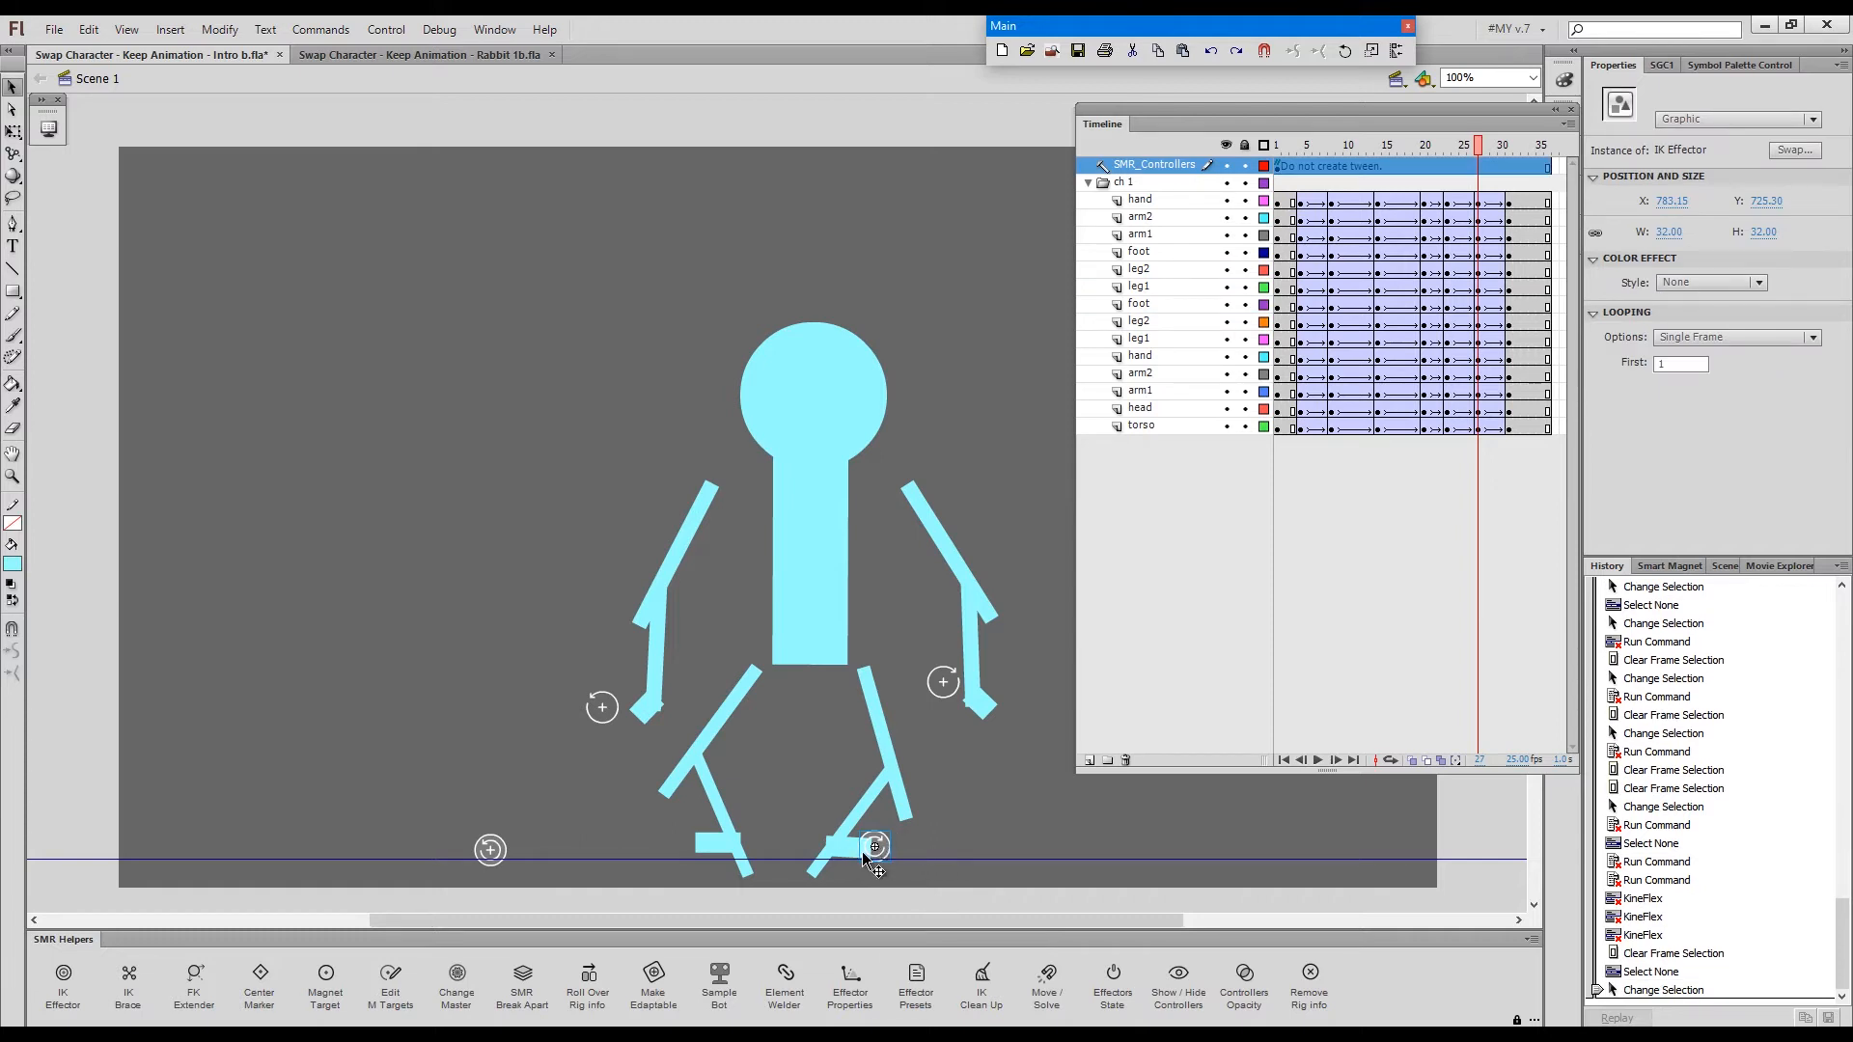
{"action": "mouse_move", "coordinate": [968, 687]}
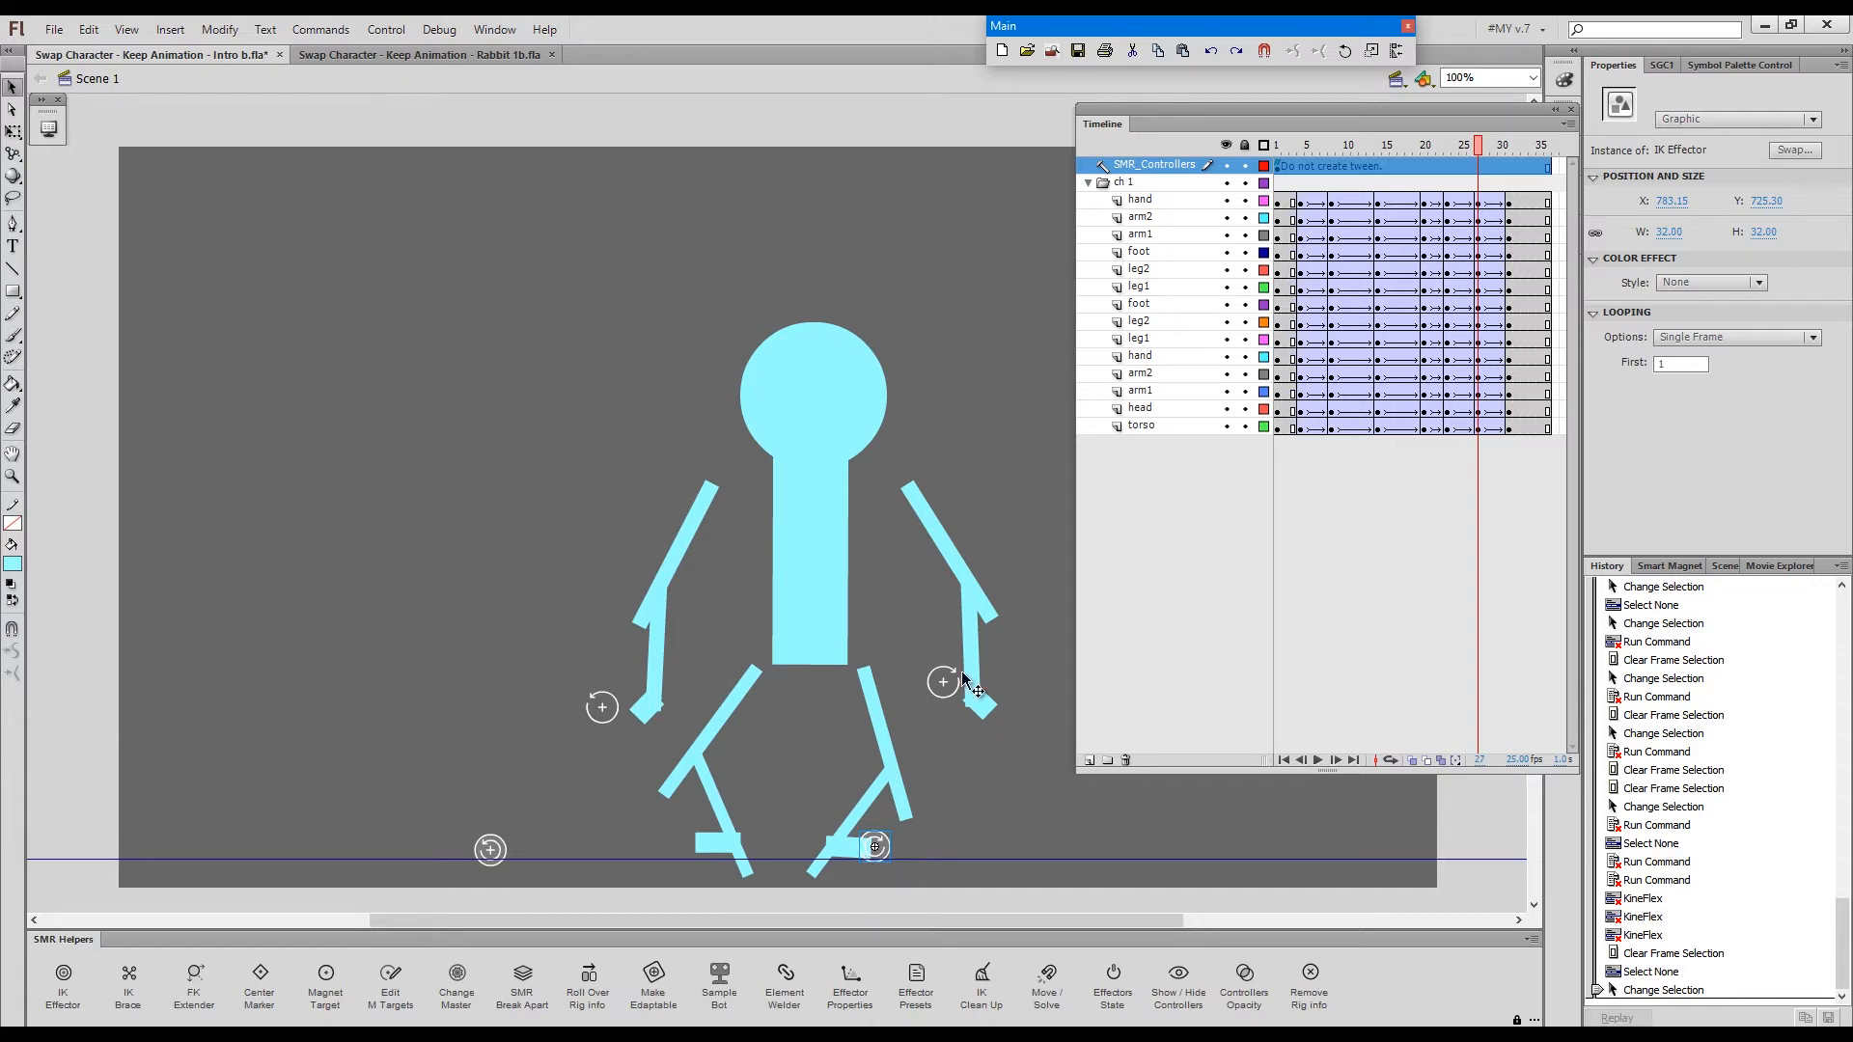
{"action": "mouse_move", "coordinate": [909, 794]}
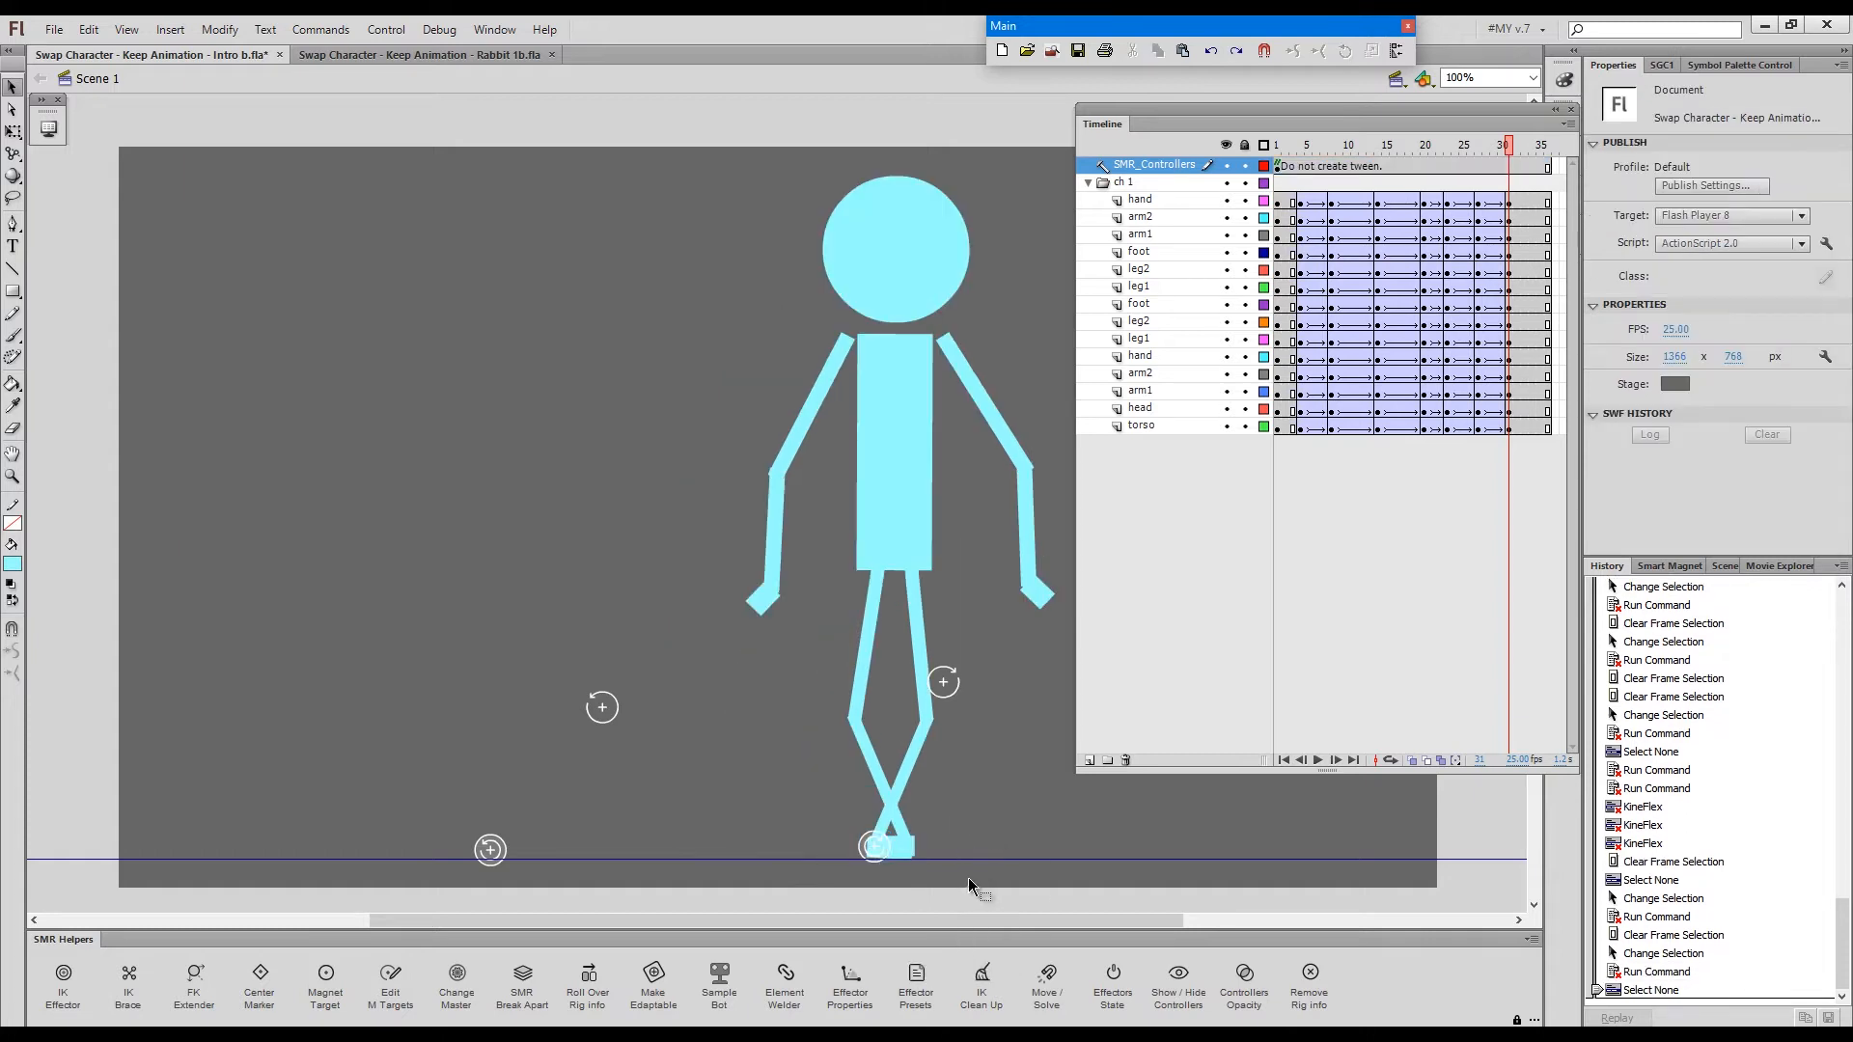
{"action": "mouse_move", "coordinate": [934, 688]}
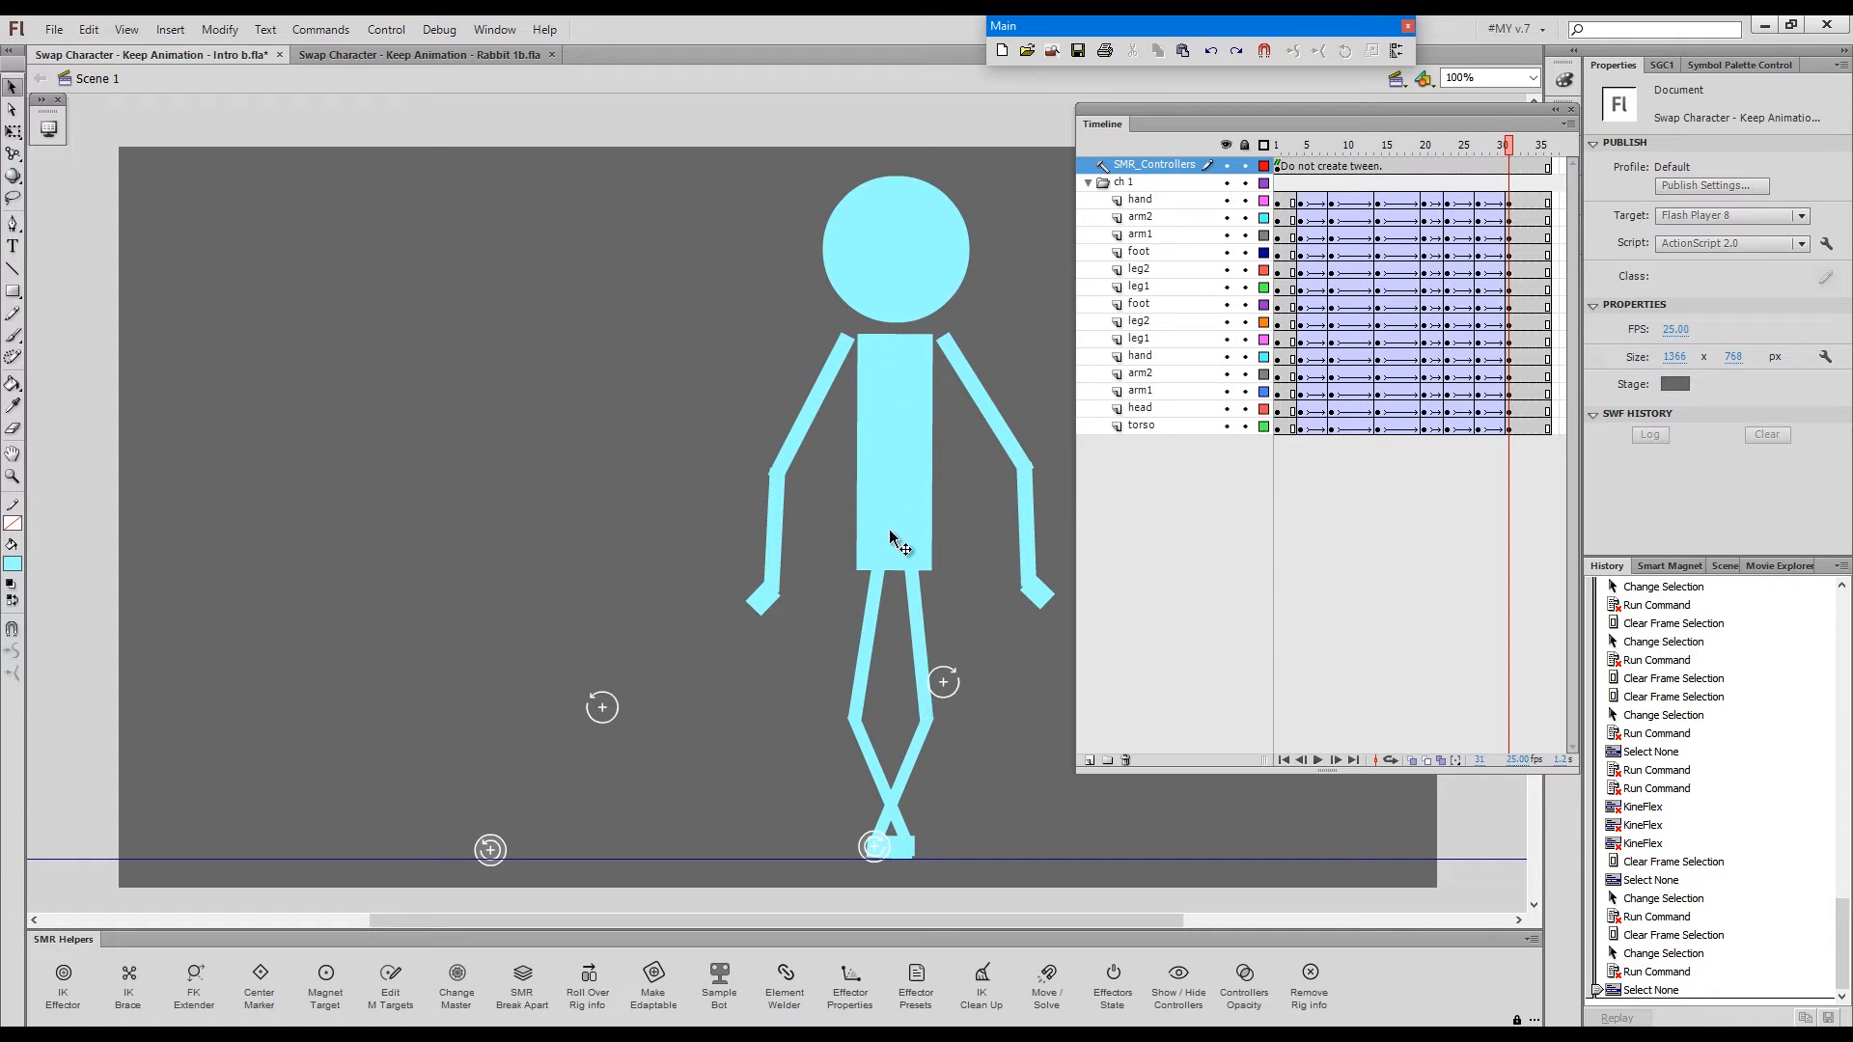
{"action": "mouse_move", "coordinate": [885, 475]}
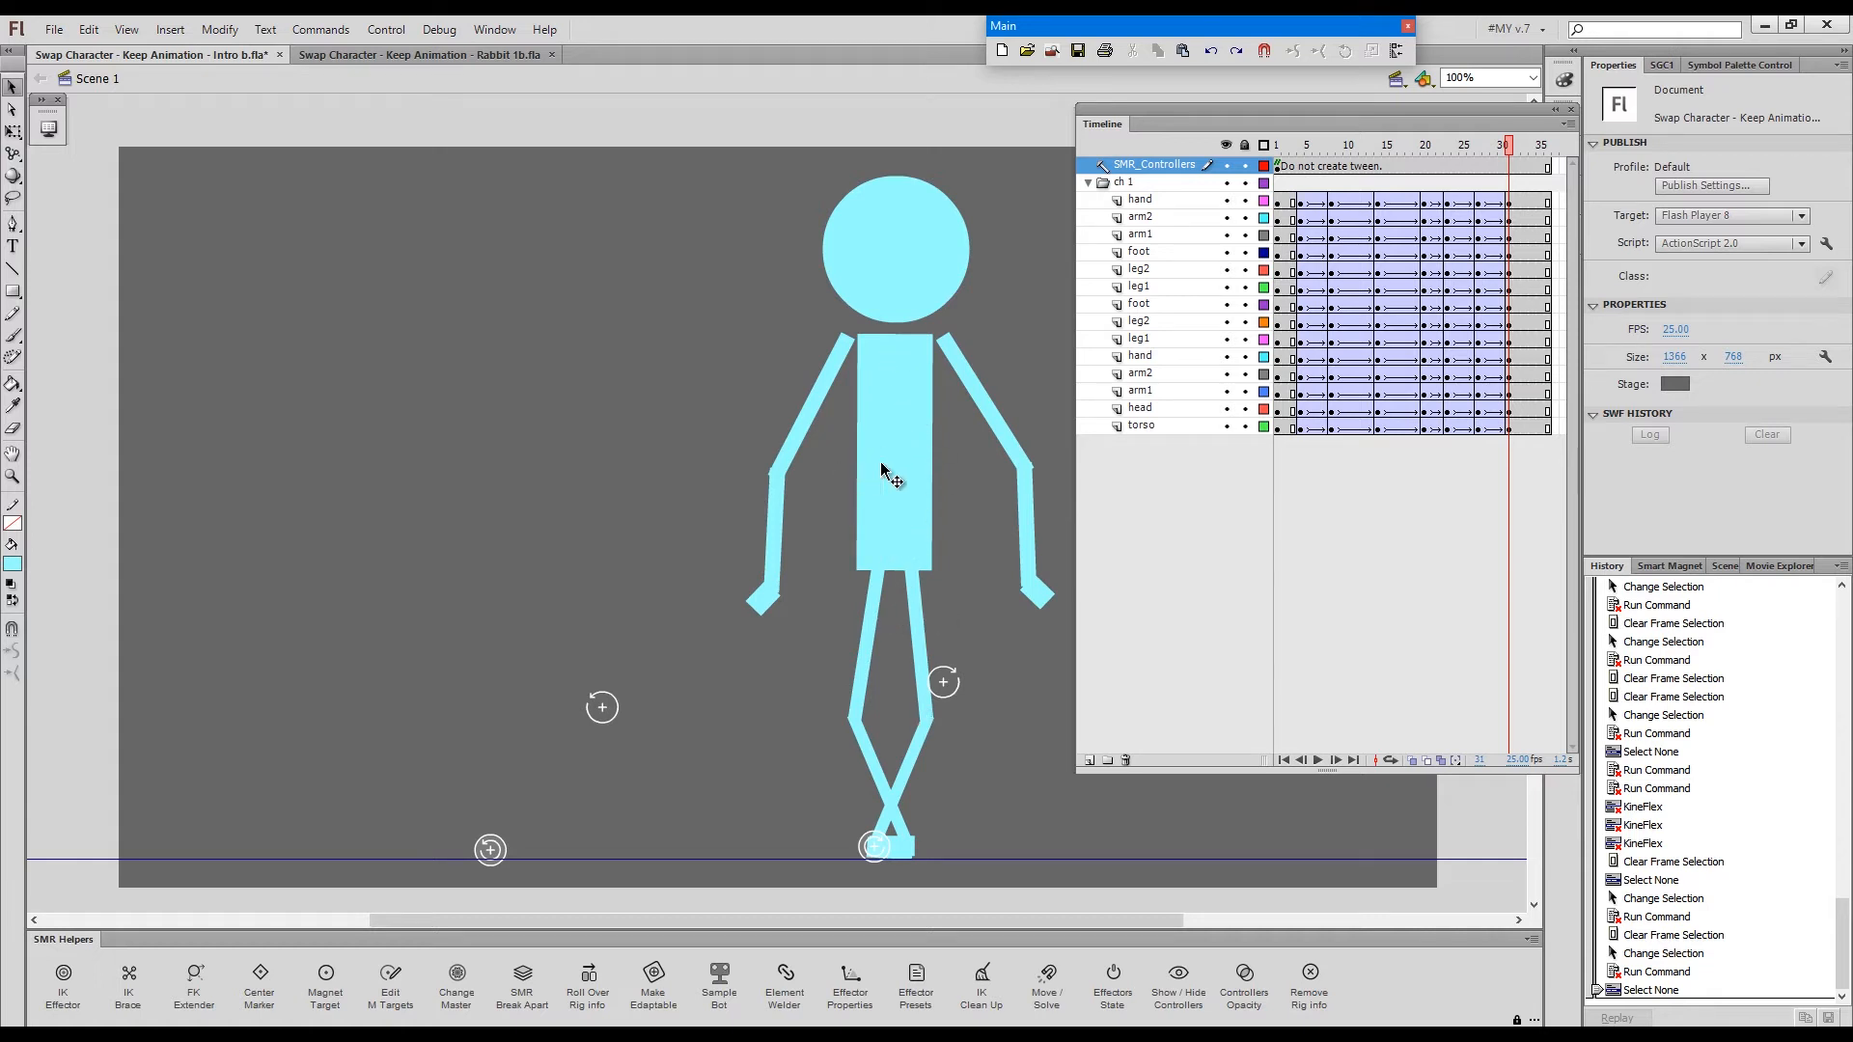
{"action": "mouse_move", "coordinate": [936, 532]}
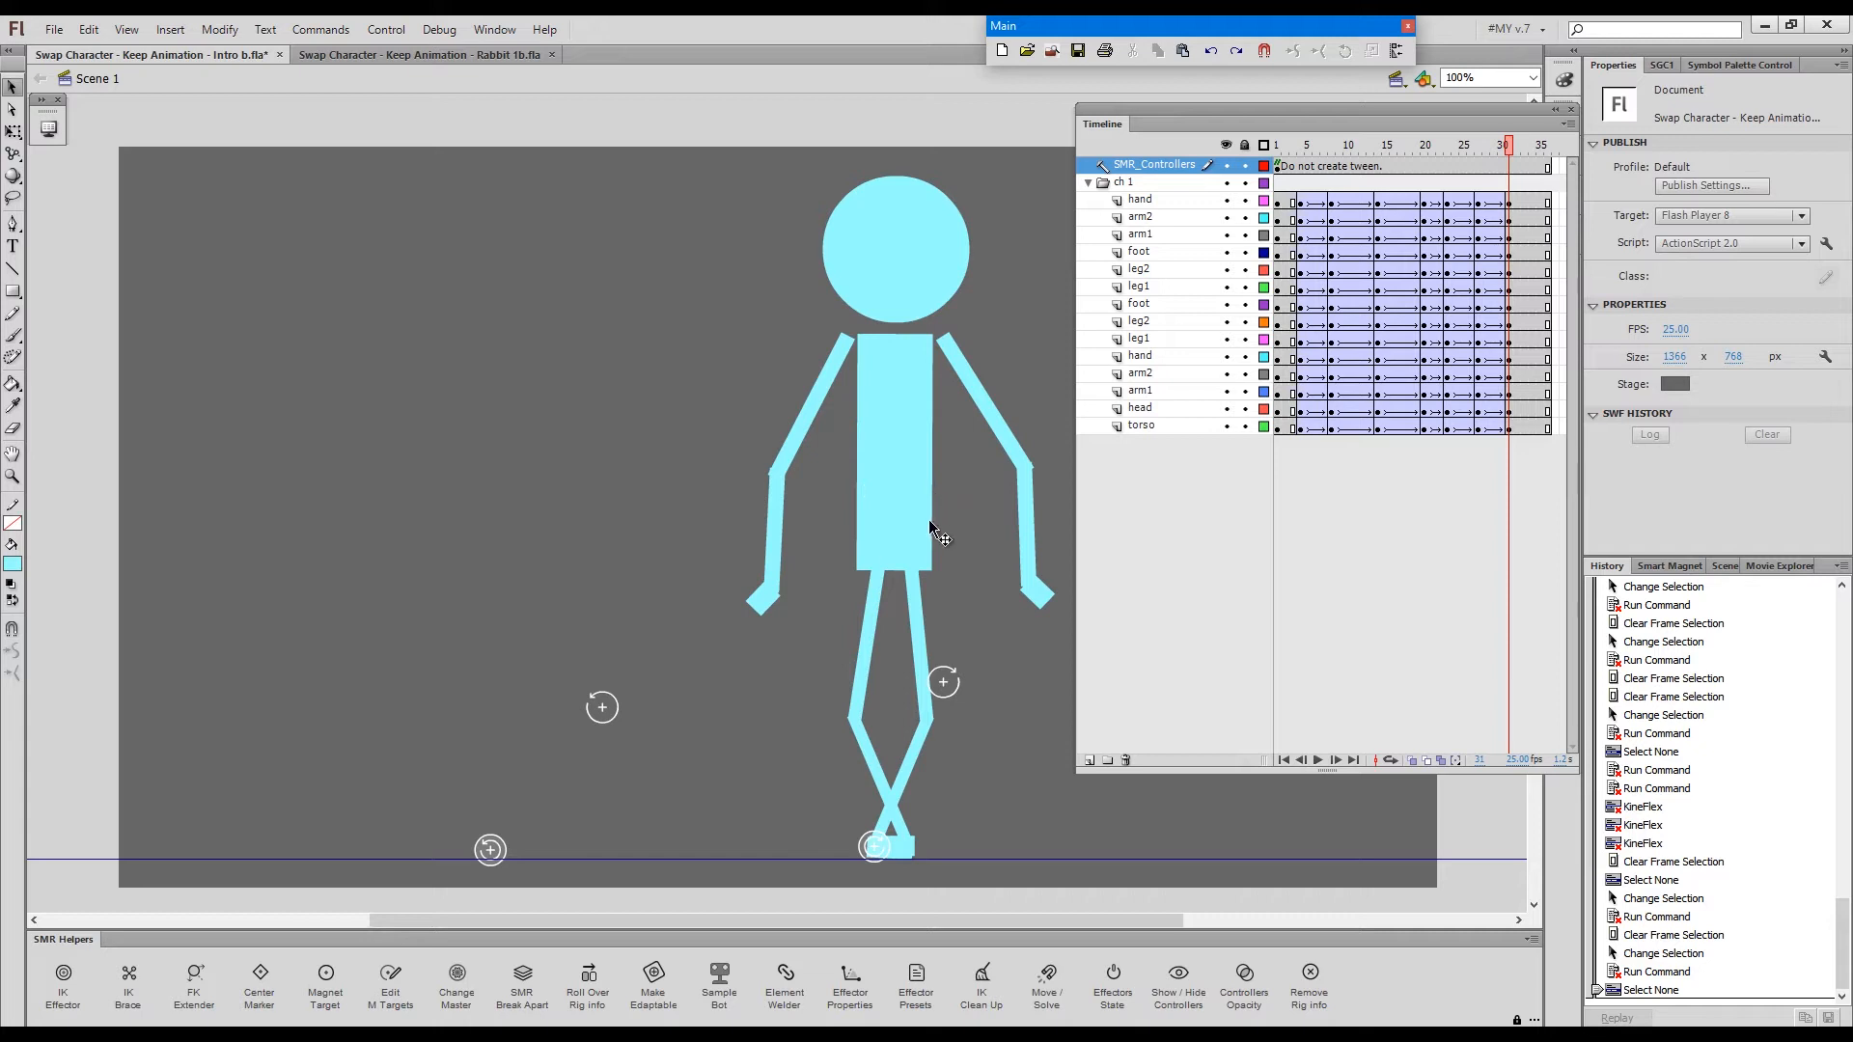
{"action": "mouse_move", "coordinate": [932, 822]}
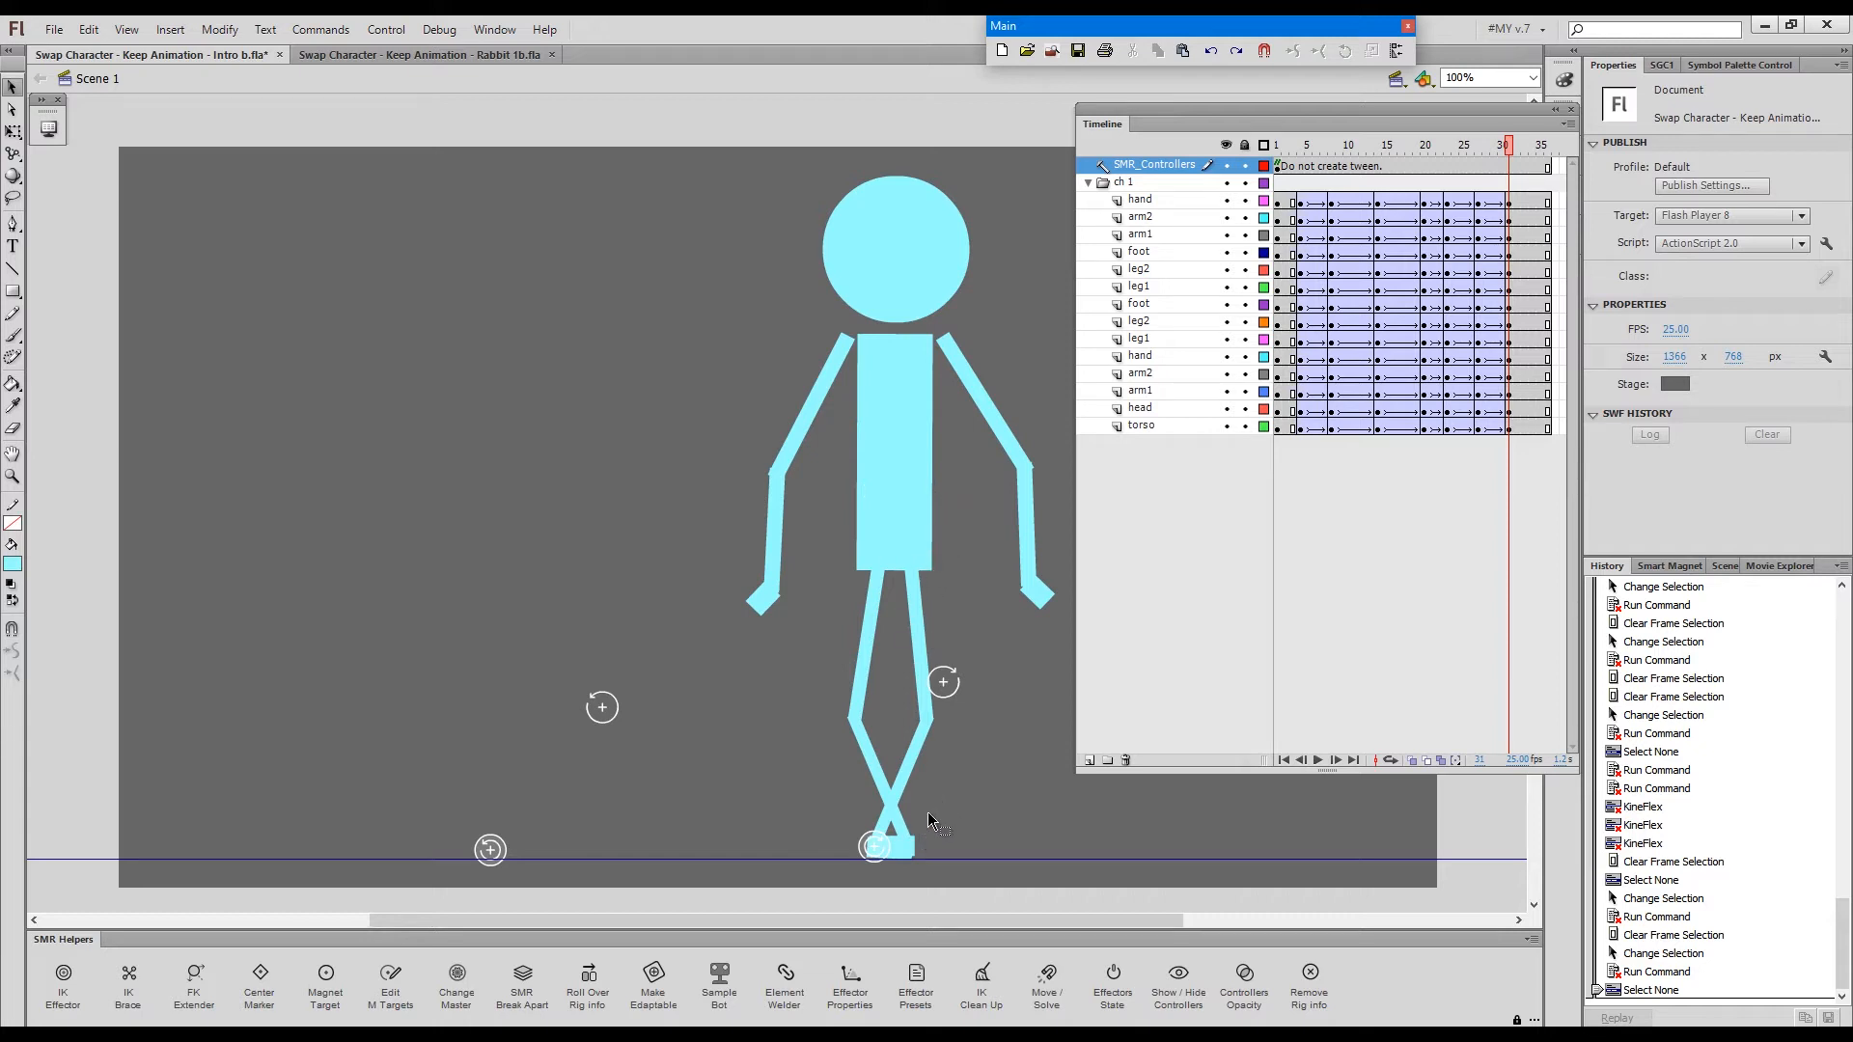
{"action": "mouse_move", "coordinate": [899, 671]}
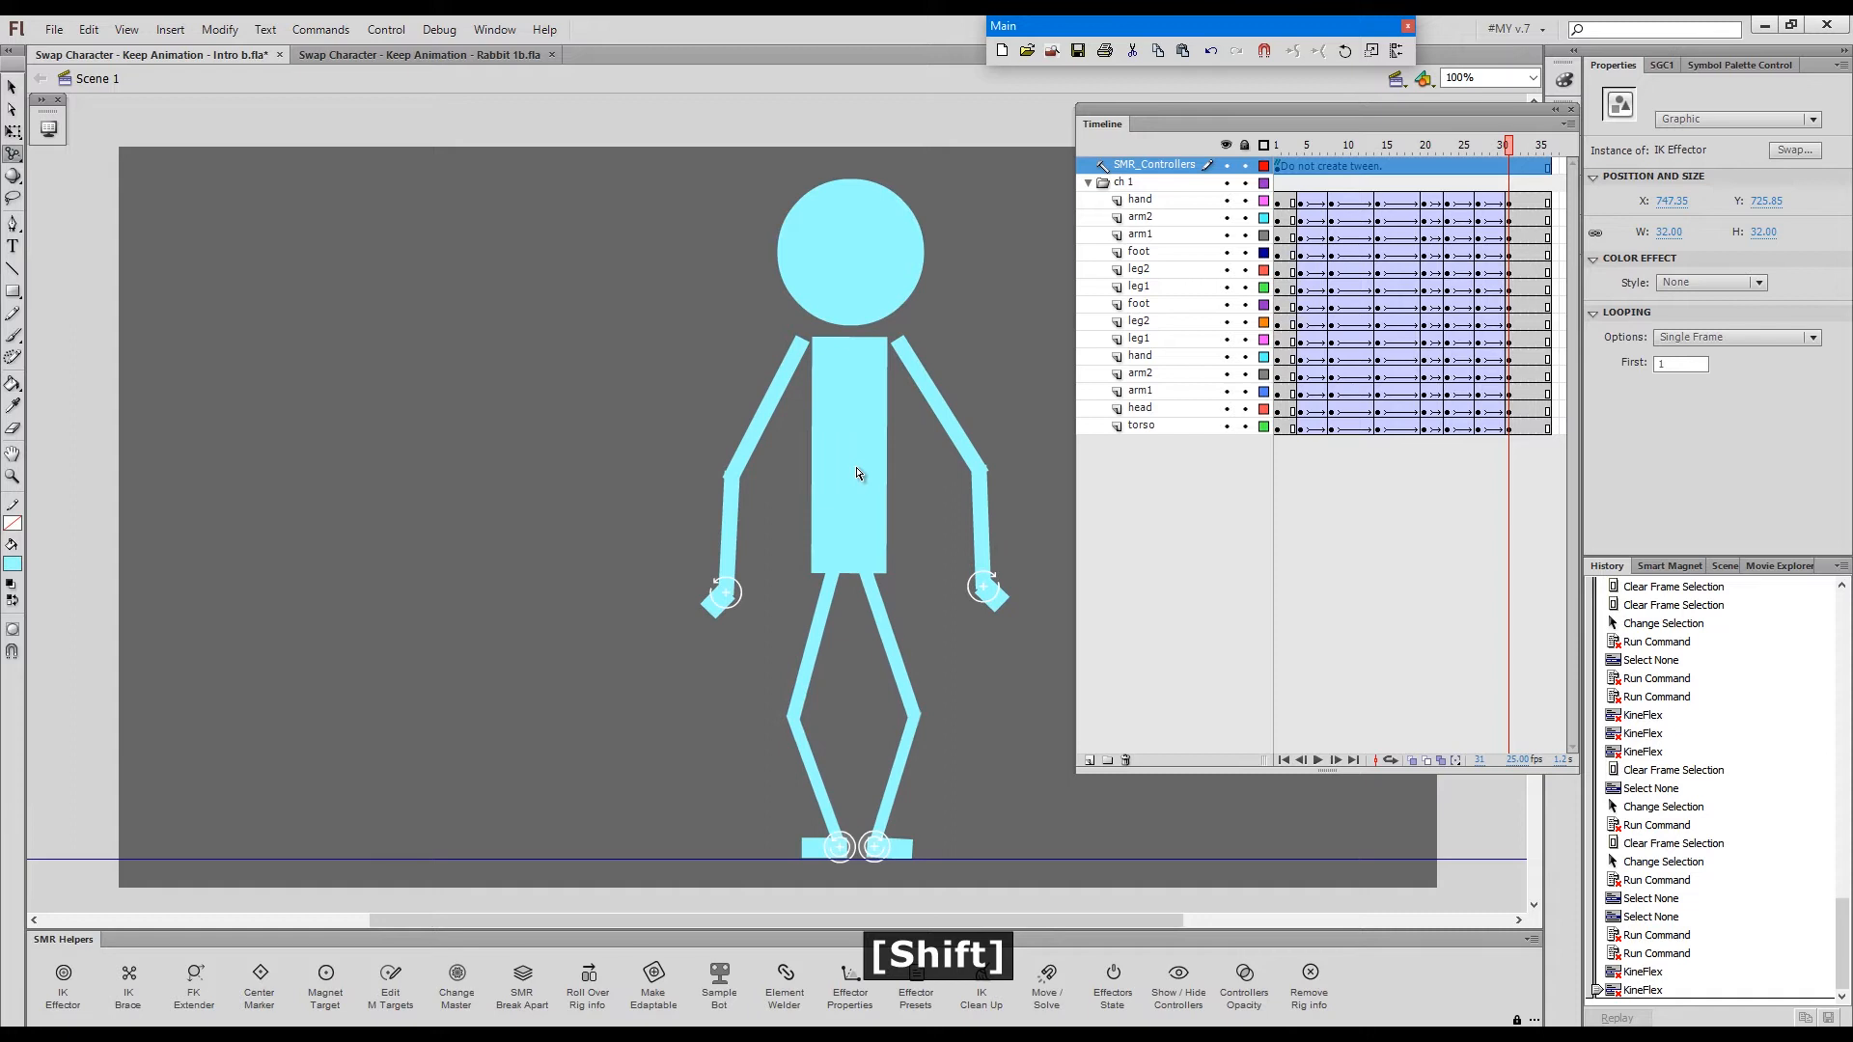
{"action": "mouse_move", "coordinate": [859, 469]}
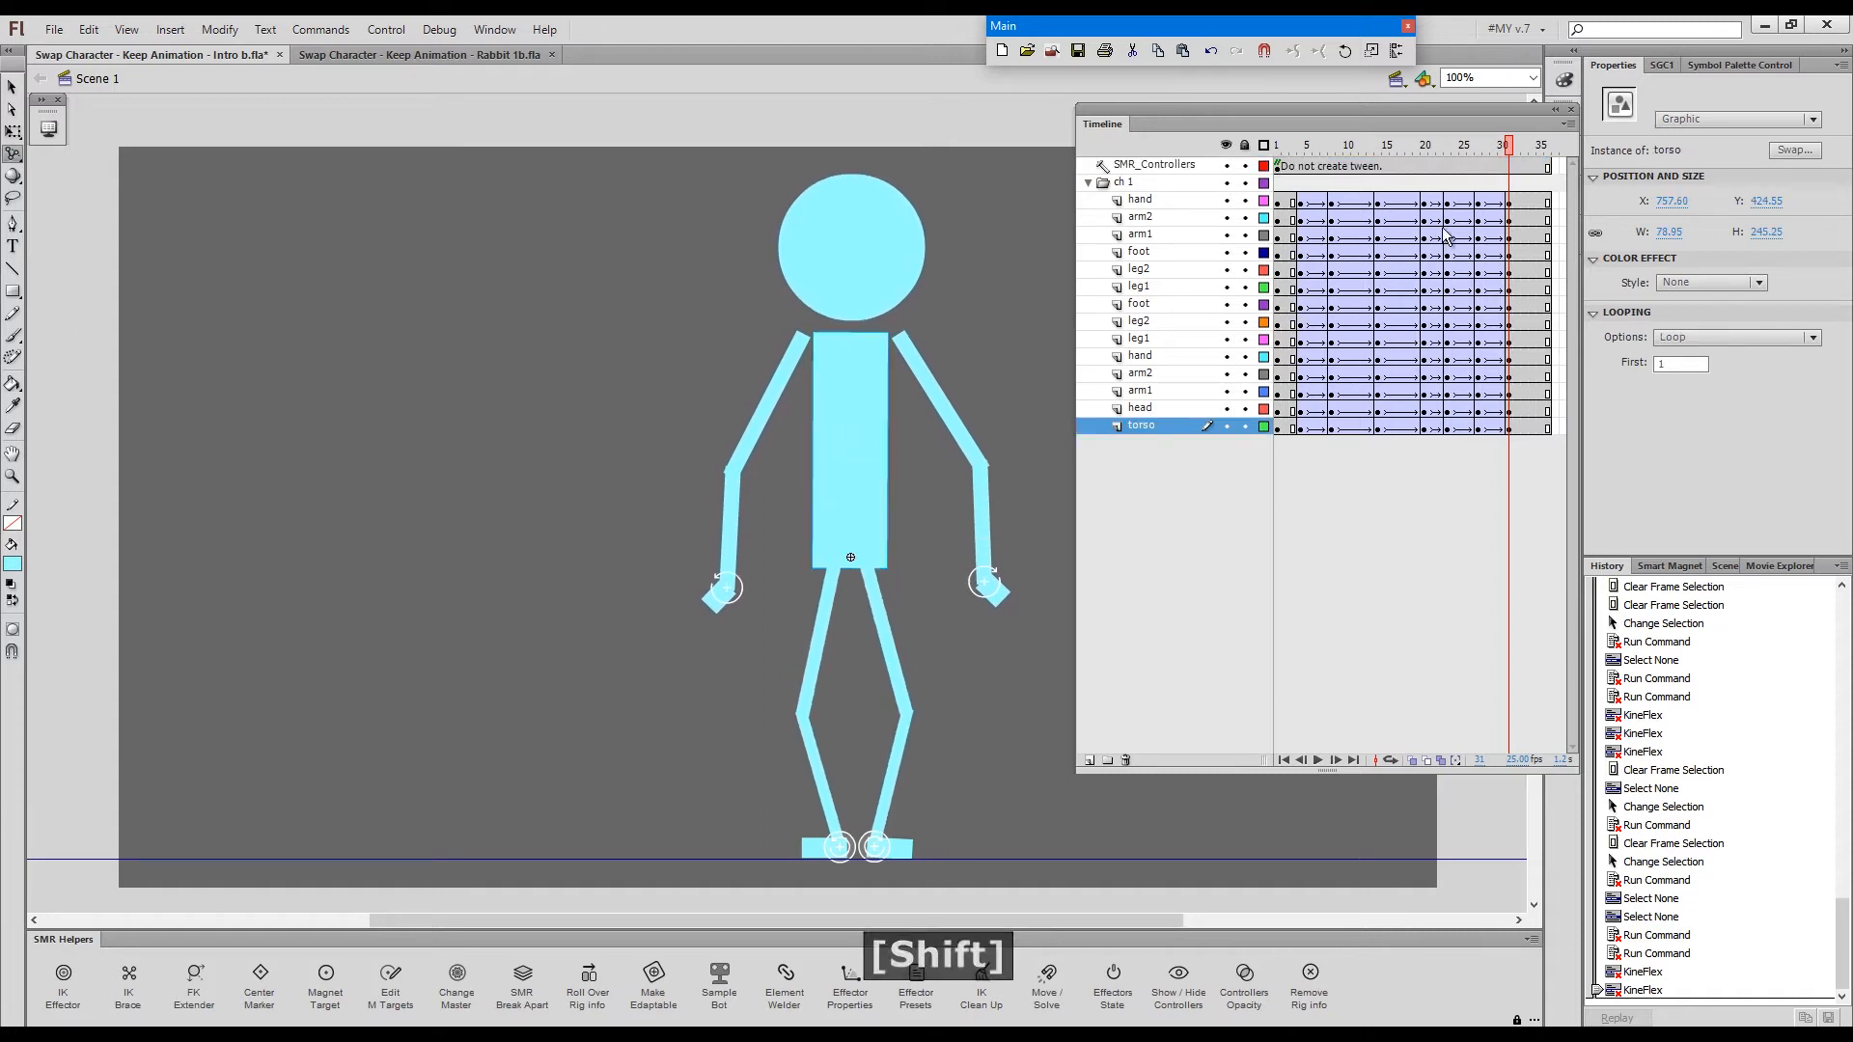
- Check the closing poses around frames 25–27, then hide the rig controllers
{"action": "left_click", "coordinate": [1476, 145]}
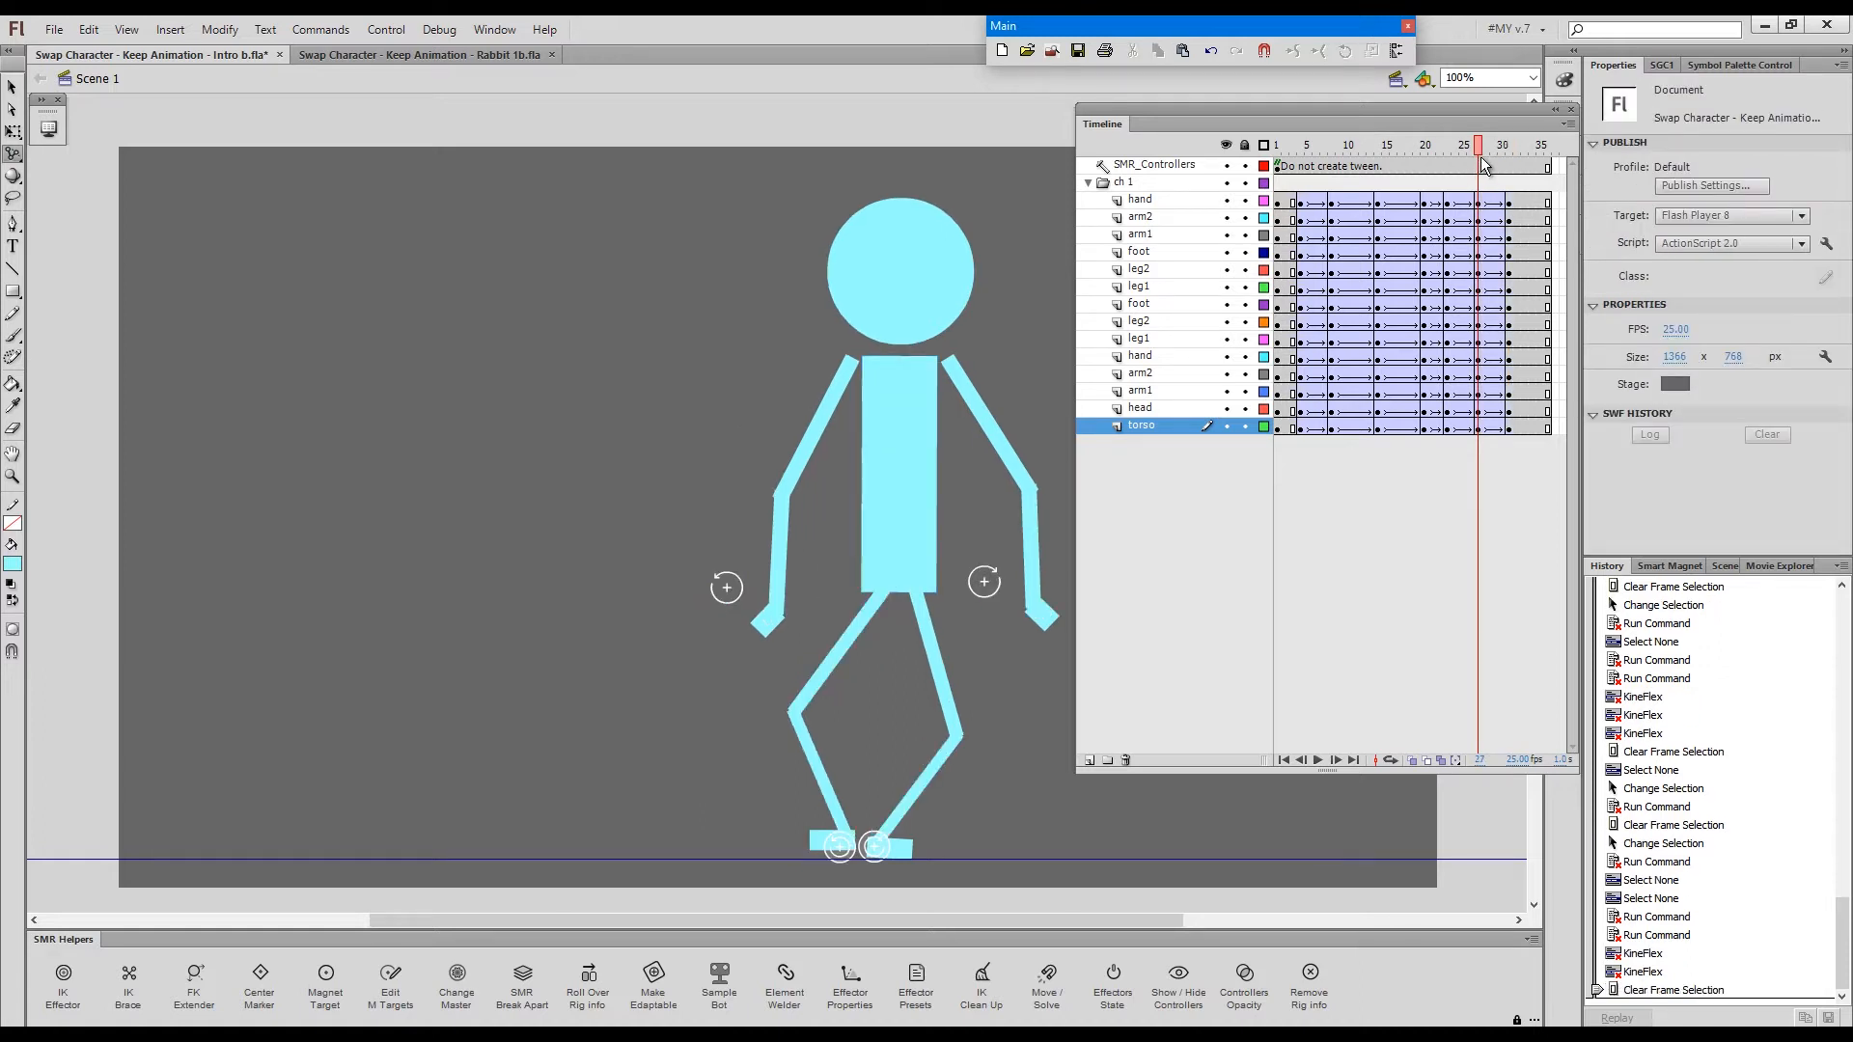
{"action": "left_click", "coordinate": [1492, 145]}
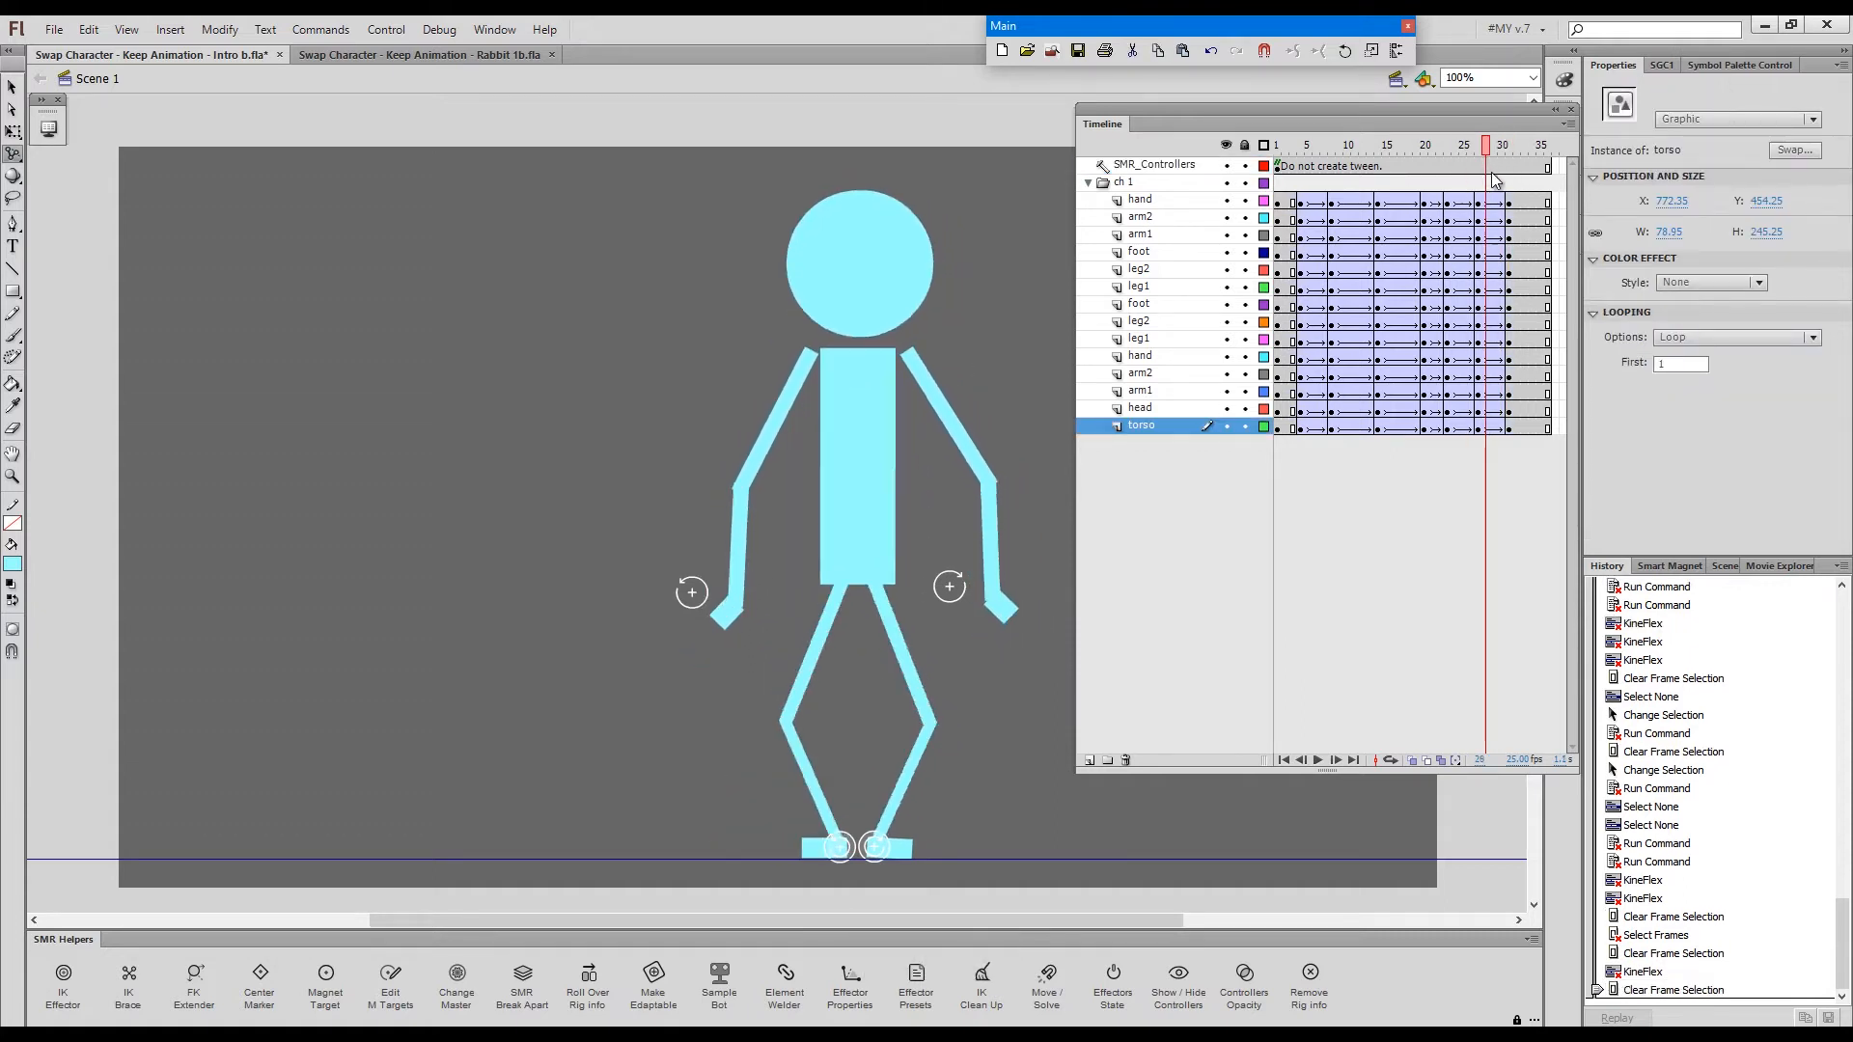
{"action": "left_click", "coordinate": [1464, 145]}
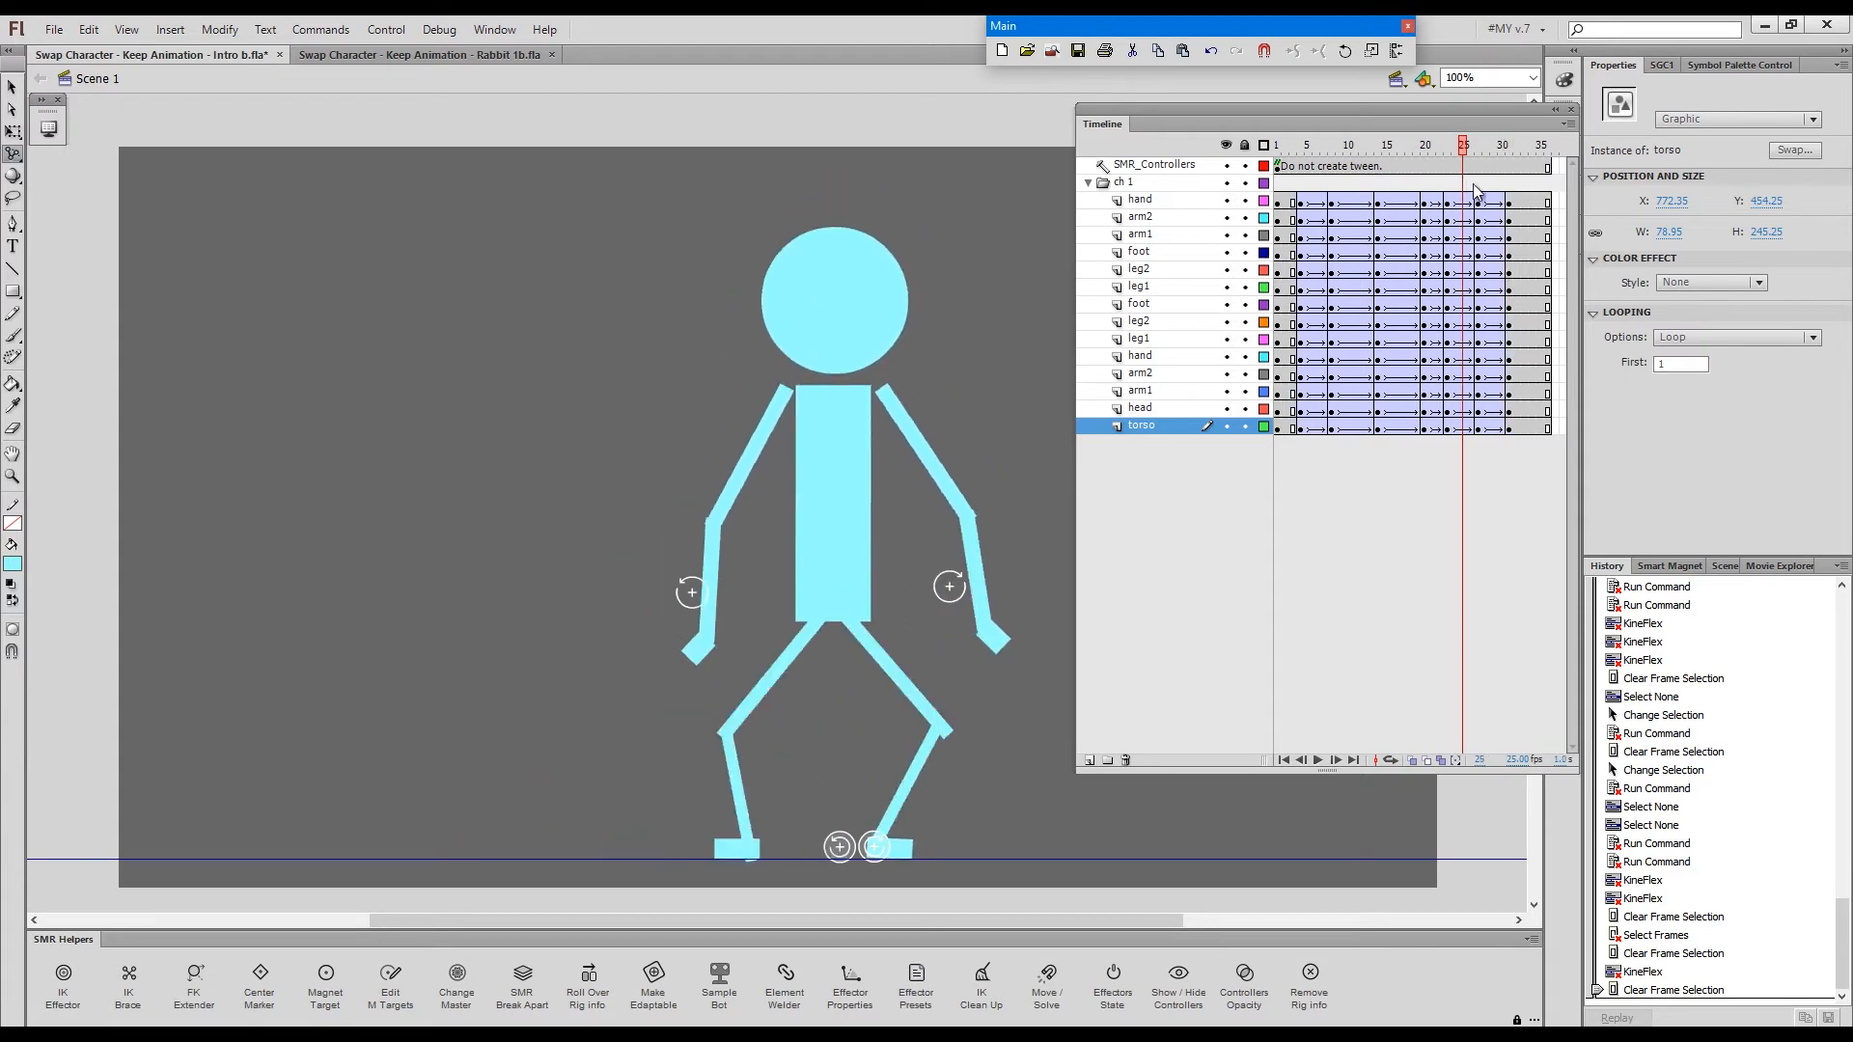
{"action": "left_click", "coordinate": [1307, 145]}
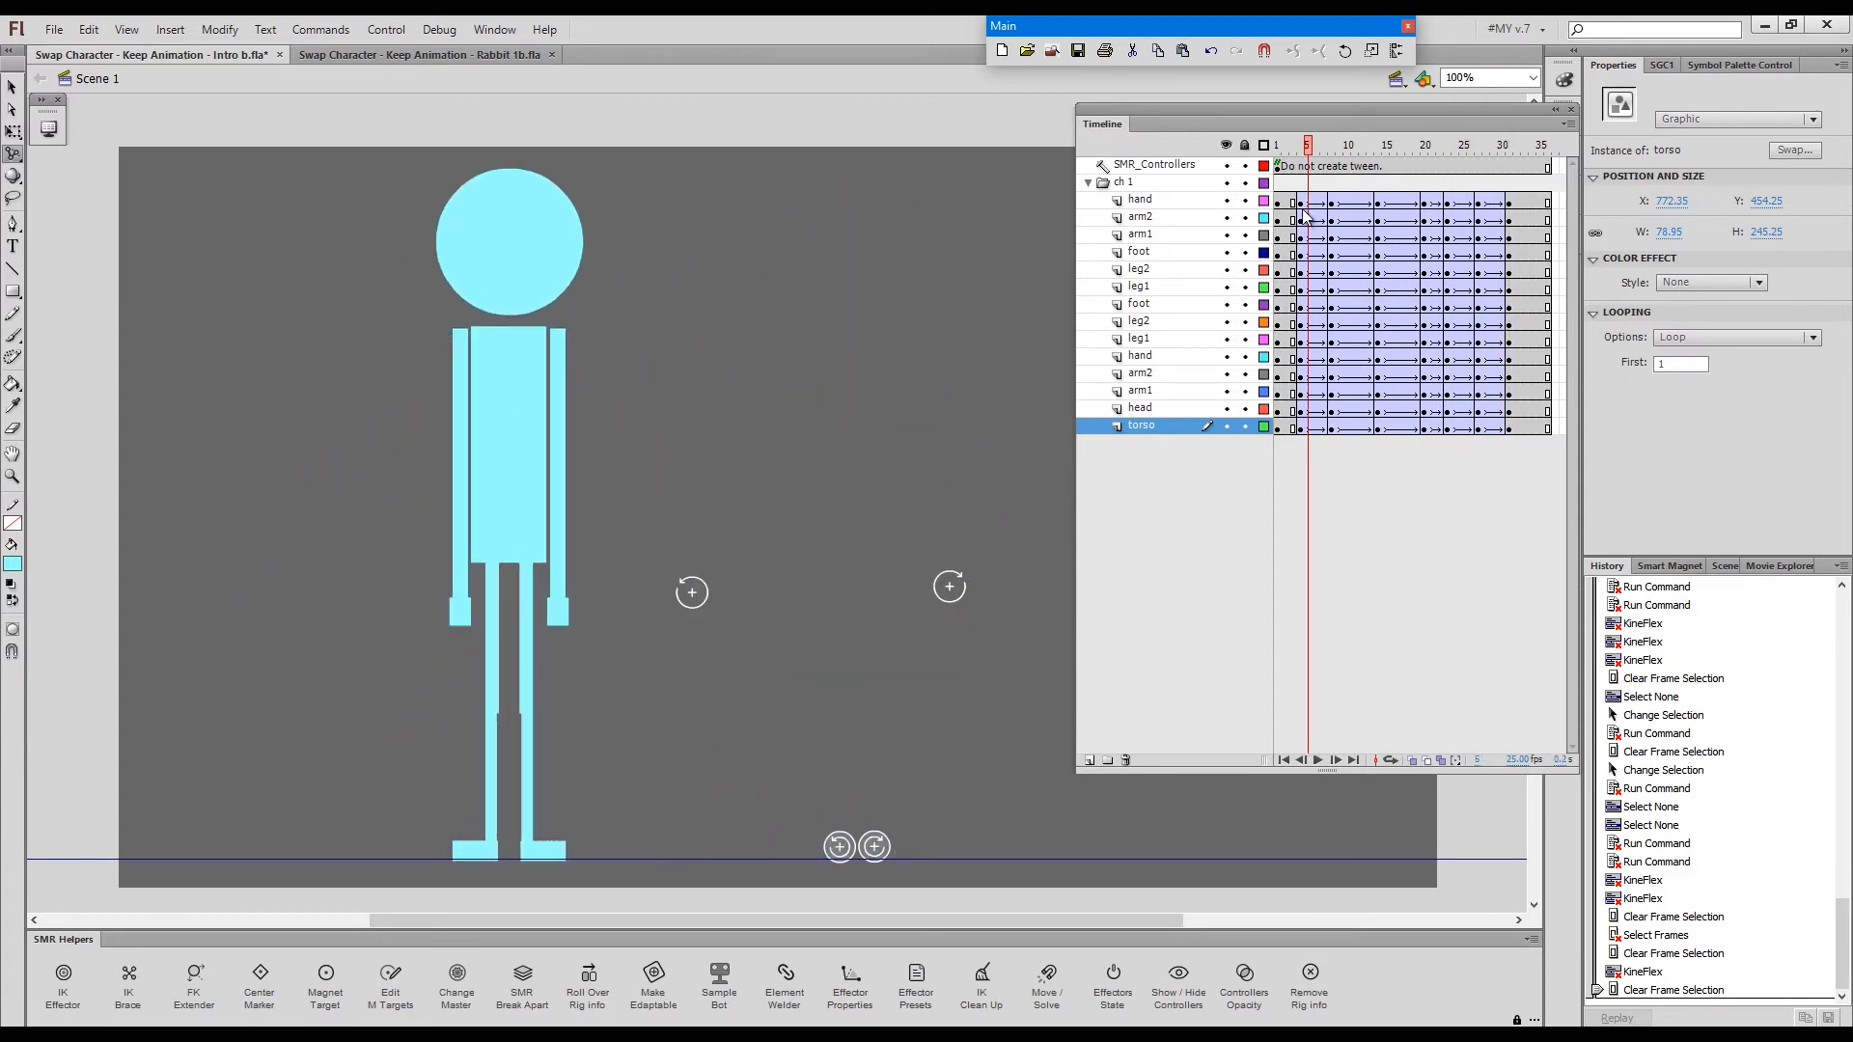
{"action": "left_click", "coordinate": [1502, 145]}
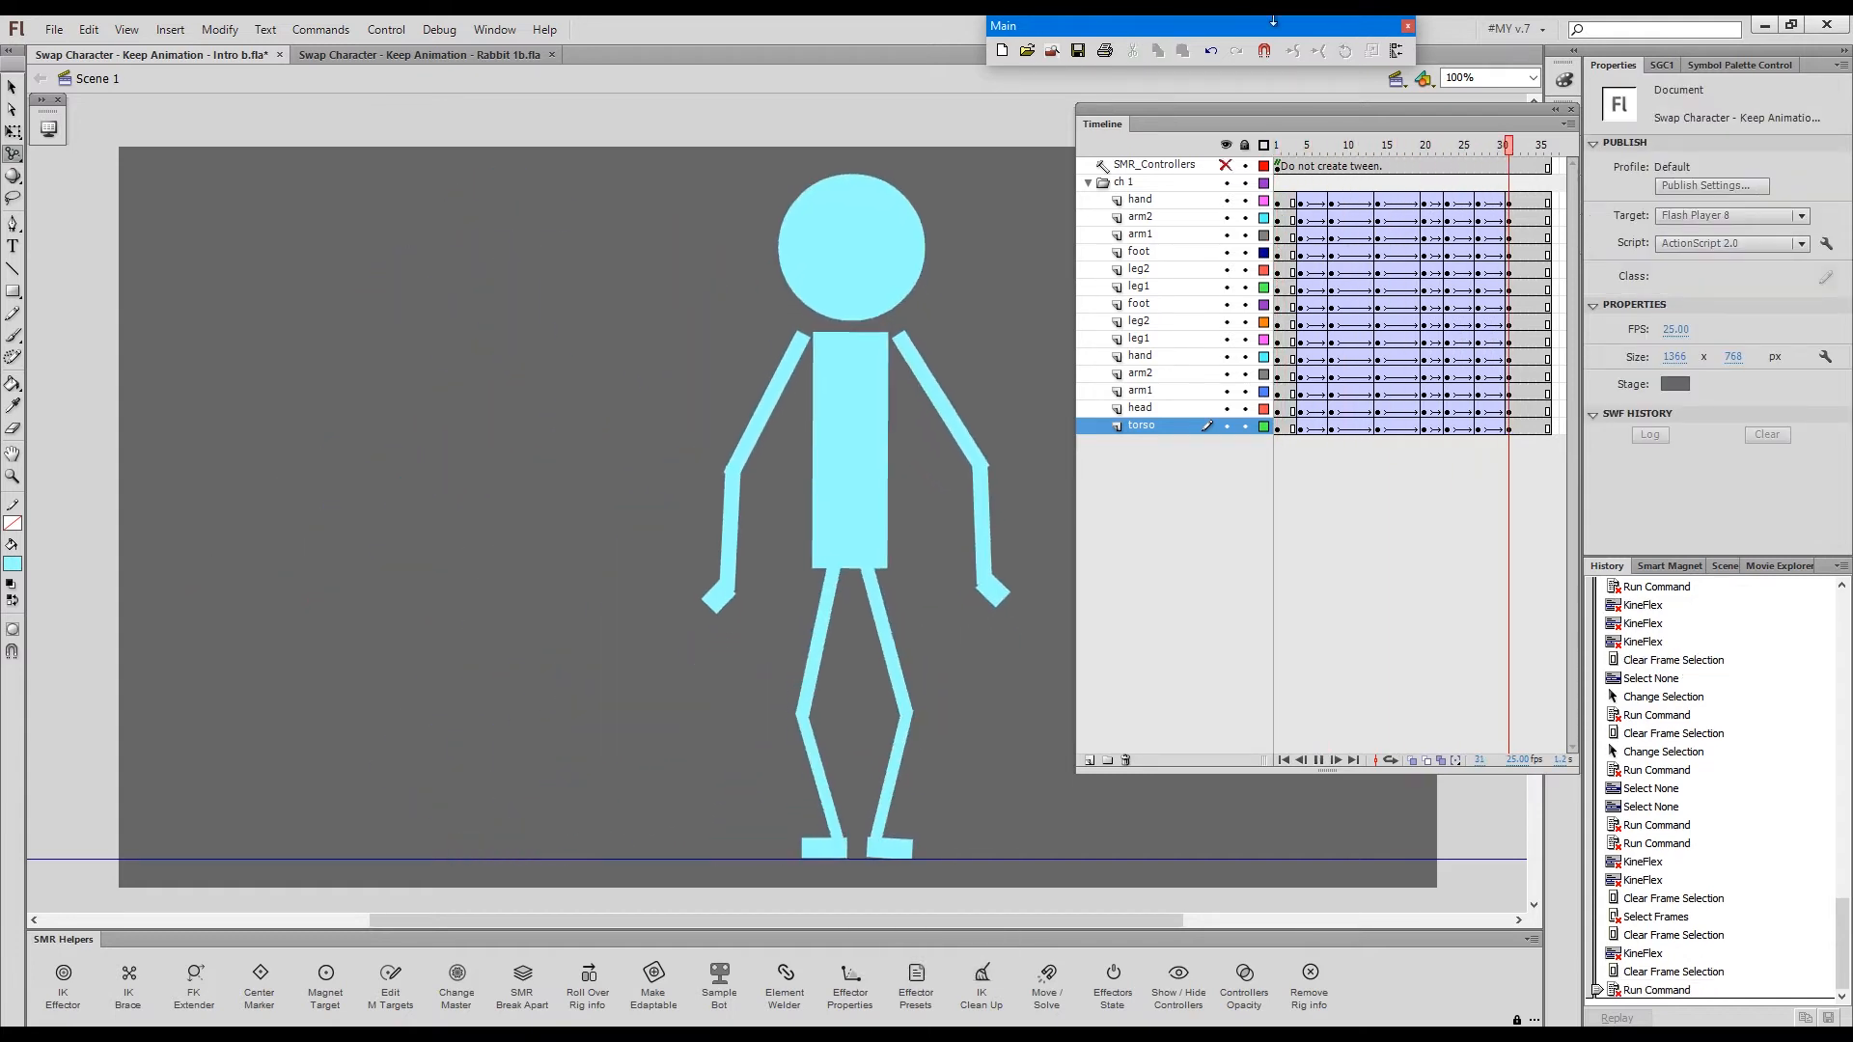
- Step through frames 8–9 to inspect the kick's foot and arm poses
{"action": "left_click", "coordinate": [1339, 144]}
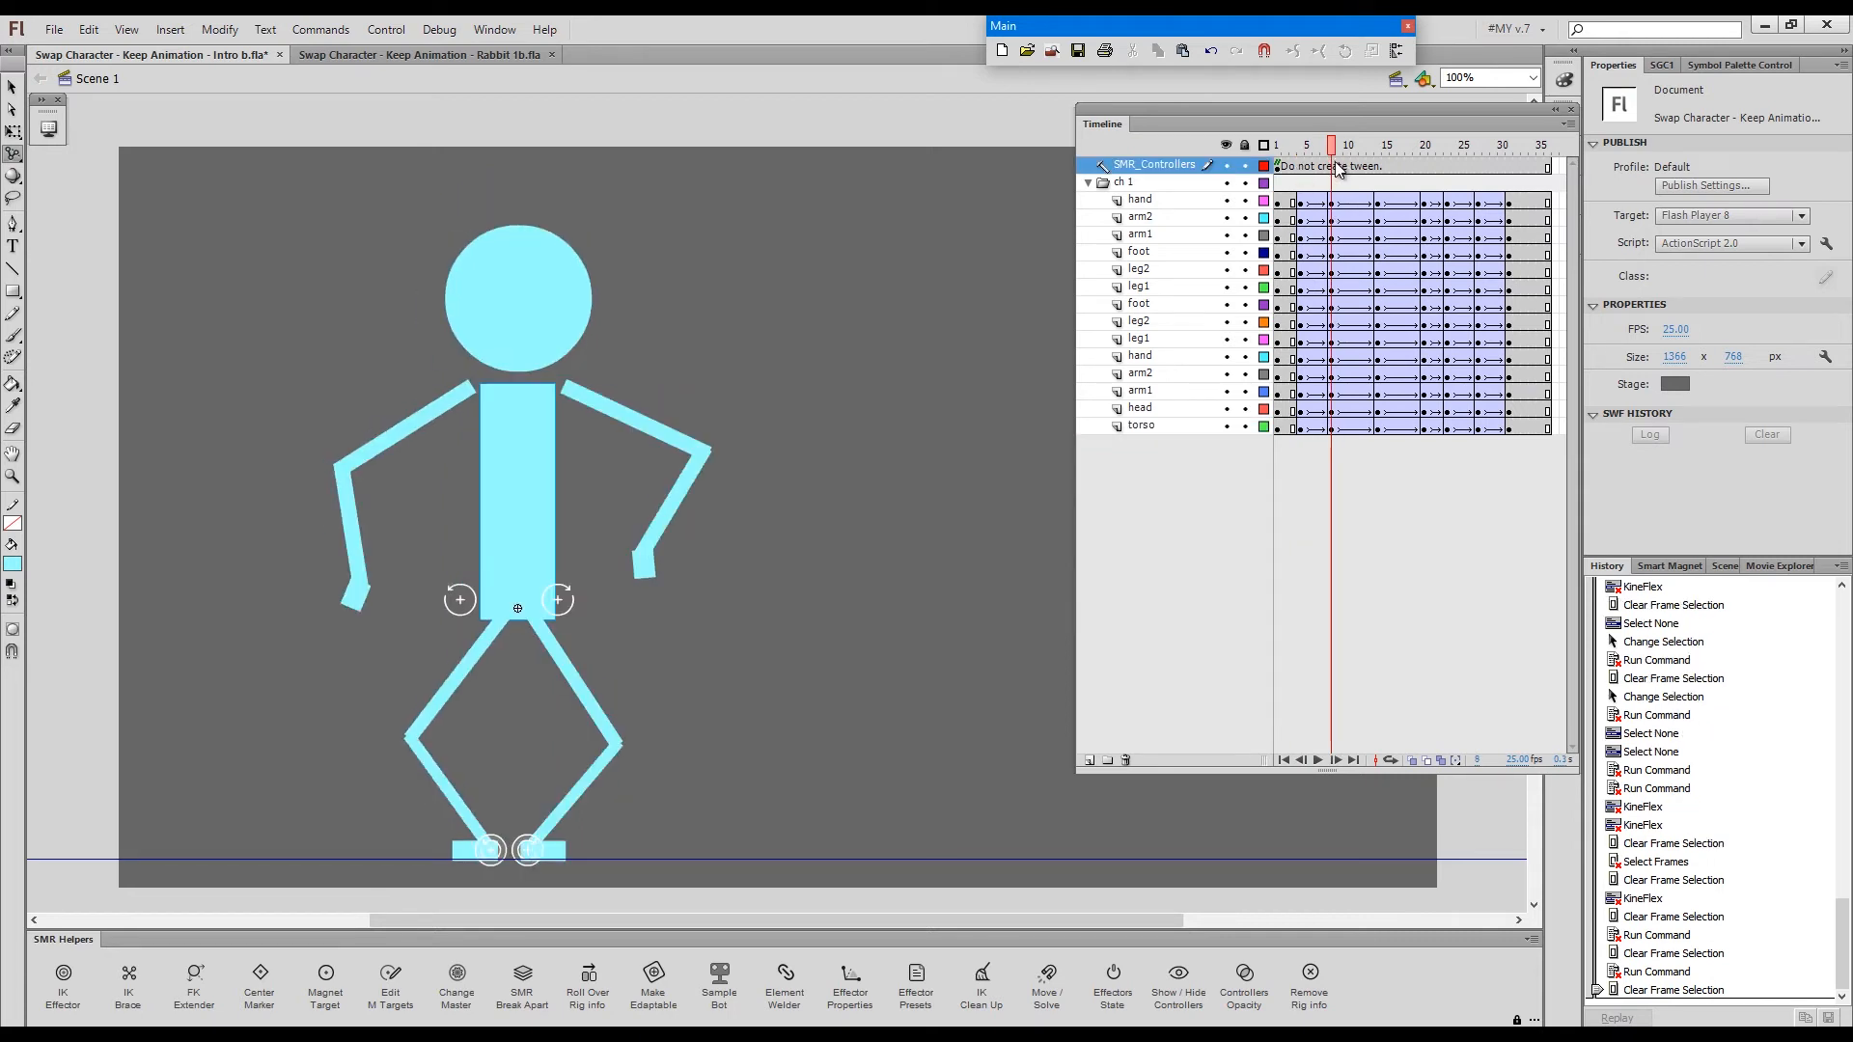
{"action": "left_click", "coordinate": [1337, 145]}
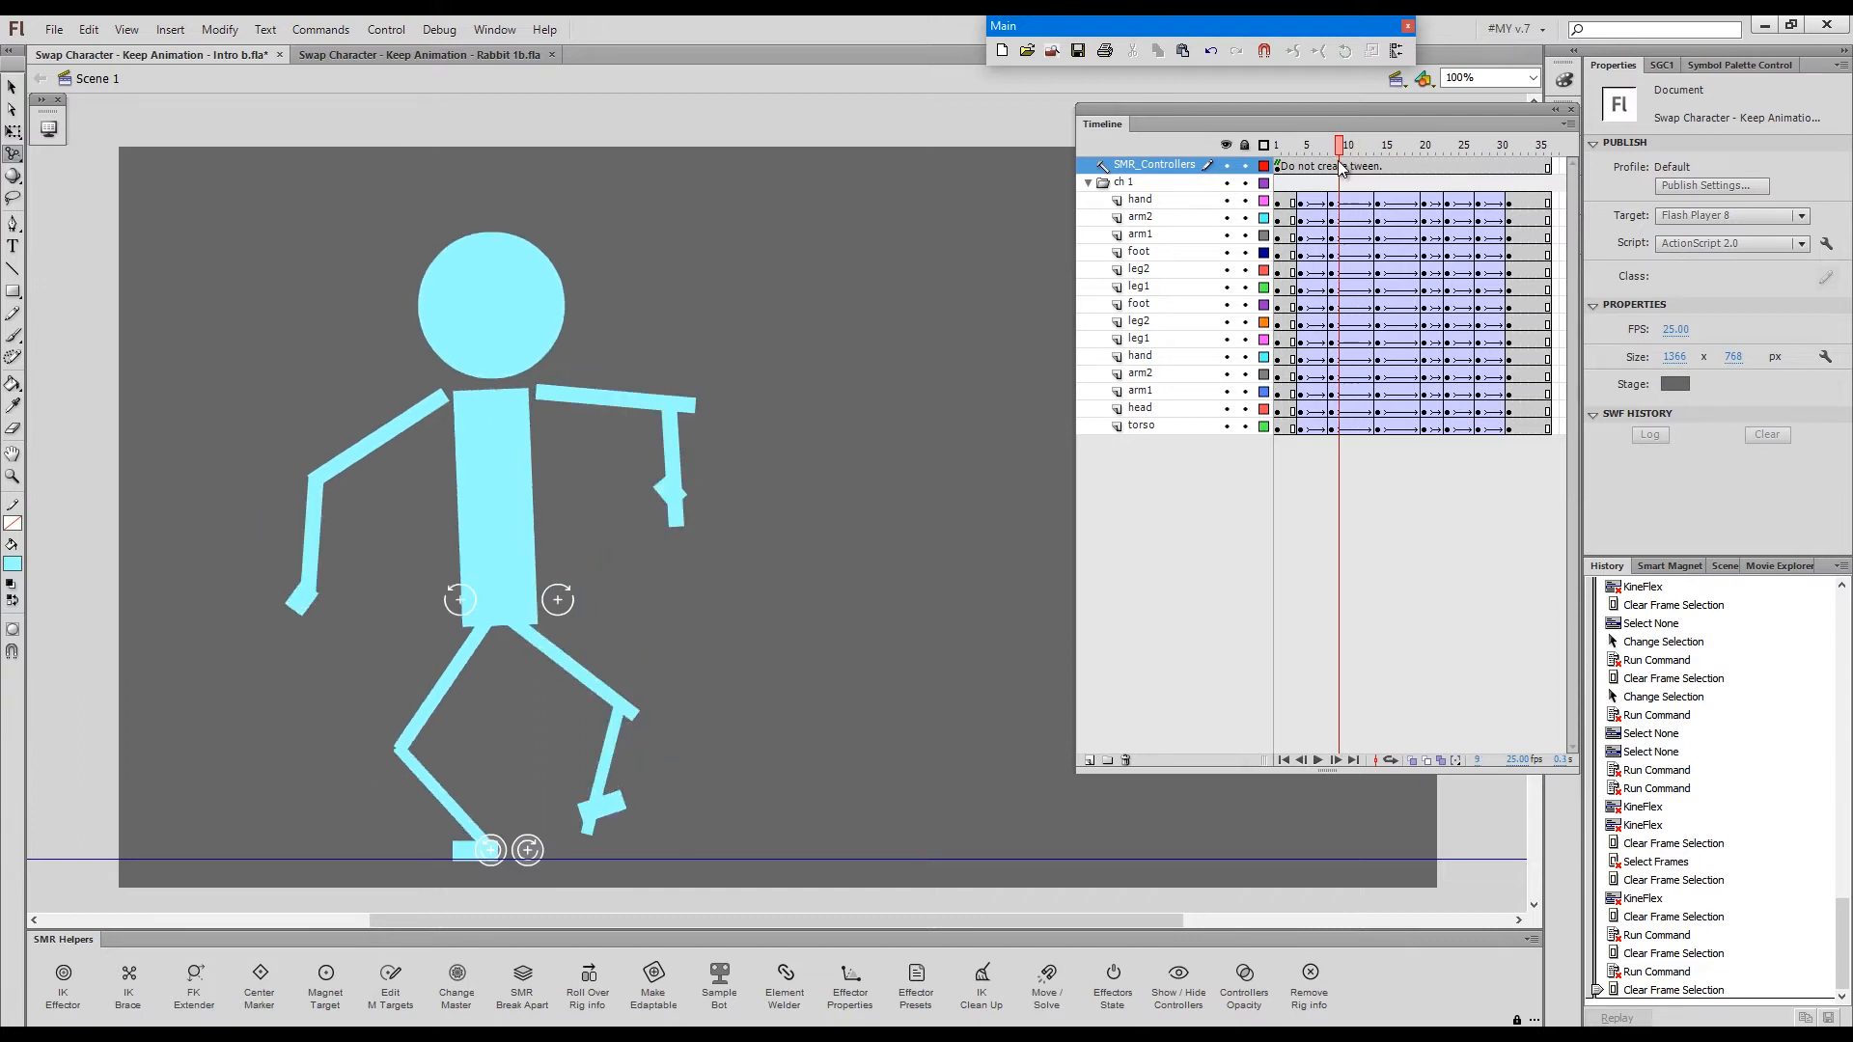
{"action": "left_click", "coordinate": [1352, 144]}
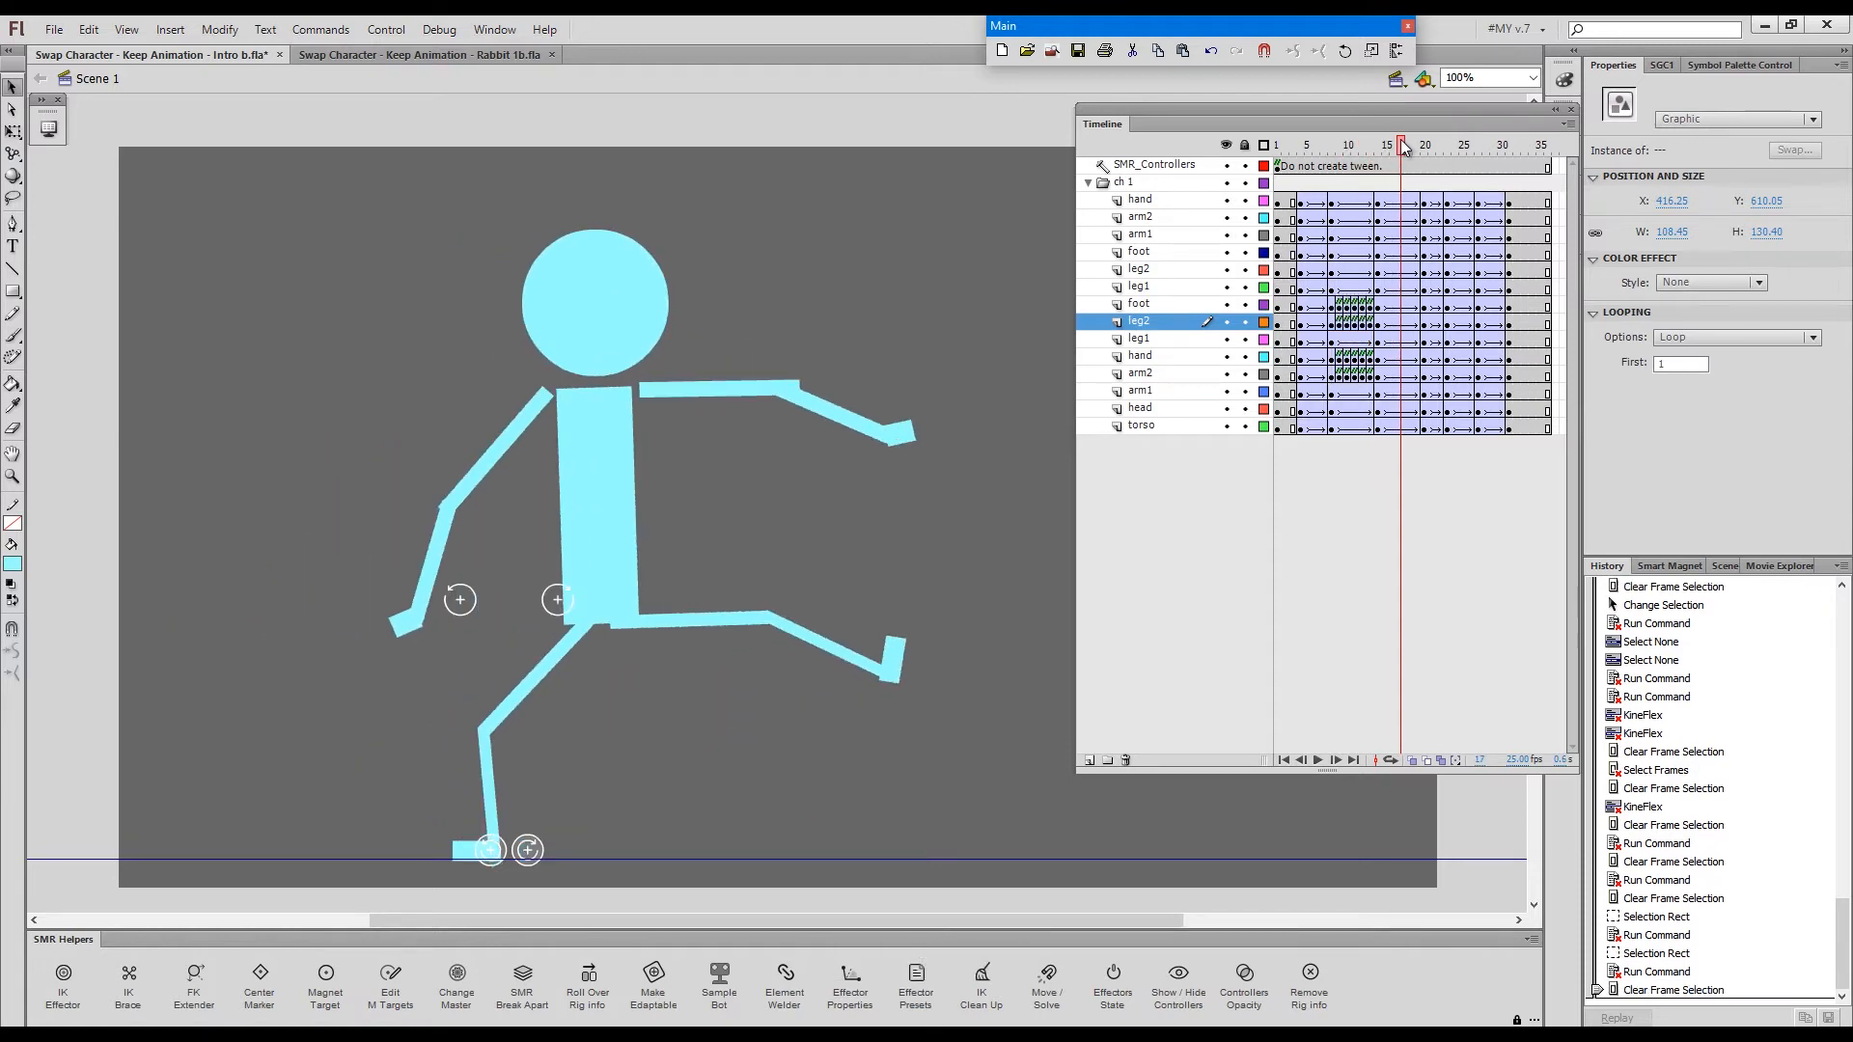
- Clean up limb frames from frame 14, then hide the rig controllers and play
{"action": "left_click", "coordinate": [1393, 146]}
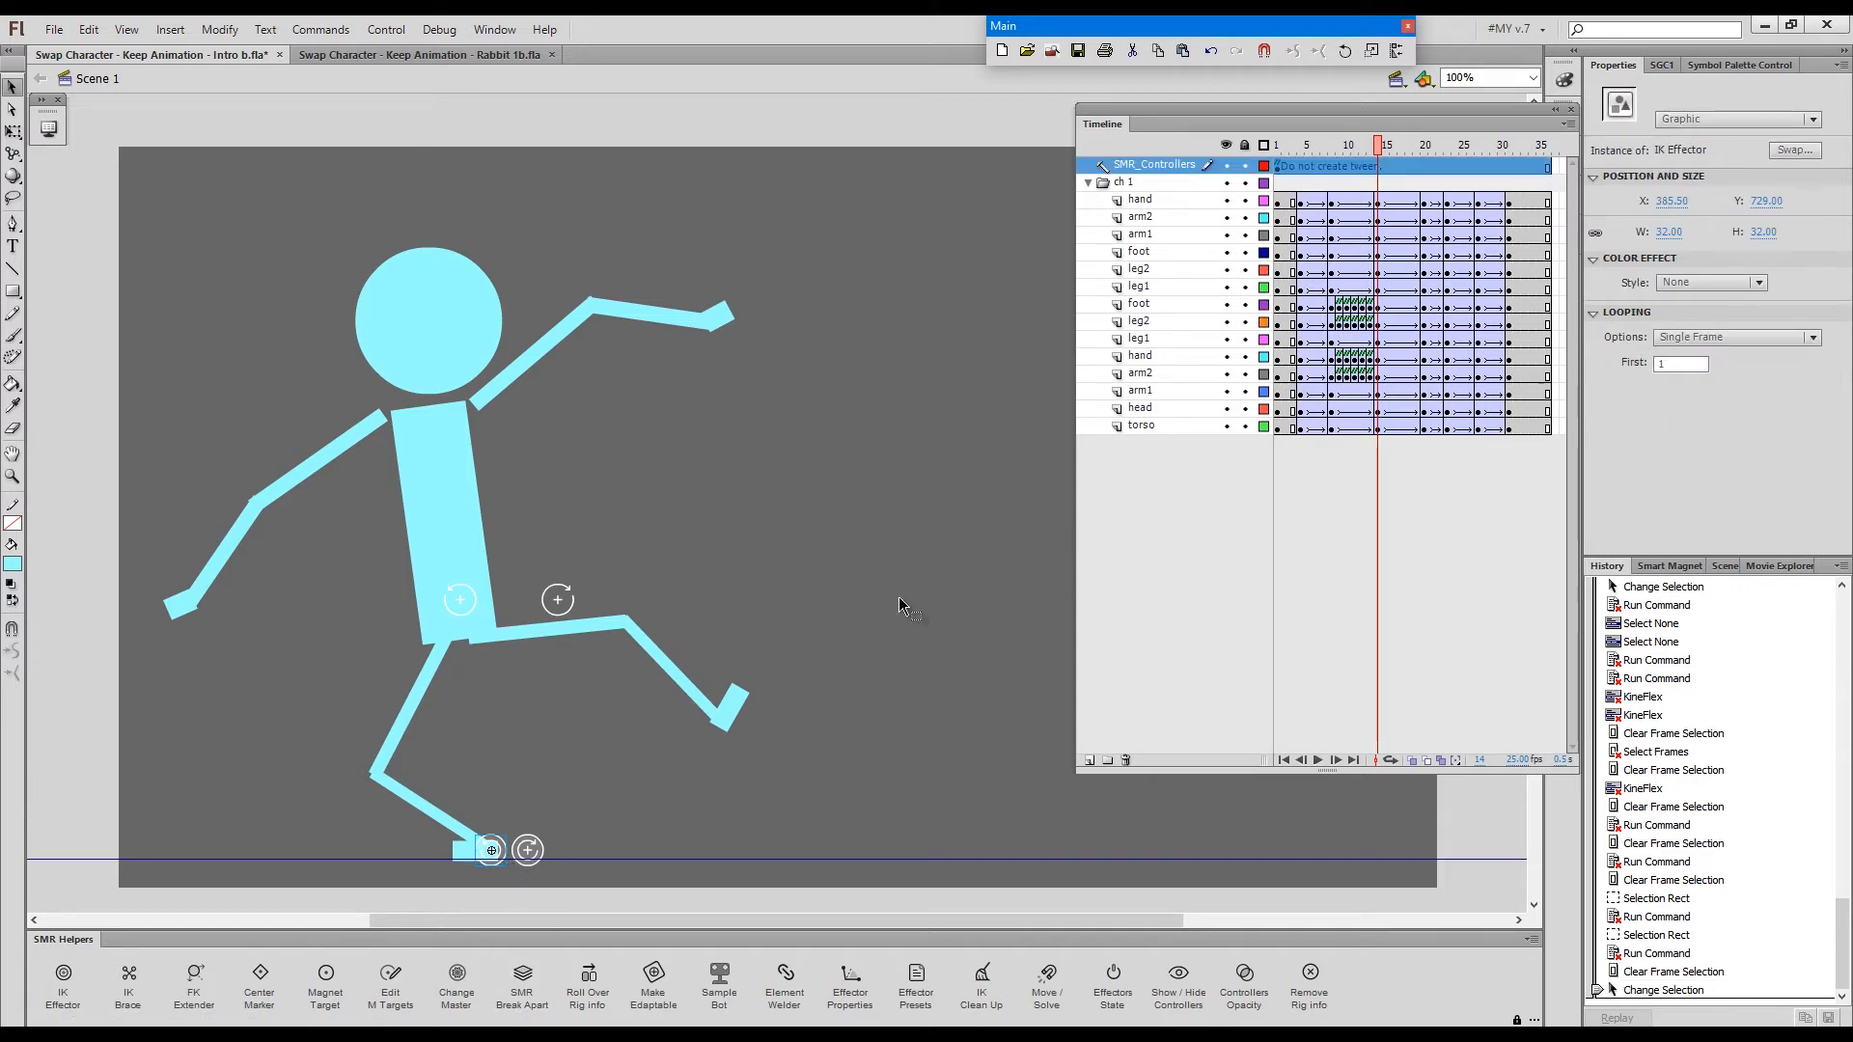
{"action": "key", "text": "Alt+q"}
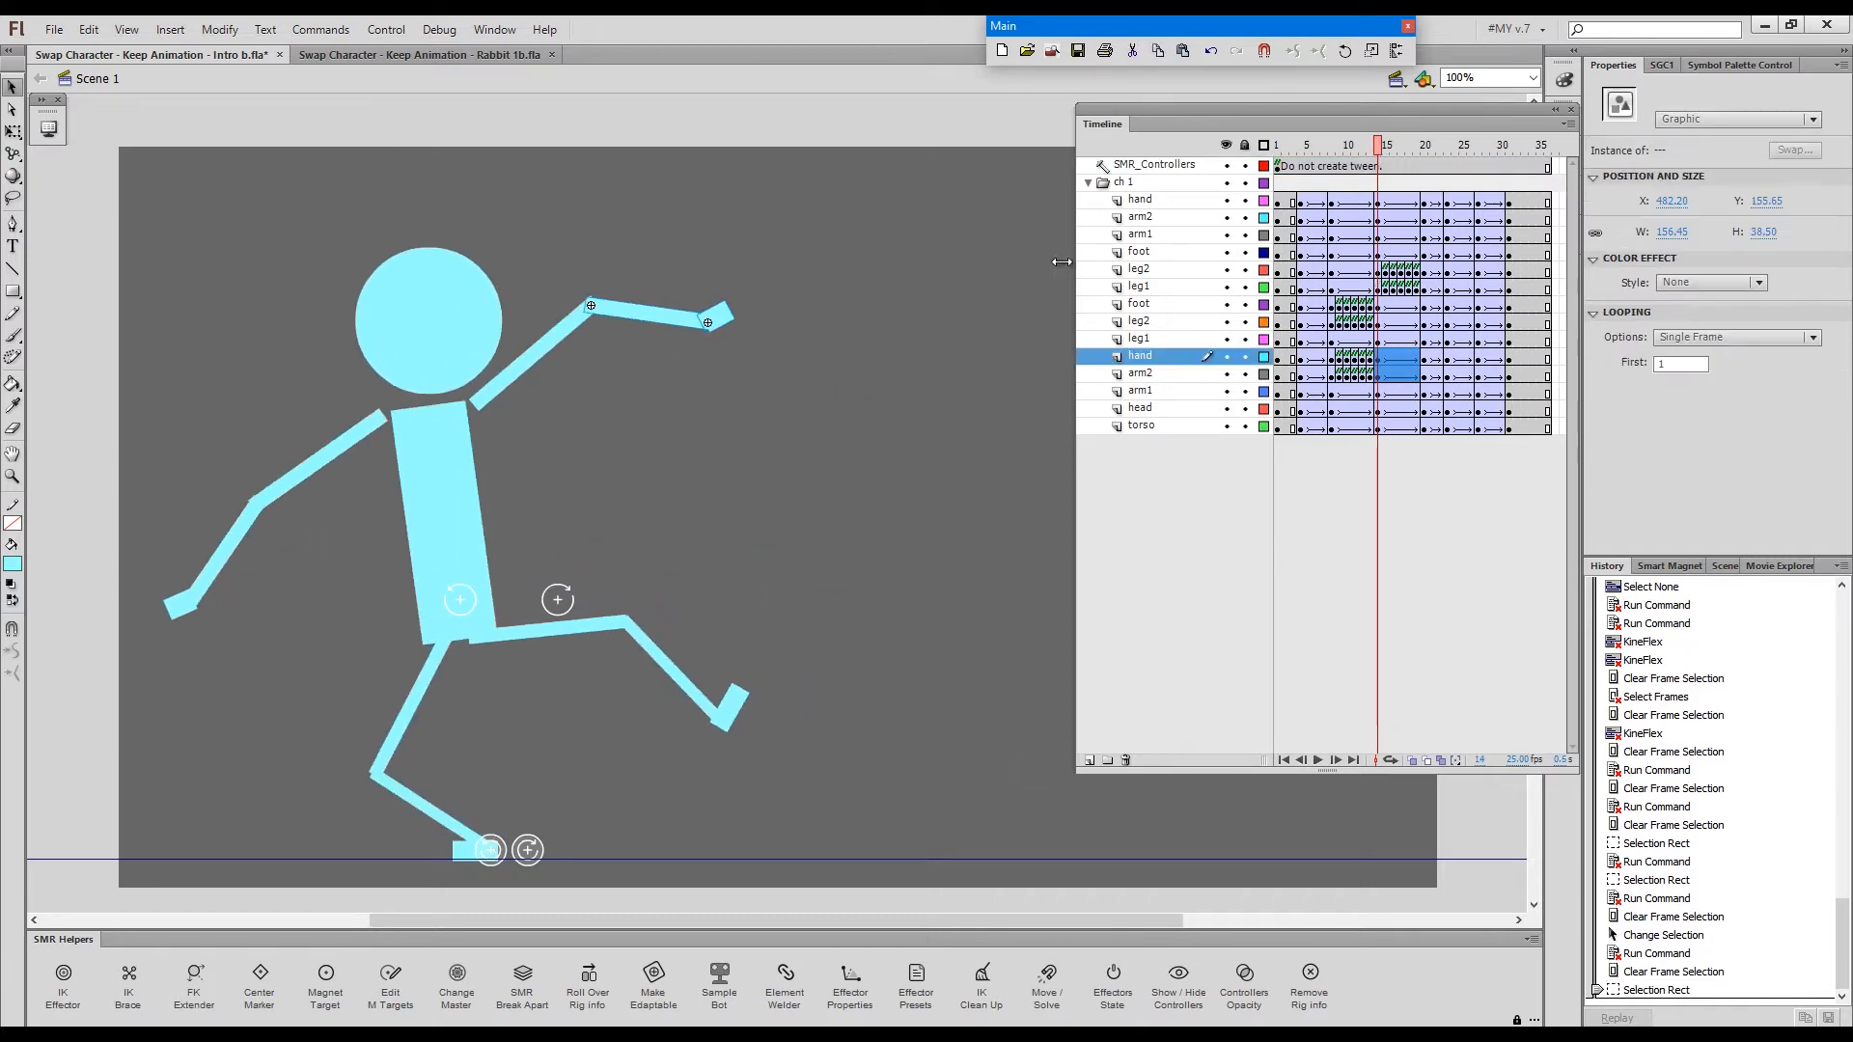
{"action": "left_click", "coordinate": [1393, 144]}
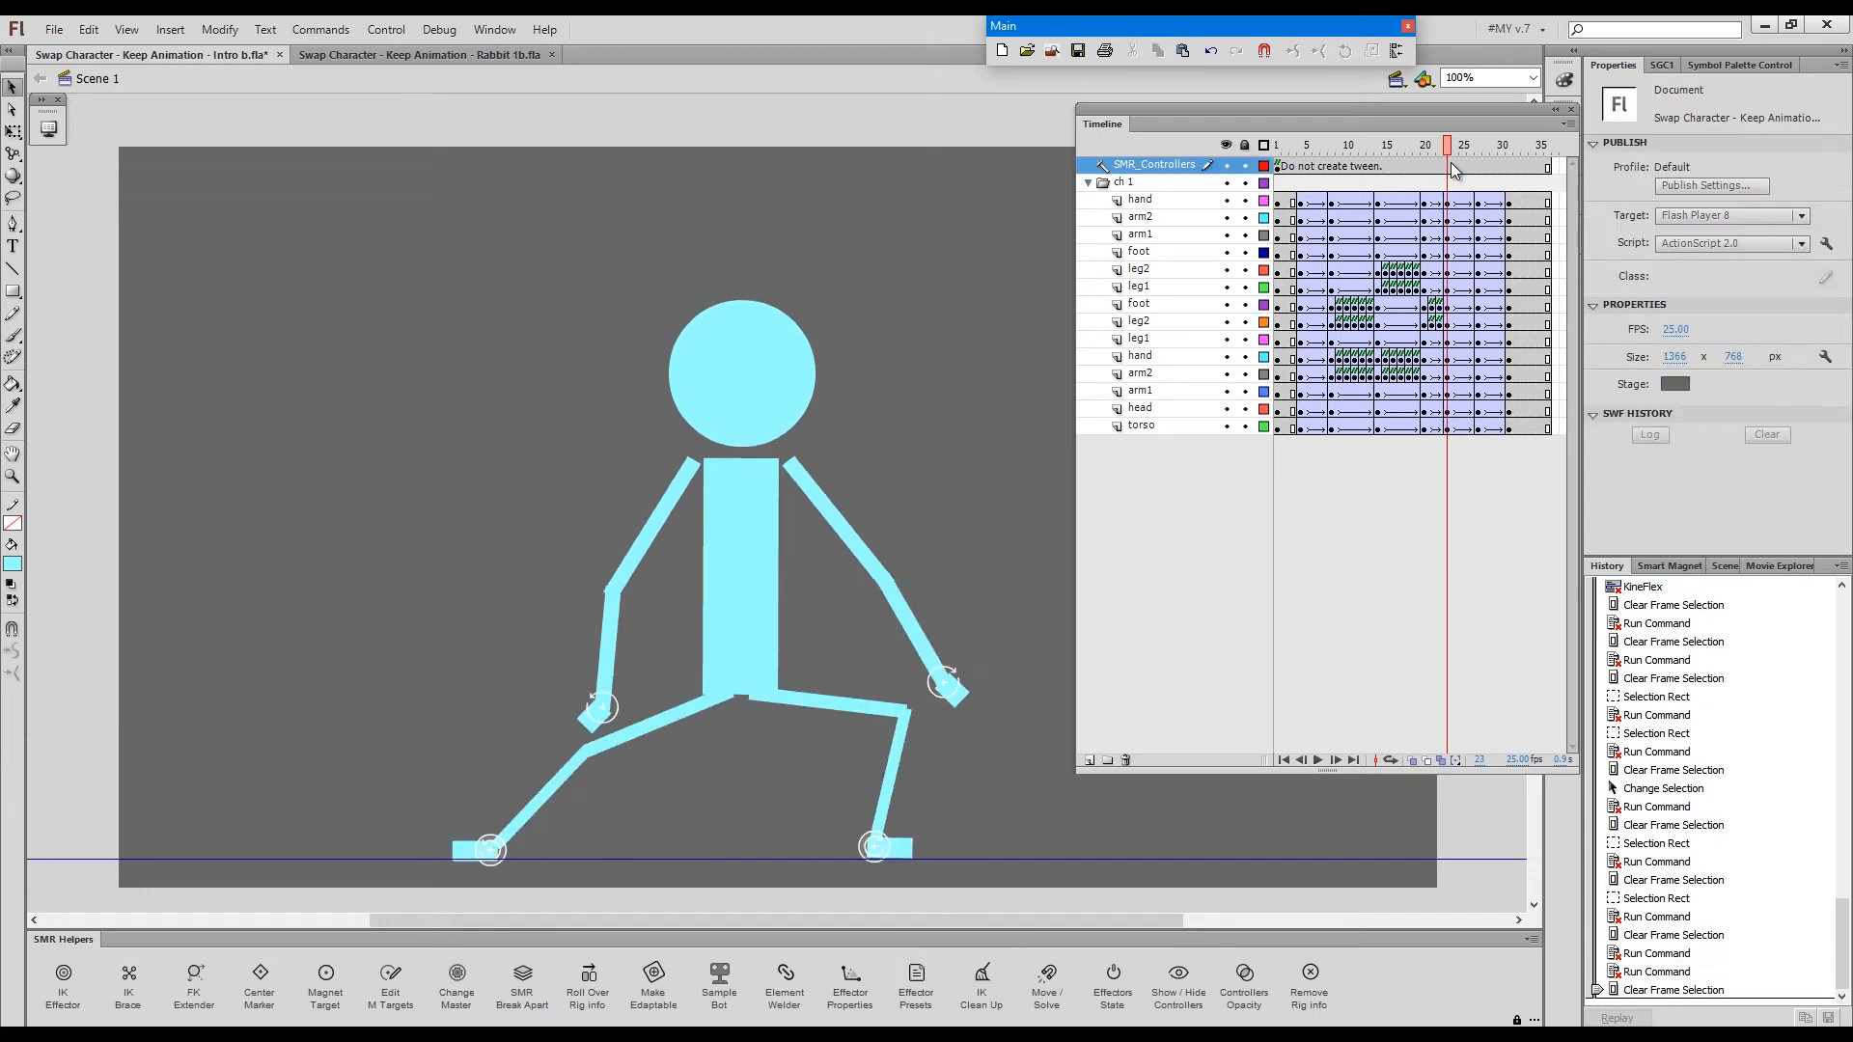
{"action": "left_click", "coordinate": [873, 845]}
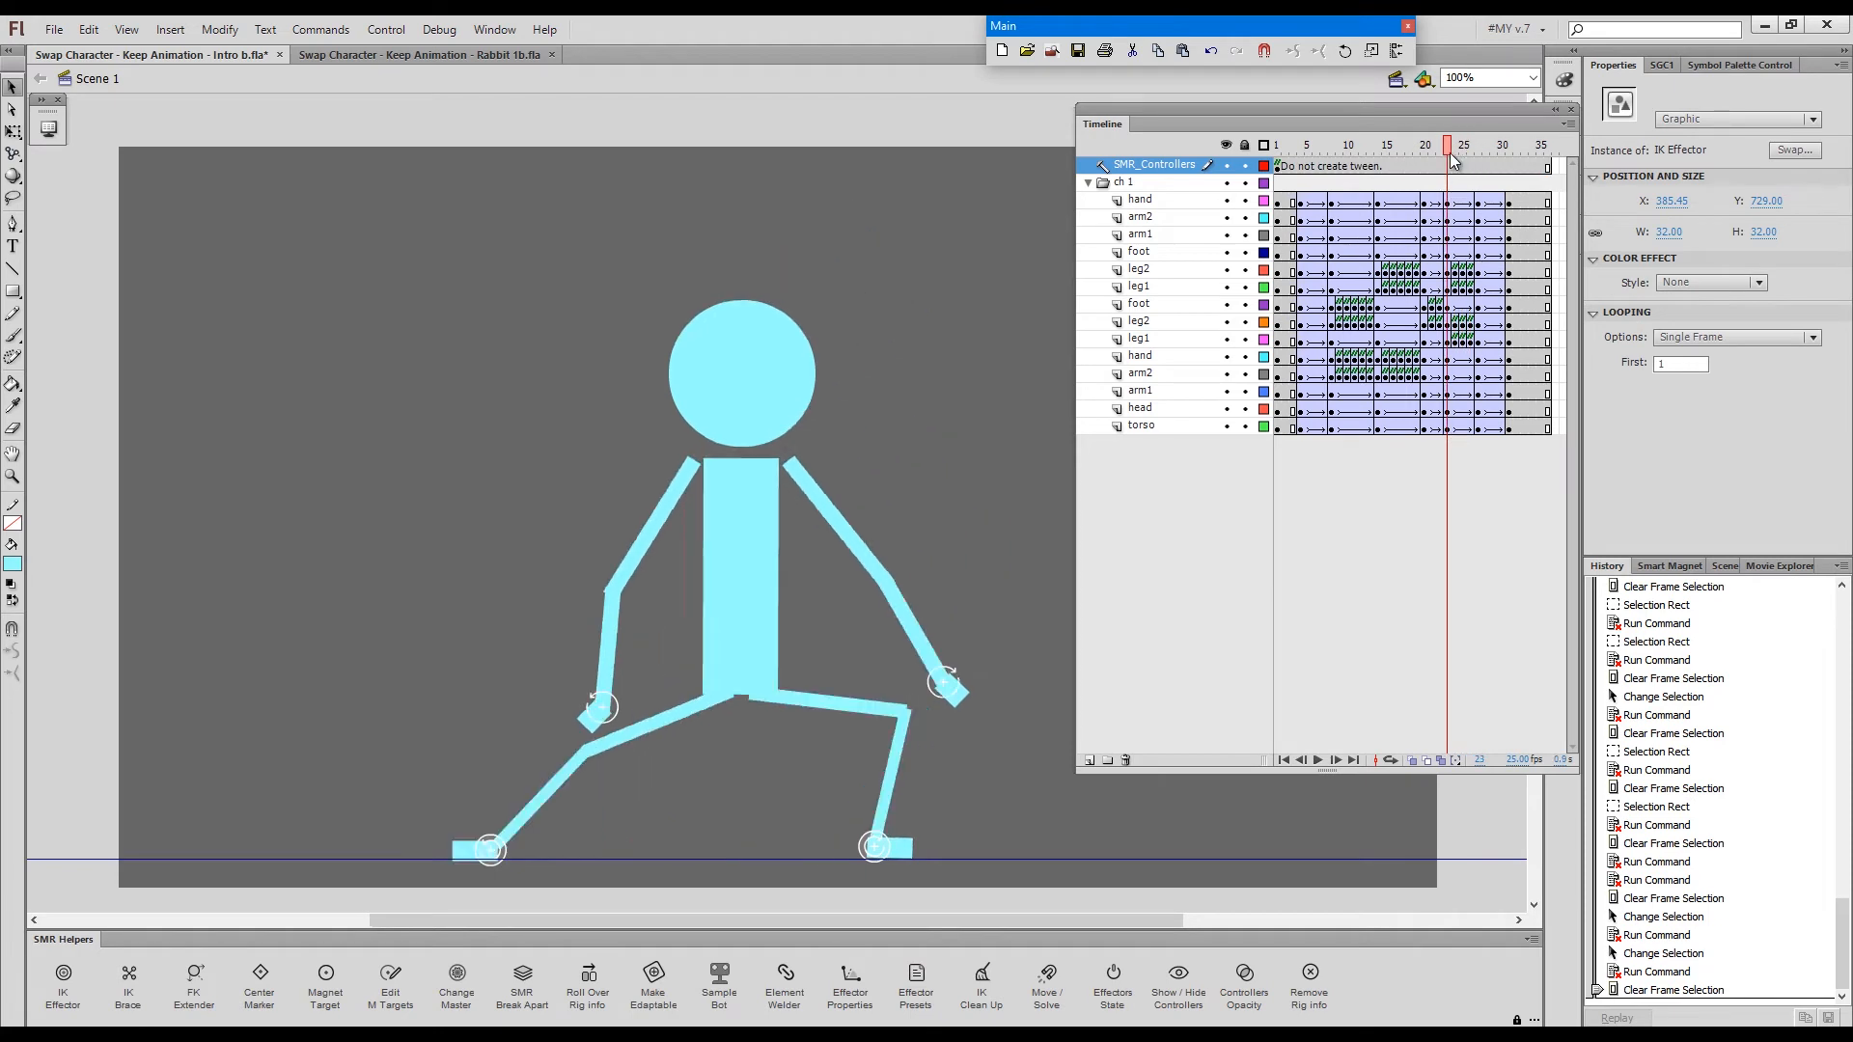
{"action": "left_click", "coordinate": [1480, 145]}
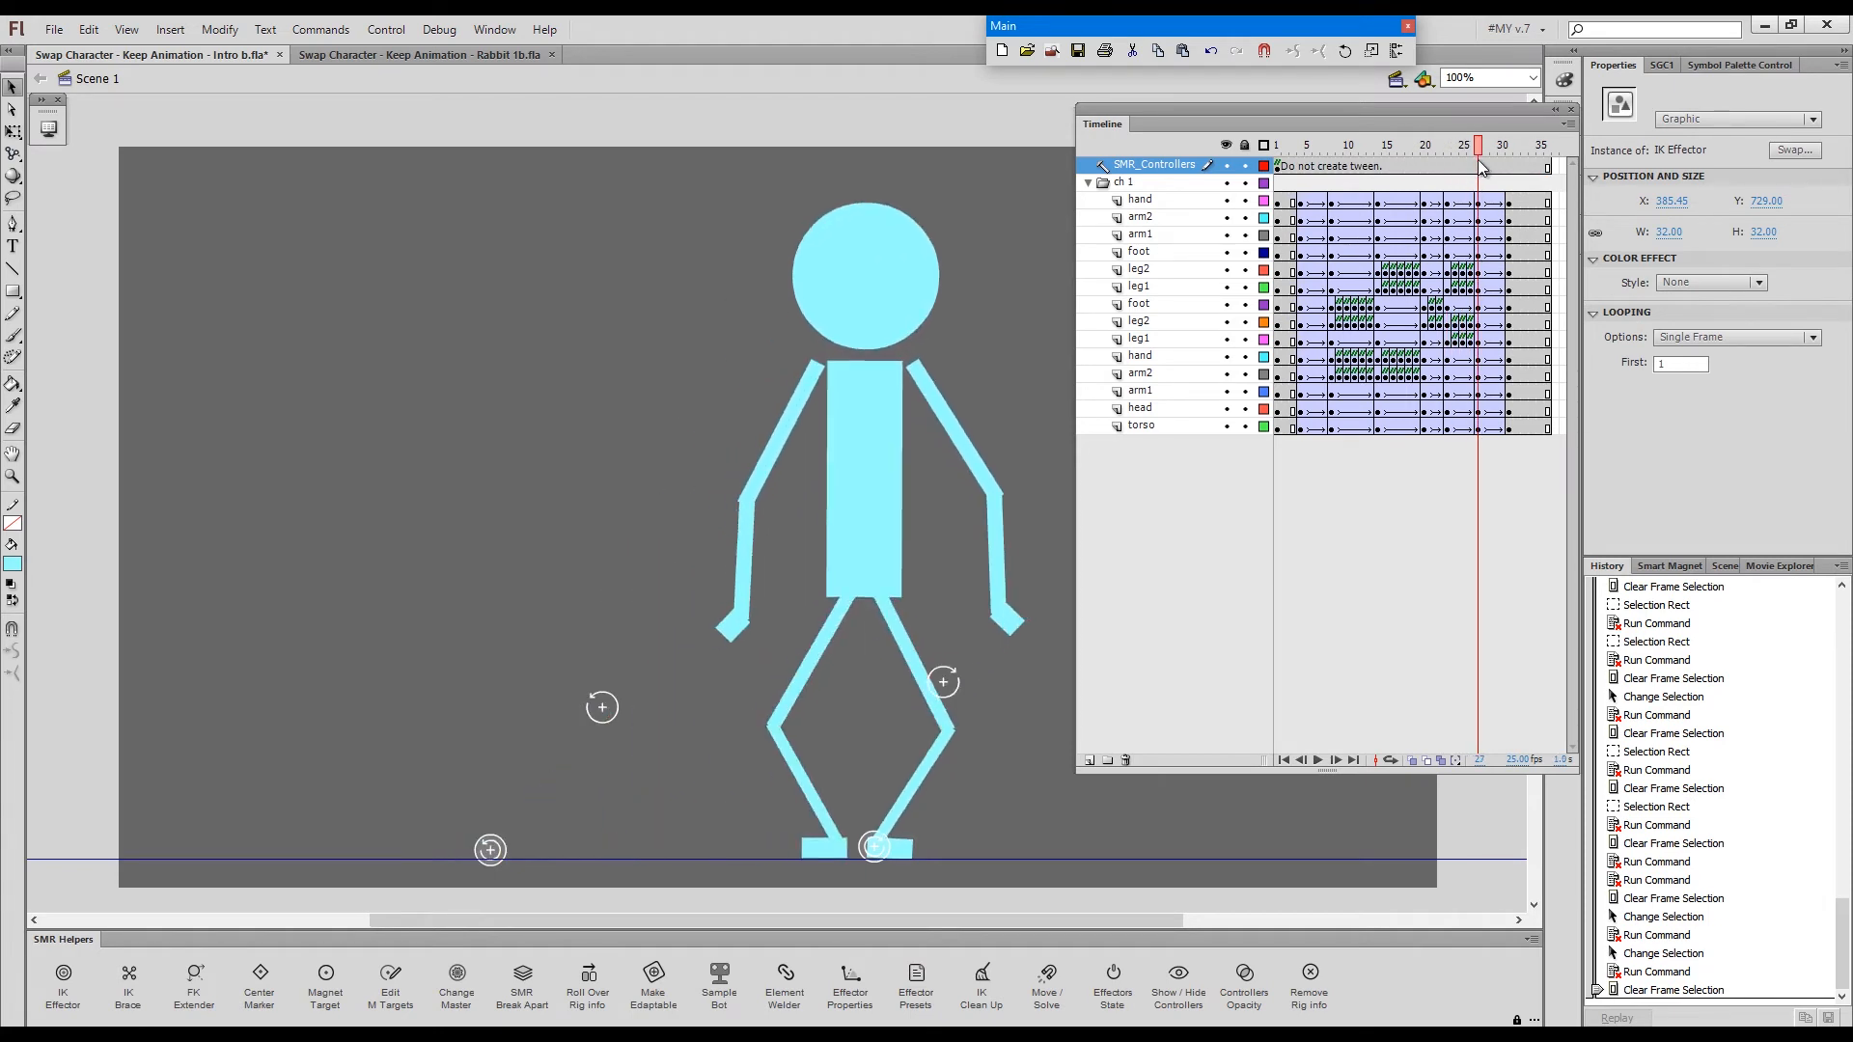
{"action": "left_click", "coordinate": [1502, 145]}
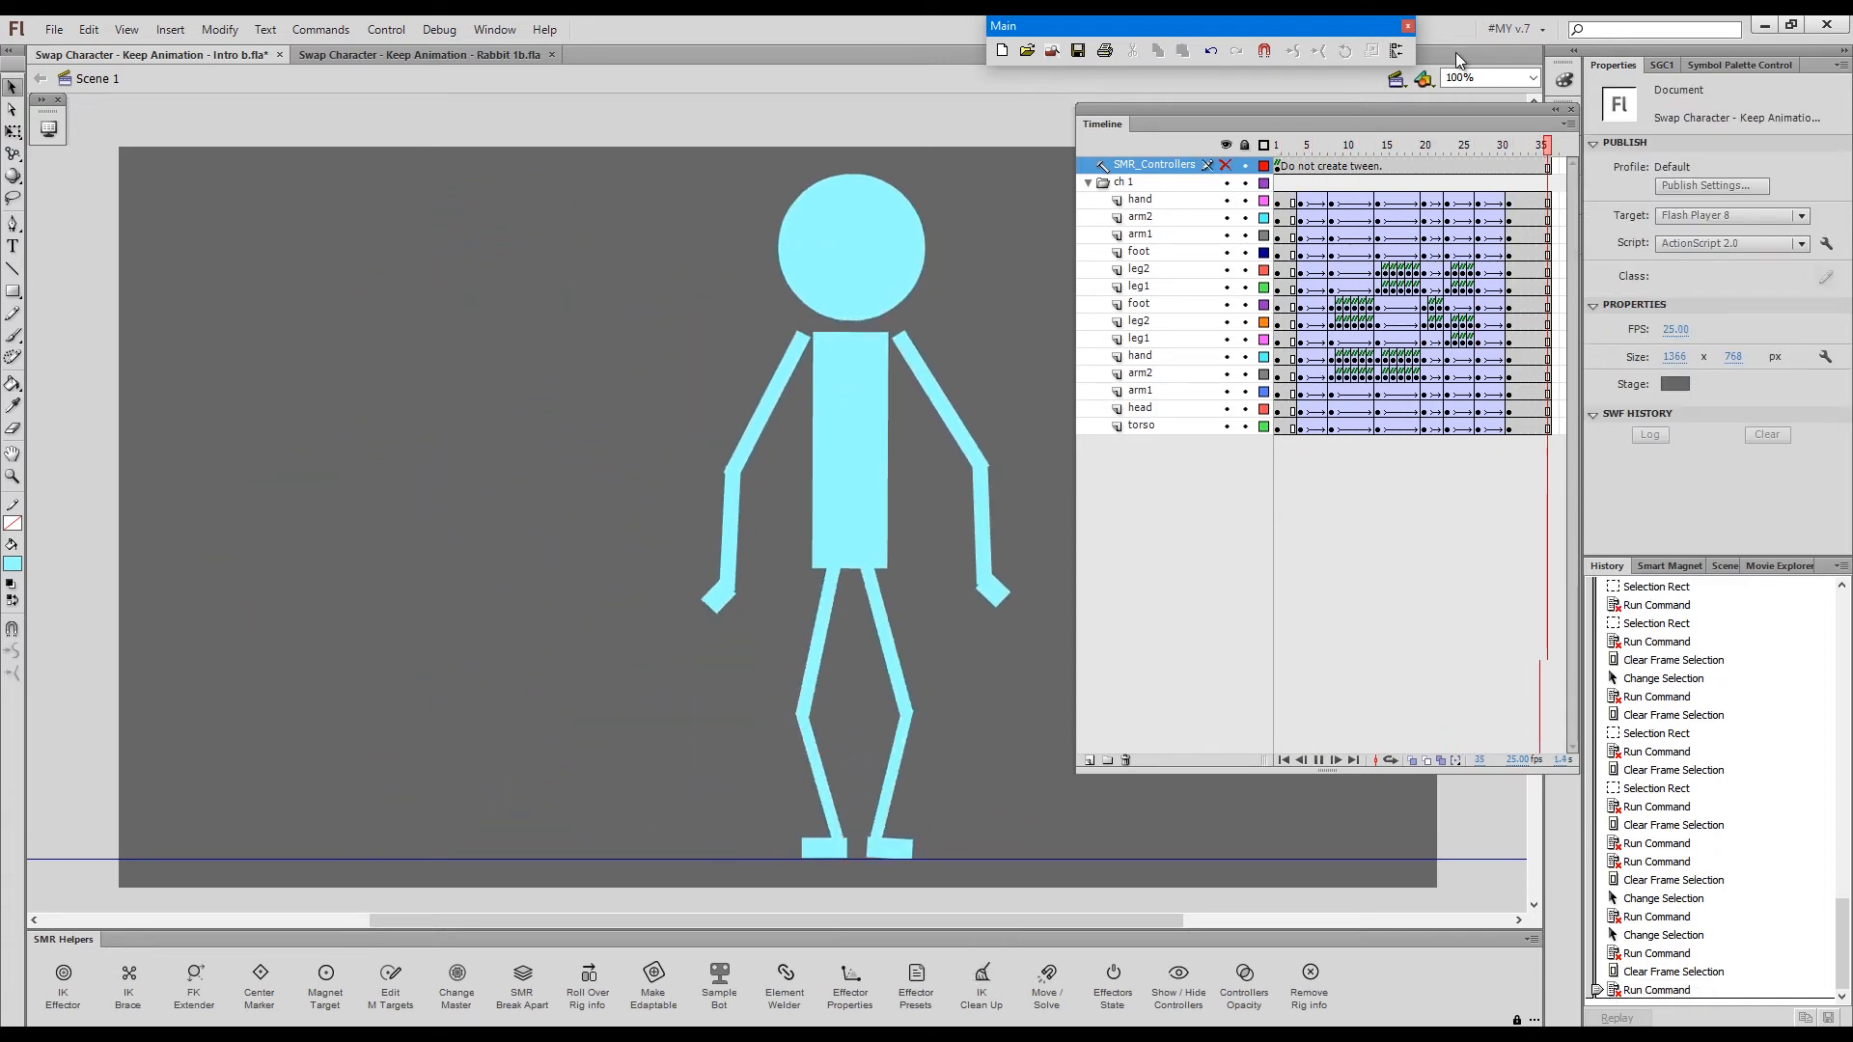
- Test the stick figure movie and close the preview window
{"action": "left_click", "coordinate": [1306, 144]}
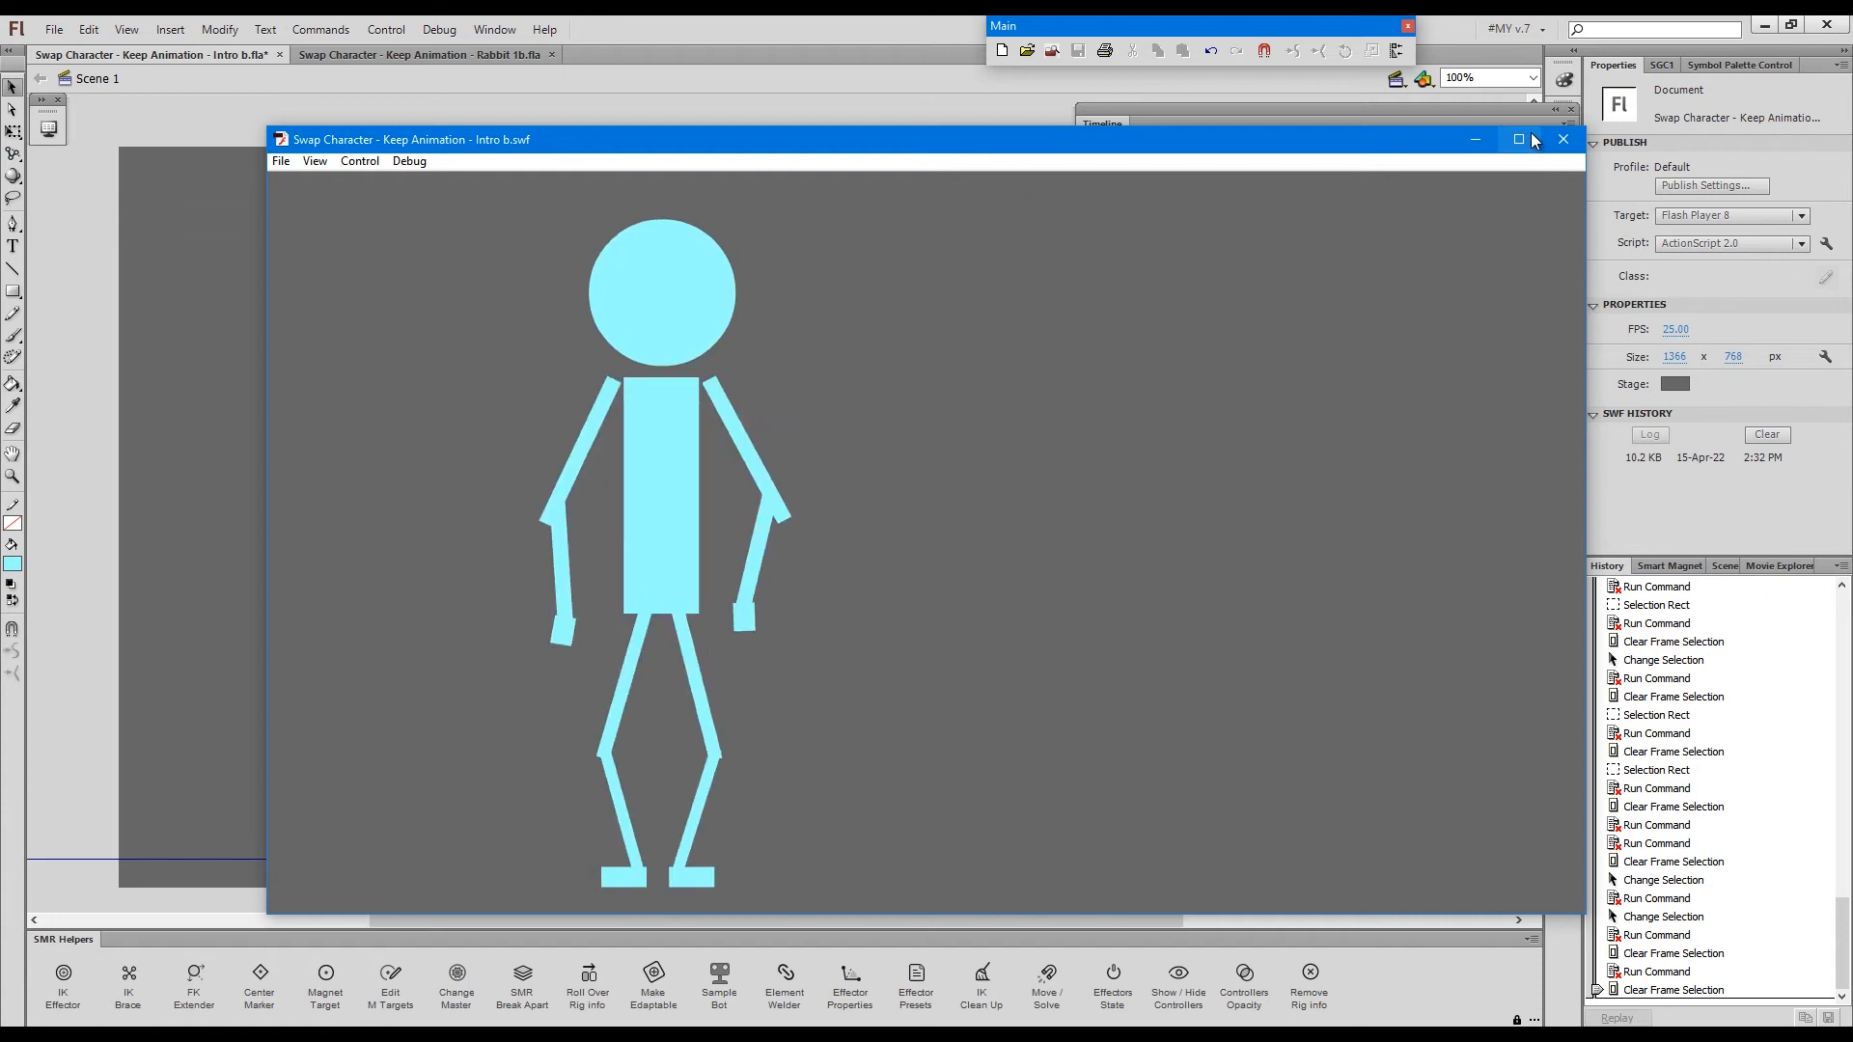
{"action": "left_click", "coordinate": [1562, 140]}
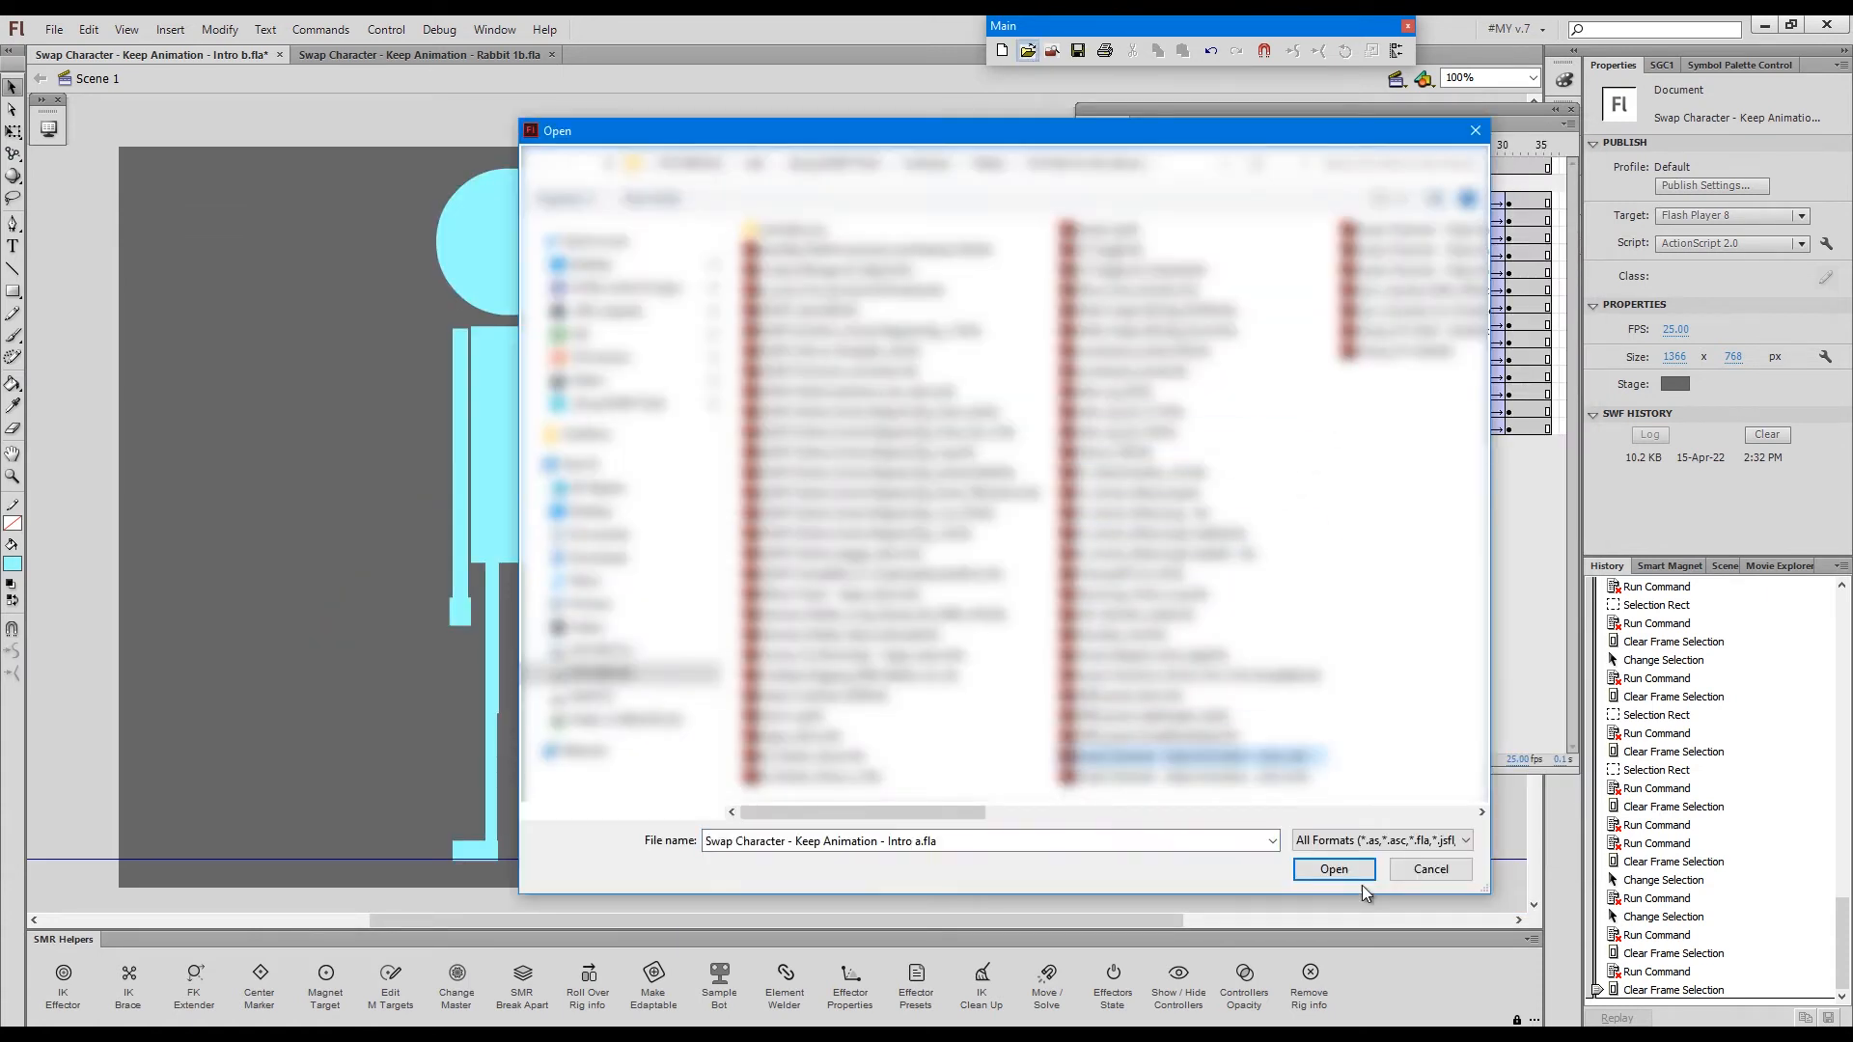
- Open Intro a, delete the ch 2 layer folder, and preview Intro a and Intro b
{"action": "left_click", "coordinate": [1333, 870]}
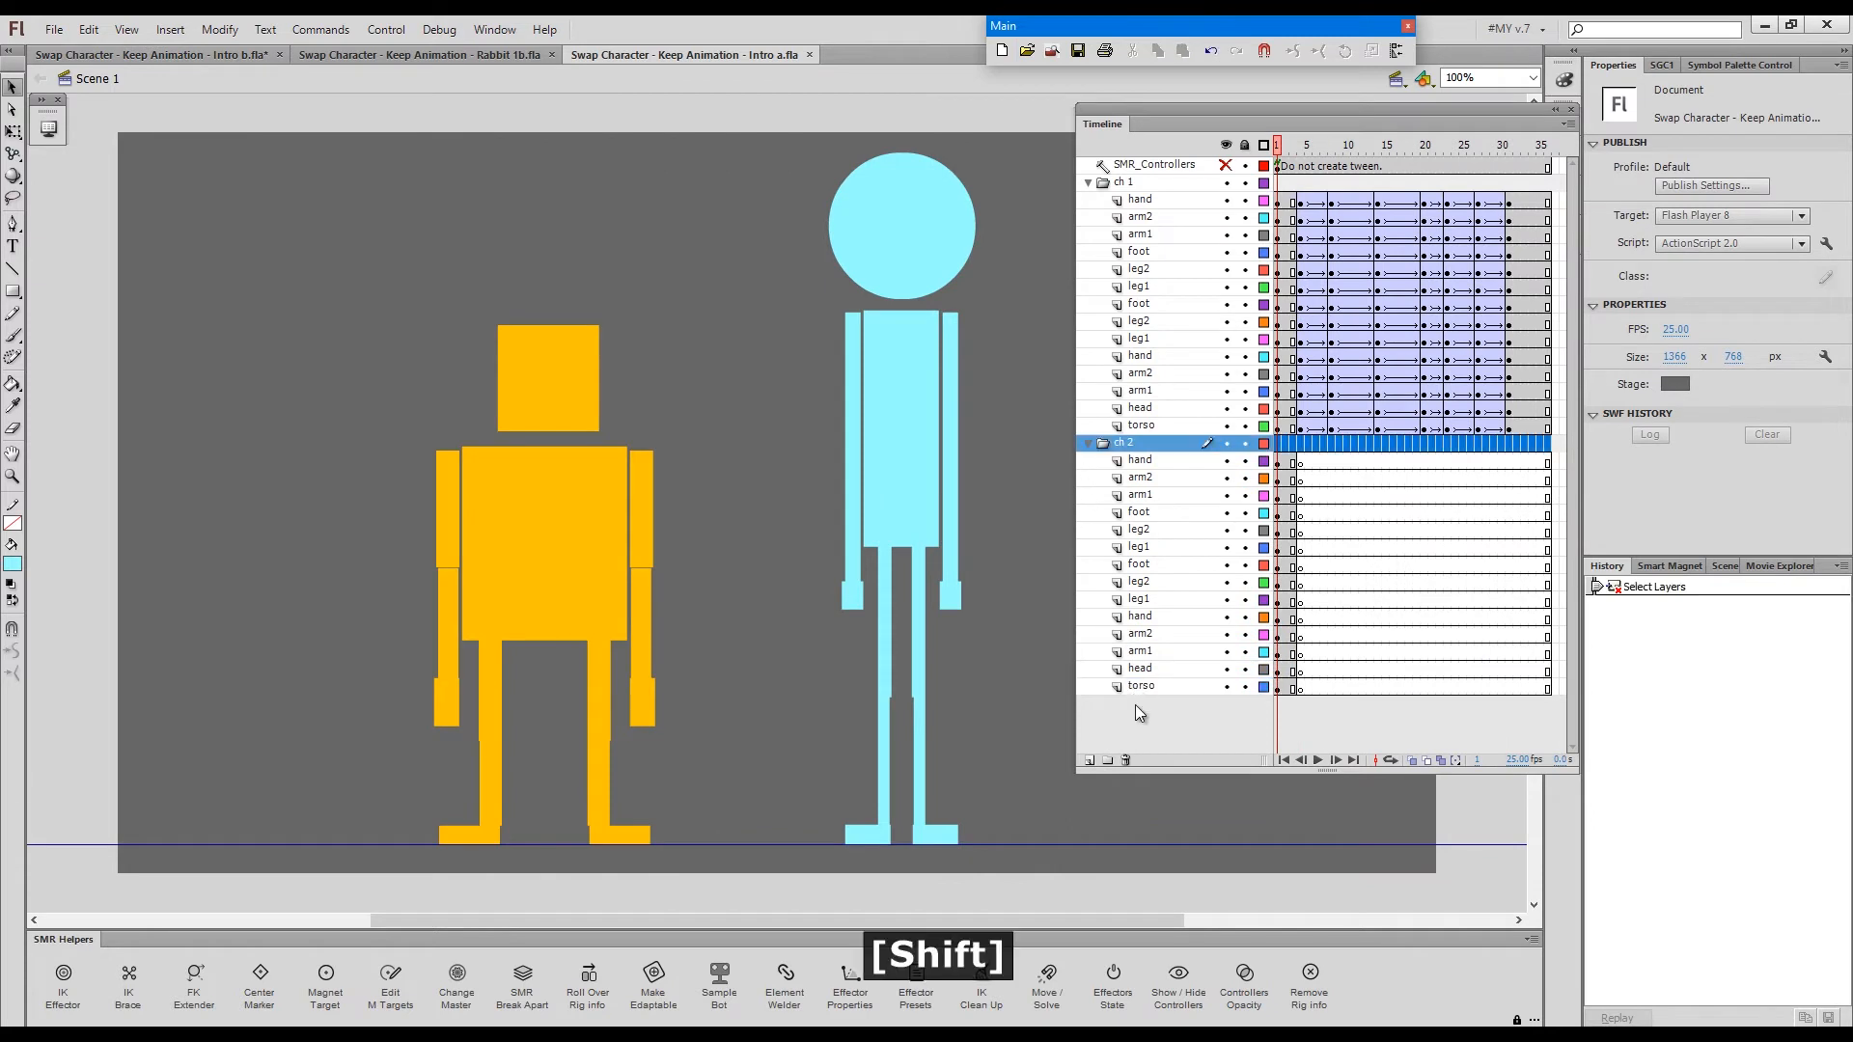
{"action": "key", "text": "Ctrl+Enter"}
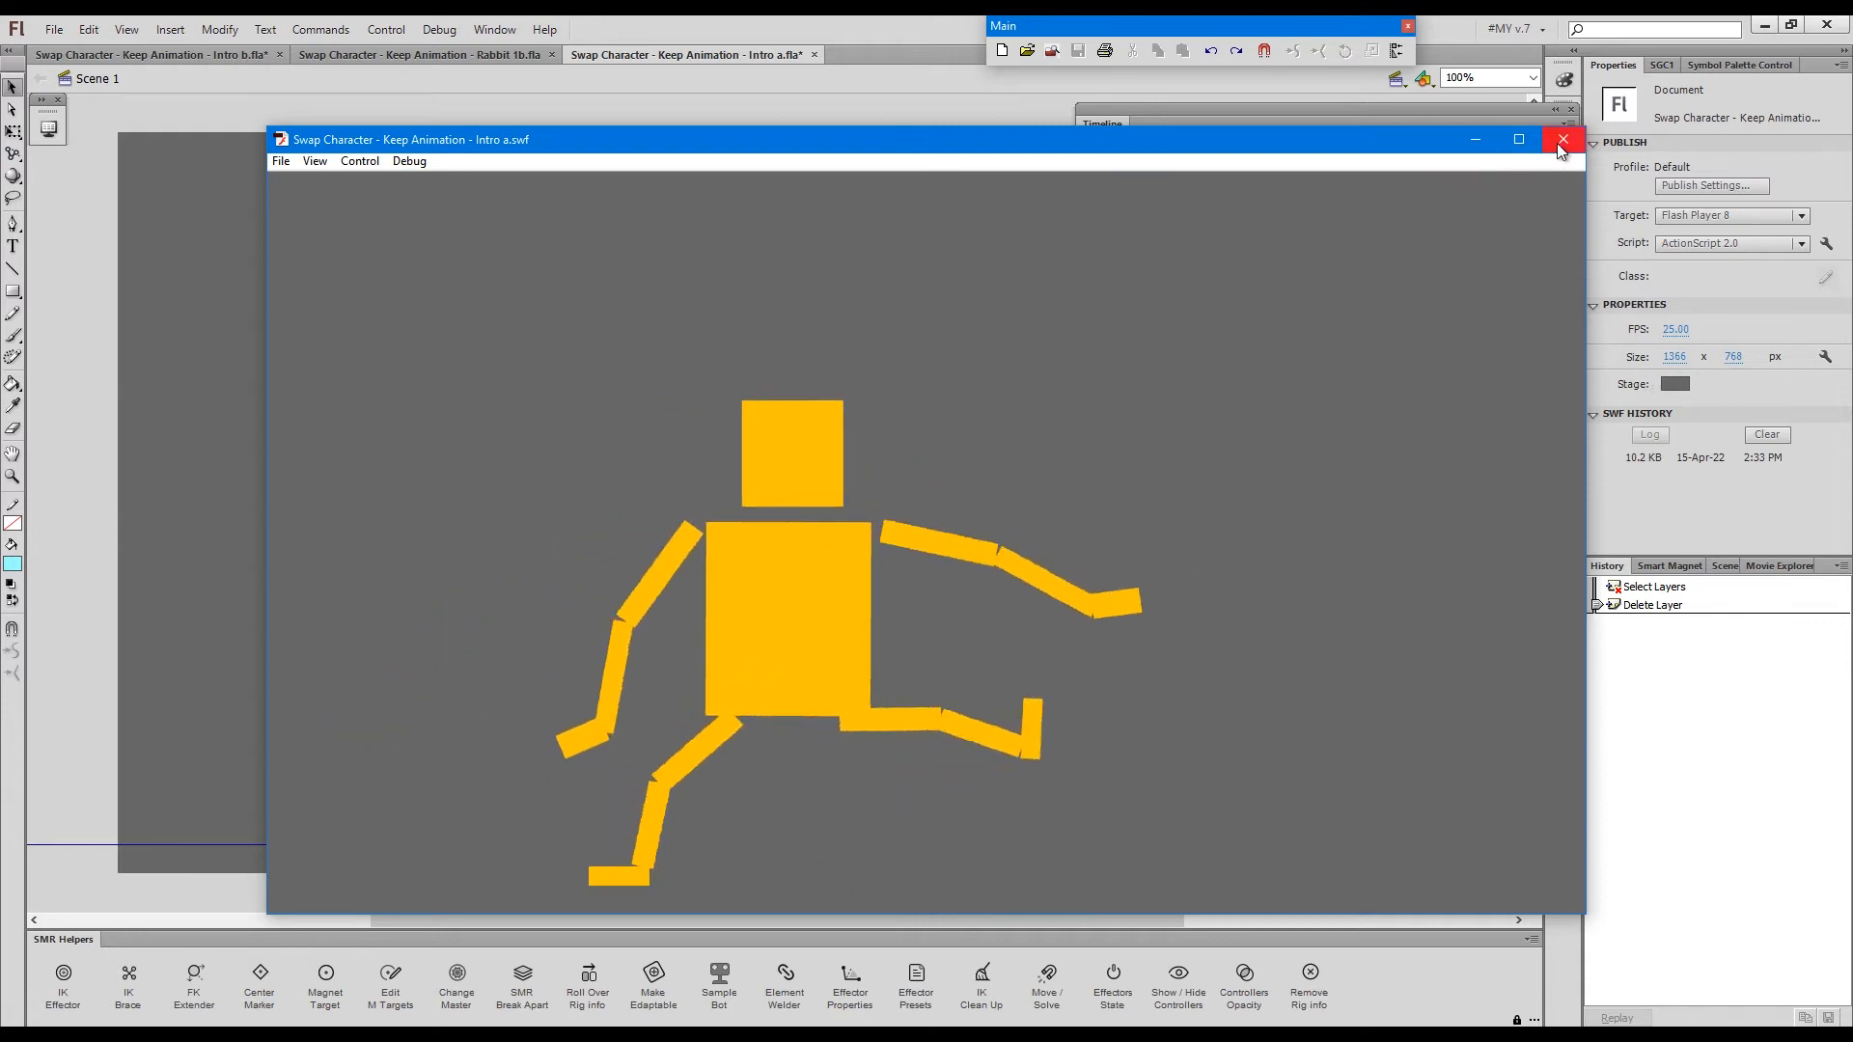
{"action": "key", "text": "Ctrl+Enter"}
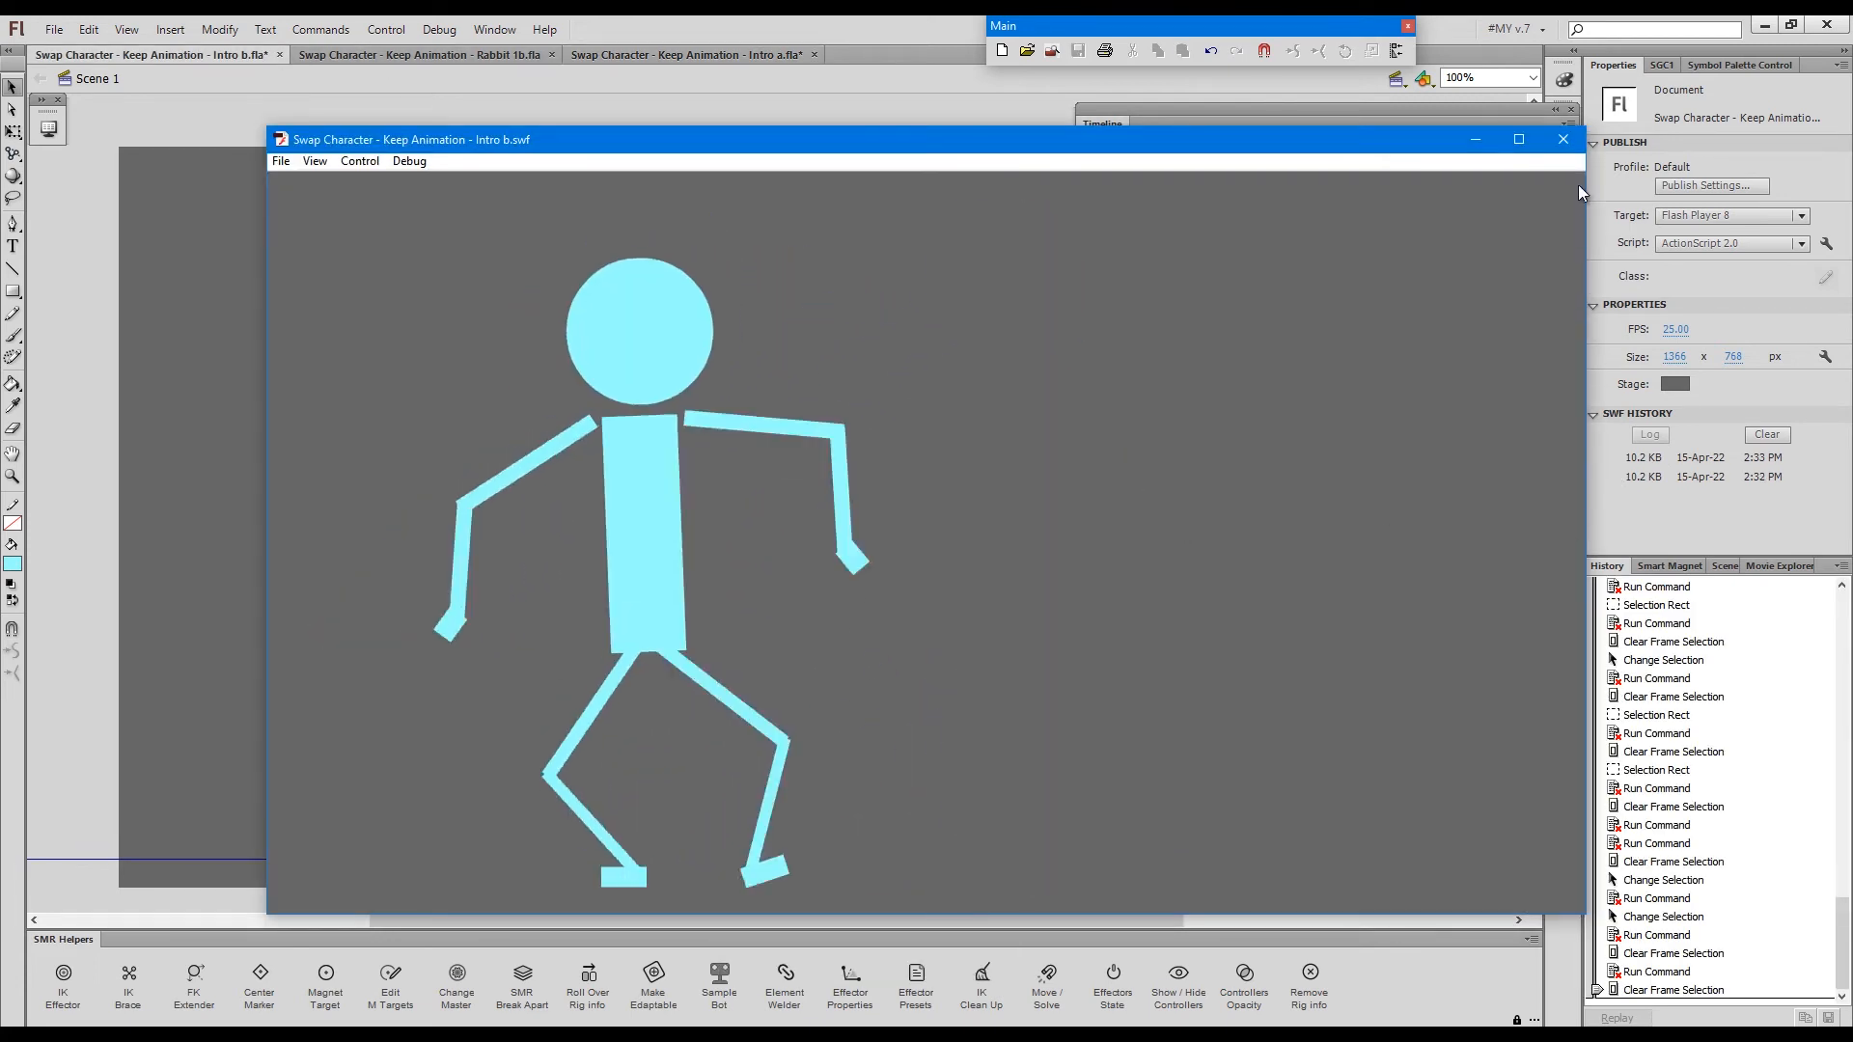
{"action": "left_click", "coordinate": [1563, 140]}
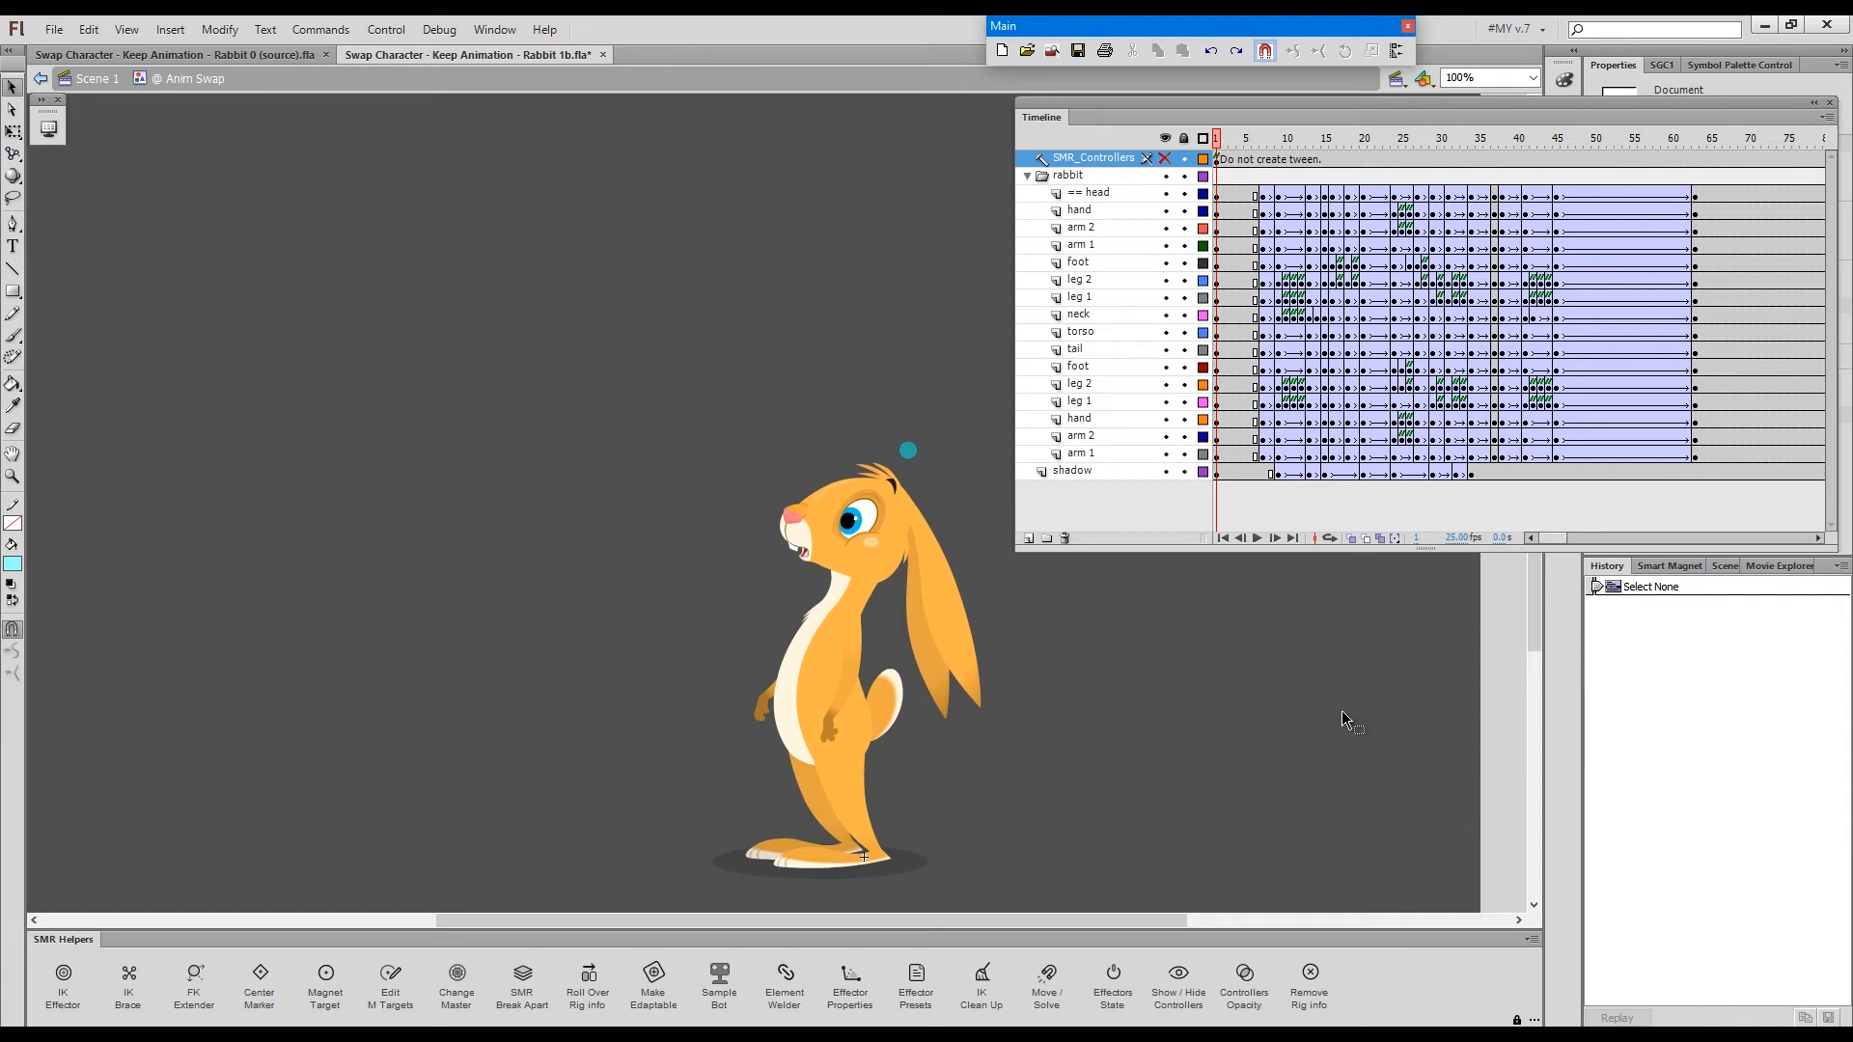
{"action": "mouse_move", "coordinate": [1368, 569]}
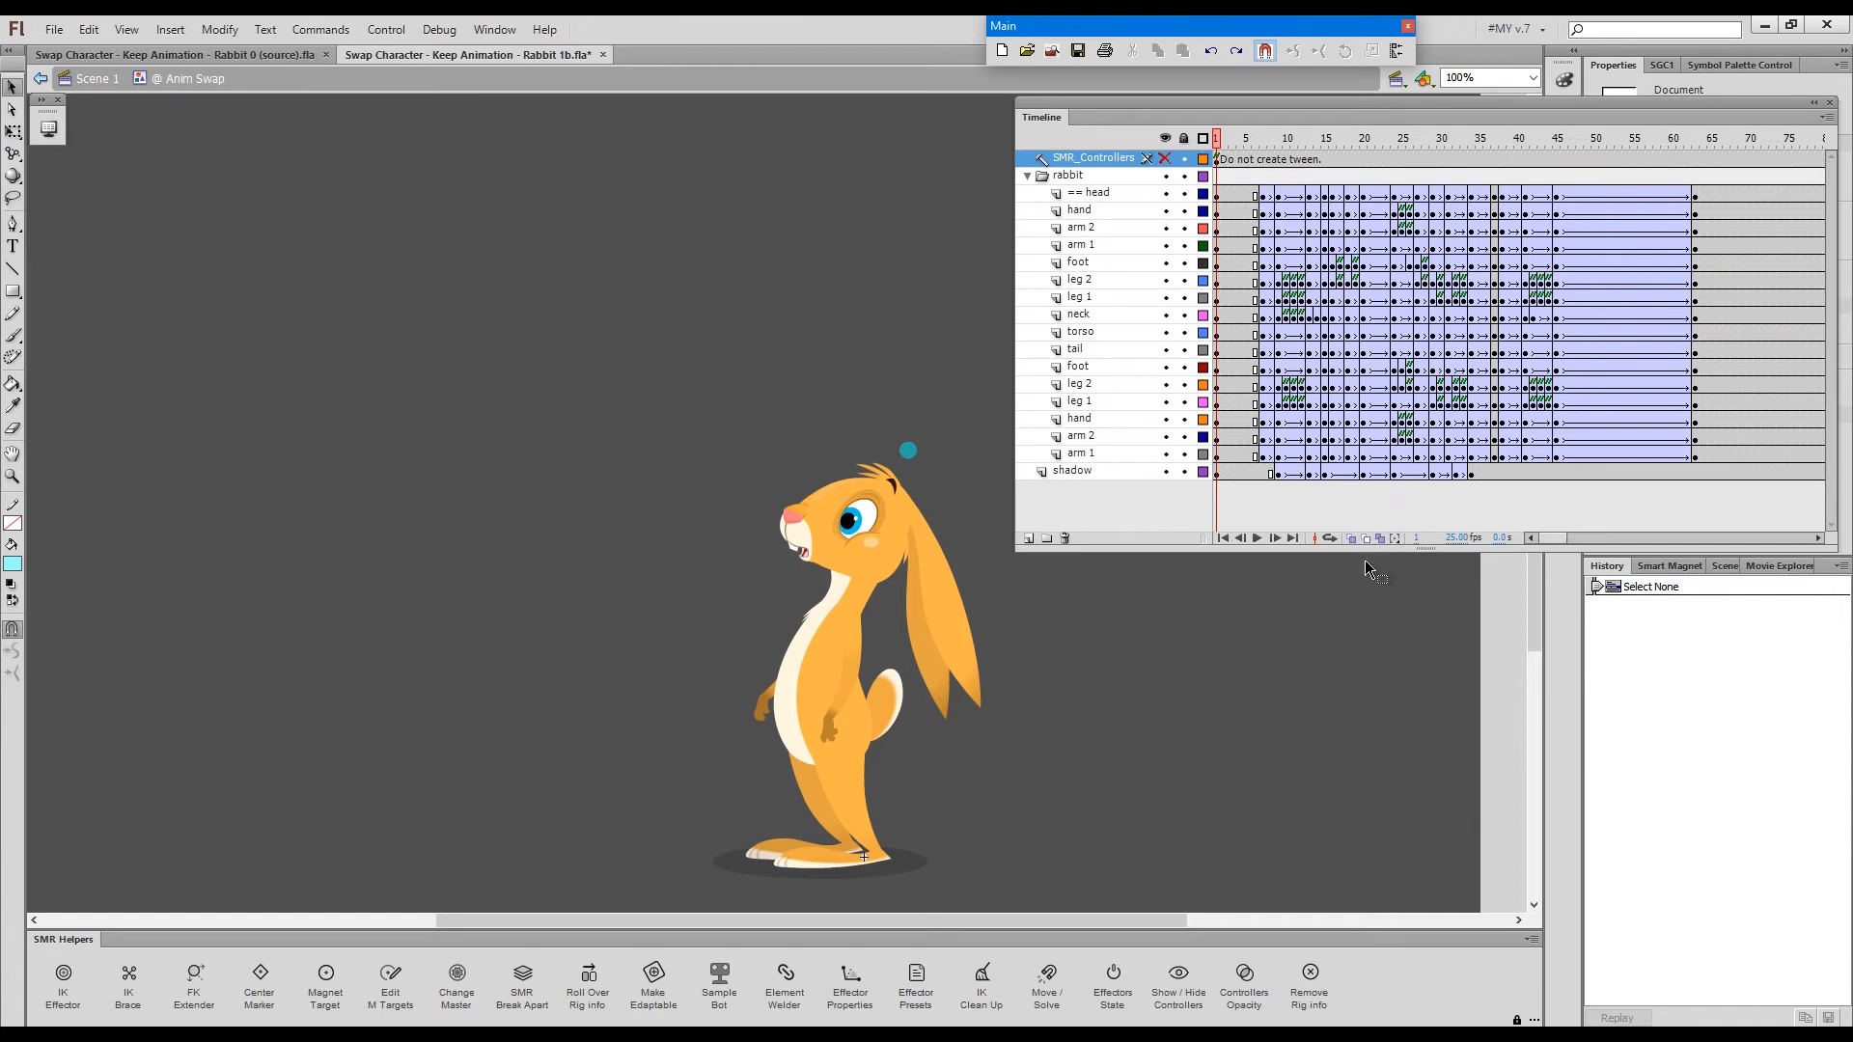
{"action": "mouse_move", "coordinate": [1376, 435]}
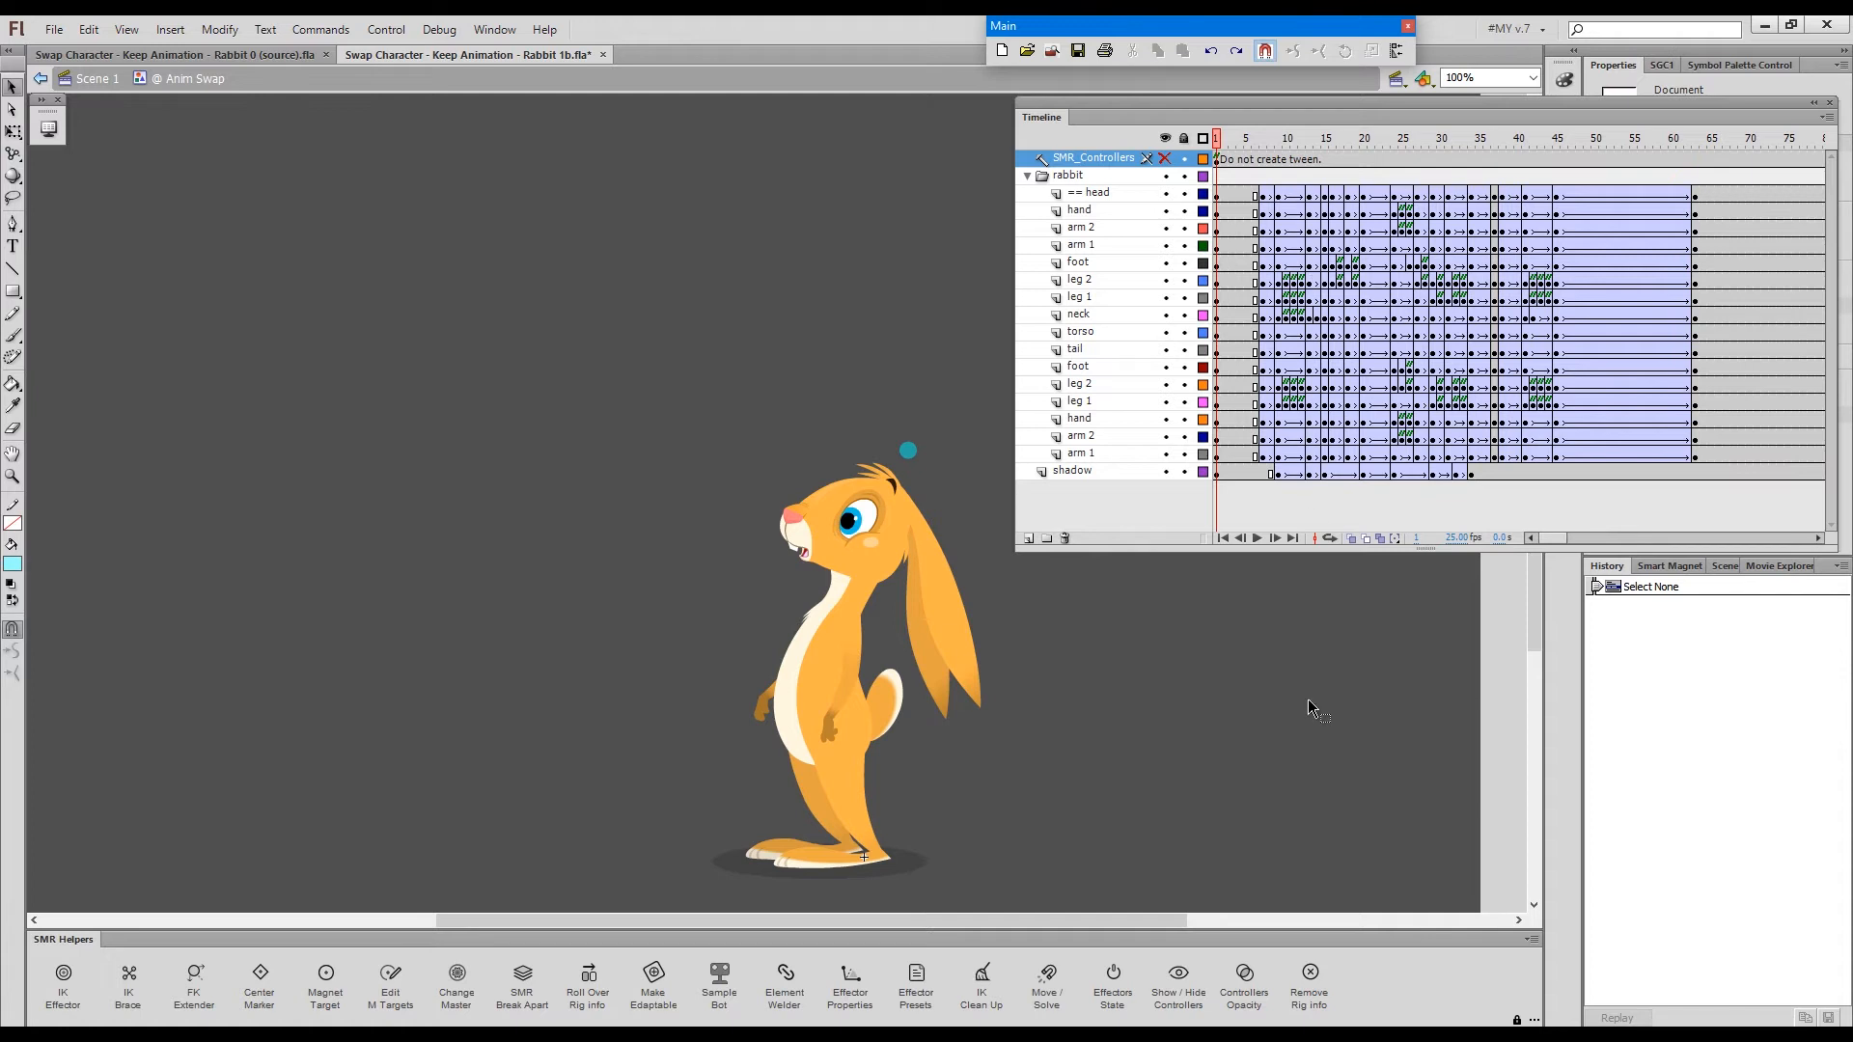
- Scrub the Rabbit 1b timeline through frames 45–47 and on toward the end
{"action": "left_click", "coordinate": [1286, 137]}
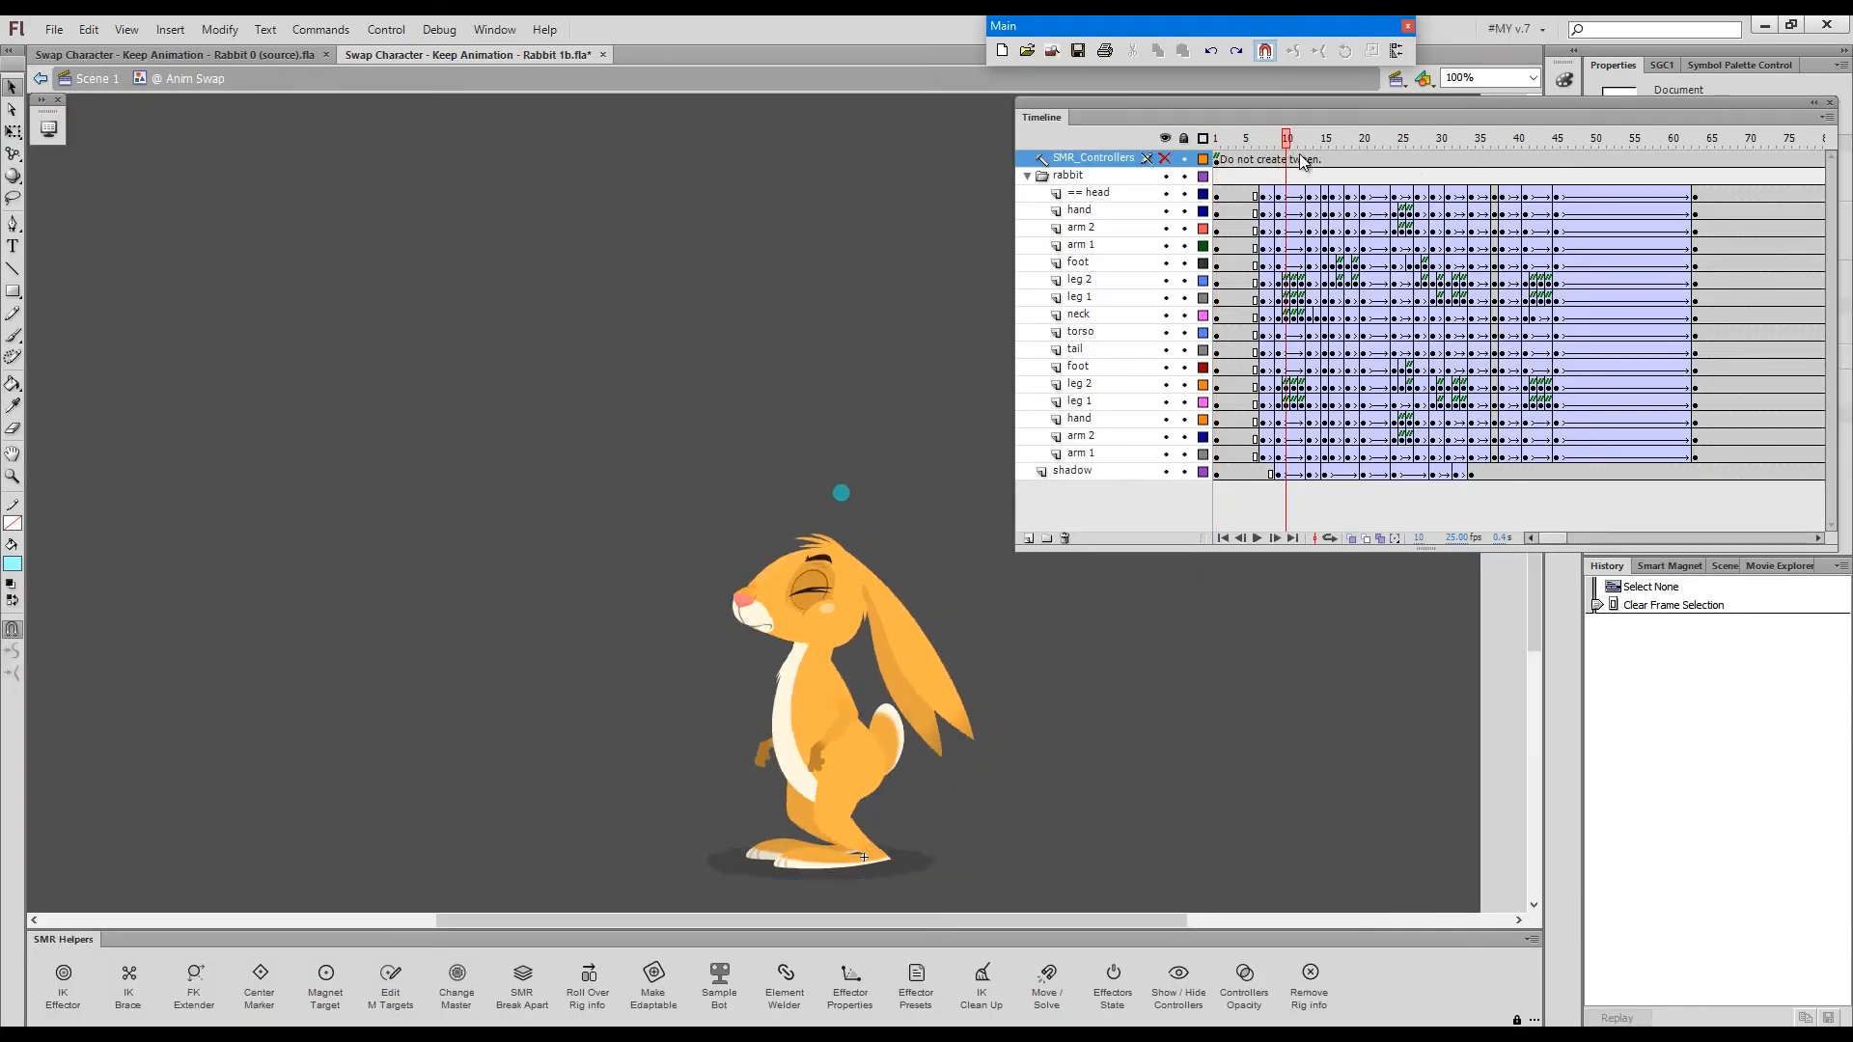
{"action": "left_click", "coordinate": [1573, 138]}
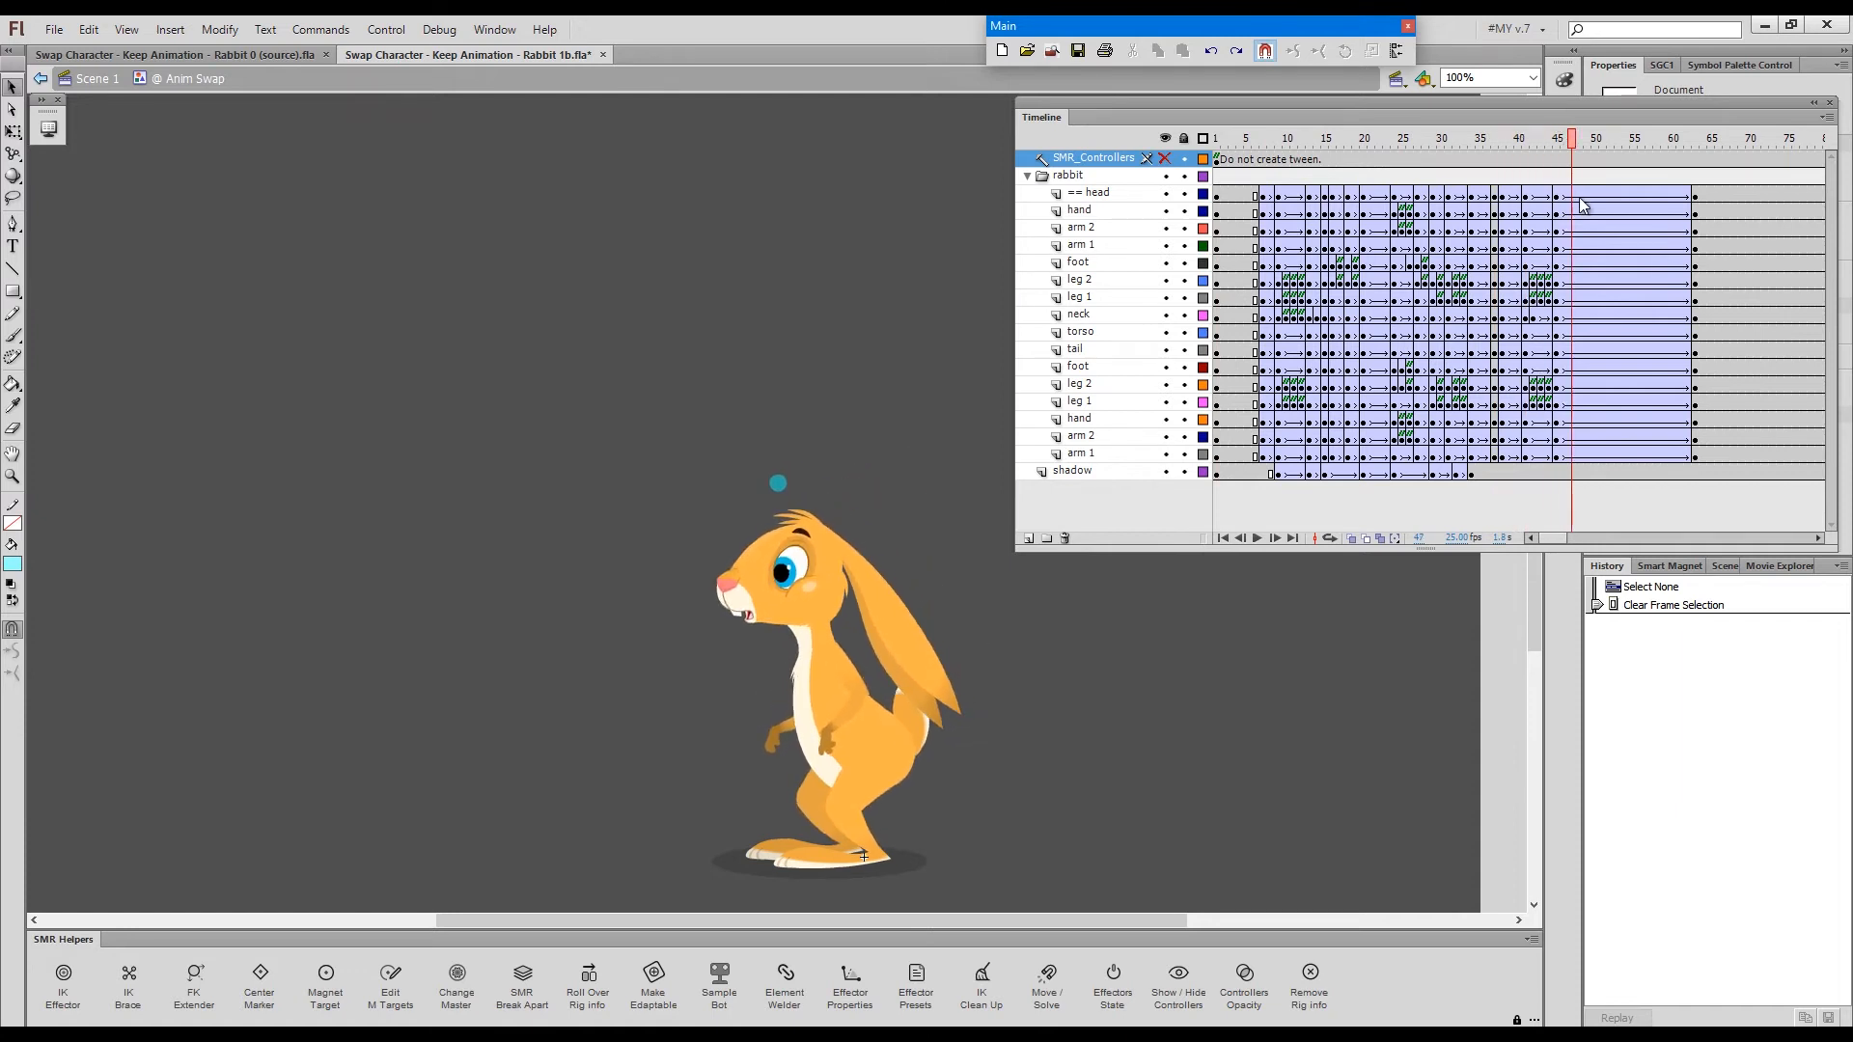
{"action": "left_click", "coordinate": [1554, 137]}
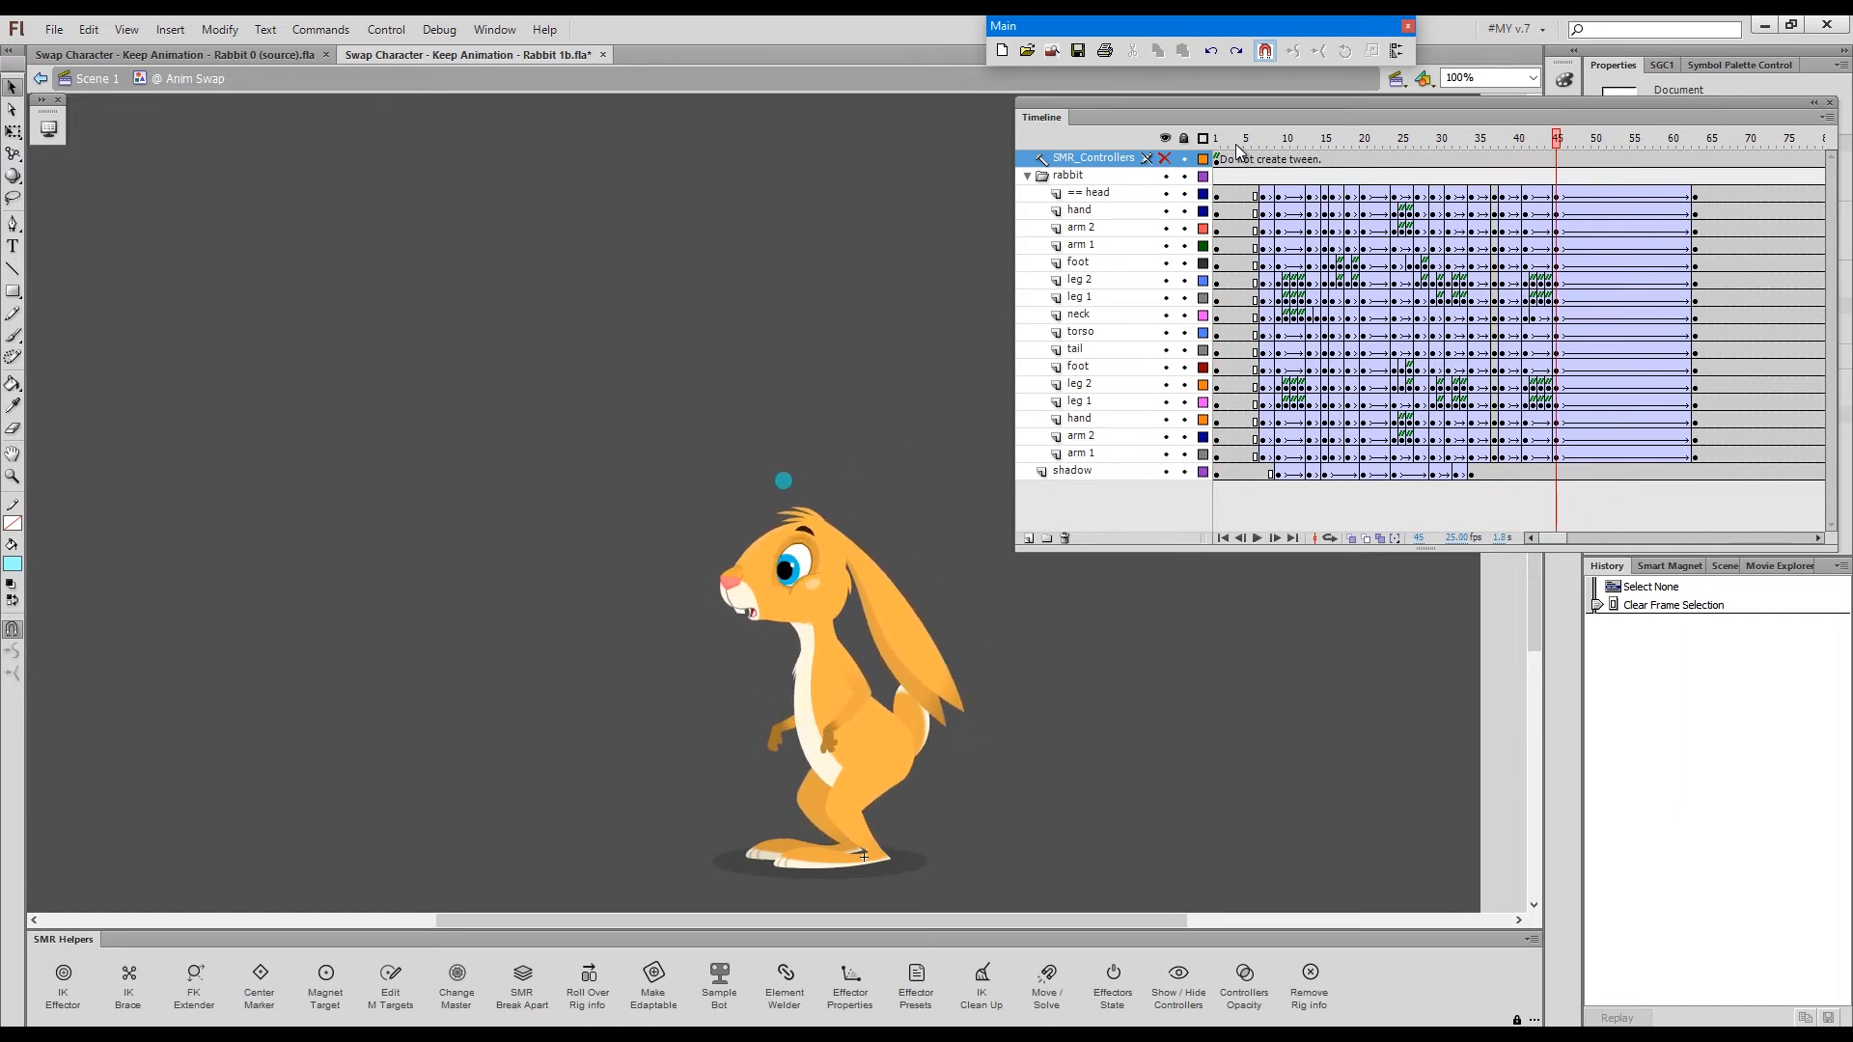
{"action": "left_click", "coordinate": [1571, 137]}
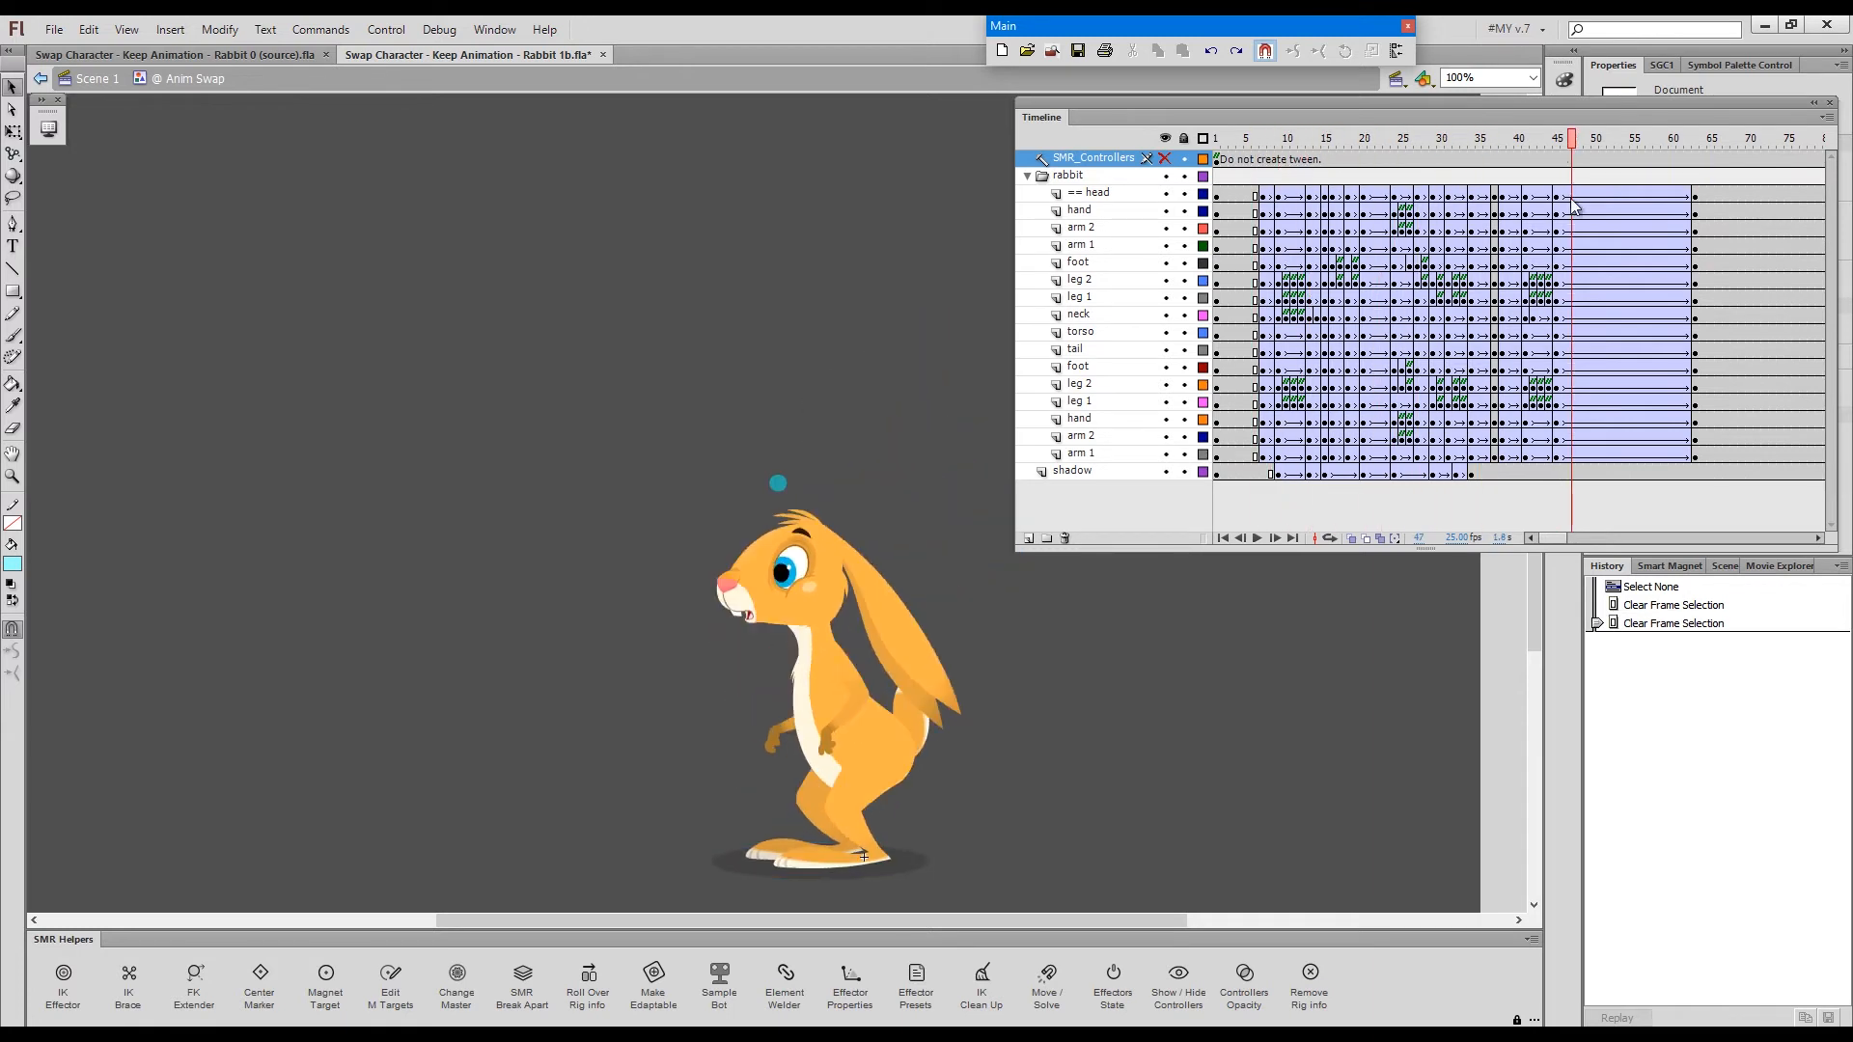
{"action": "left_click", "coordinate": [1685, 137]}
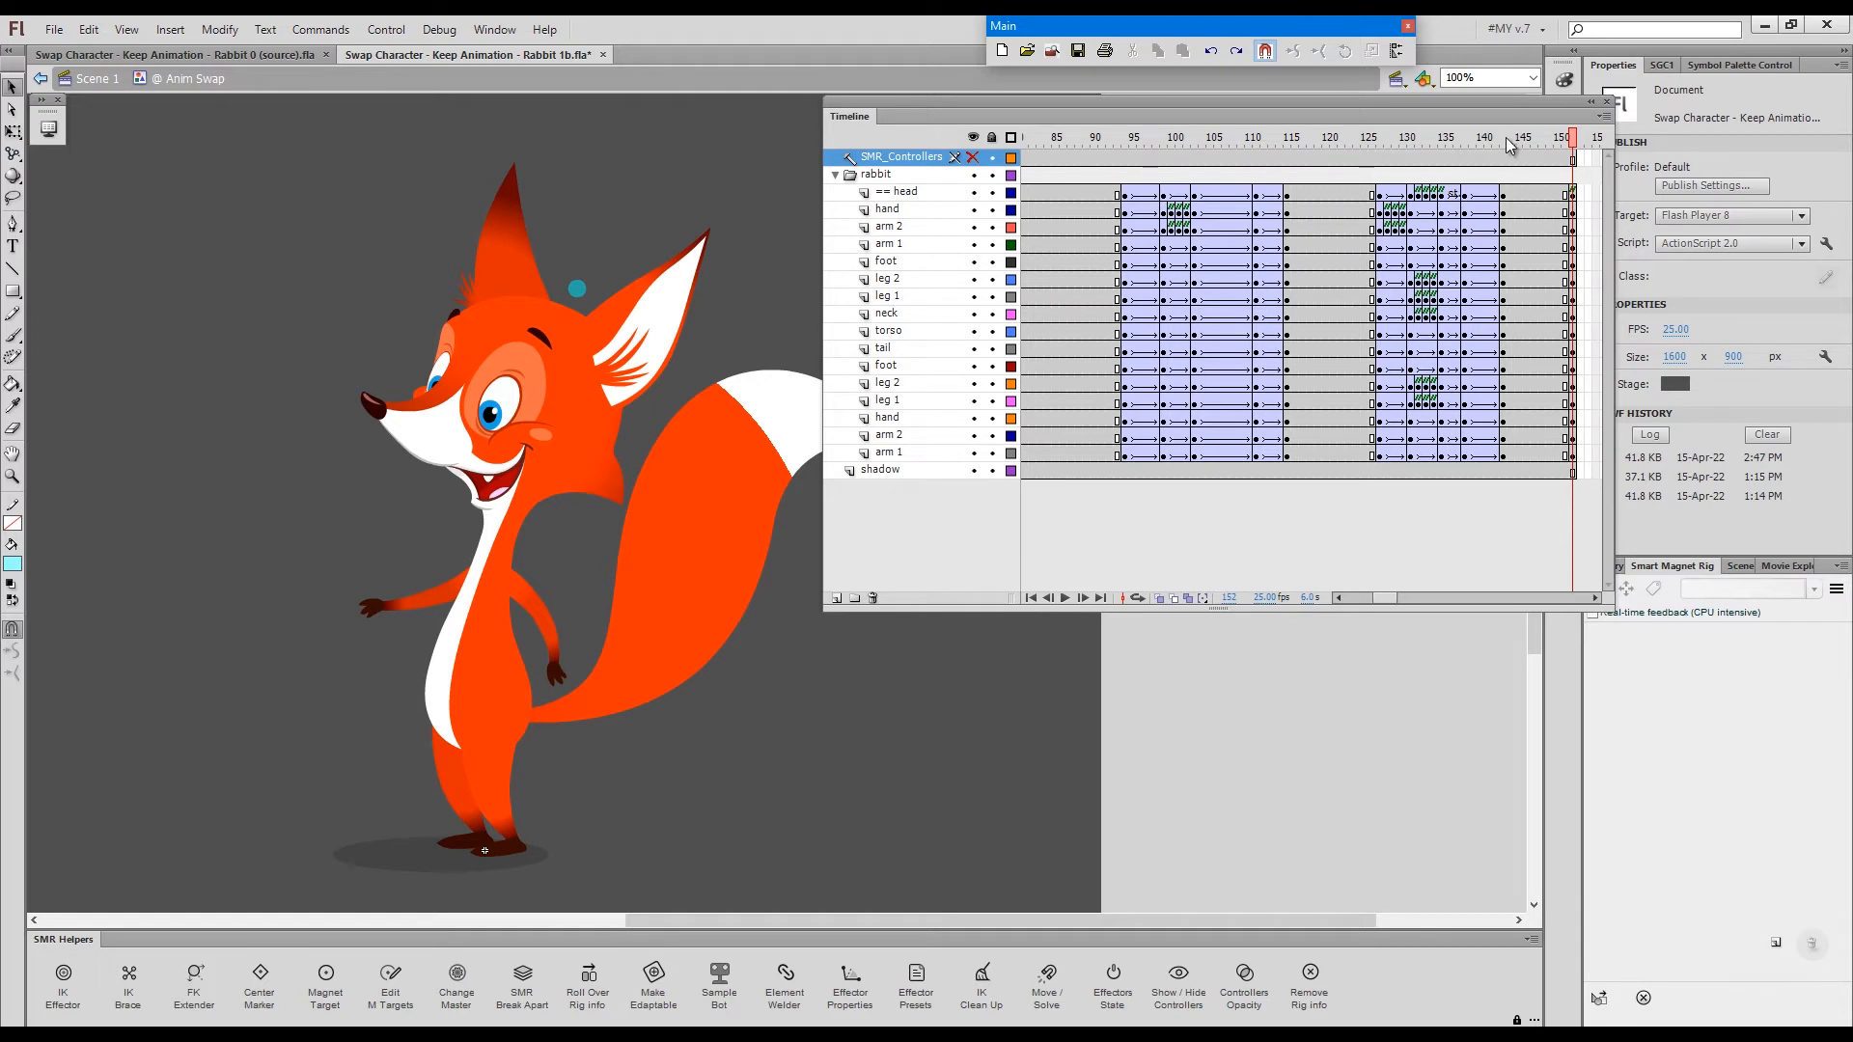
- Load the rabbit artwork back onto the rig
{"action": "left_click", "coordinate": [1599, 998]}
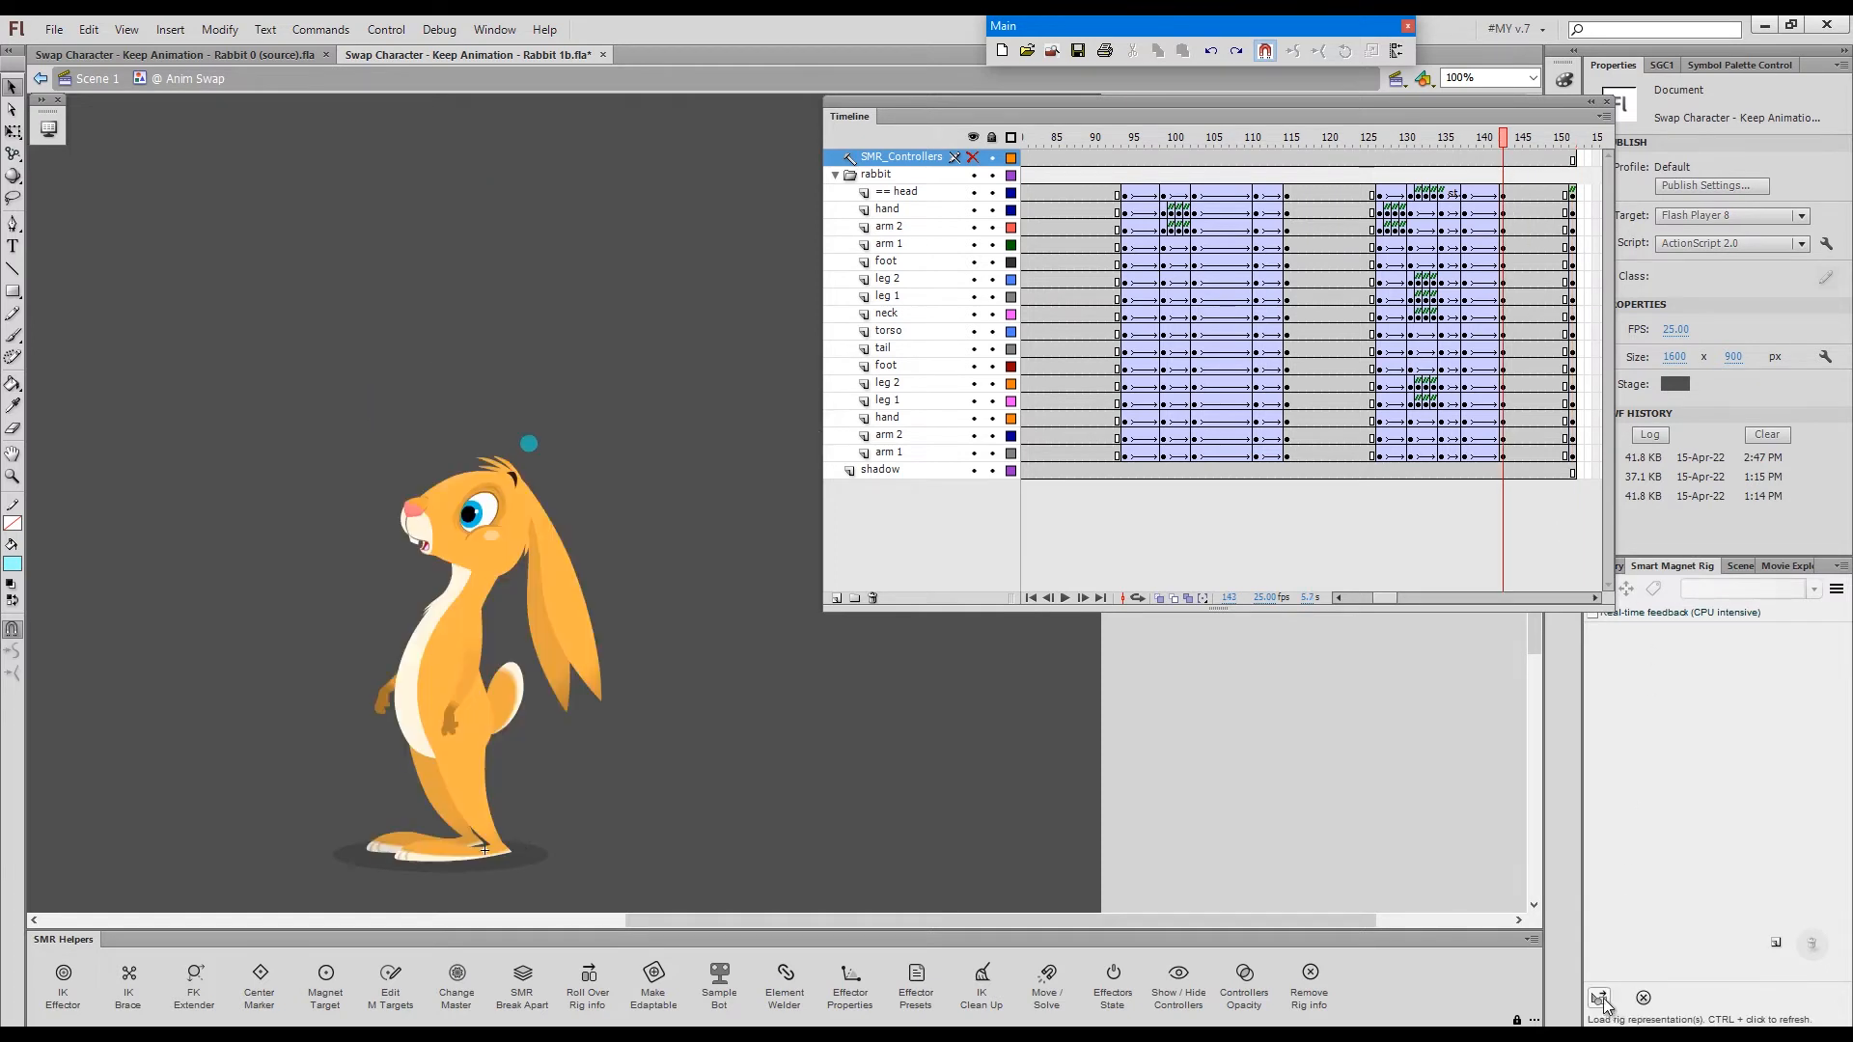
{"action": "left_click", "coordinate": [1599, 997]}
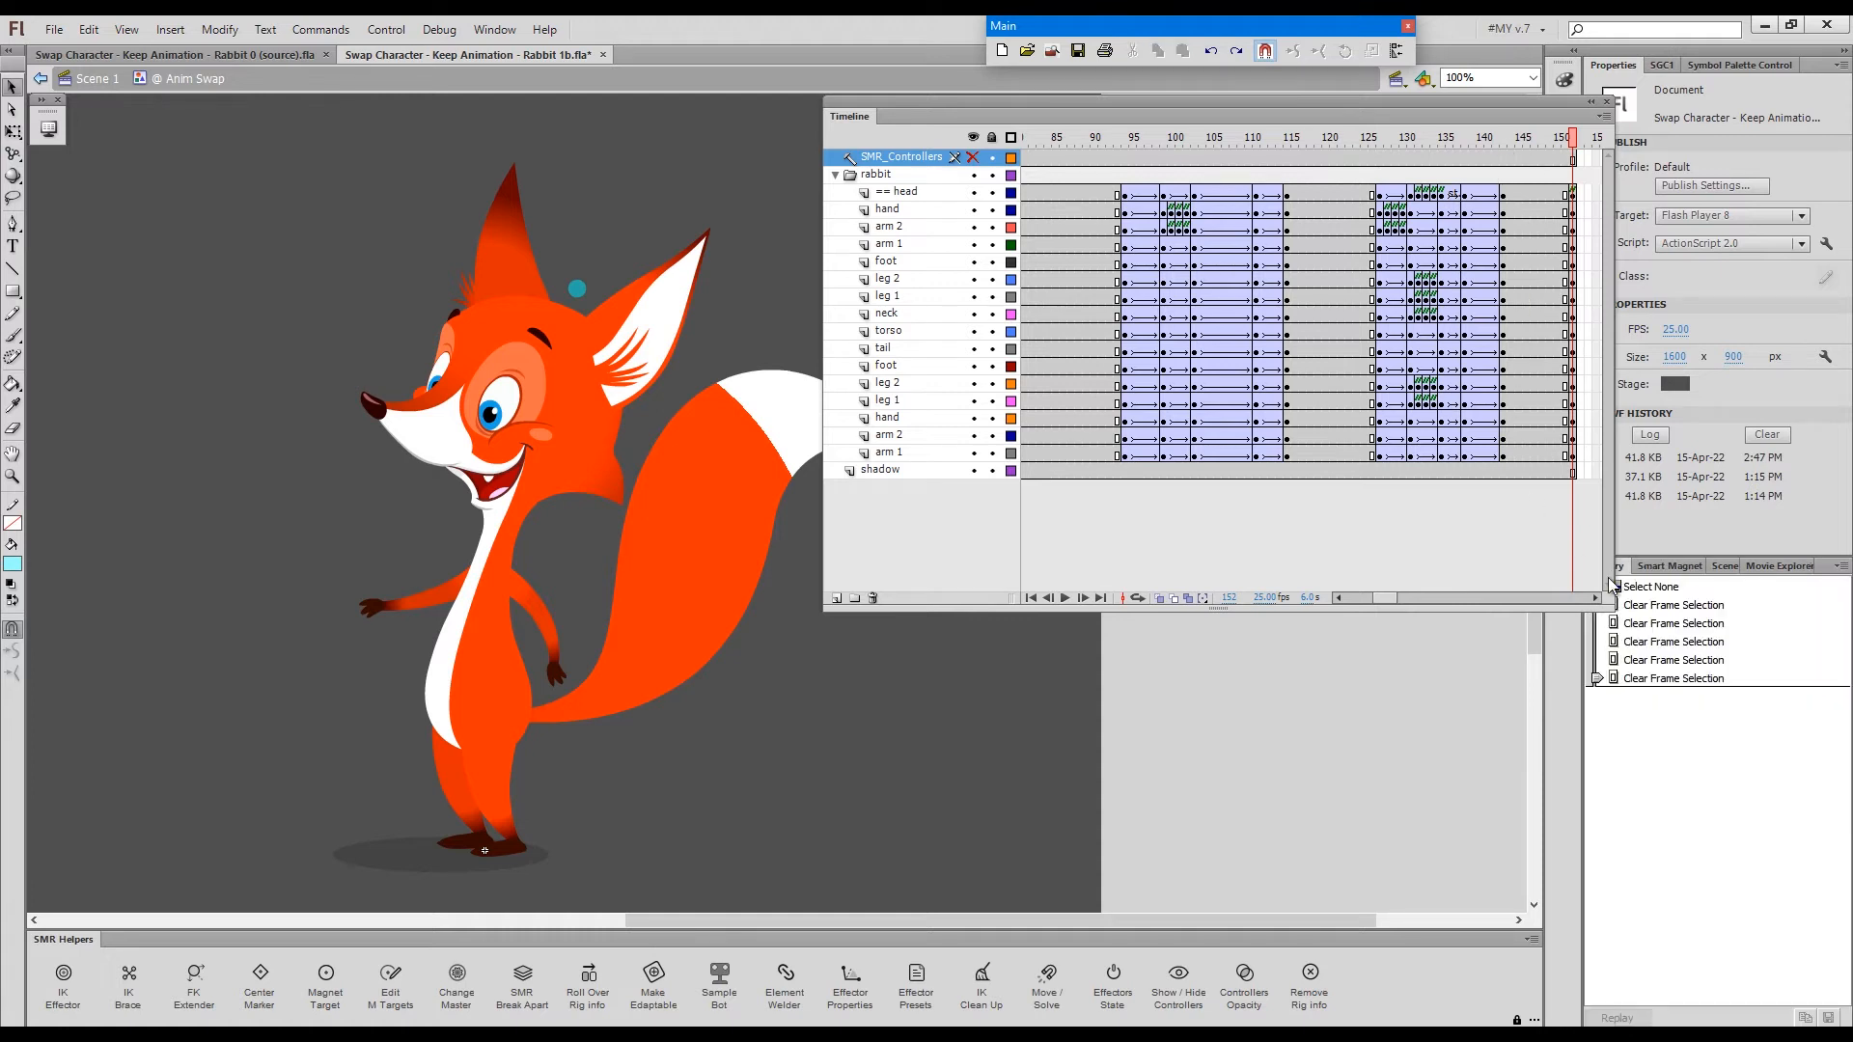
{"action": "mouse_move", "coordinate": [1501, 356]}
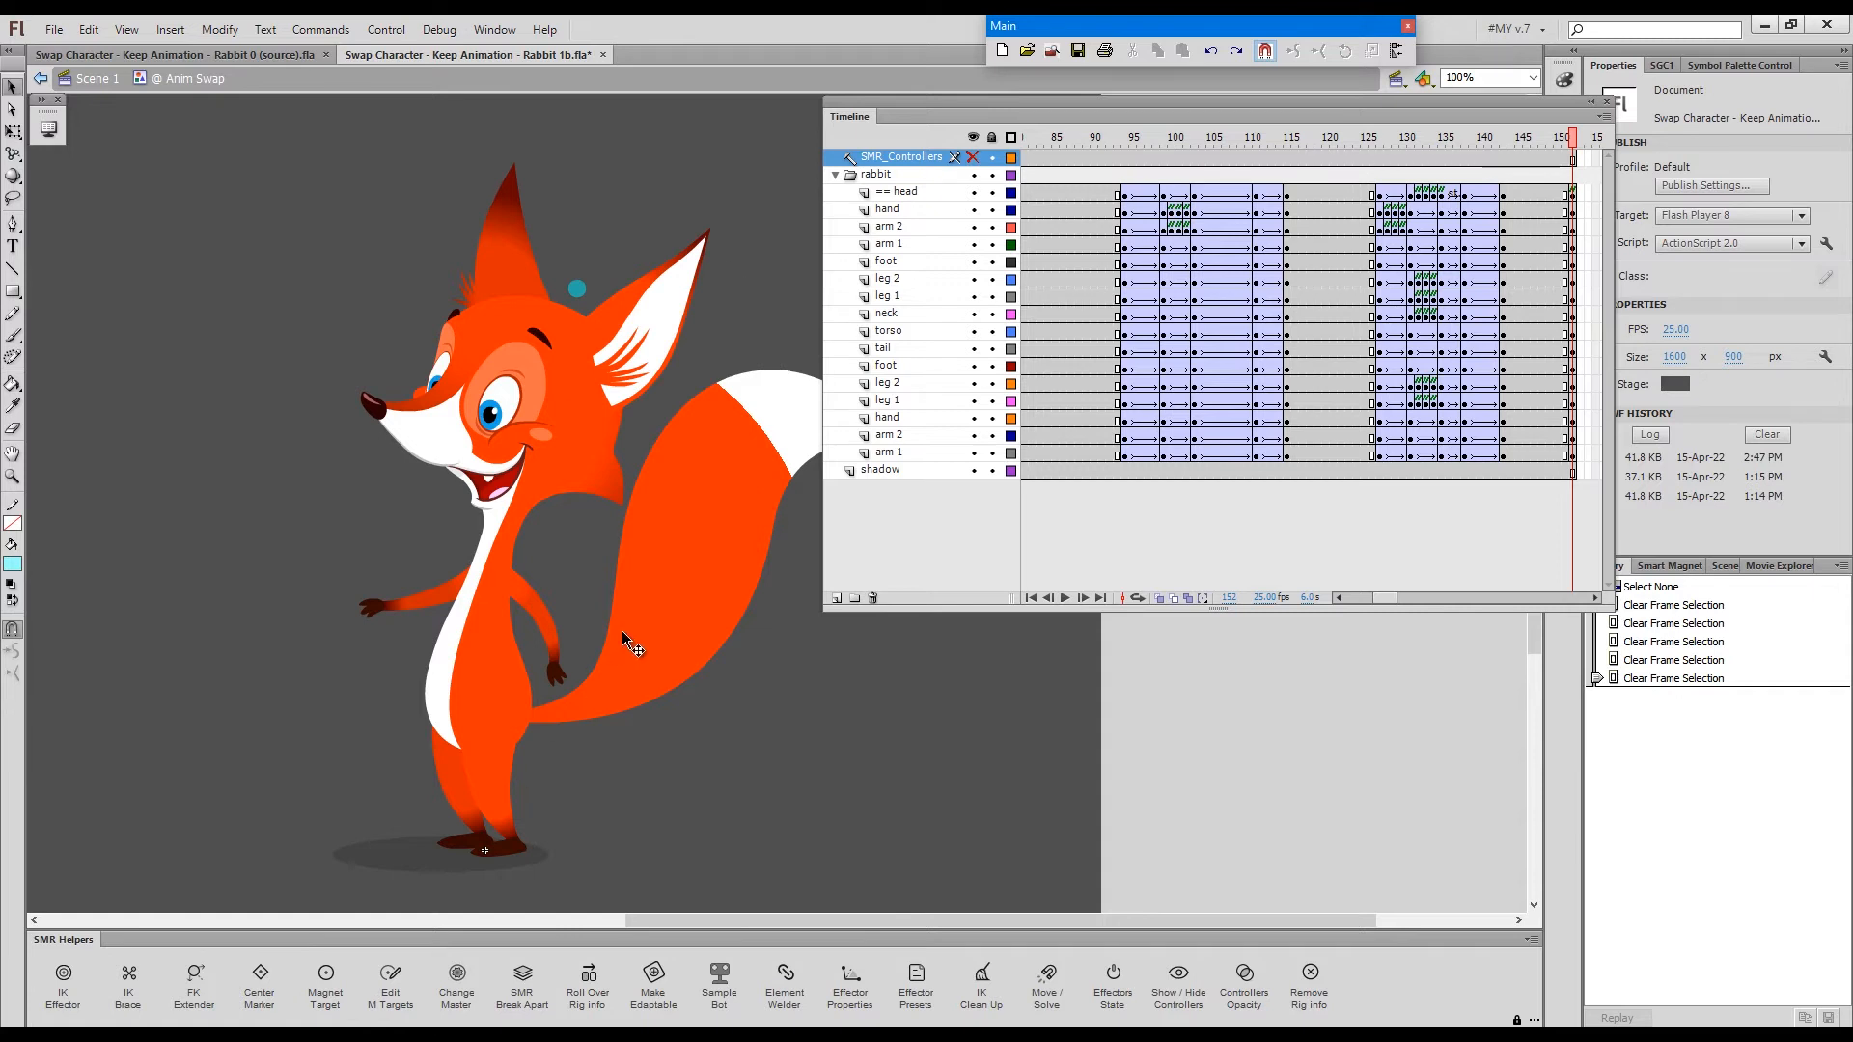
{"action": "mouse_move", "coordinate": [649, 624]}
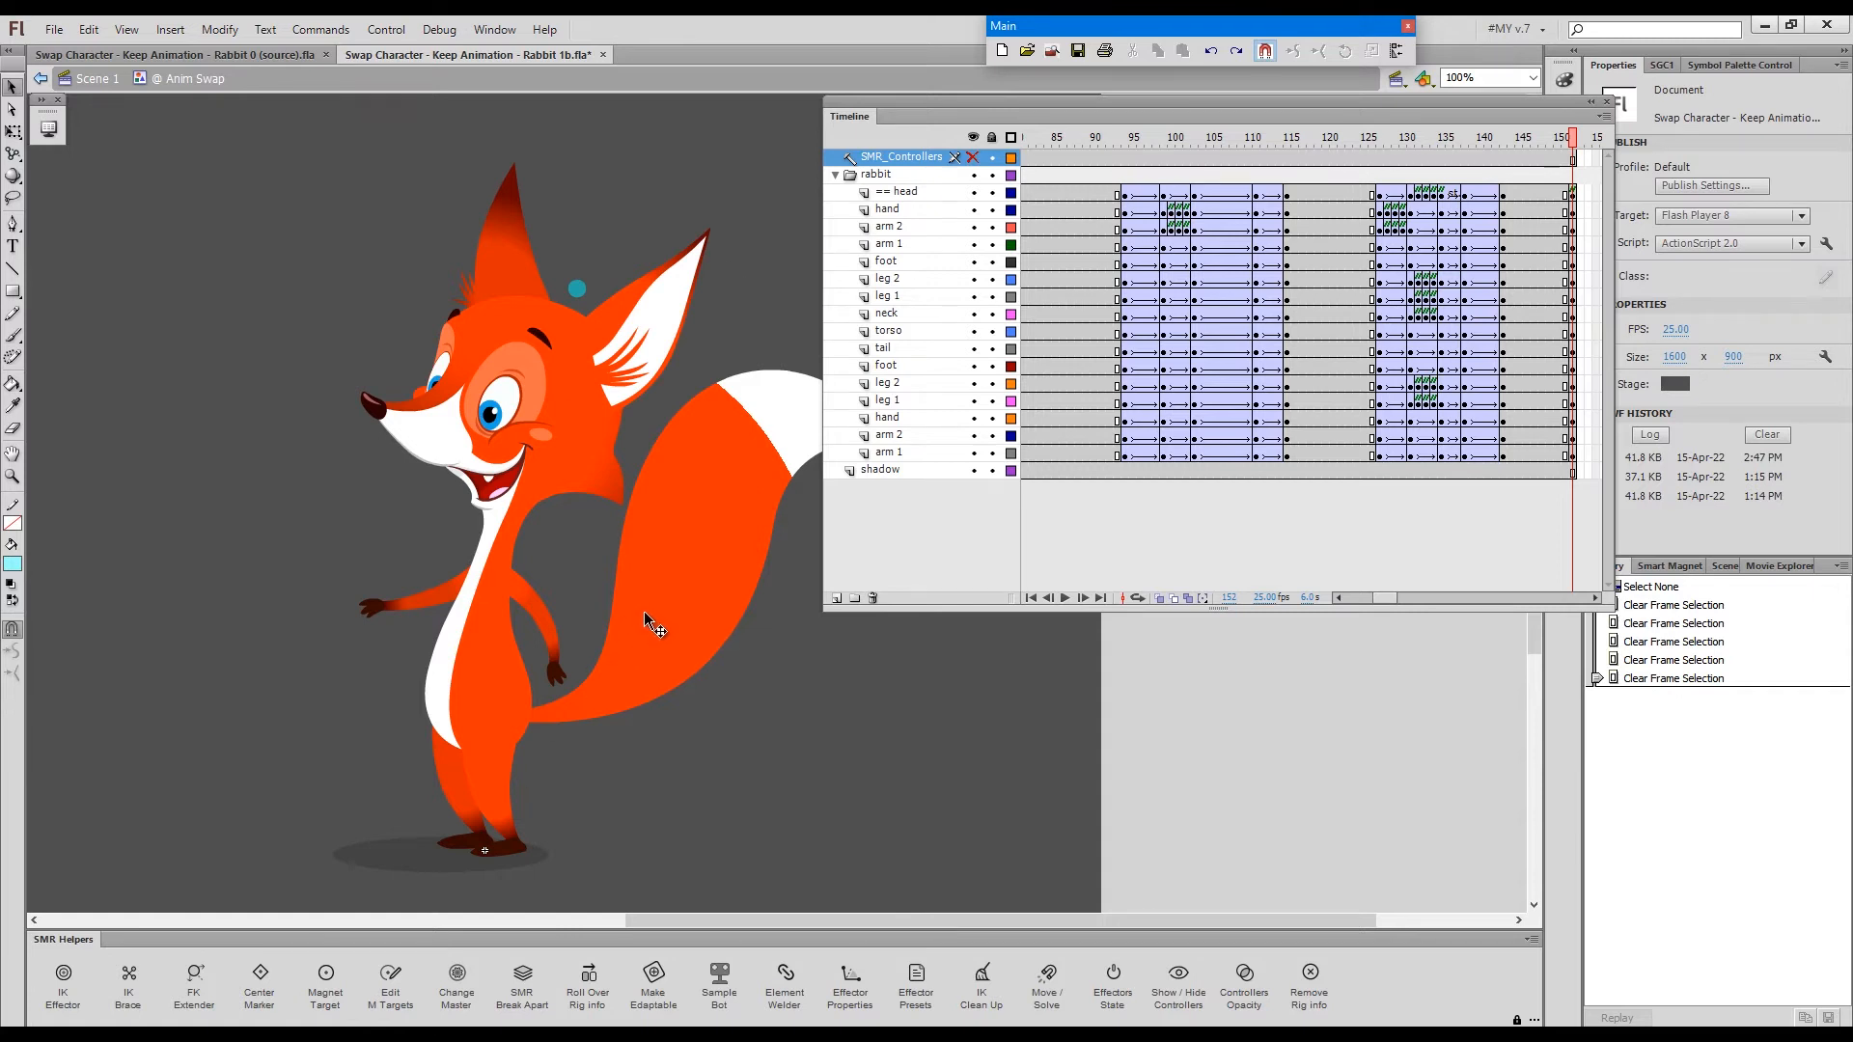
{"action": "mouse_move", "coordinate": [651, 636]}
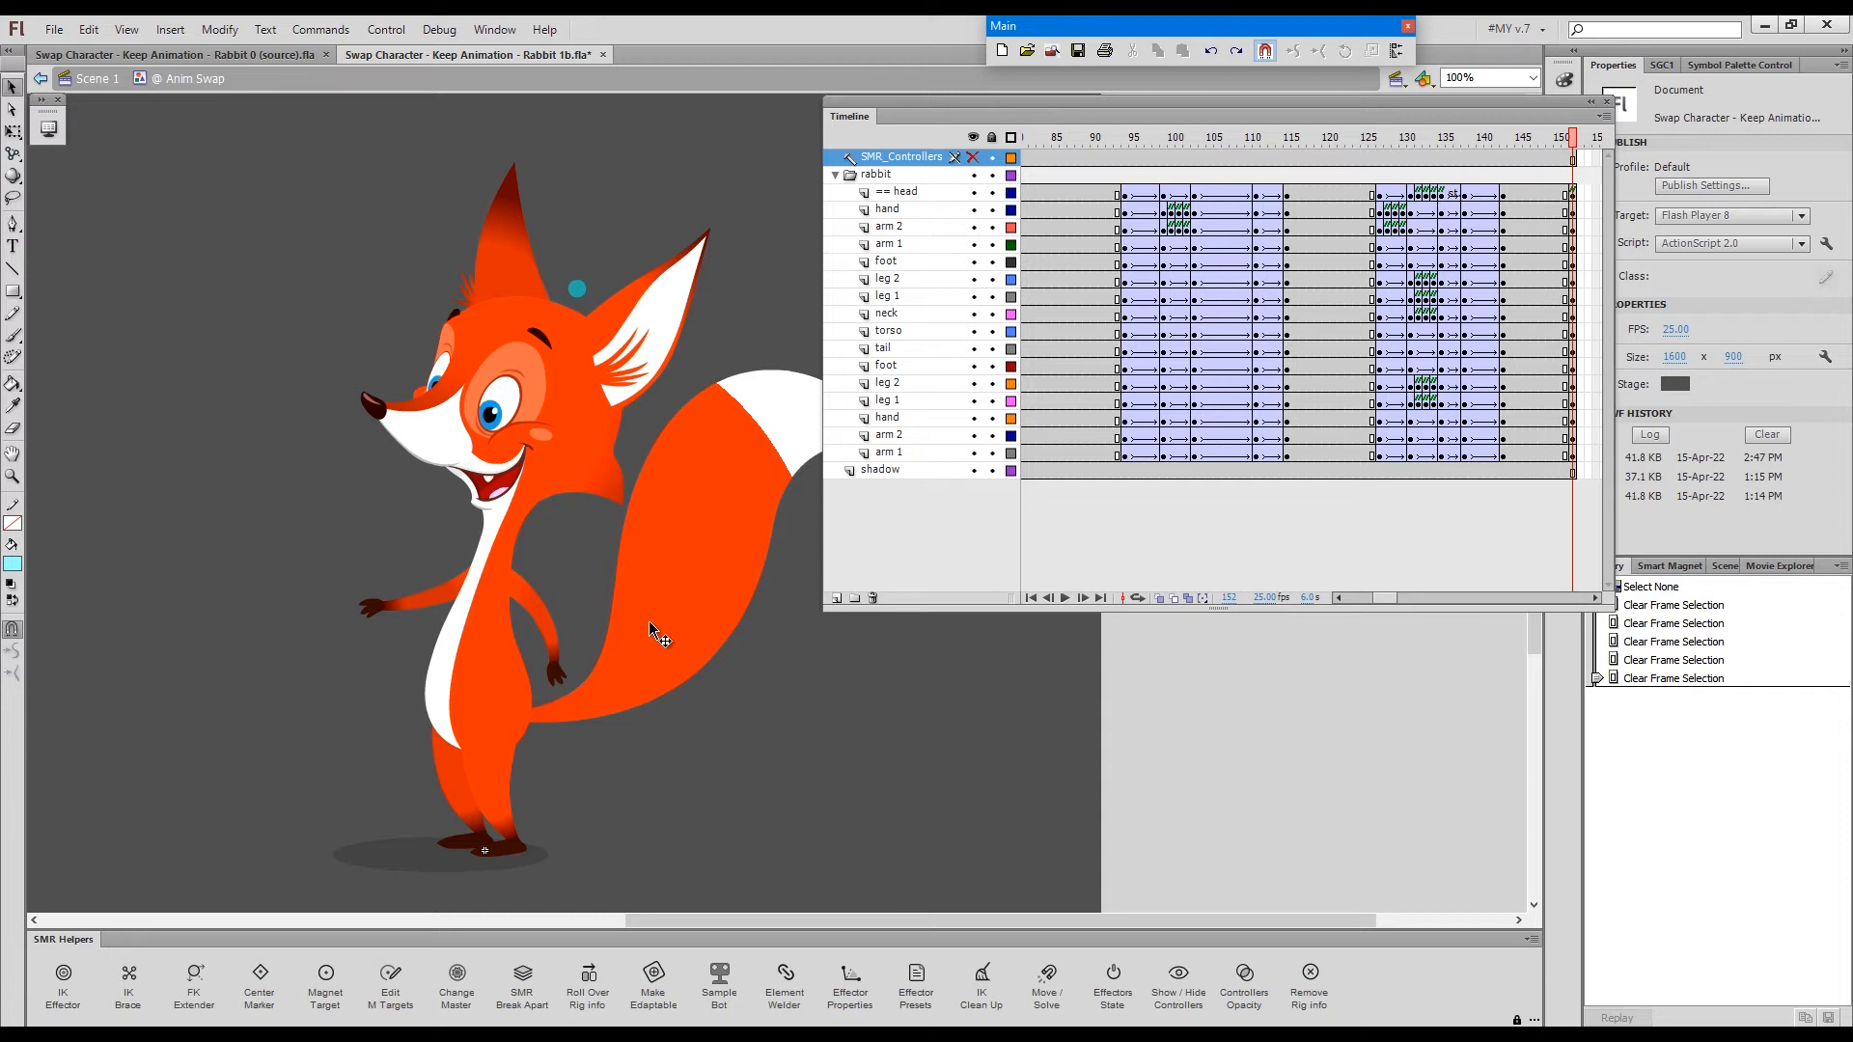
{"action": "mouse_move", "coordinate": [537, 686]}
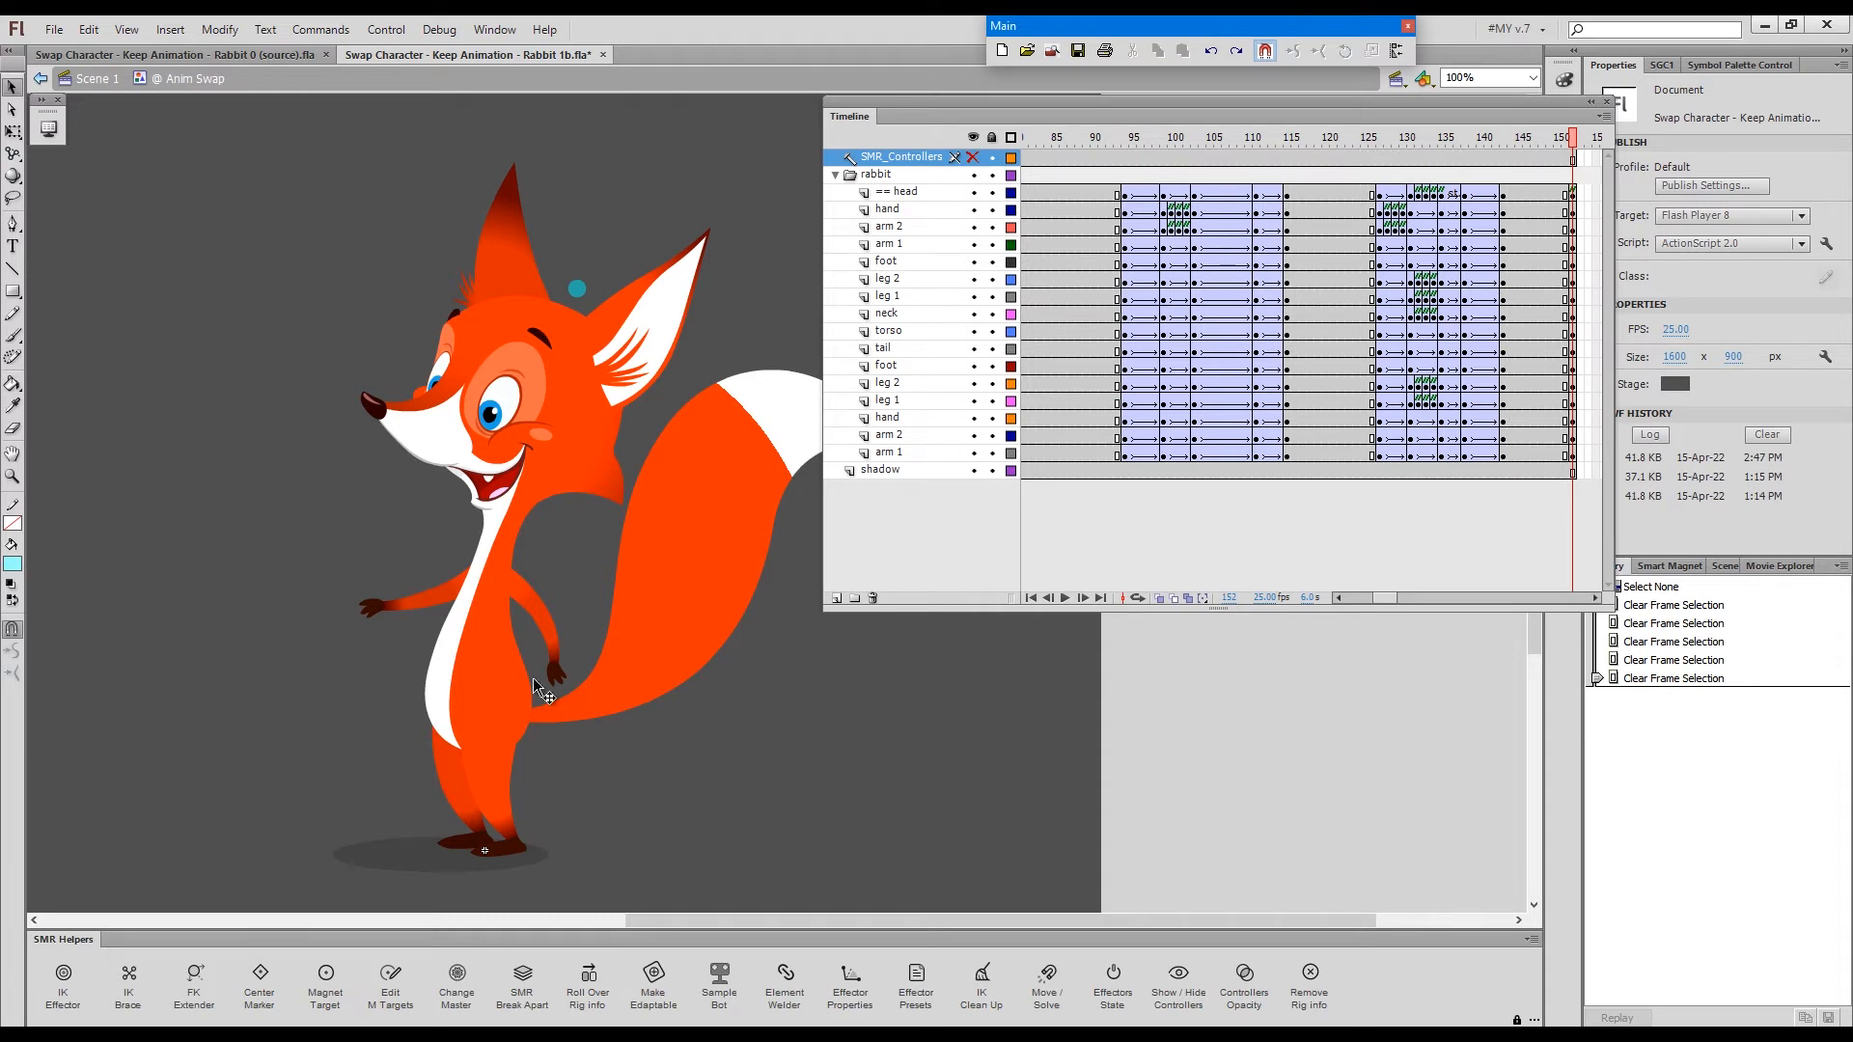
{"action": "mouse_move", "coordinate": [623, 571]}
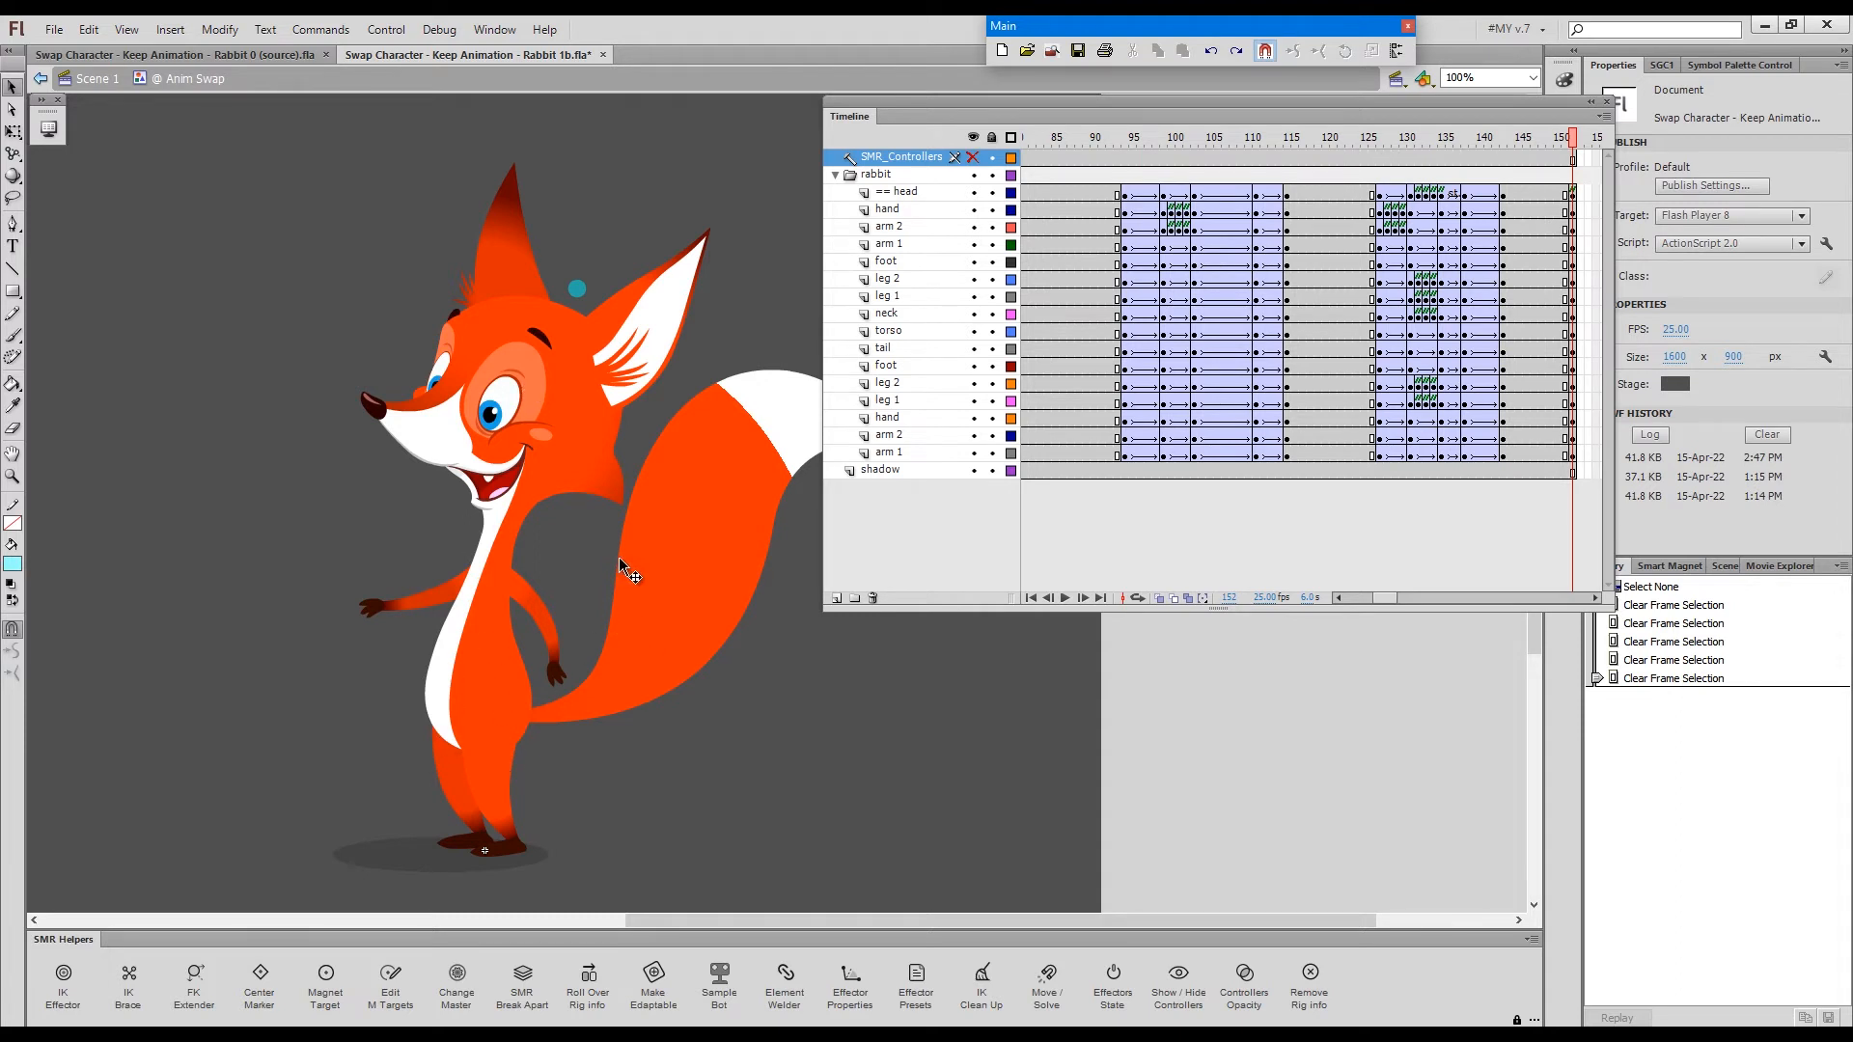
{"action": "mouse_move", "coordinate": [524, 544]}
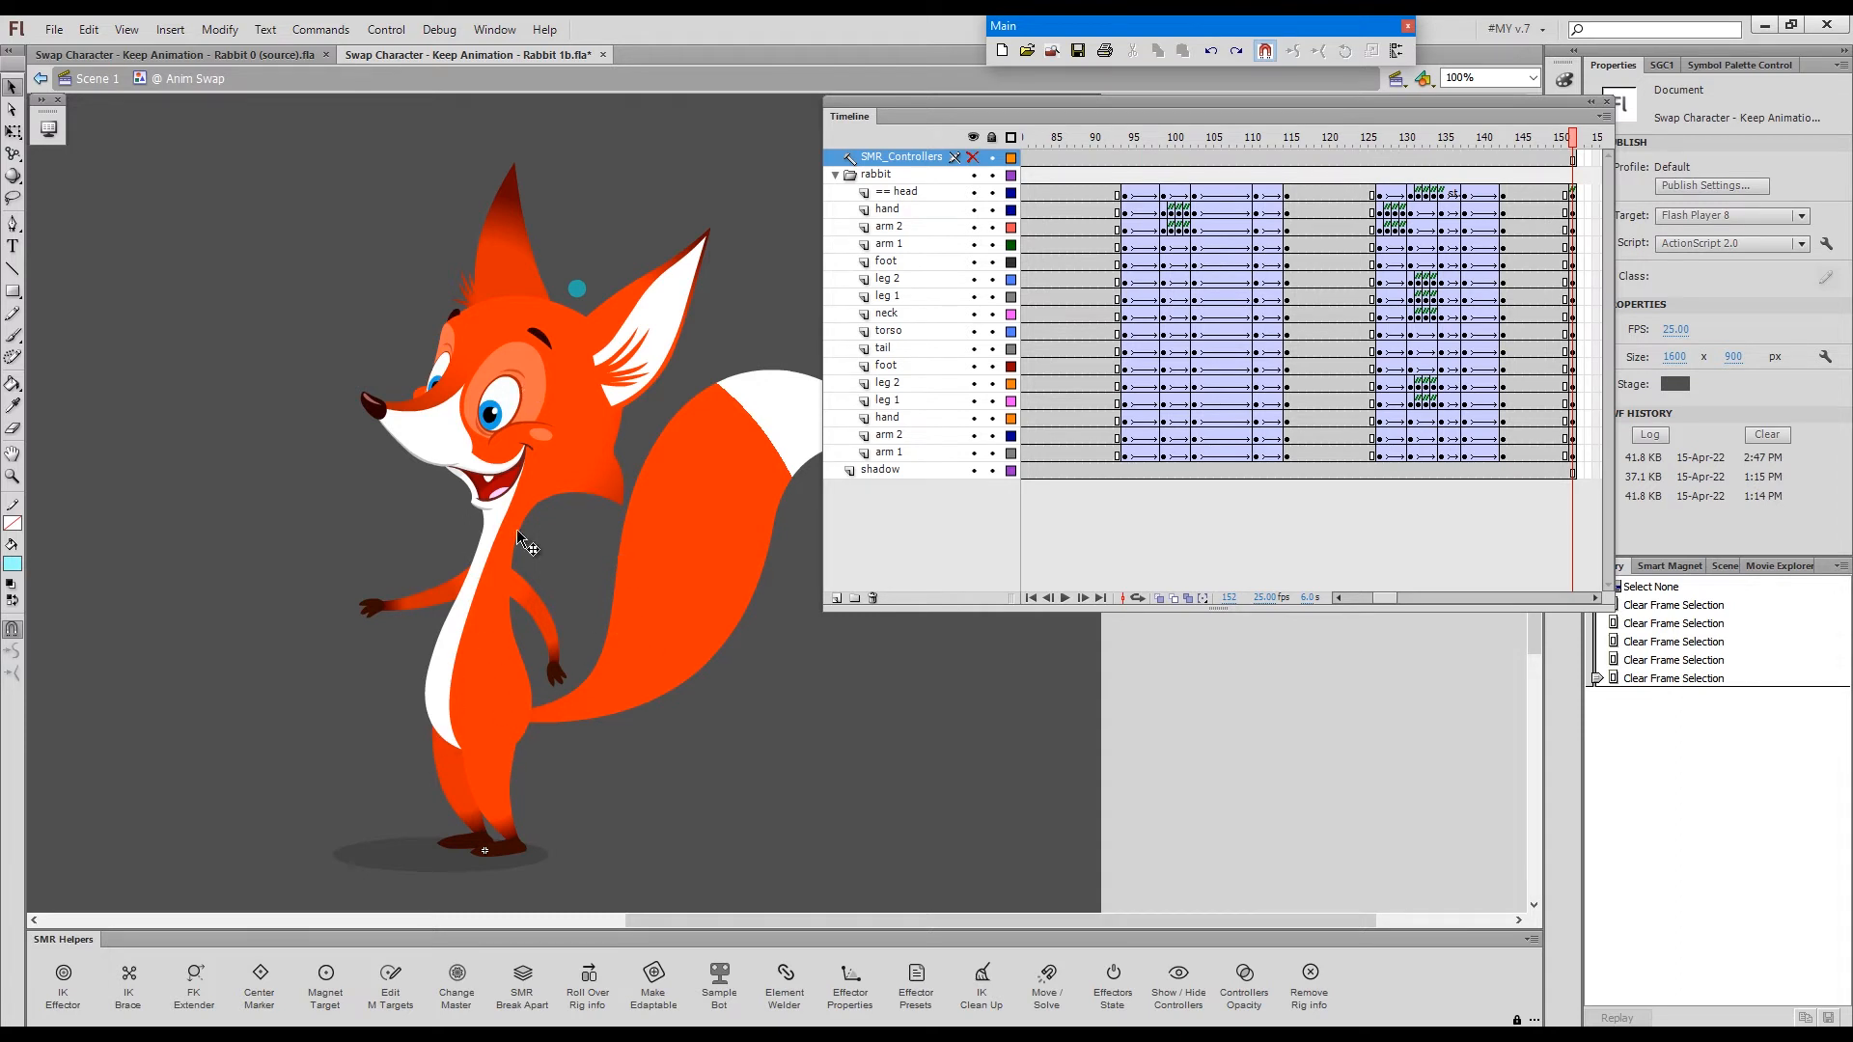
{"action": "mouse_move", "coordinate": [513, 555]}
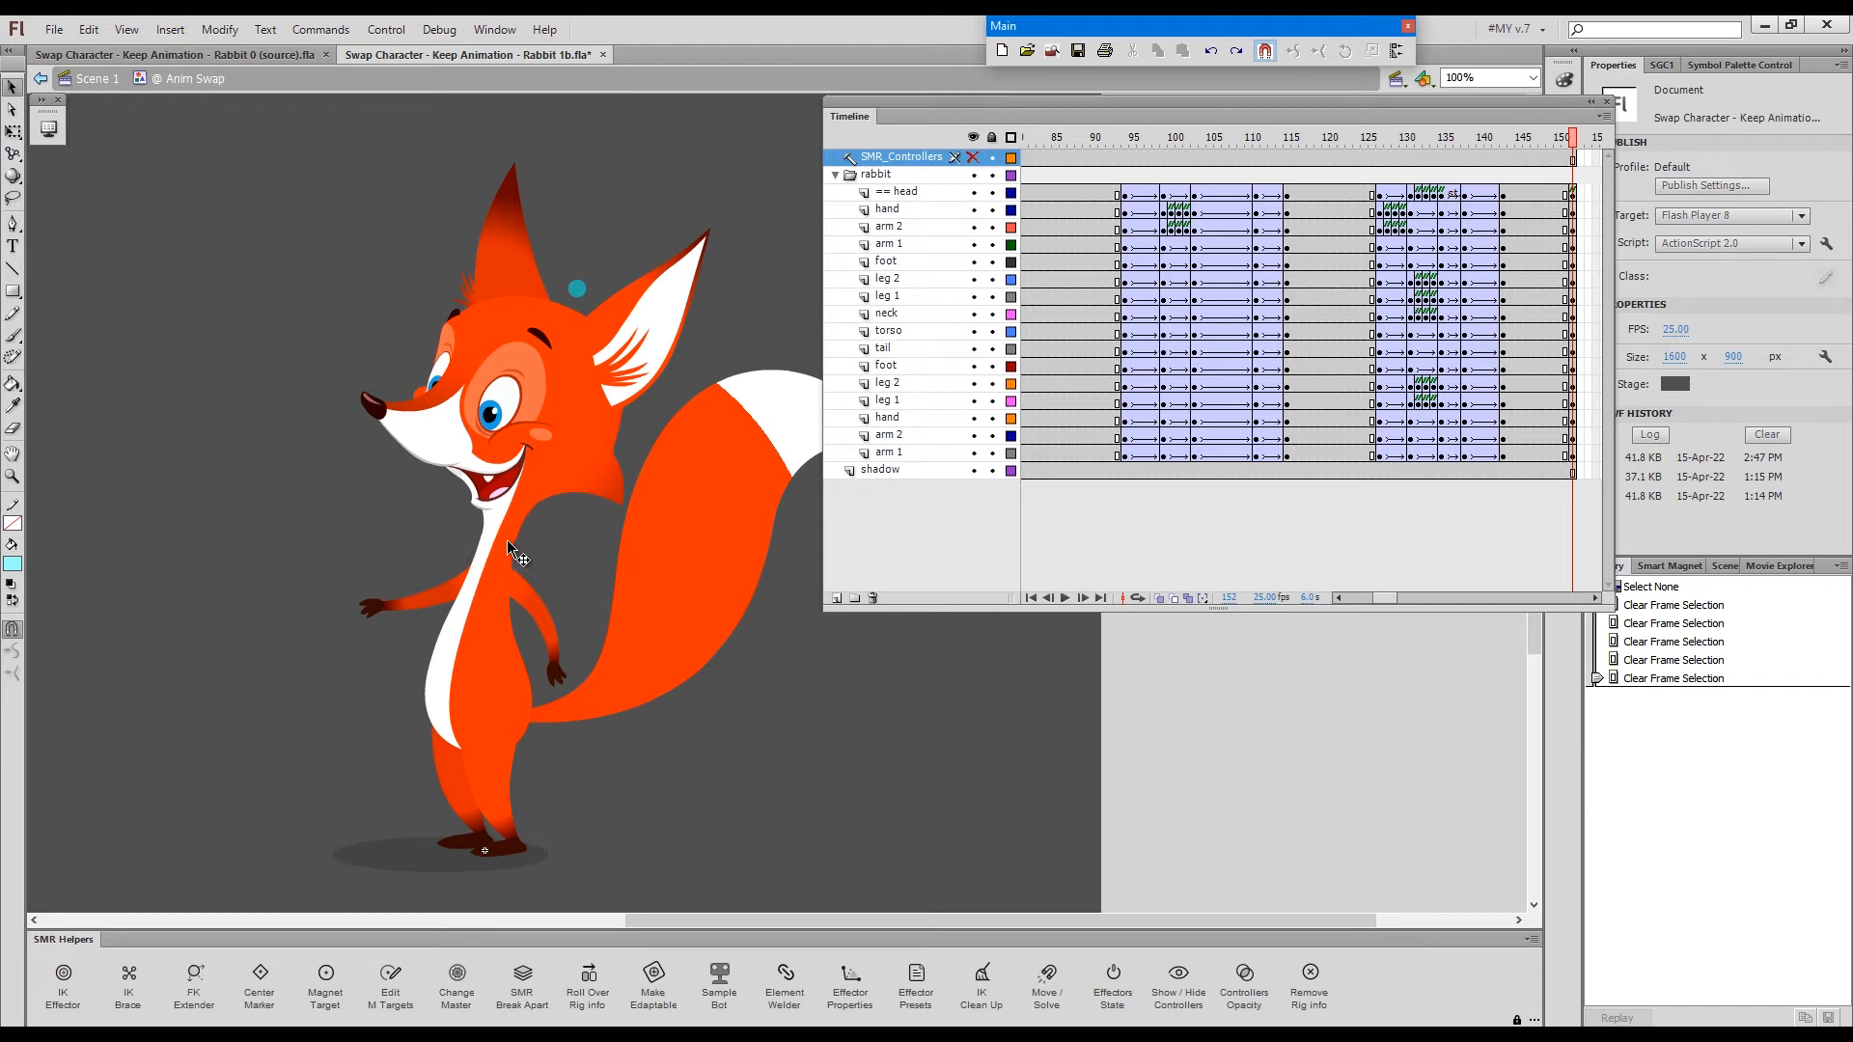
{"action": "mouse_move", "coordinate": [550, 526]}
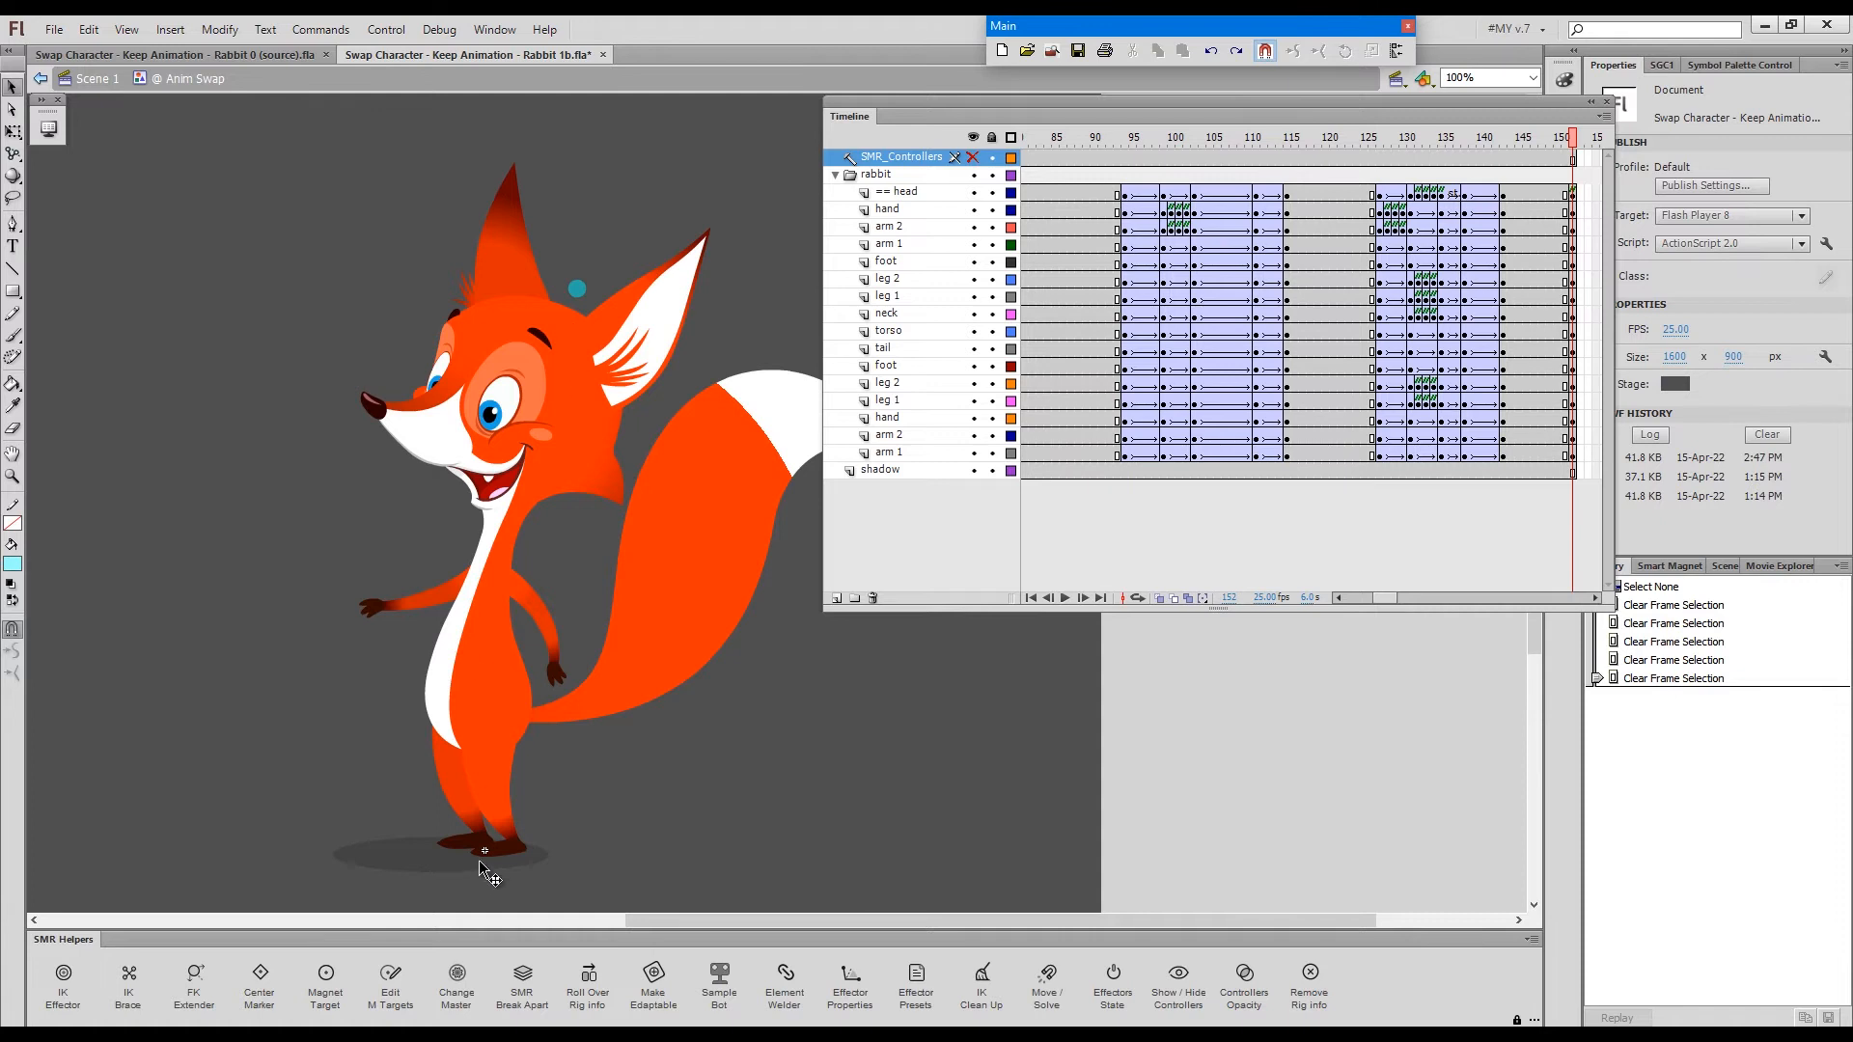
{"action": "mouse_move", "coordinate": [606, 635]}
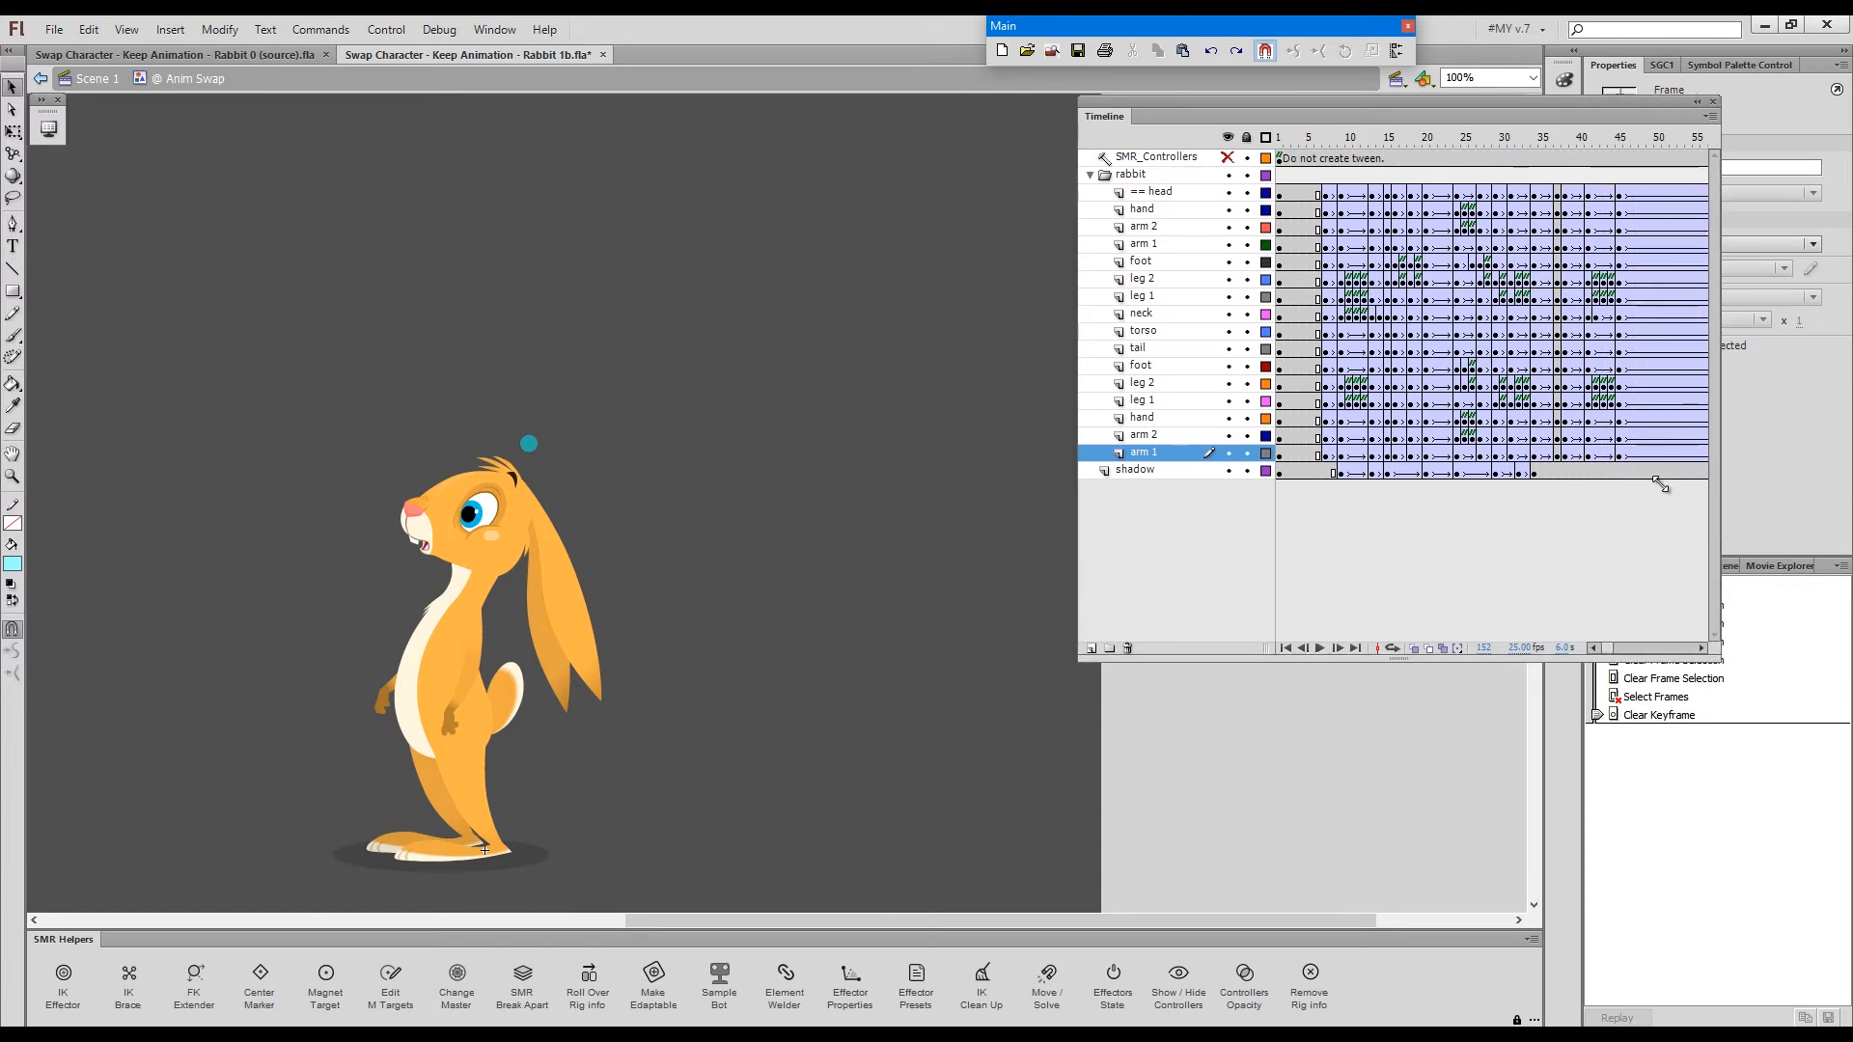
- Check the rabbit's poses at frames 27, 45 and the end, then show layers as outlines
{"action": "left_click", "coordinate": [1482, 136]}
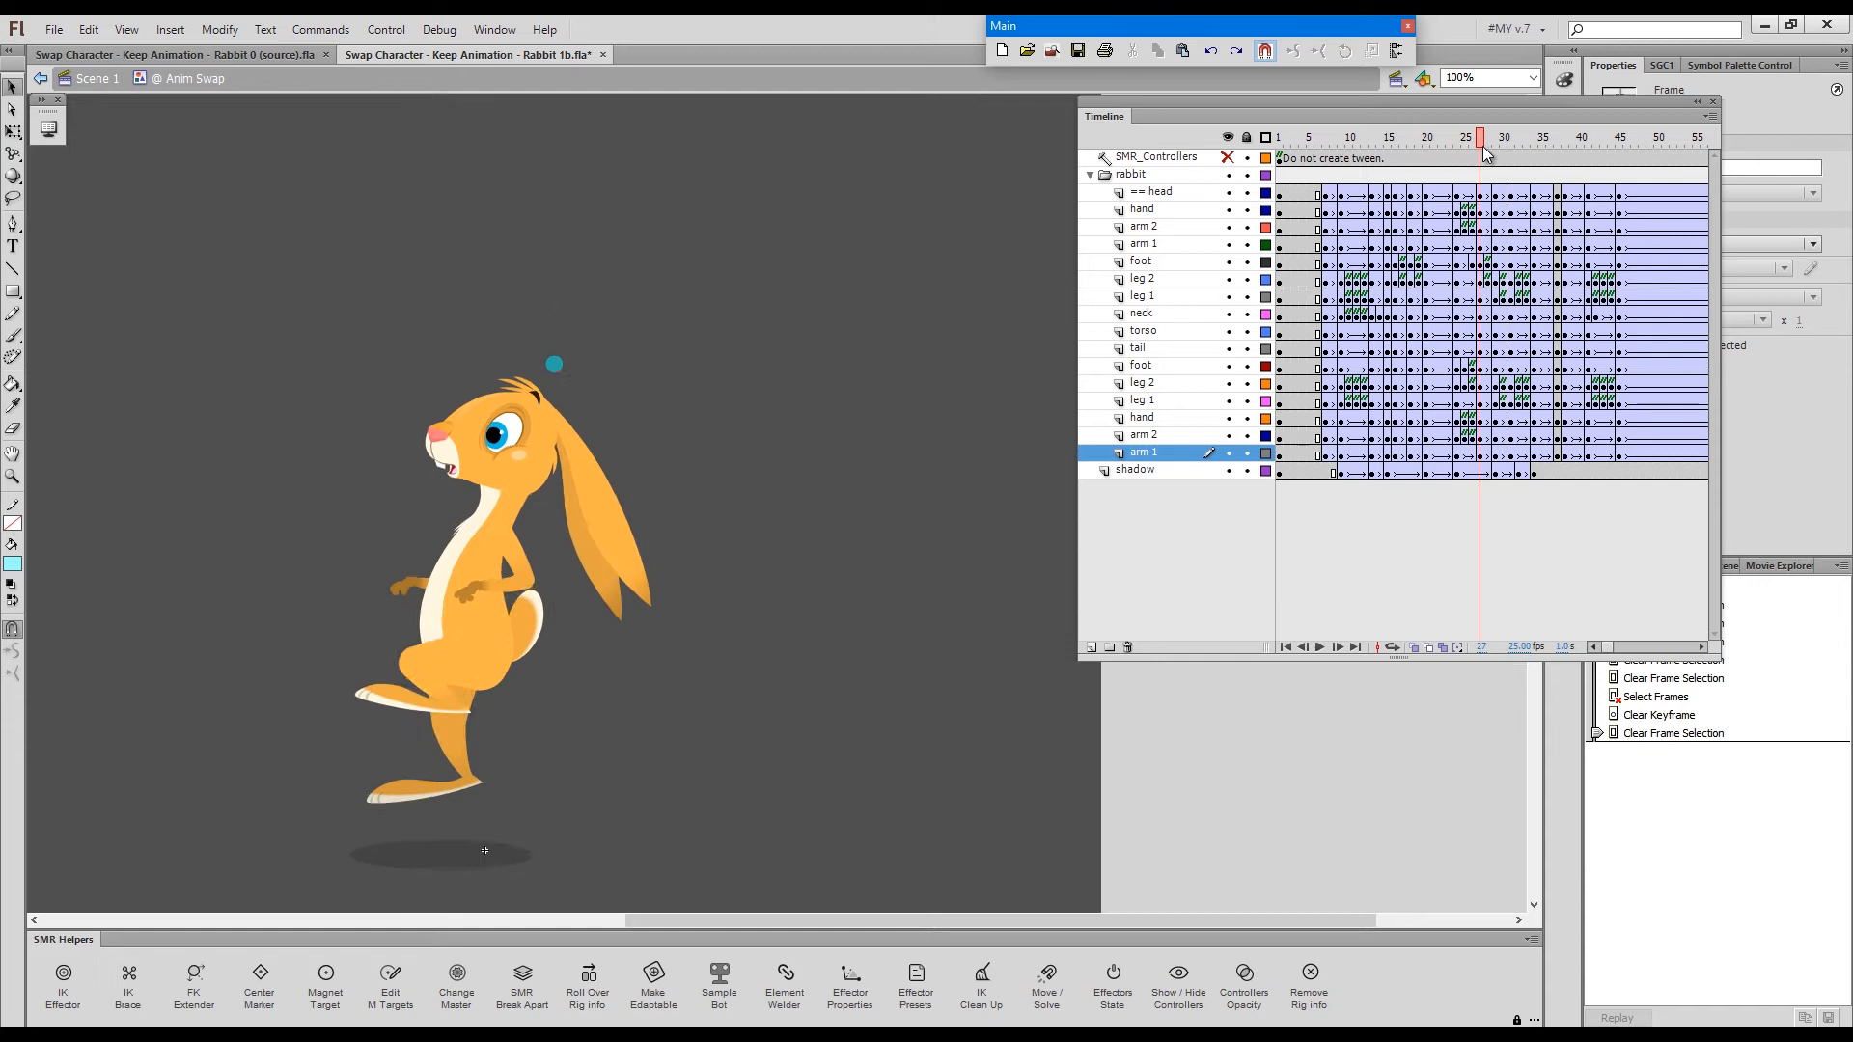
{"action": "left_click", "coordinate": [1481, 136]}
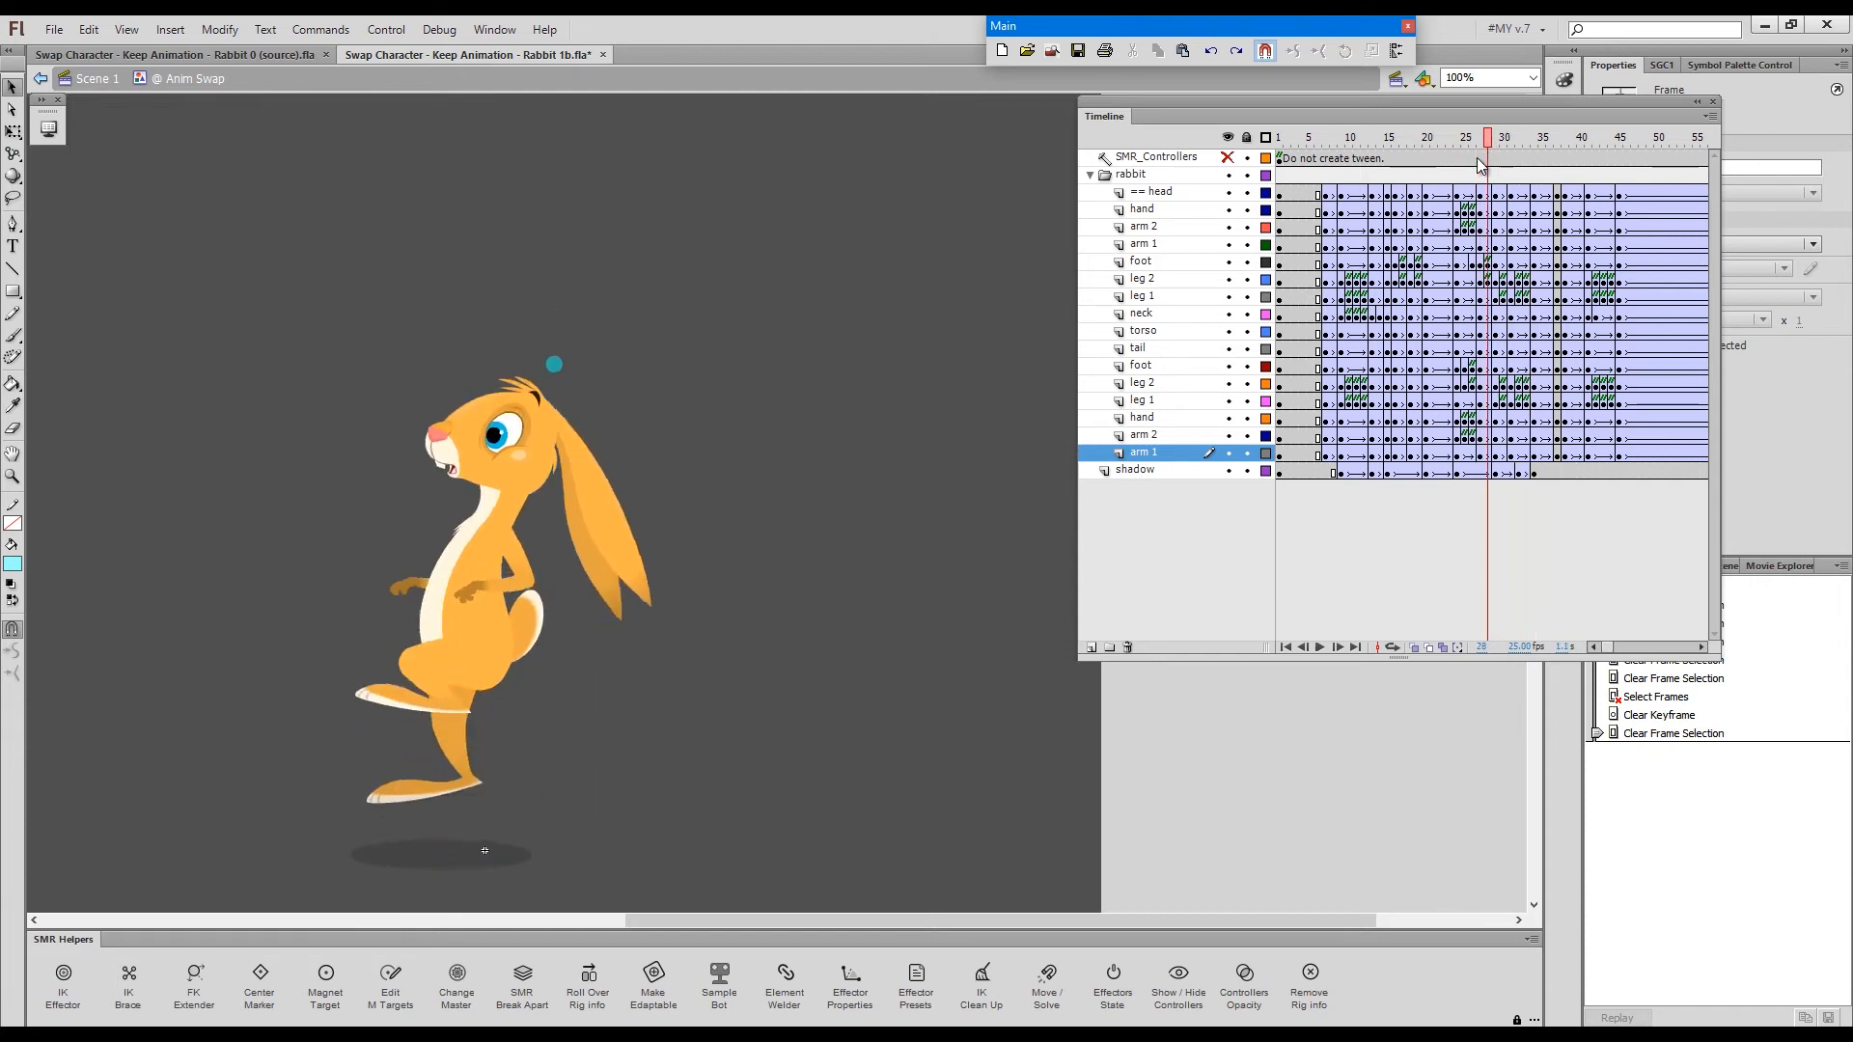
{"action": "left_click", "coordinate": [1370, 136]}
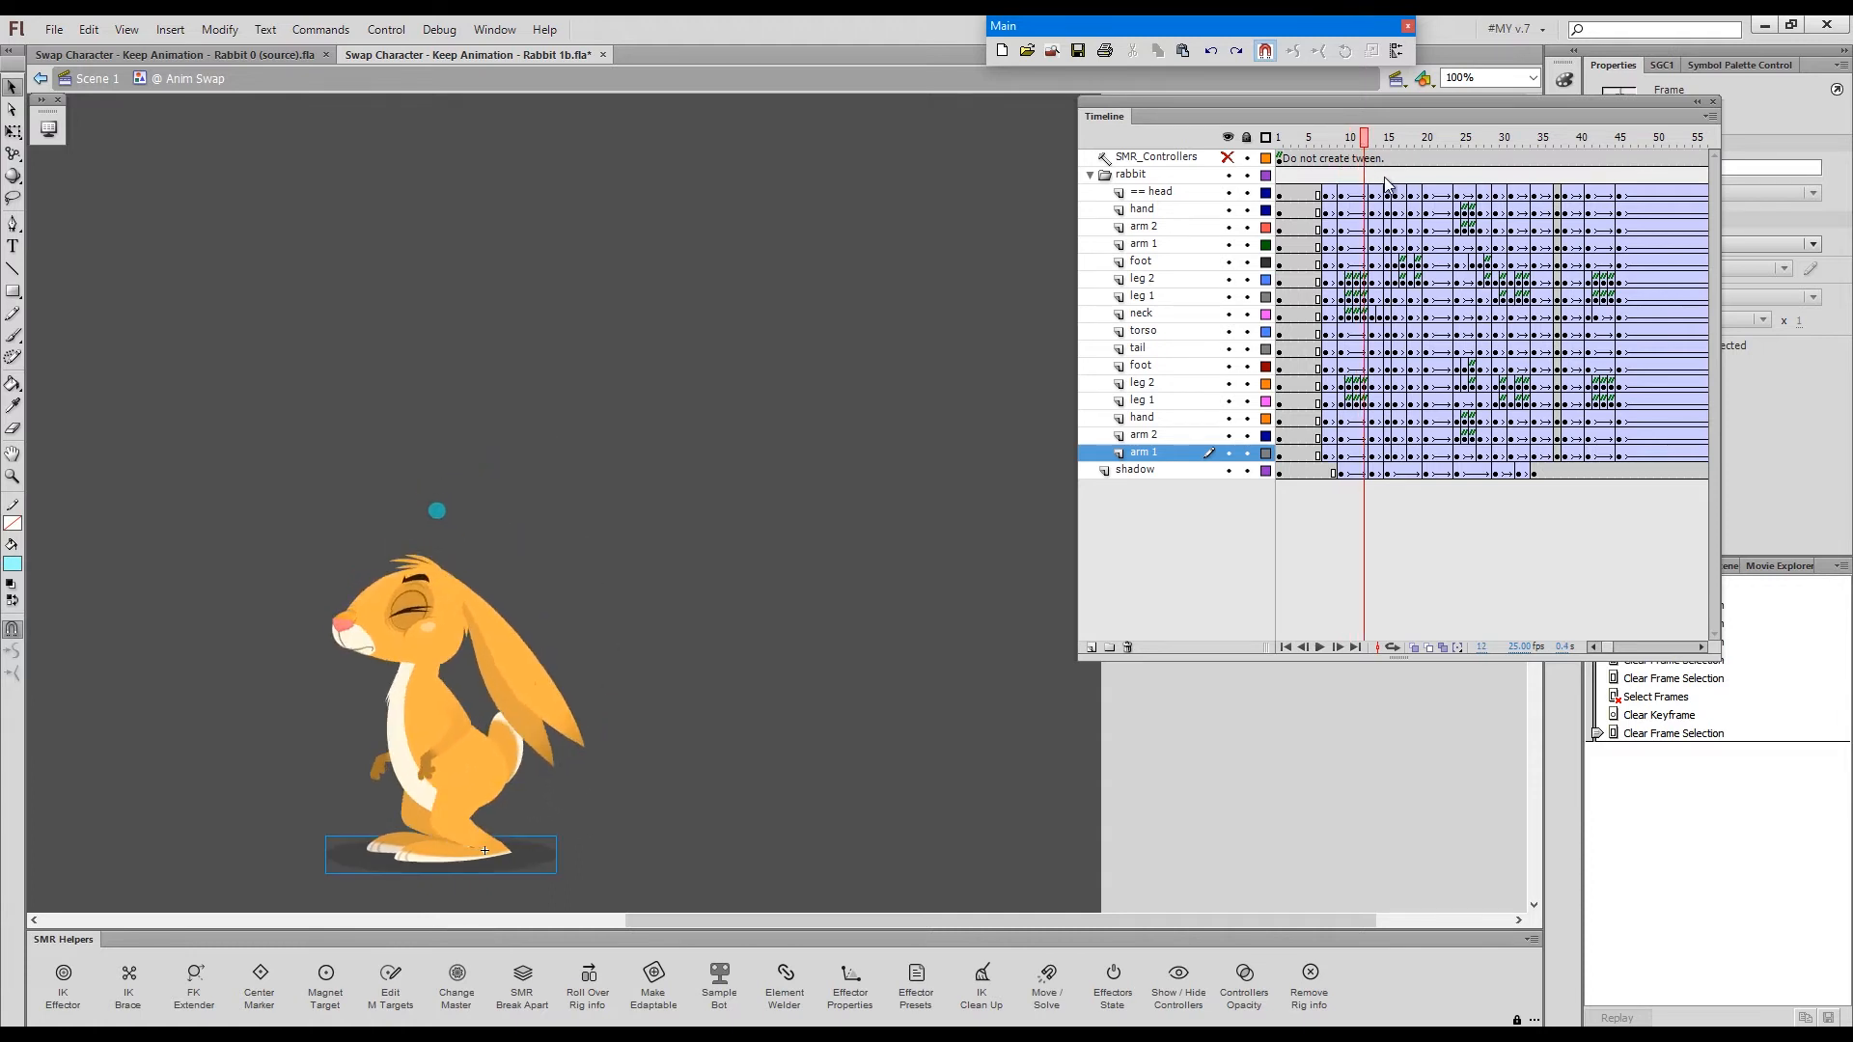
{"action": "left_click", "coordinate": [1620, 136]}
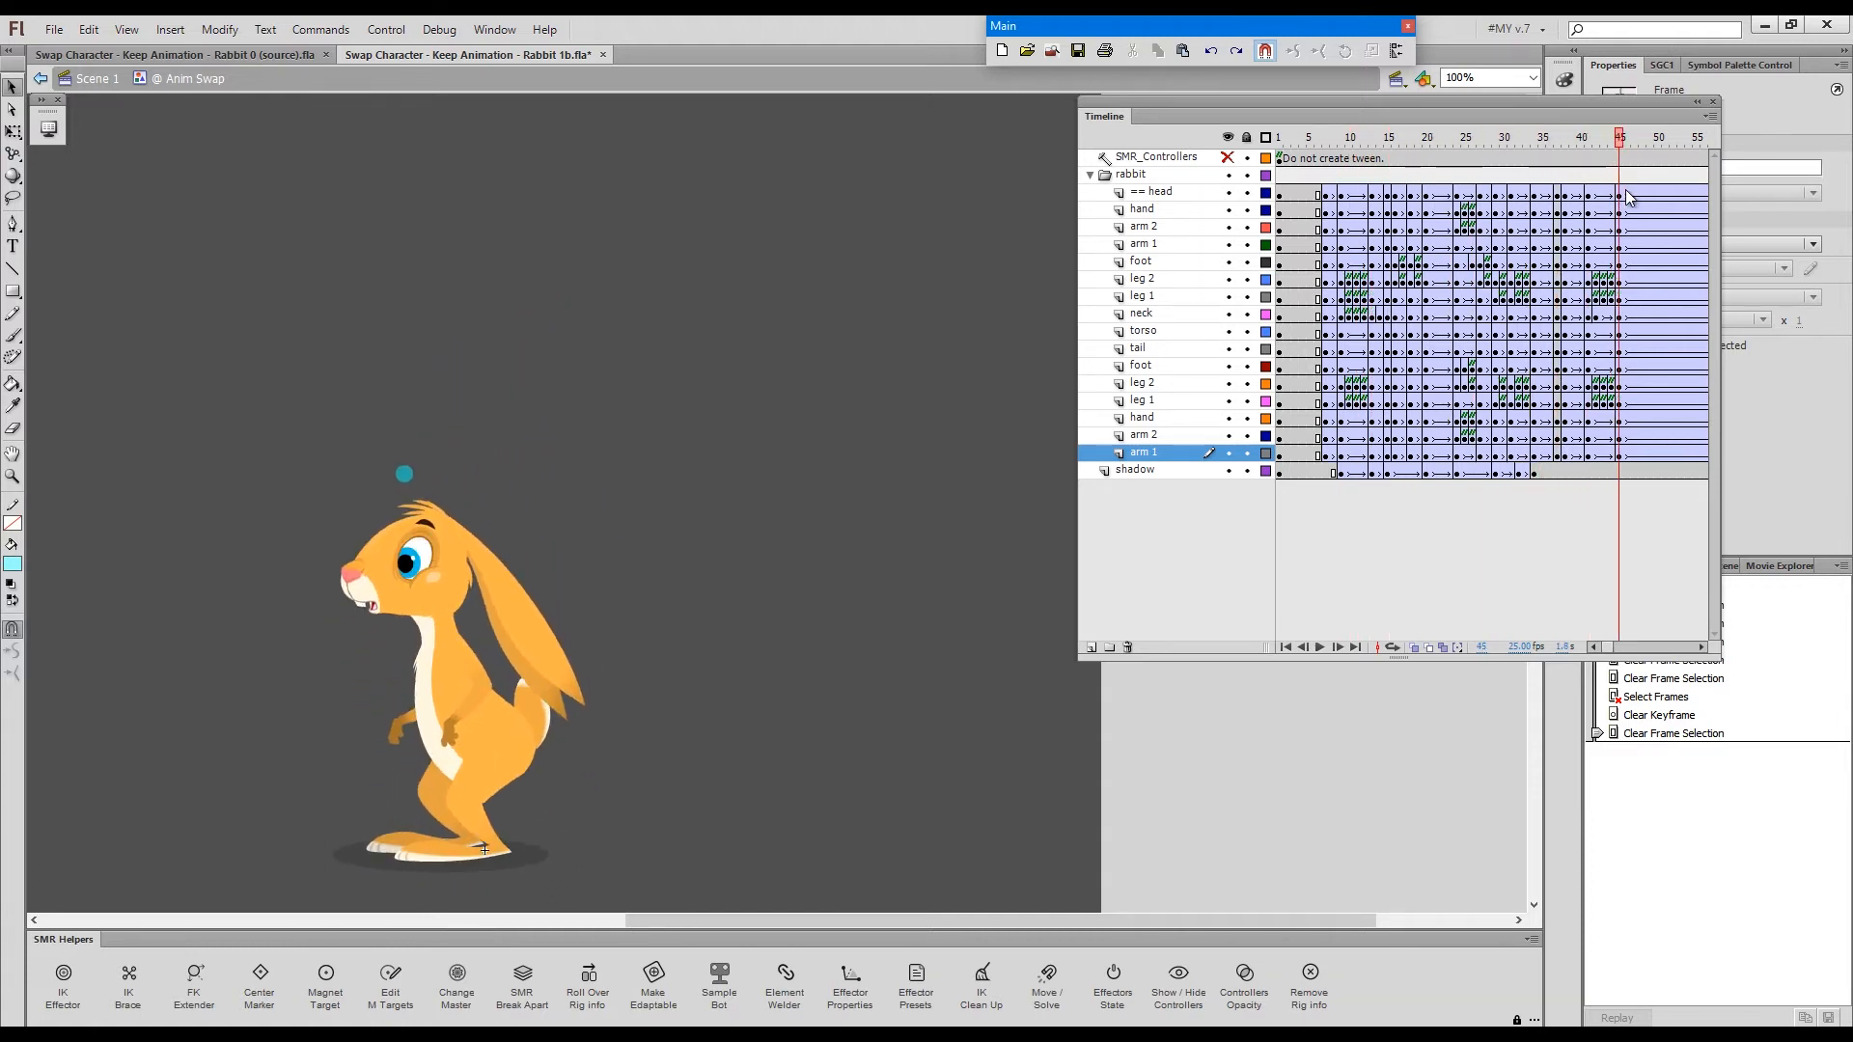
{"action": "left_click", "coordinate": [1640, 137]}
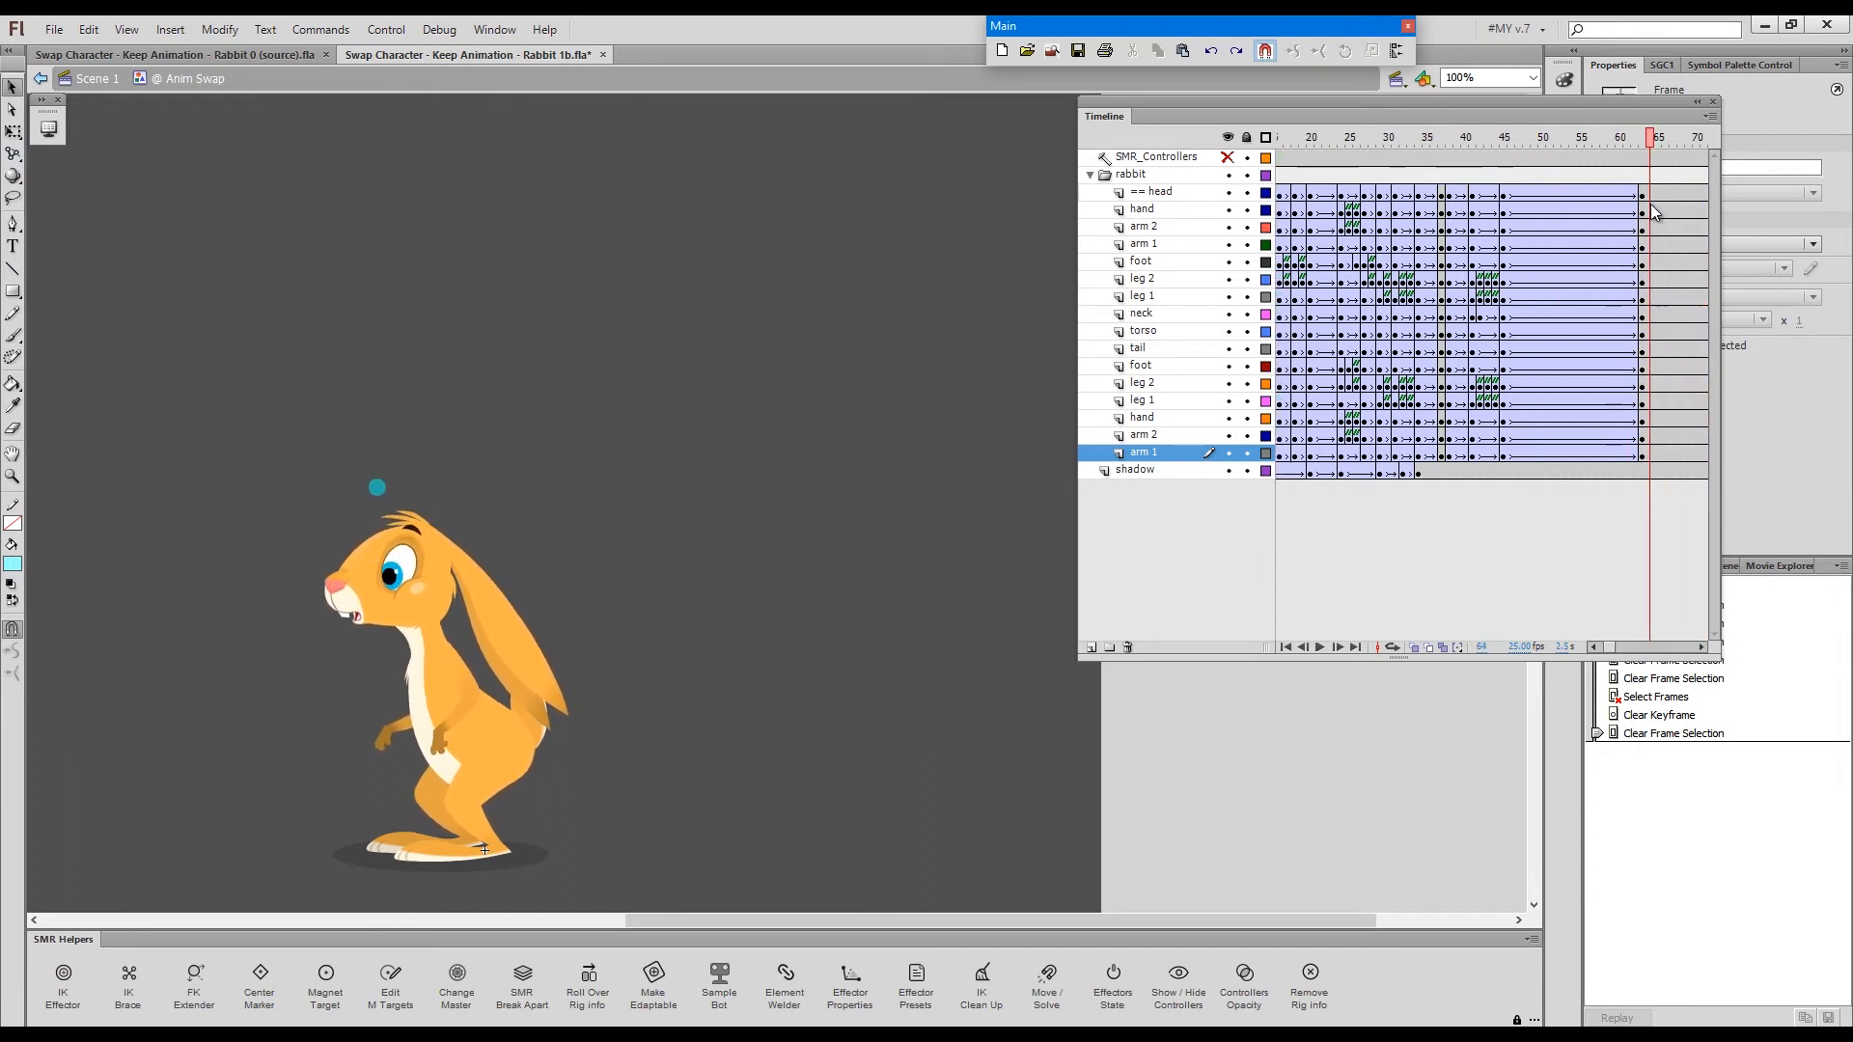
{"action": "key", "text": "ctrl+space"}
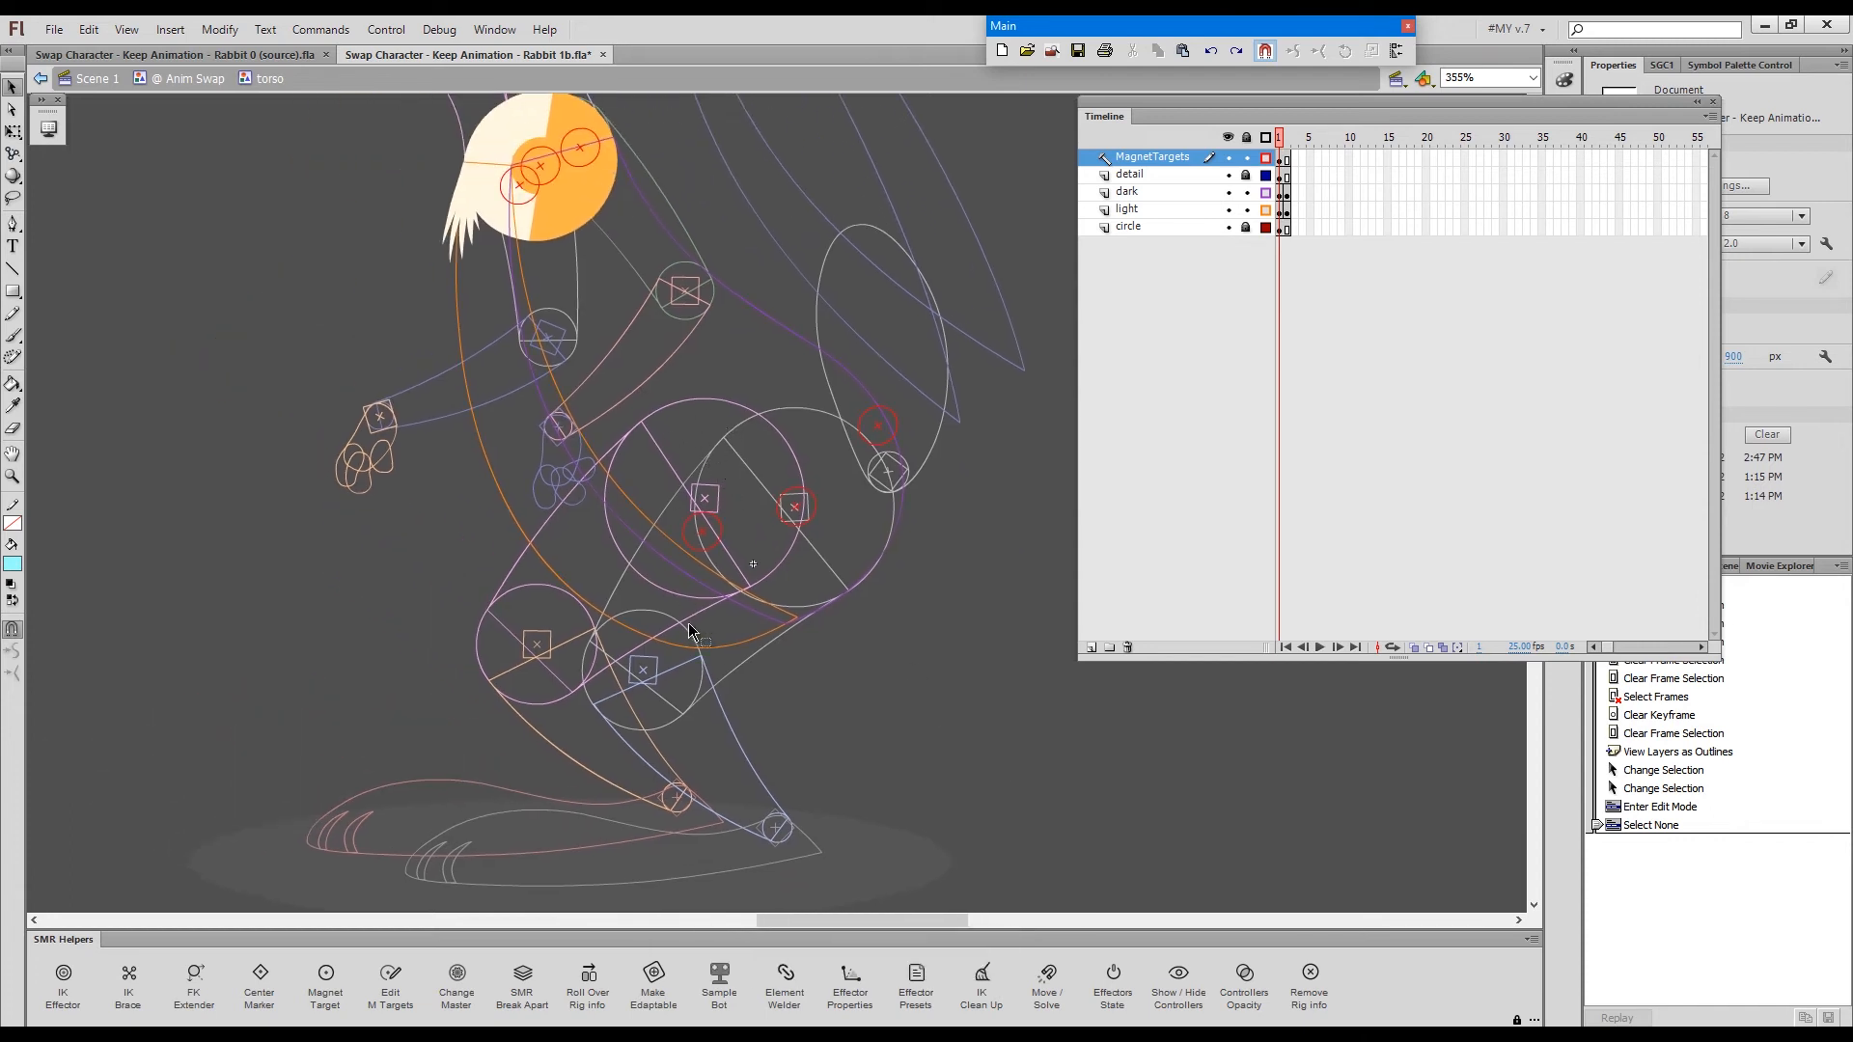
{"action": "mouse_move", "coordinate": [769, 552]}
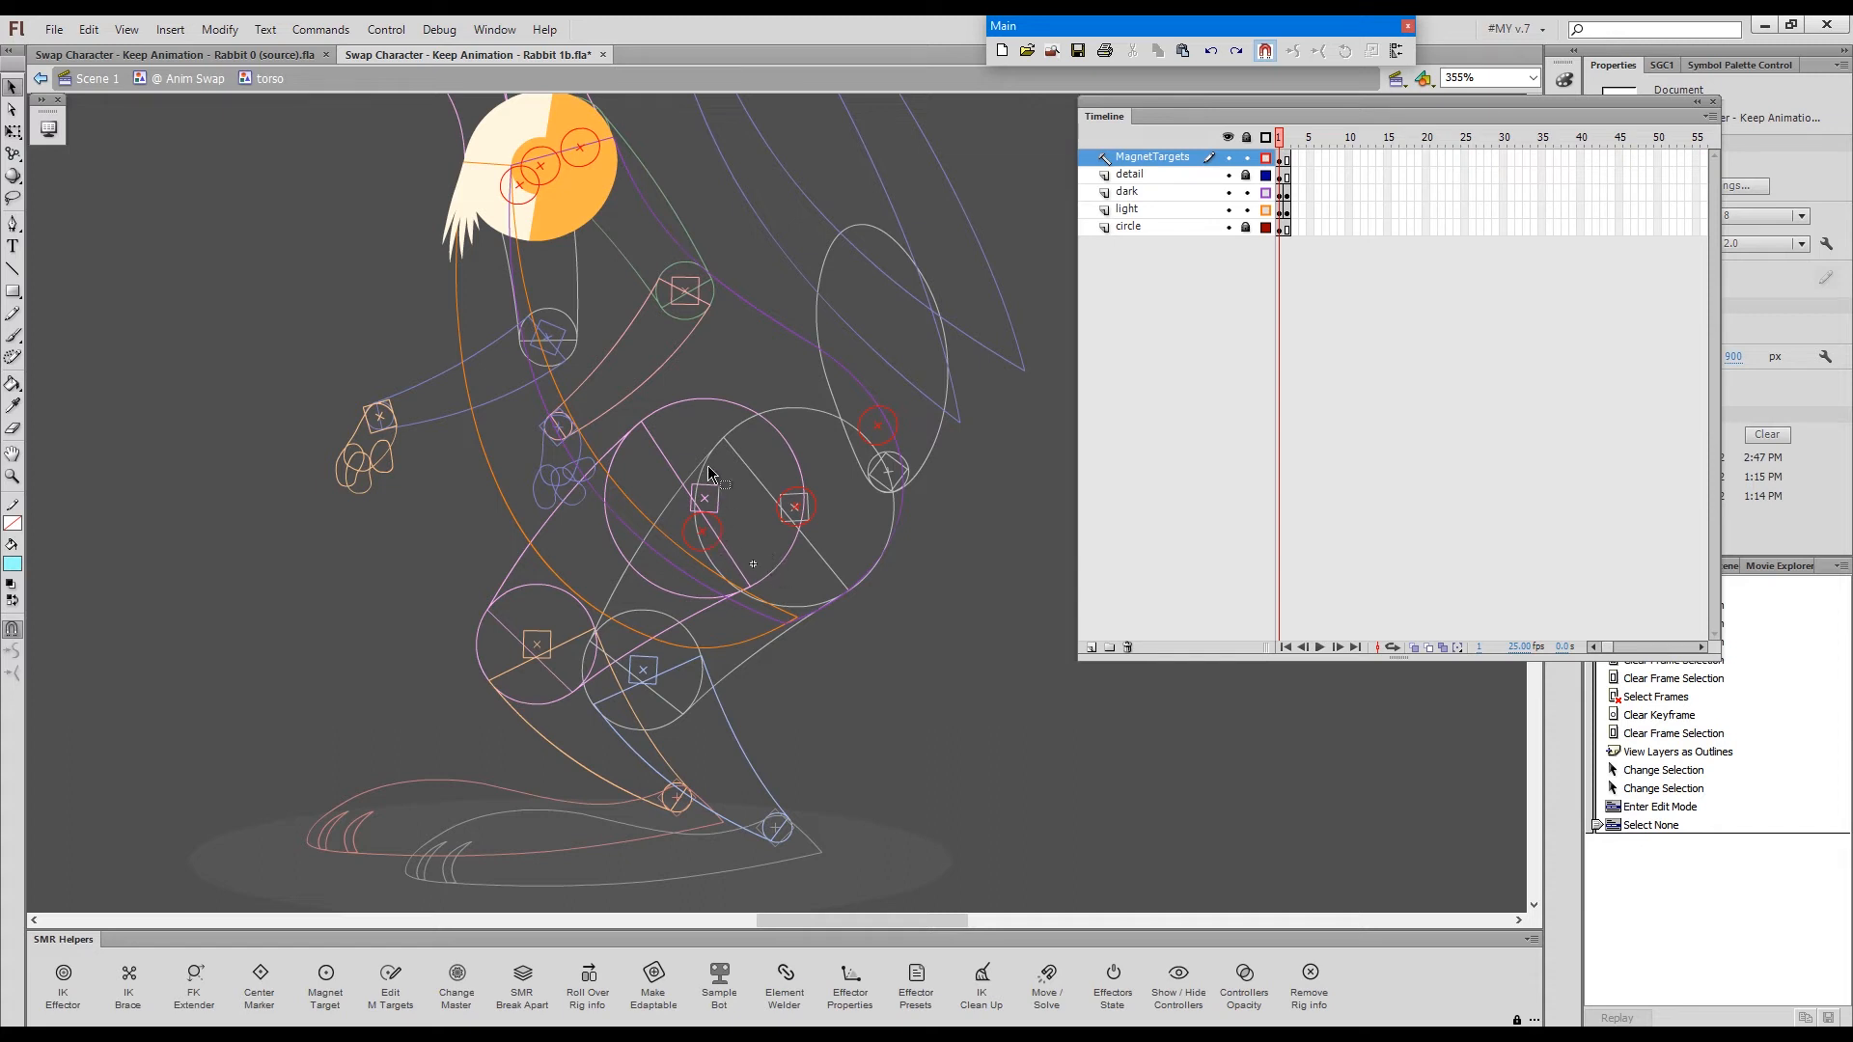
{"action": "mouse_move", "coordinate": [706, 530]}
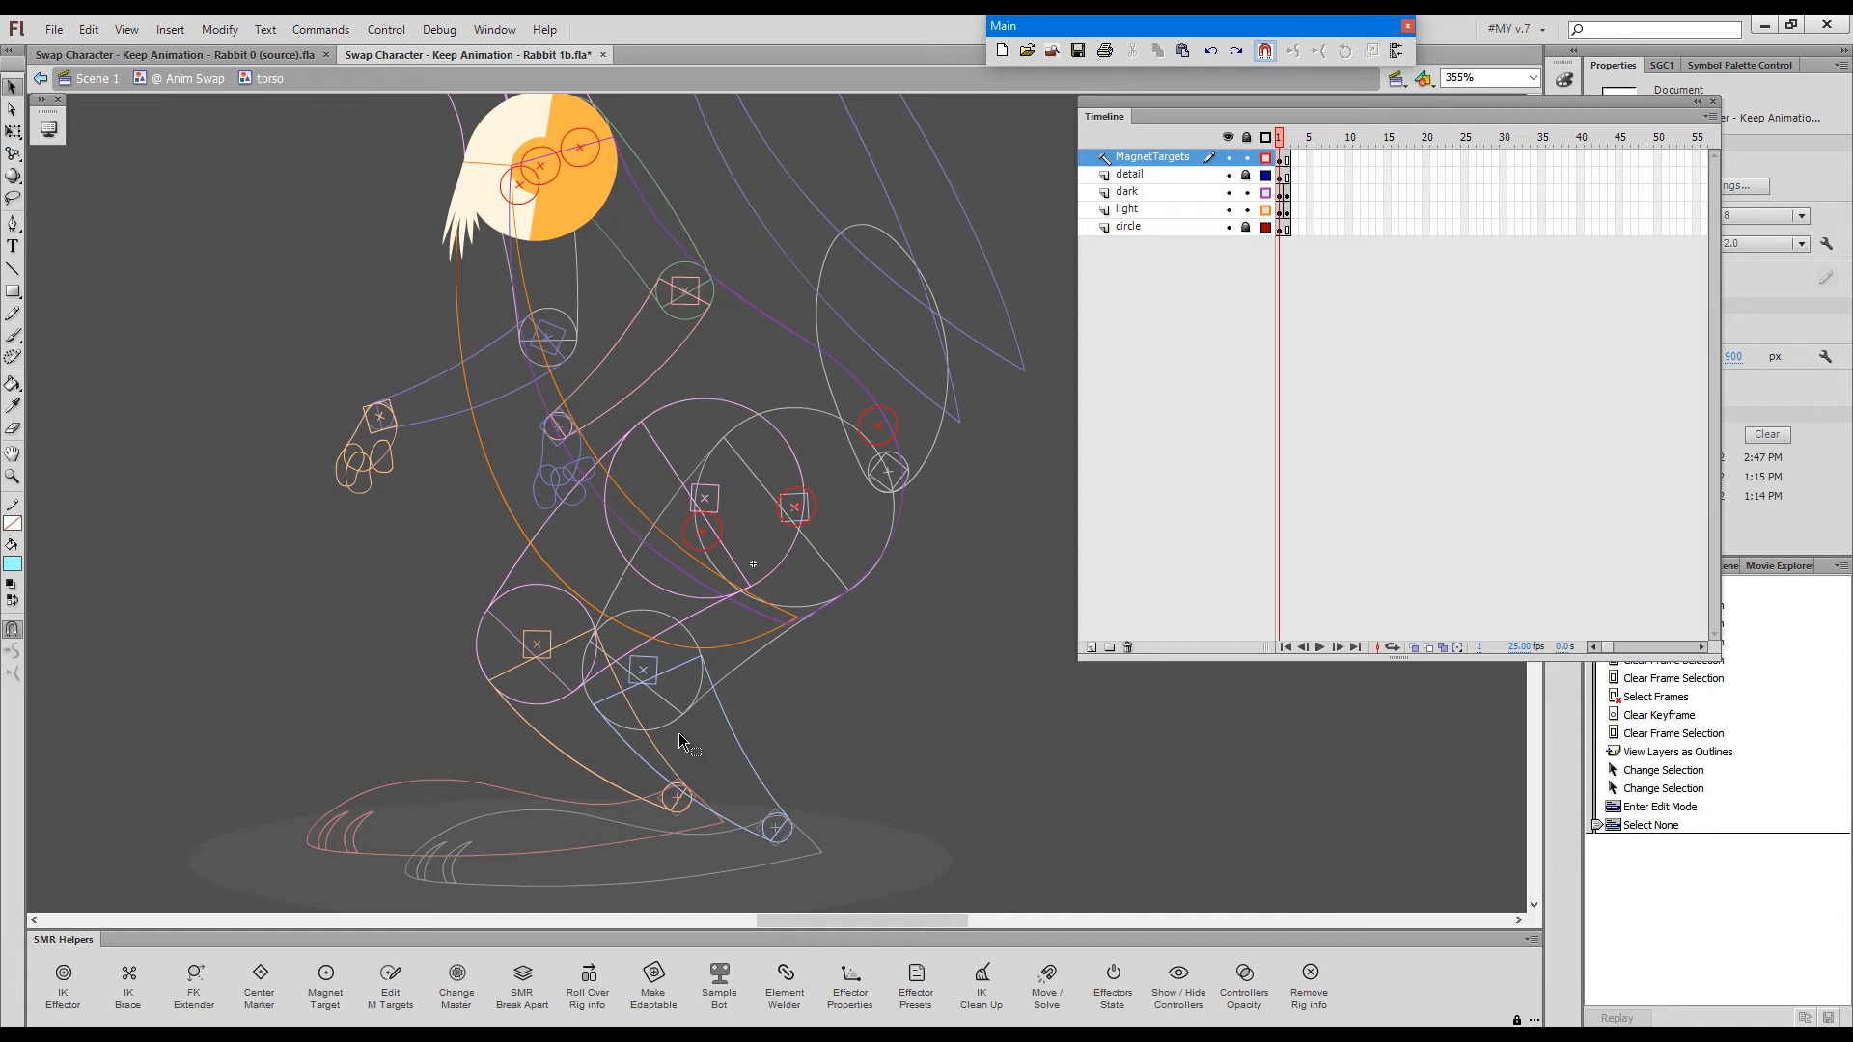
{"action": "mouse_move", "coordinate": [704, 722]}
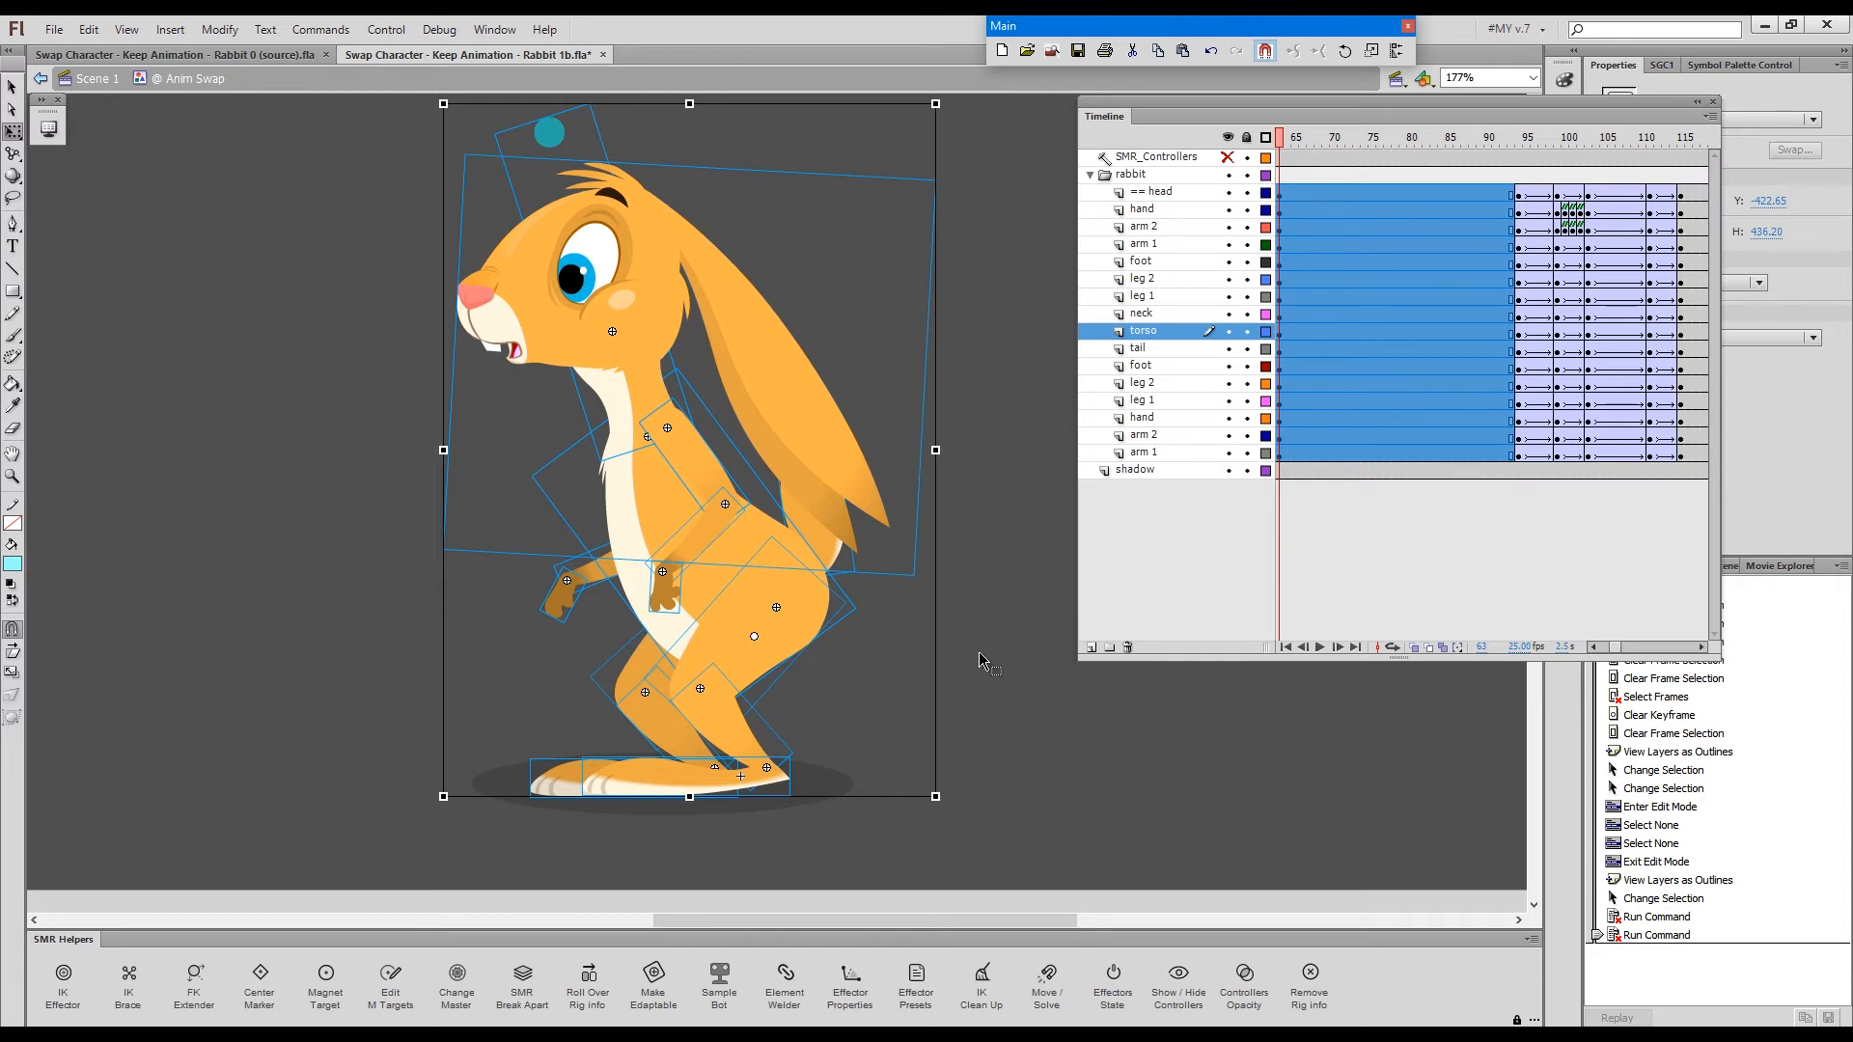
{"action": "mouse_move", "coordinate": [651, 714]}
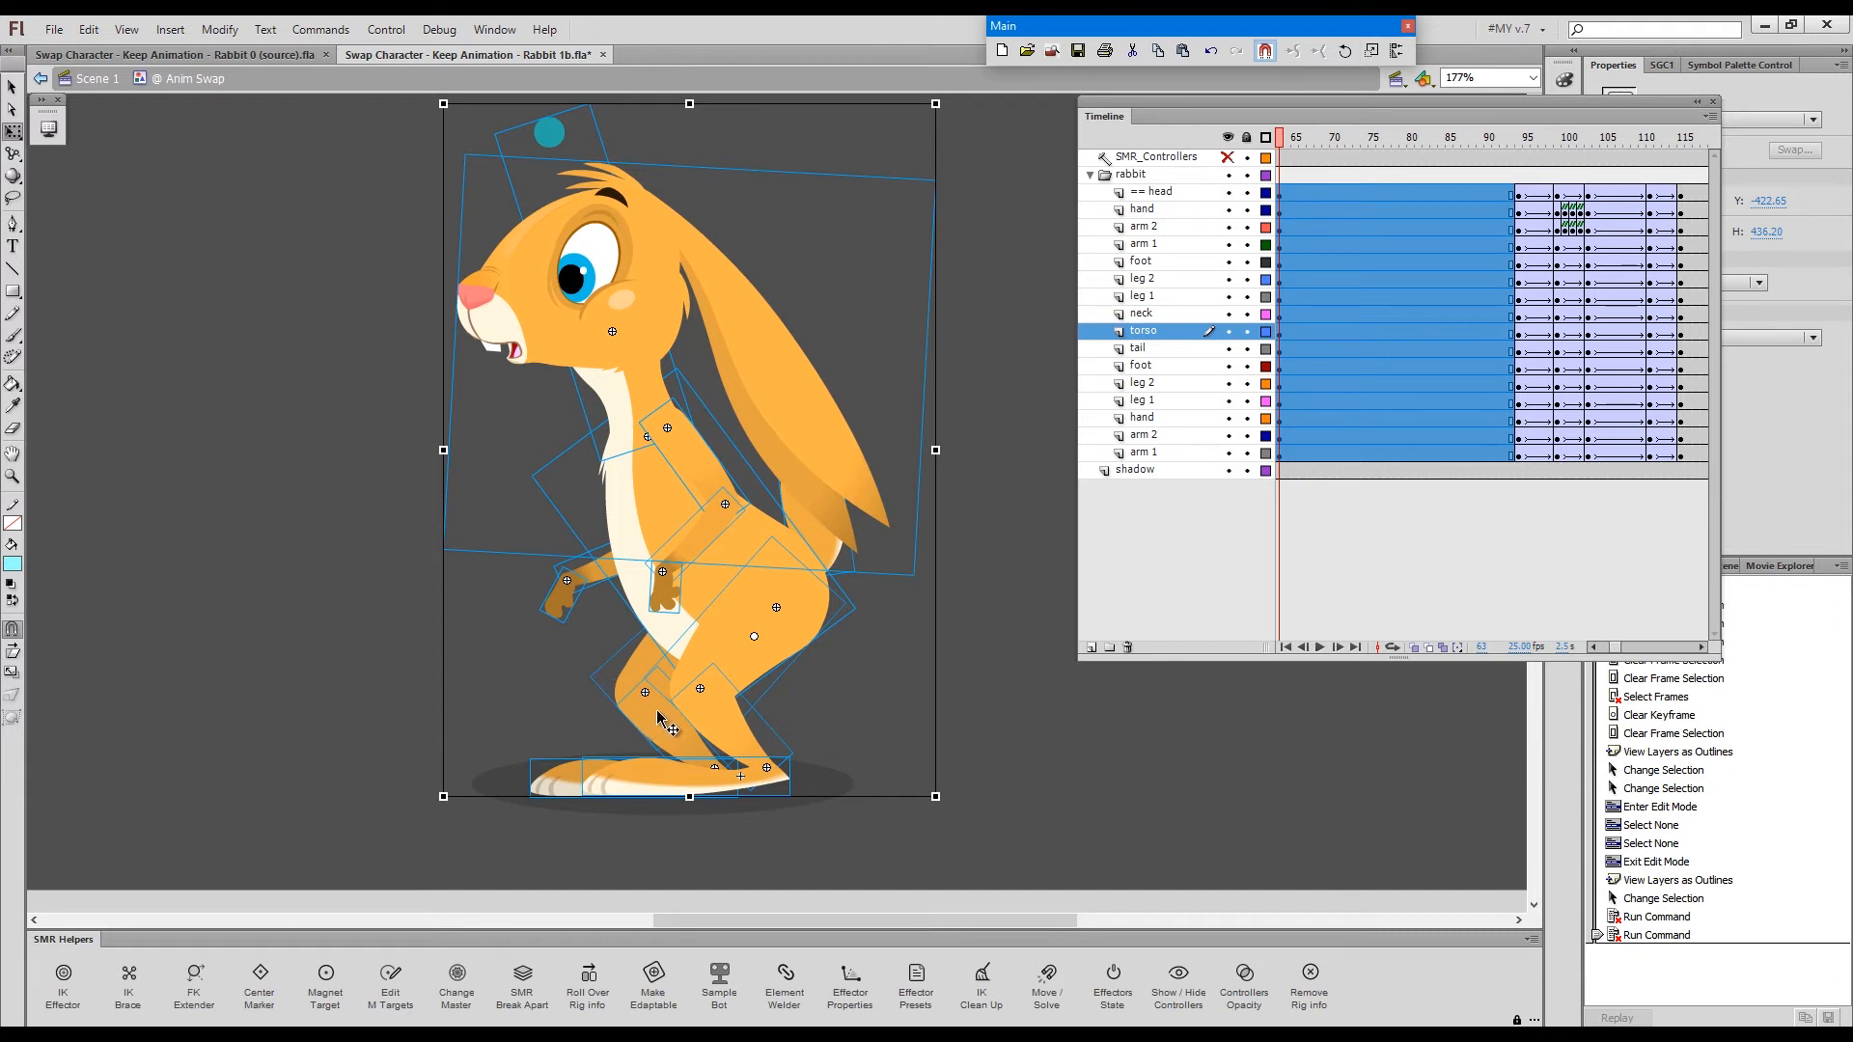
- Clear the frame selection and bring up the Library showing the KineFox and Rabbit folders
{"action": "key", "text": "ctrl+z"}
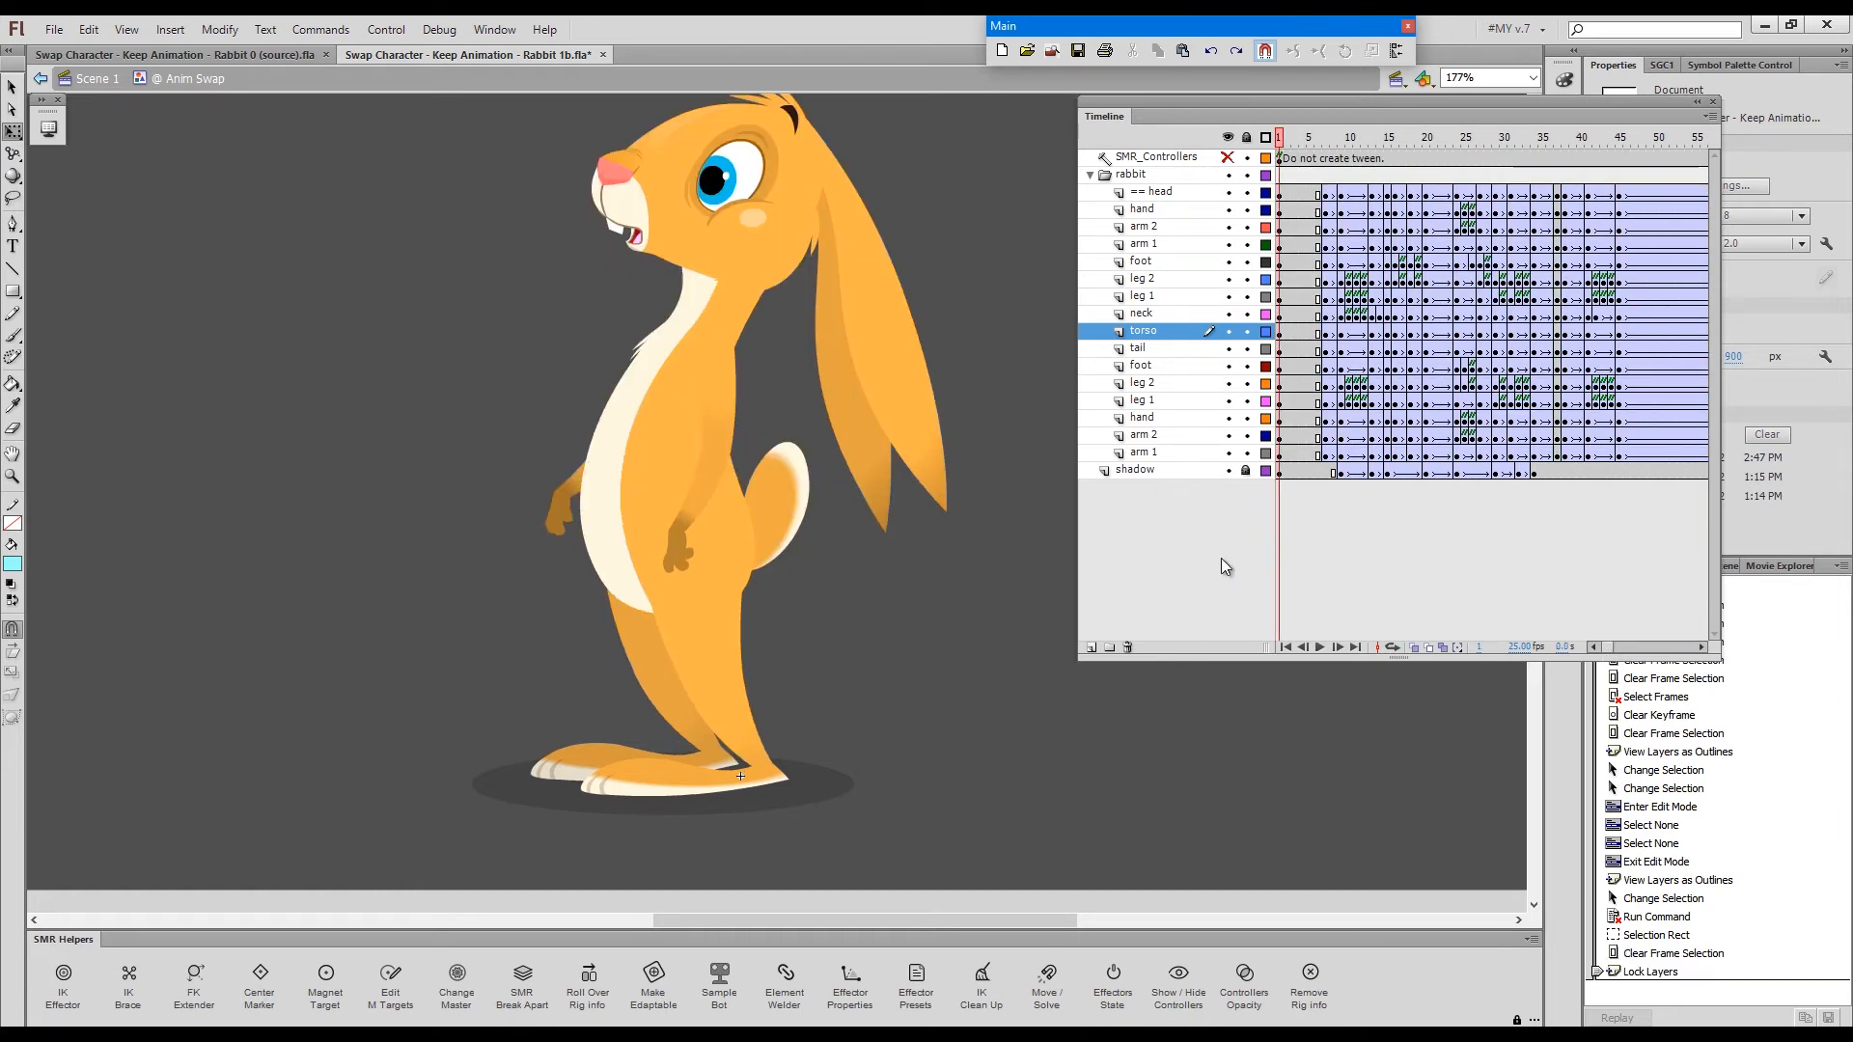
{"action": "key", "text": "Space"}
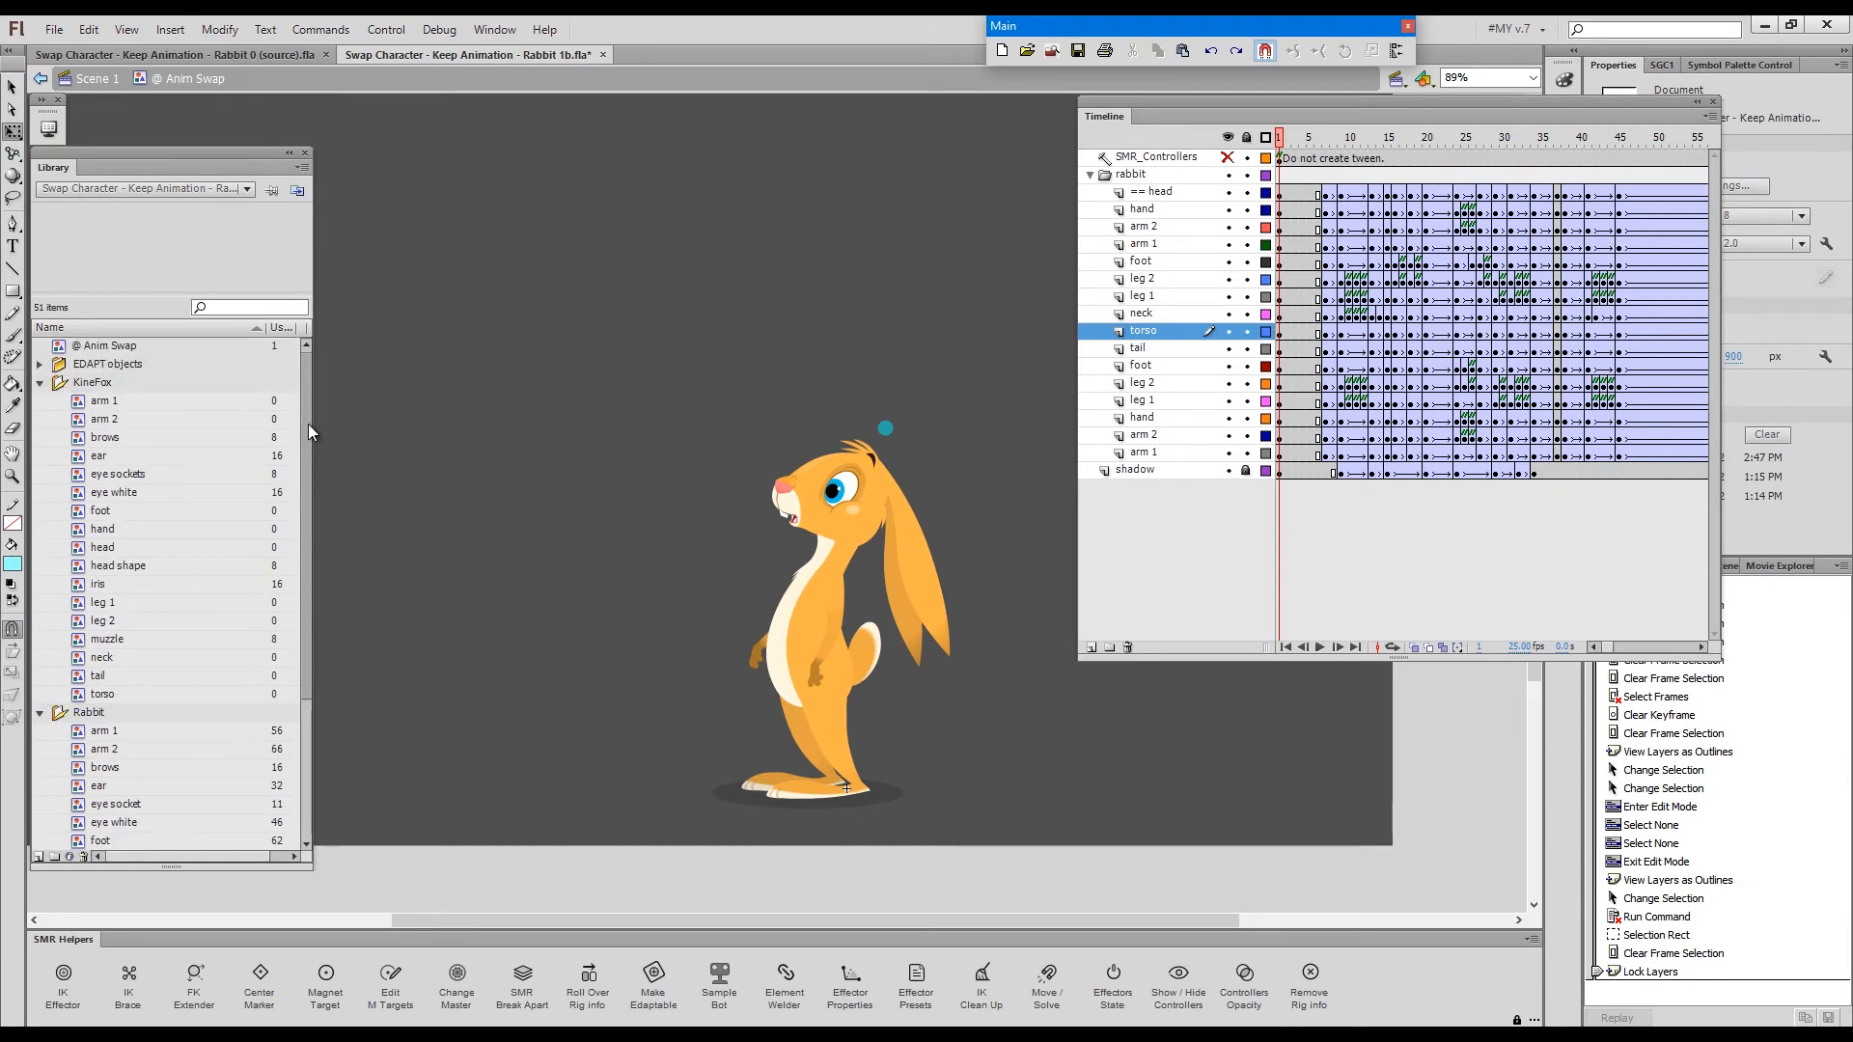
- Move all KineFox body-part symbols into the Rabbit folder, replacing the existing rabbit items
{"action": "left_click", "coordinate": [102, 602]}
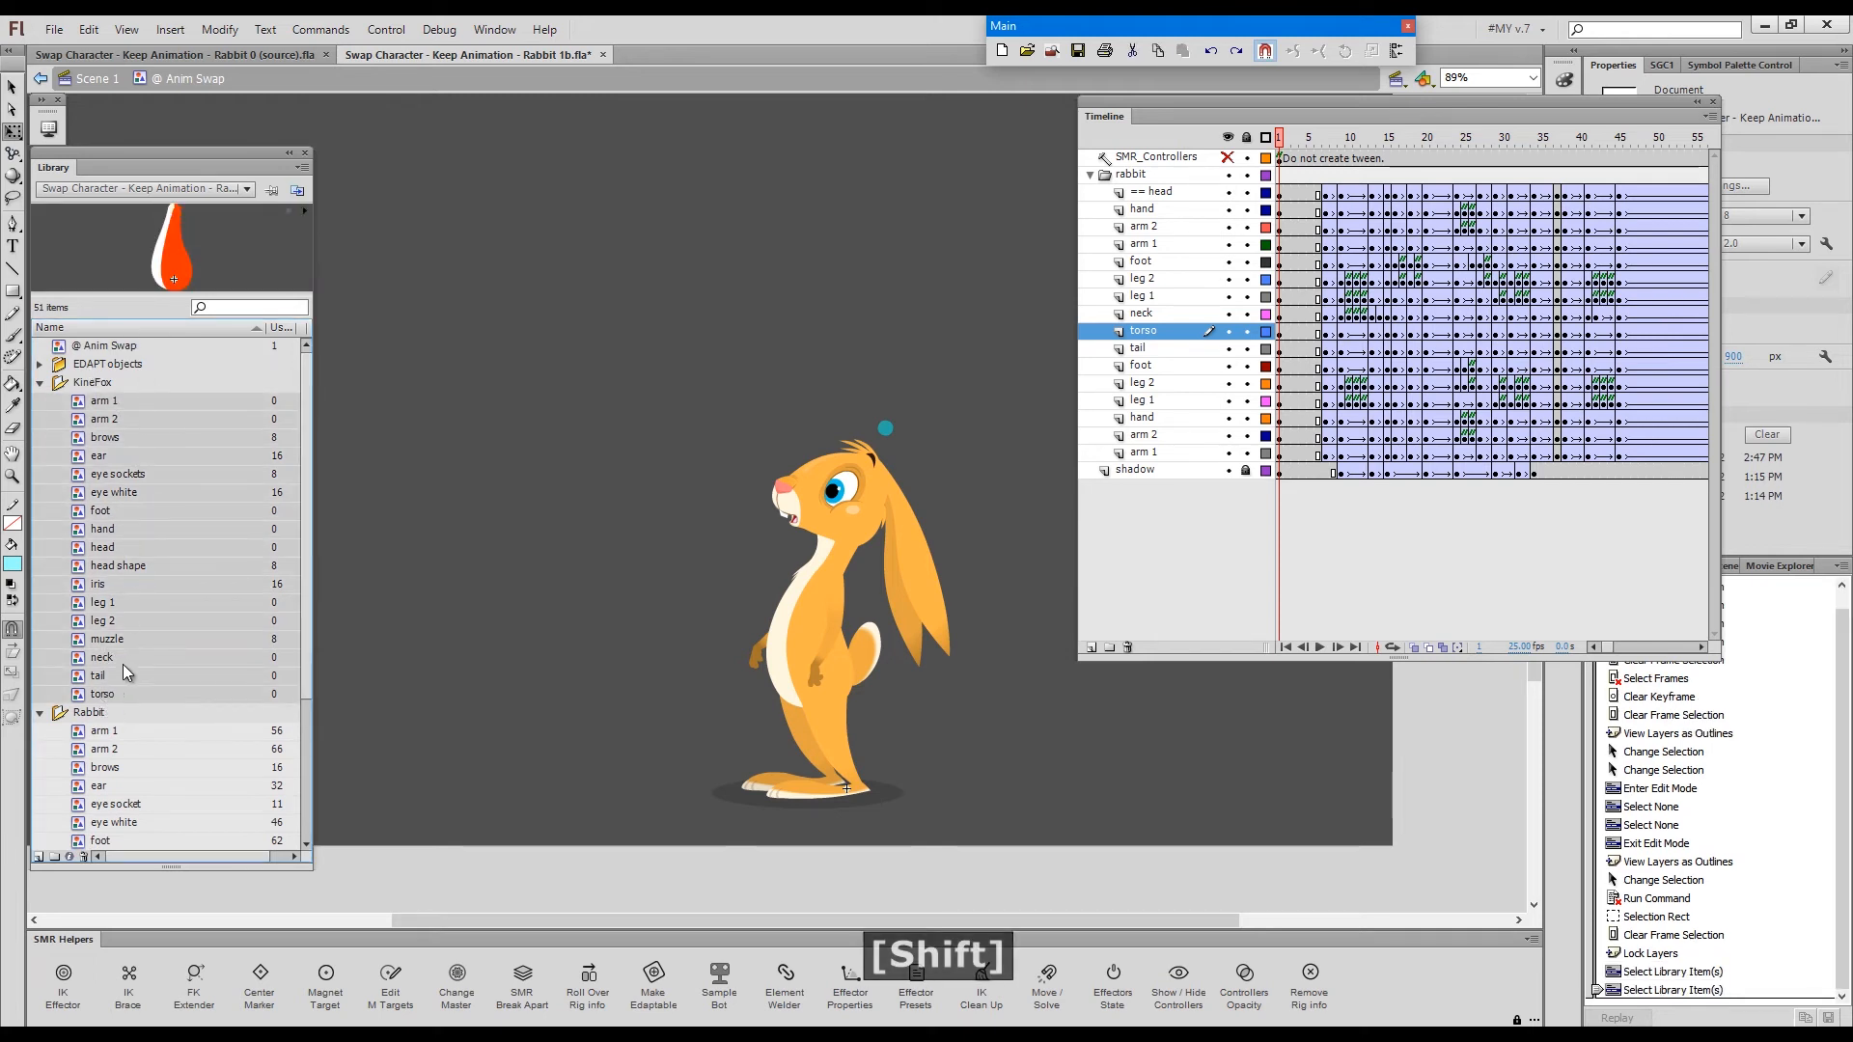
{"action": "left_click", "coordinate": [82, 712]}
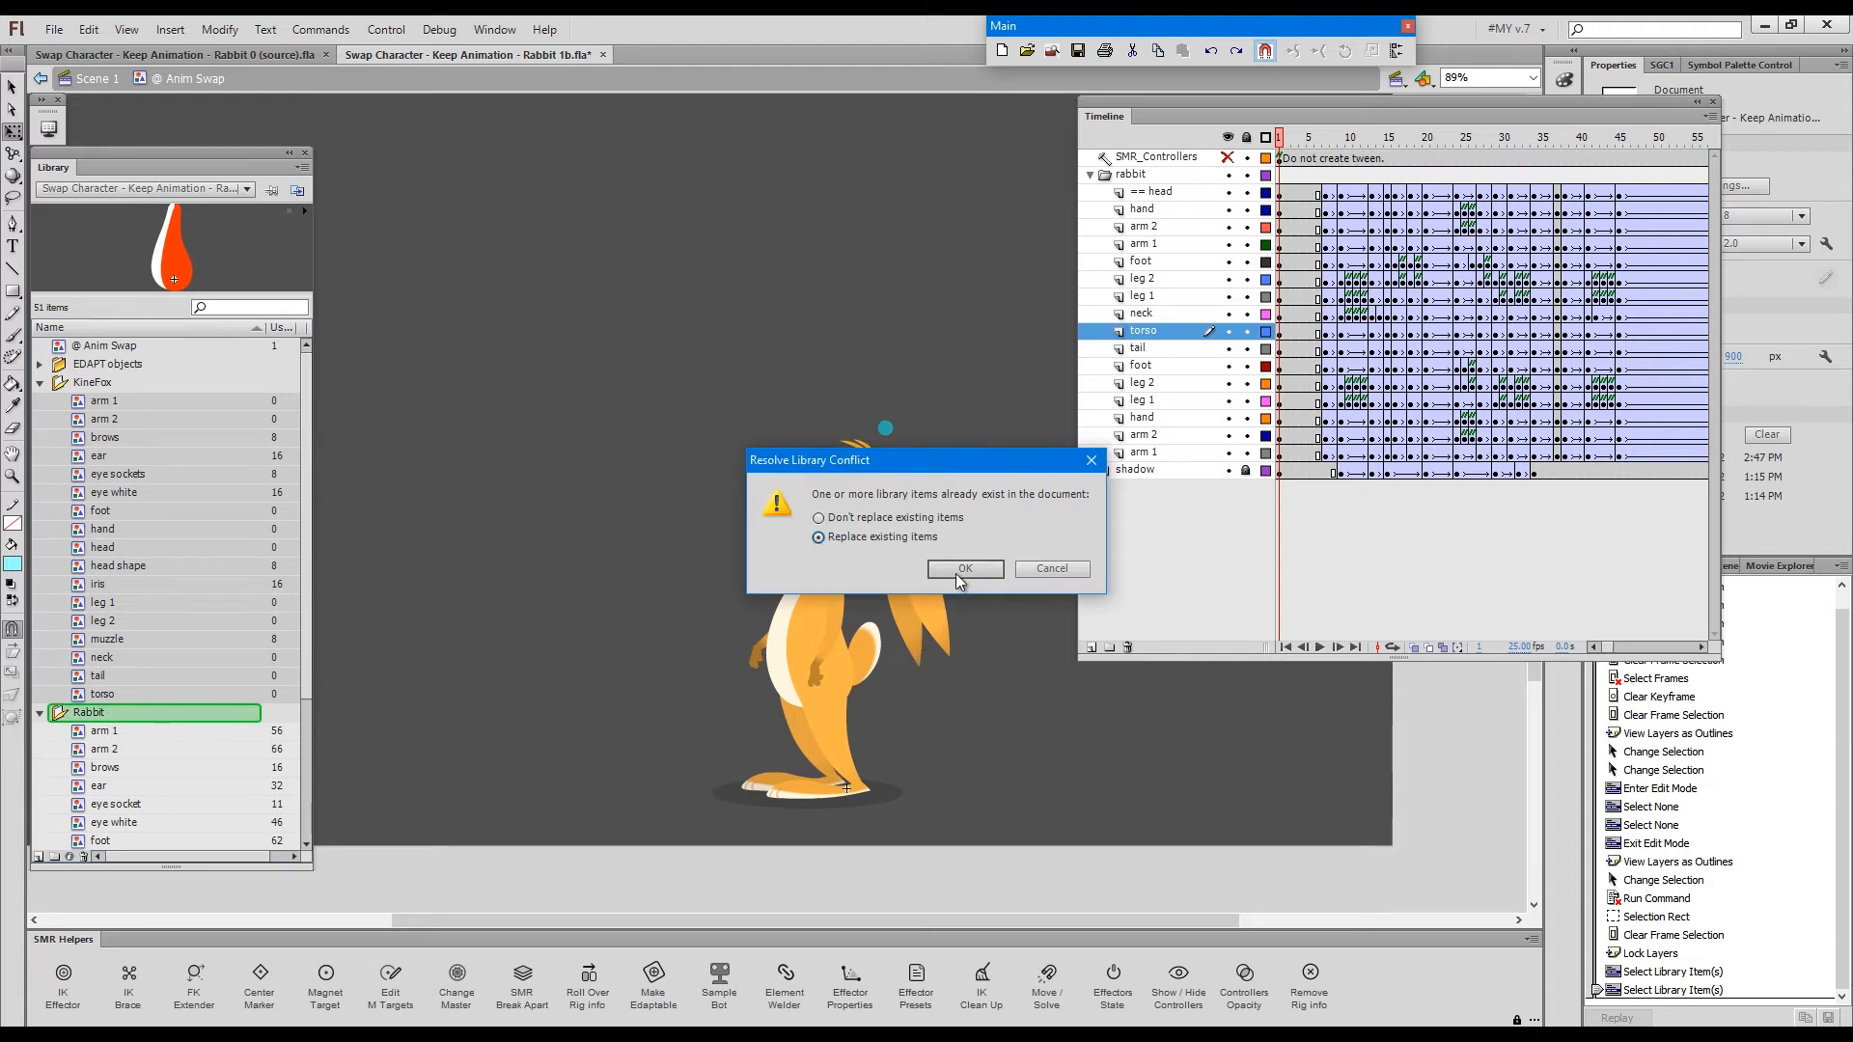
{"action": "left_click", "coordinate": [965, 568]}
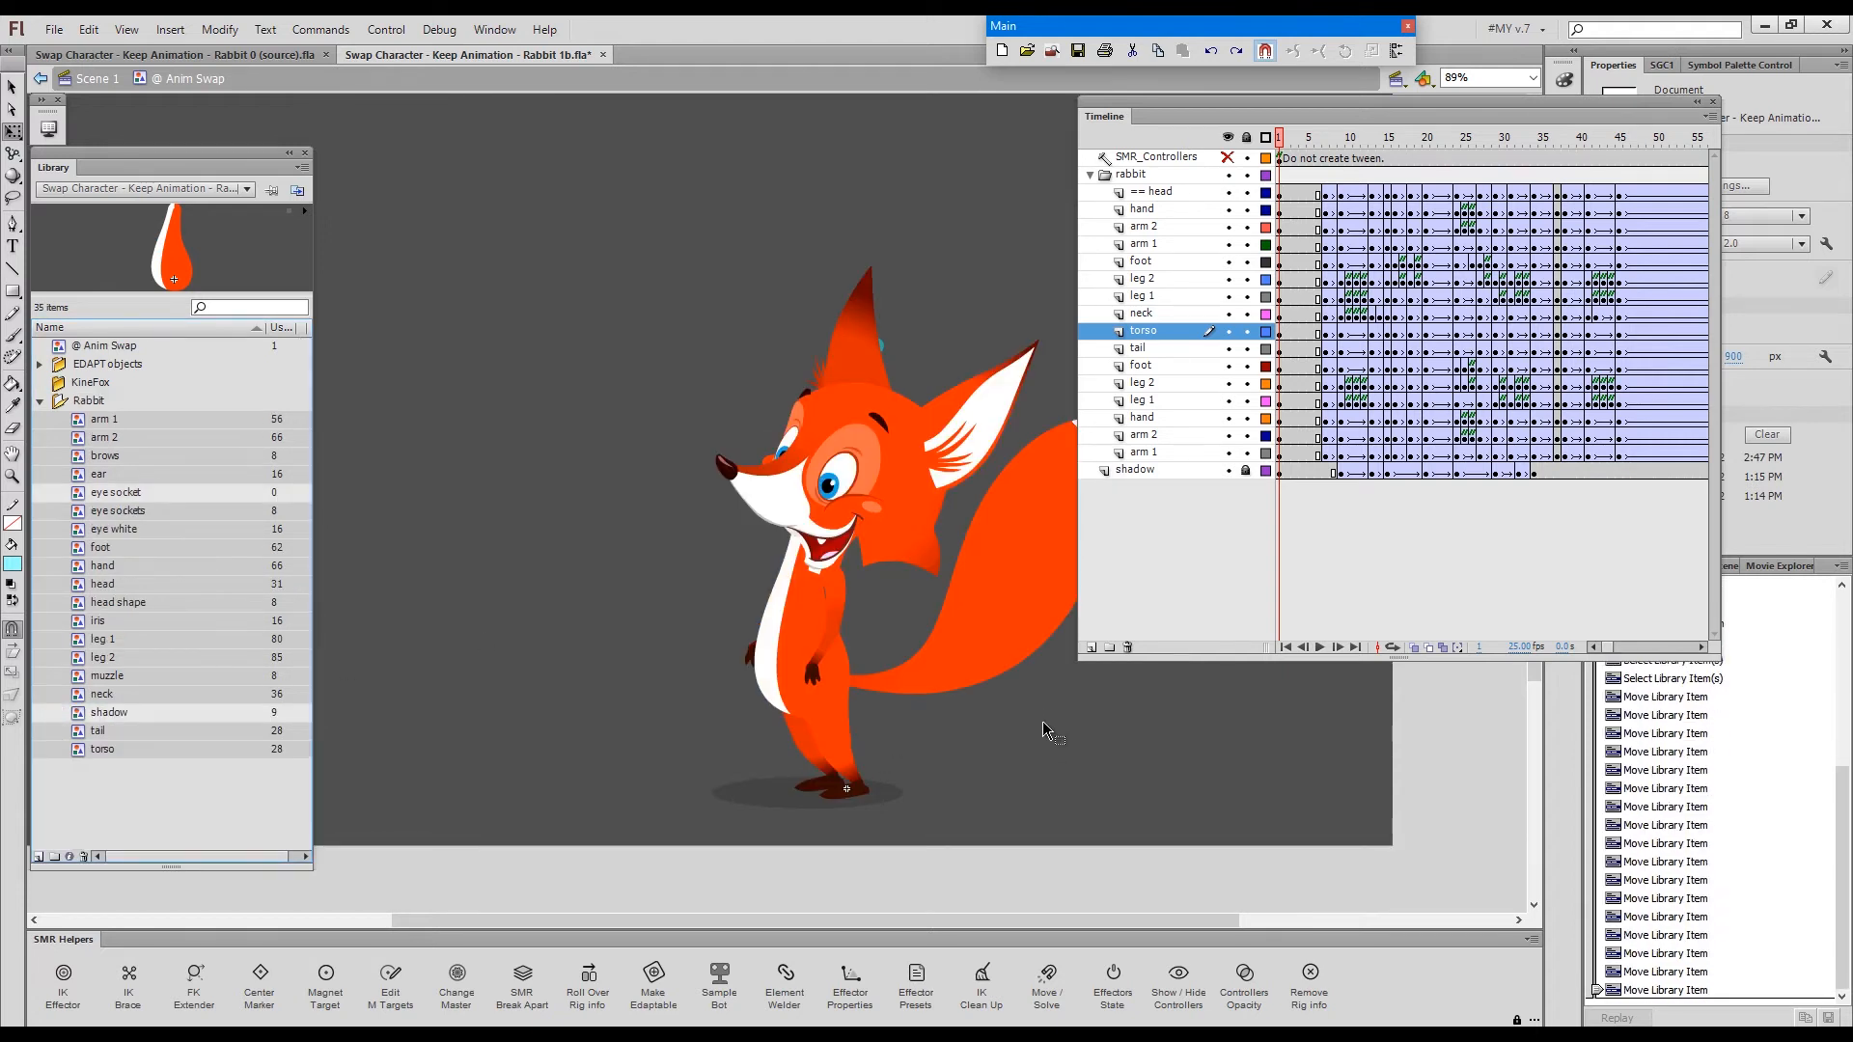
{"action": "mouse_move", "coordinate": [111, 422]}
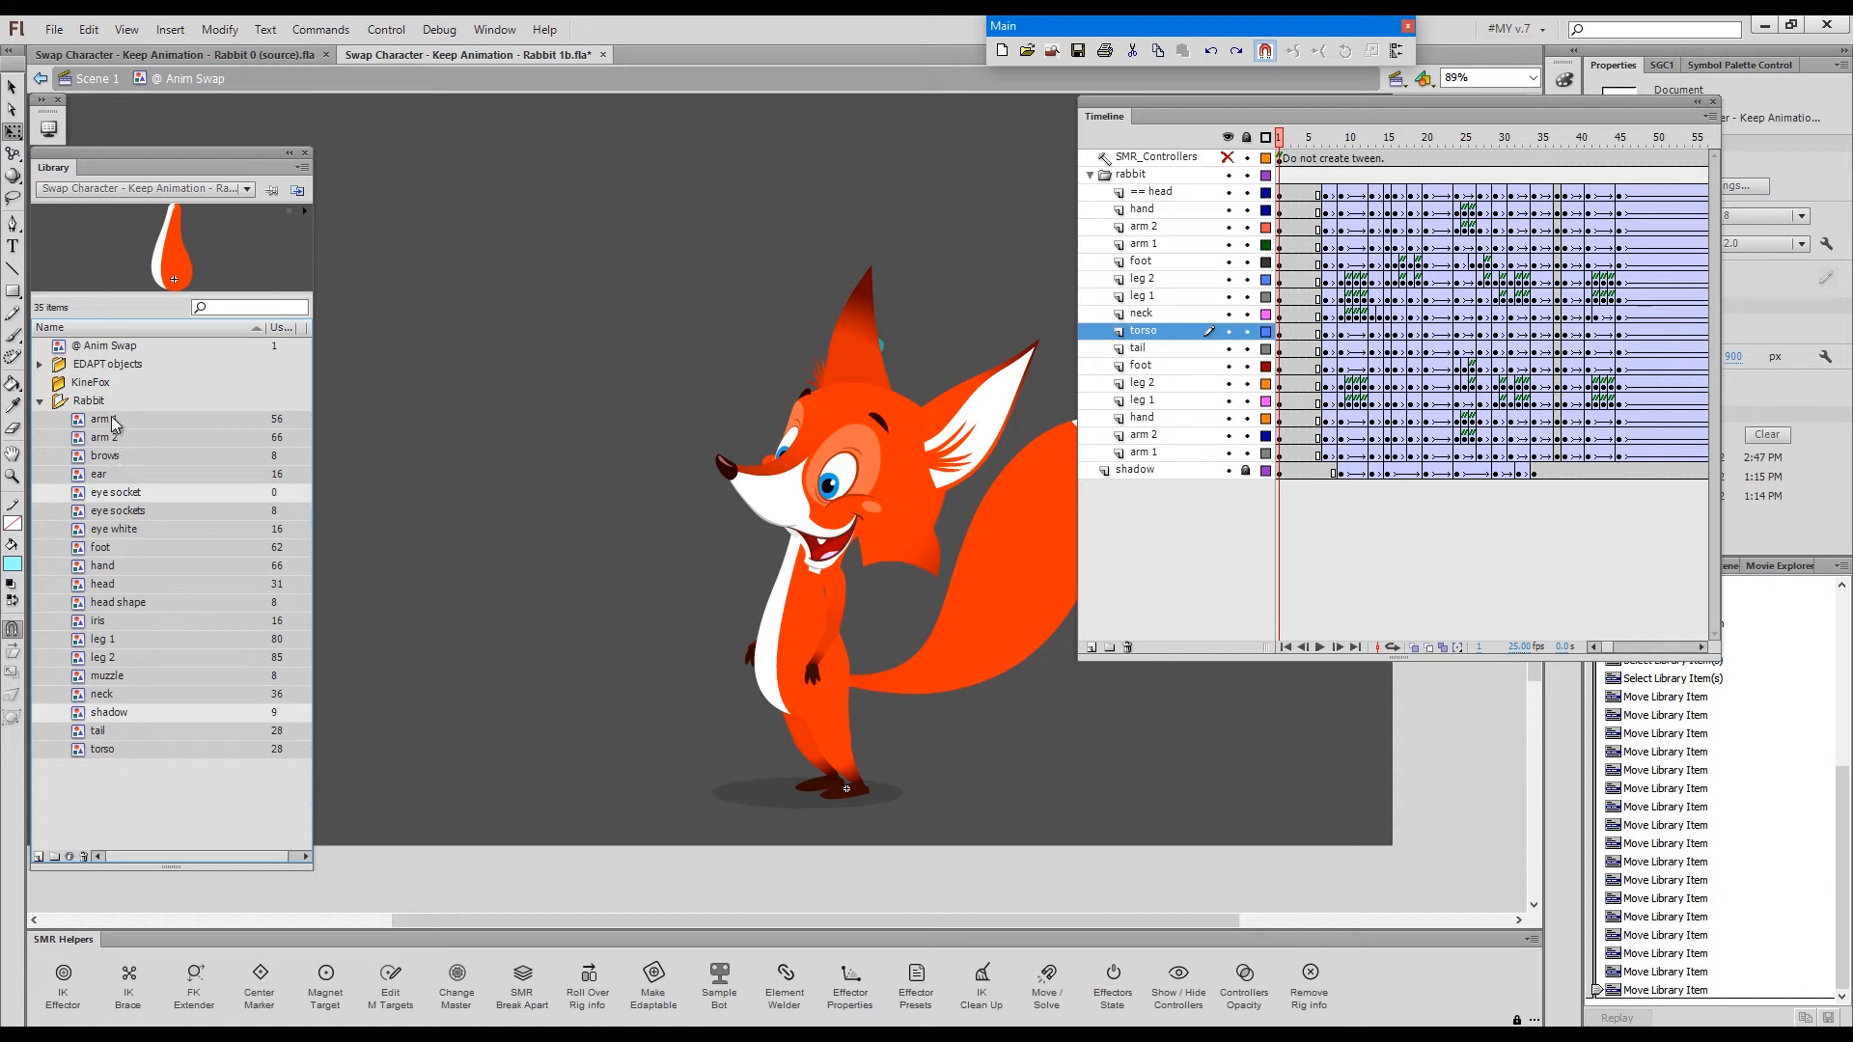
- Move the body parts back into the KineFox folder and select the unused eye socket symbol
{"action": "left_click", "coordinate": [90, 382]}
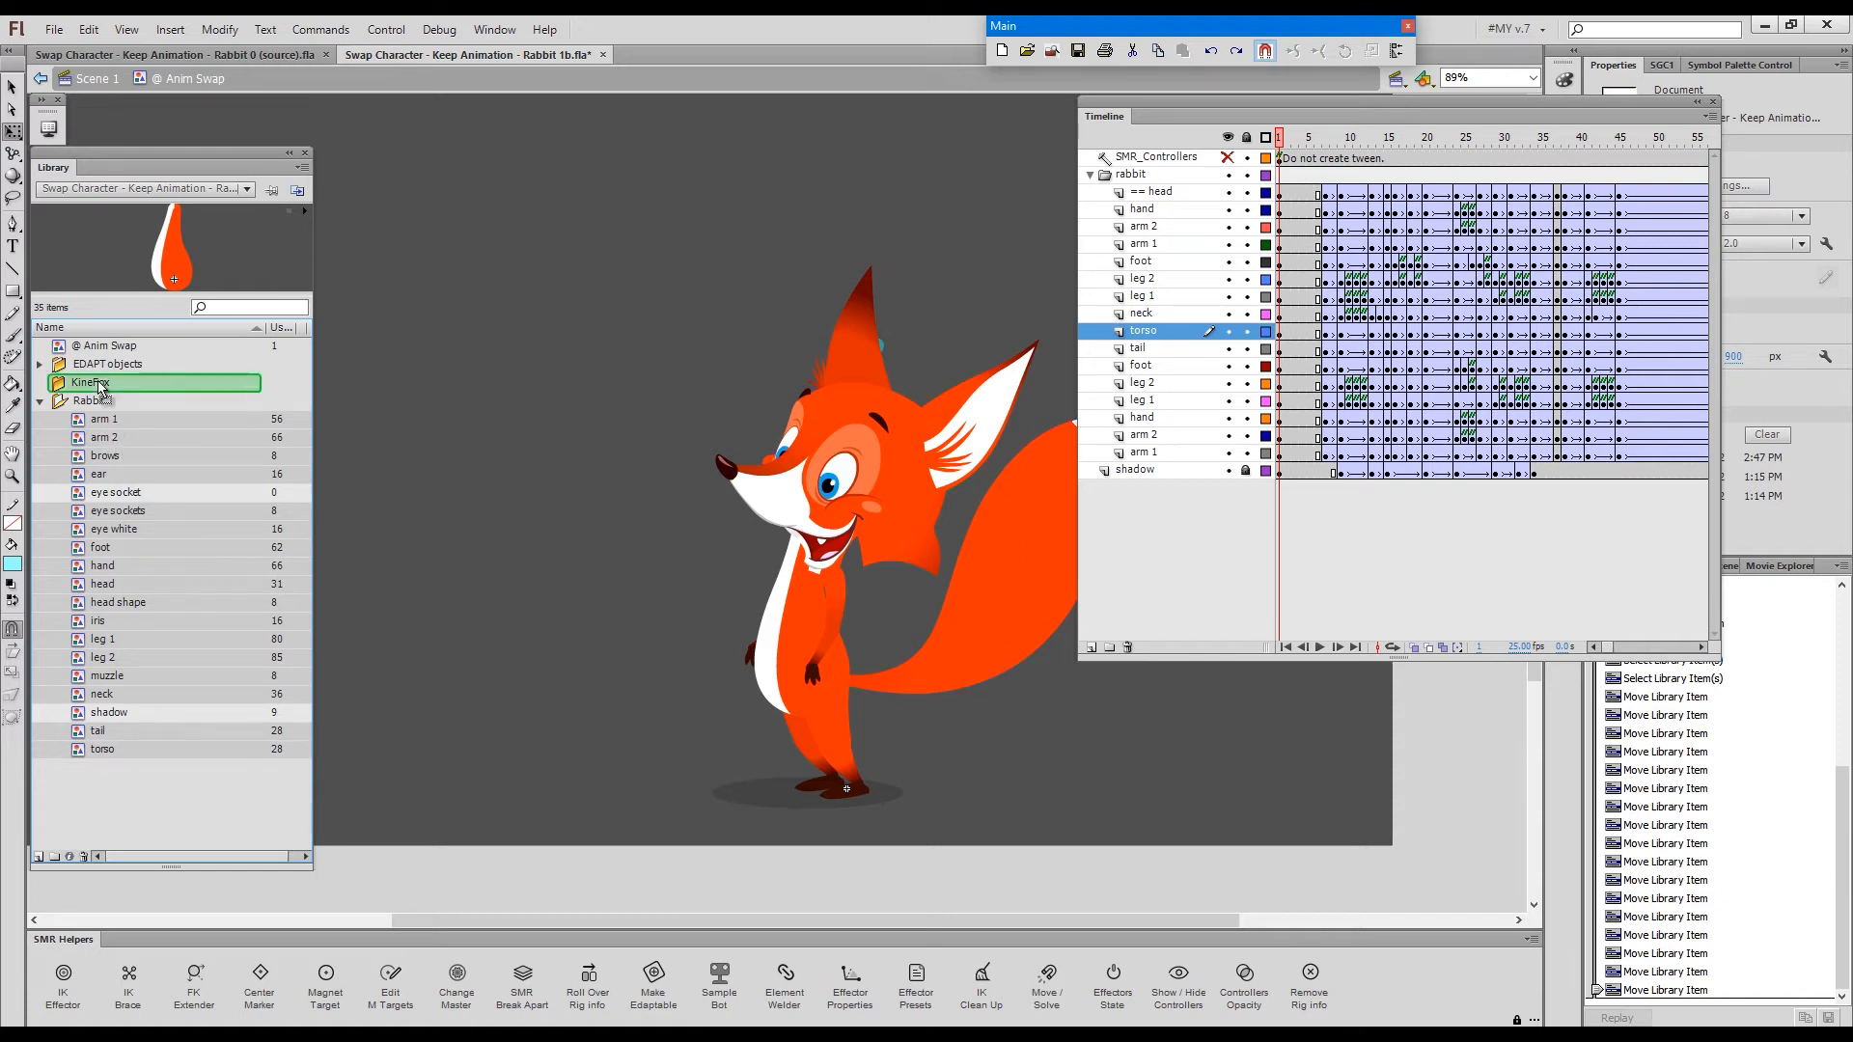
{"action": "left_click", "coordinate": [38, 382]}
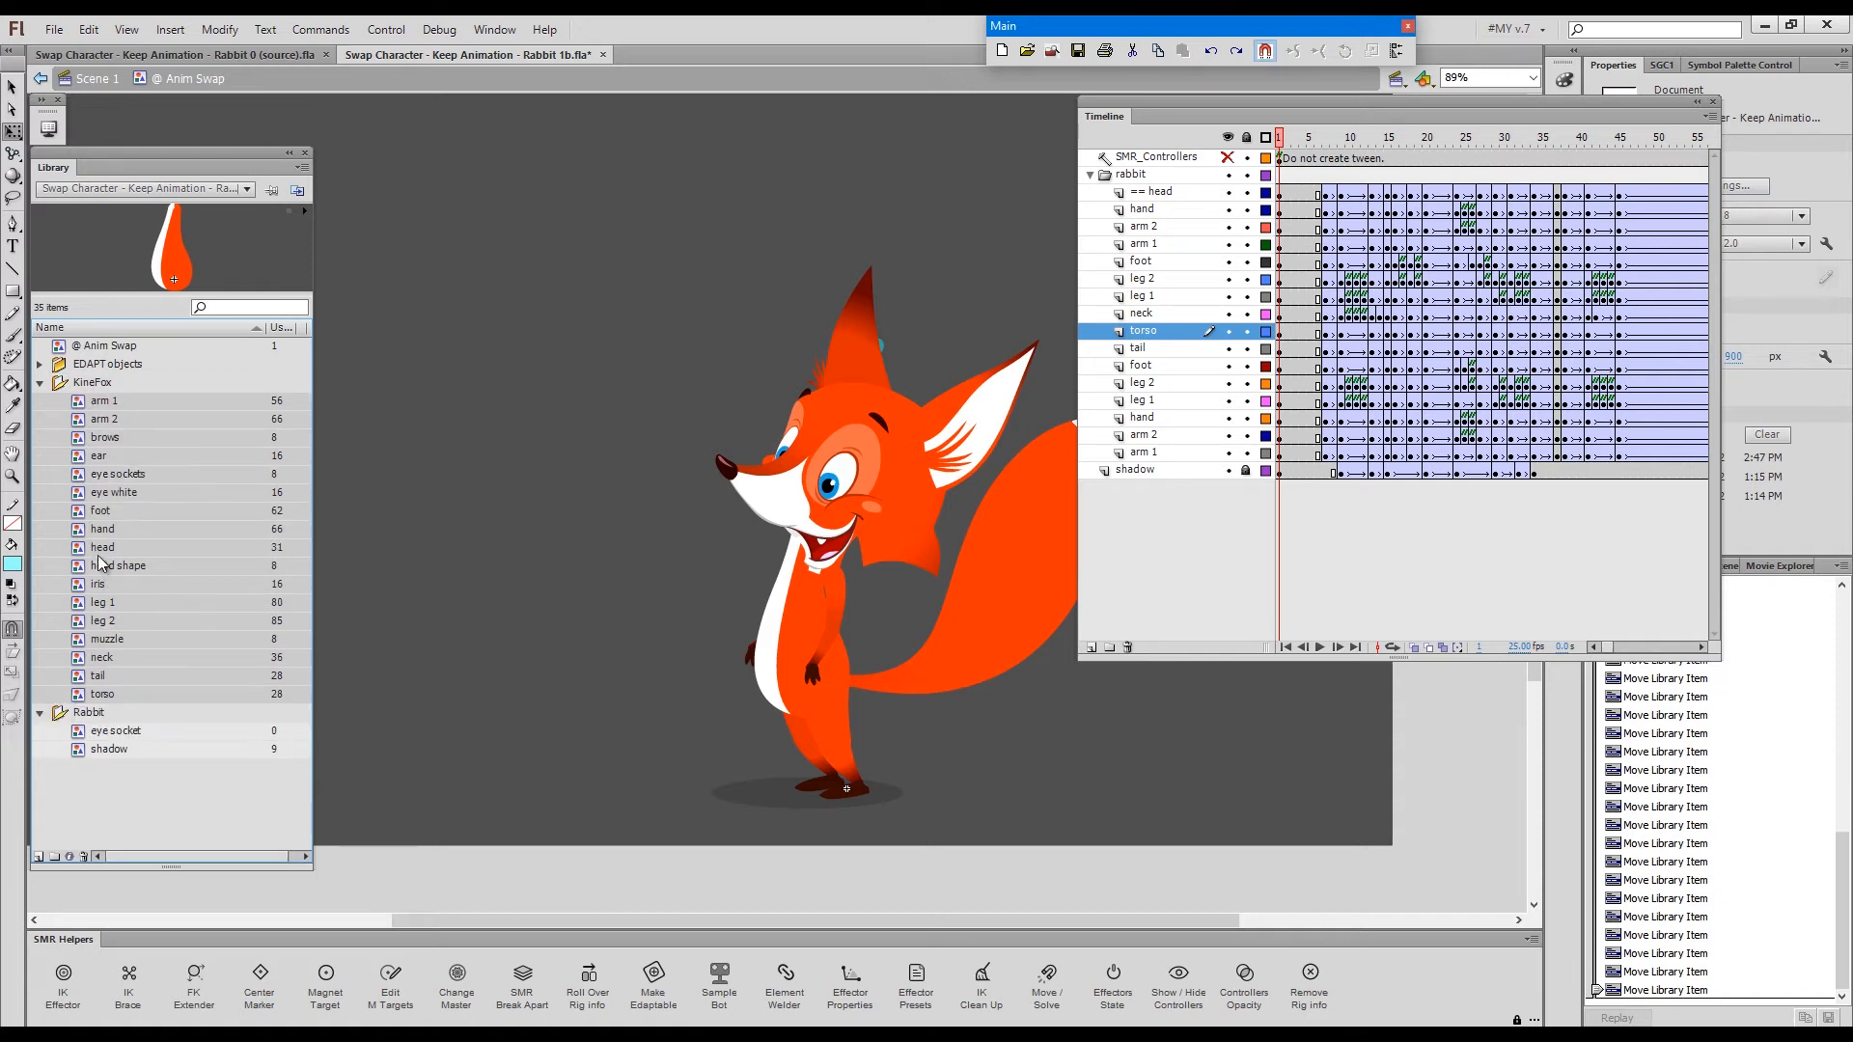
{"action": "left_click", "coordinate": [108, 749]}
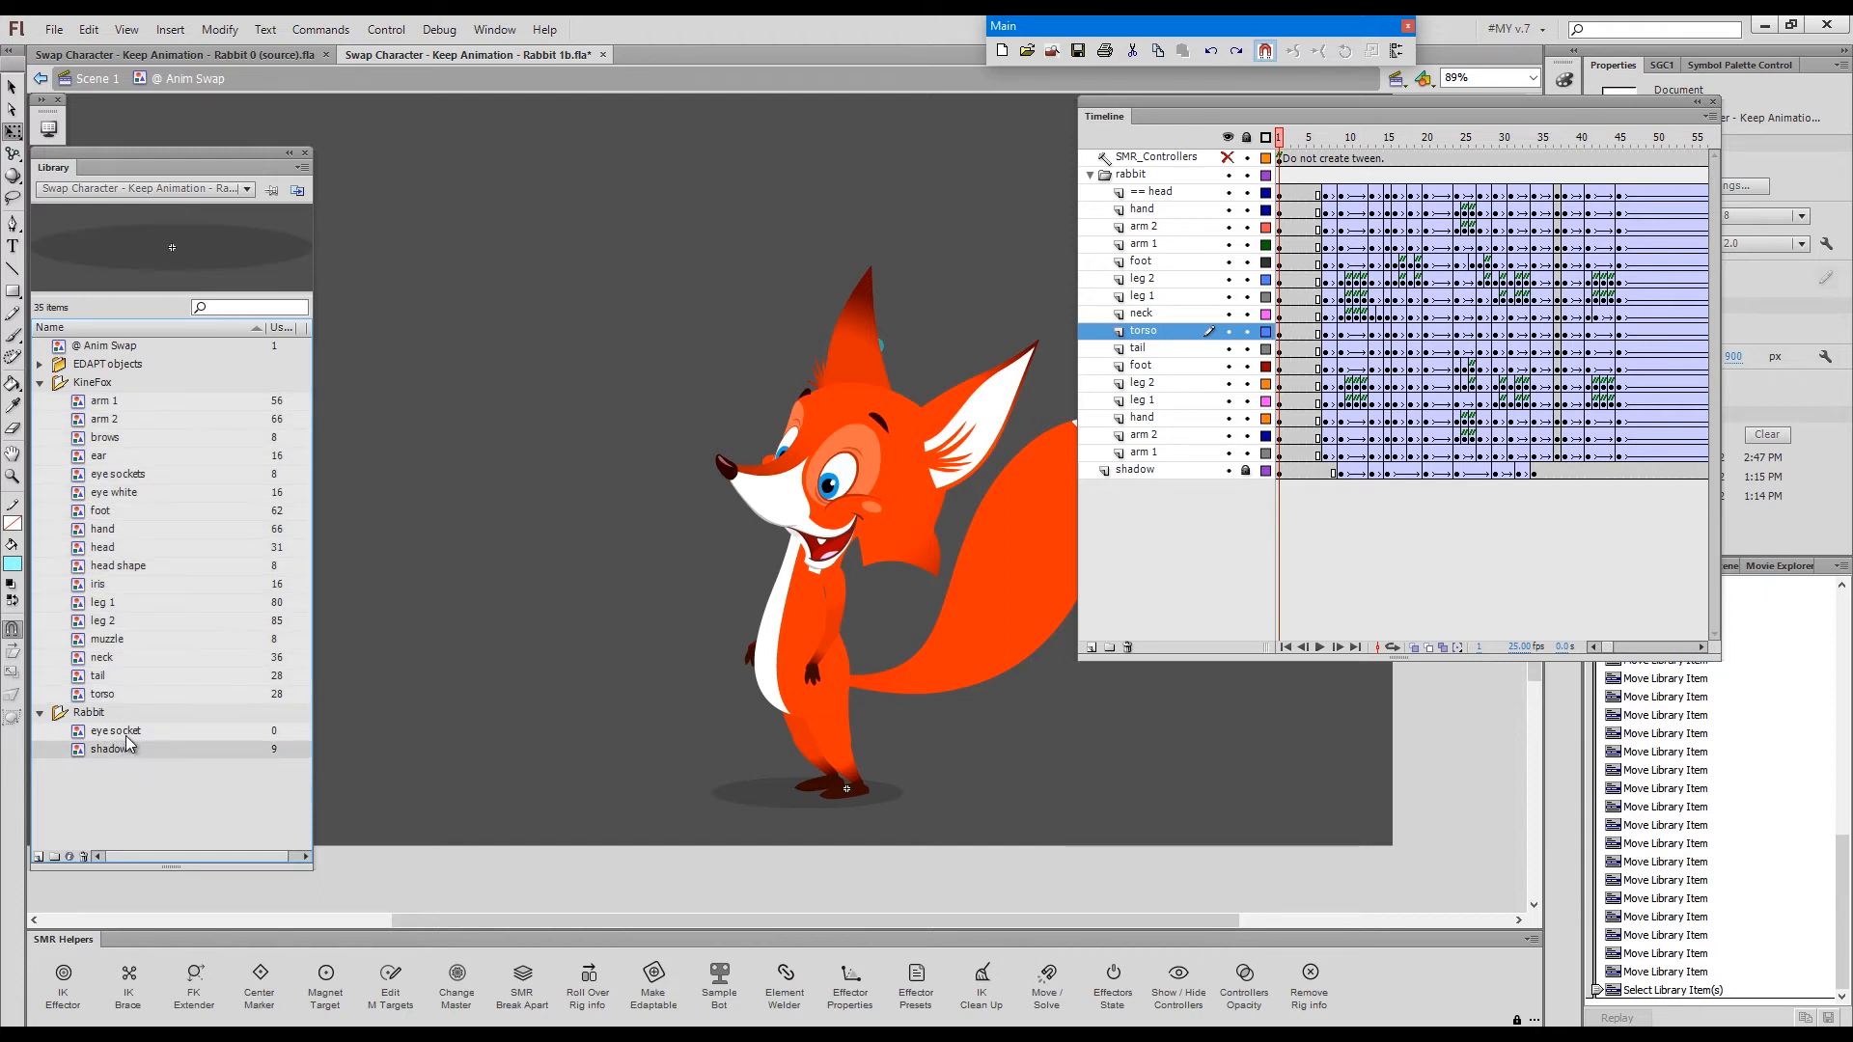
{"action": "left_click", "coordinate": [106, 749]}
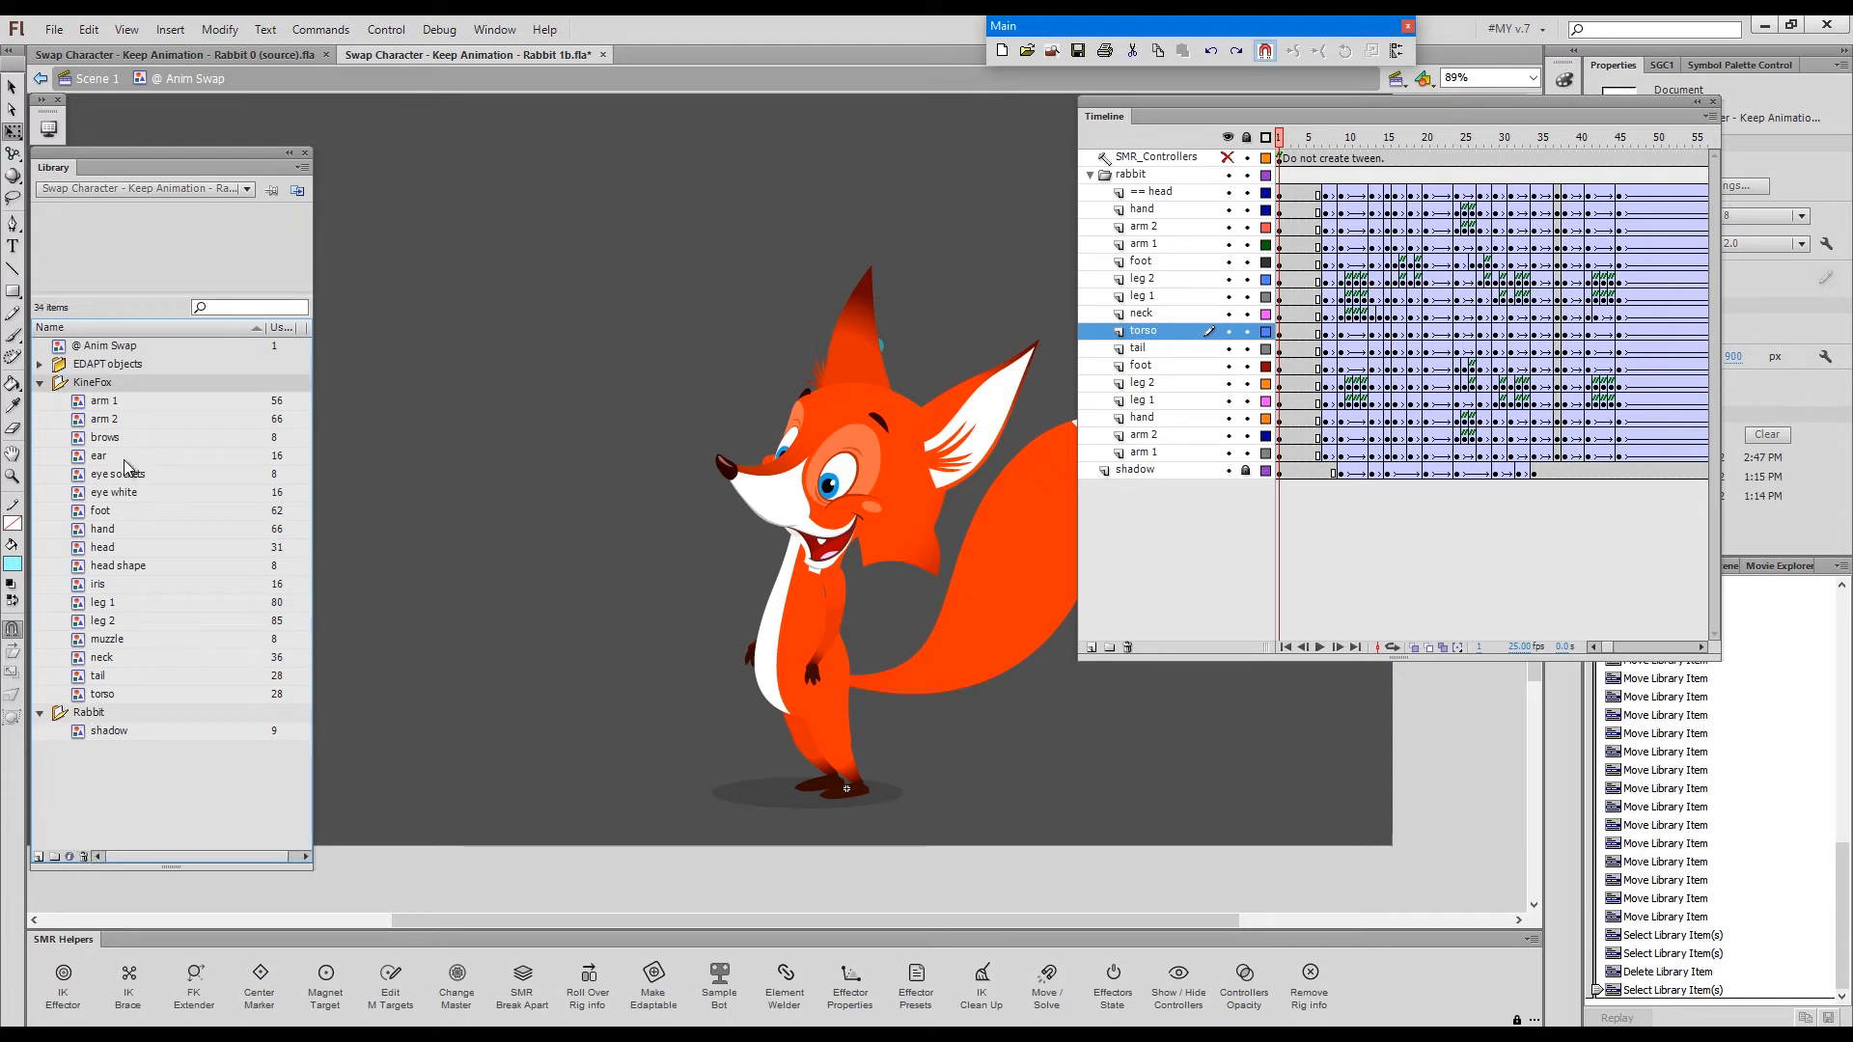
{"action": "key", "text": "Alt+I"}
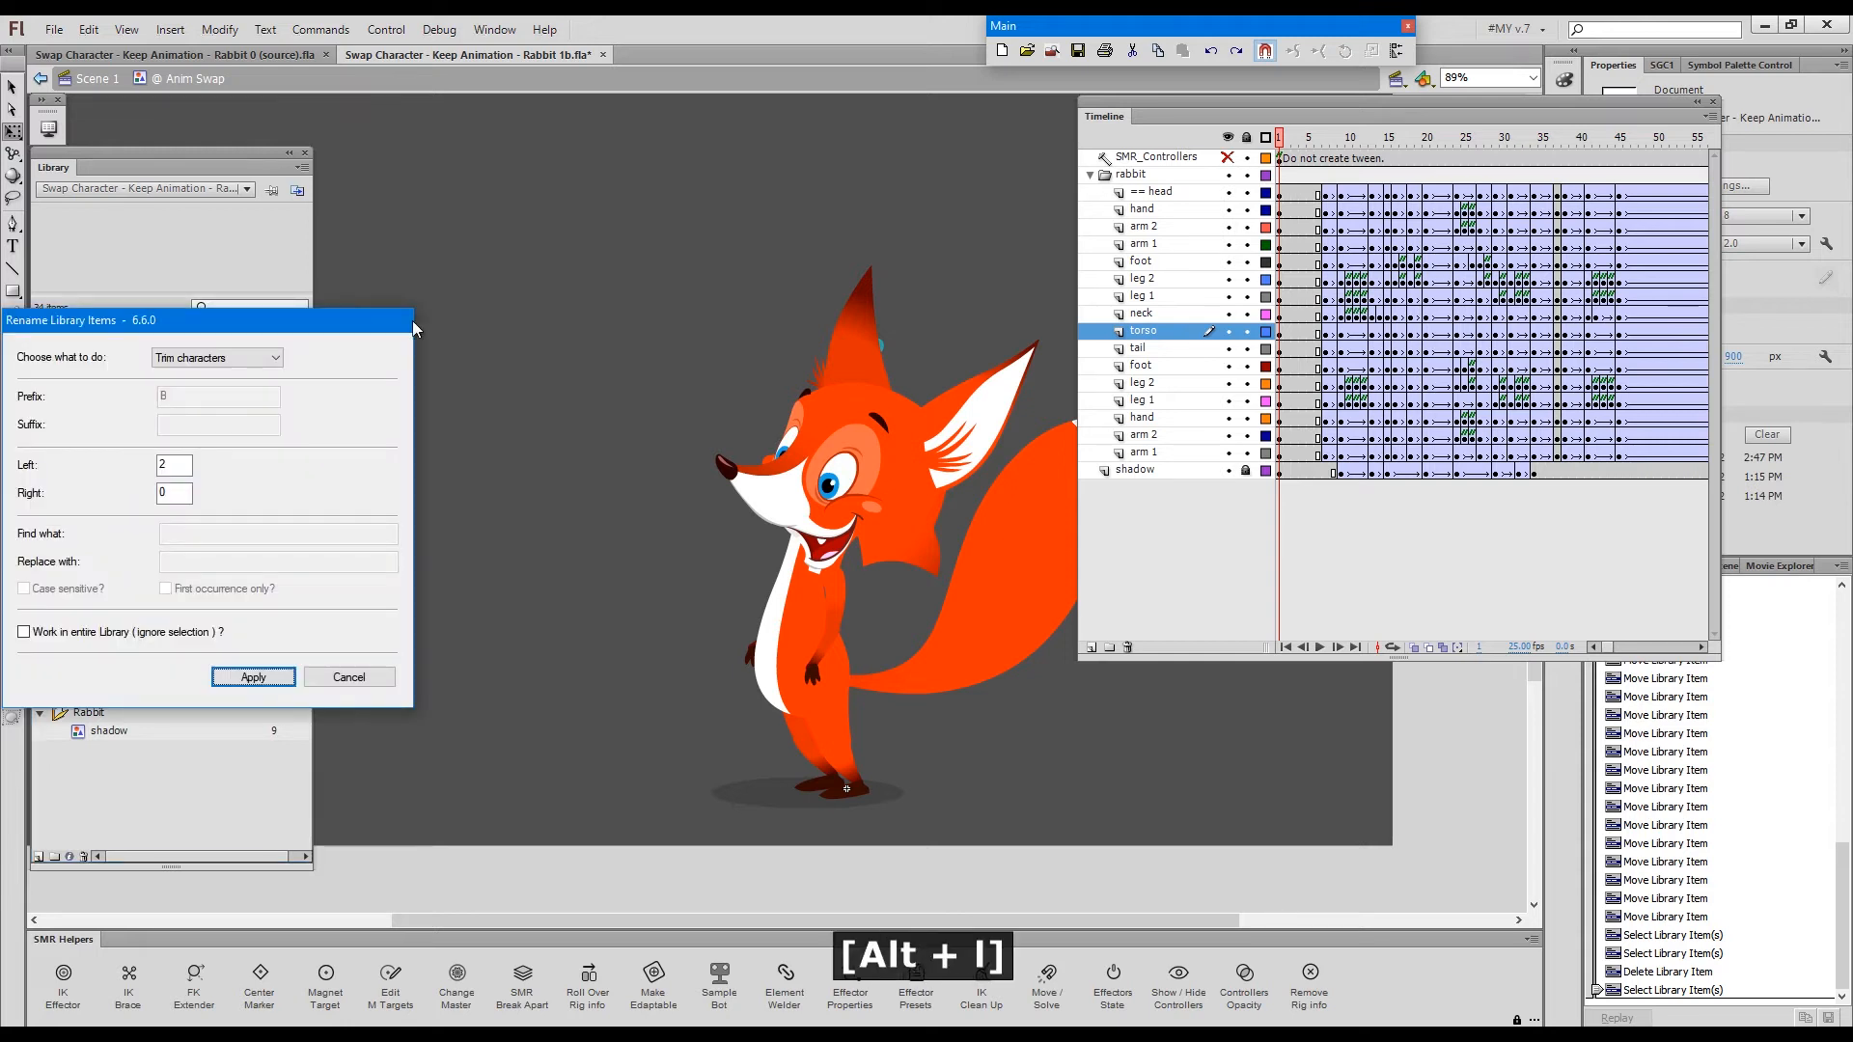
- Batch-rename the library parts using Add prefix / suffix with the prefix 'fox'
{"action": "left_click", "coordinate": [623, 278]}
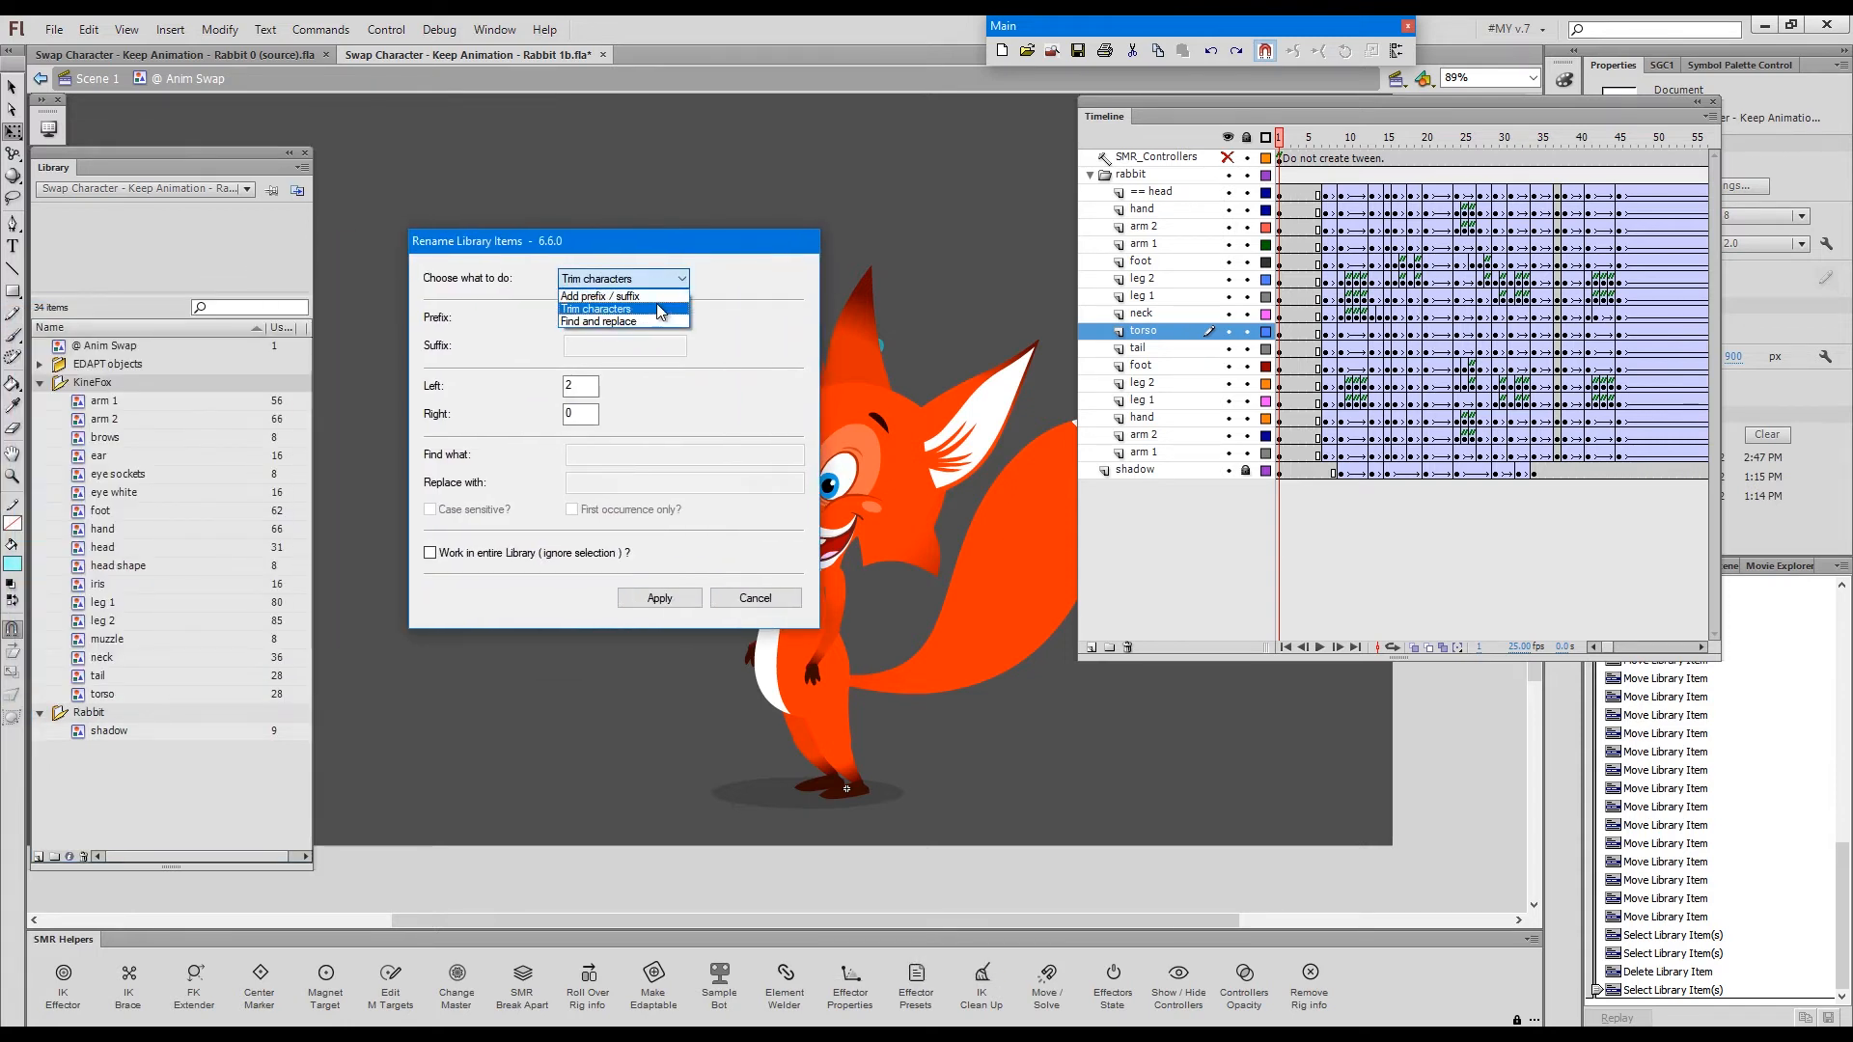
{"action": "left_click", "coordinate": [602, 296]}
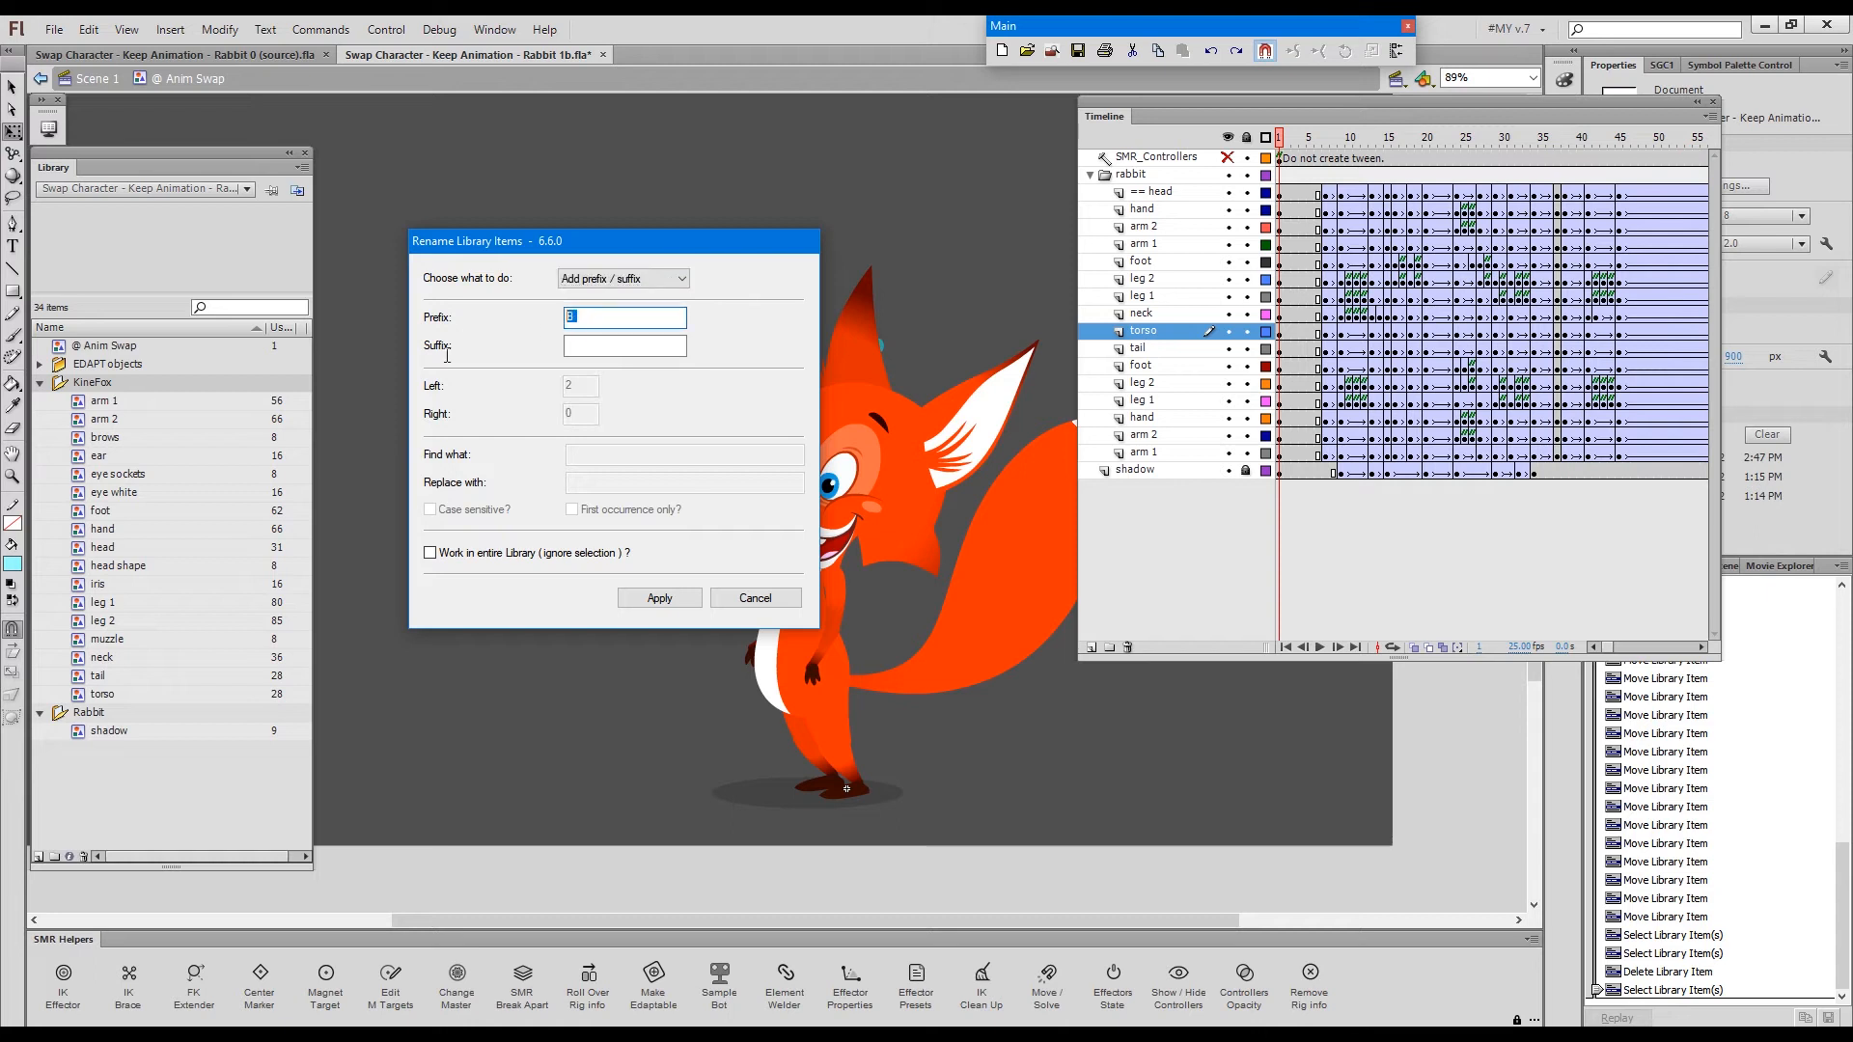
{"action": "type", "text": "fox"}
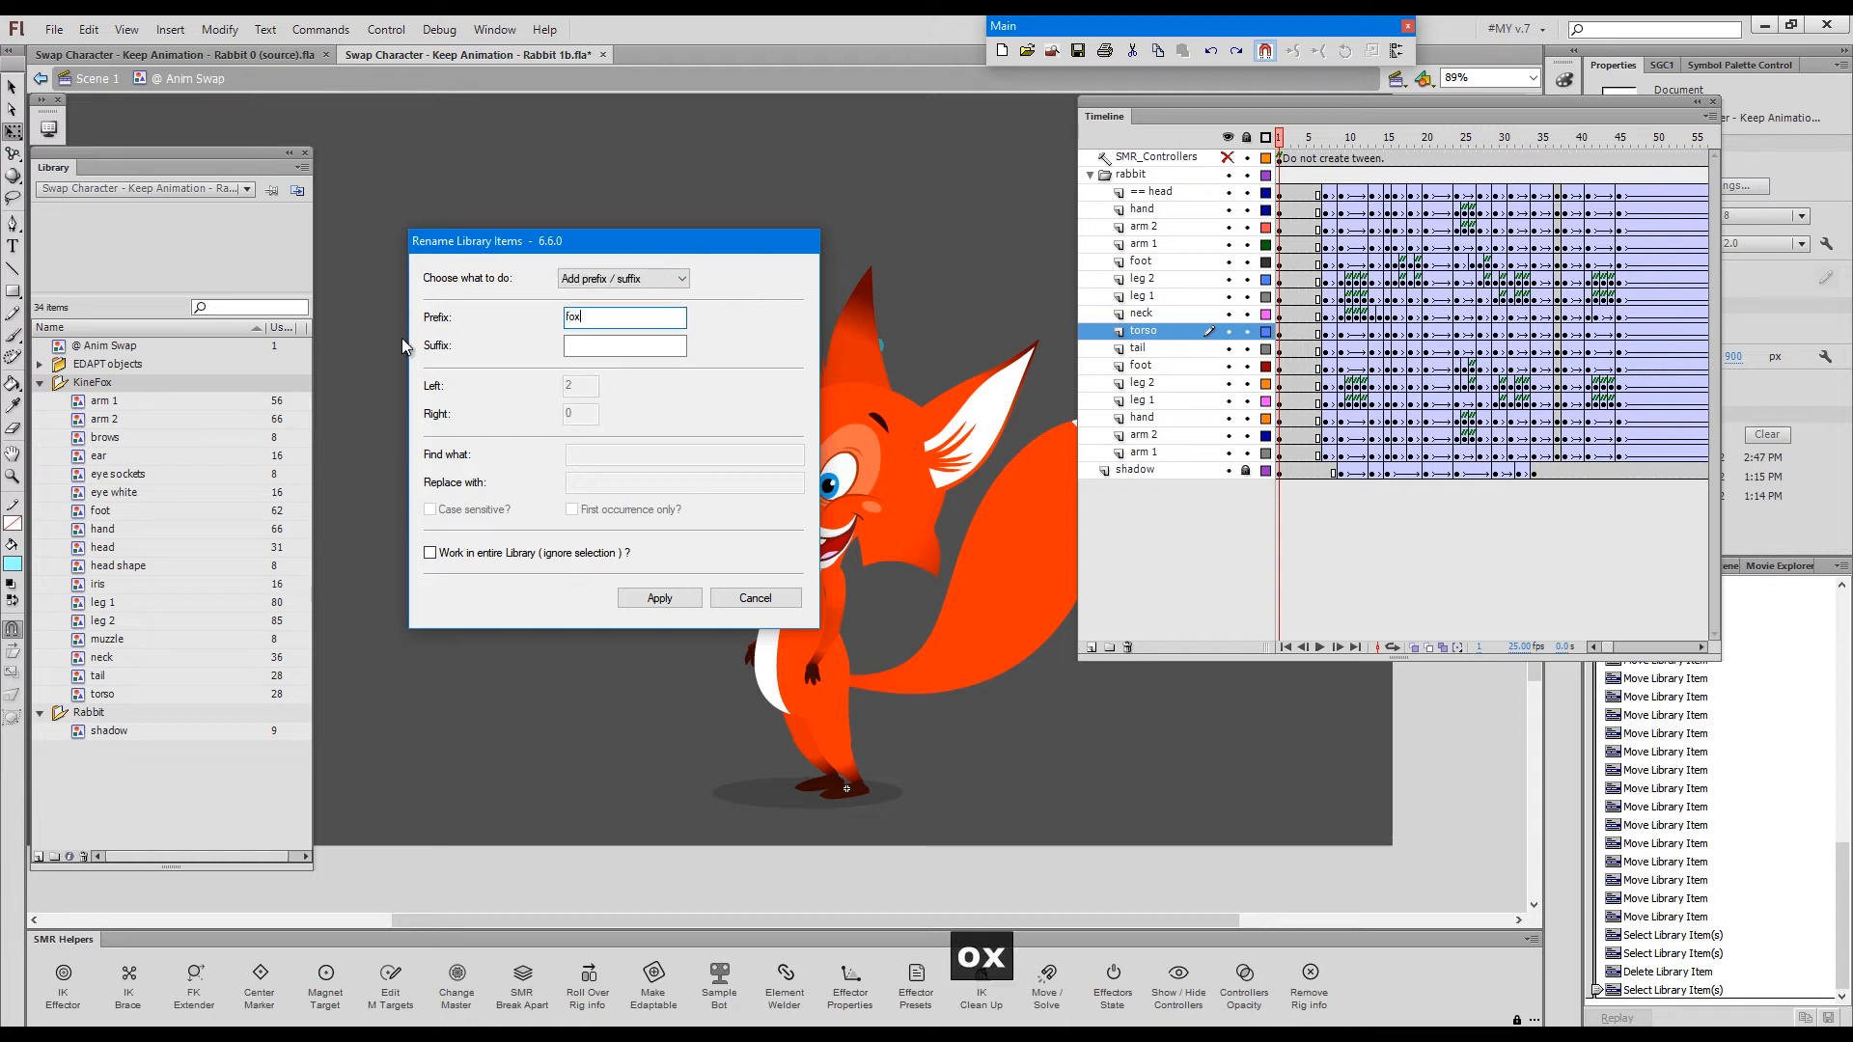
{"action": "left_click", "coordinate": [659, 597]}
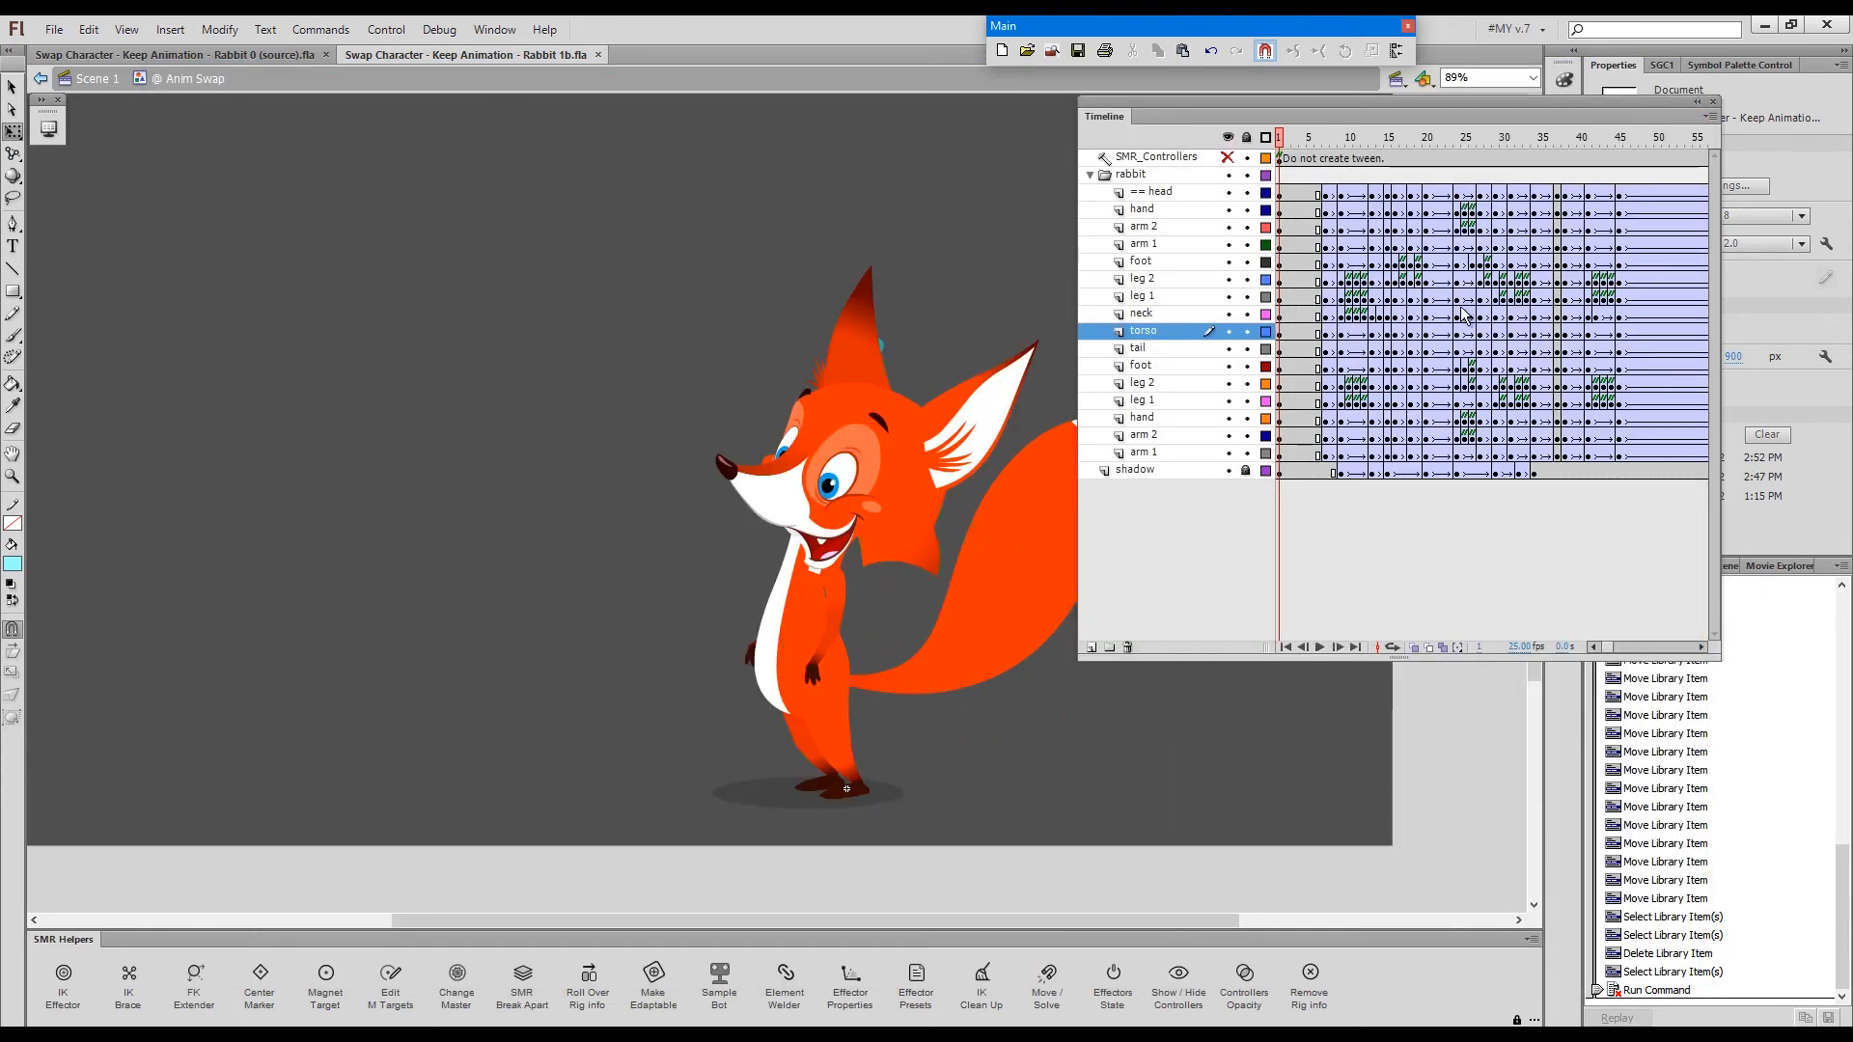
- Check the fox's poses at frames 10 and 12, then zoom in on its legs at frame 7
{"action": "left_click", "coordinate": [1349, 137]}
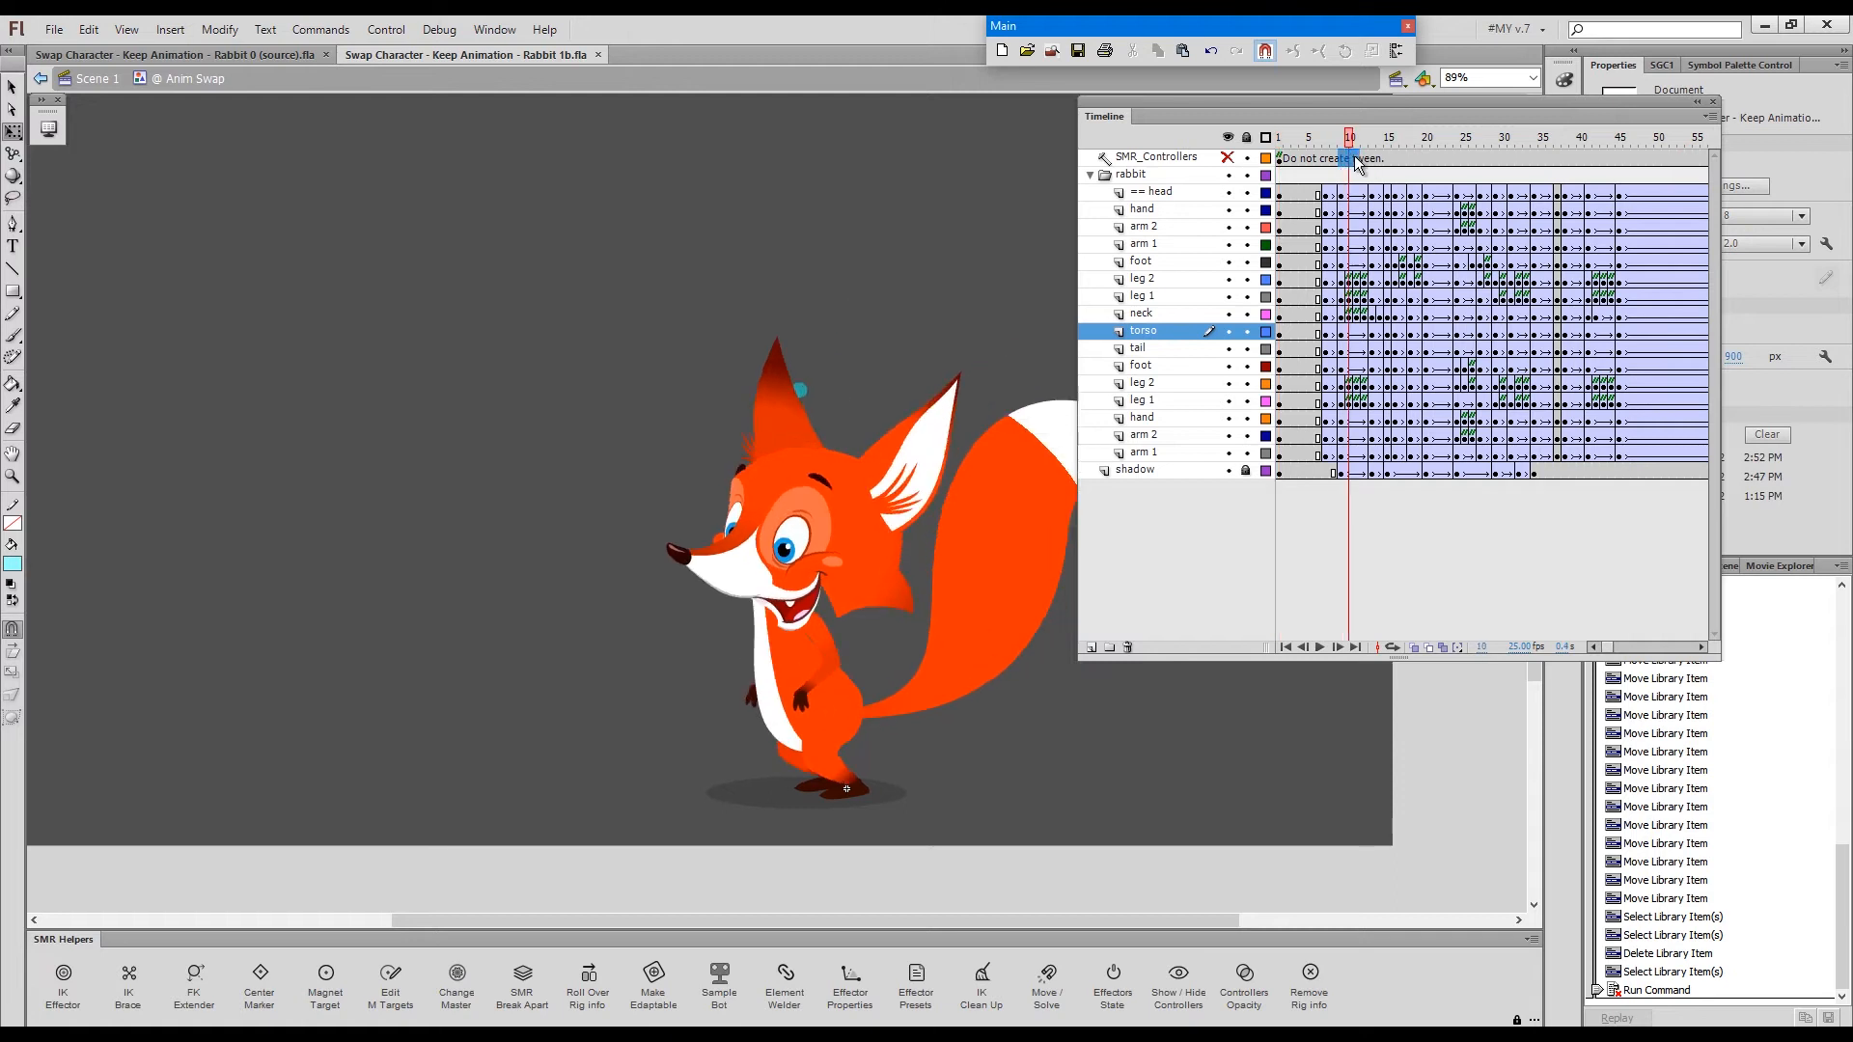
{"action": "left_click", "coordinate": [1365, 136]}
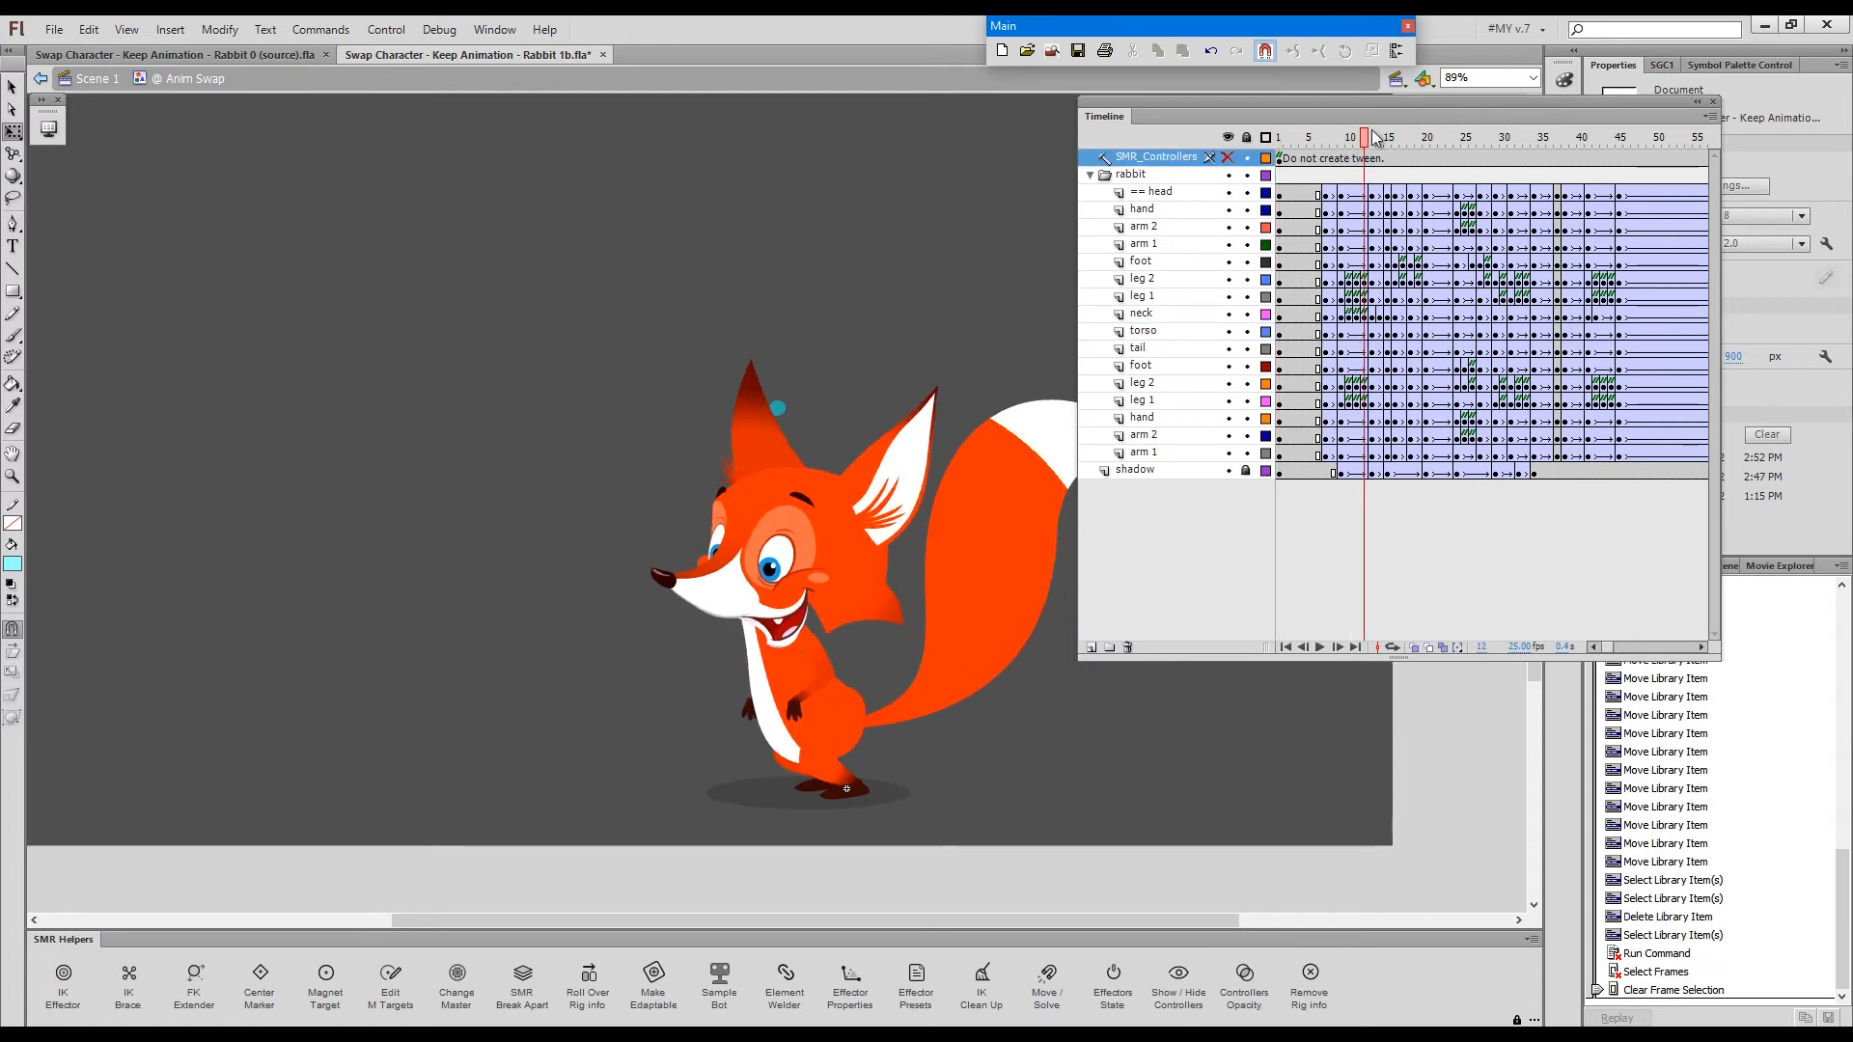
{"action": "left_click", "coordinate": [1329, 137]}
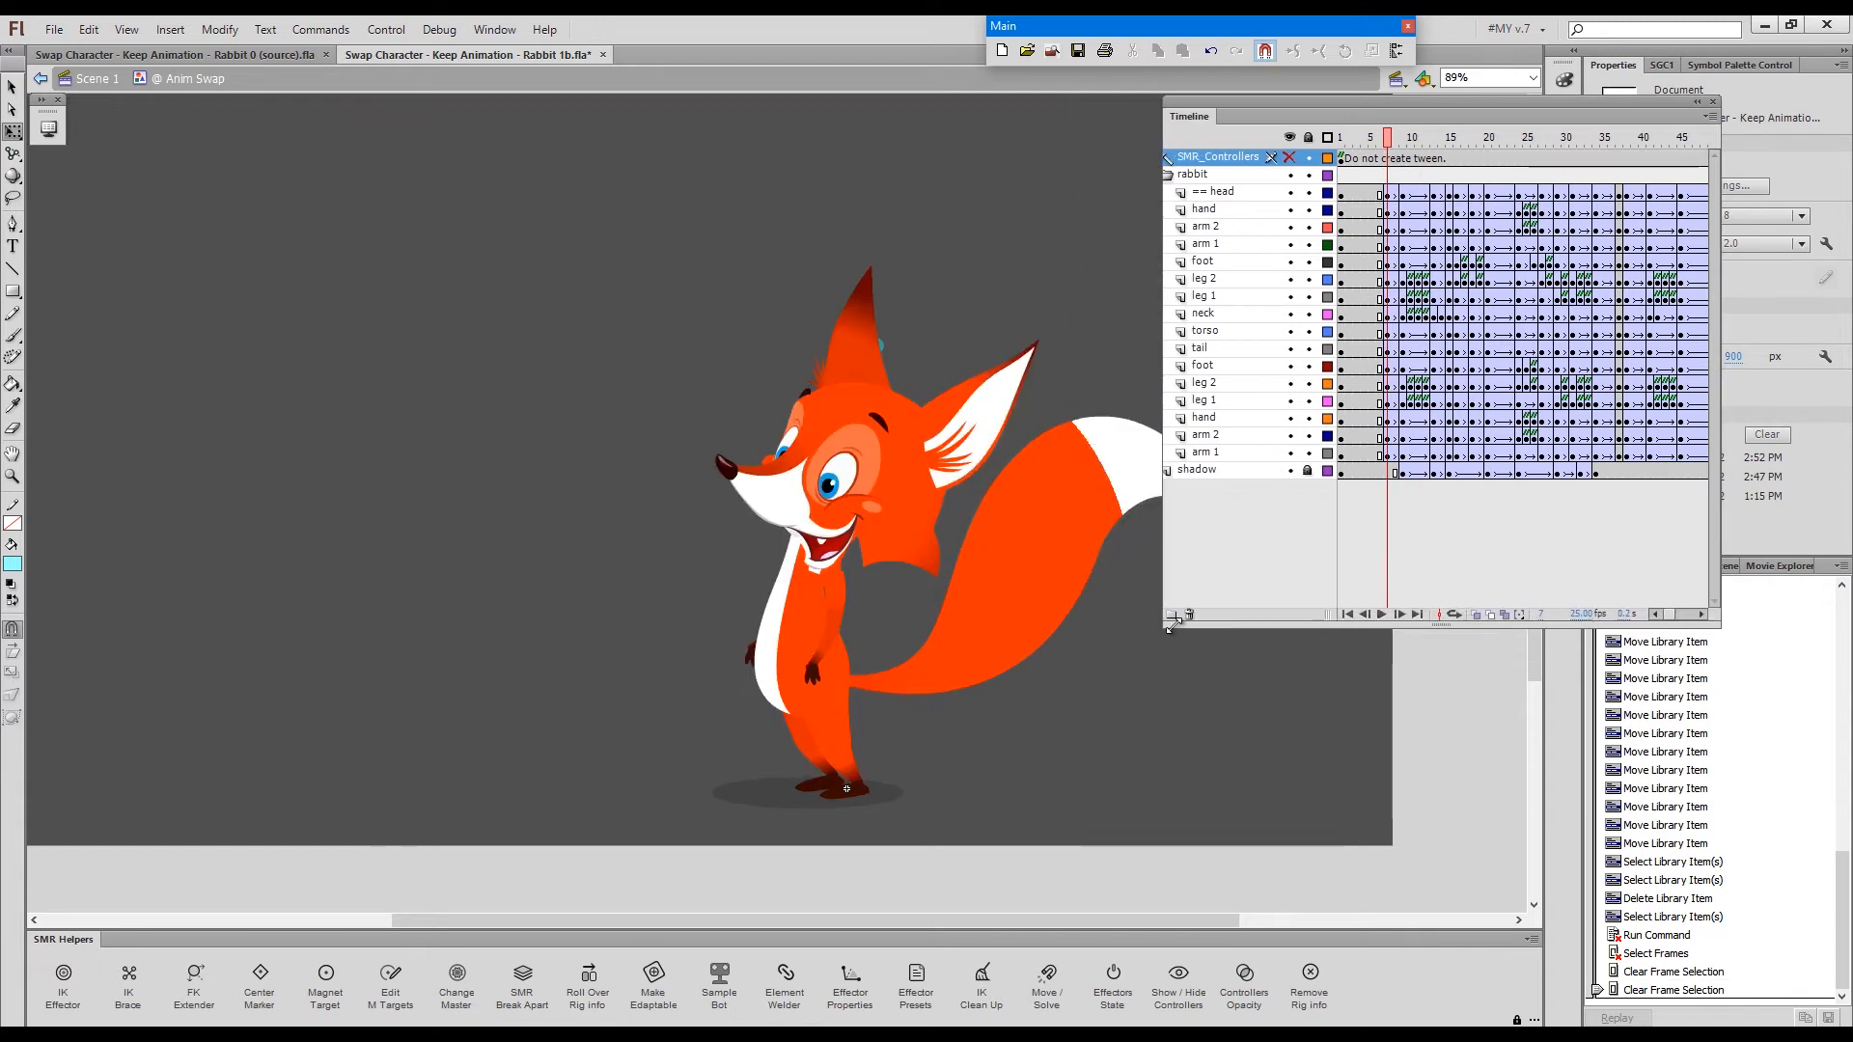
{"action": "key", "text": "Space"}
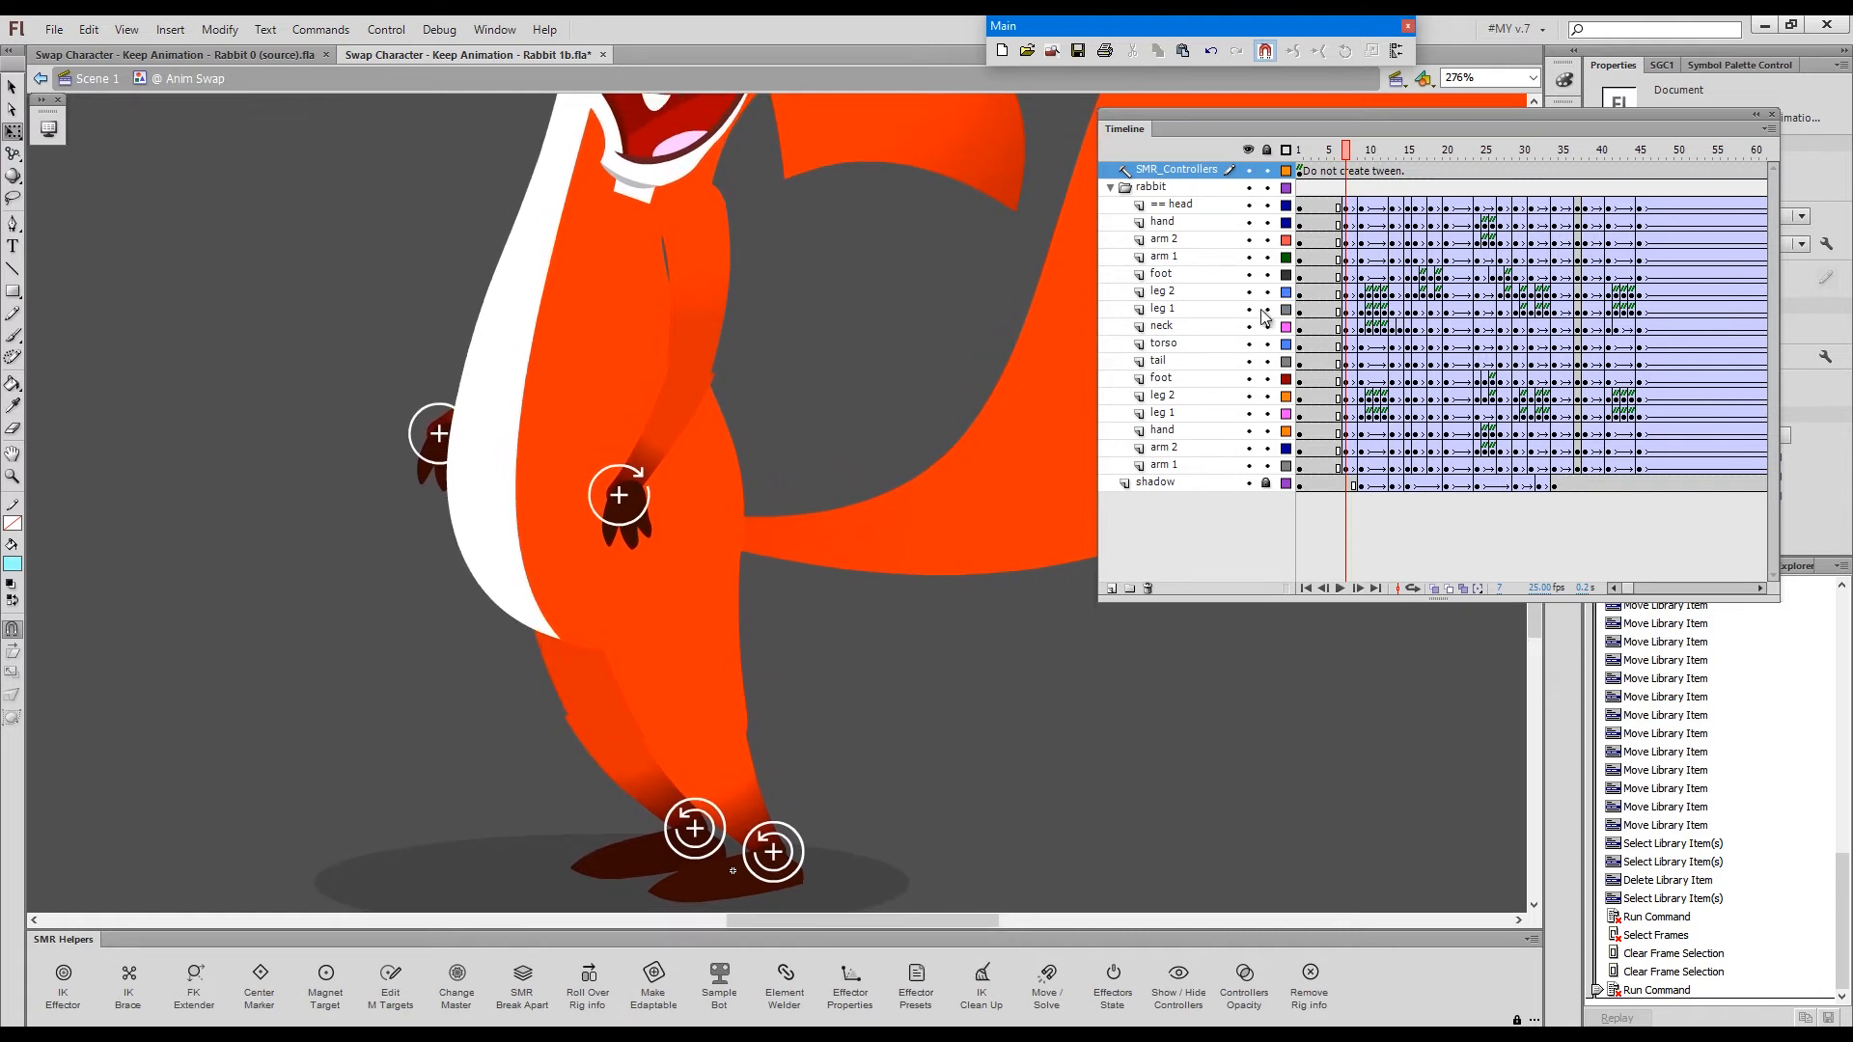
{"action": "mouse_move", "coordinate": [1256, 361]}
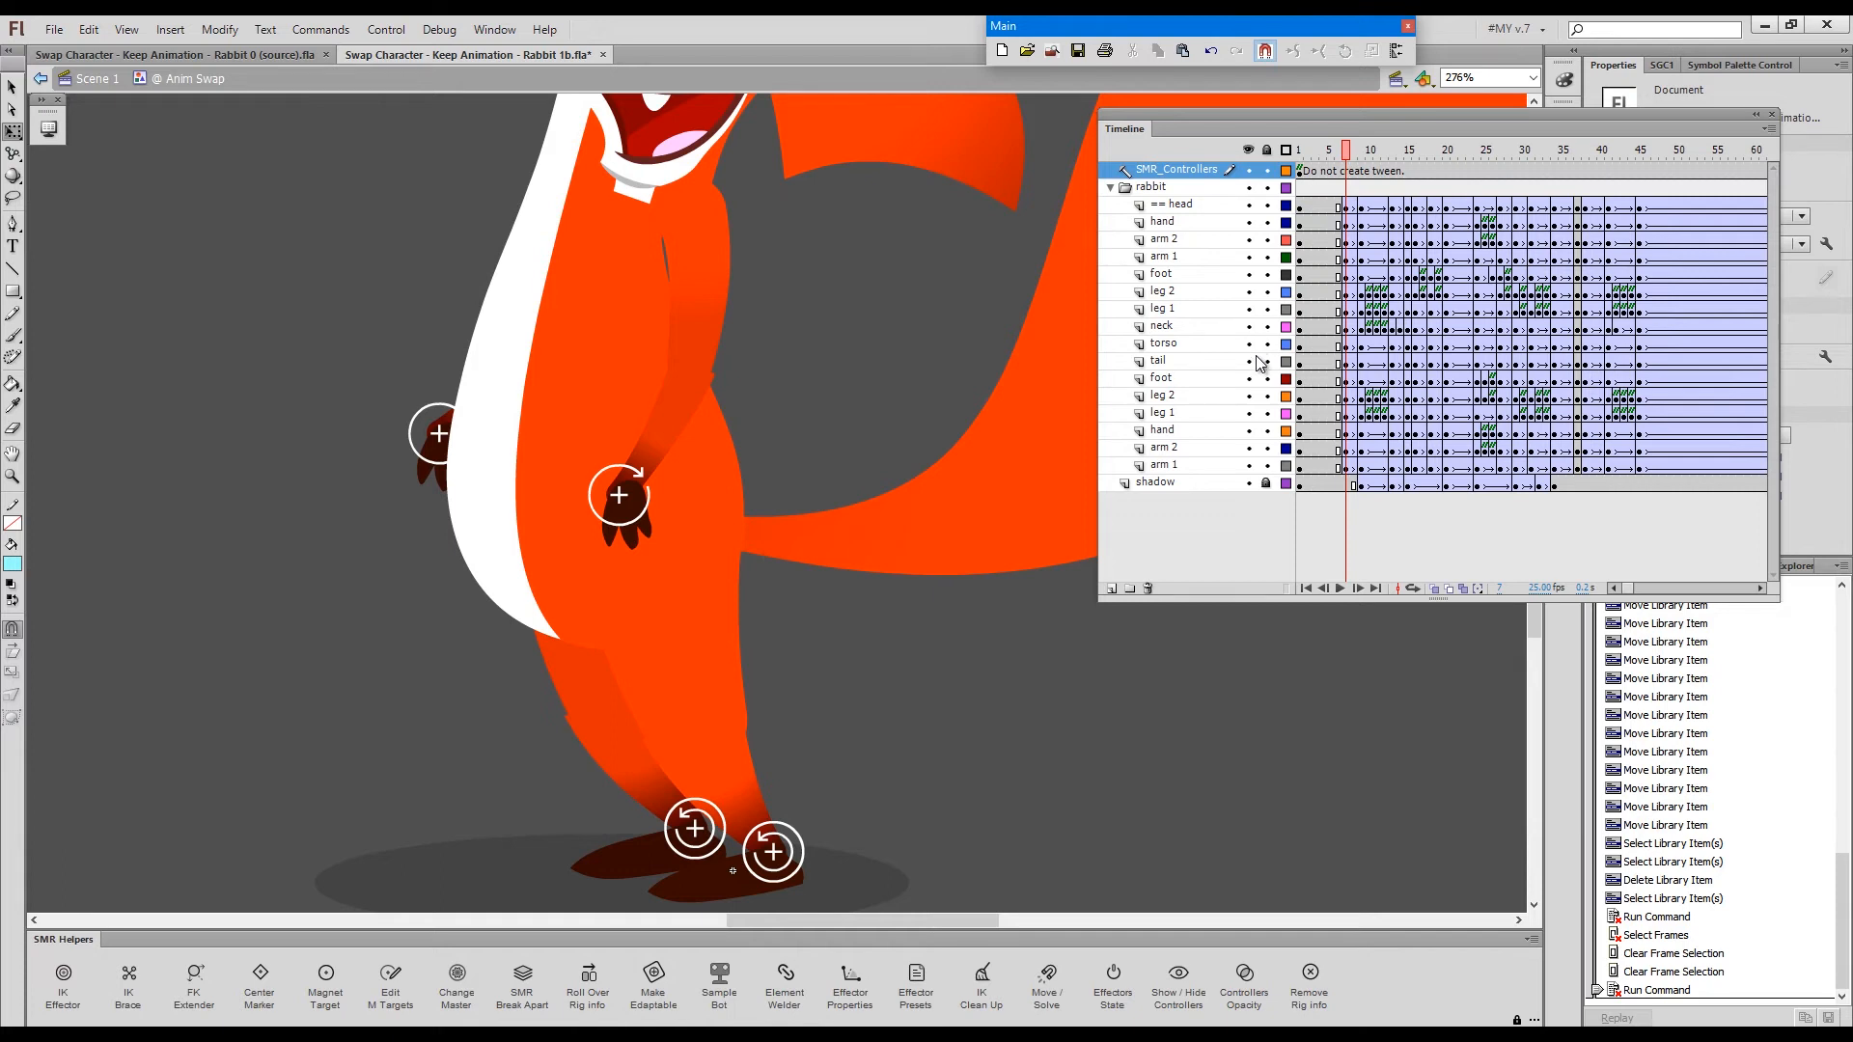
- Show layers as outlines and reposition the front foot controller at frame 7
{"action": "key", "text": "Ctrl+Space"}
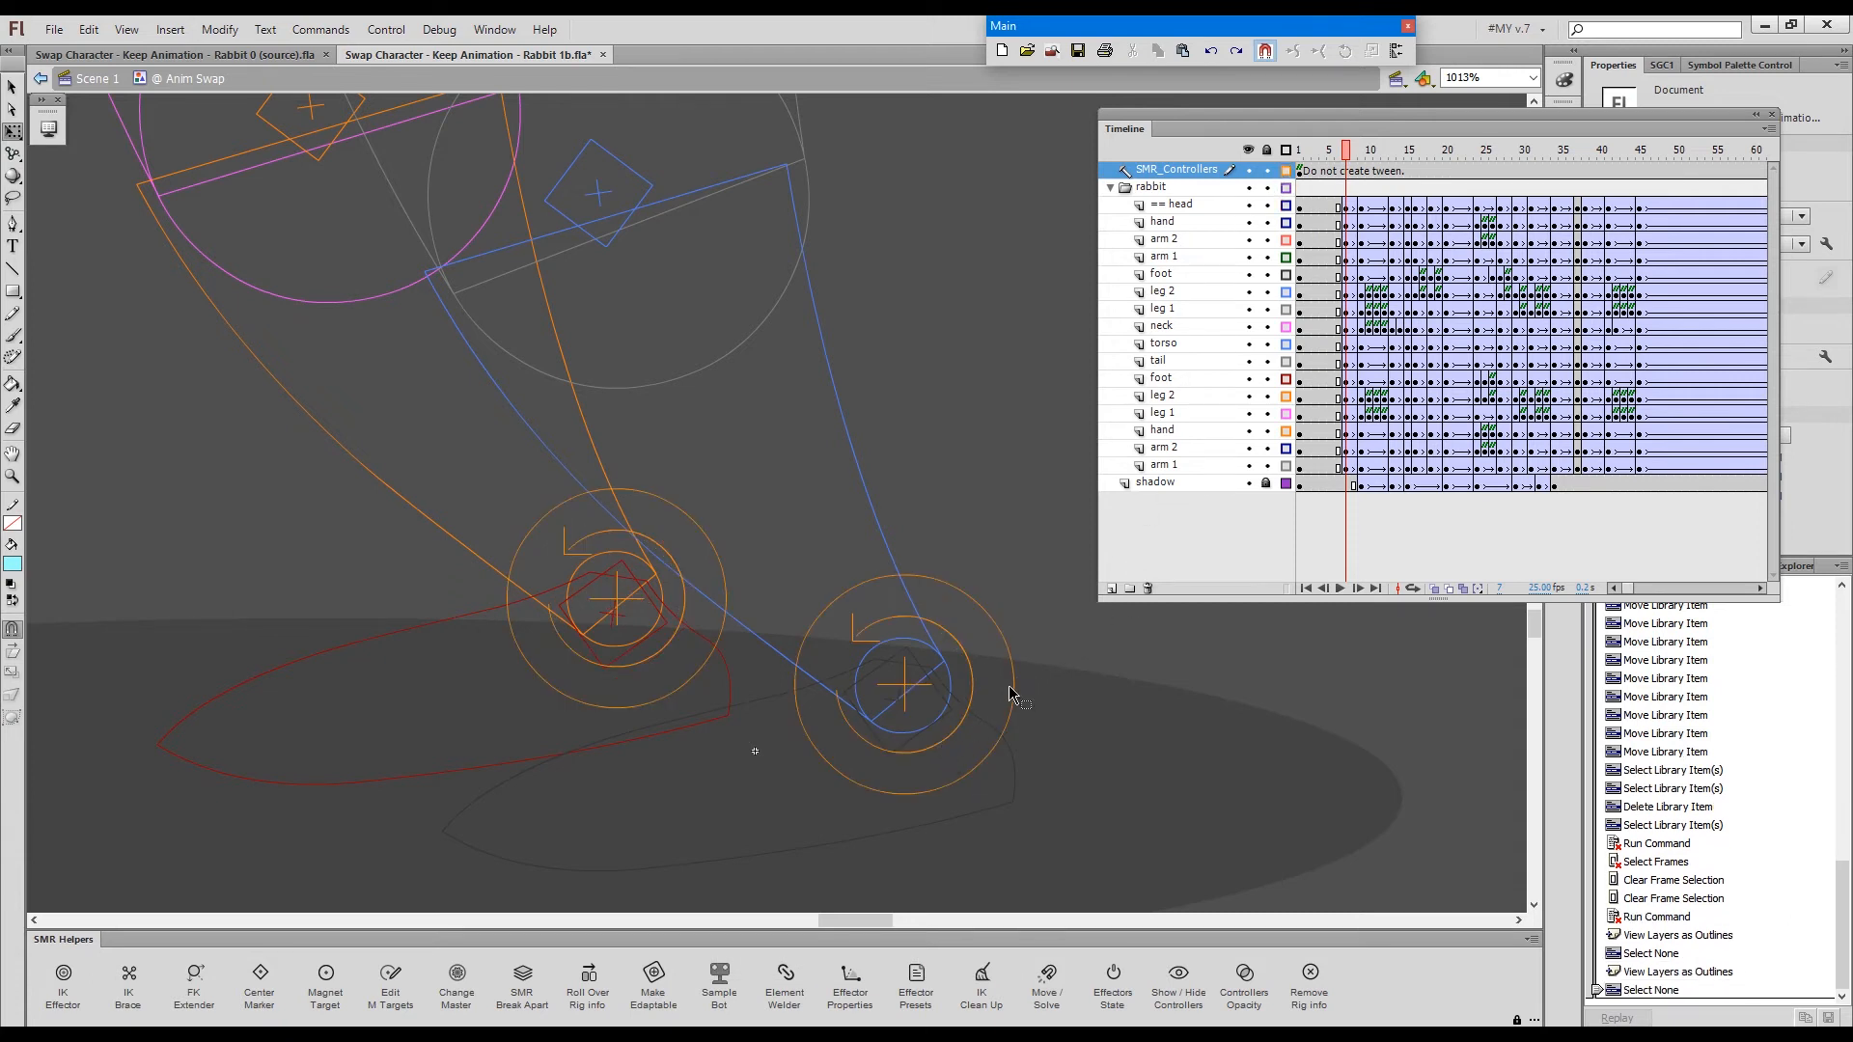
{"action": "left_click", "coordinate": [903, 685]}
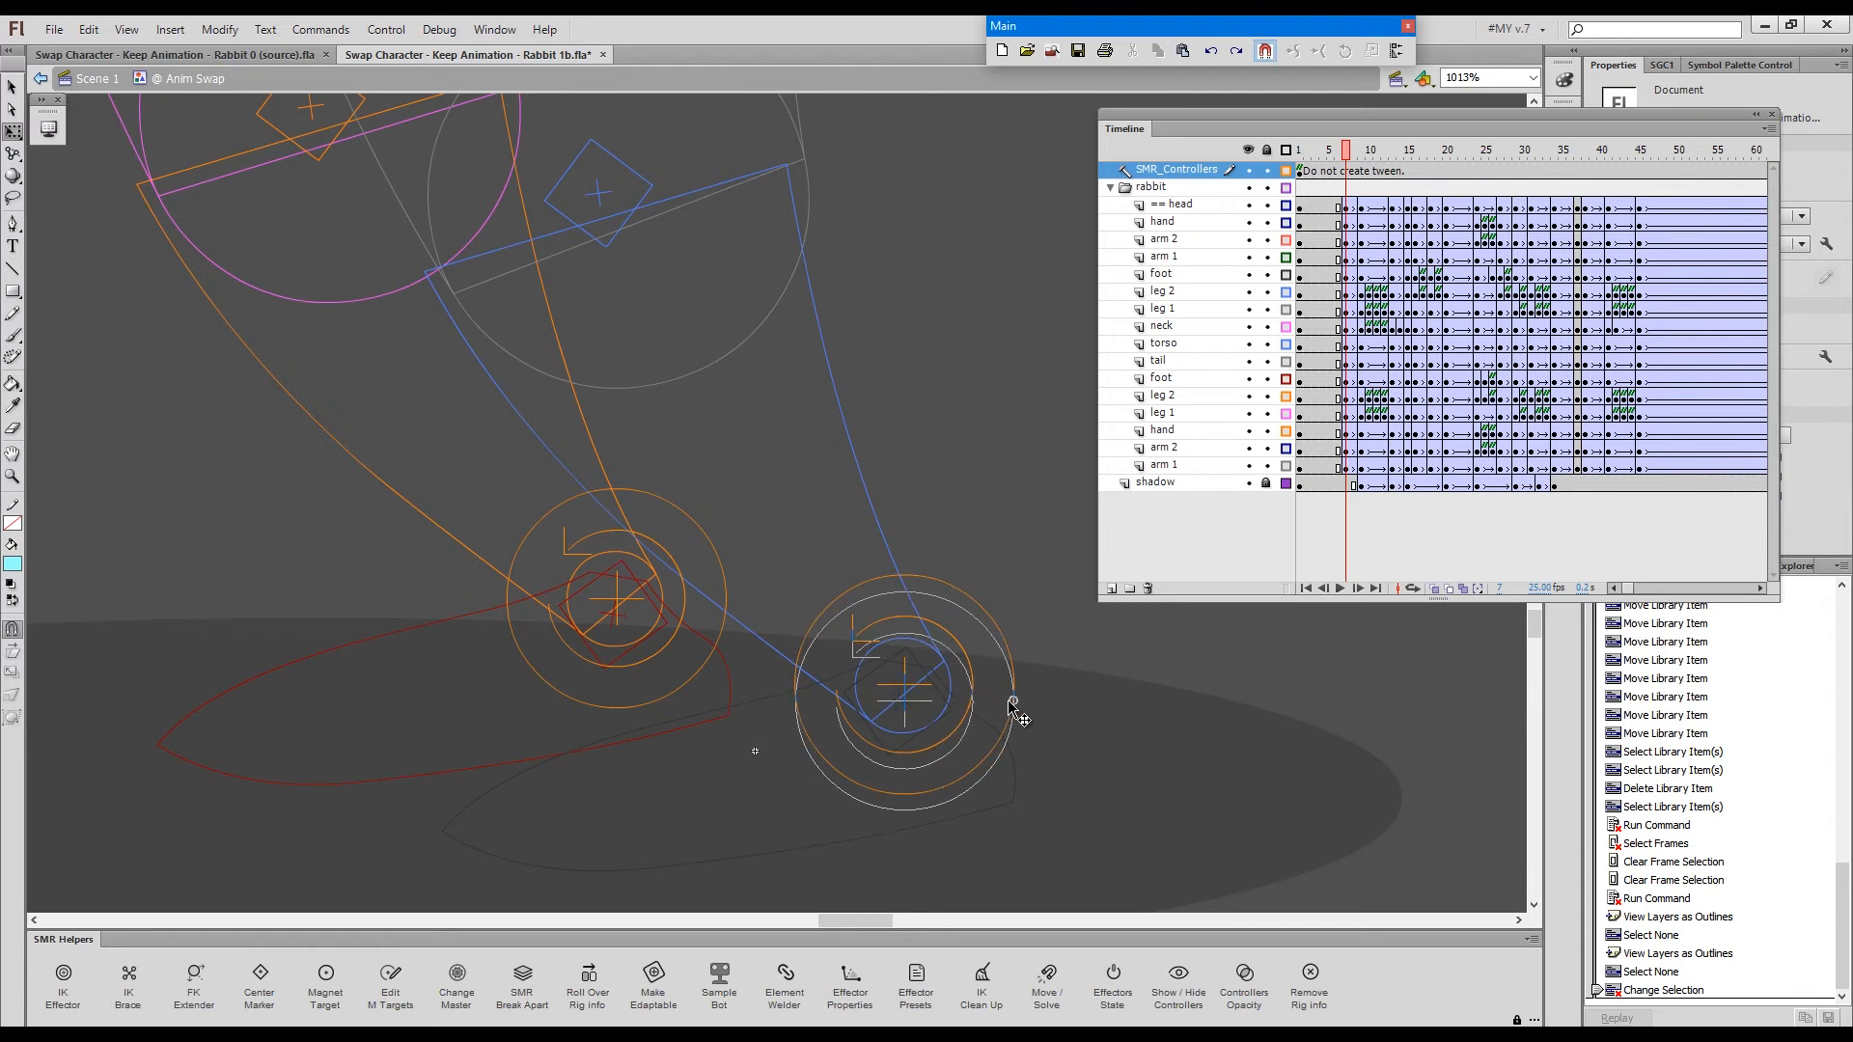
{"action": "left_click", "coordinate": [906, 699]}
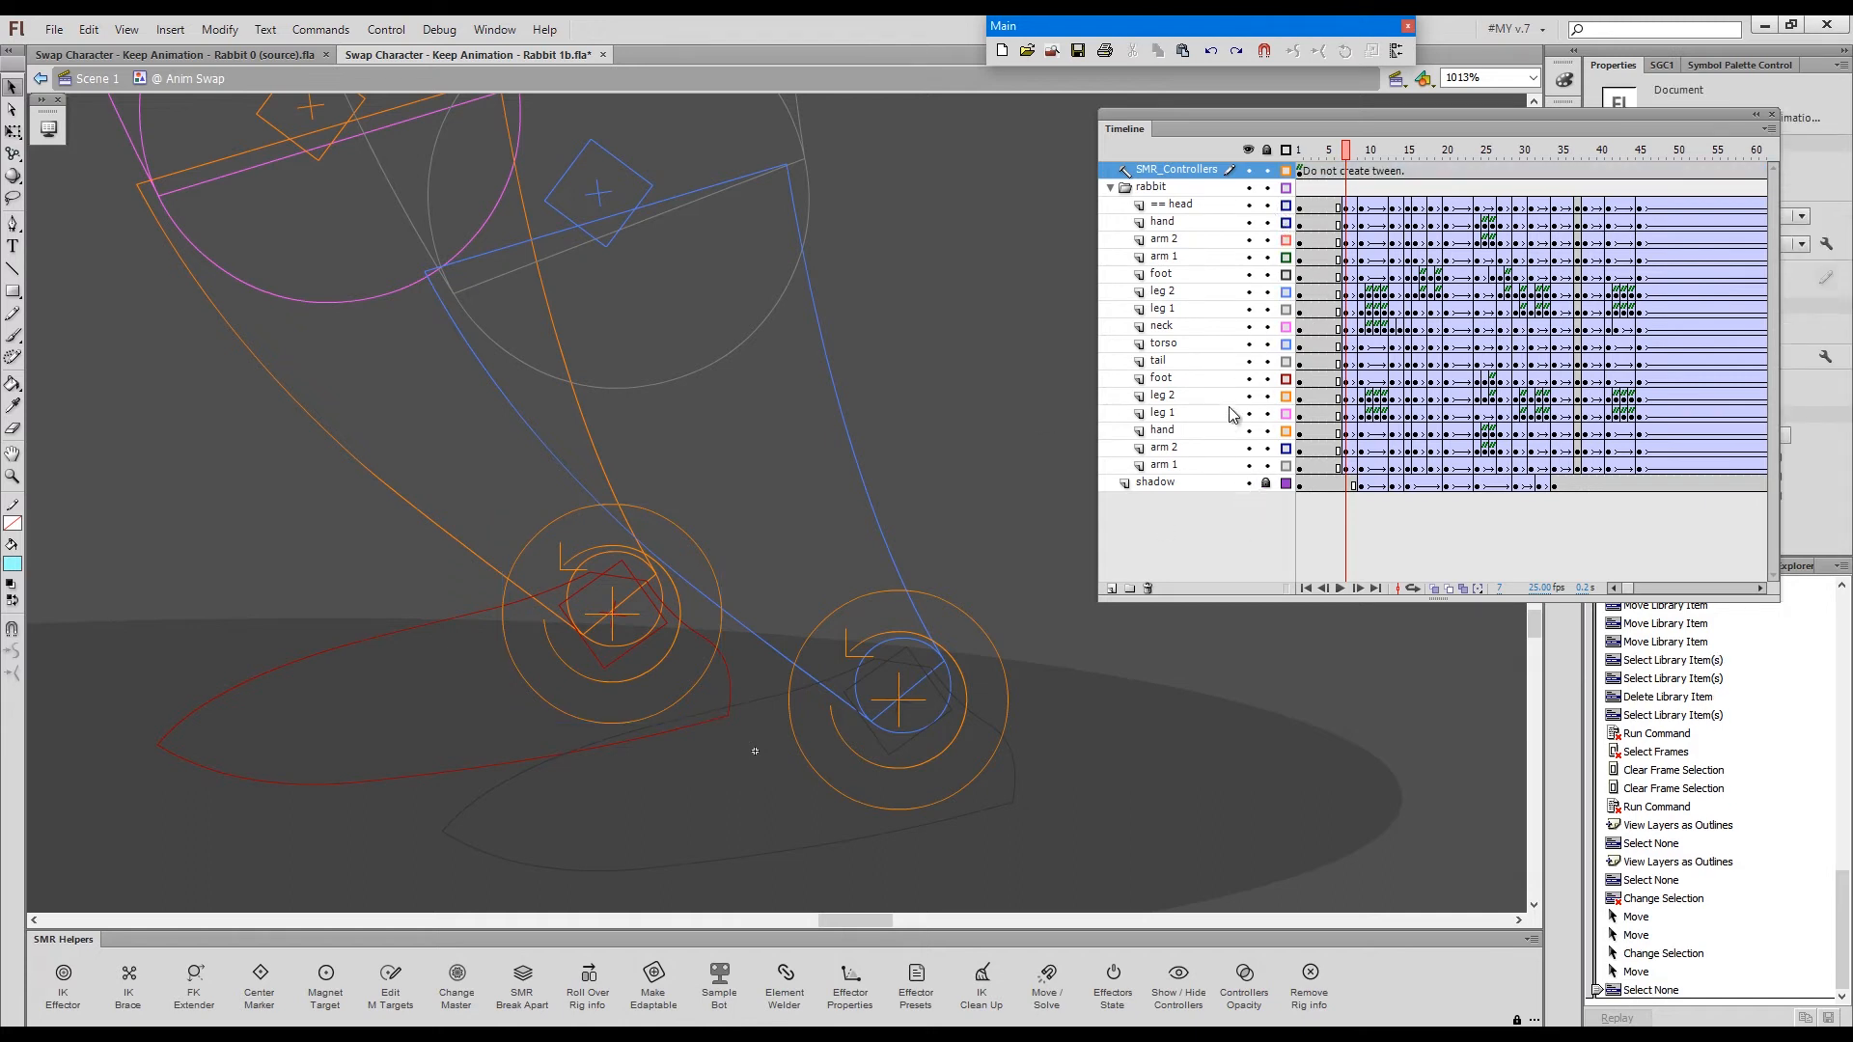
{"action": "key", "text": "Ctrl+a"}
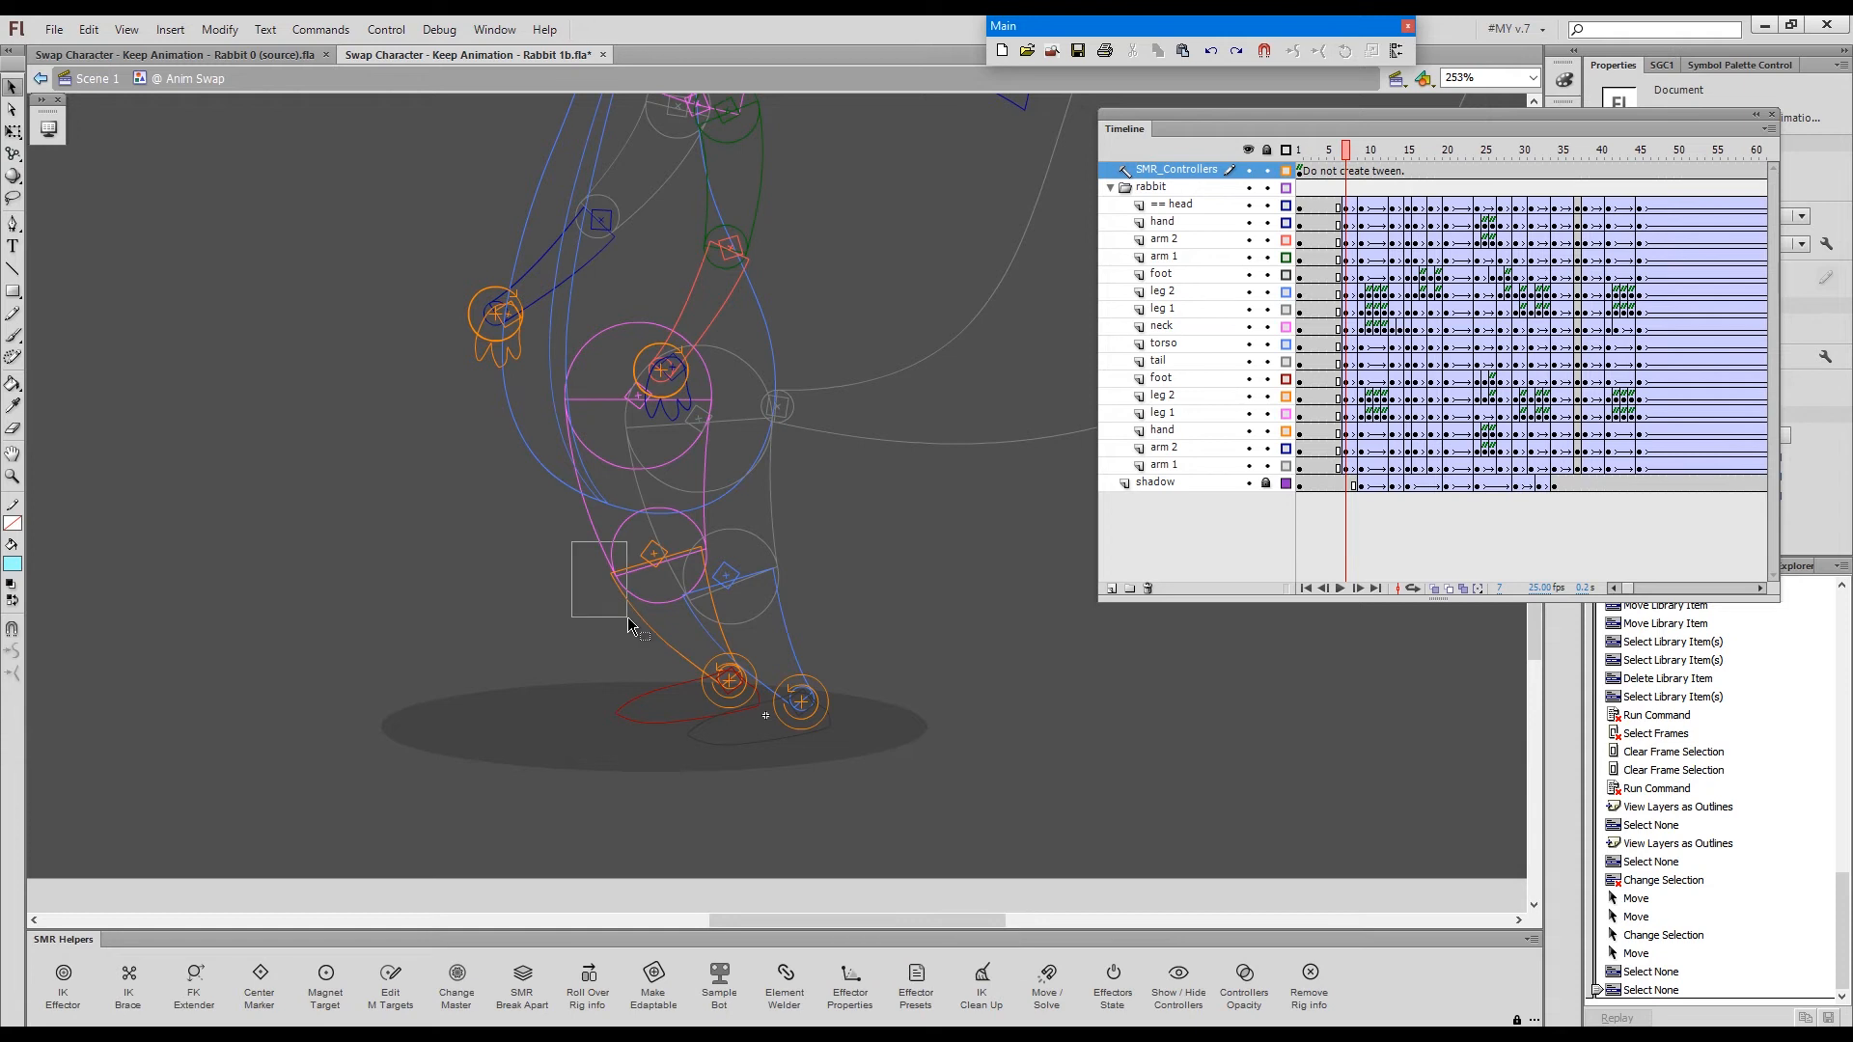
{"action": "mouse_move", "coordinate": [628, 623]}
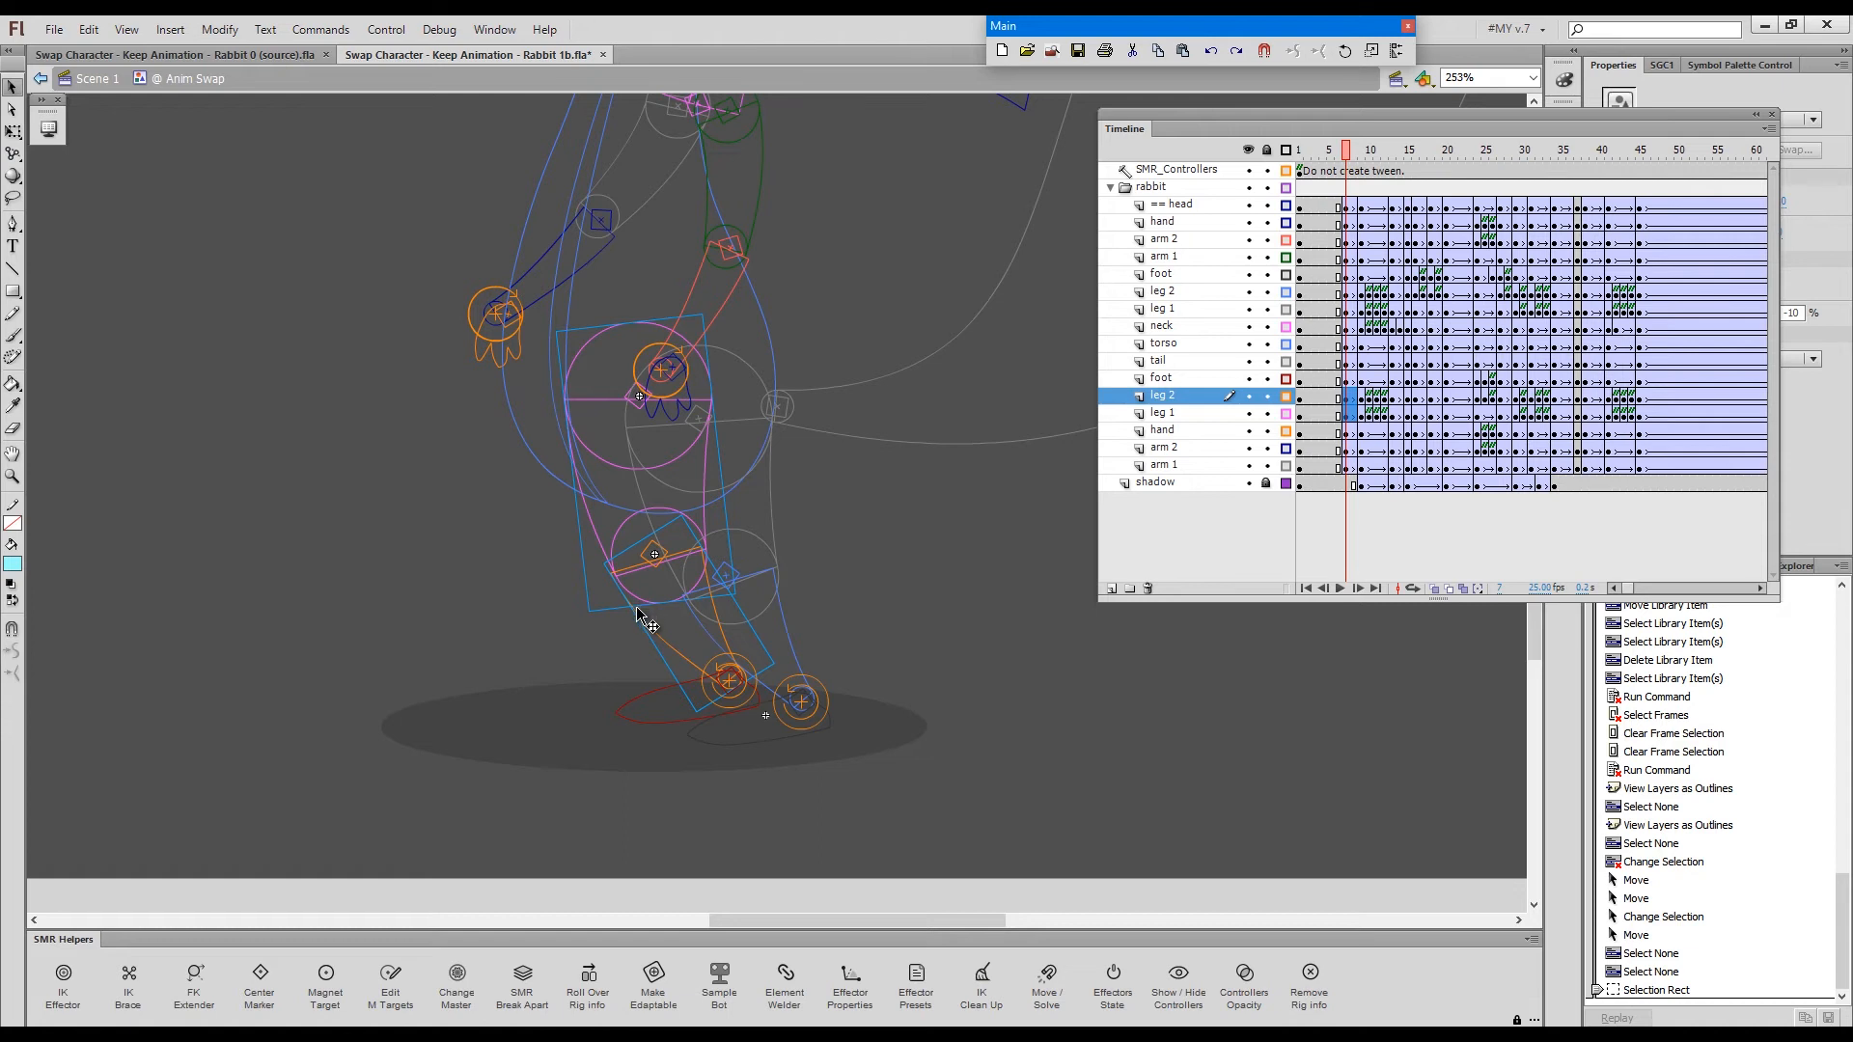
- Select the foot layer's frames and return to full-colour artwork
{"action": "key", "text": "Ctrl"}
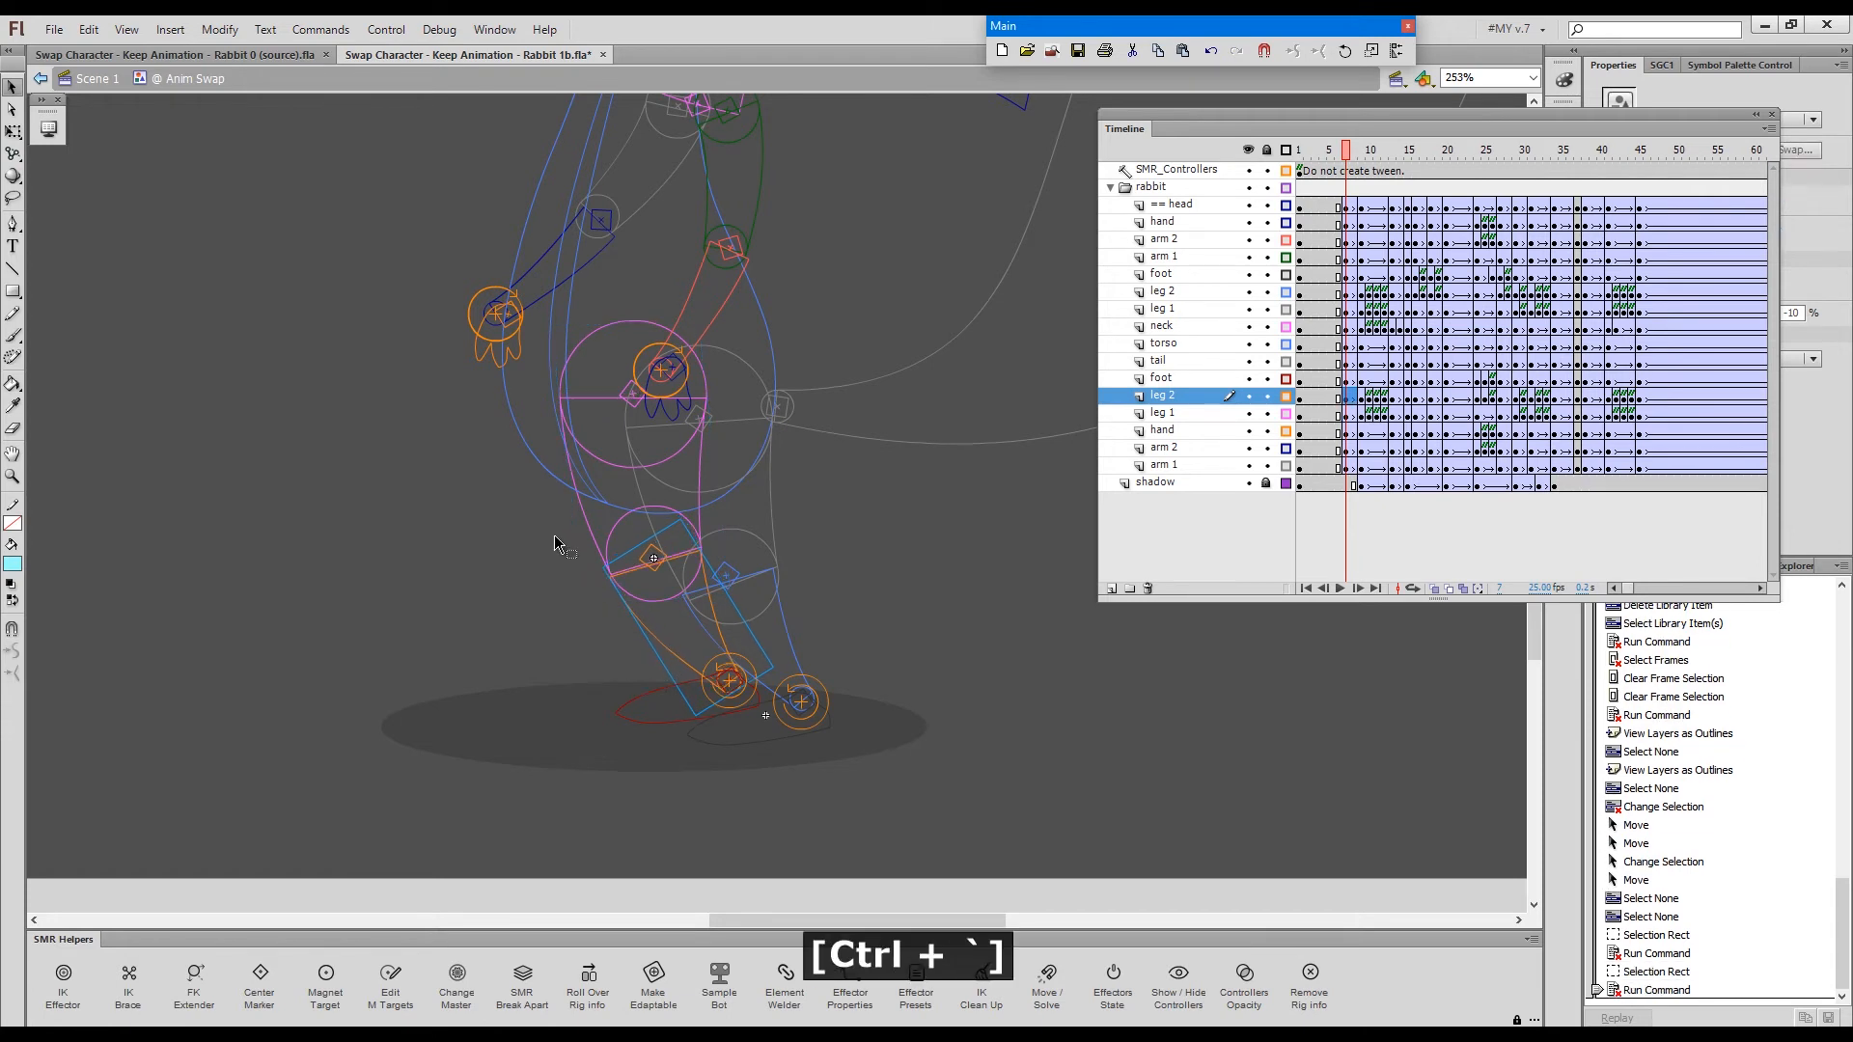
{"action": "left_click", "coordinate": [1161, 412]}
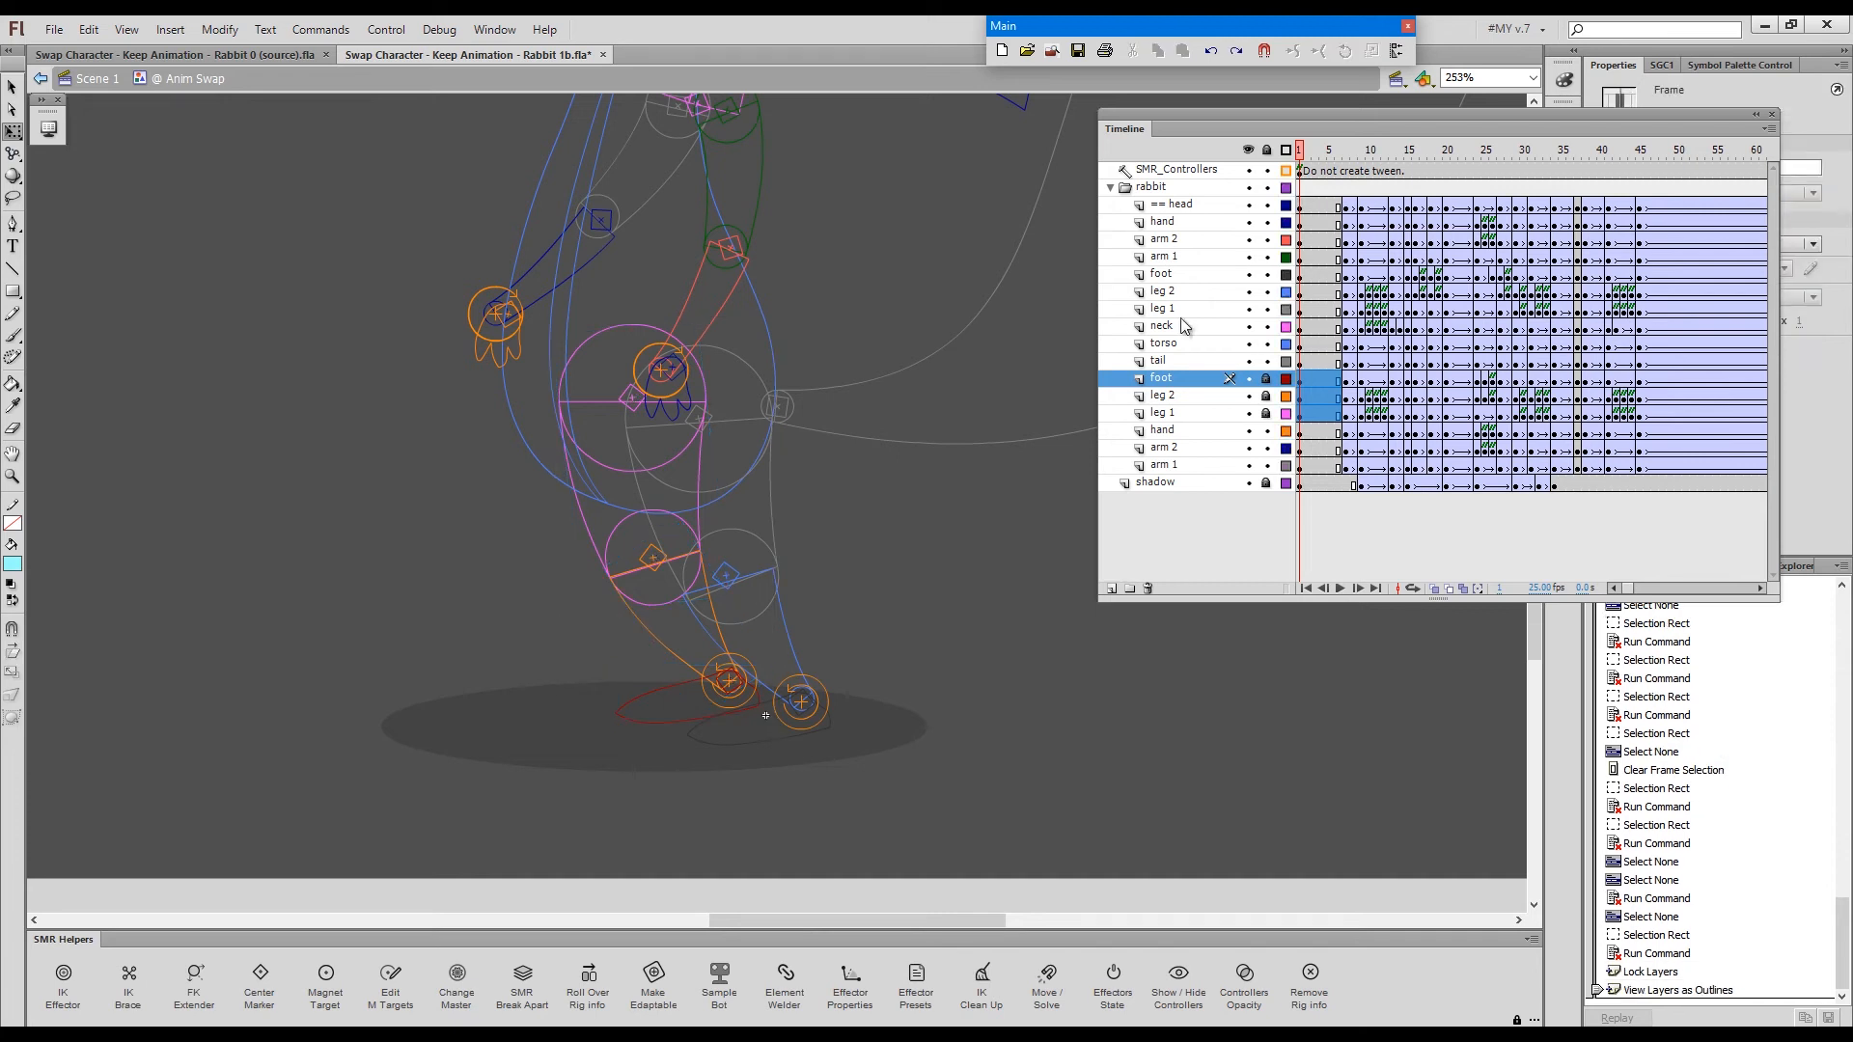
{"action": "key", "text": "Space"}
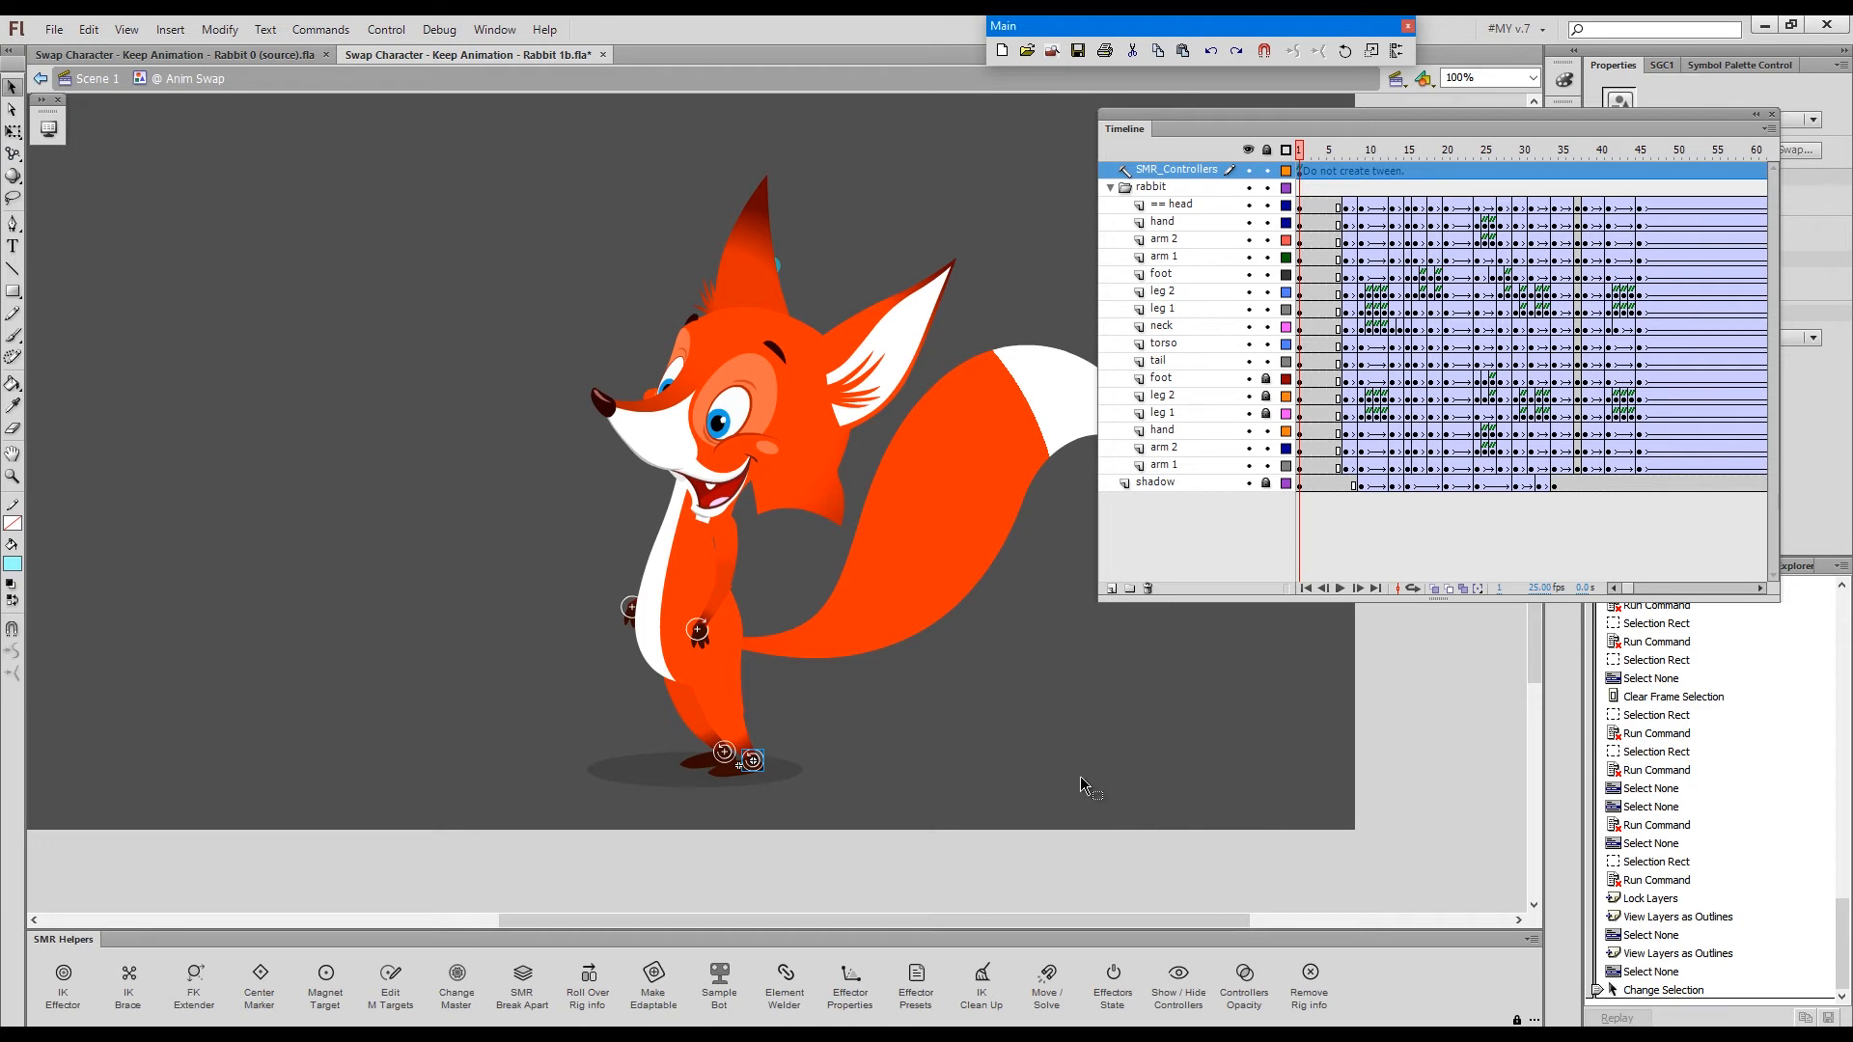
- Run IK Clean Up on the fox's limb poses at frames 7, 9, 15, 16 and 18
{"action": "key", "text": "ctrl+`"}
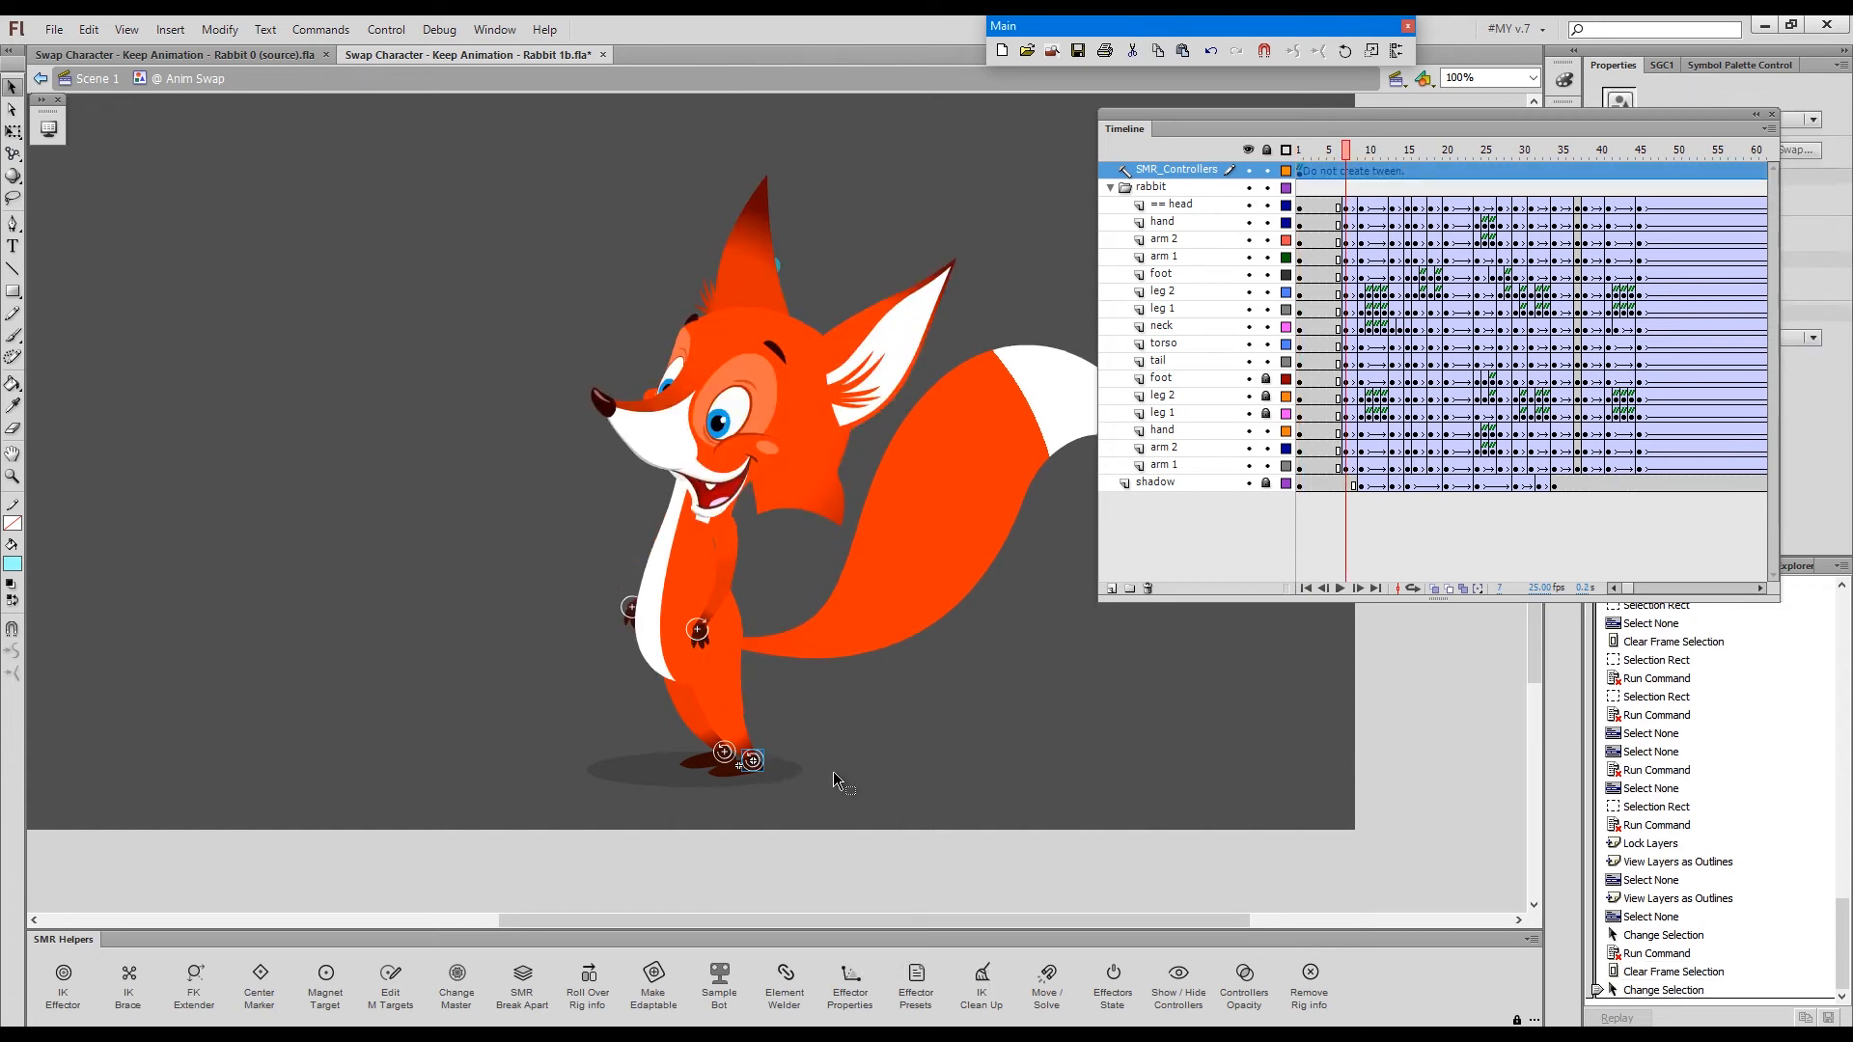
{"action": "key", "text": "ctrl+`"}
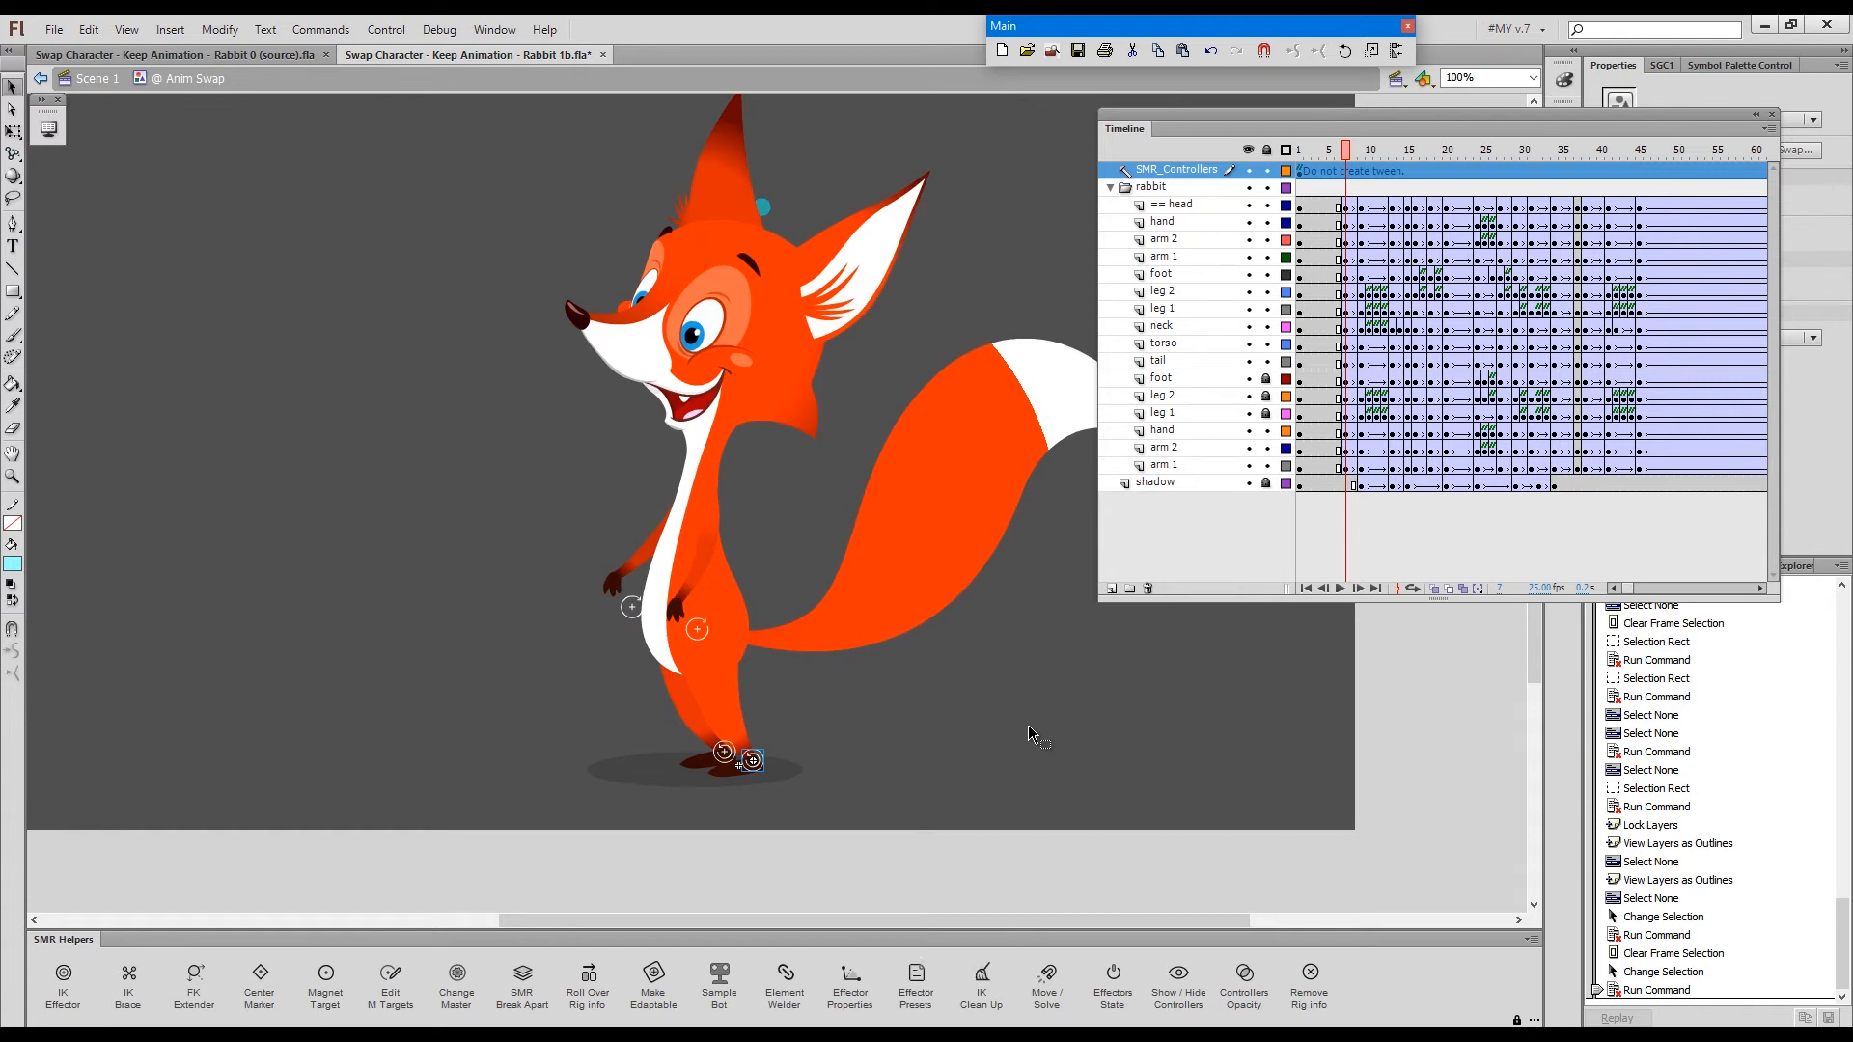
{"action": "mouse_move", "coordinate": [668, 759]}
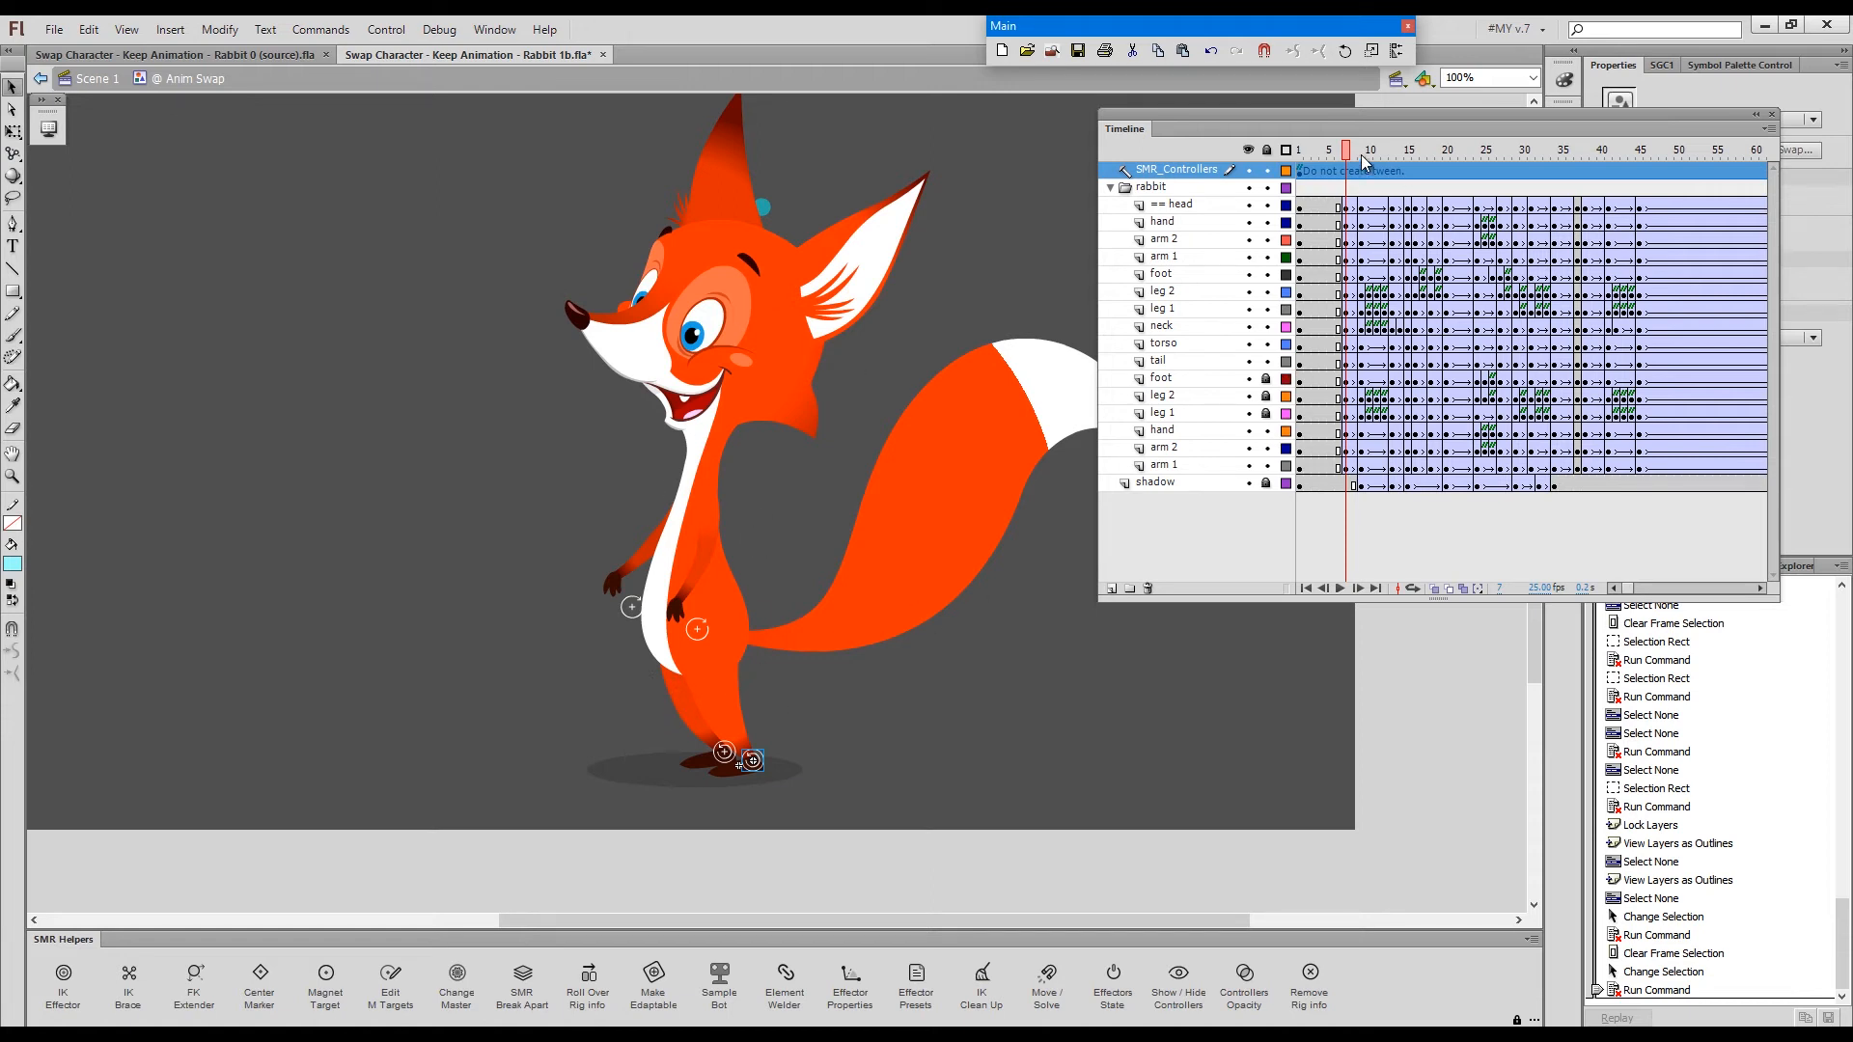
{"action": "key", "text": "Ctrl+`"}
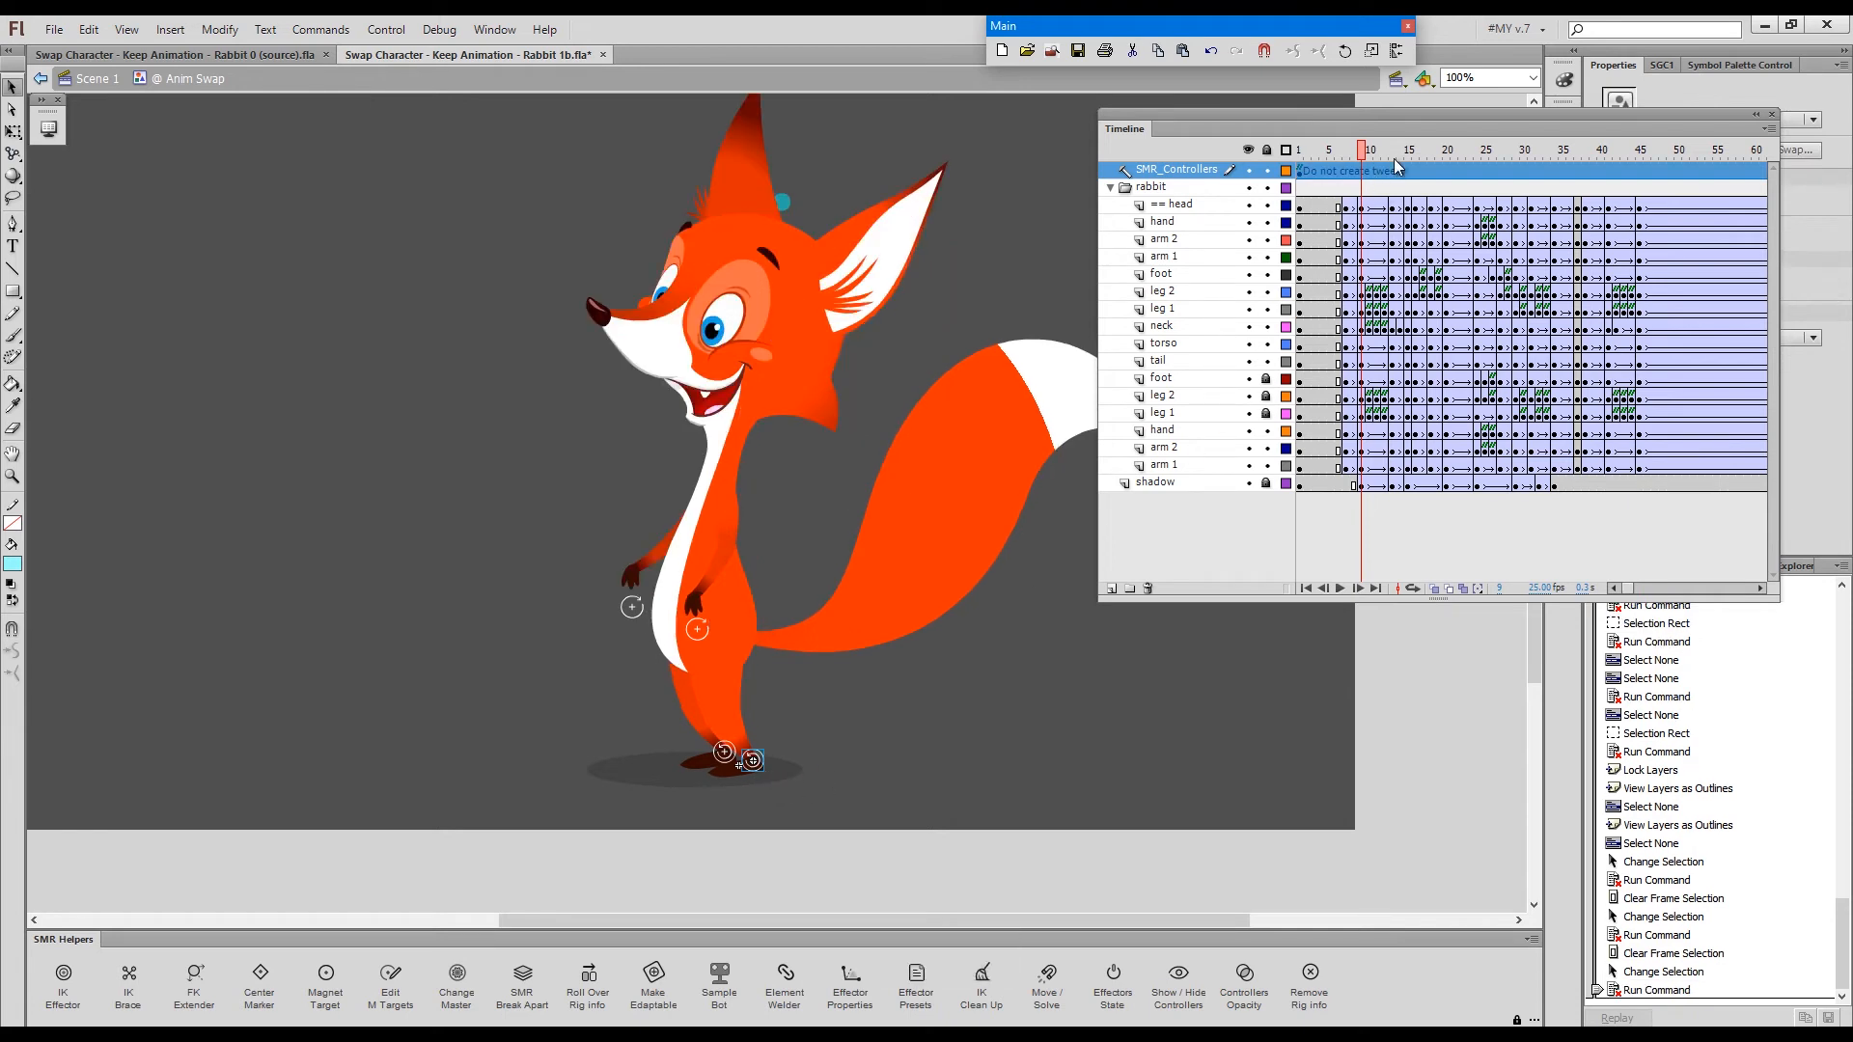
{"action": "left_click", "coordinate": [1389, 149]}
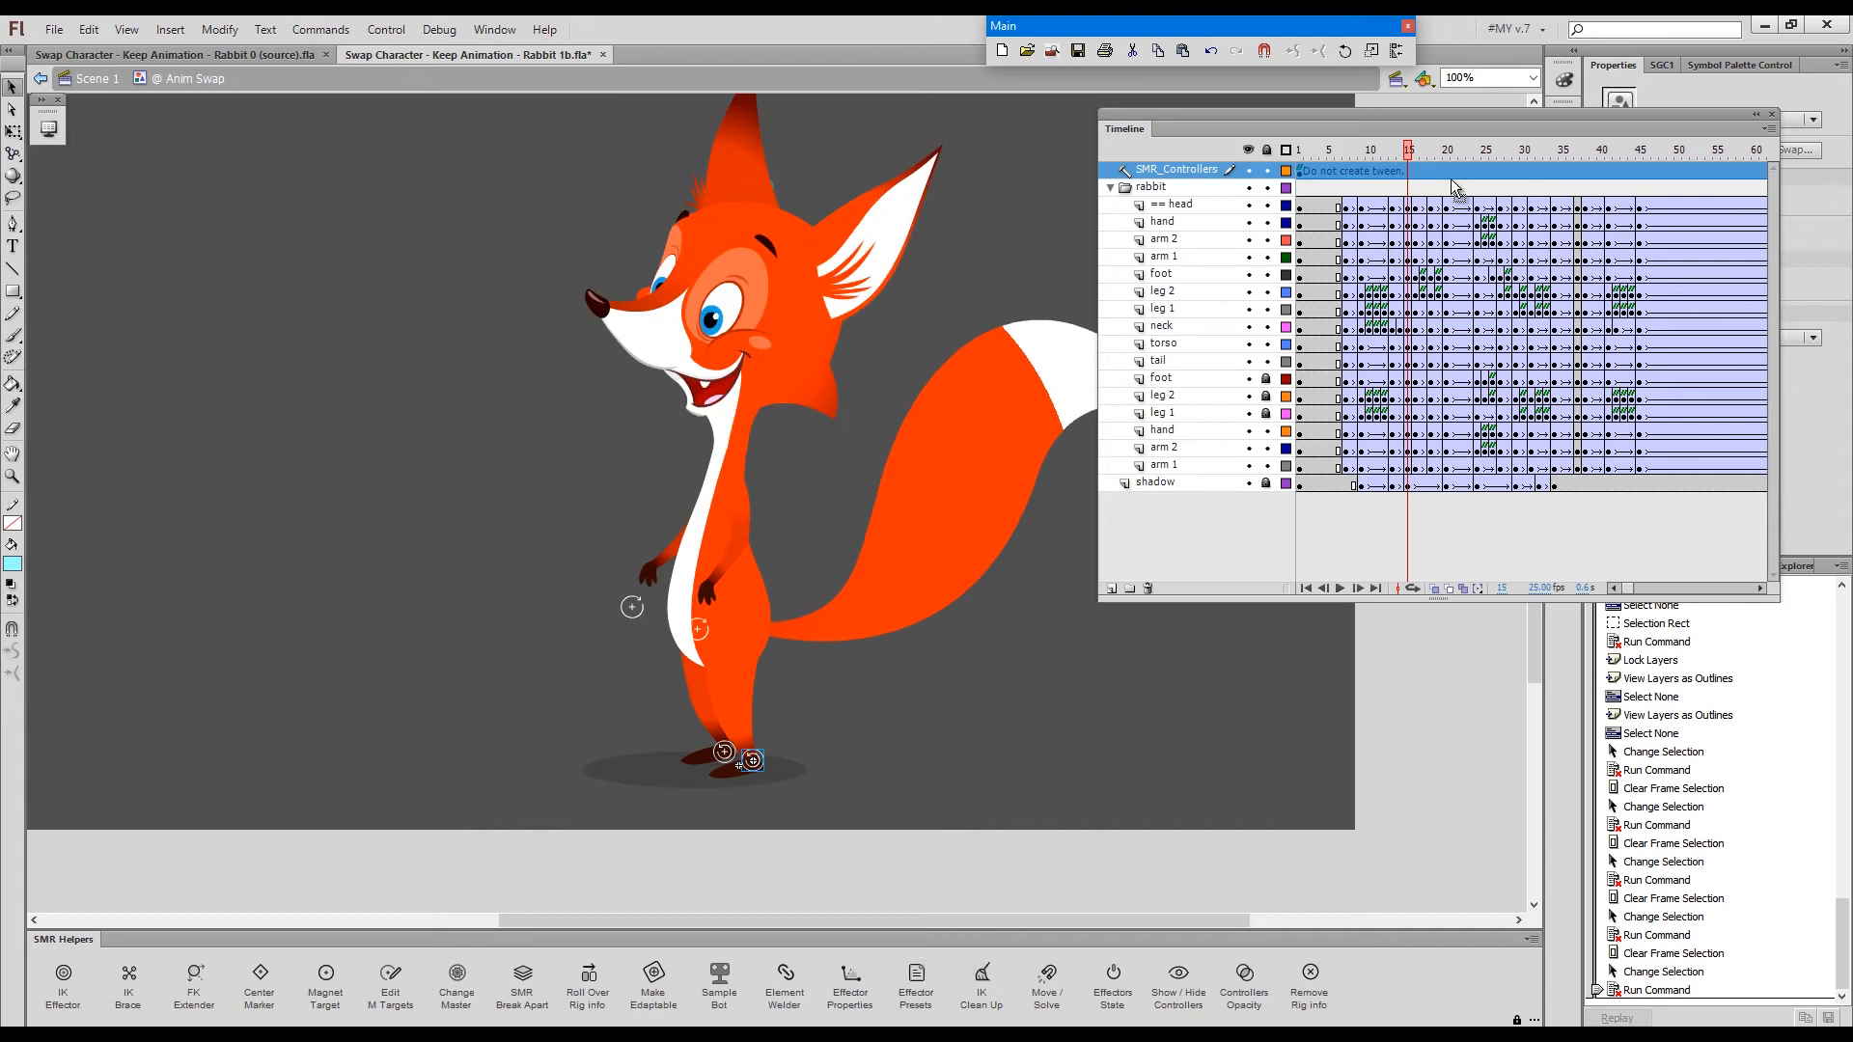
{"action": "mouse_move", "coordinate": [1409, 178]}
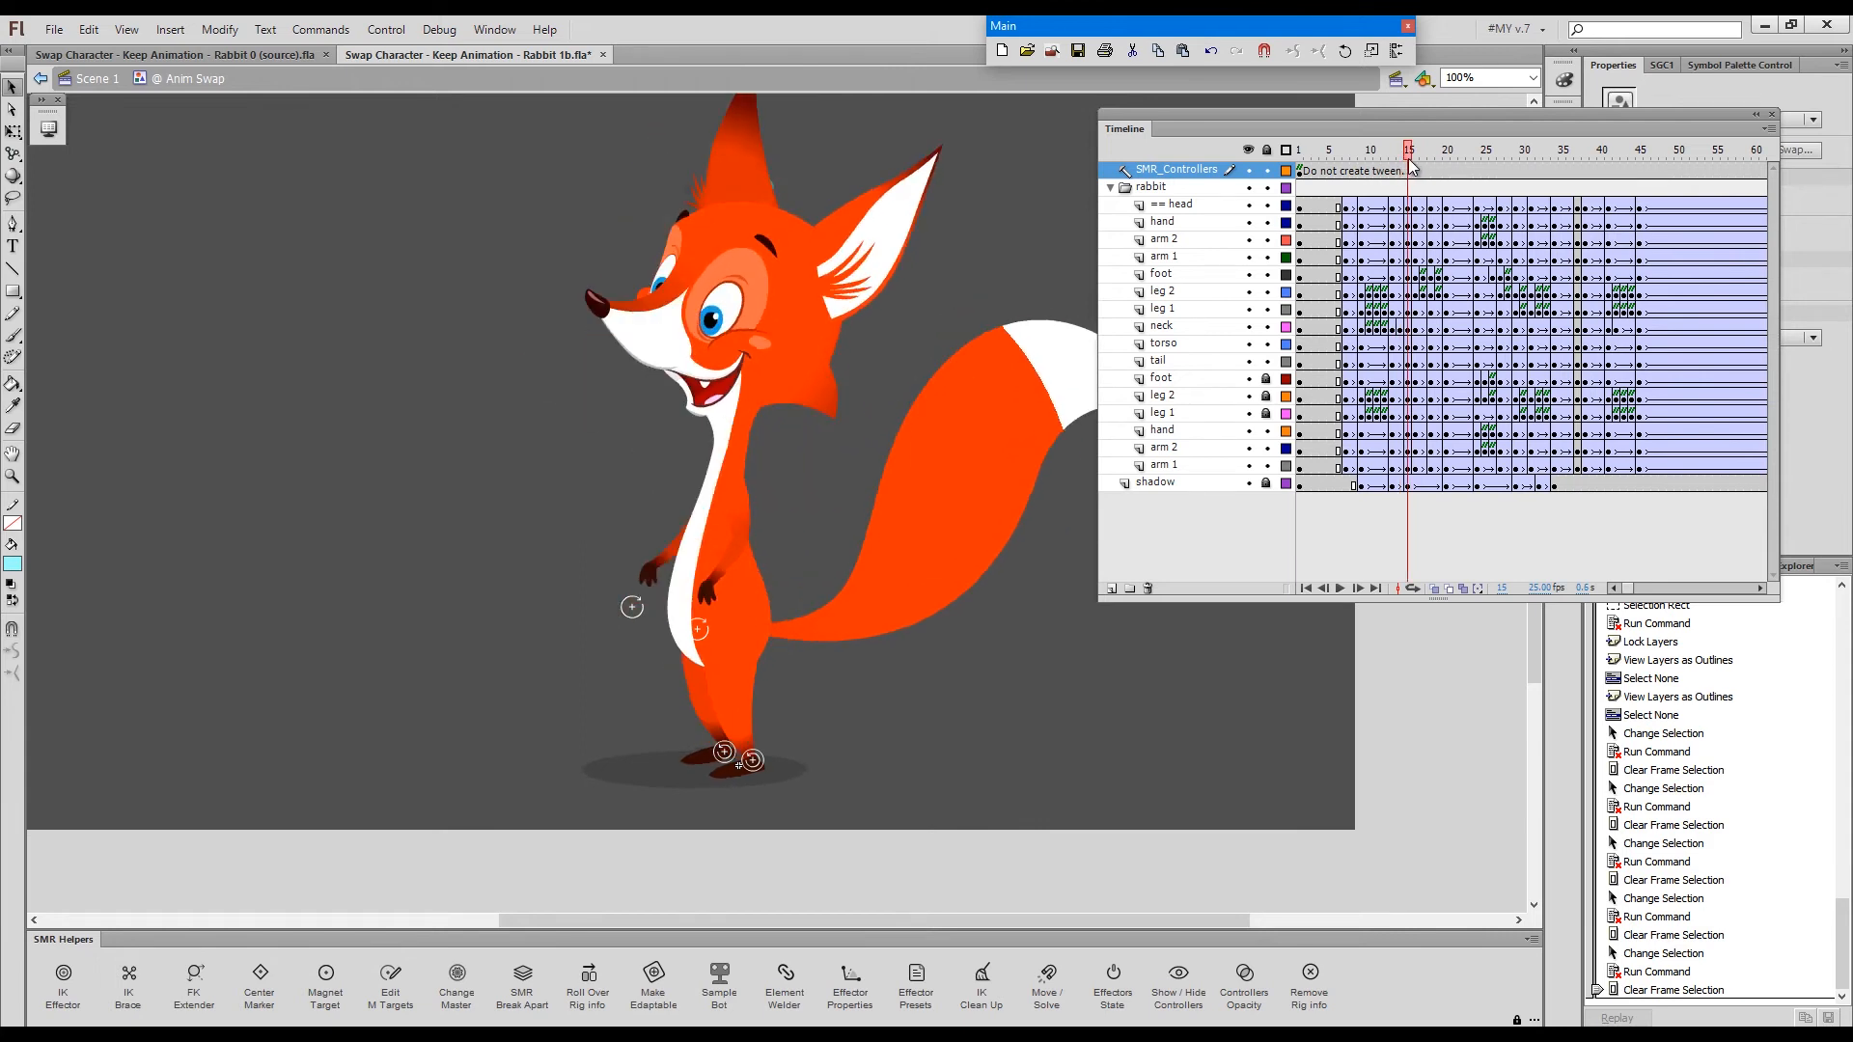
{"action": "left_click", "coordinate": [1415, 149]}
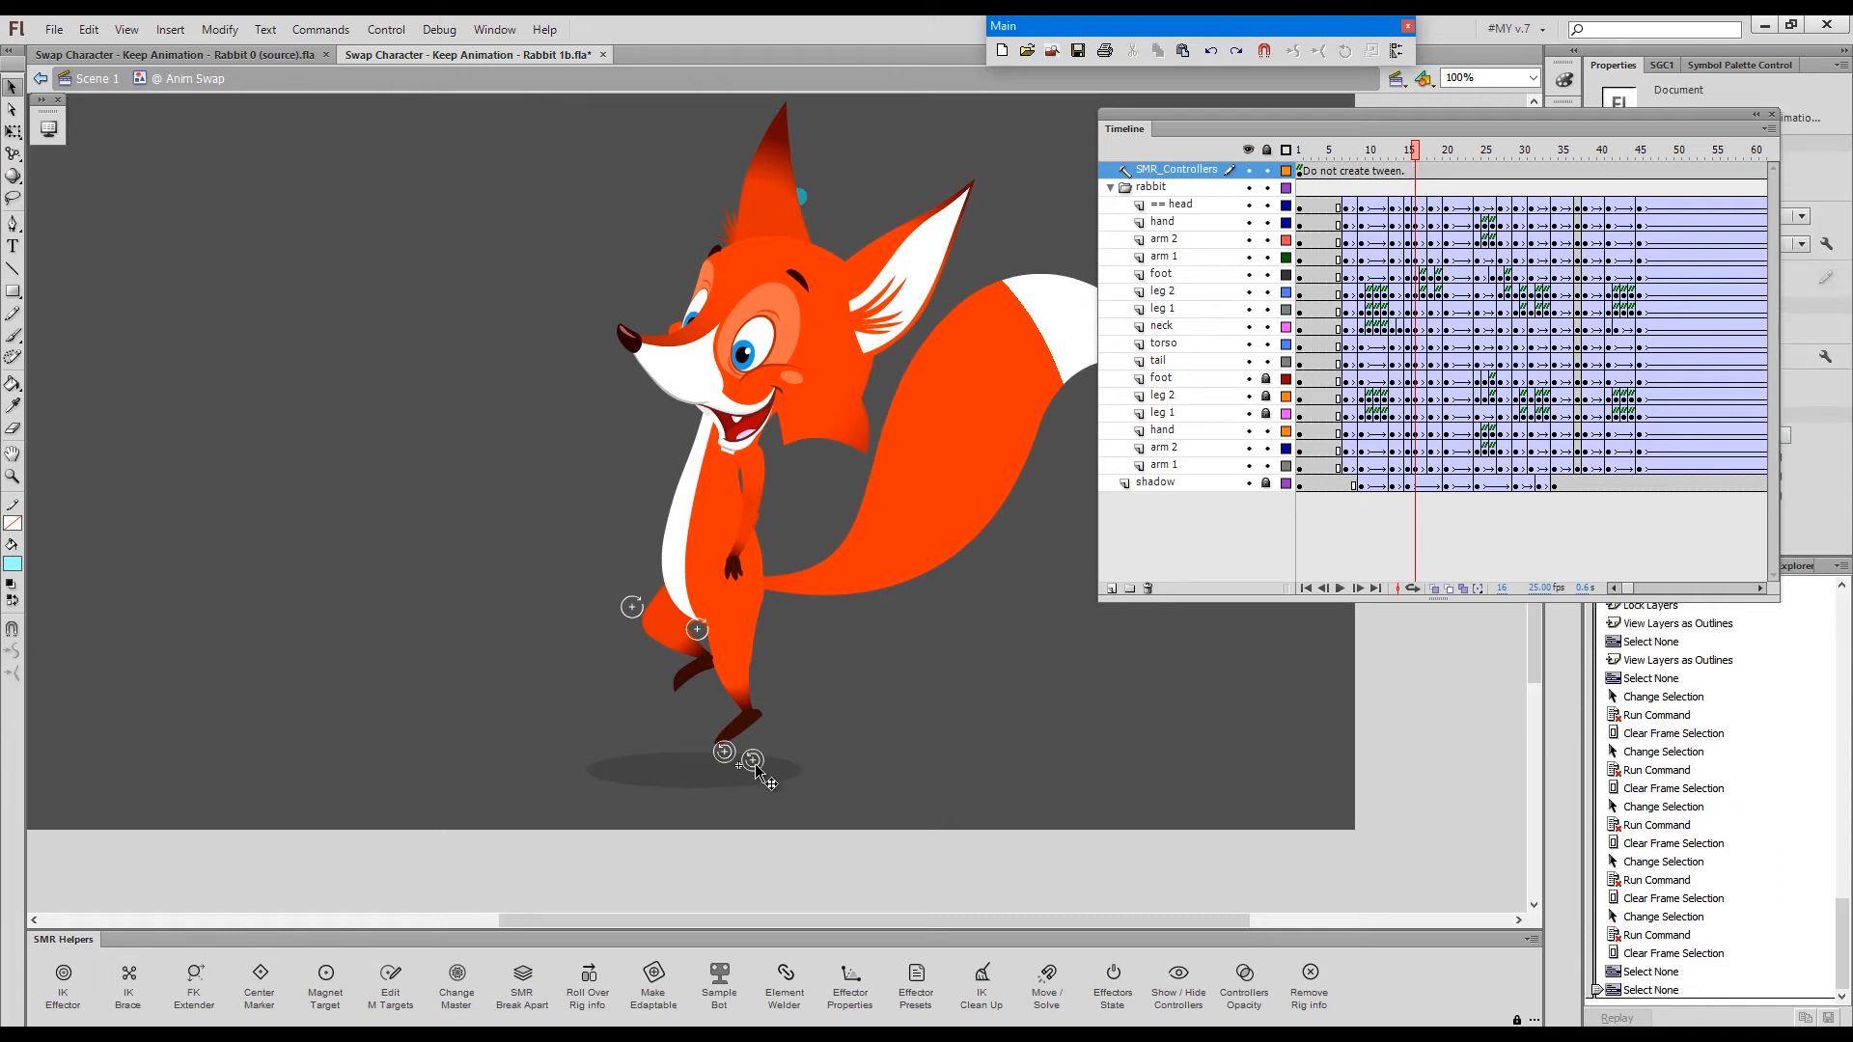
{"action": "mouse_move", "coordinate": [768, 777]}
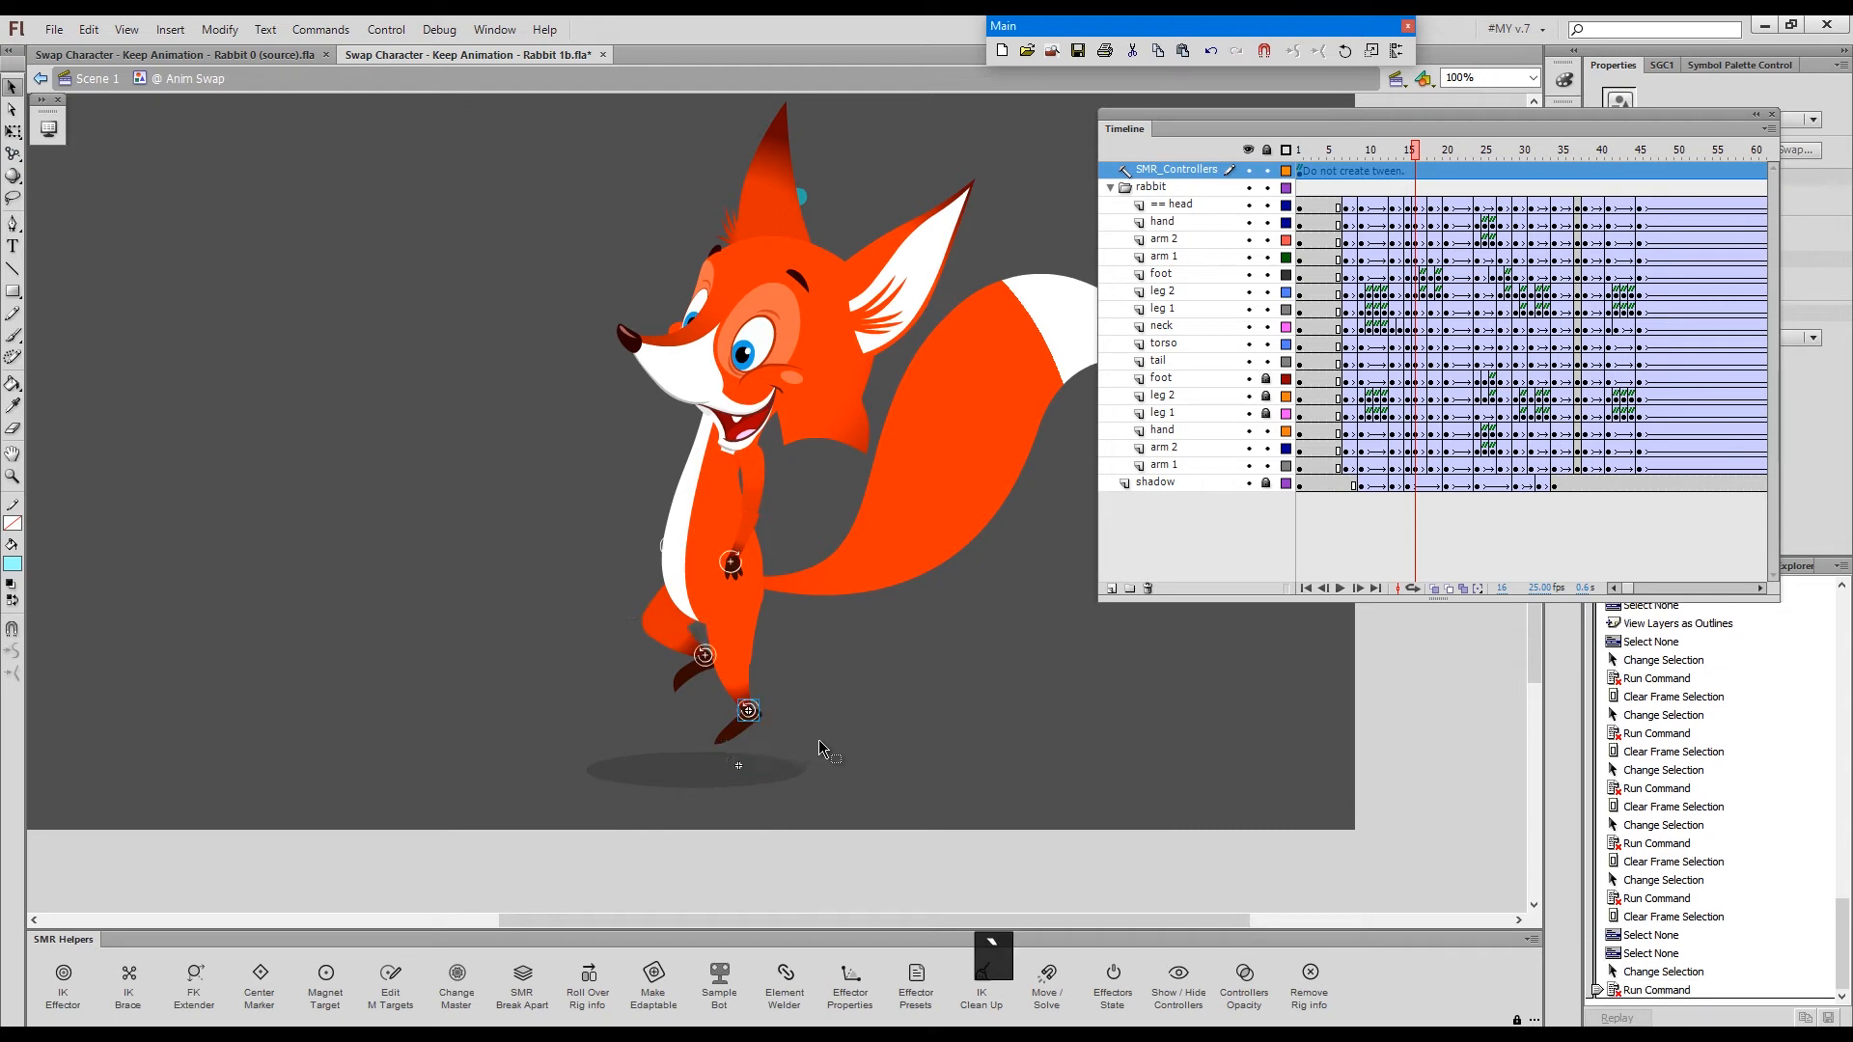
{"action": "key", "text": "Ctrl"}
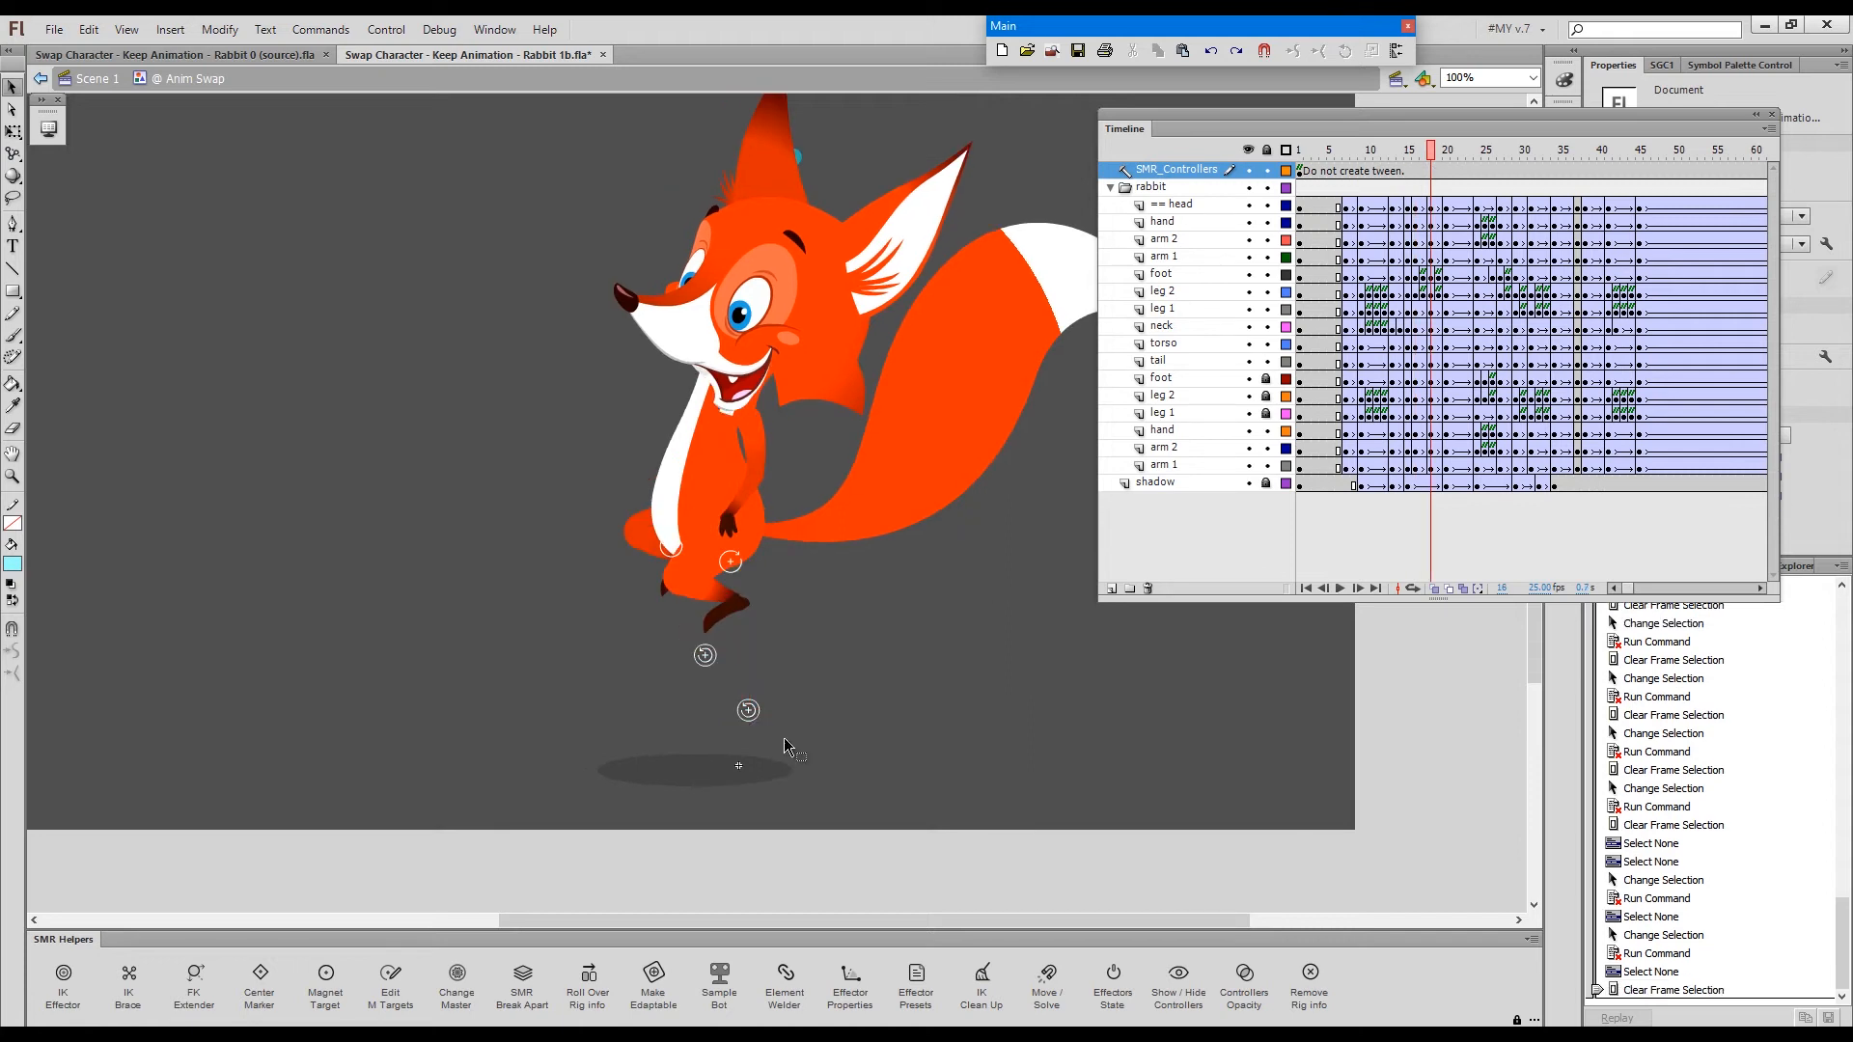
- Select the torso layer's pose and run IK Clean Up at frame 27
{"action": "left_click", "coordinate": [1164, 343]}
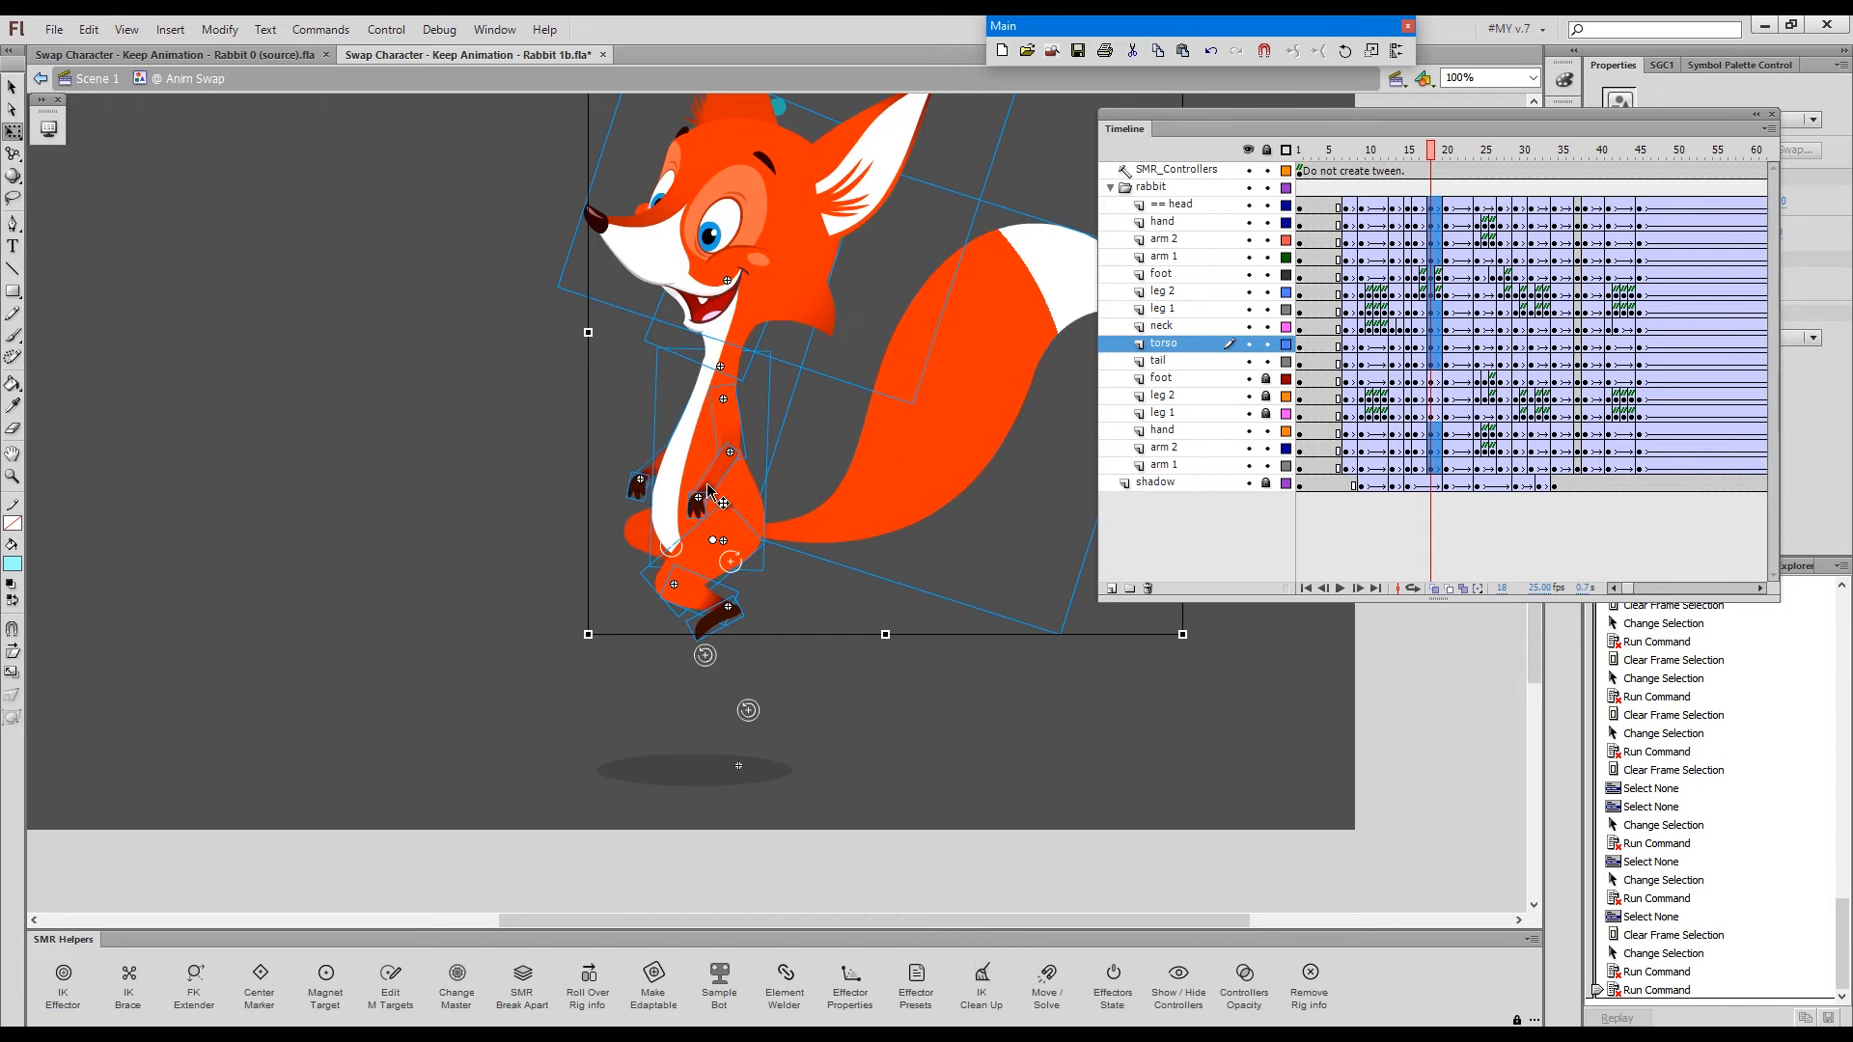
{"action": "key", "text": "Ctrl"}
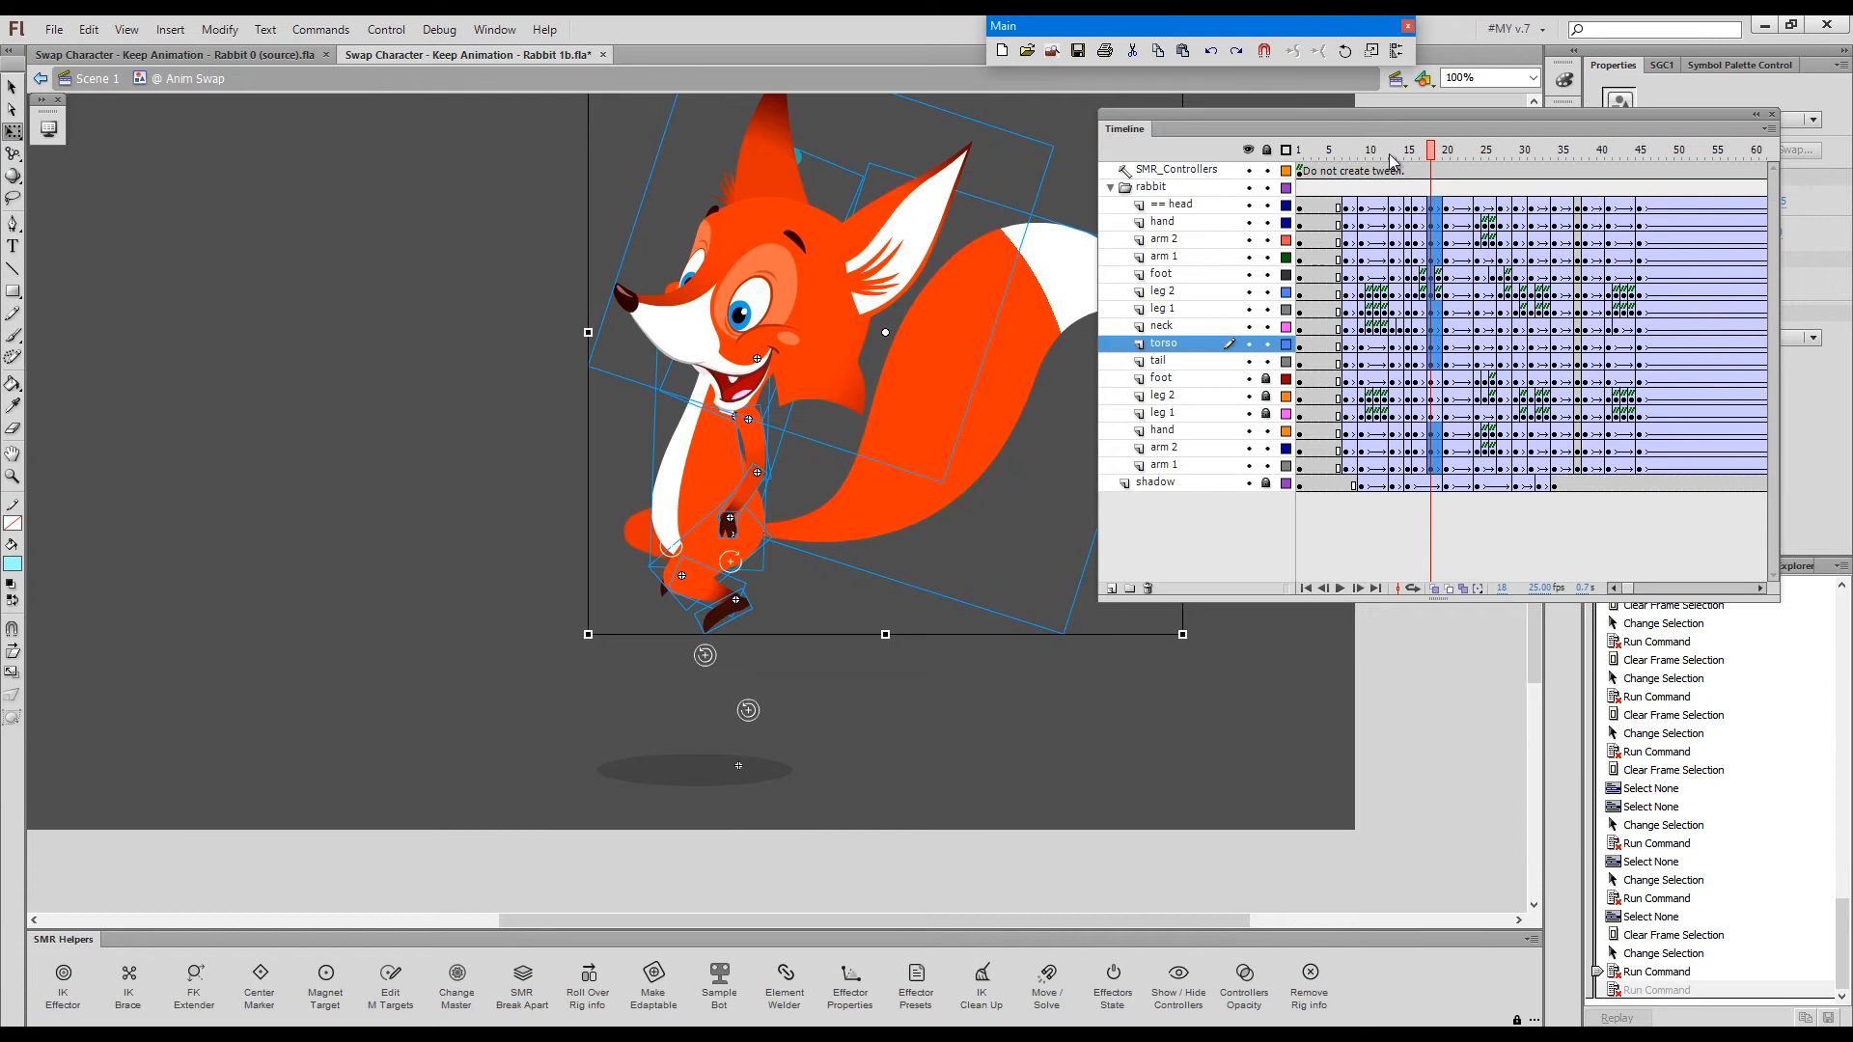
{"action": "left_click", "coordinate": [1409, 149]}
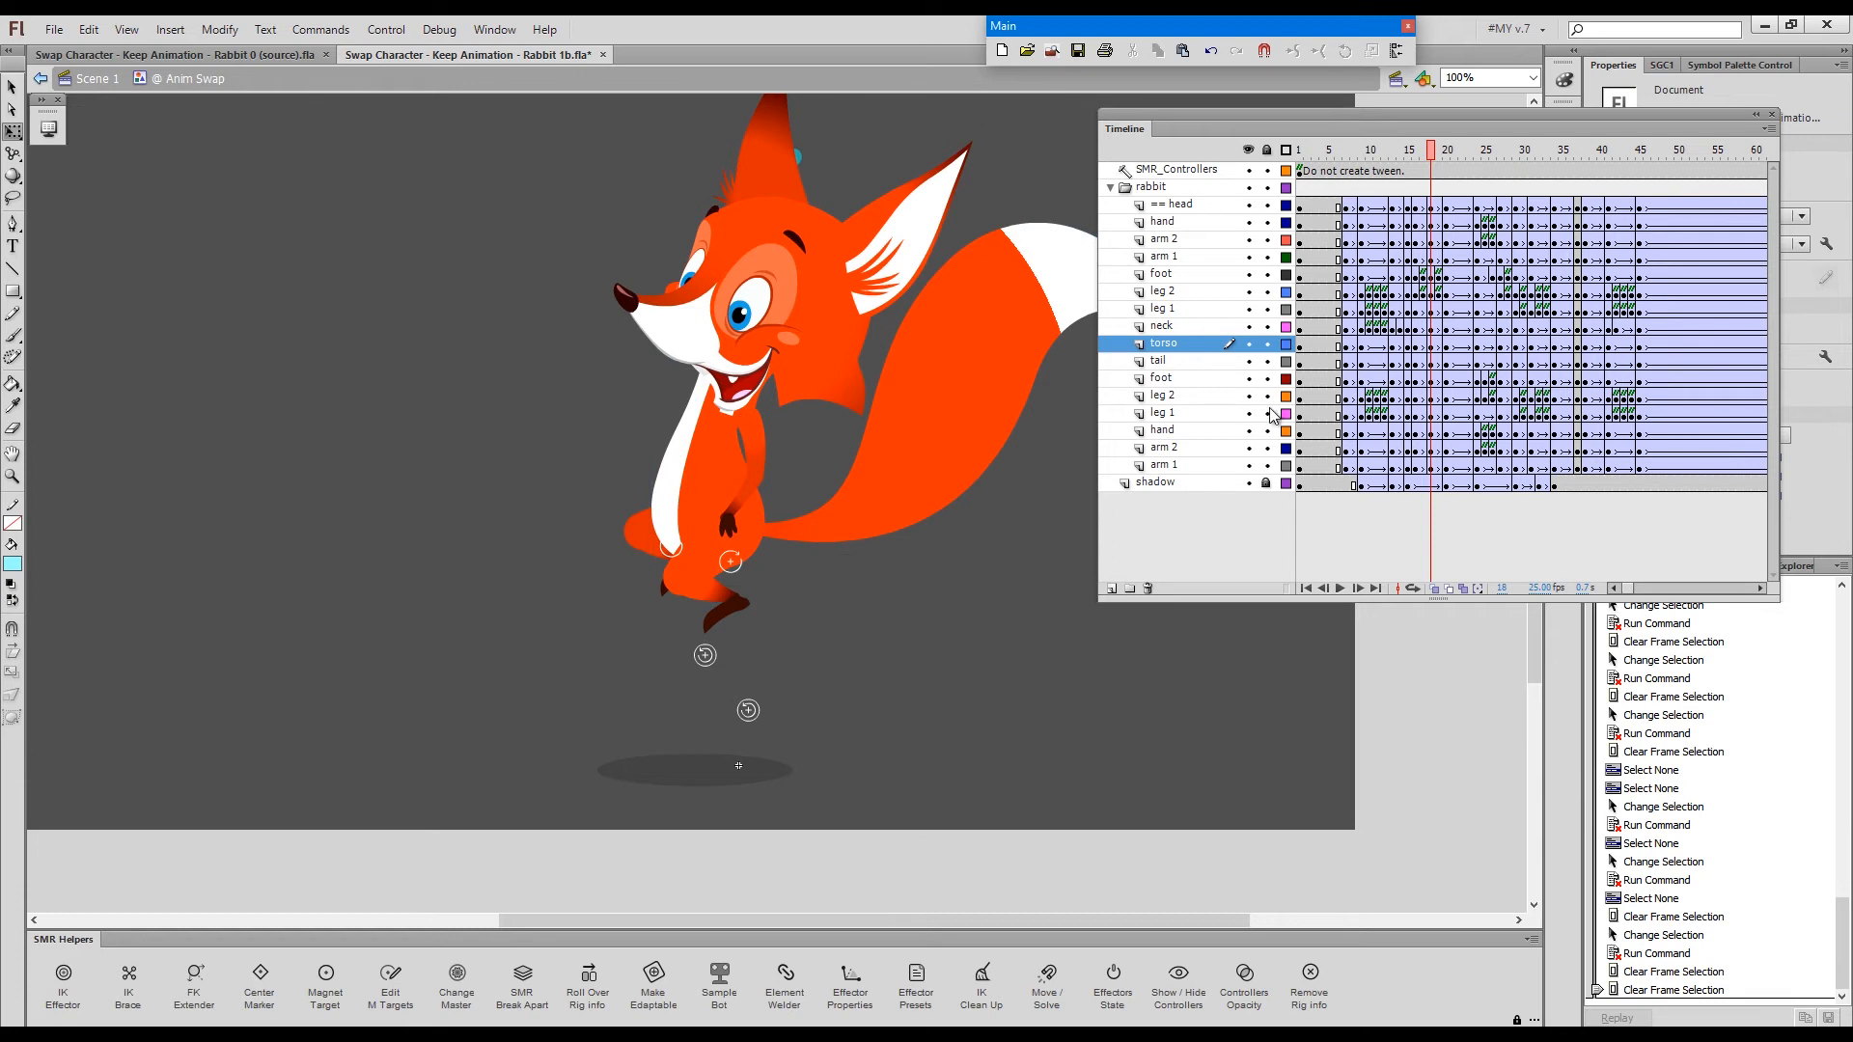
{"action": "left_click", "coordinate": [731, 563]}
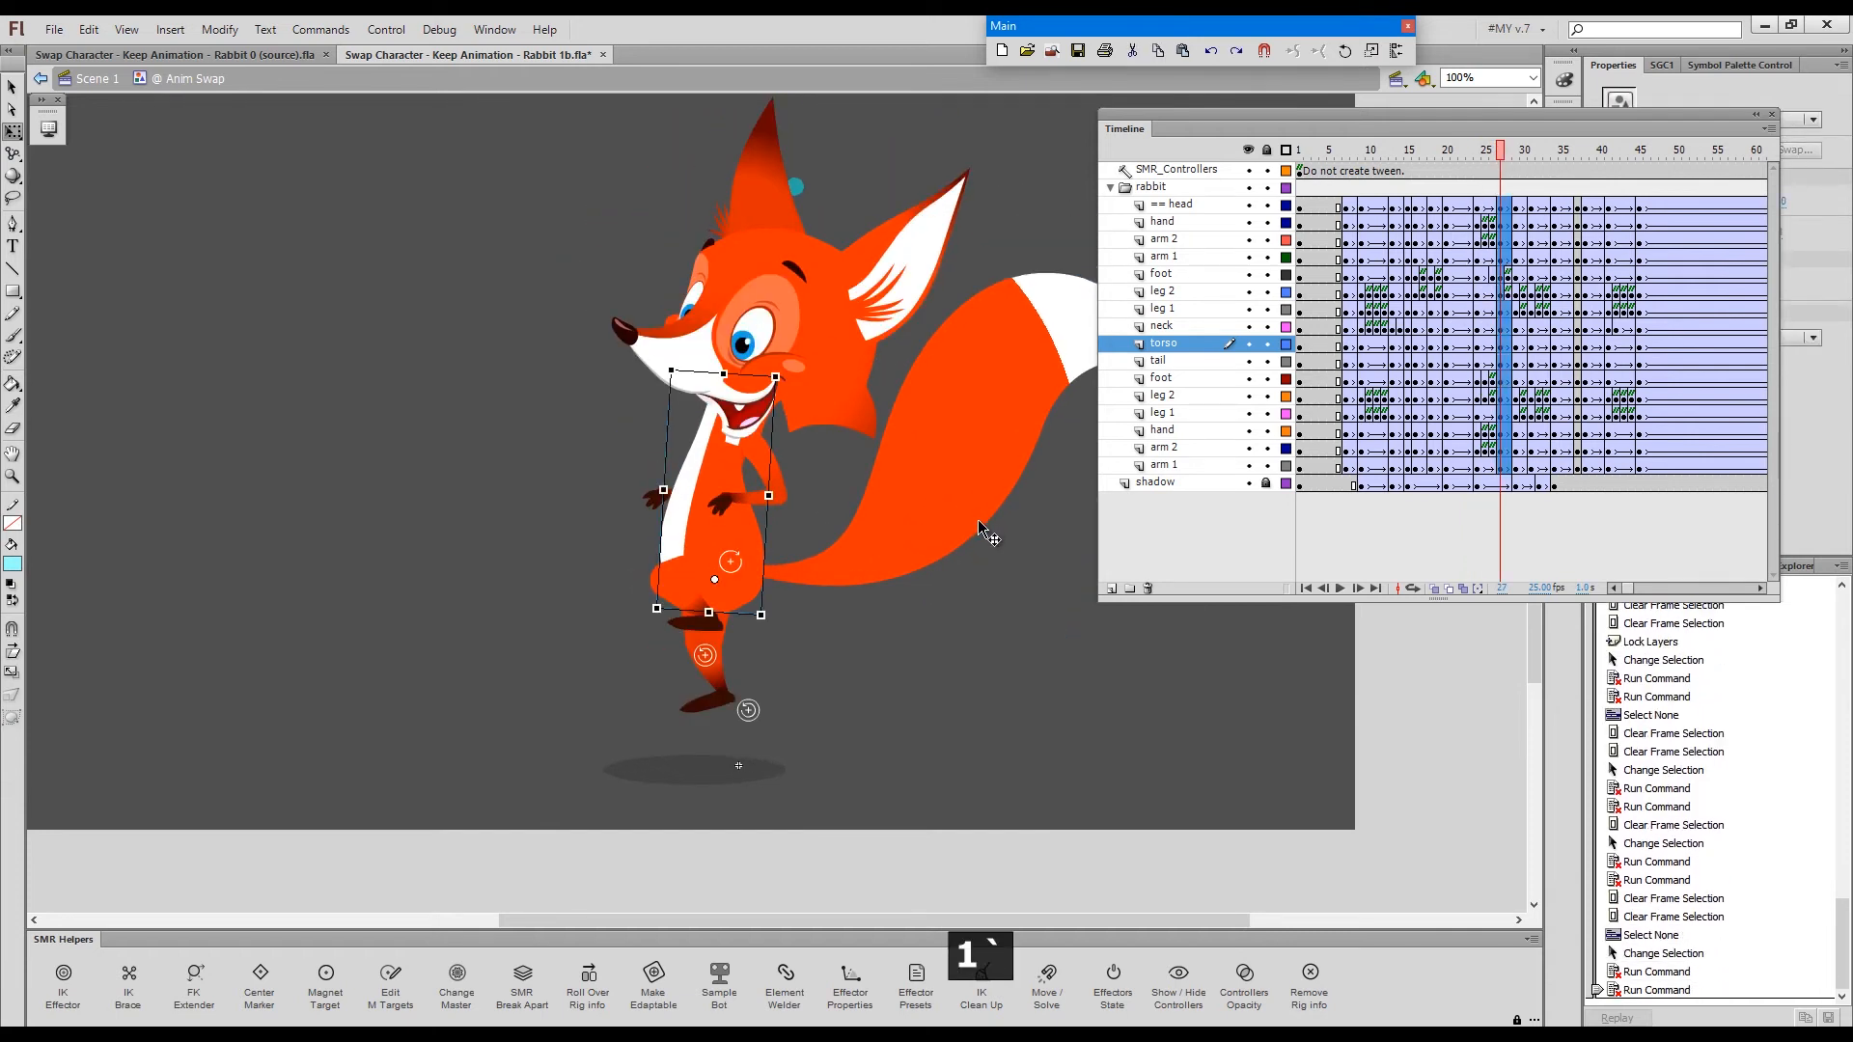
- Lock the foot and leg layers, review frames 29 and 30, then return to frame 1
{"action": "key", "text": "Ctrl+z"}
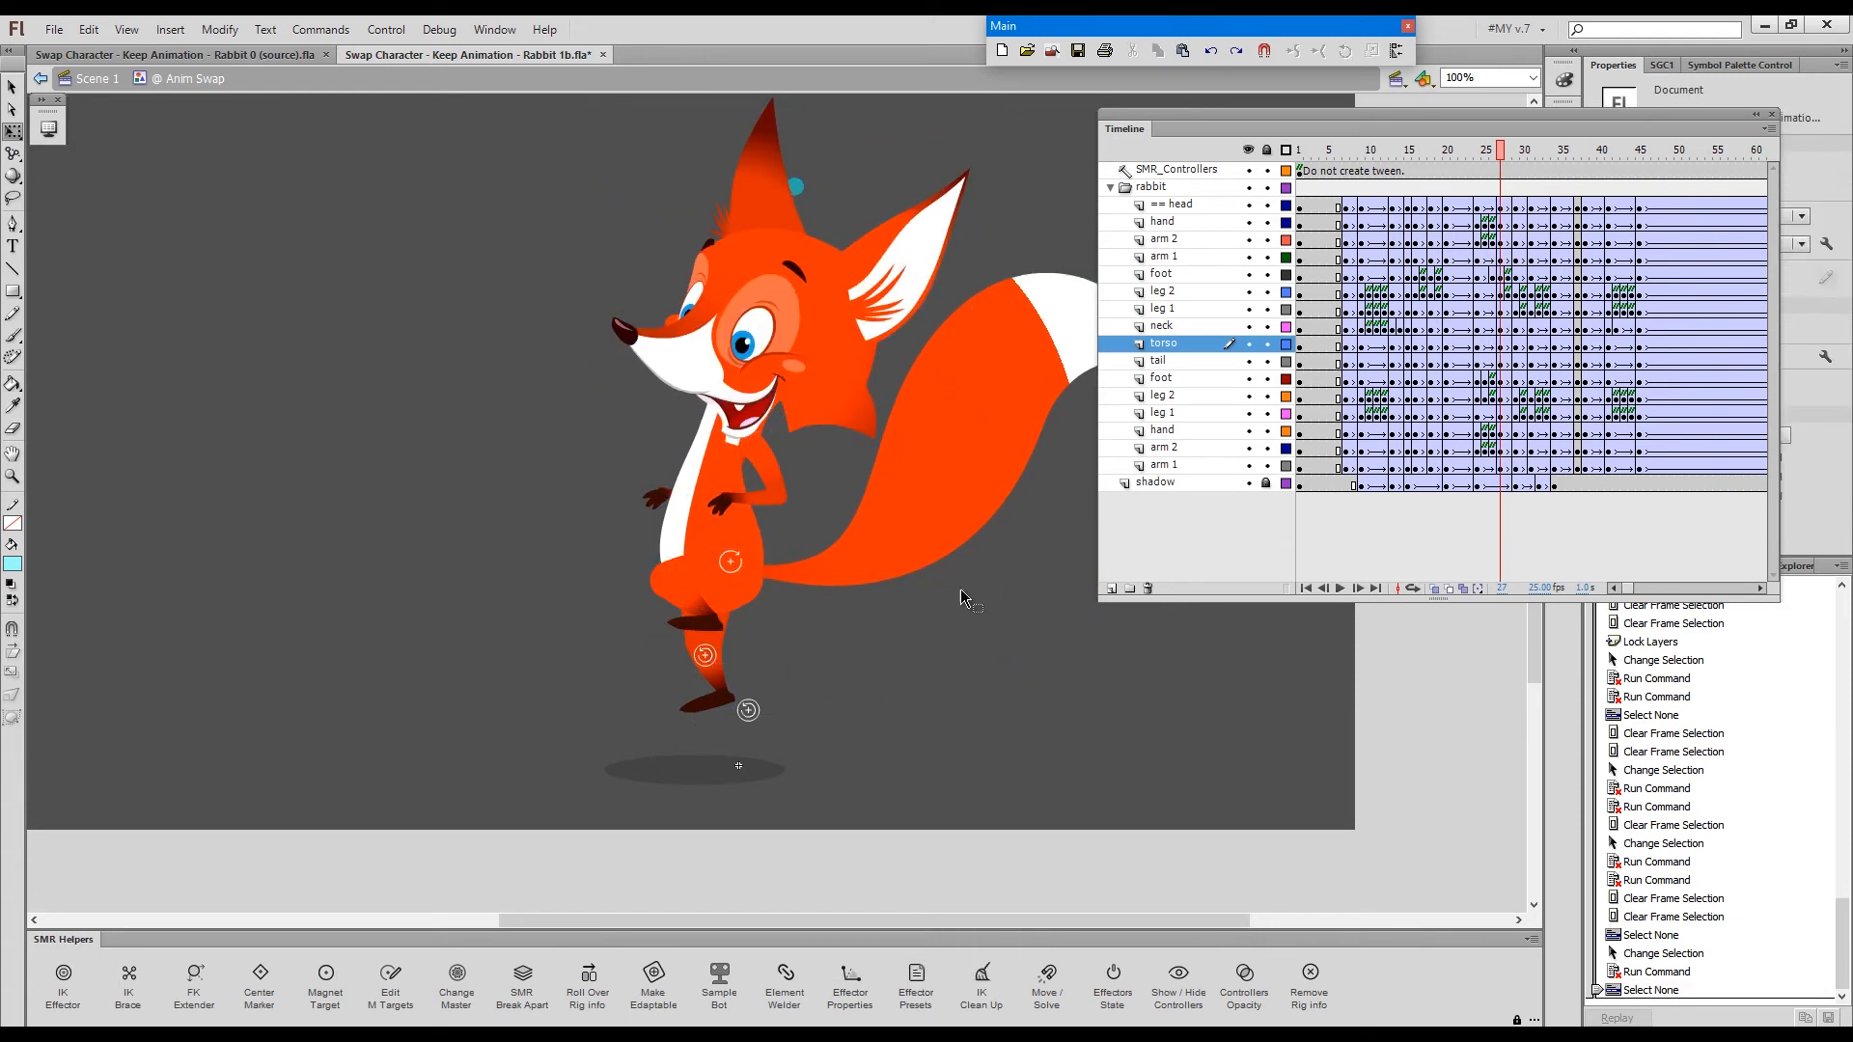
{"action": "left_click", "coordinate": [1161, 377]}
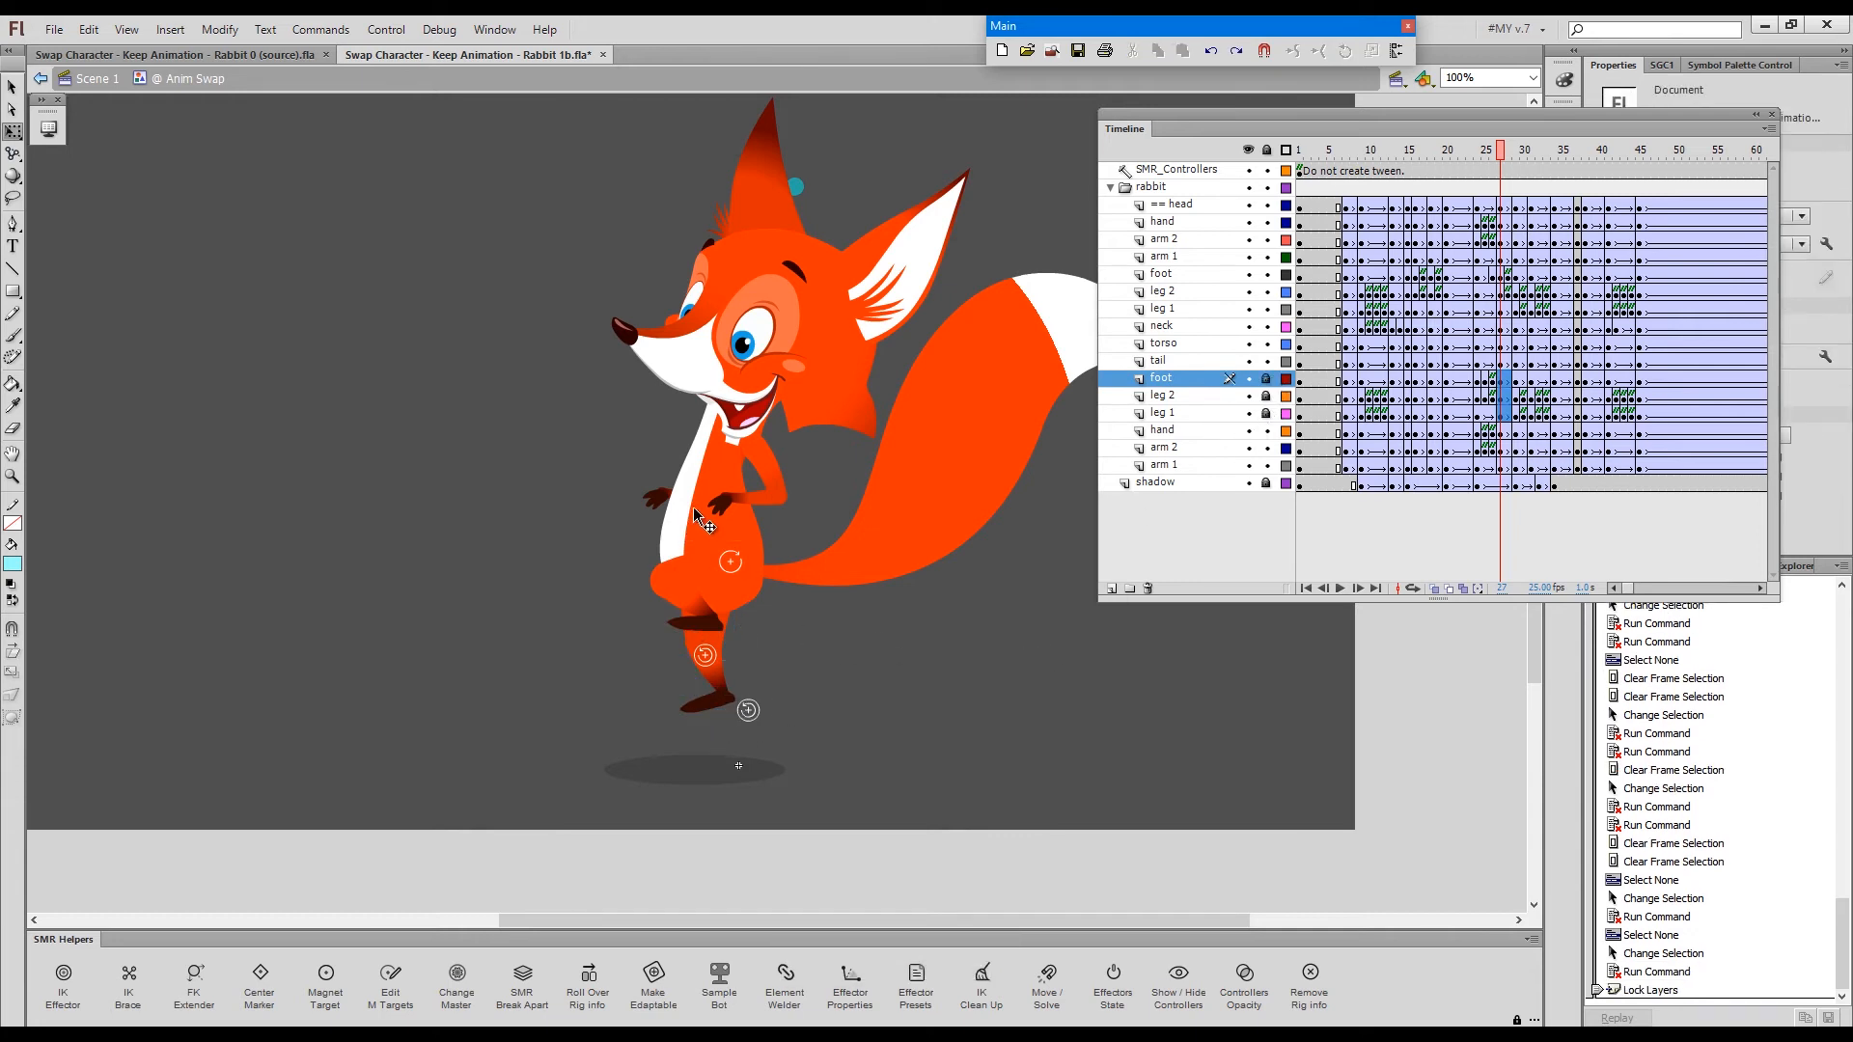
{"action": "left_click", "coordinate": [1164, 344]}
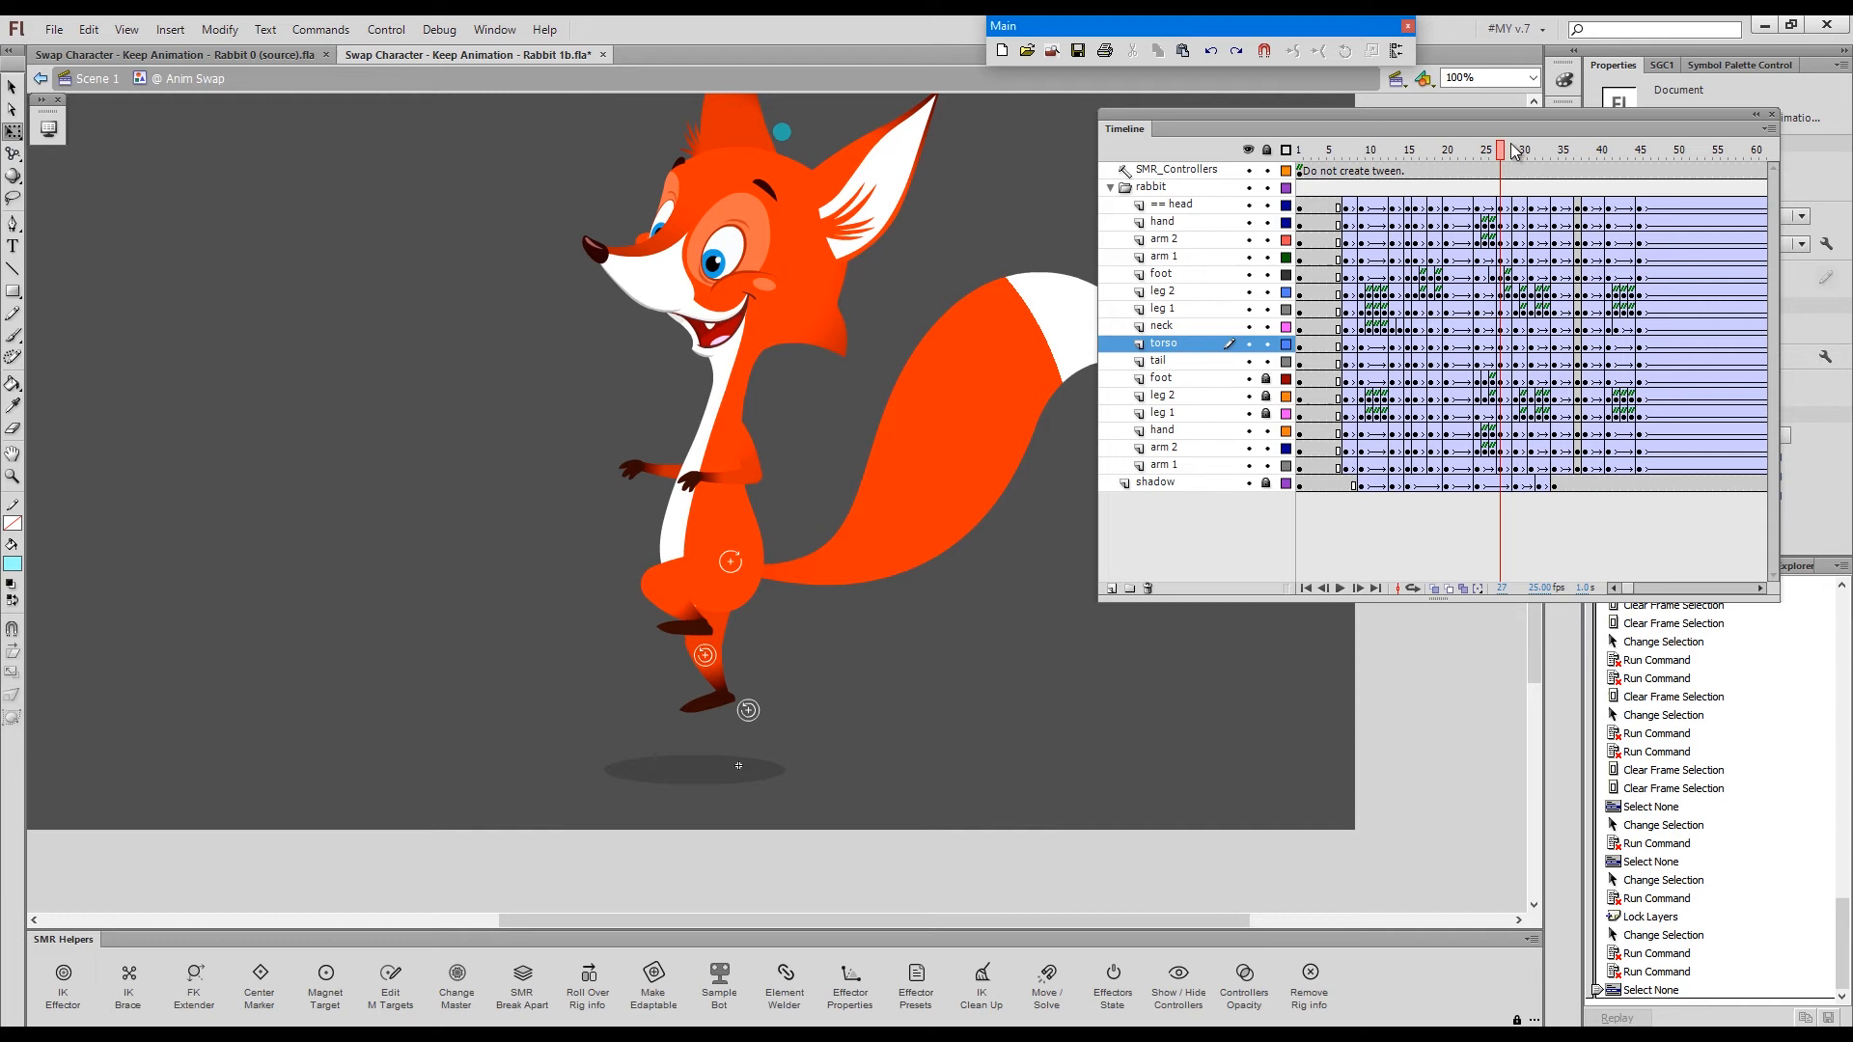
{"action": "left_click", "coordinate": [1516, 149]}
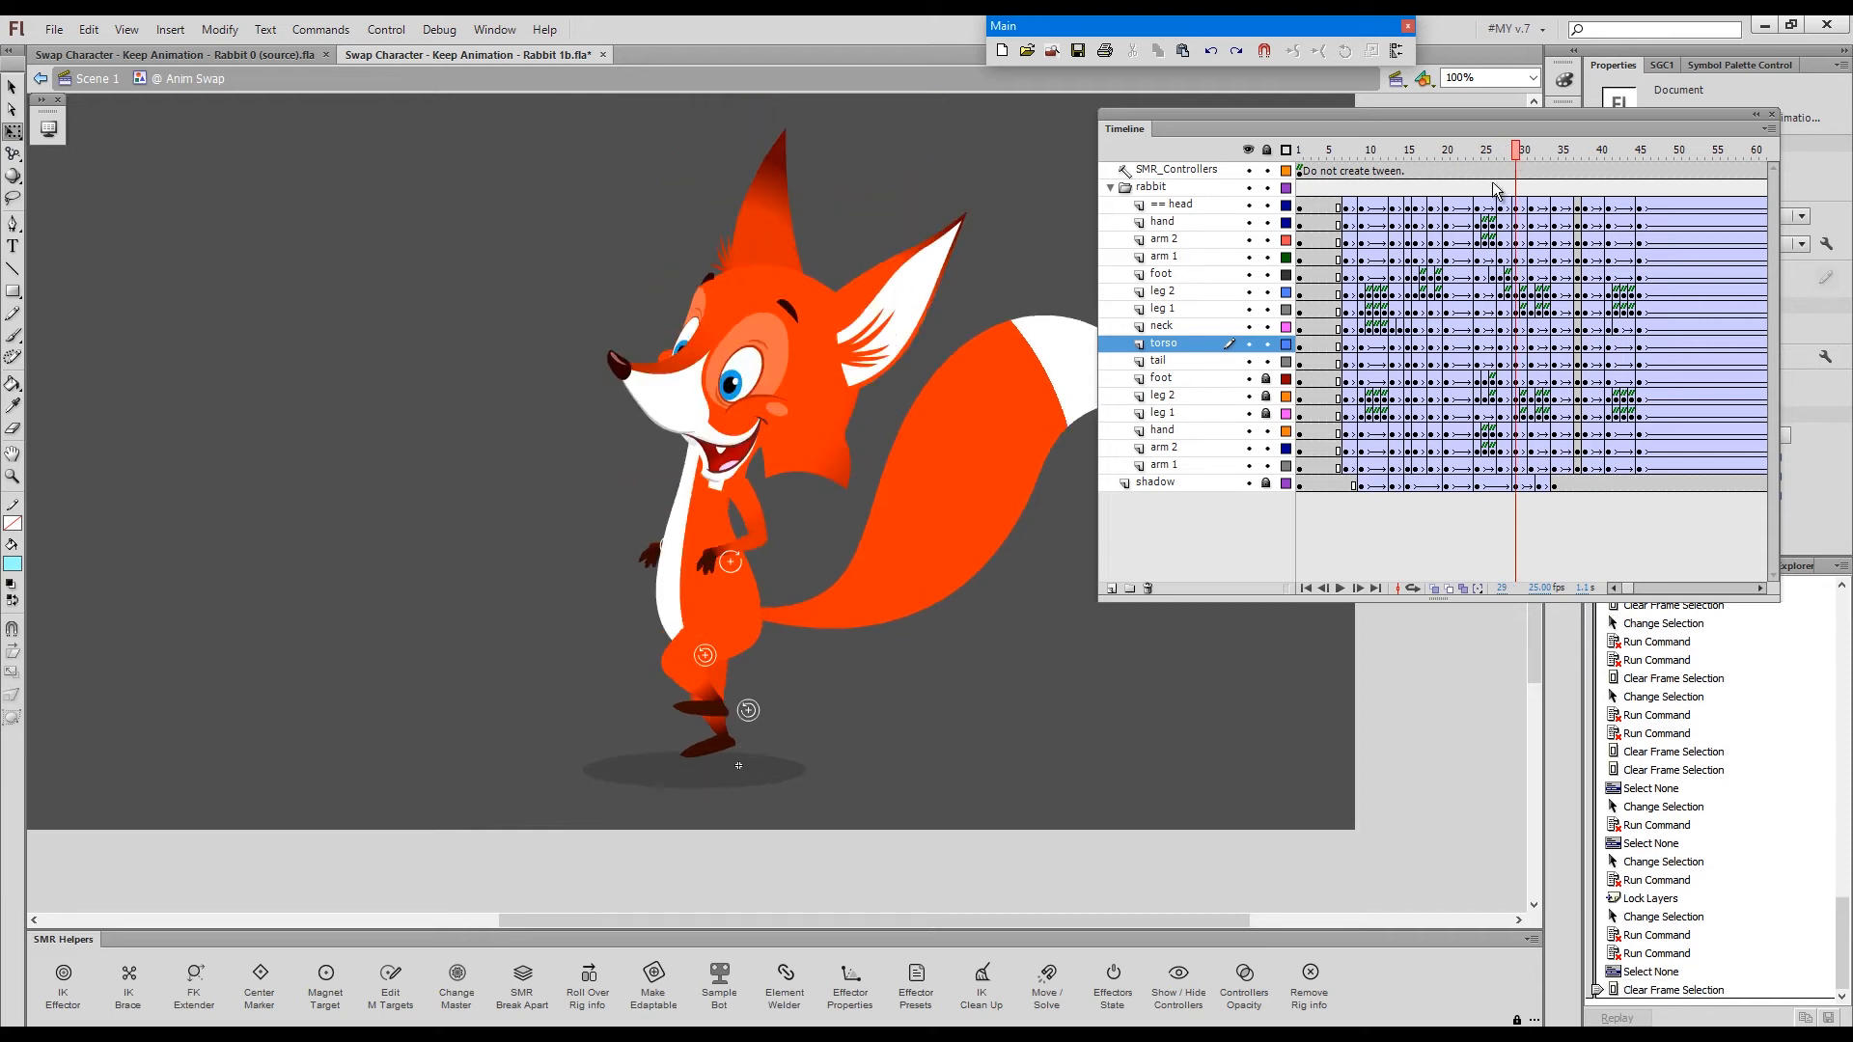
{"action": "mouse_move", "coordinate": [697, 581]}
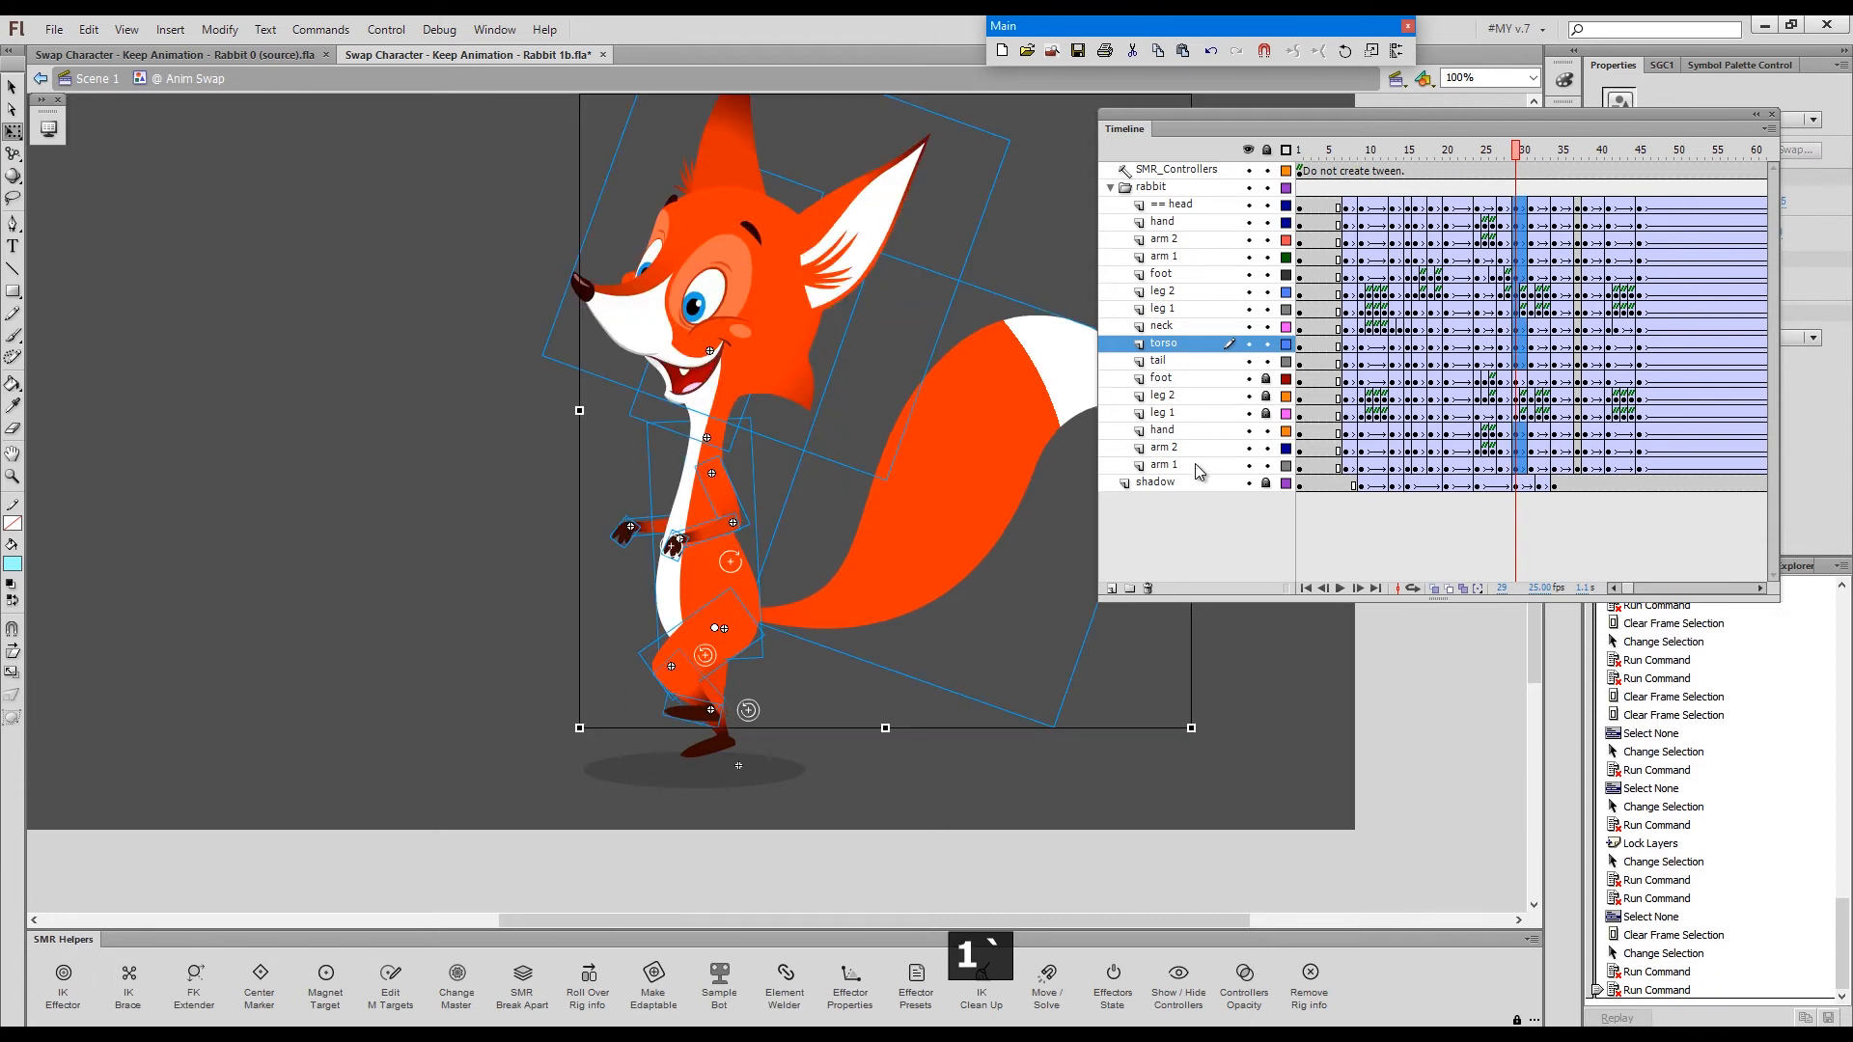
{"action": "left_click", "coordinate": [1524, 149]}
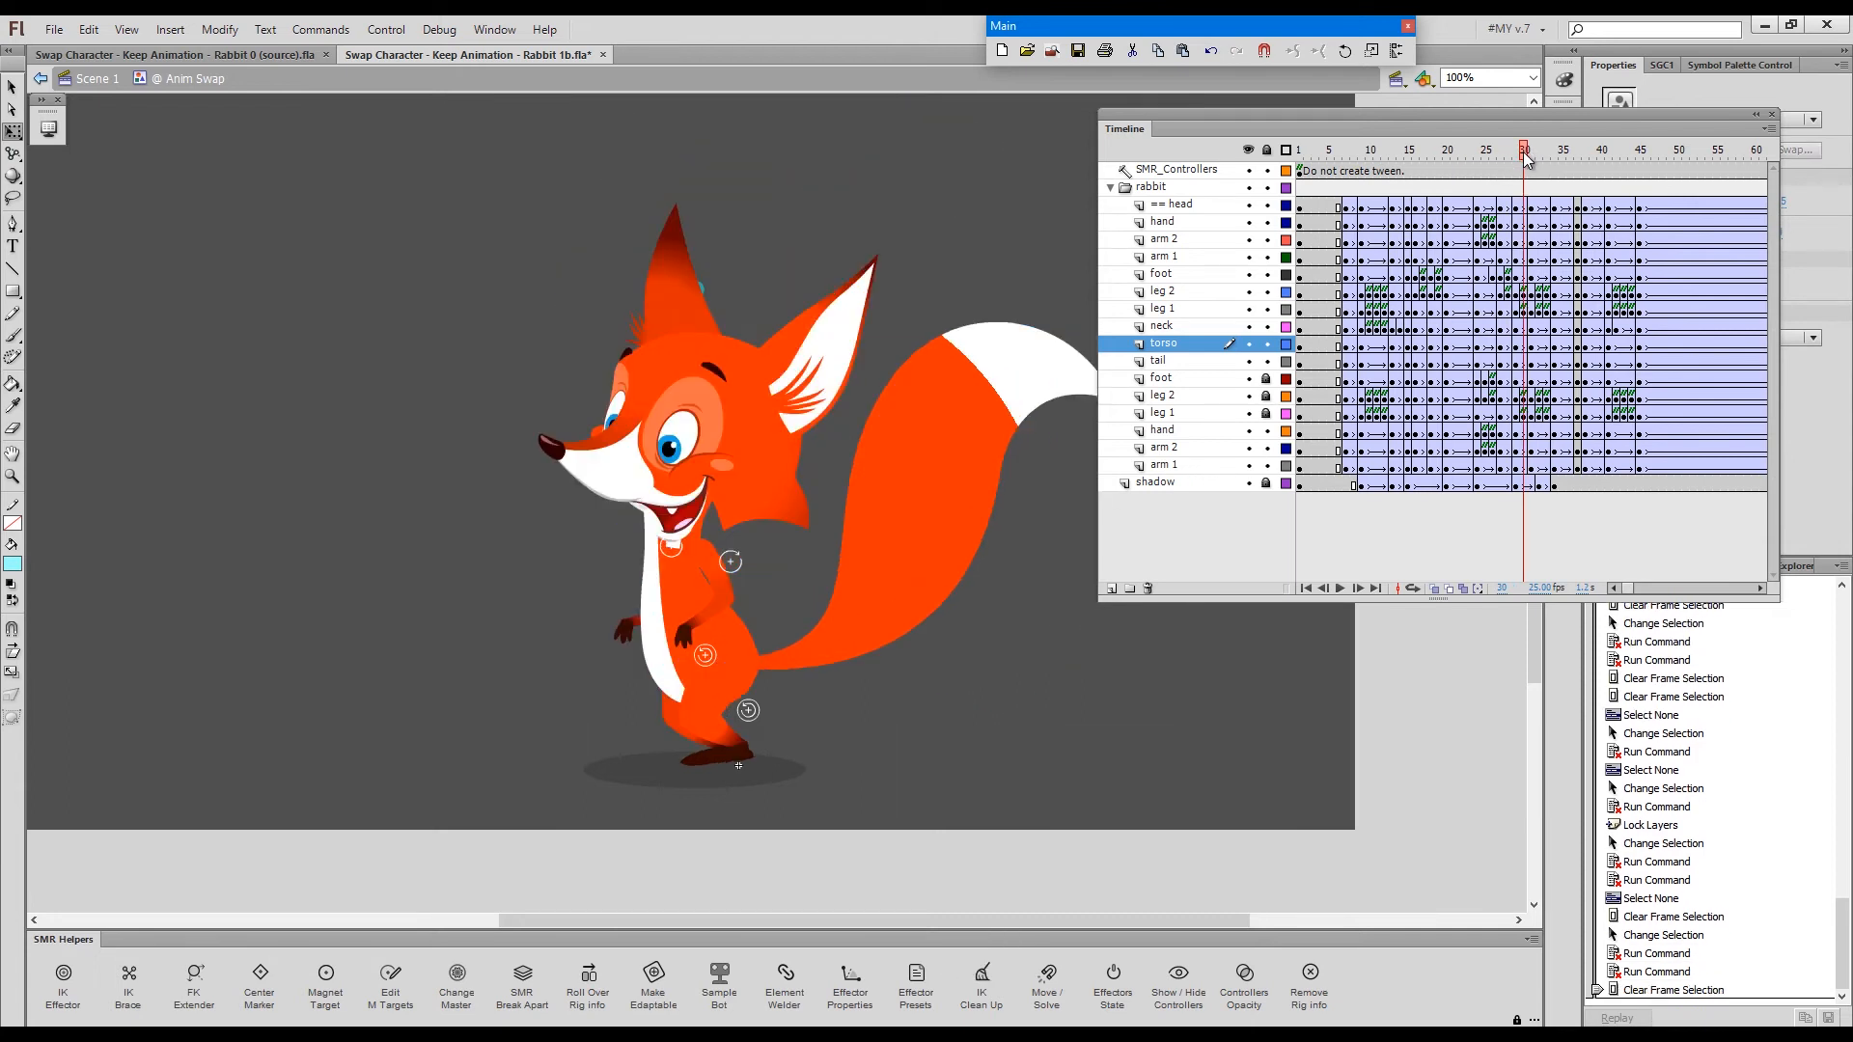
{"action": "left_click", "coordinate": [1531, 150]}
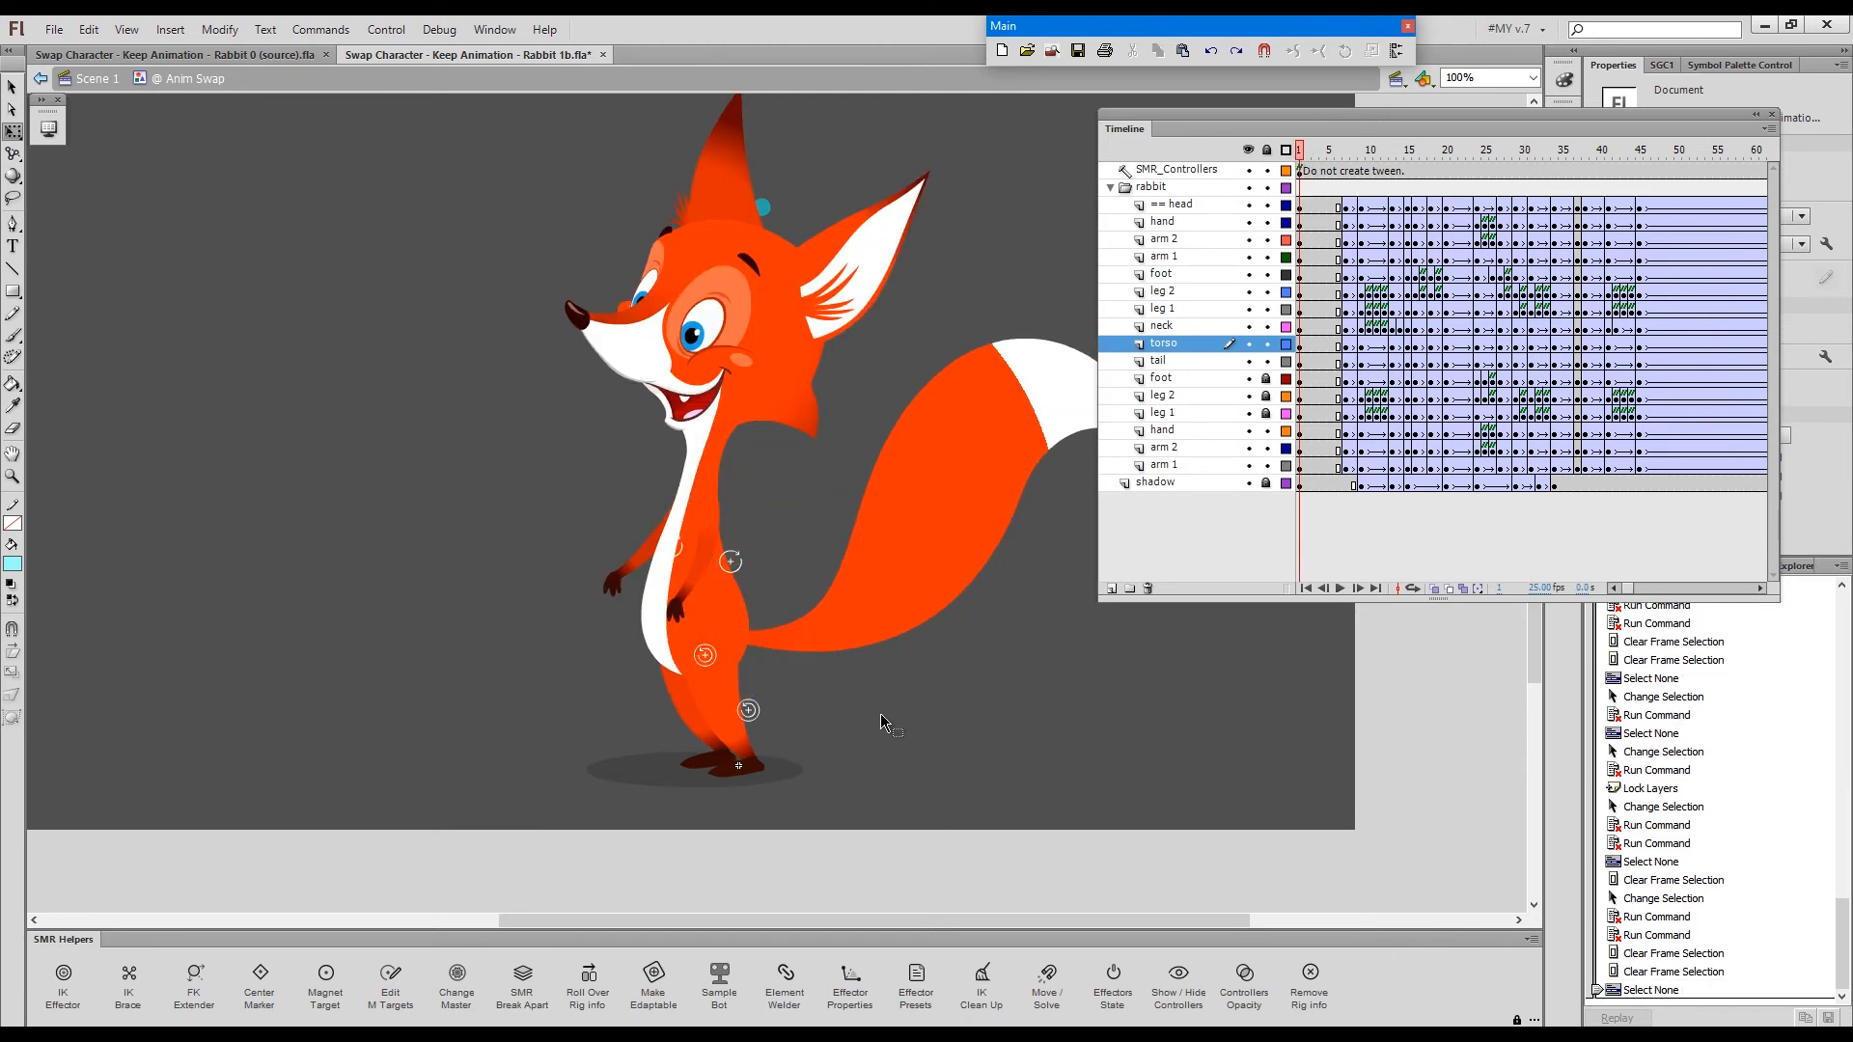
{"action": "mouse_move", "coordinate": [972, 676]}
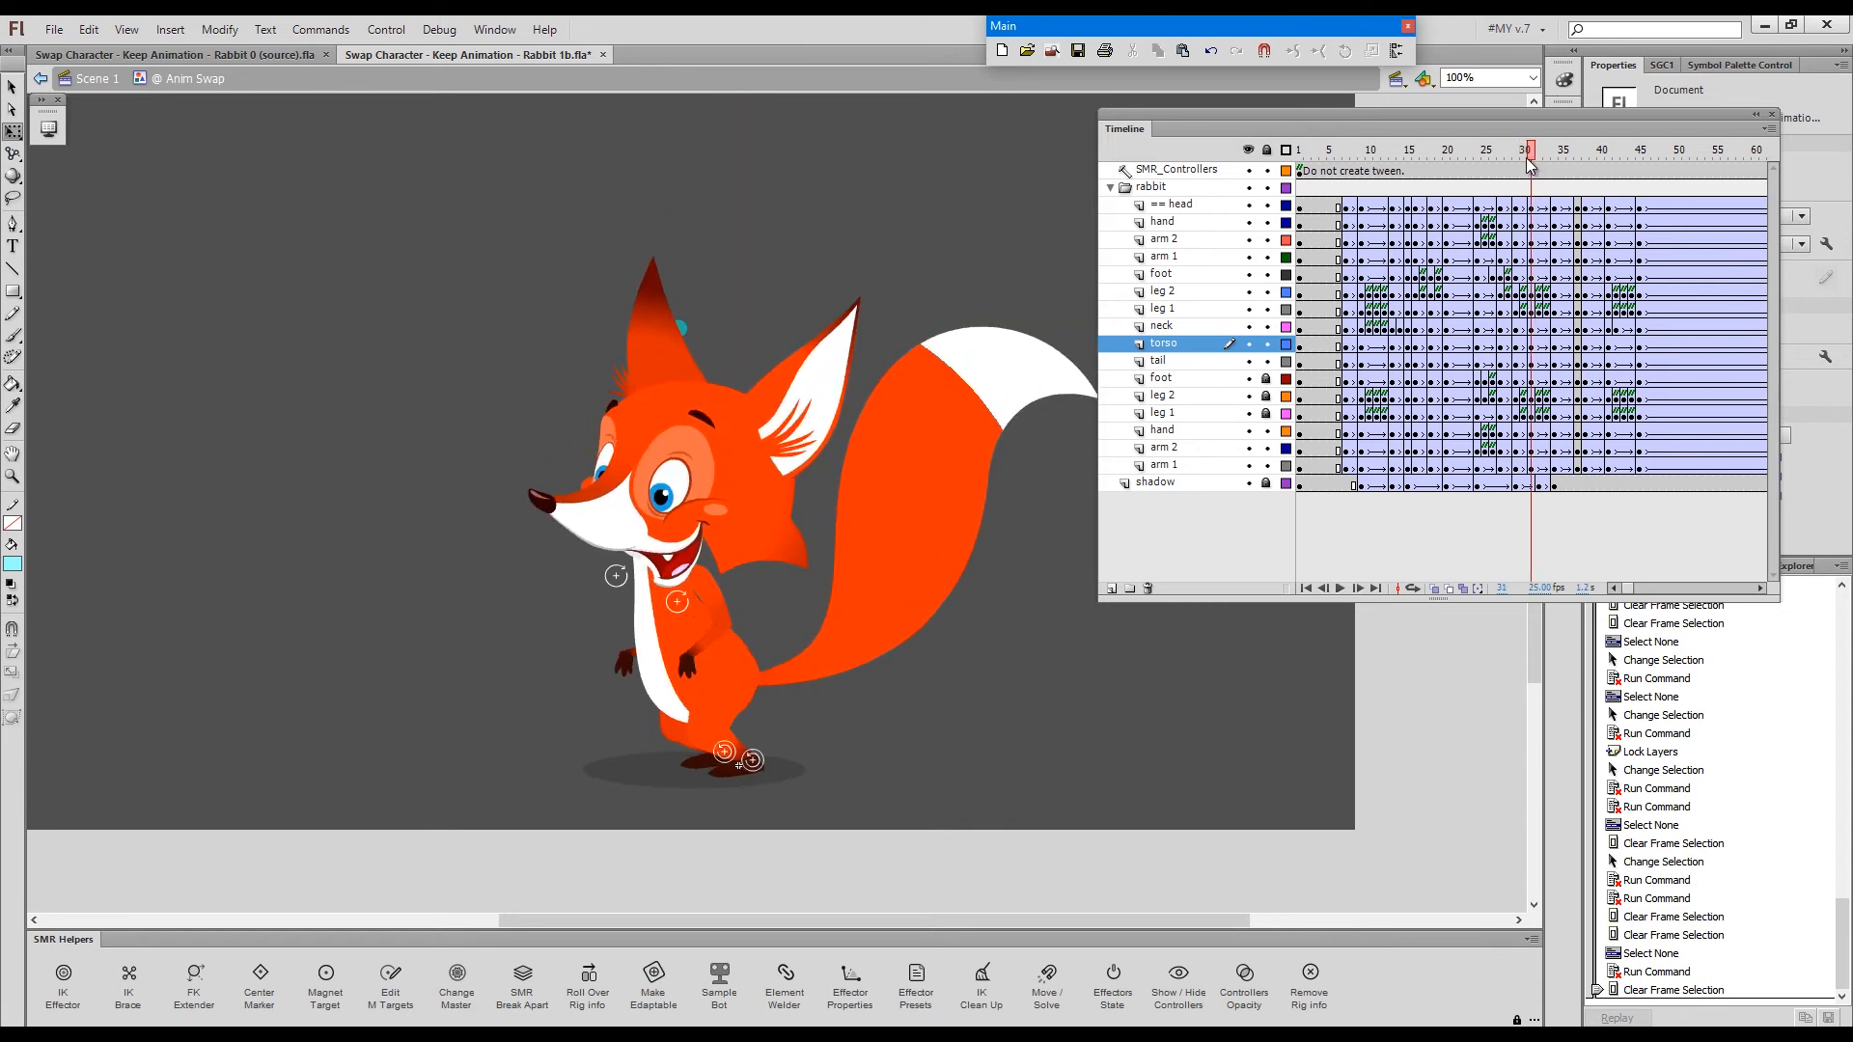
- Step through frames 29 and 31, then FK-clean the limb controllers at frame 37
{"action": "left_click", "coordinate": [1515, 149]}
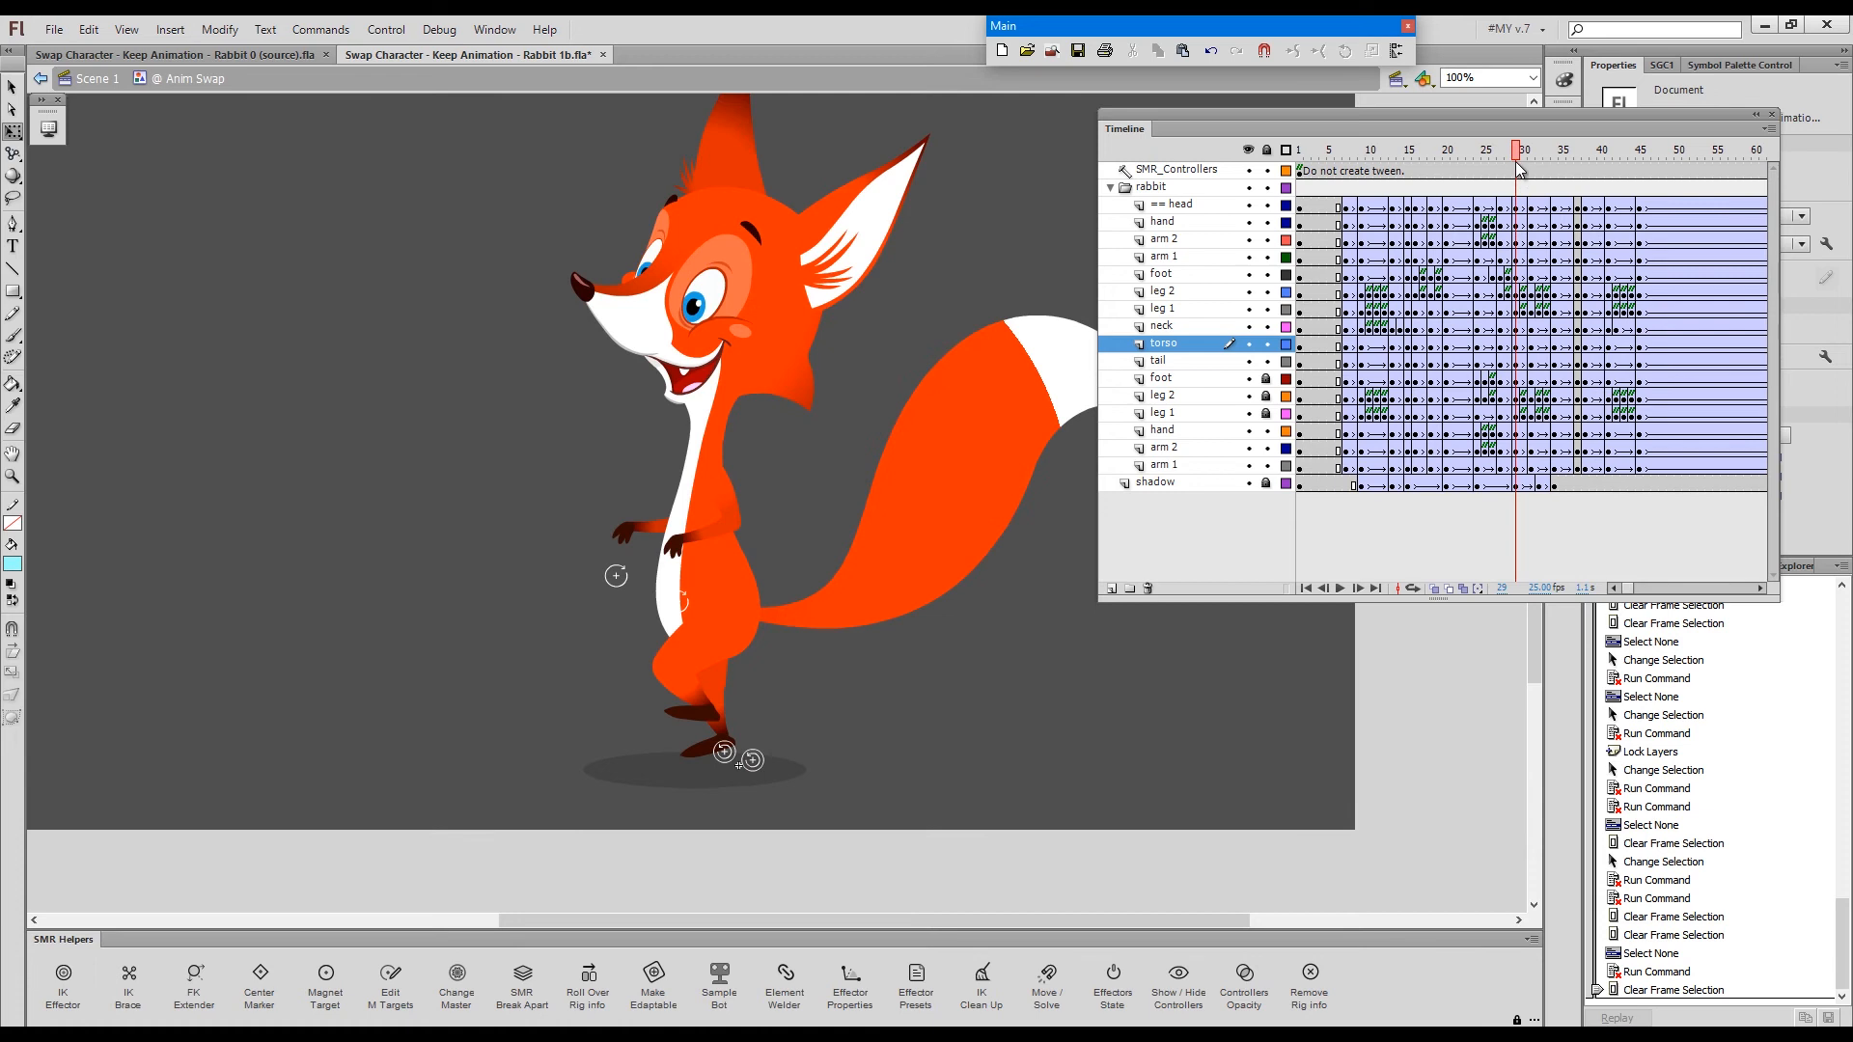
{"action": "left_click", "coordinate": [1524, 150]}
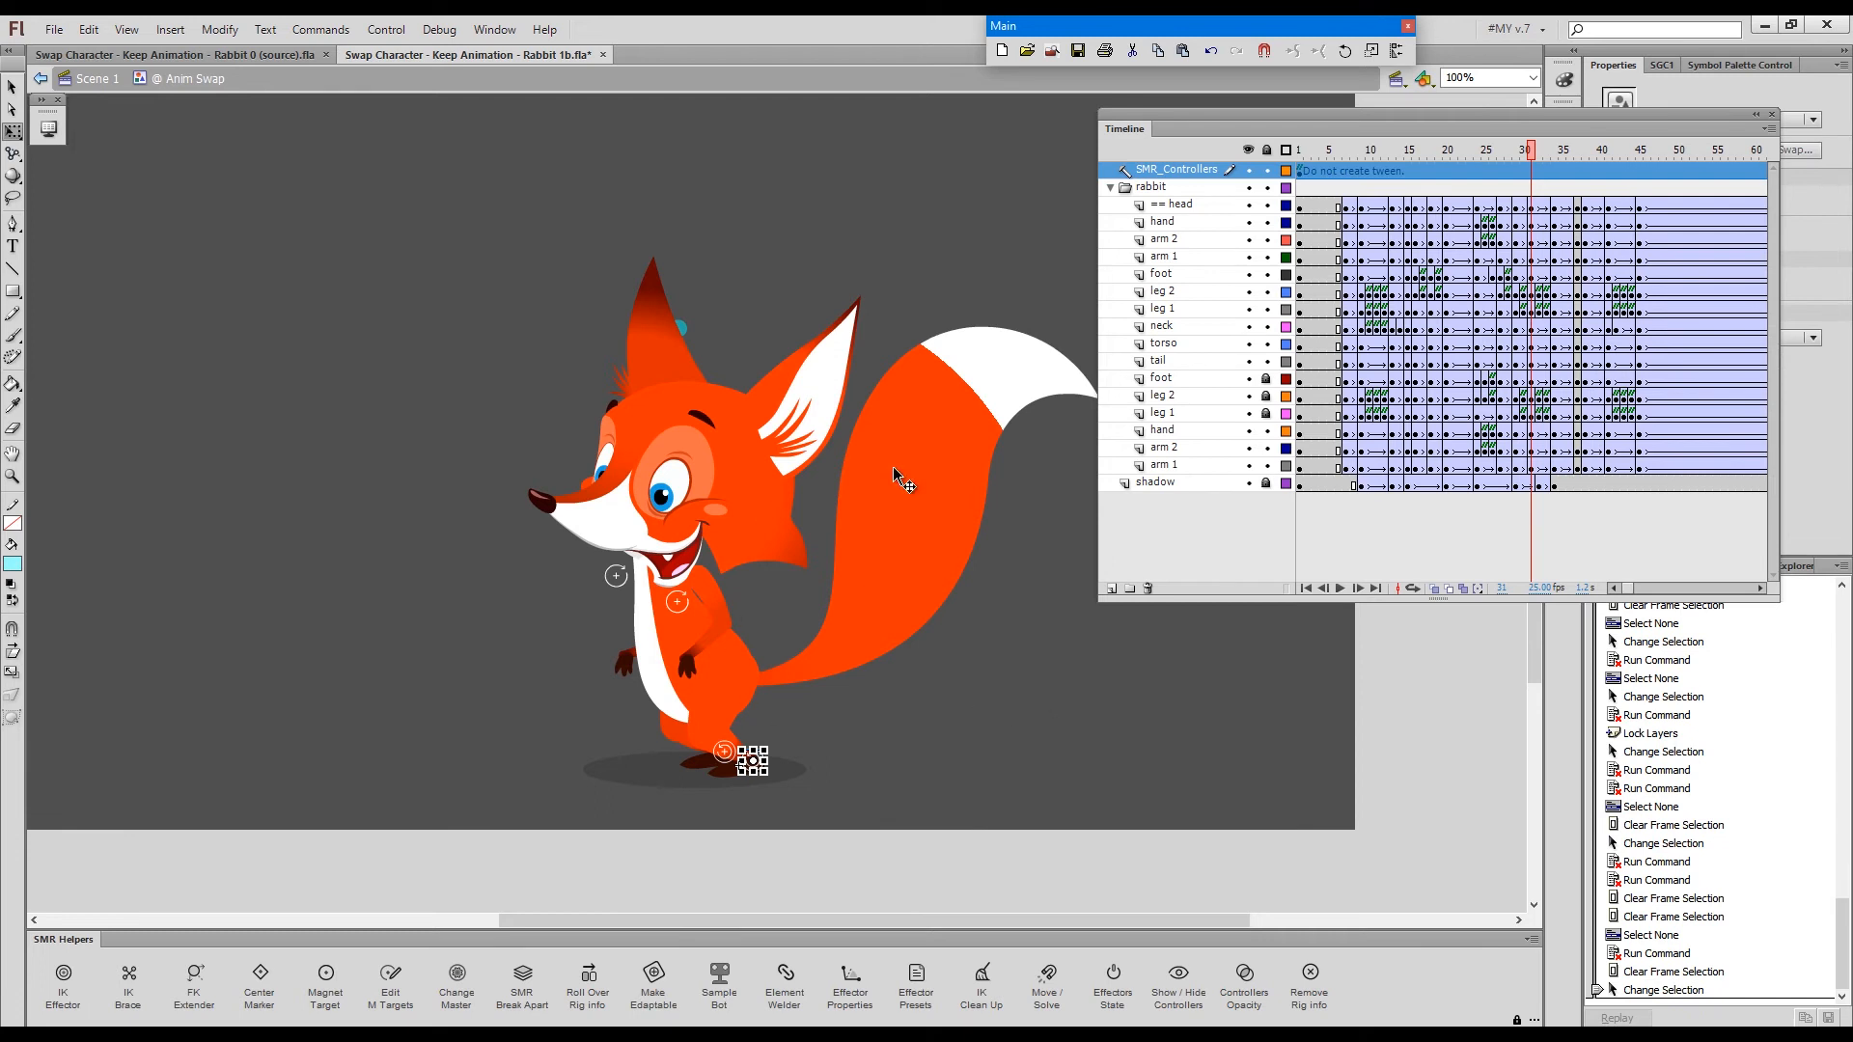
{"action": "mouse_move", "coordinate": [917, 667]}
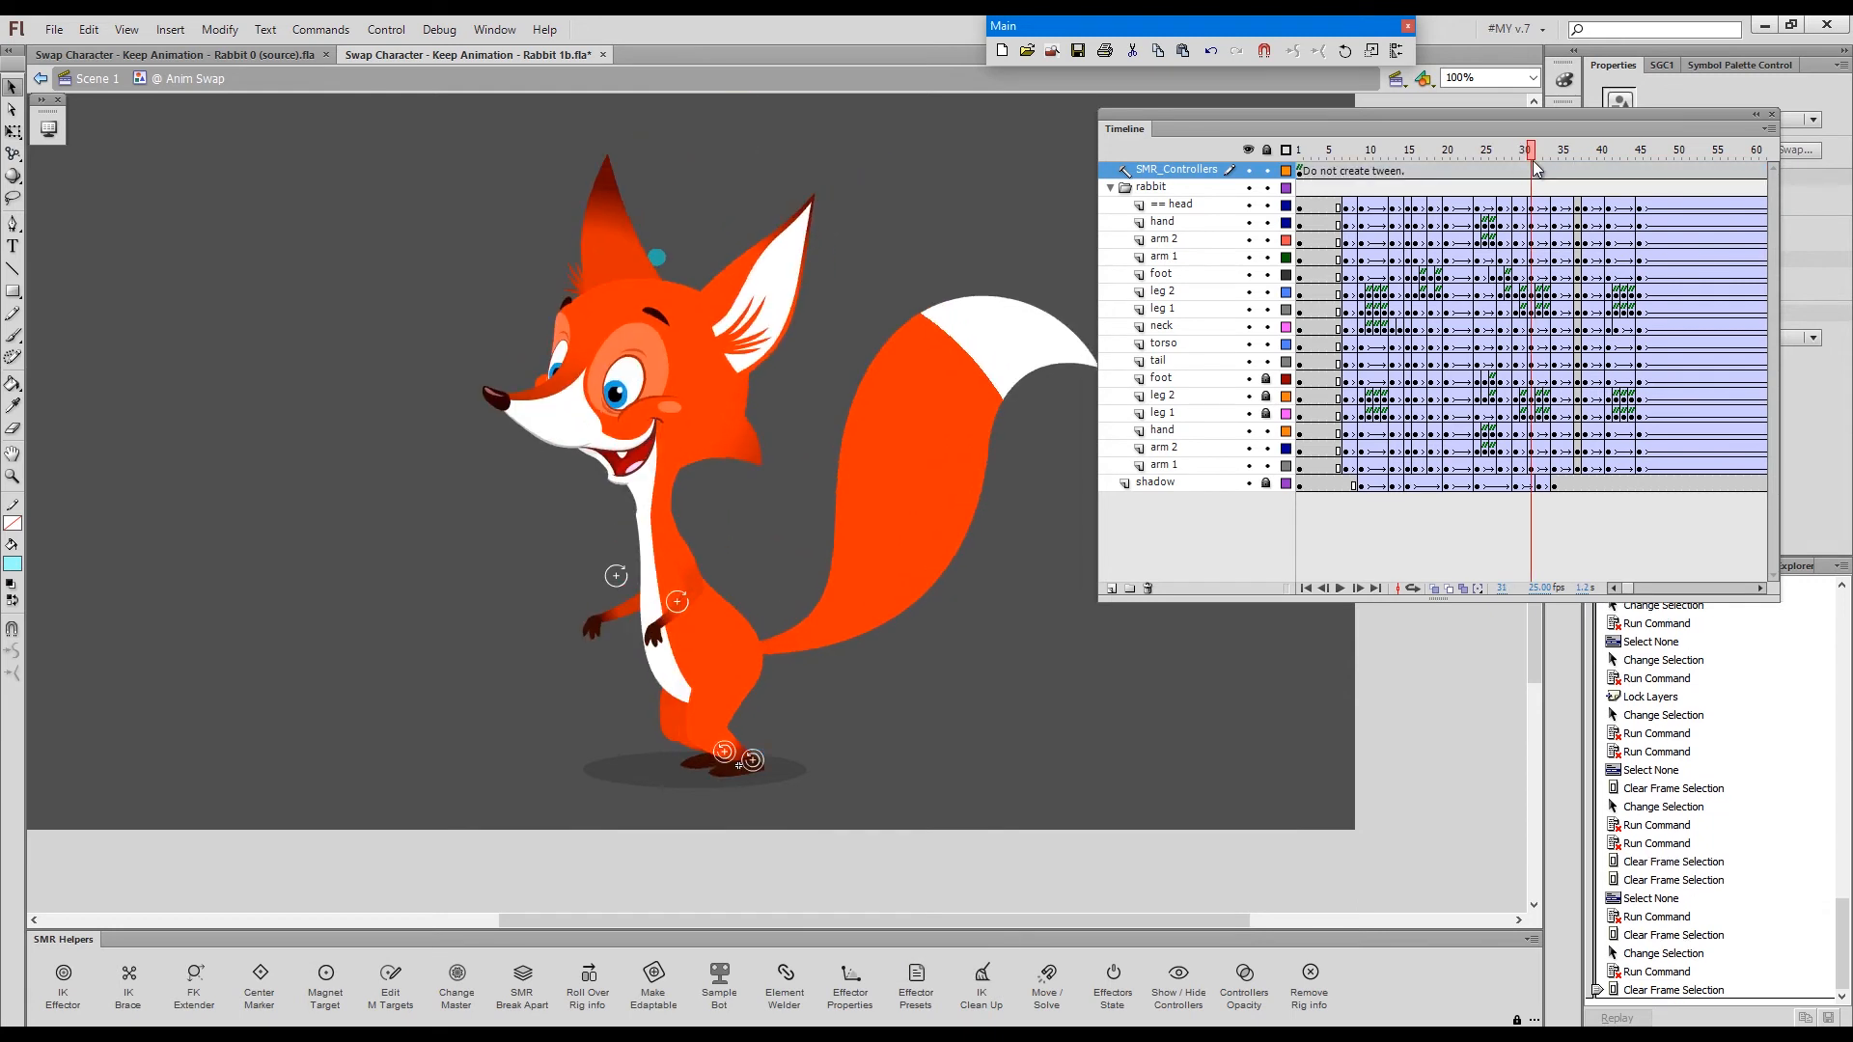
{"action": "left_click", "coordinate": [1557, 149]}
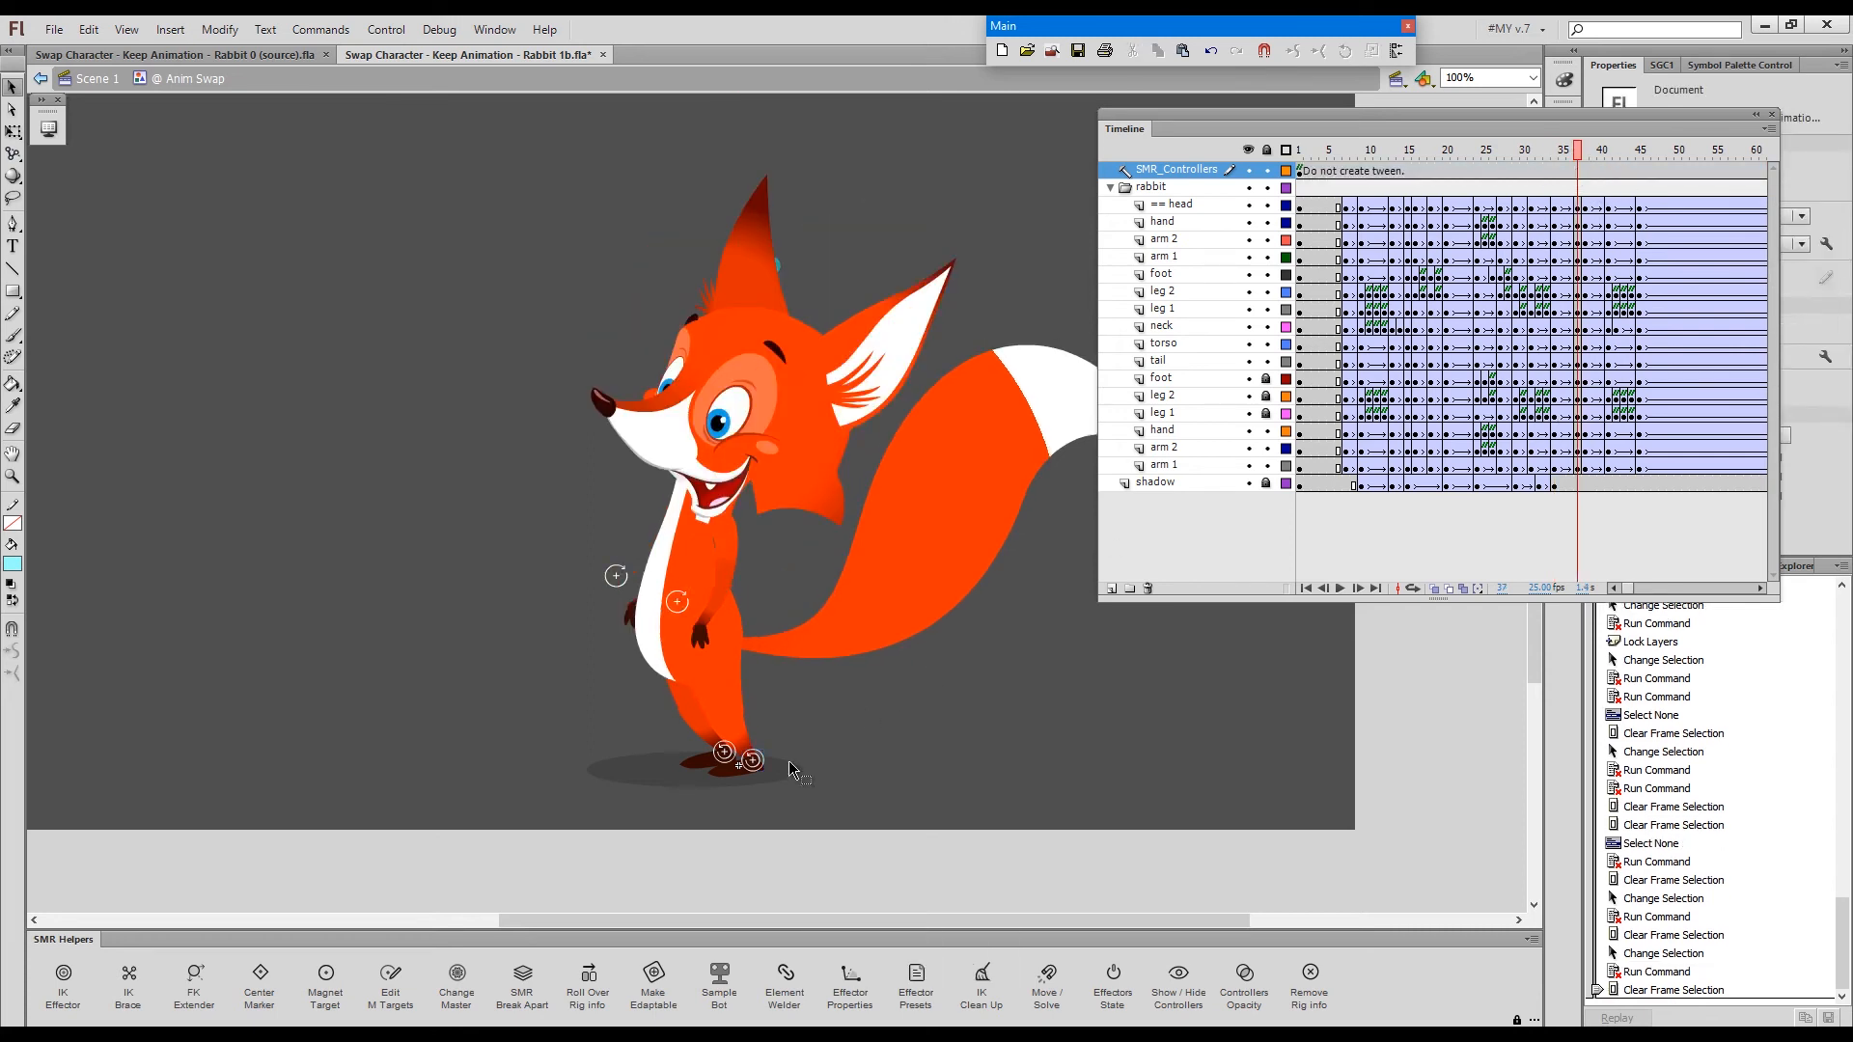
{"action": "key", "text": "Ctrl+`"}
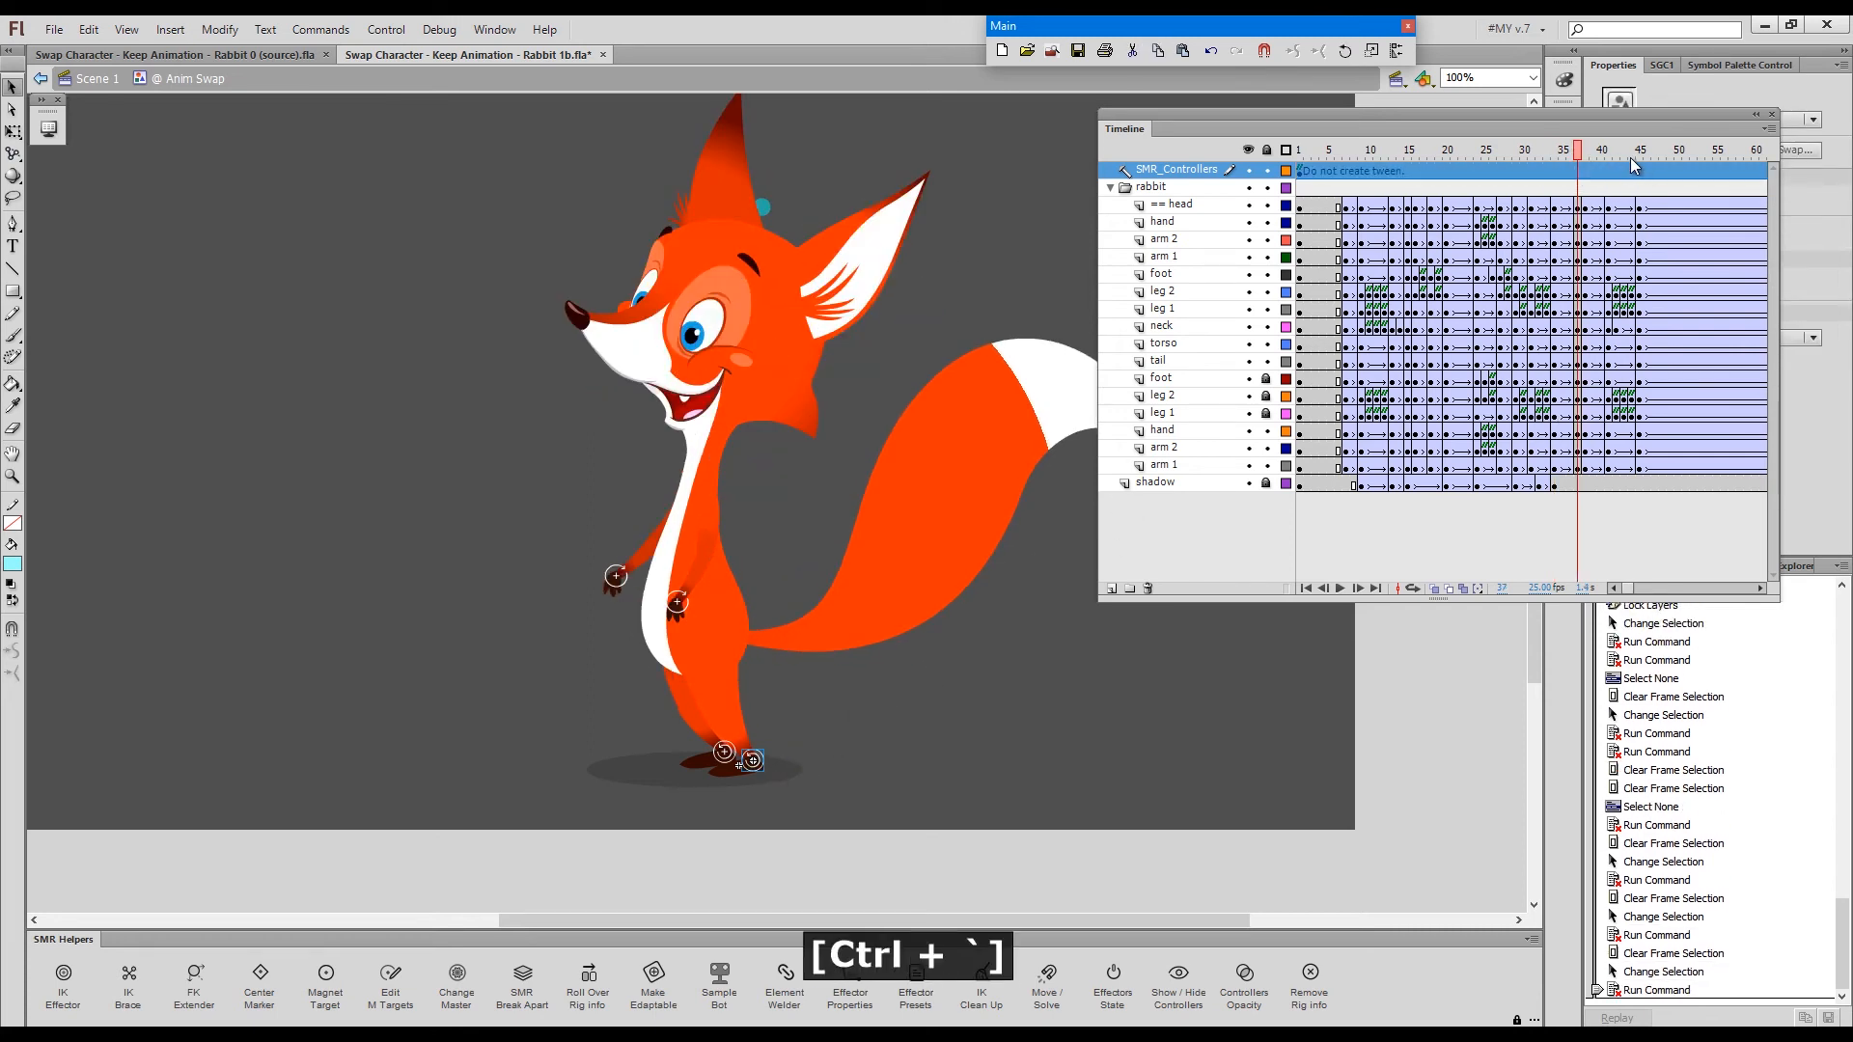
- Review the animation at frames 45, 115 and 143, then run a test movie
{"action": "left_click", "coordinate": [1588, 149]}
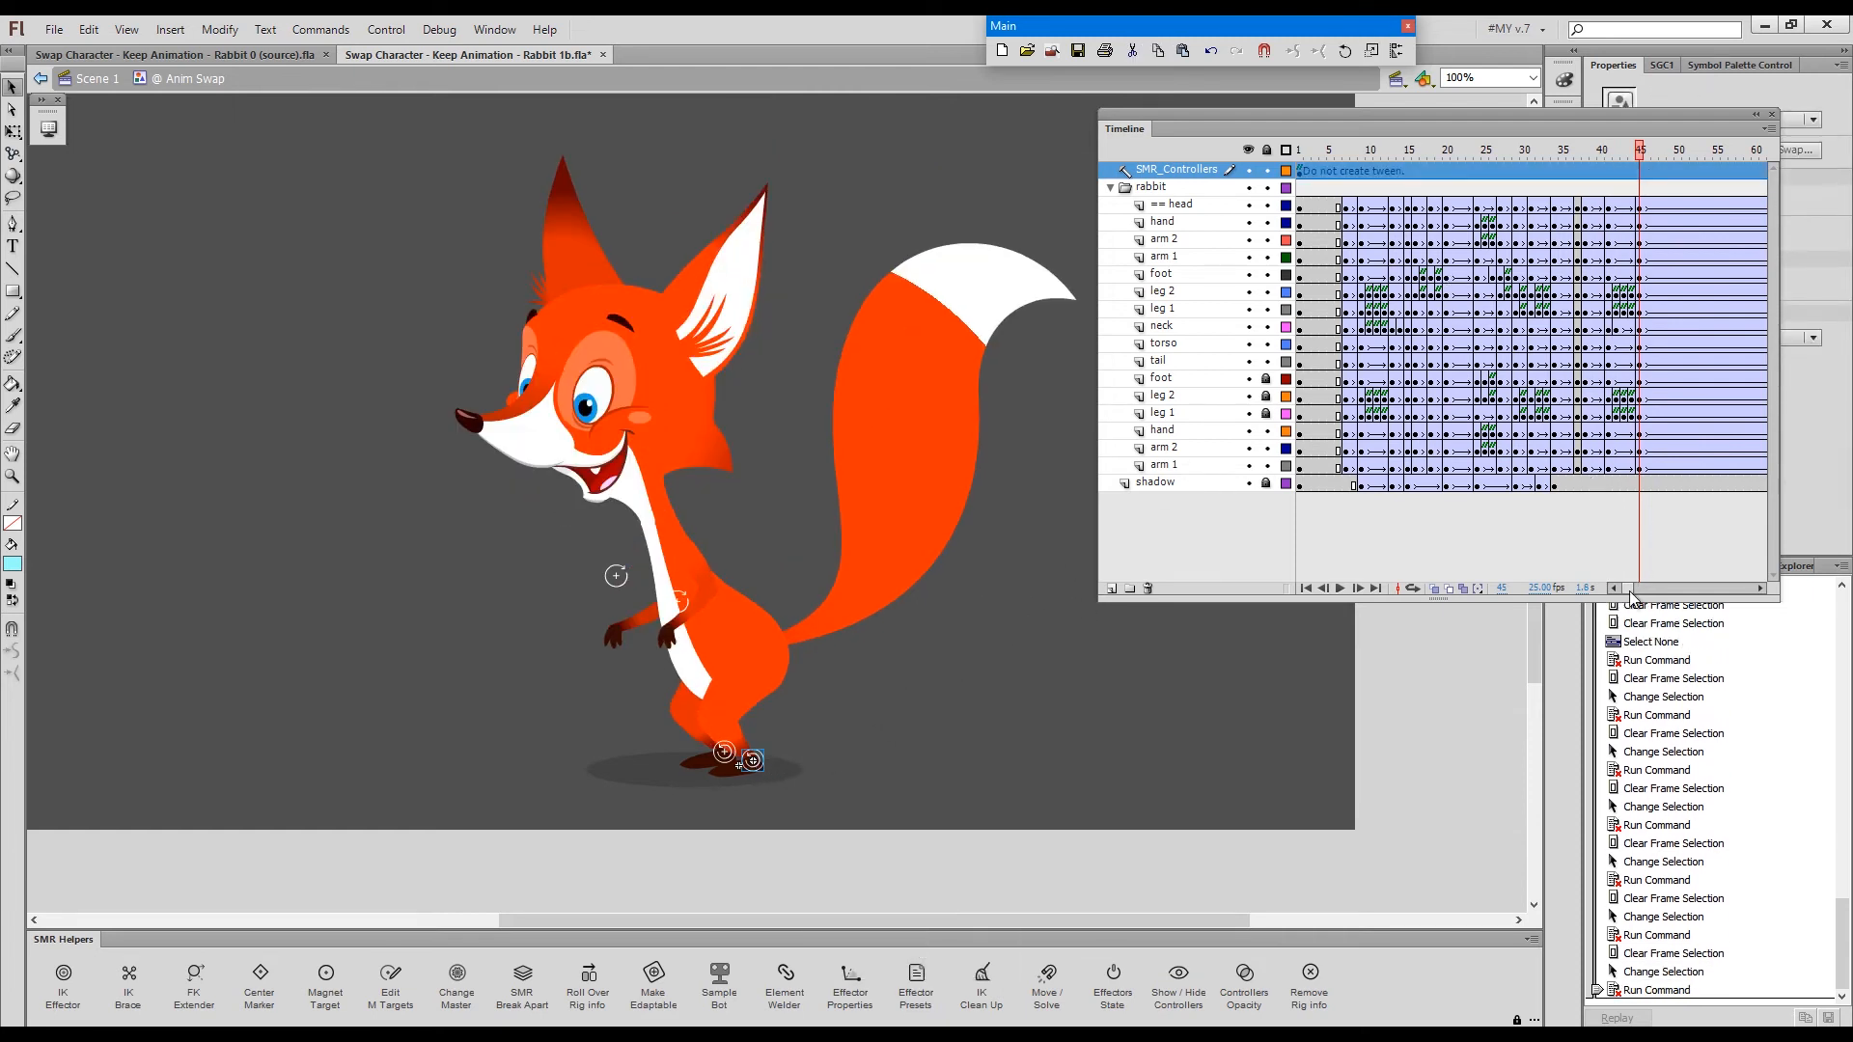
{"action": "scroll", "scroll_direction": "right", "scroll_amount": 3}
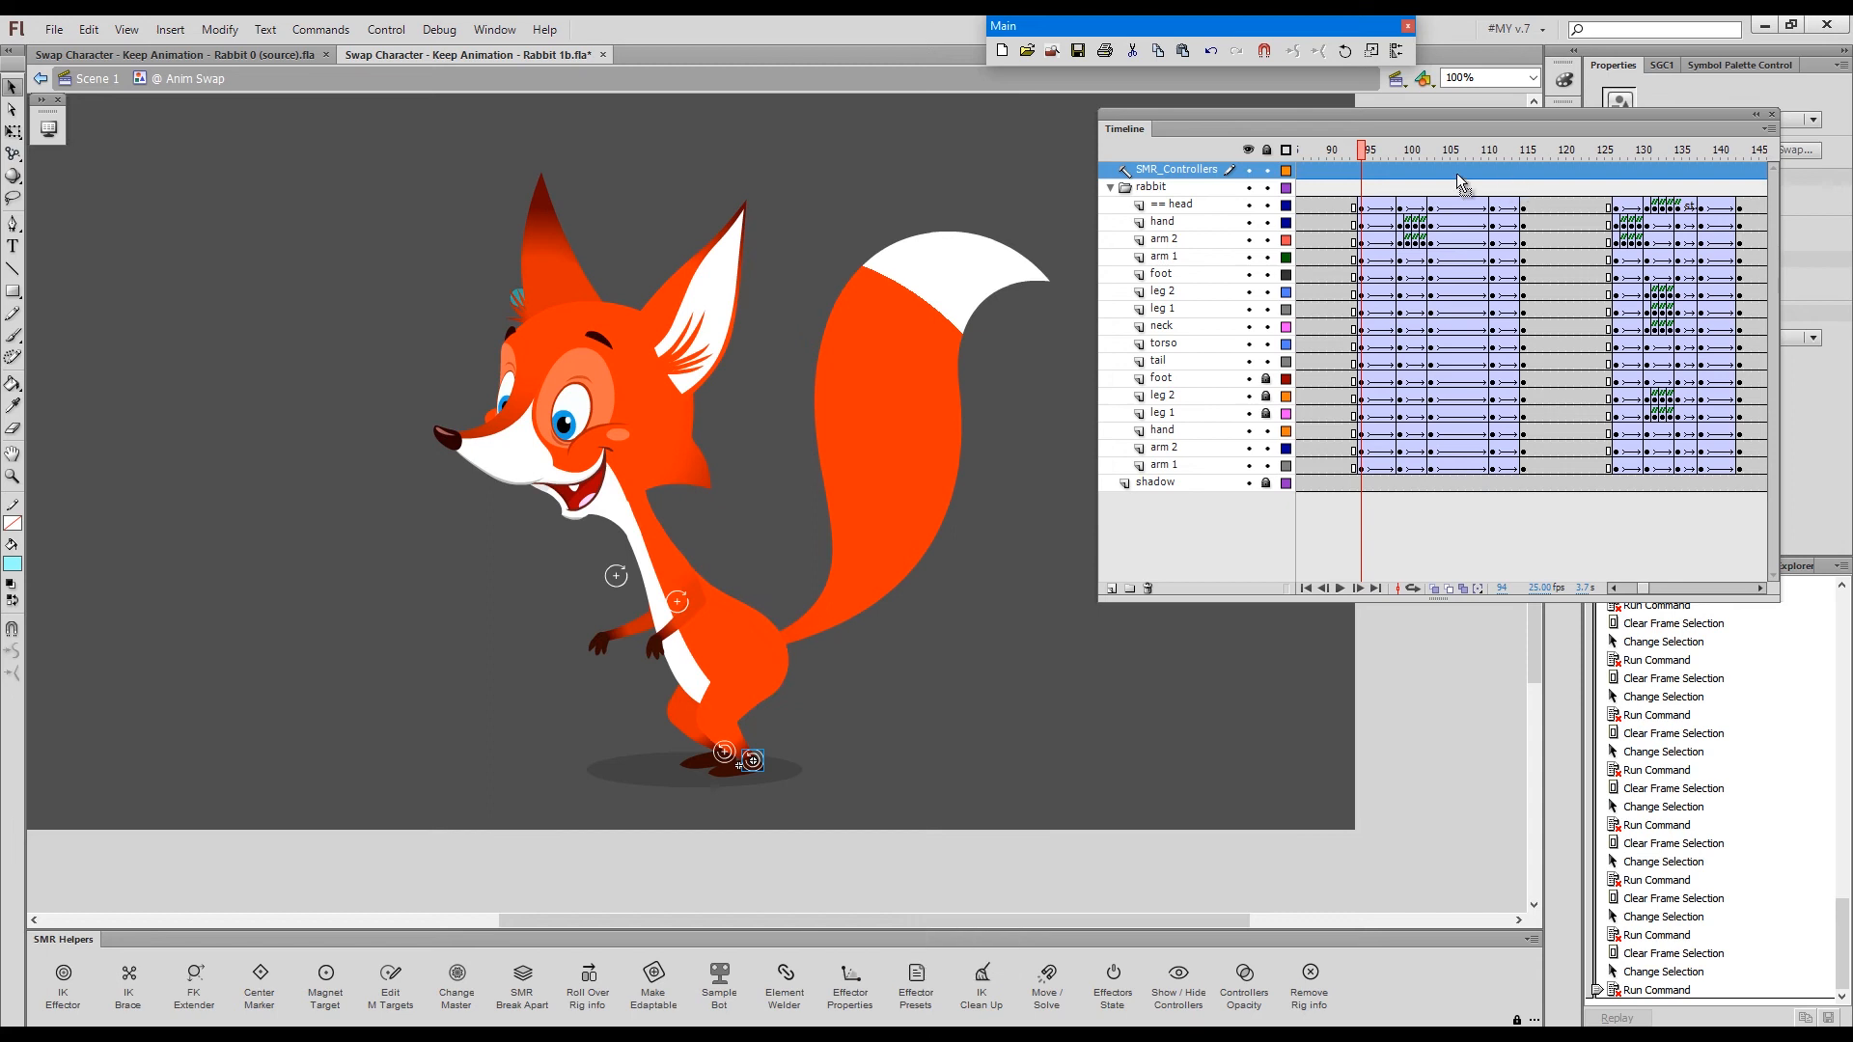
{"action": "left_click", "coordinate": [1410, 150]}
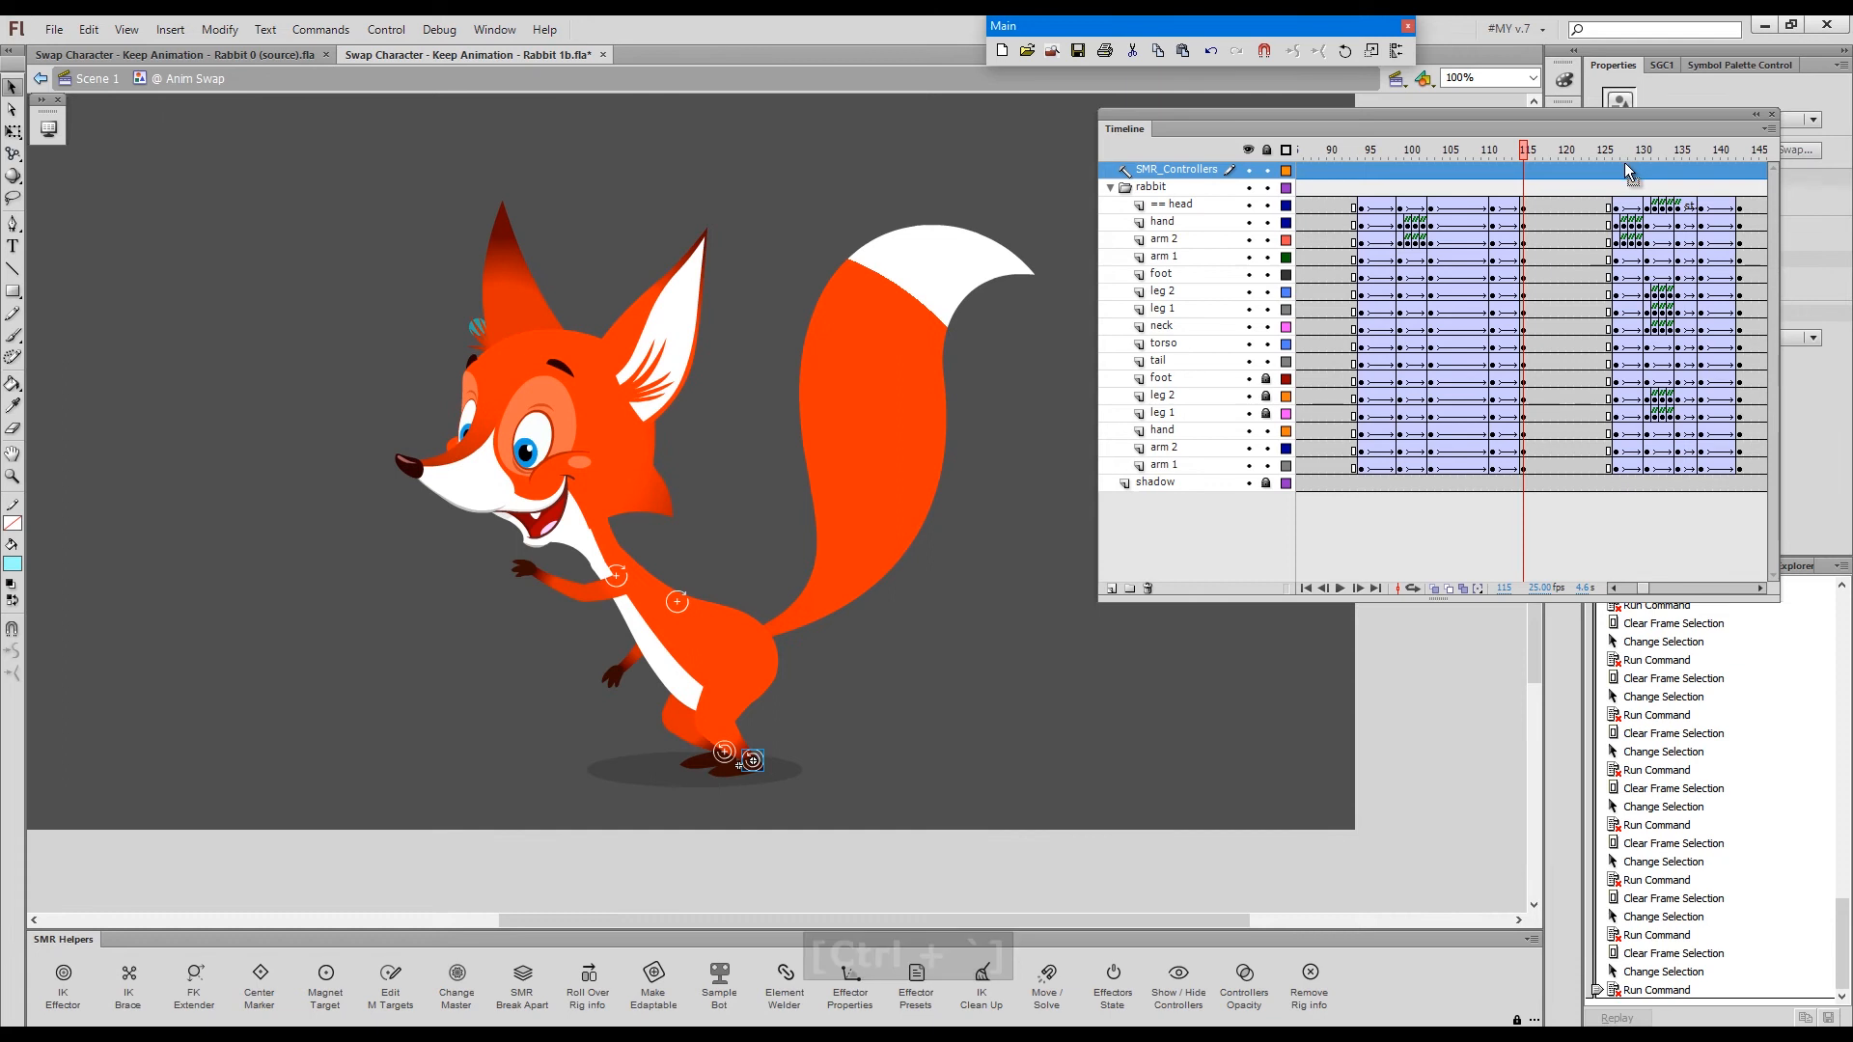
{"action": "left_click", "coordinate": [1618, 149]}
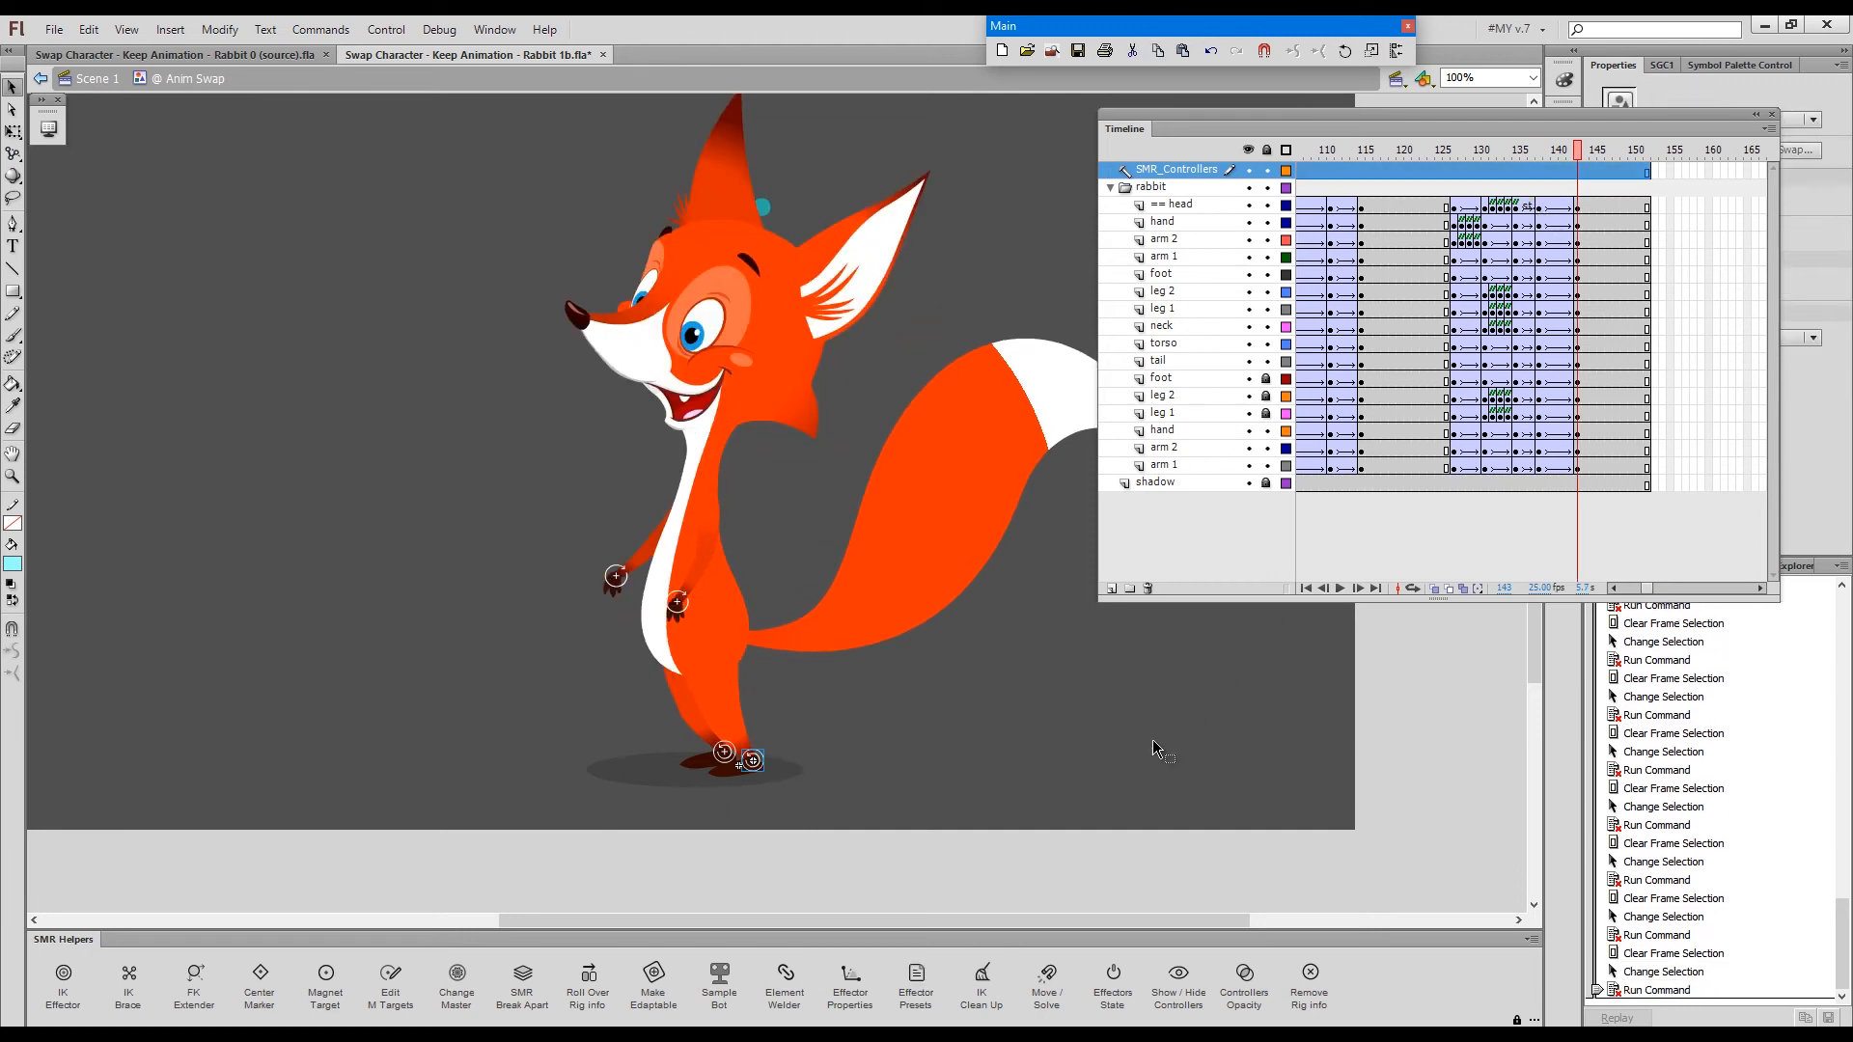
{"action": "key", "text": "Ctrl+Enter"}
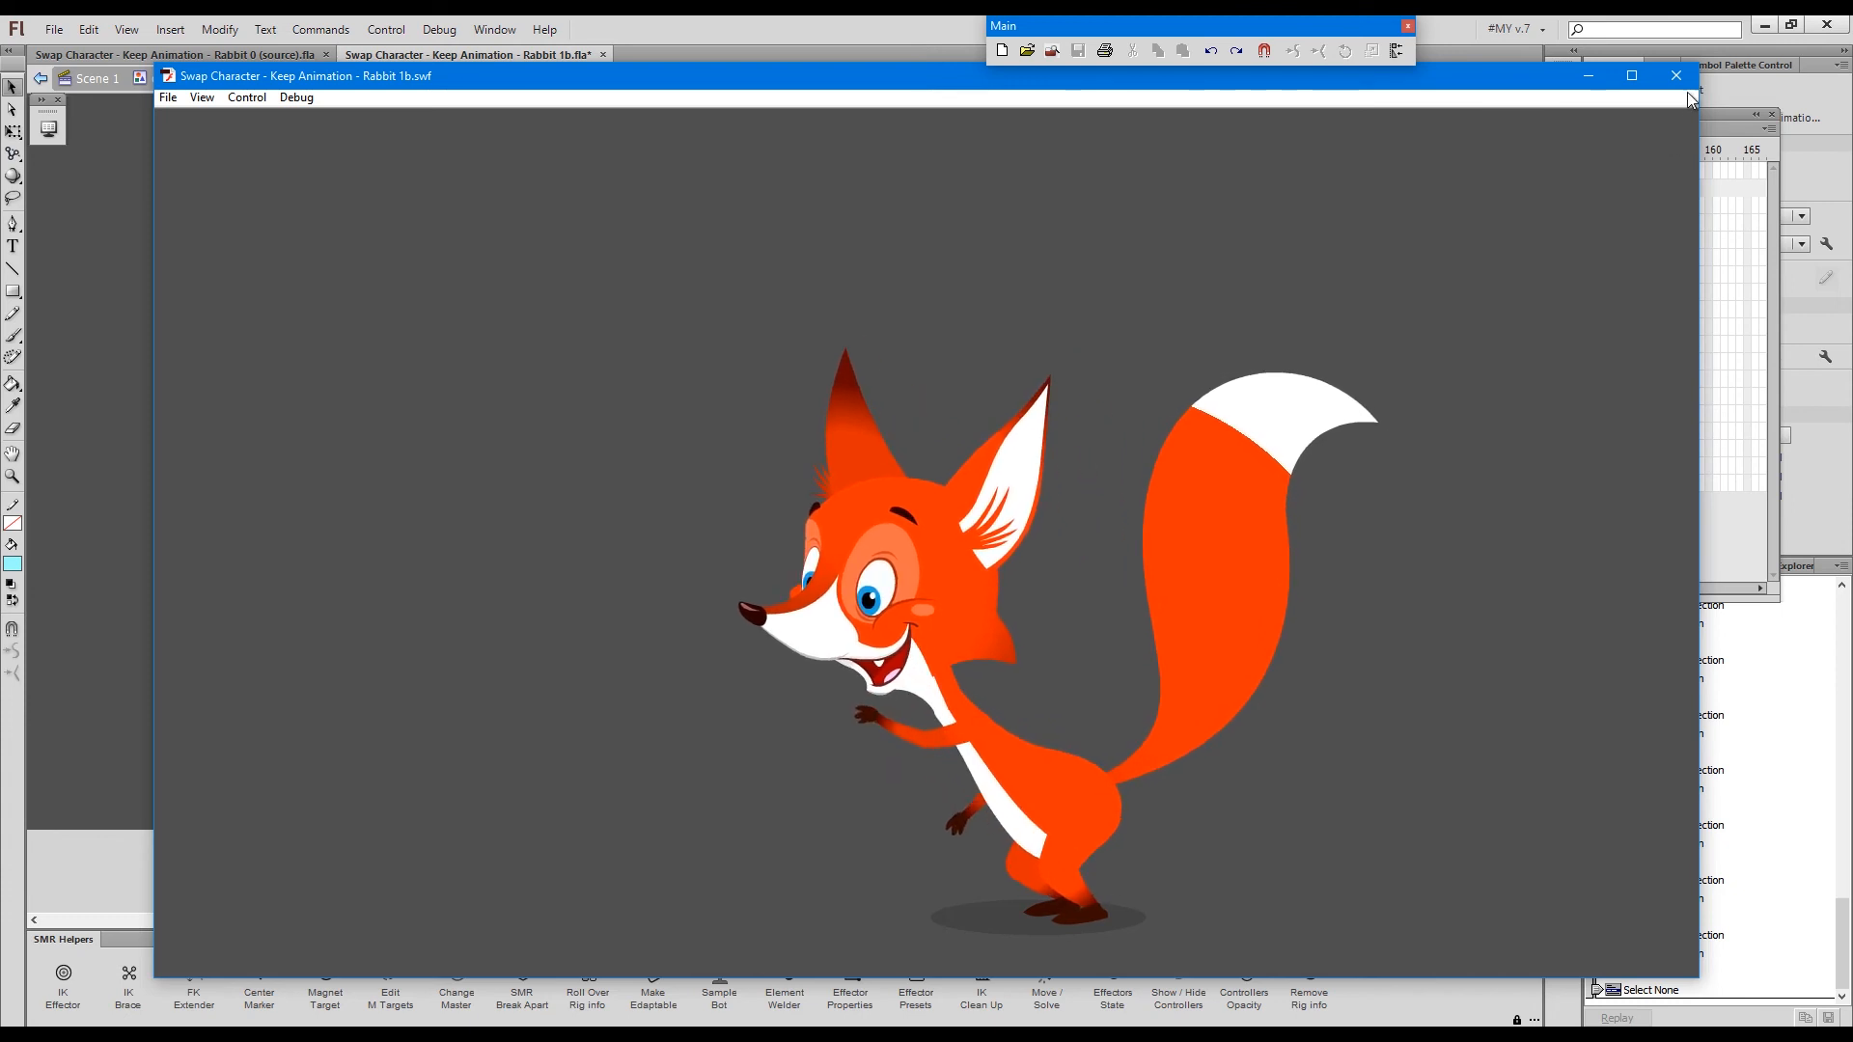
- Close the fox test movie preview and return to the timeline
{"action": "left_click", "coordinate": [1666, 74]}
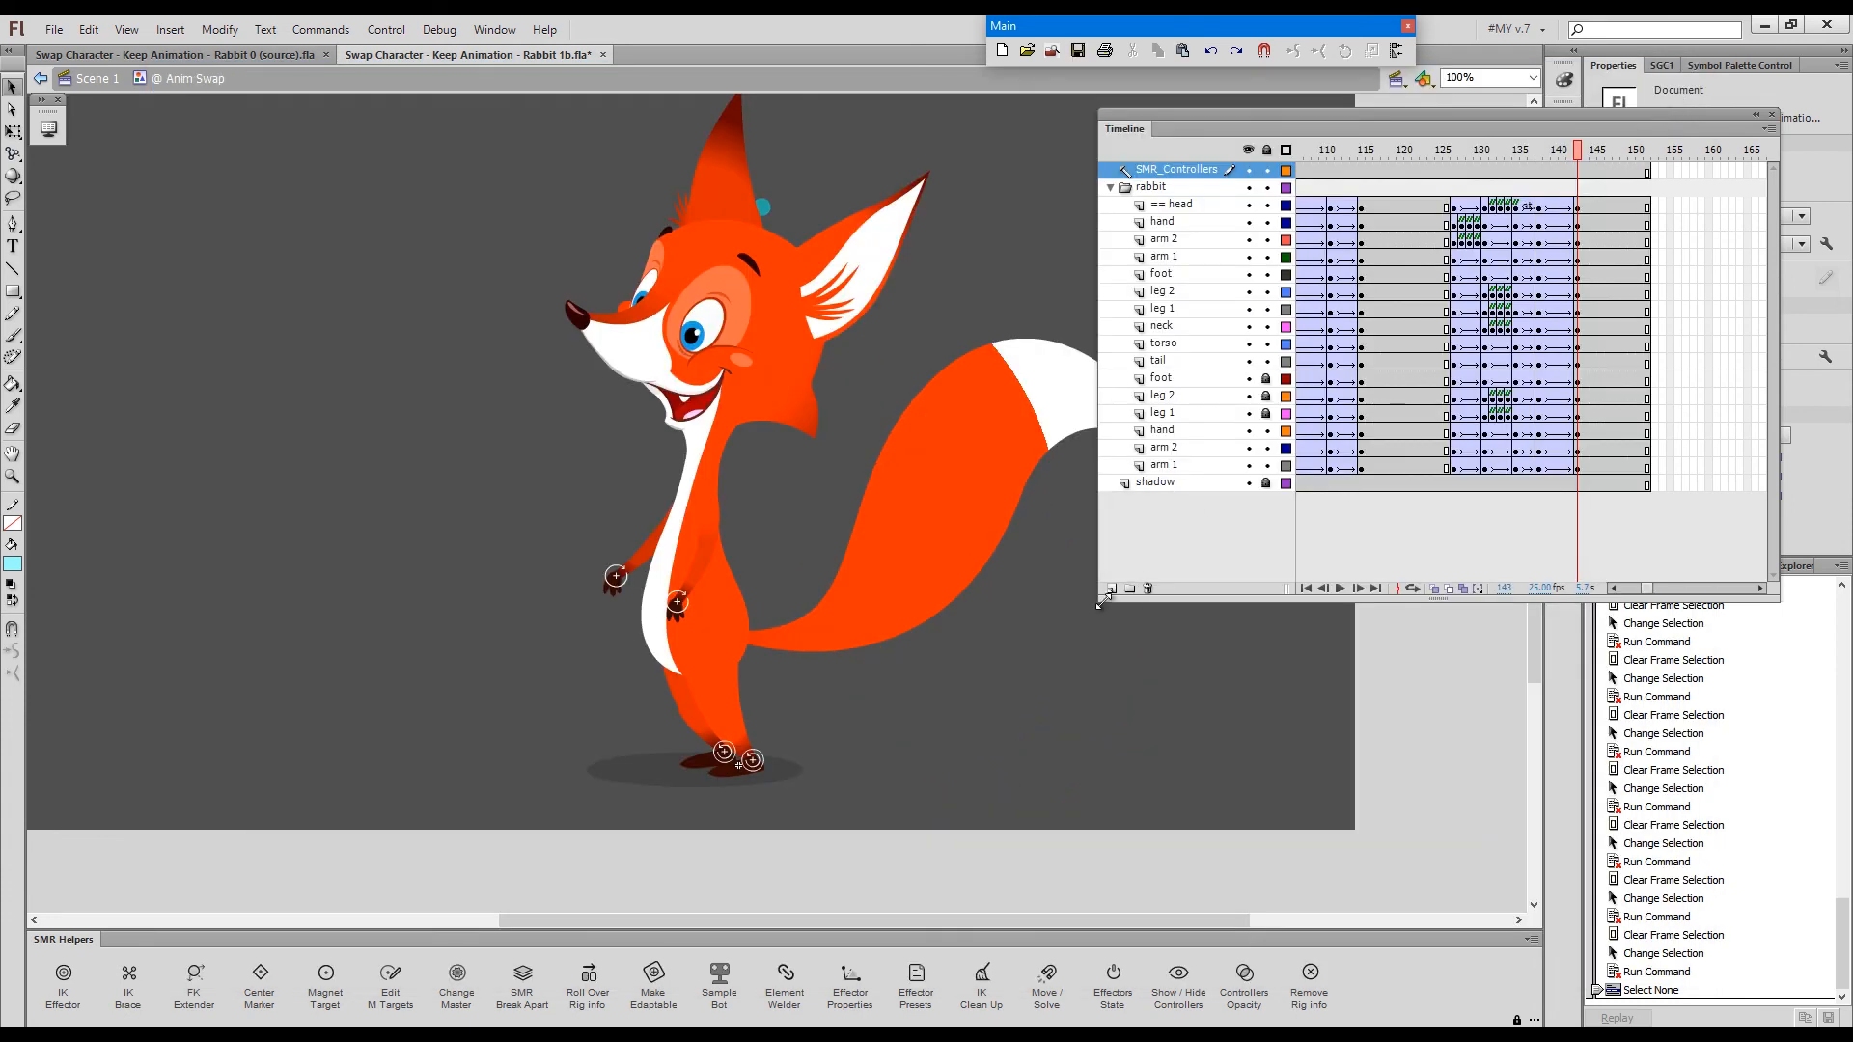
{"action": "key", "text": "space"}
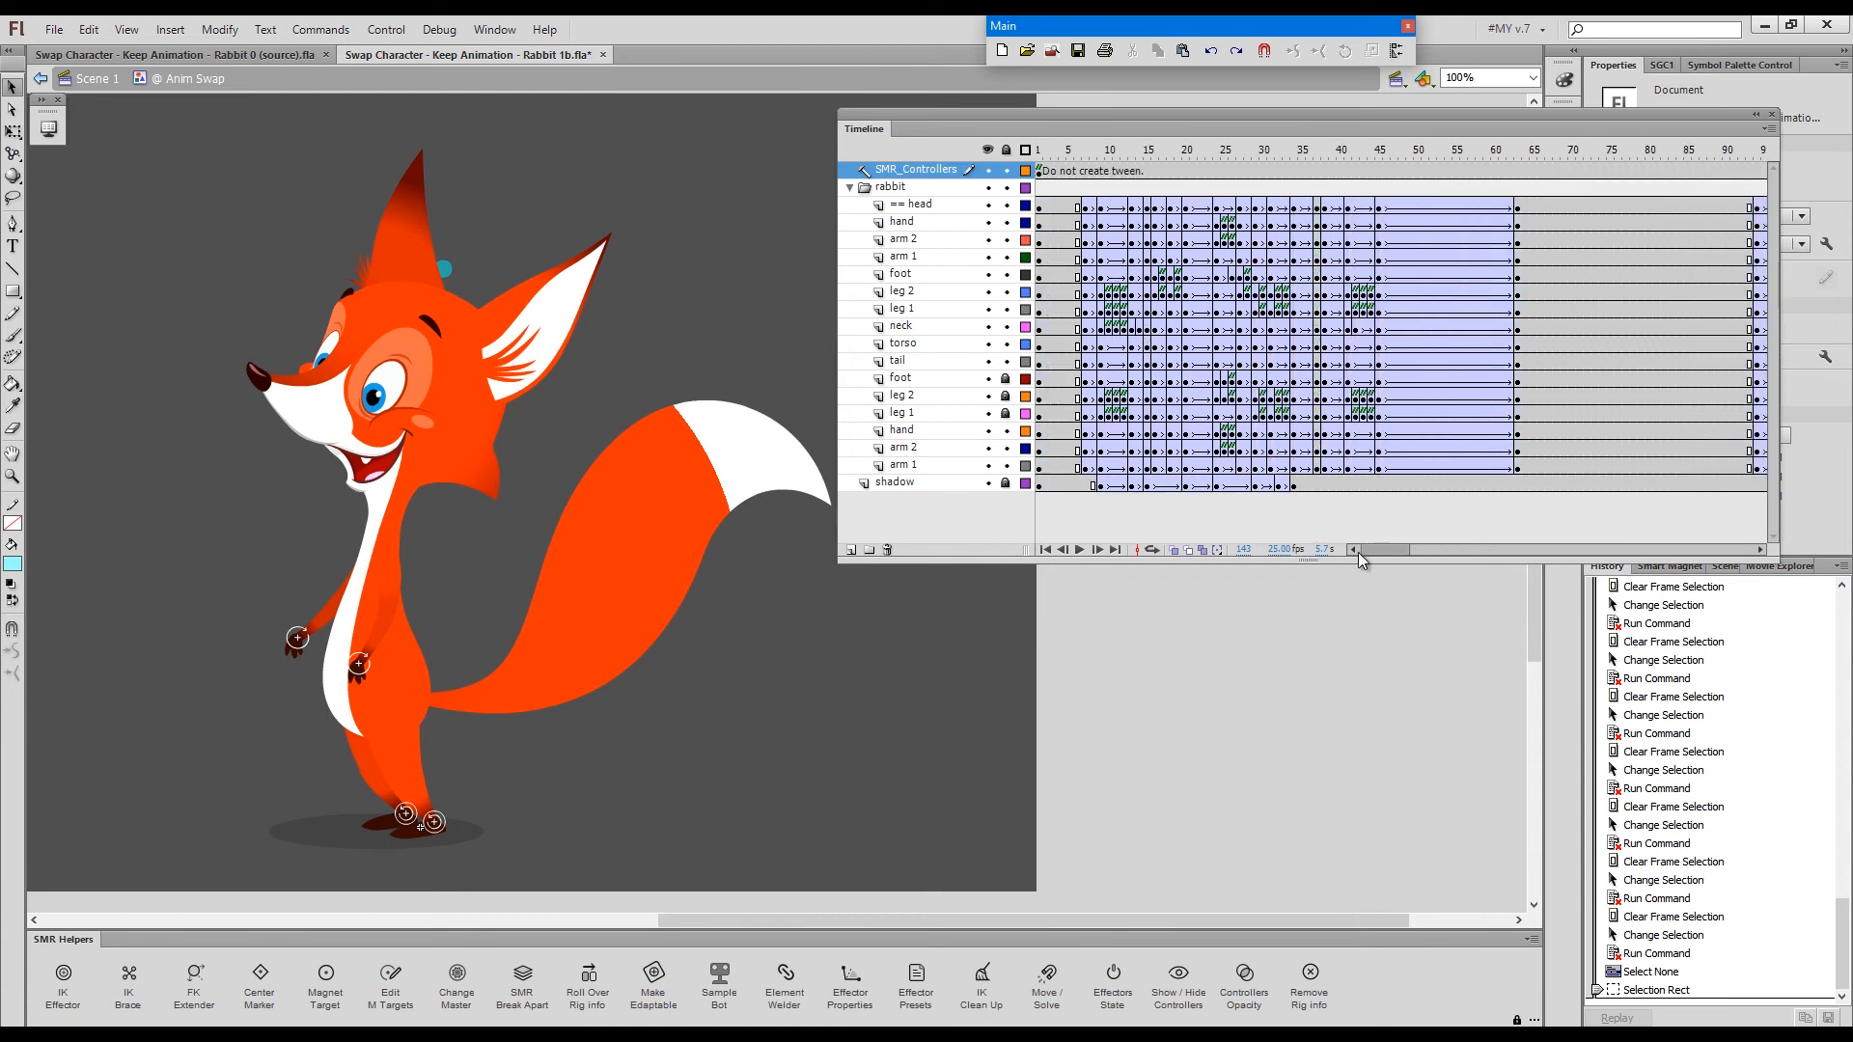
- Clear unwanted IK/FK keyframes on the neck and leg 1 frames around frame 12
{"action": "left_click", "coordinate": [1121, 149]}
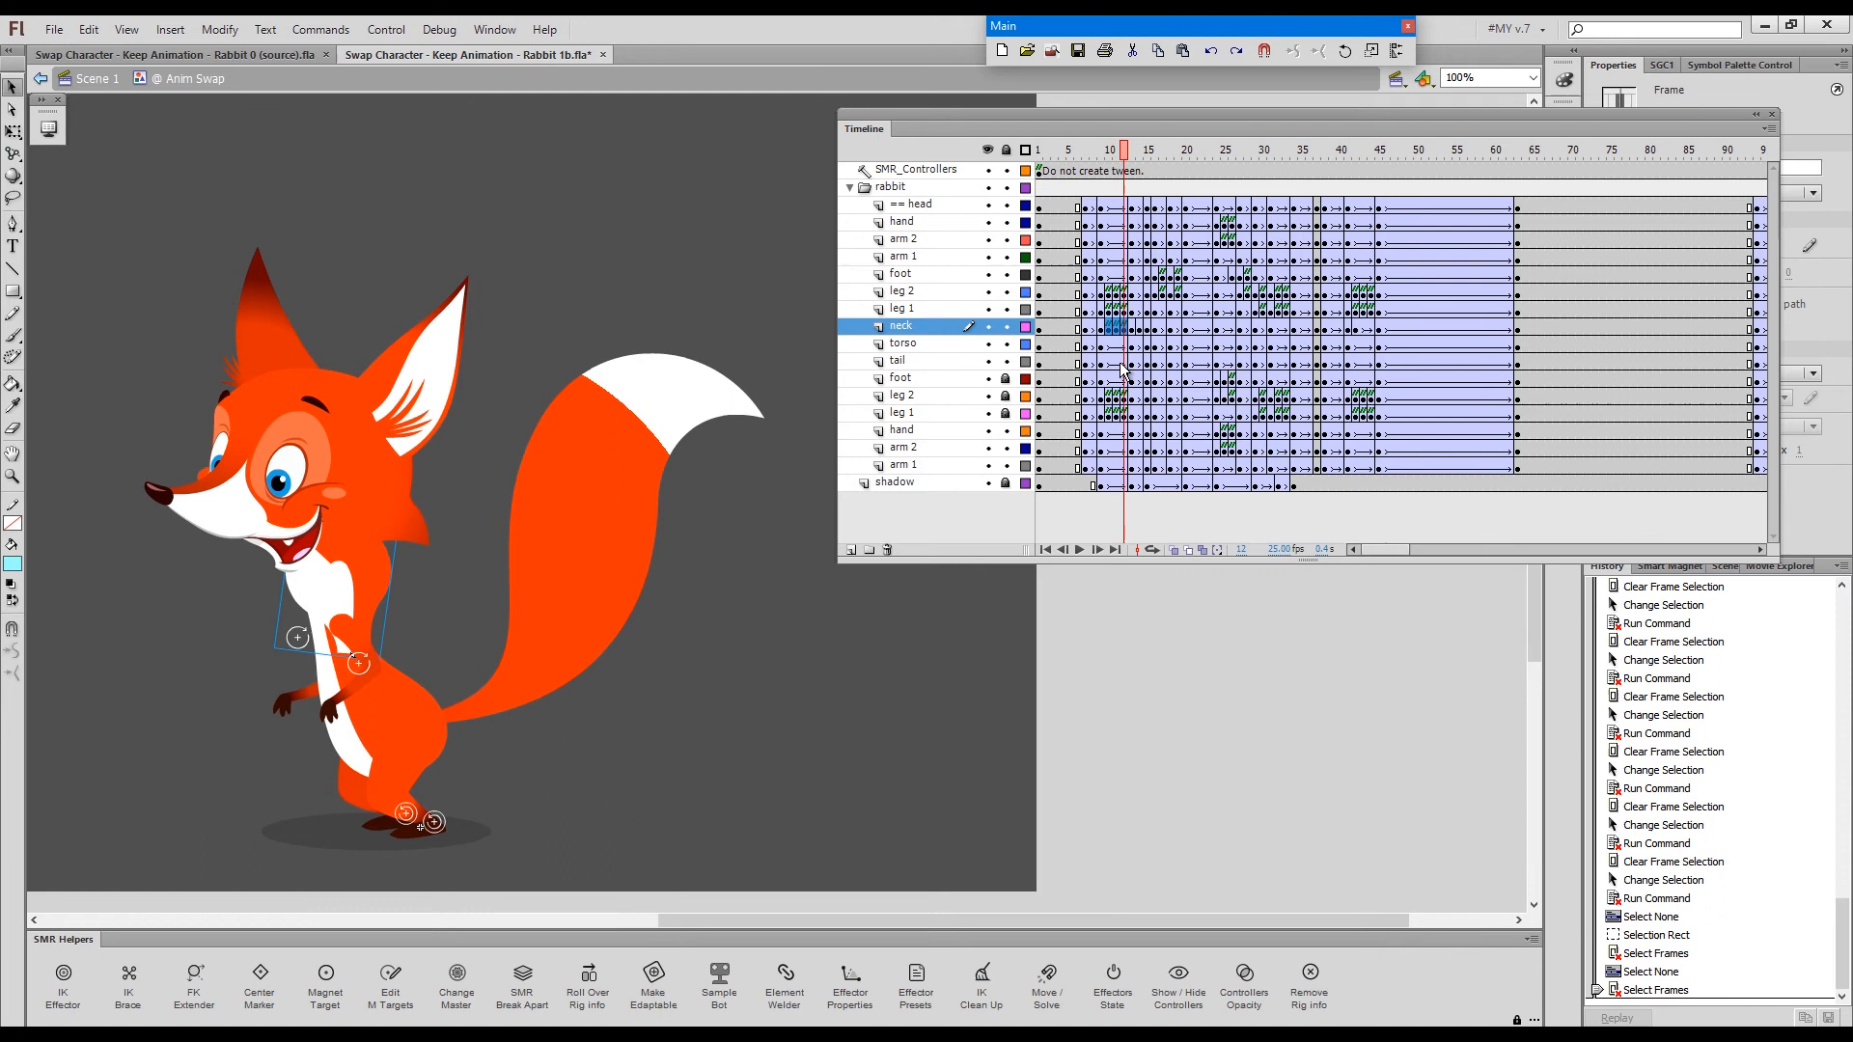
{"action": "key", "text": "shift"}
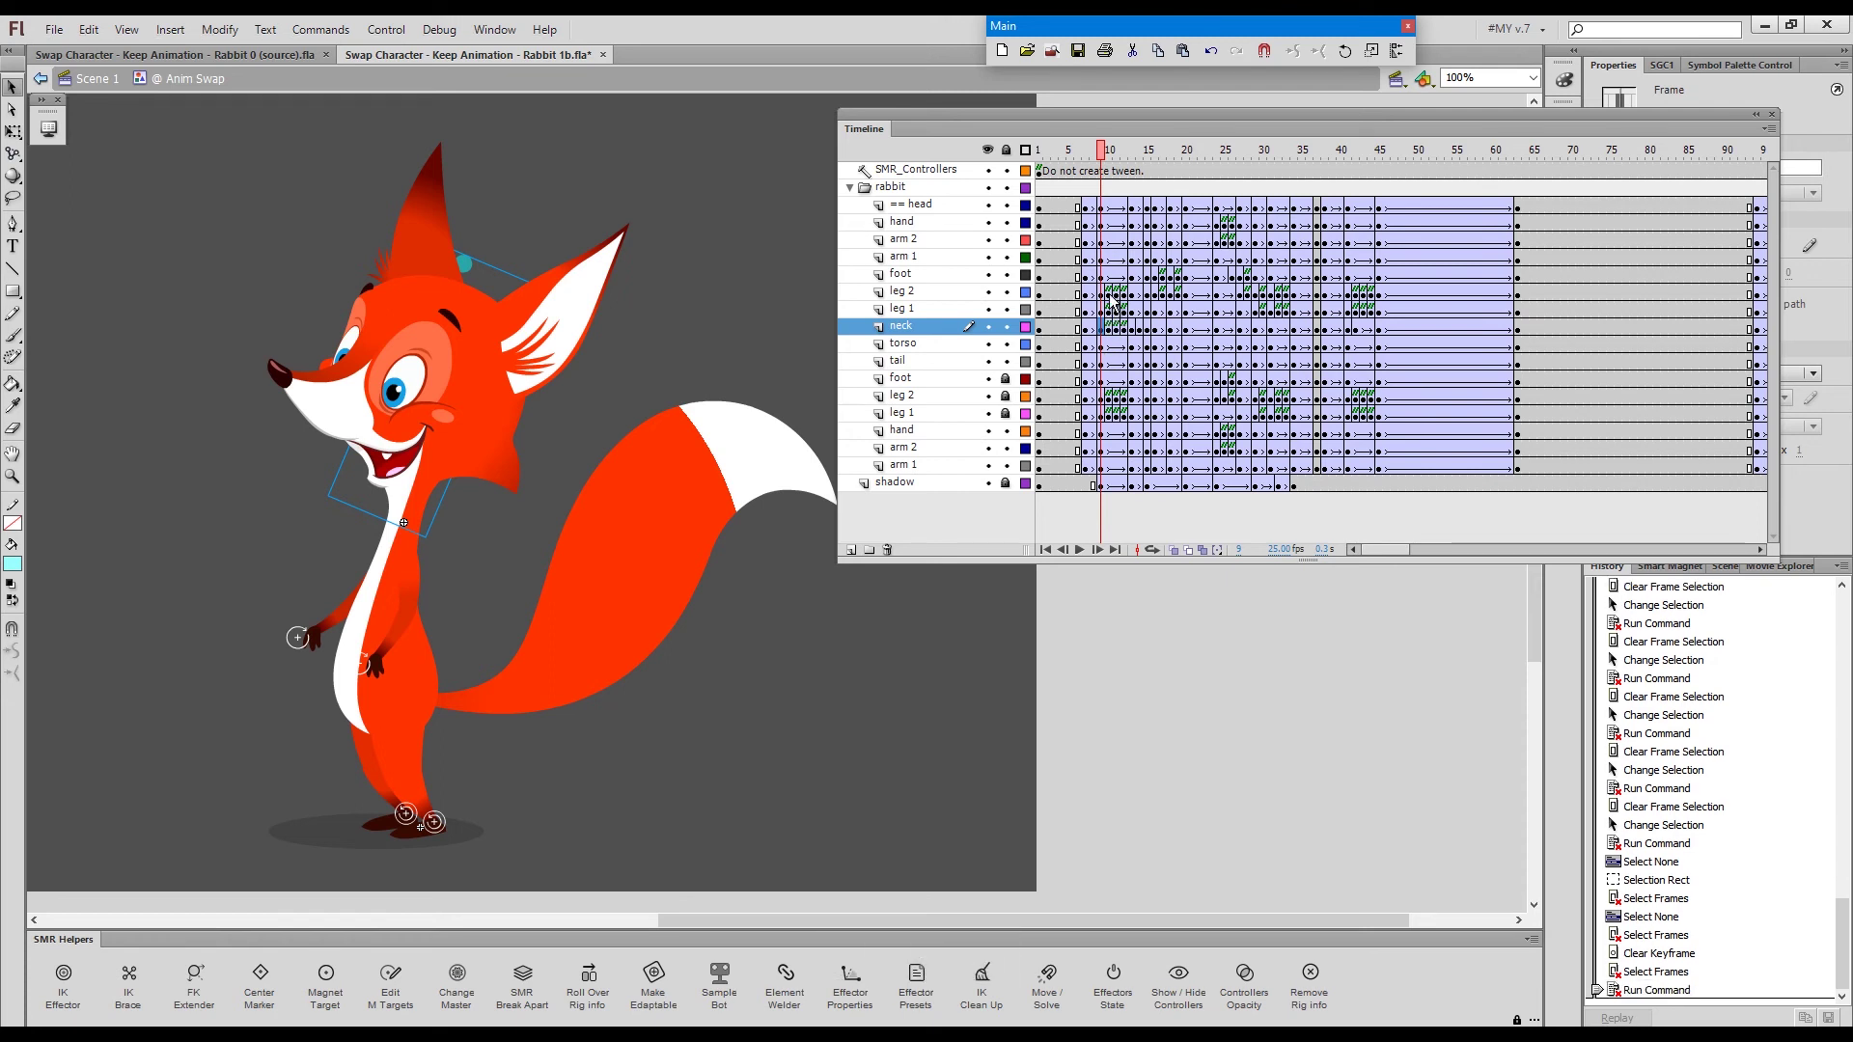
{"action": "left_click", "coordinate": [1114, 149]}
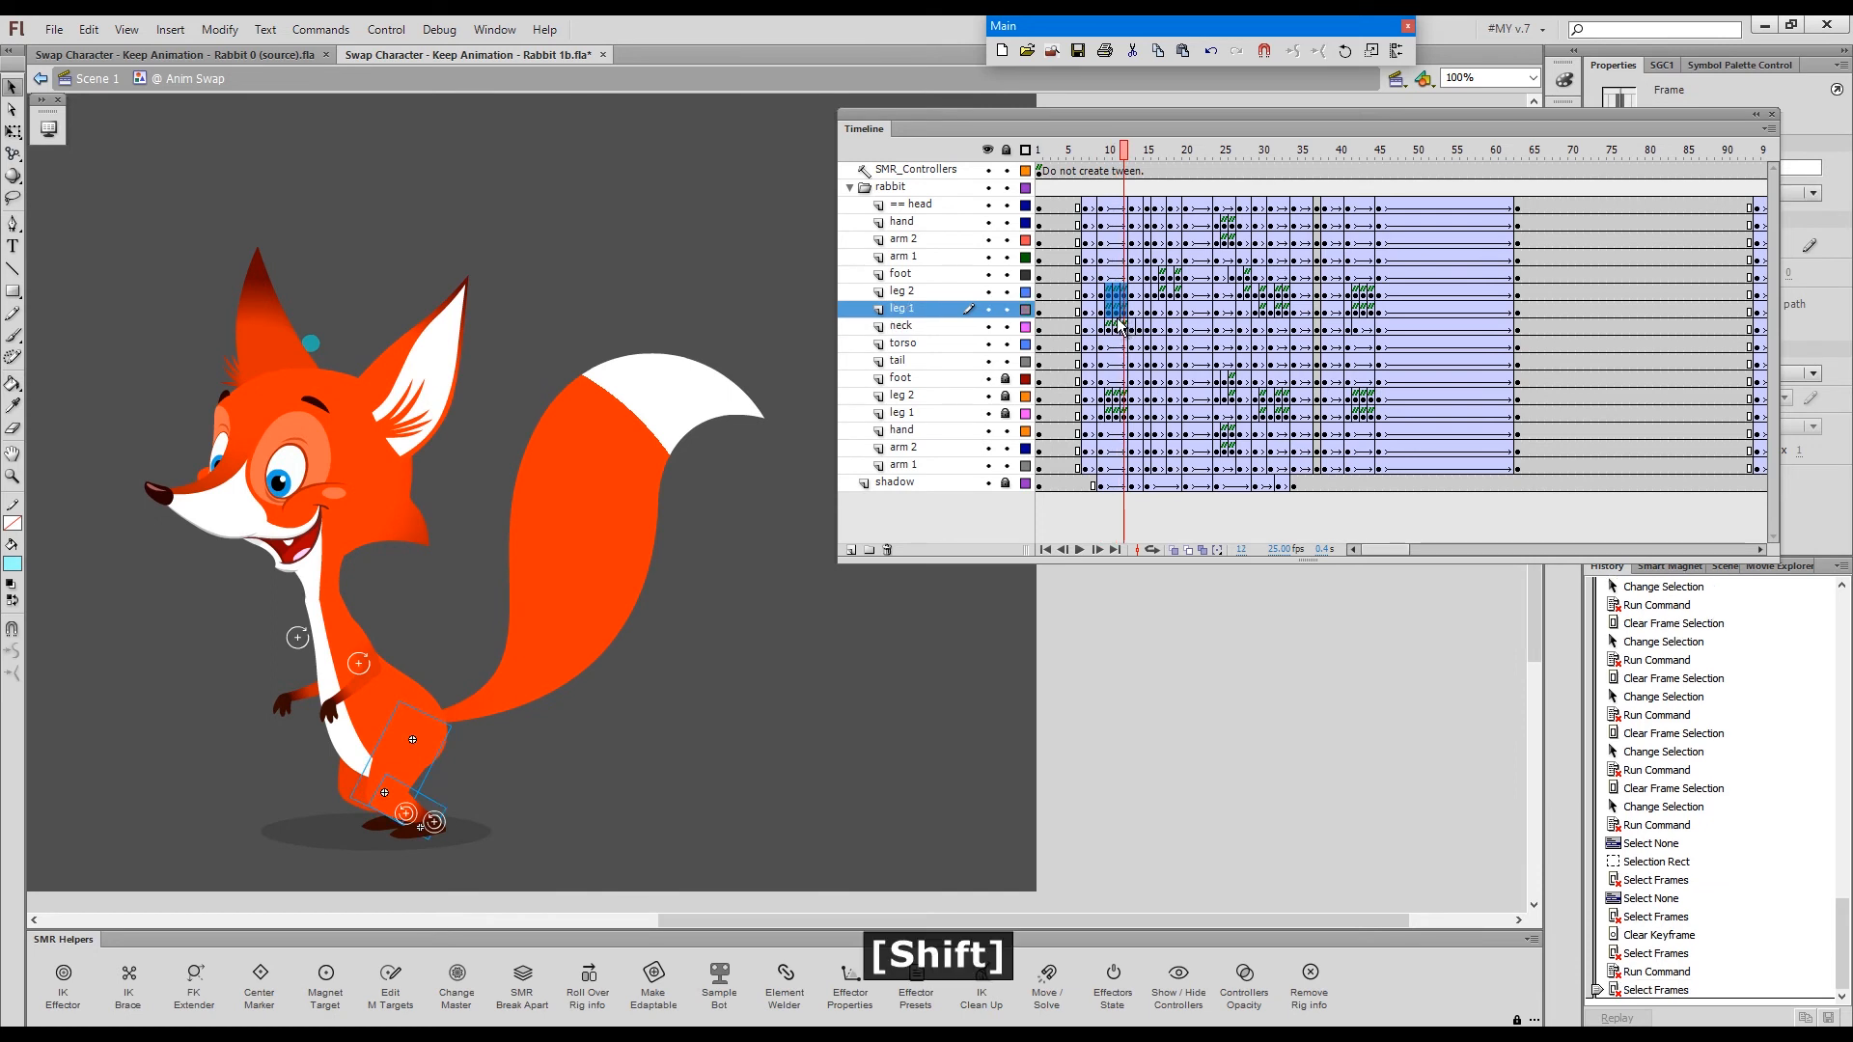
{"action": "key", "text": "Shift+x"}
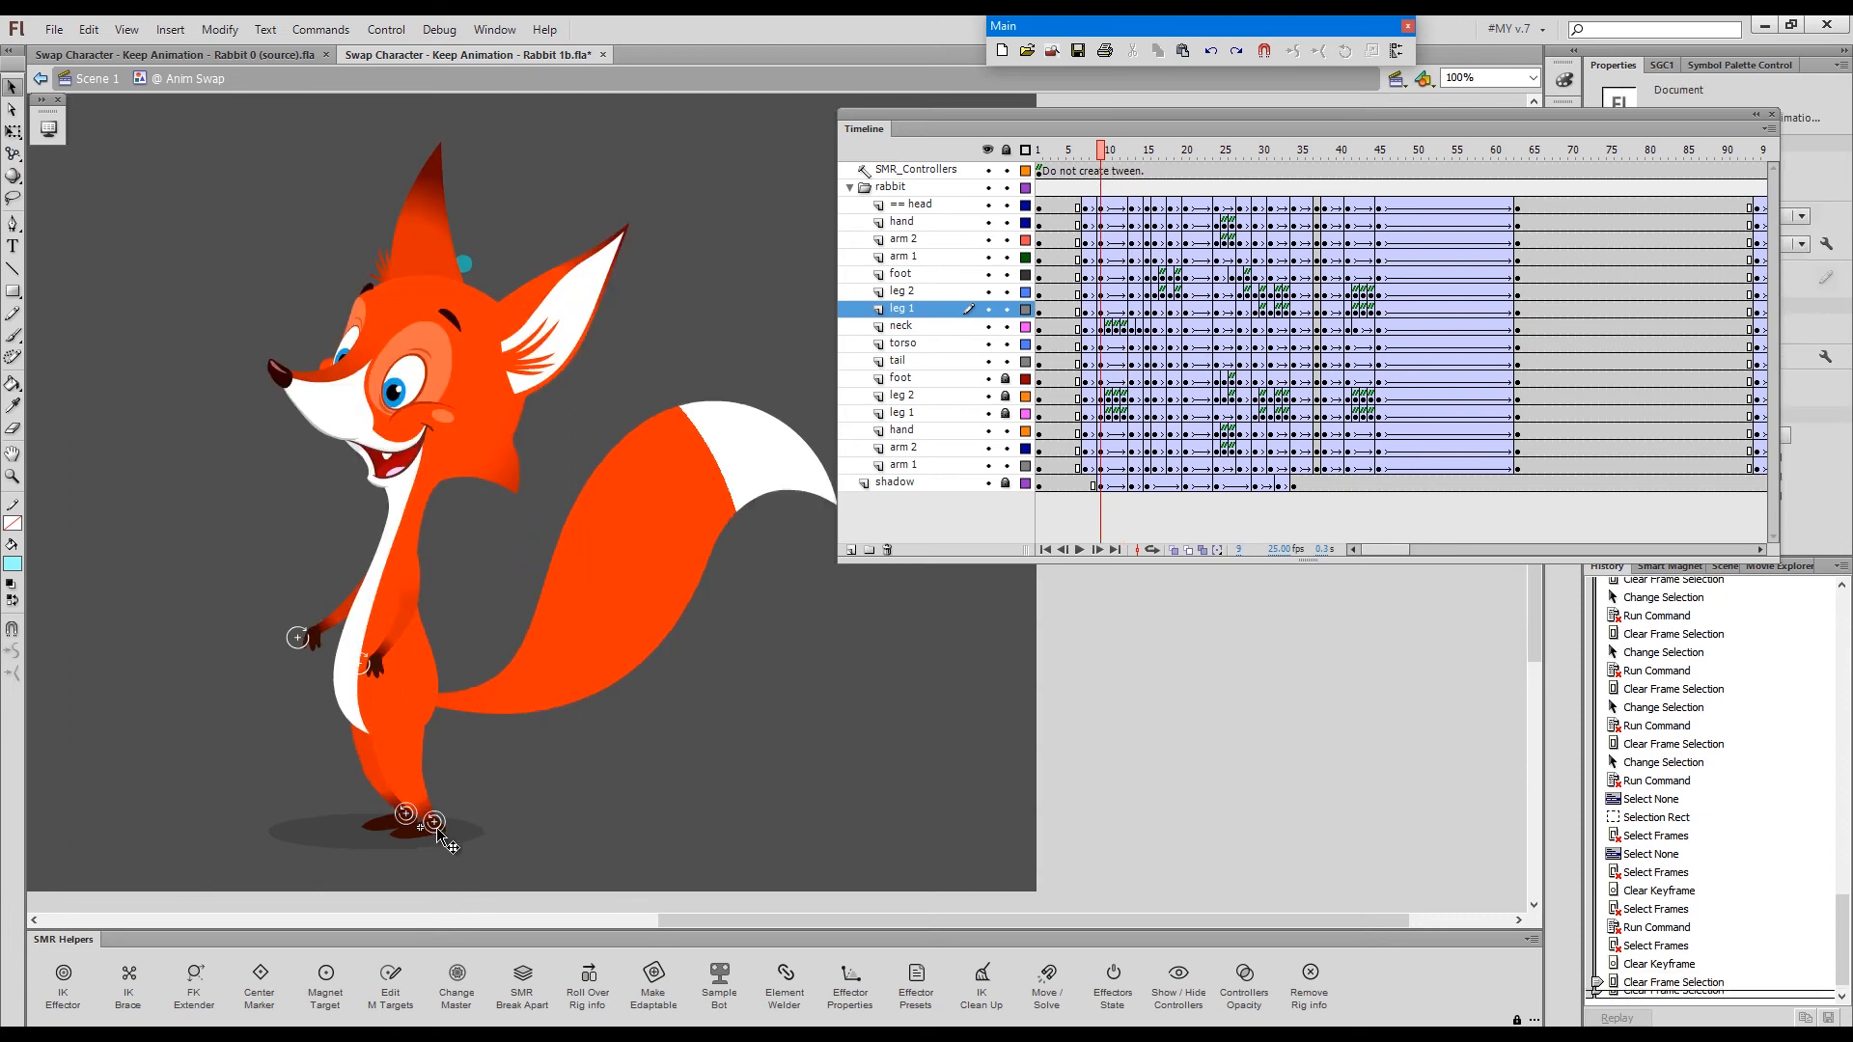
{"action": "key", "text": "Alt+q"}
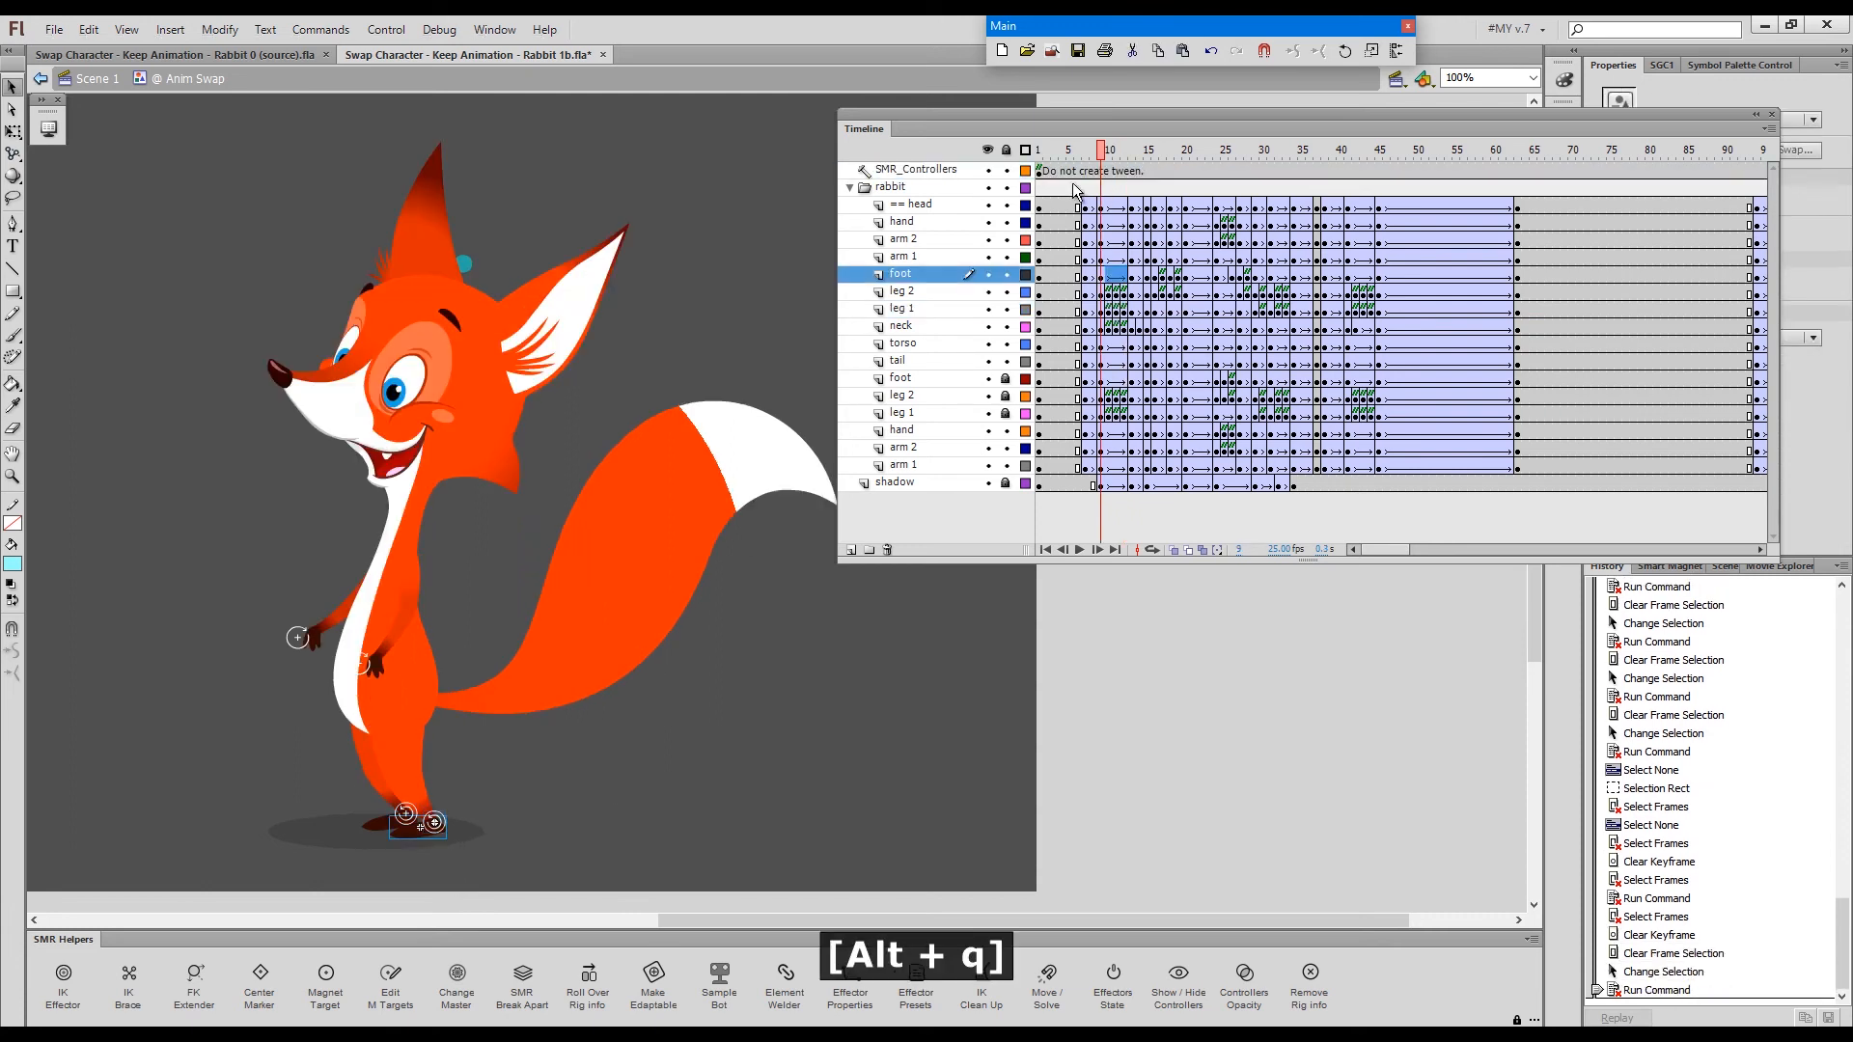
- Clear leg keyframes across frames 10–14 and select further leg frames
{"action": "left_click", "coordinate": [1108, 150]}
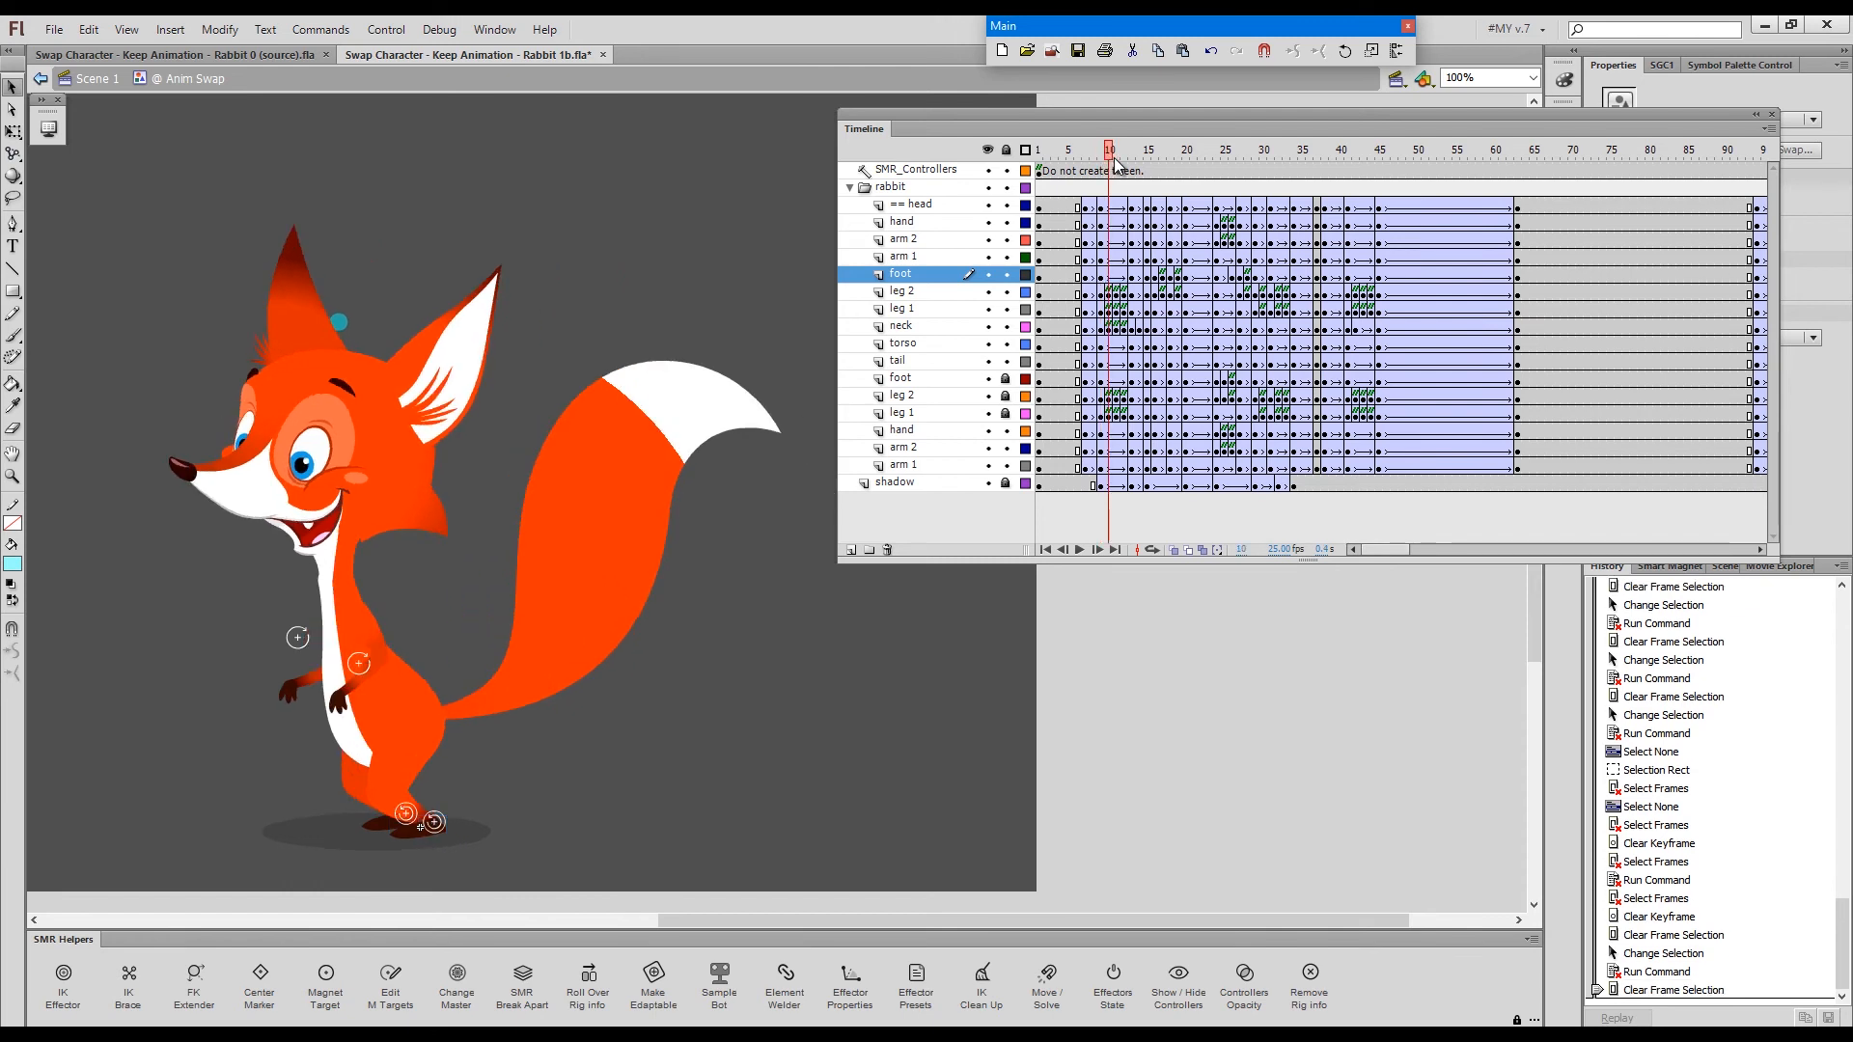
{"action": "left_click", "coordinate": [1127, 149]}
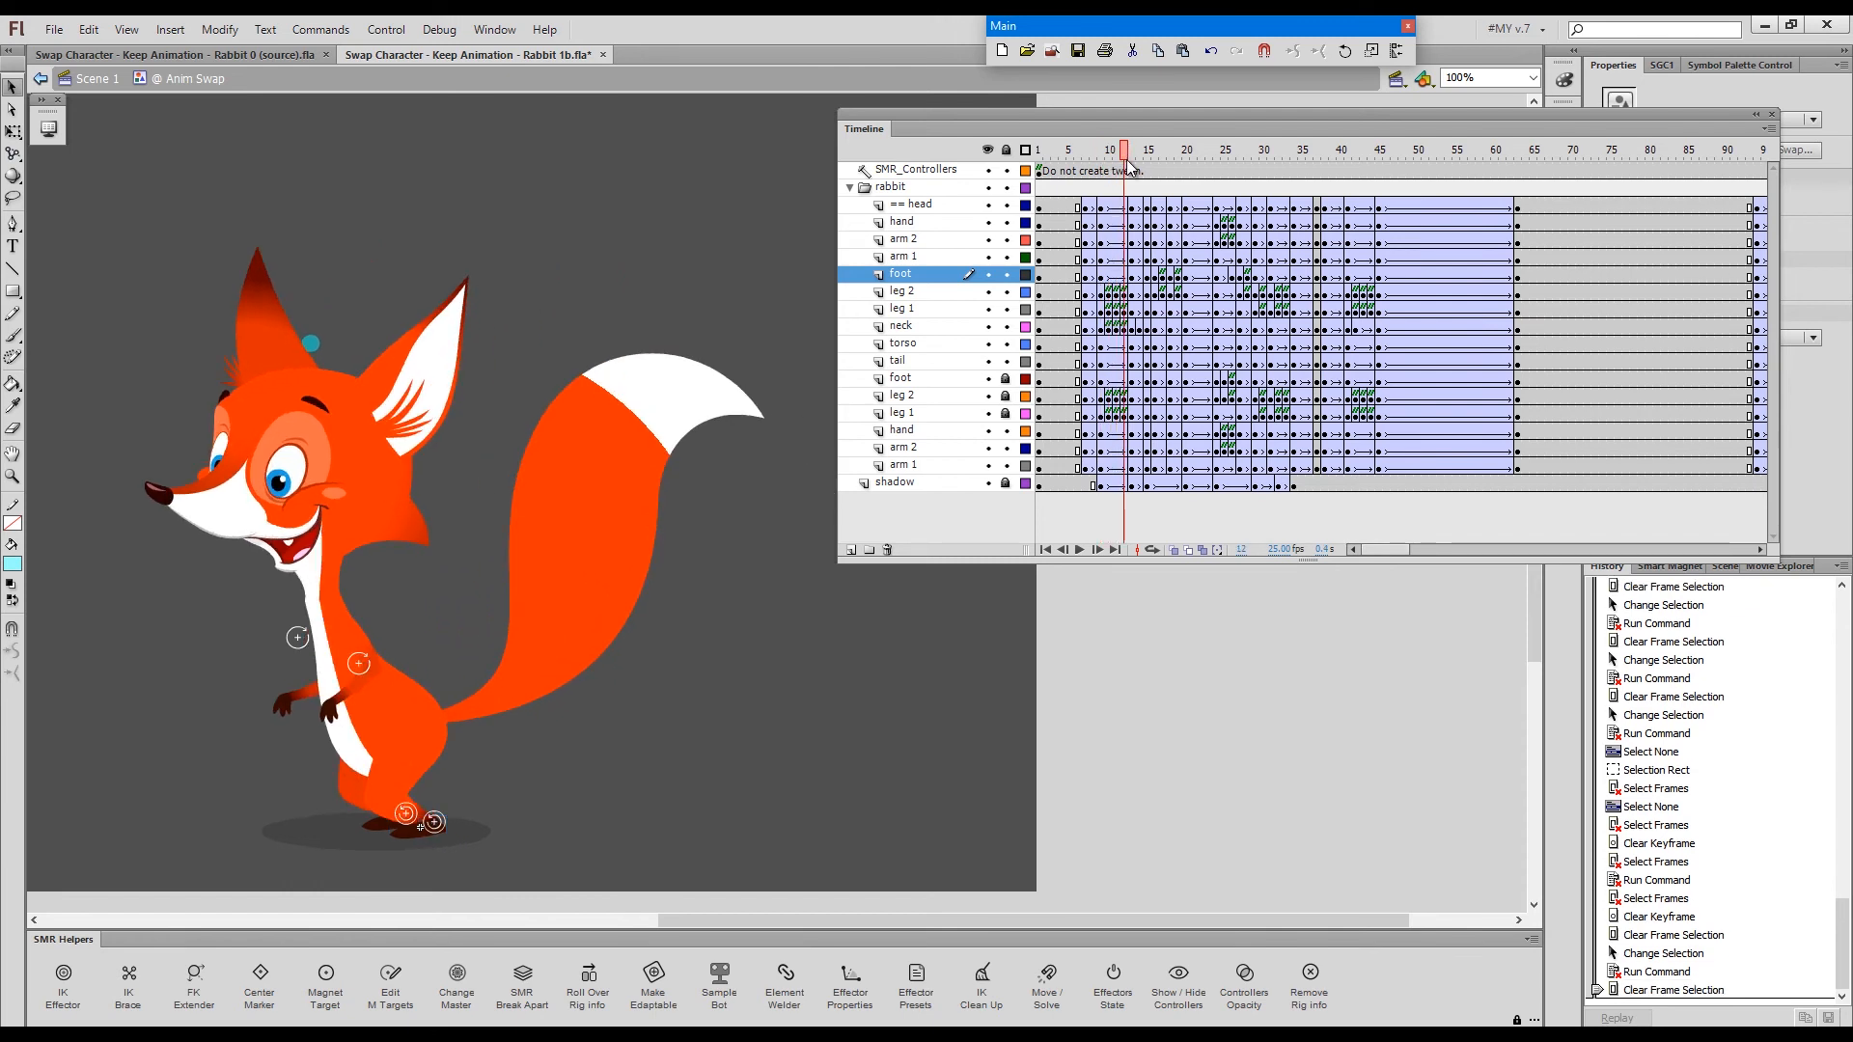
{"action": "left_click", "coordinate": [1137, 150]}
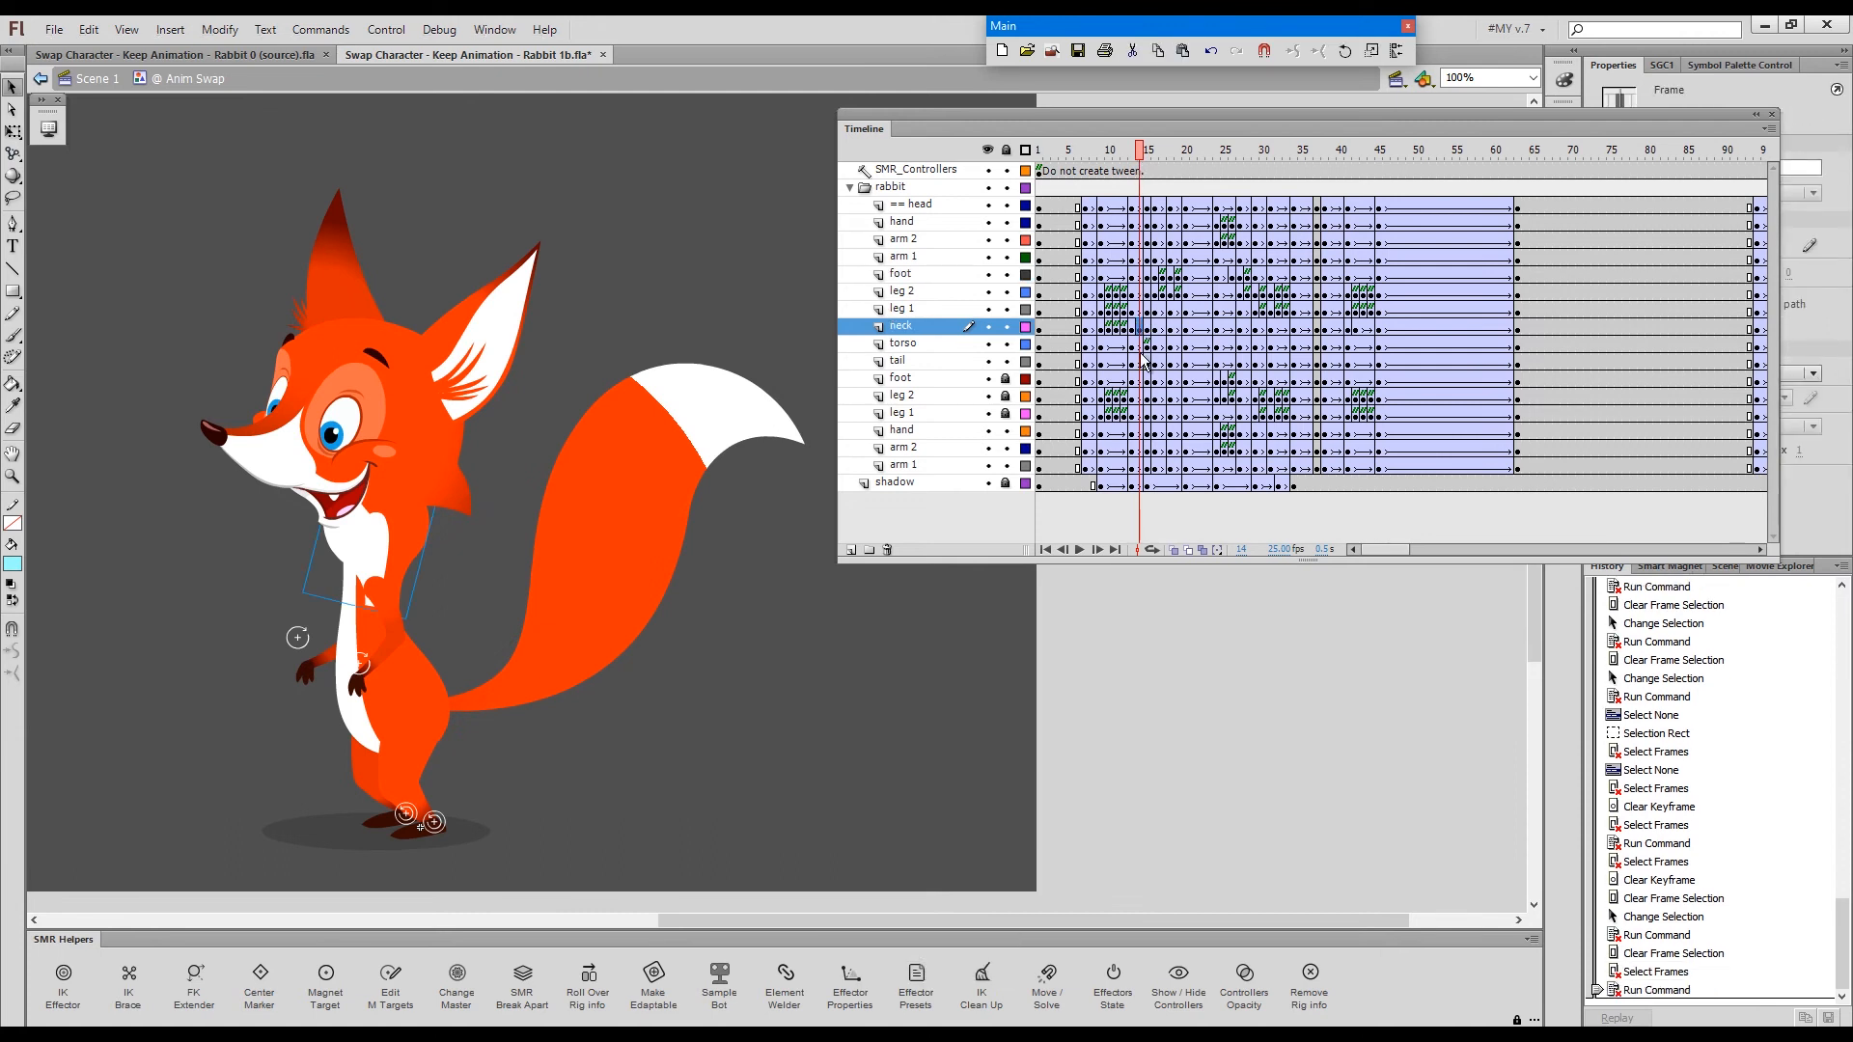
{"action": "key", "text": "shift+x"}
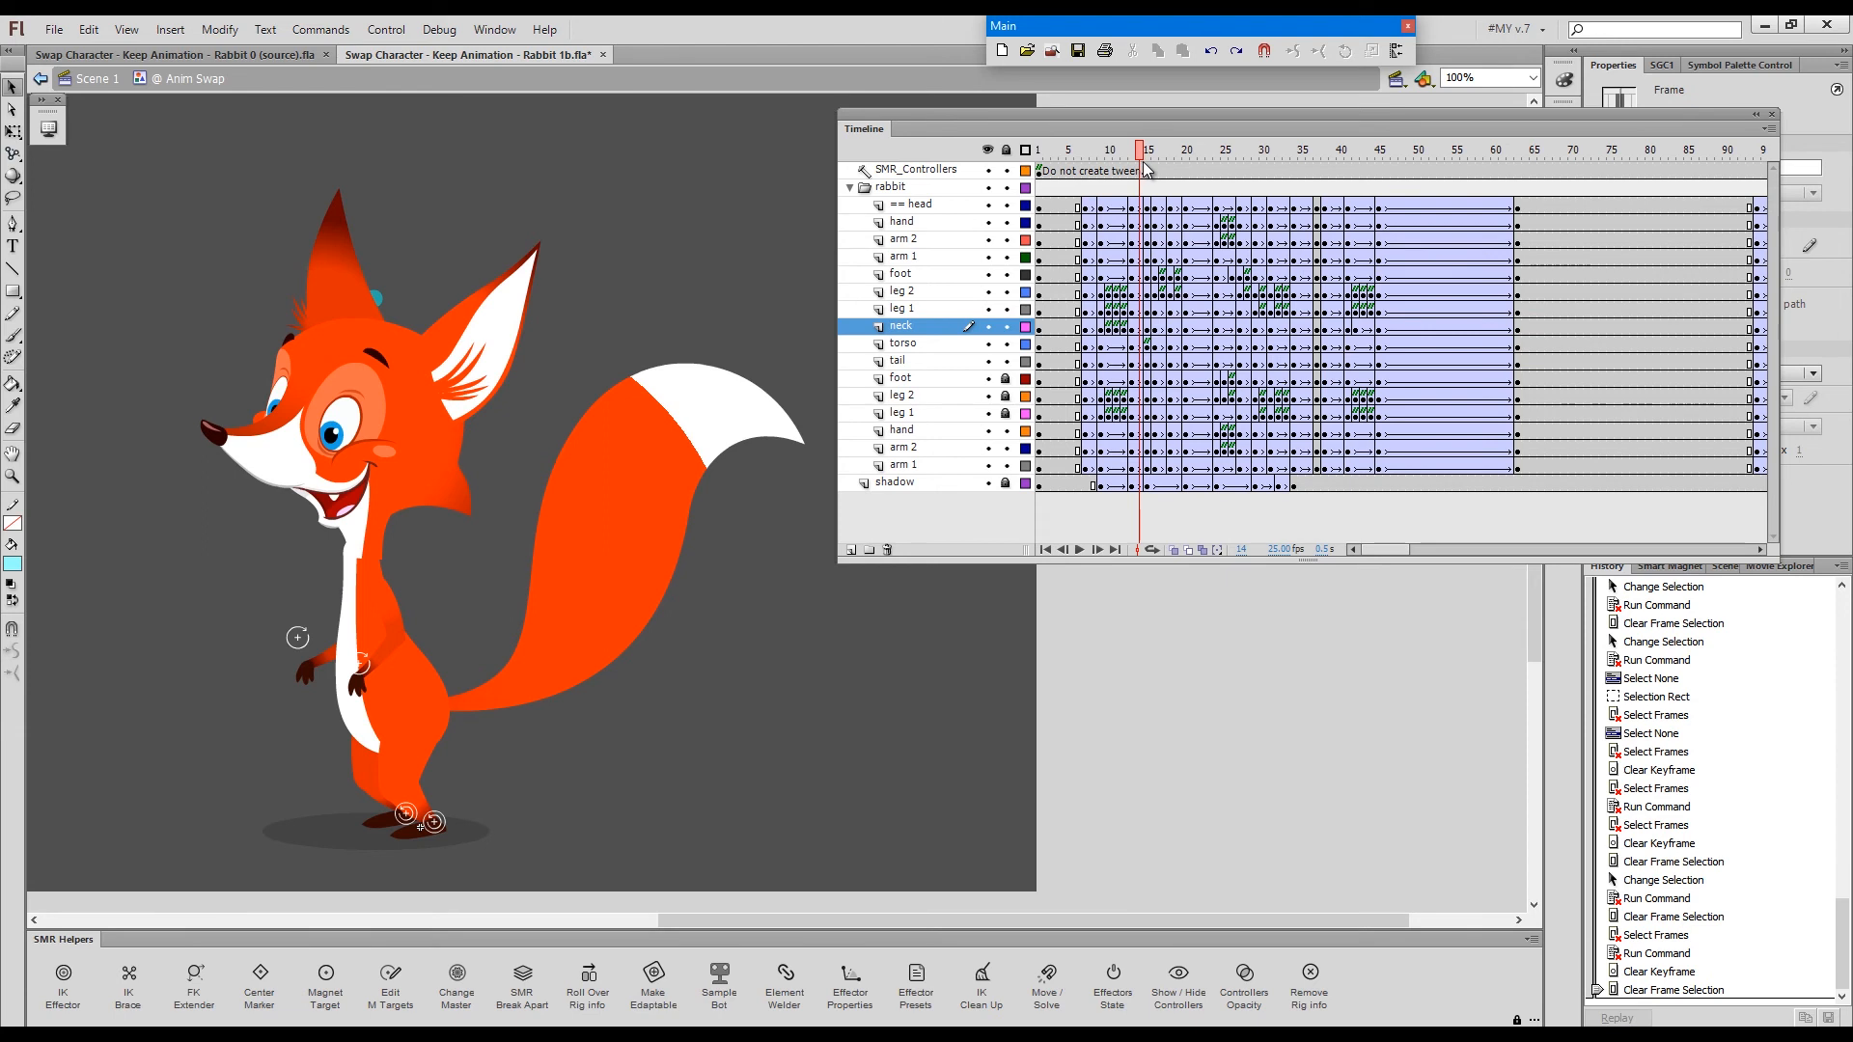
{"action": "left_click", "coordinate": [1167, 149]}
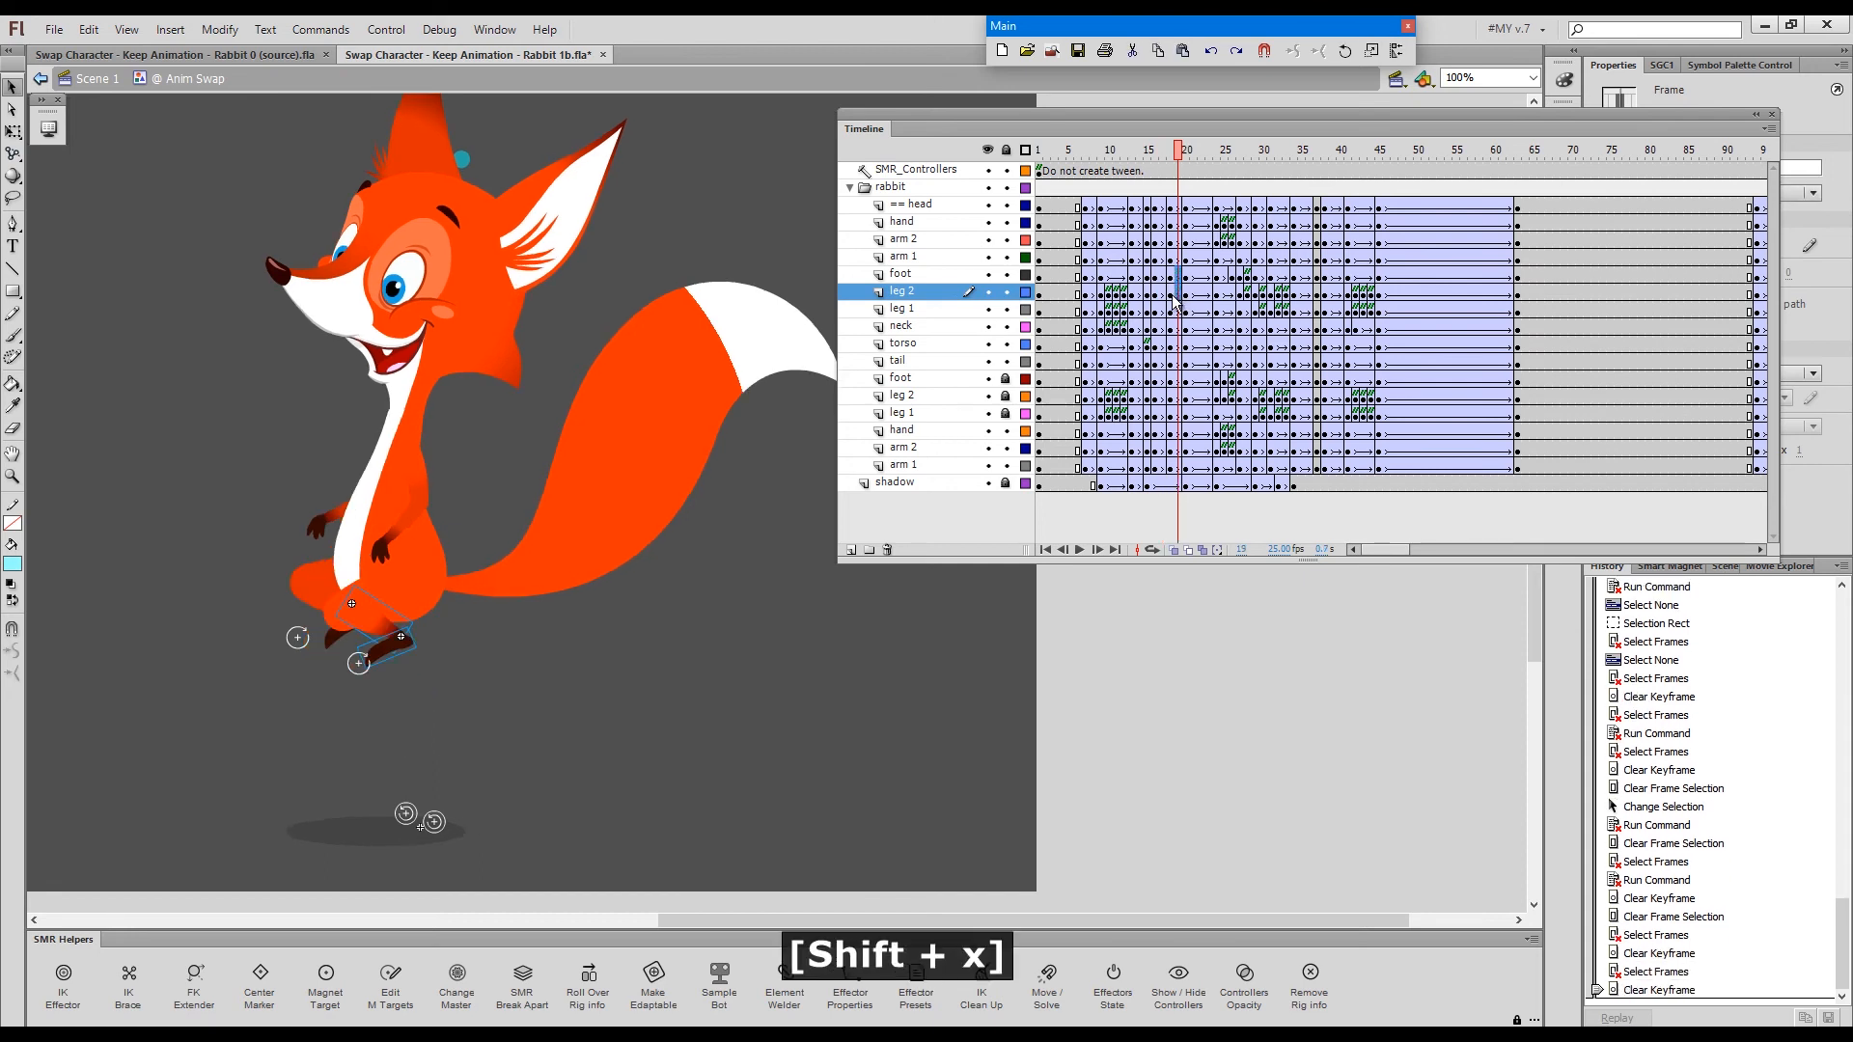
{"action": "left_click", "coordinate": [1161, 151]}
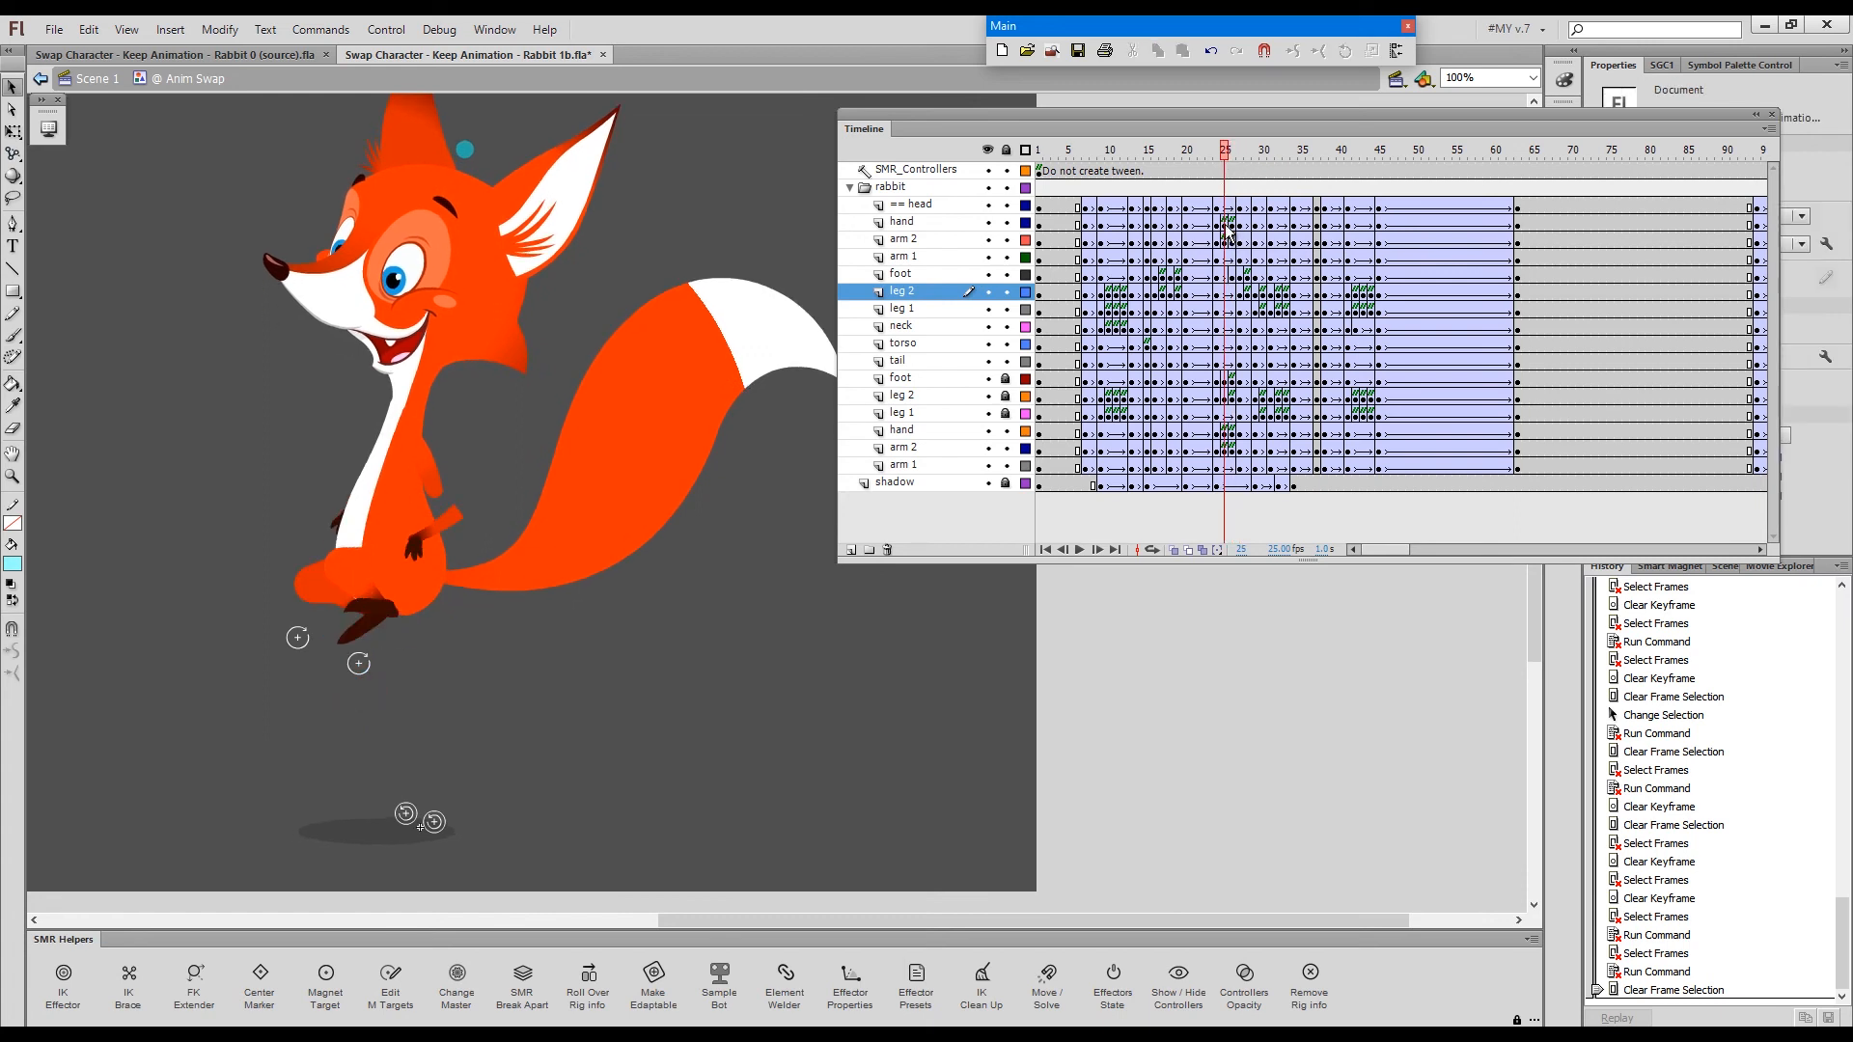
- Run the Shift+X and Alt+Q cleanups on arm and leg frames near frames 24–26
{"action": "left_click", "coordinate": [903, 238]}
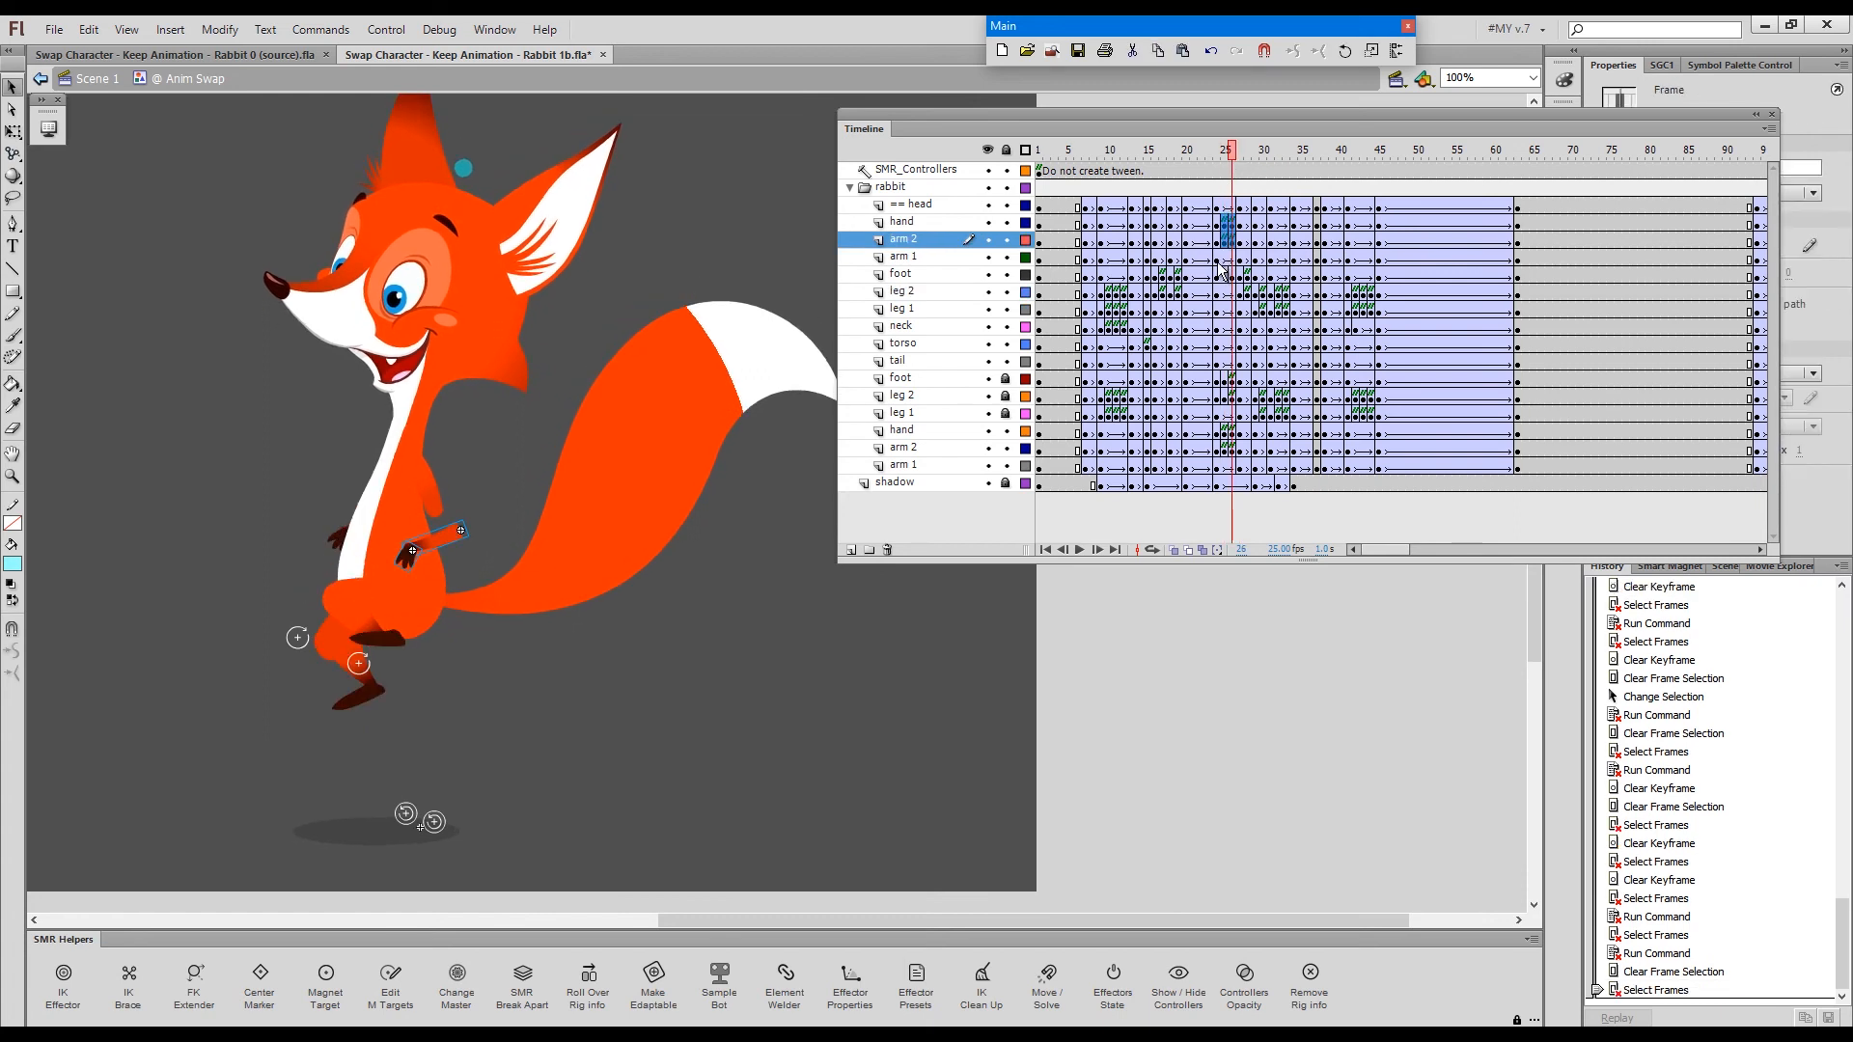
{"action": "key", "text": "Shift+x"}
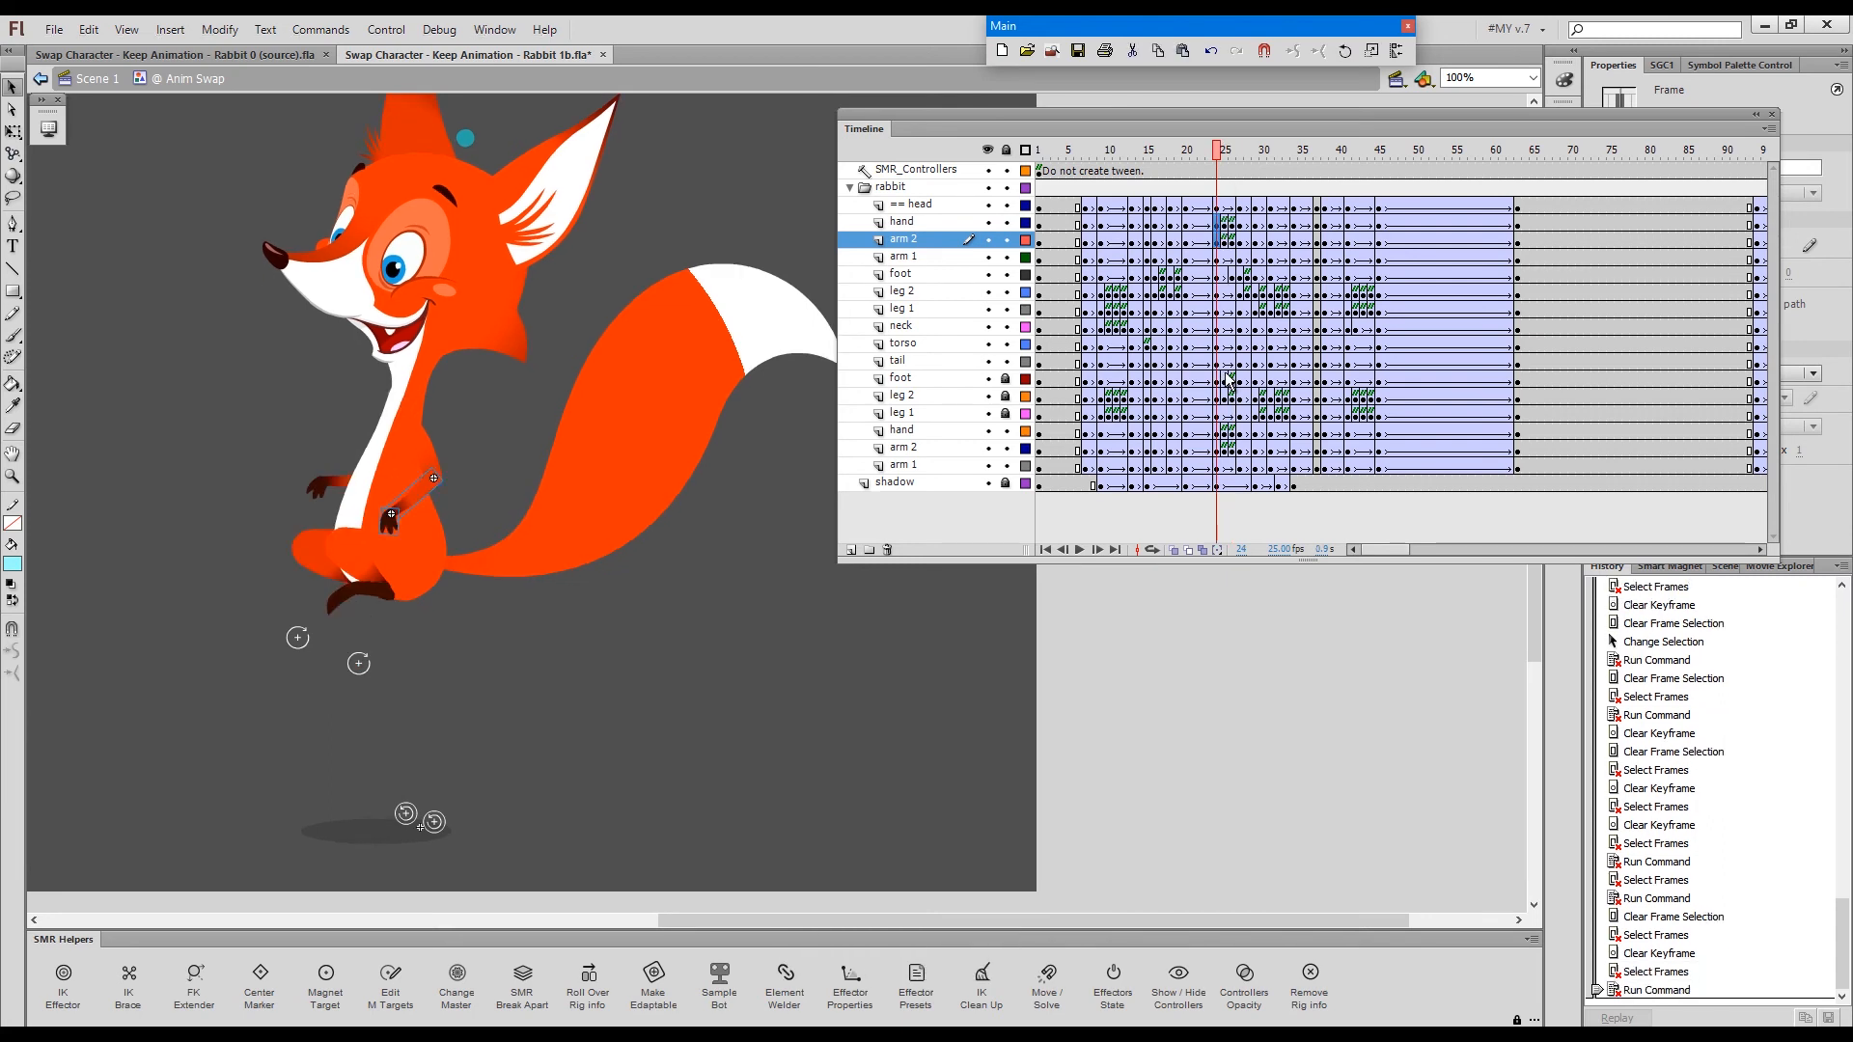
{"action": "left_click", "coordinate": [1226, 383]}
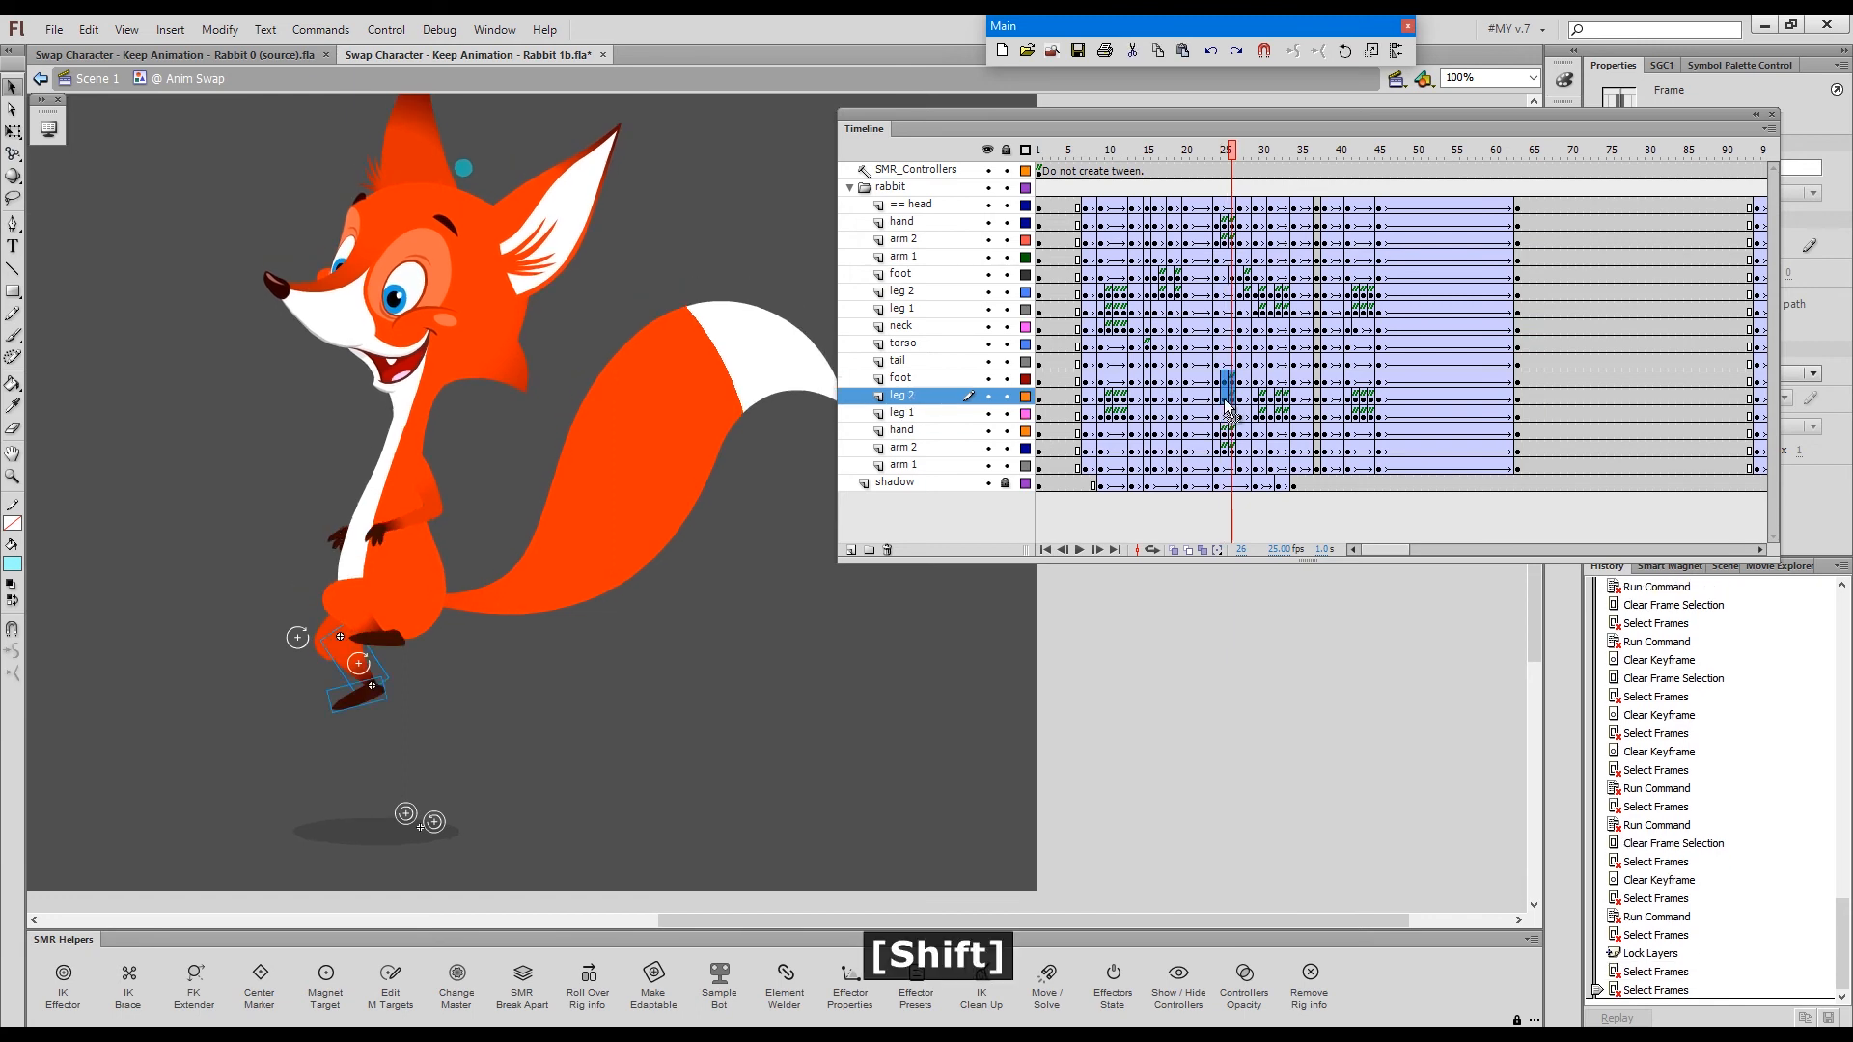
{"action": "left_click", "coordinate": [1219, 149]}
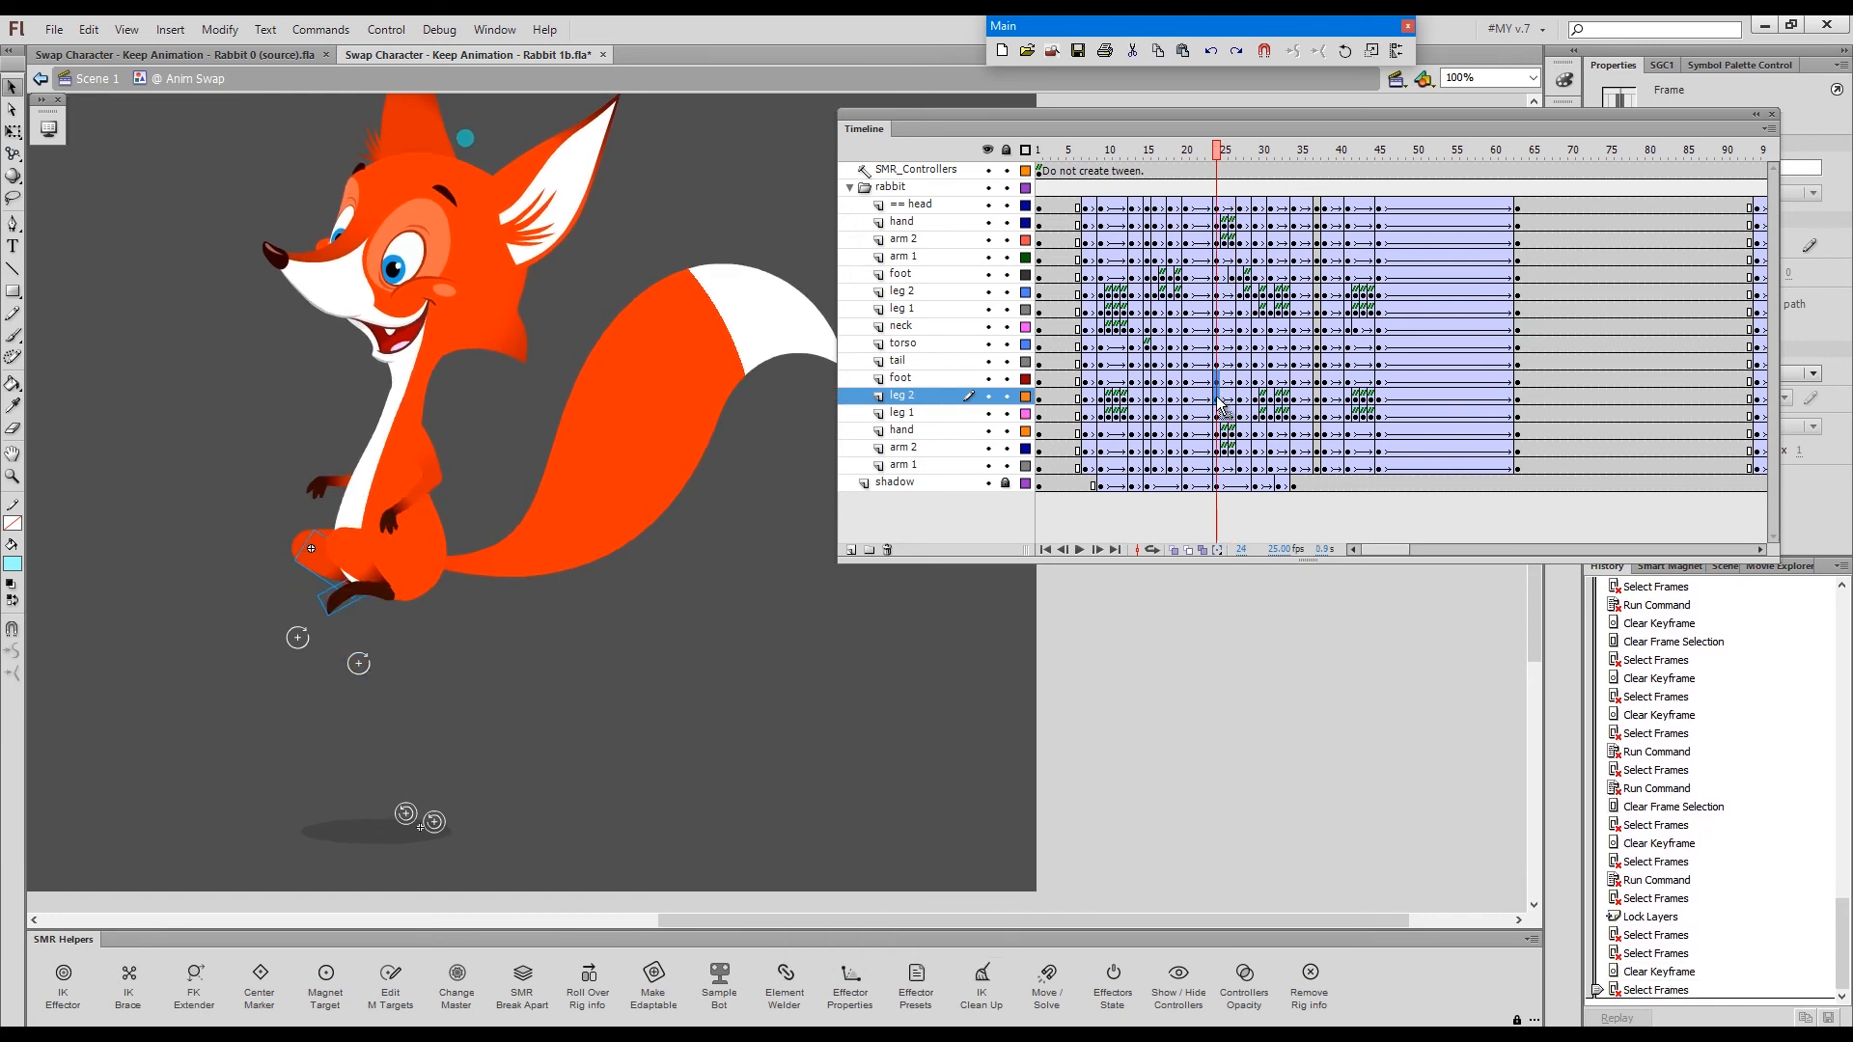
{"action": "key", "text": "Alt+q"}
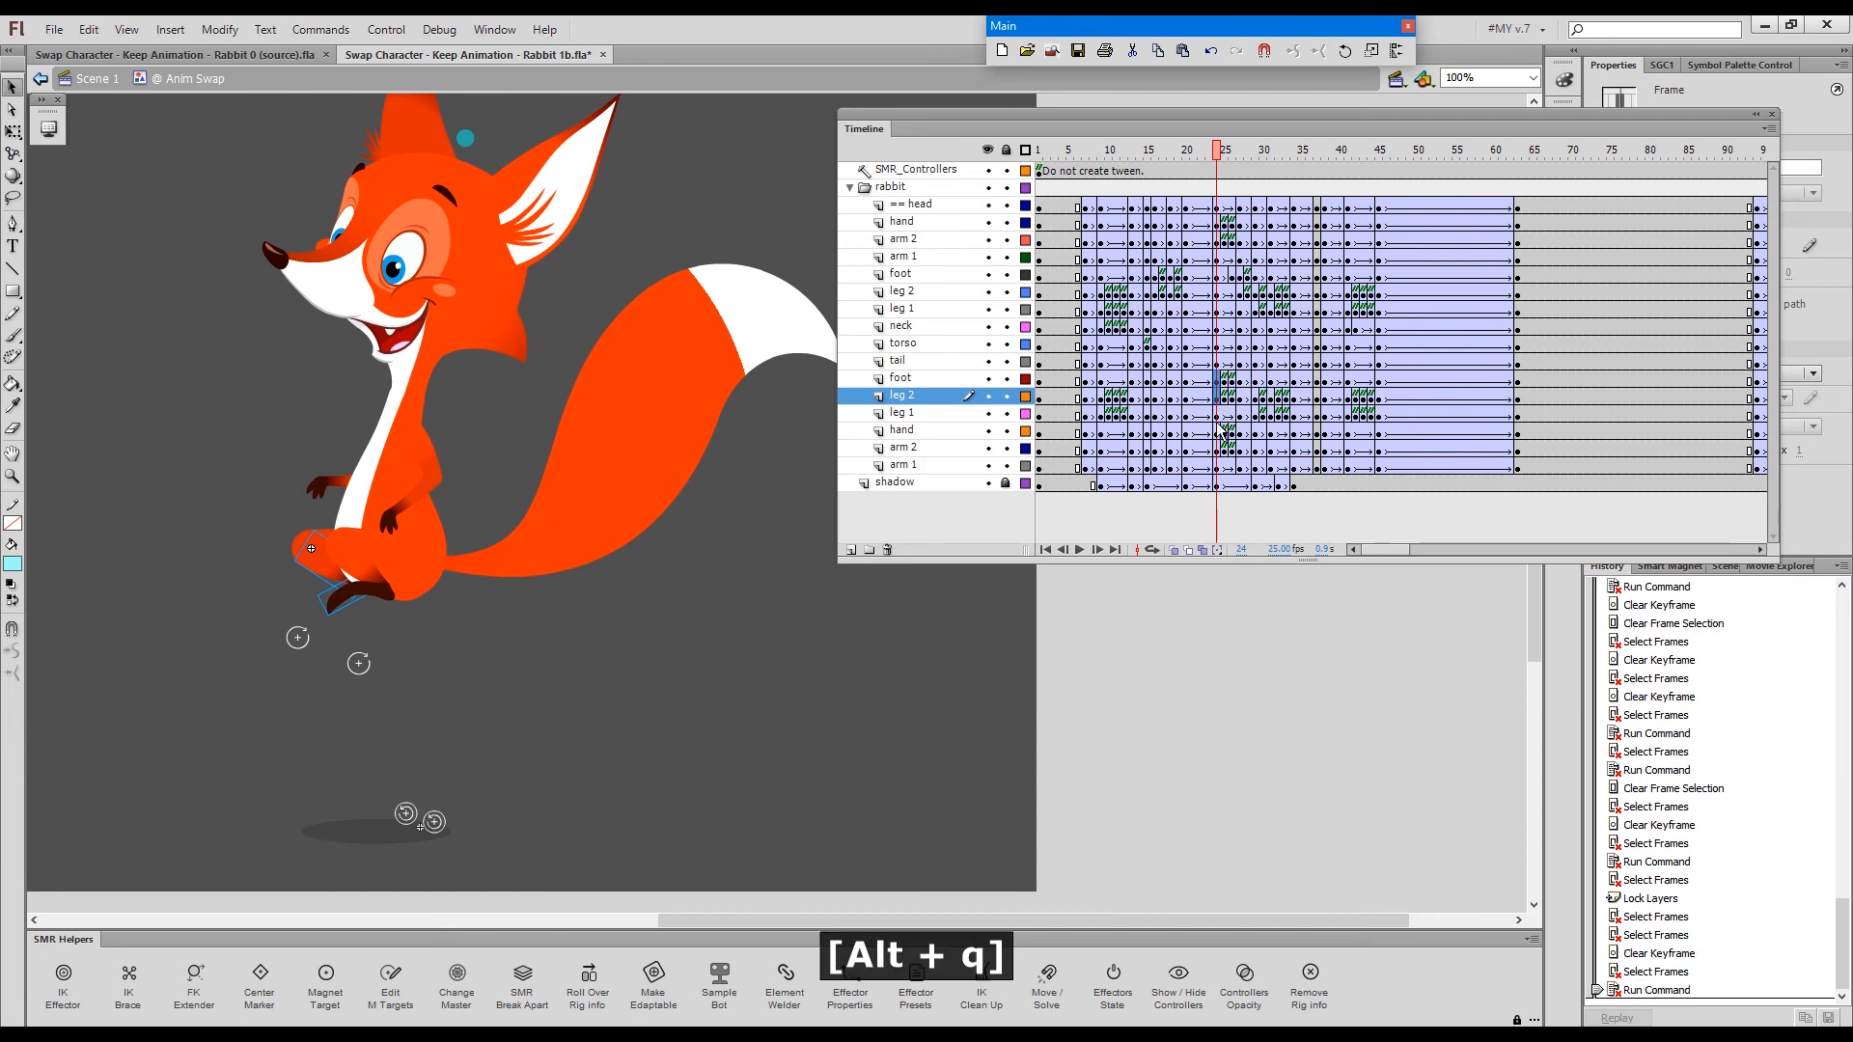
{"action": "left_click", "coordinate": [1225, 447]}
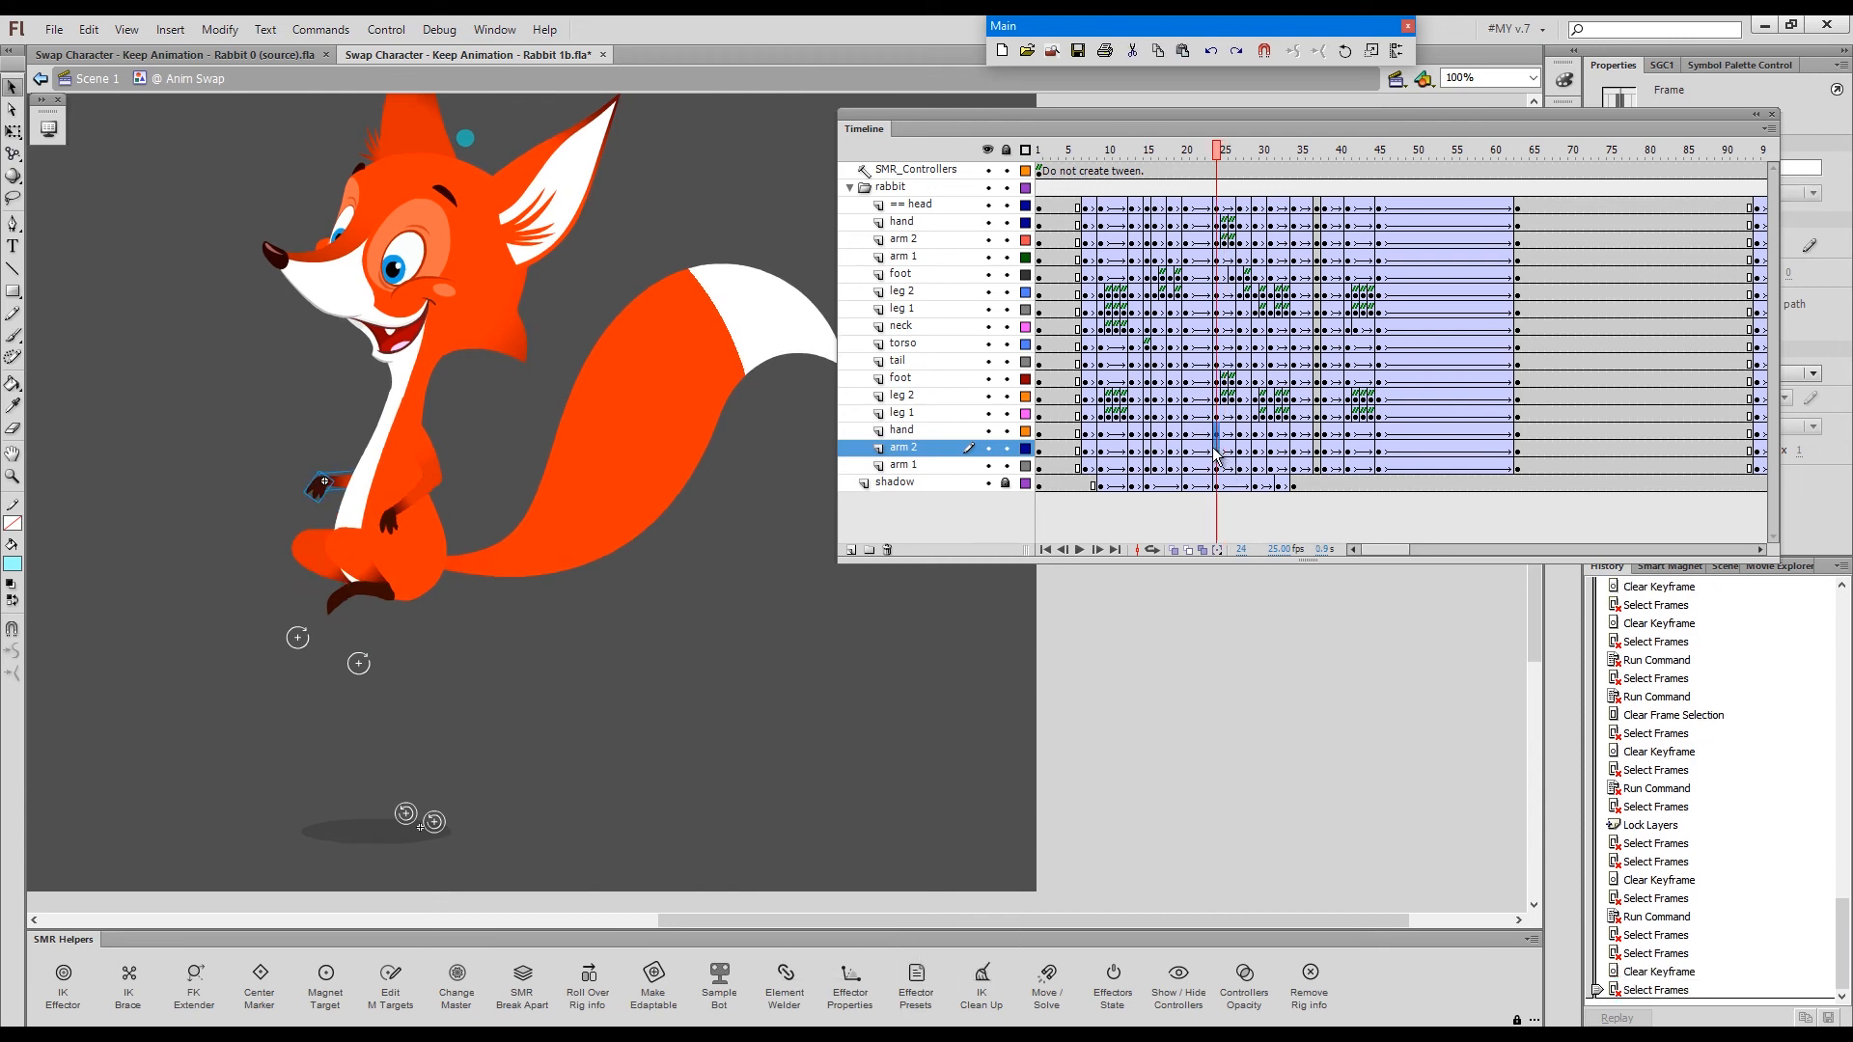
{"action": "key", "text": "alt+q"}
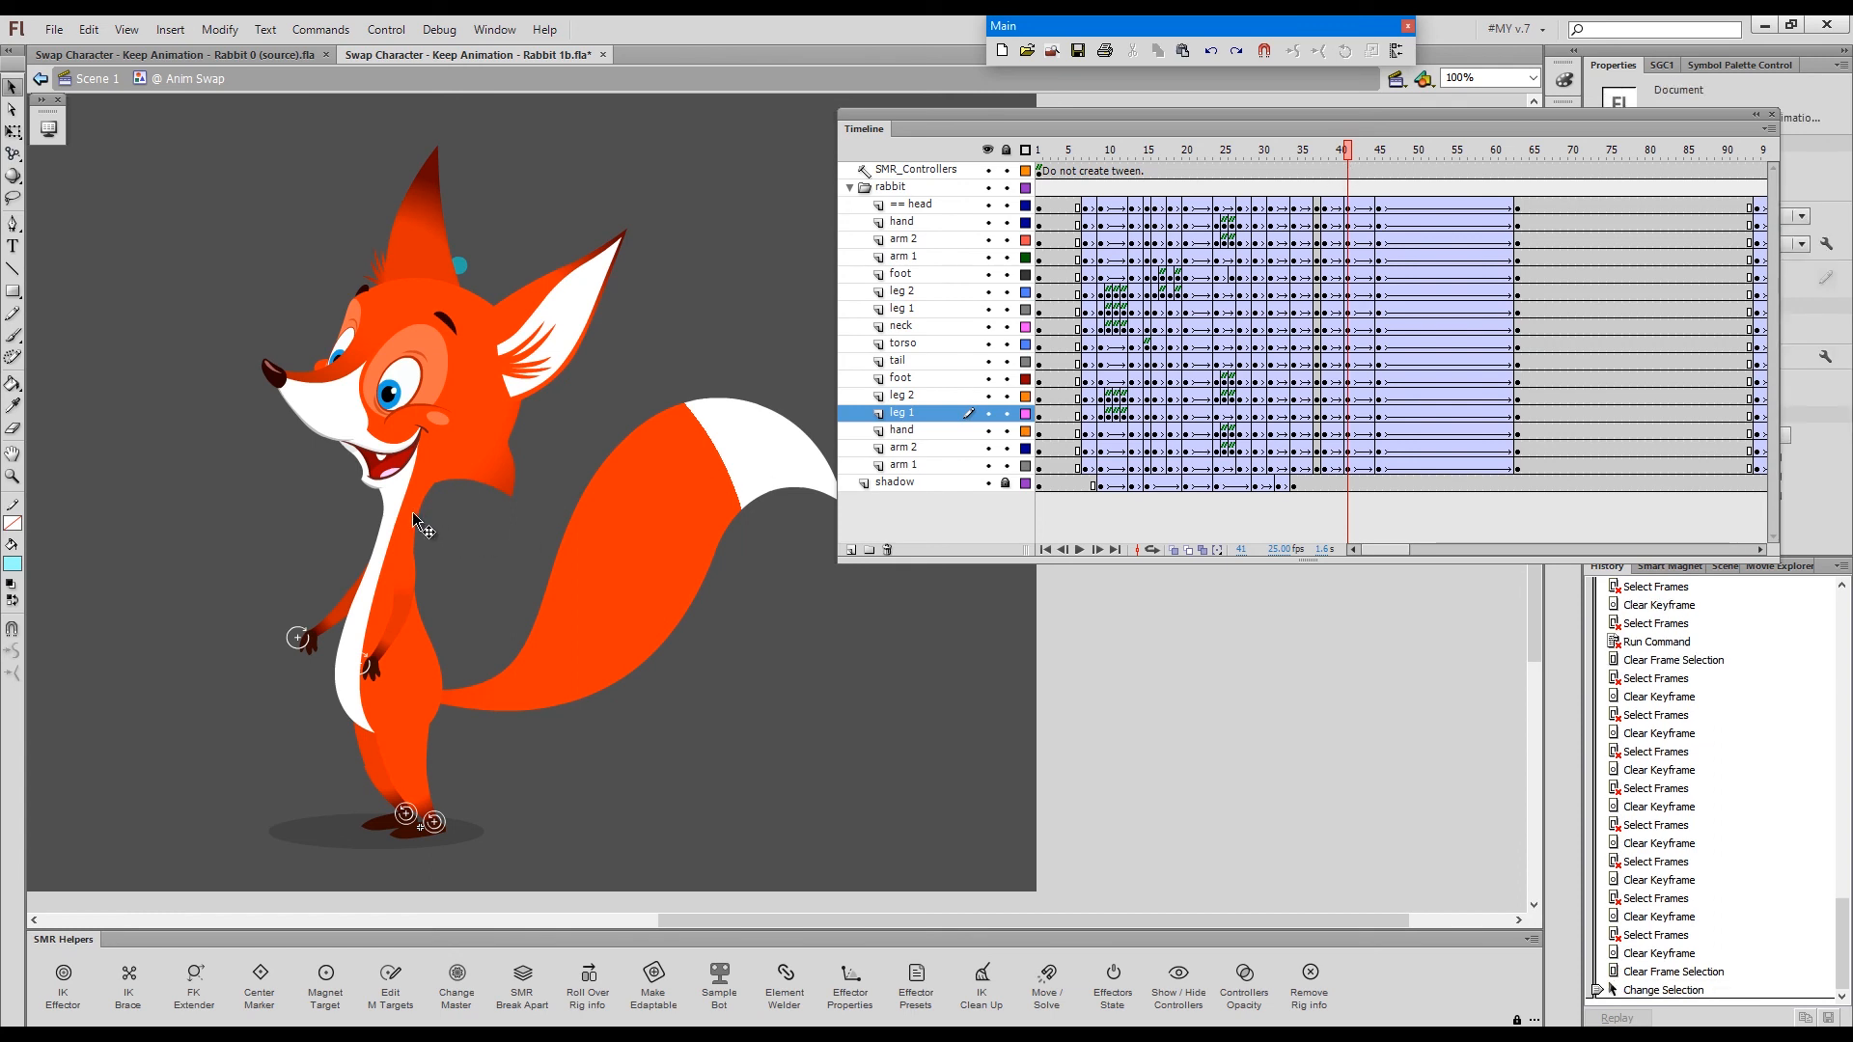
- Copy the leg 1 tween's custom ease curve onto the neck tween at frames 41–45
{"action": "left_click", "coordinate": [901, 325]}
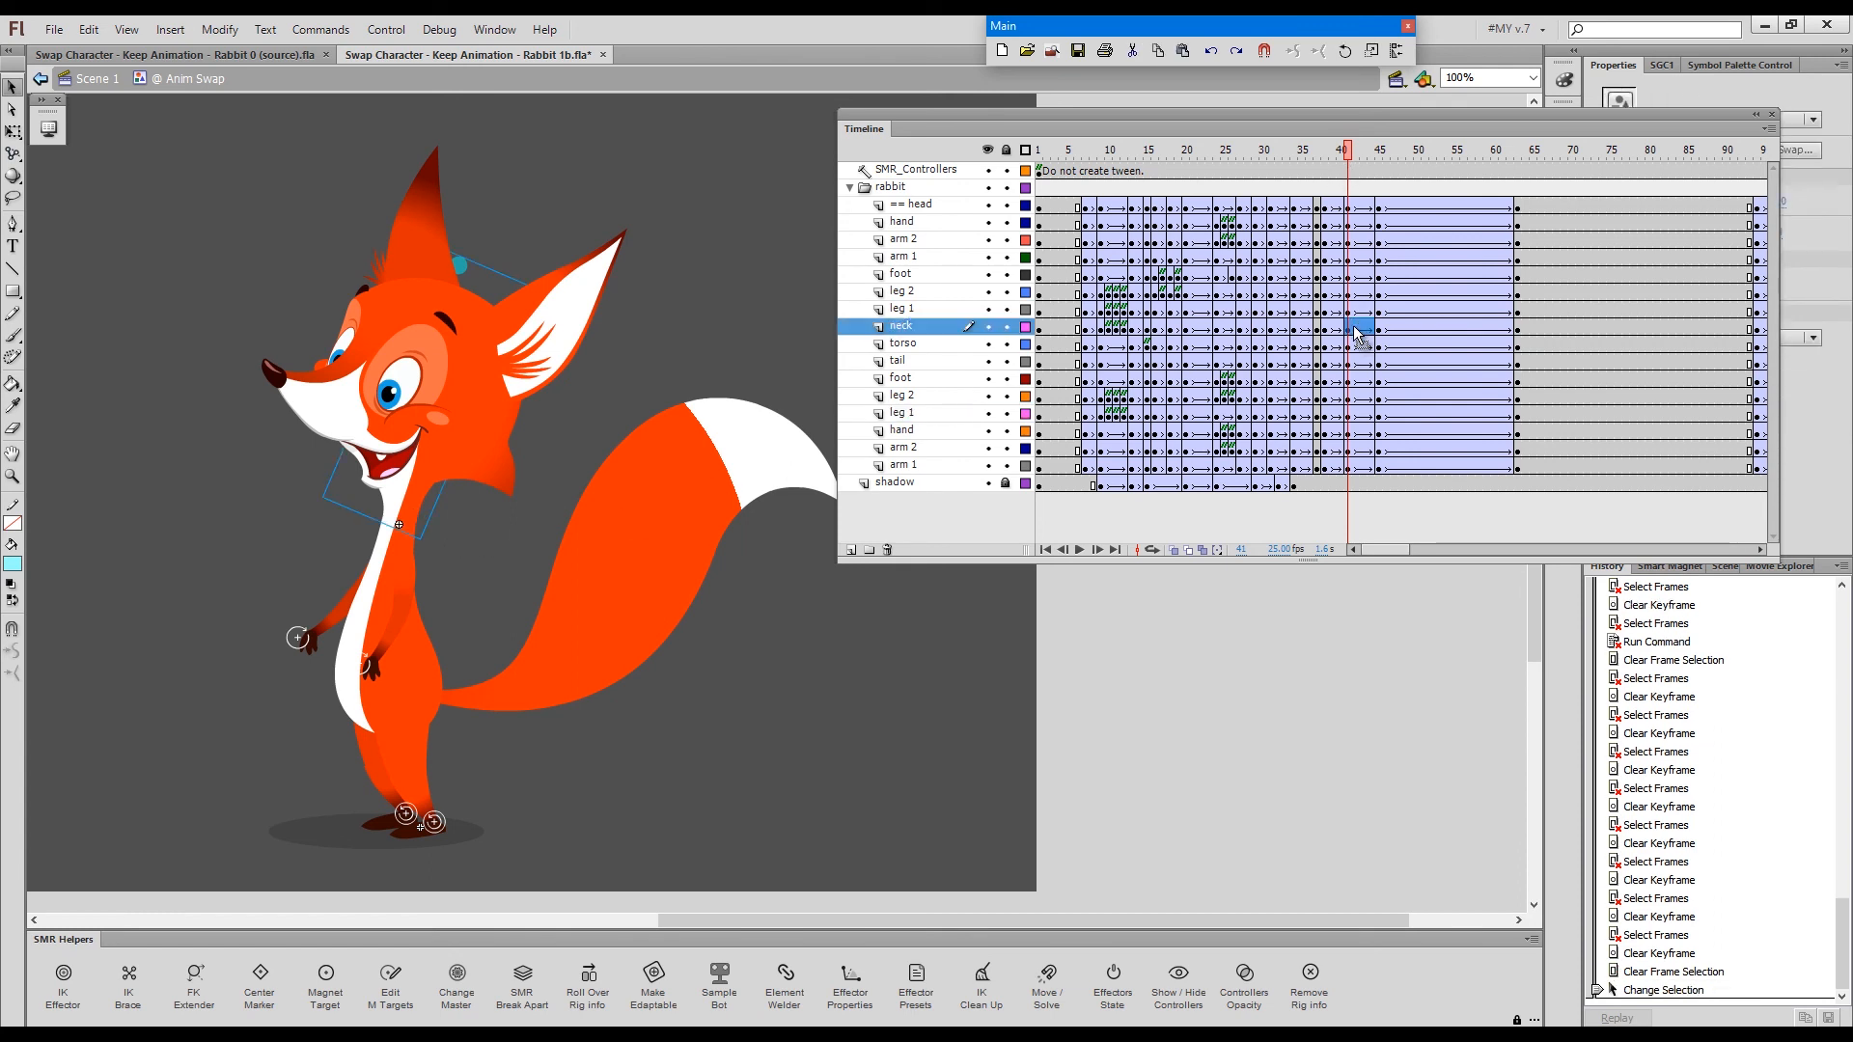
{"action": "left_click", "coordinate": [1352, 322]}
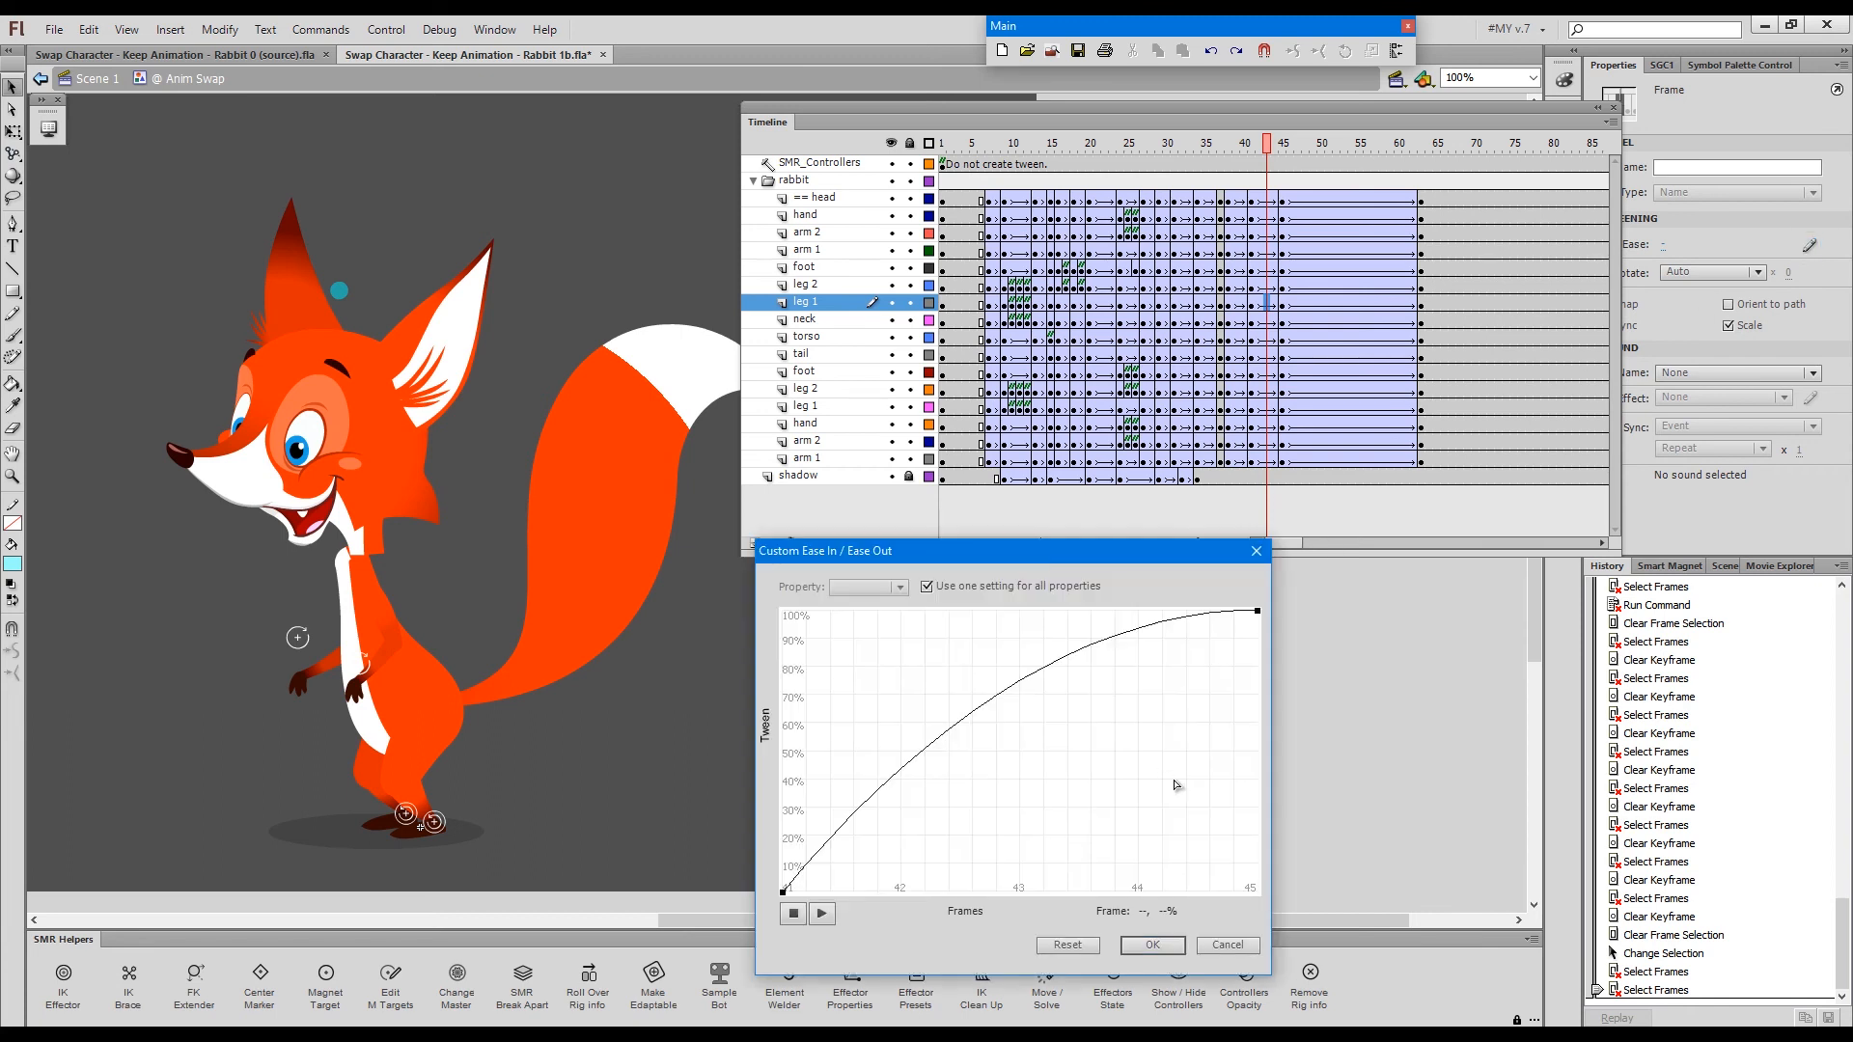
{"action": "key", "text": "ctrl"}
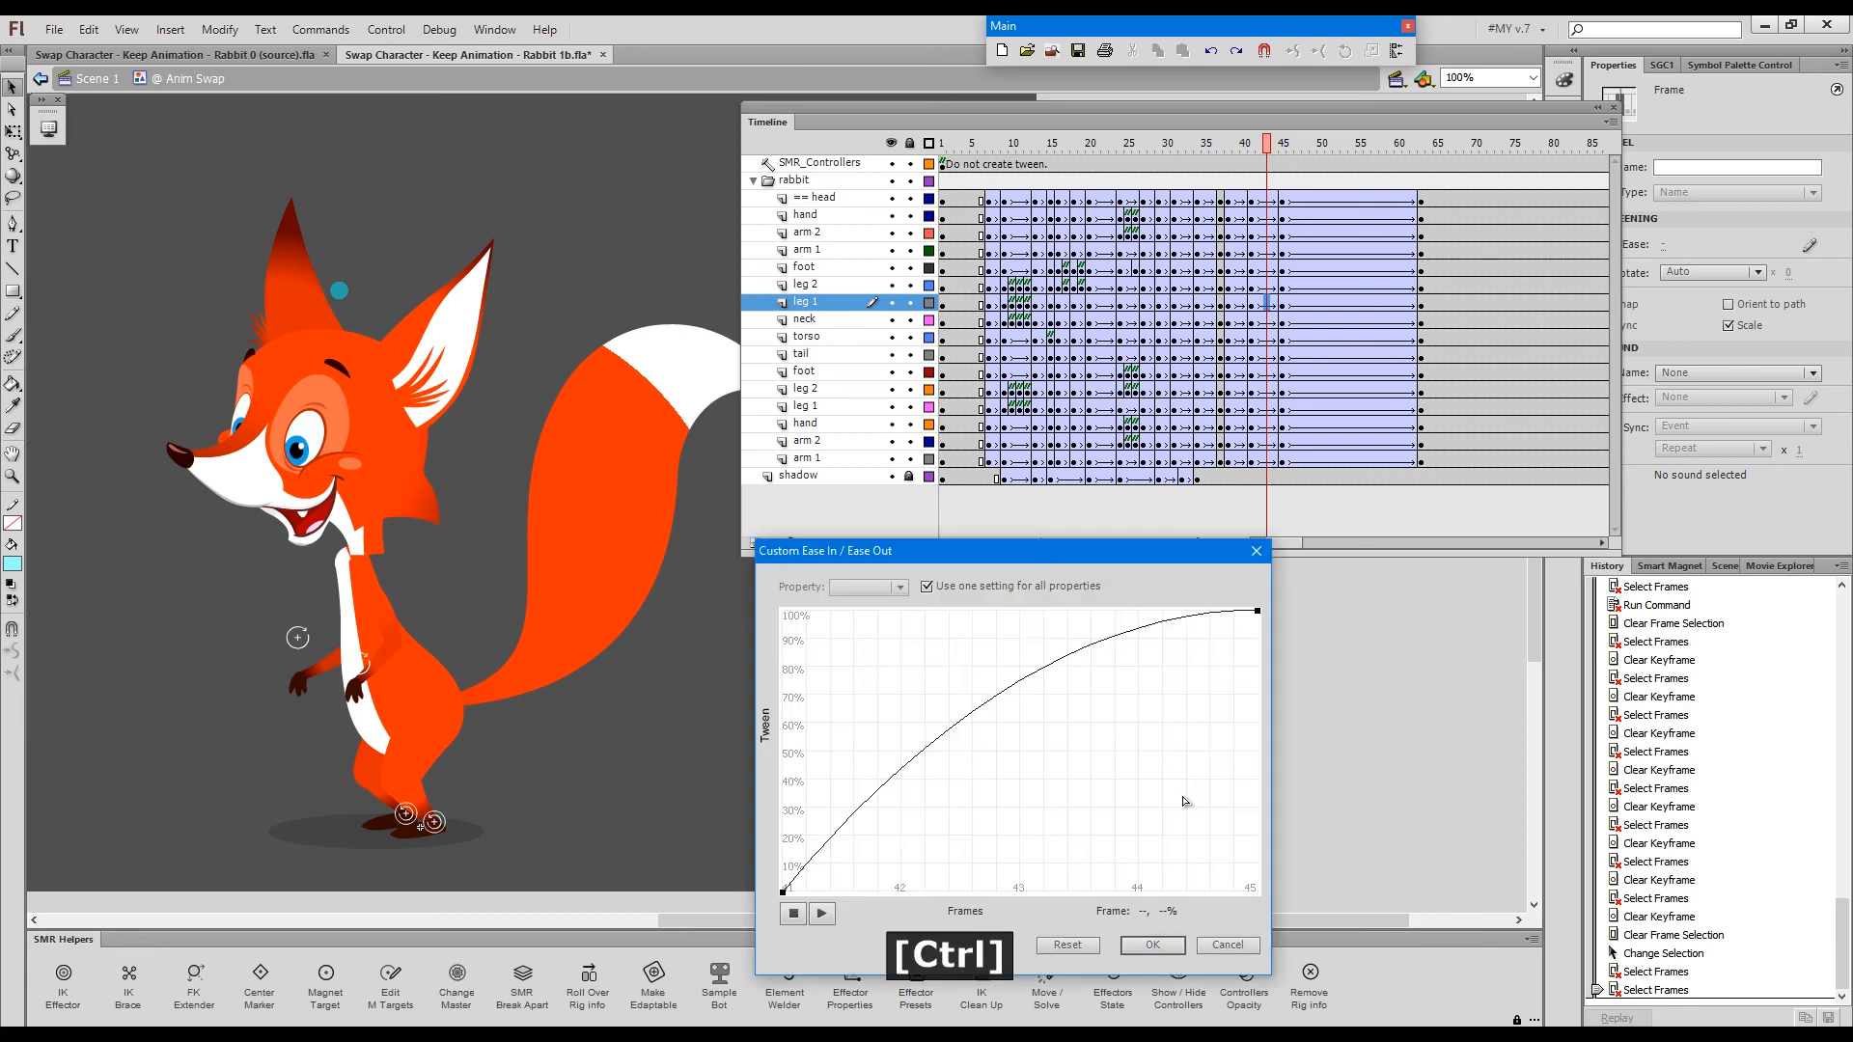
{"action": "left_click", "coordinate": [1153, 945]}
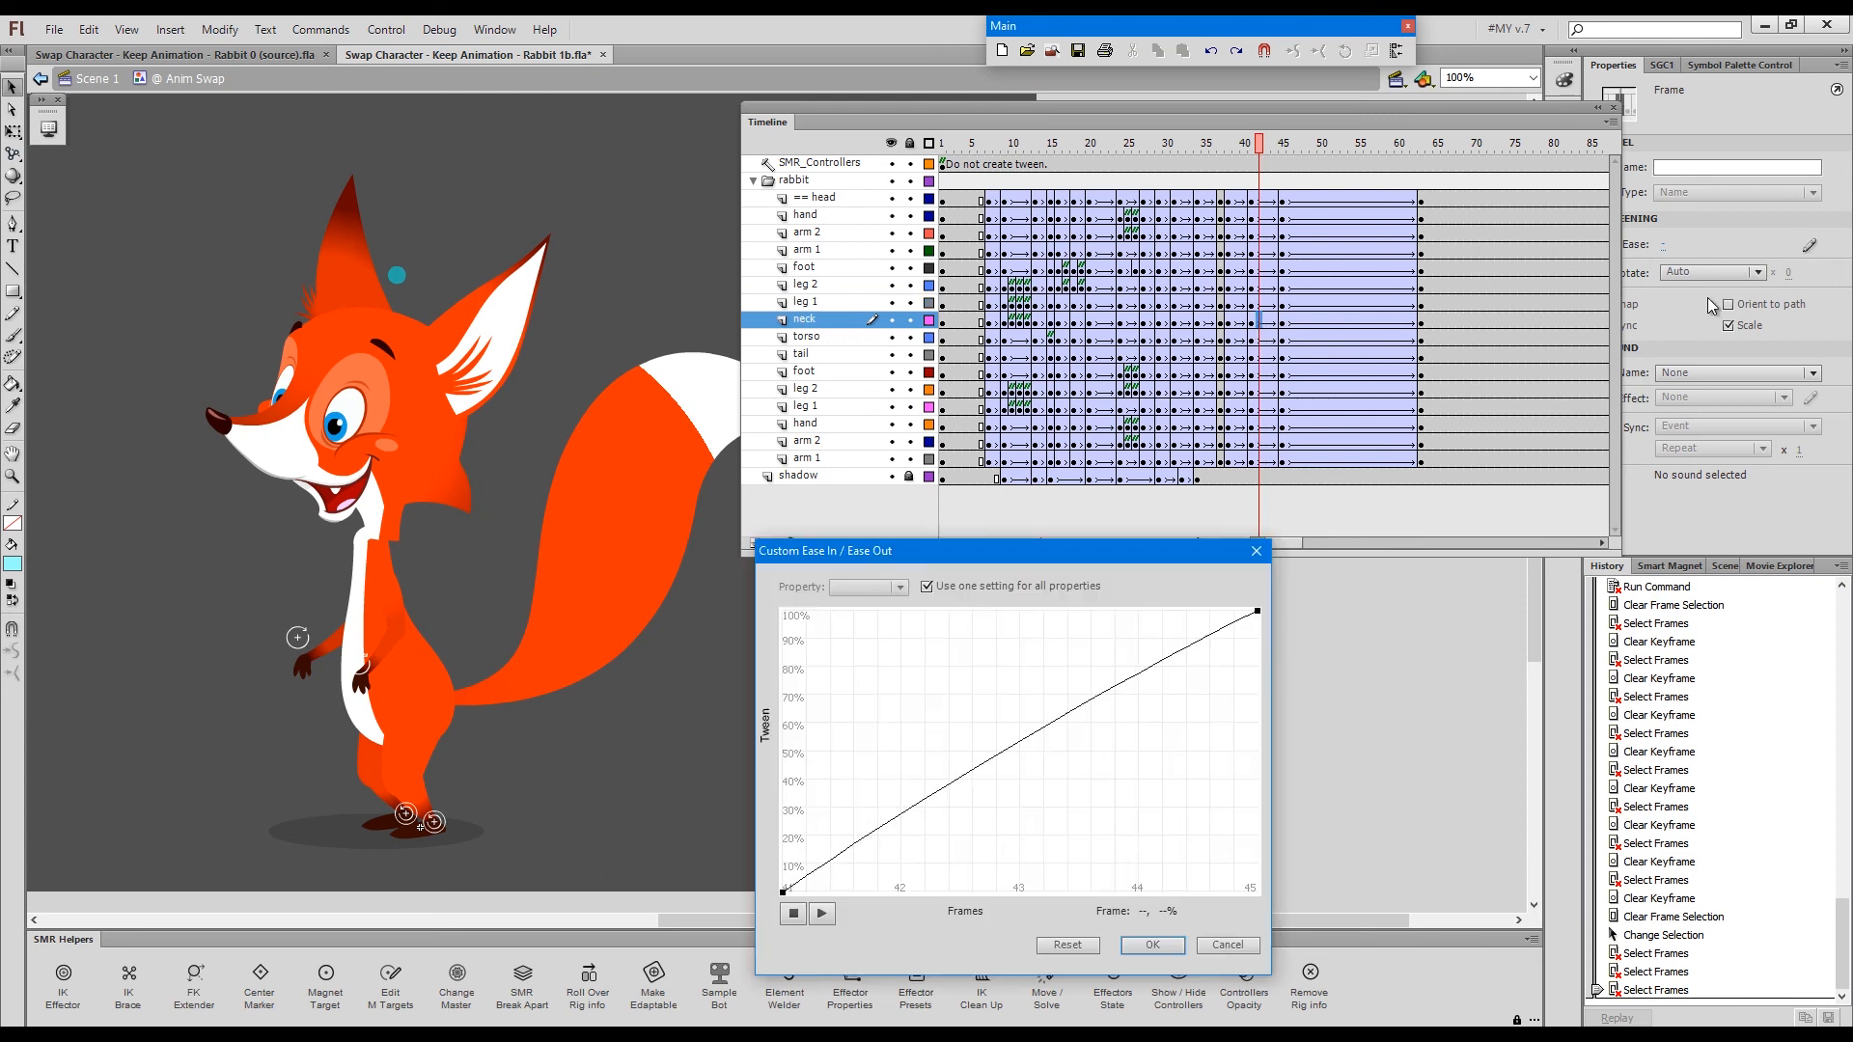
{"action": "left_click", "coordinate": [1153, 945]}
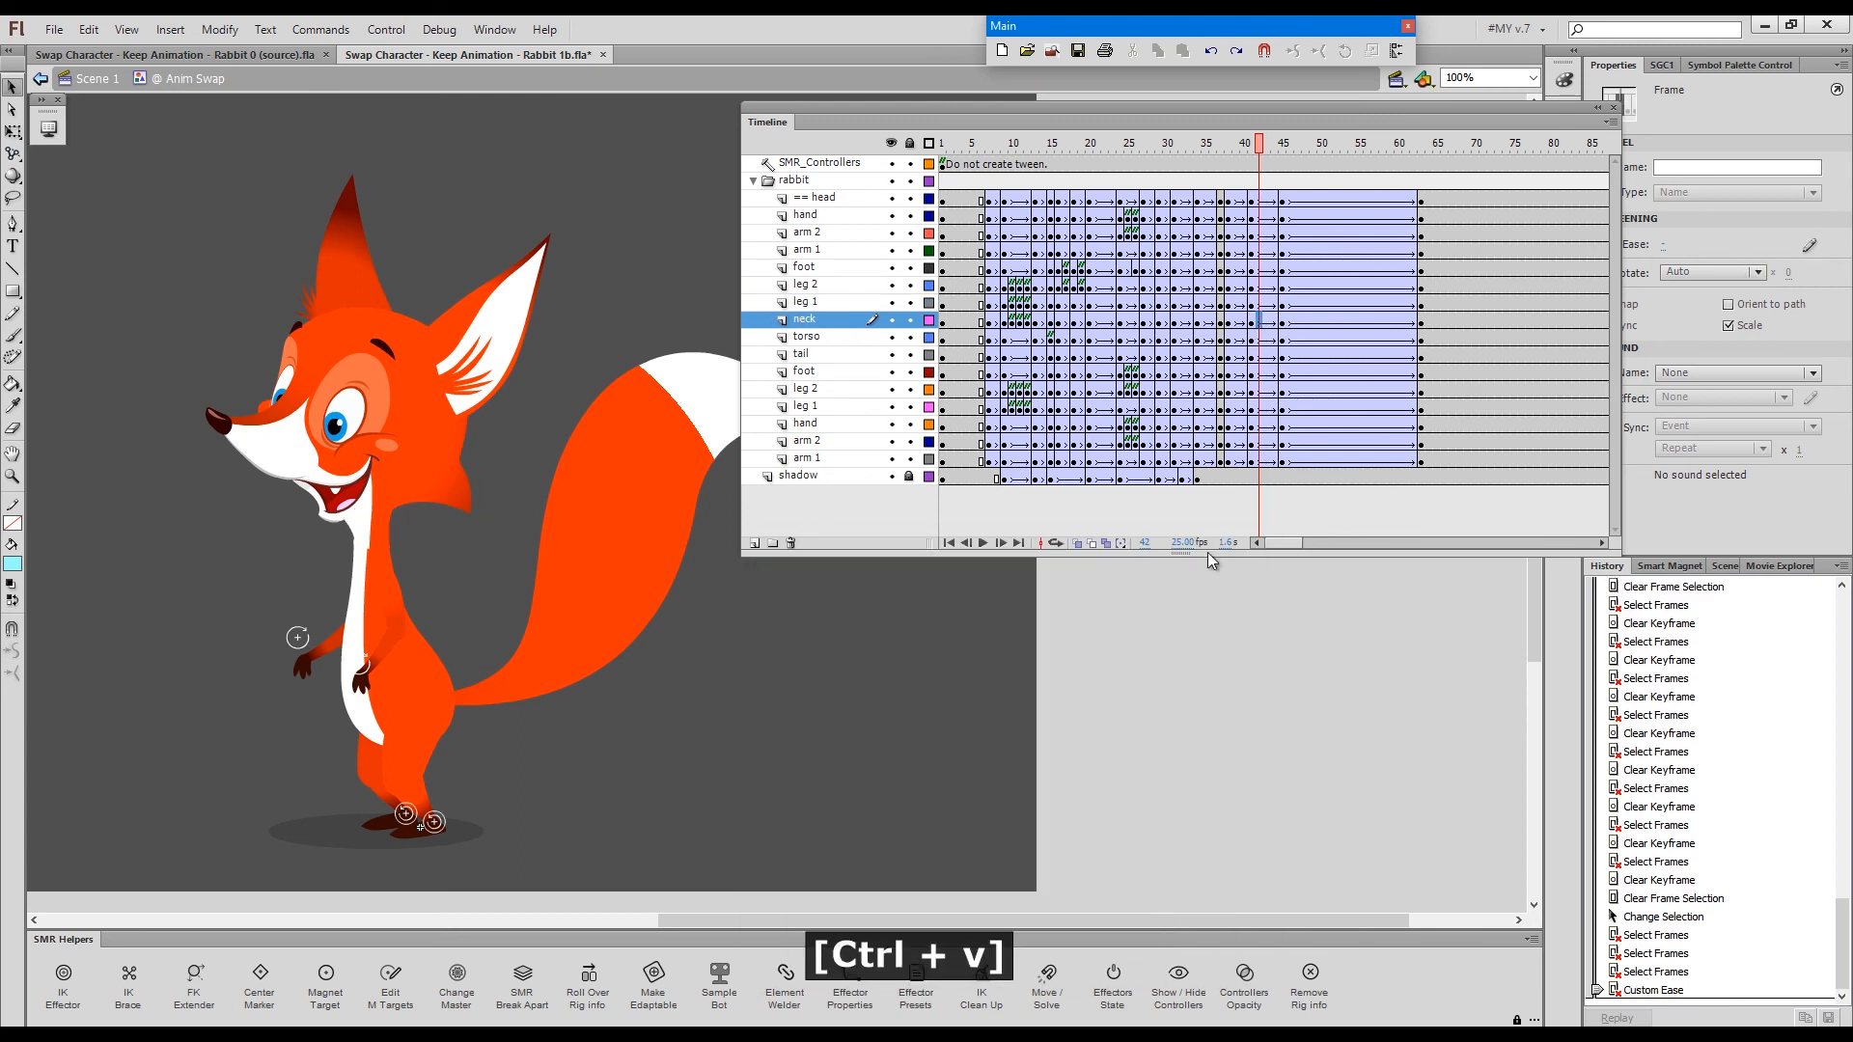
- Clear the neck frame's keyframes with Alt+Q and move later in the timeline
{"action": "left_click", "coordinate": [1265, 145]}
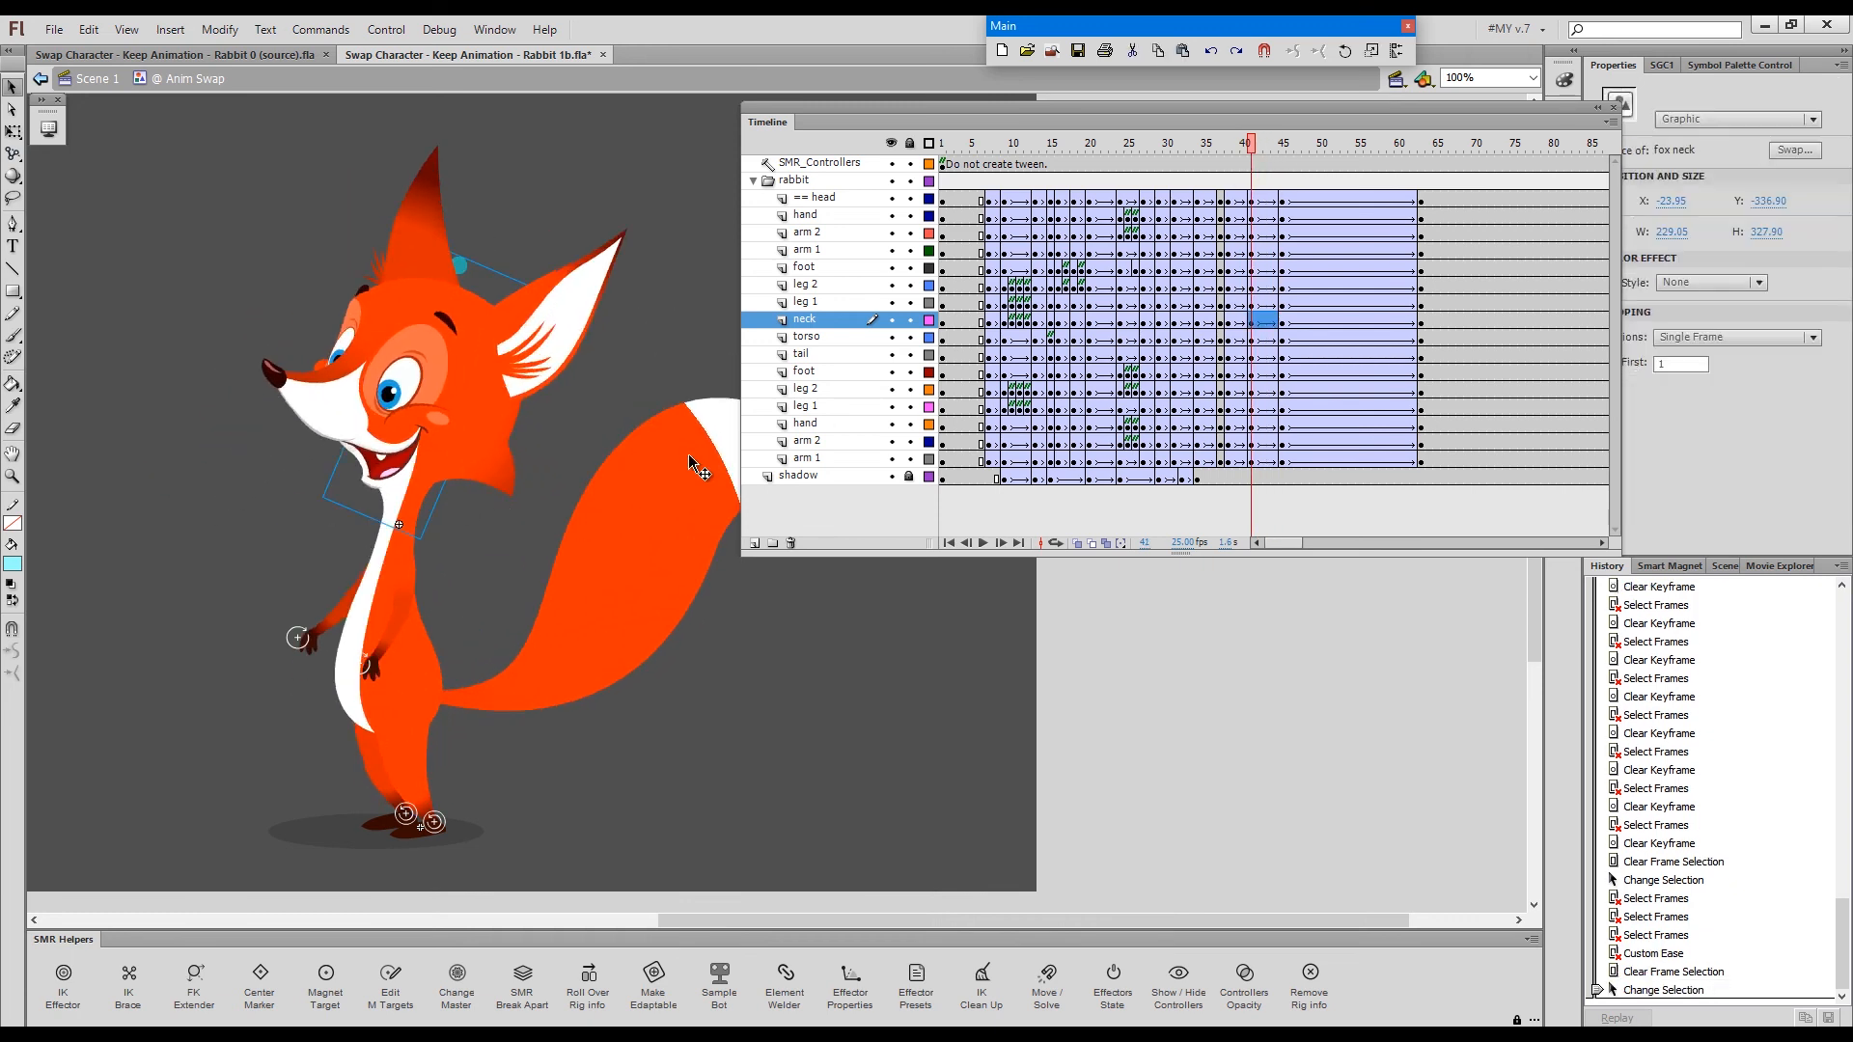
{"action": "key", "text": "Alt+q"}
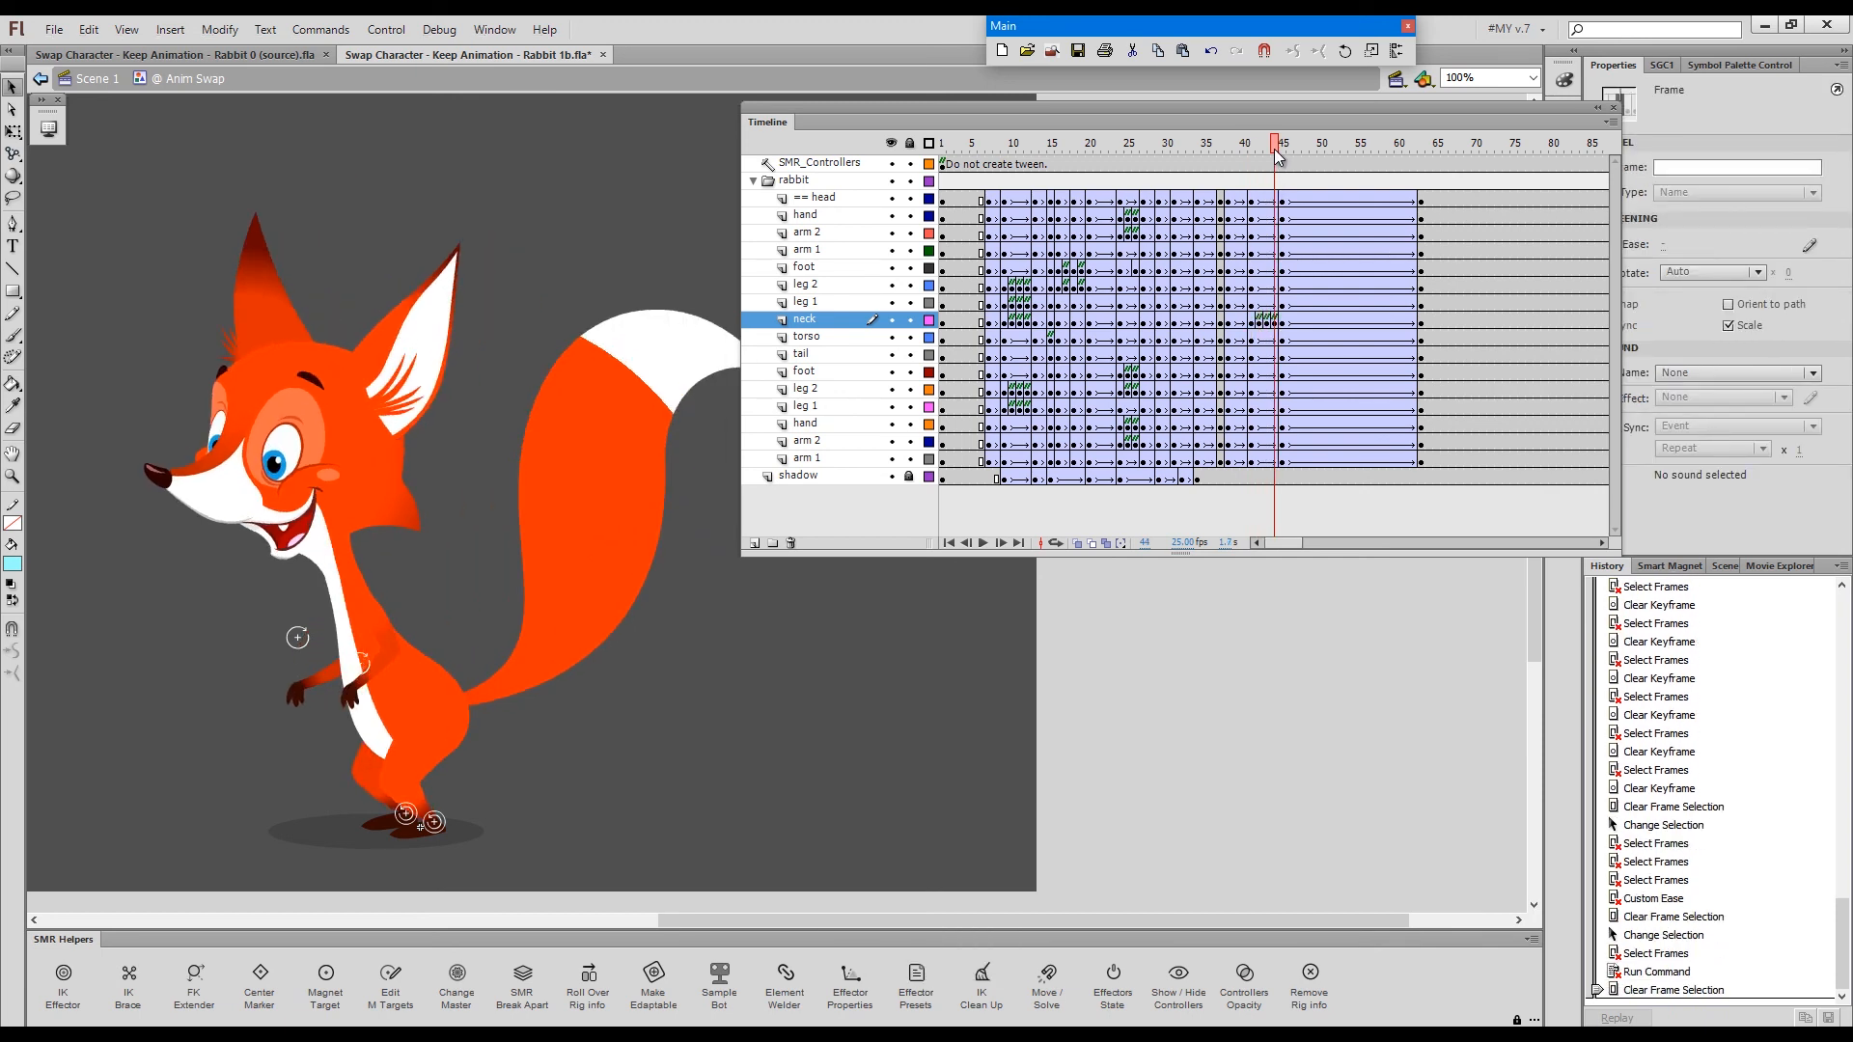
{"action": "left_click", "coordinate": [1389, 143]}
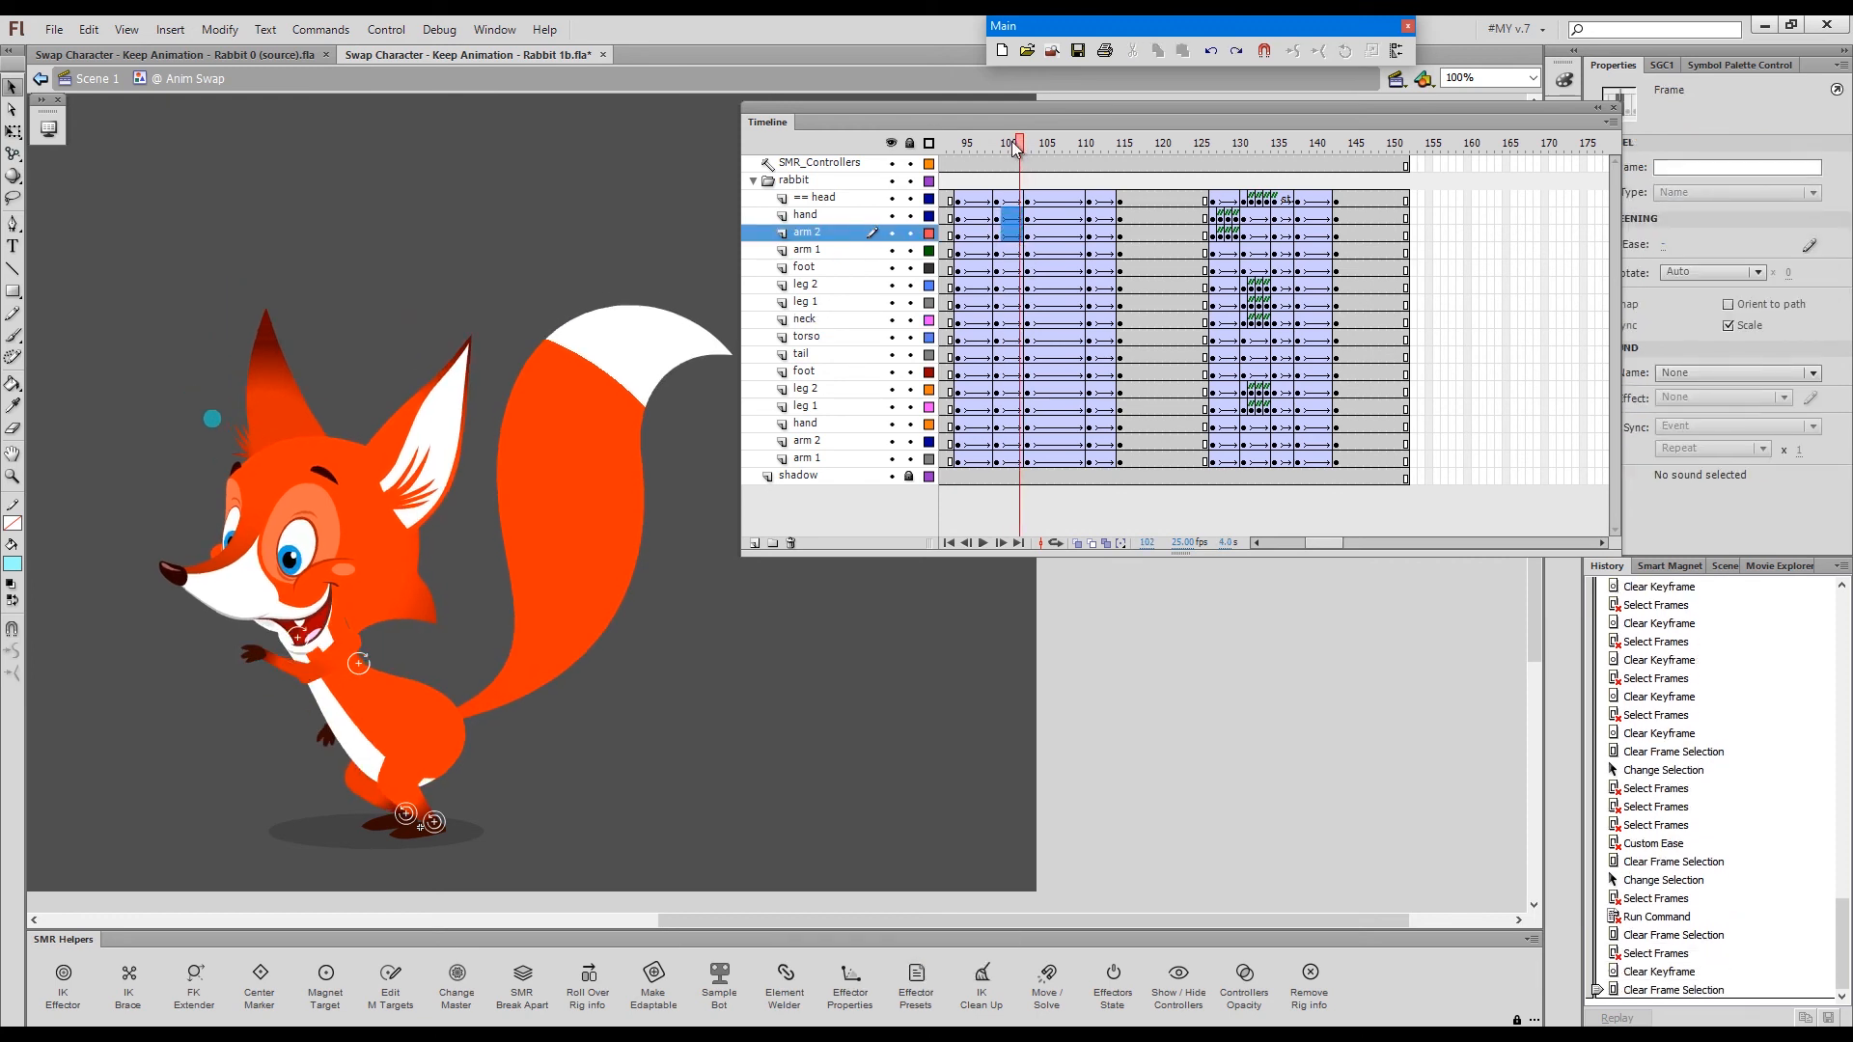
- Clear arm, hand and head keyframes near frames 100–134 with Shift+X
{"action": "left_click", "coordinate": [1038, 143]}
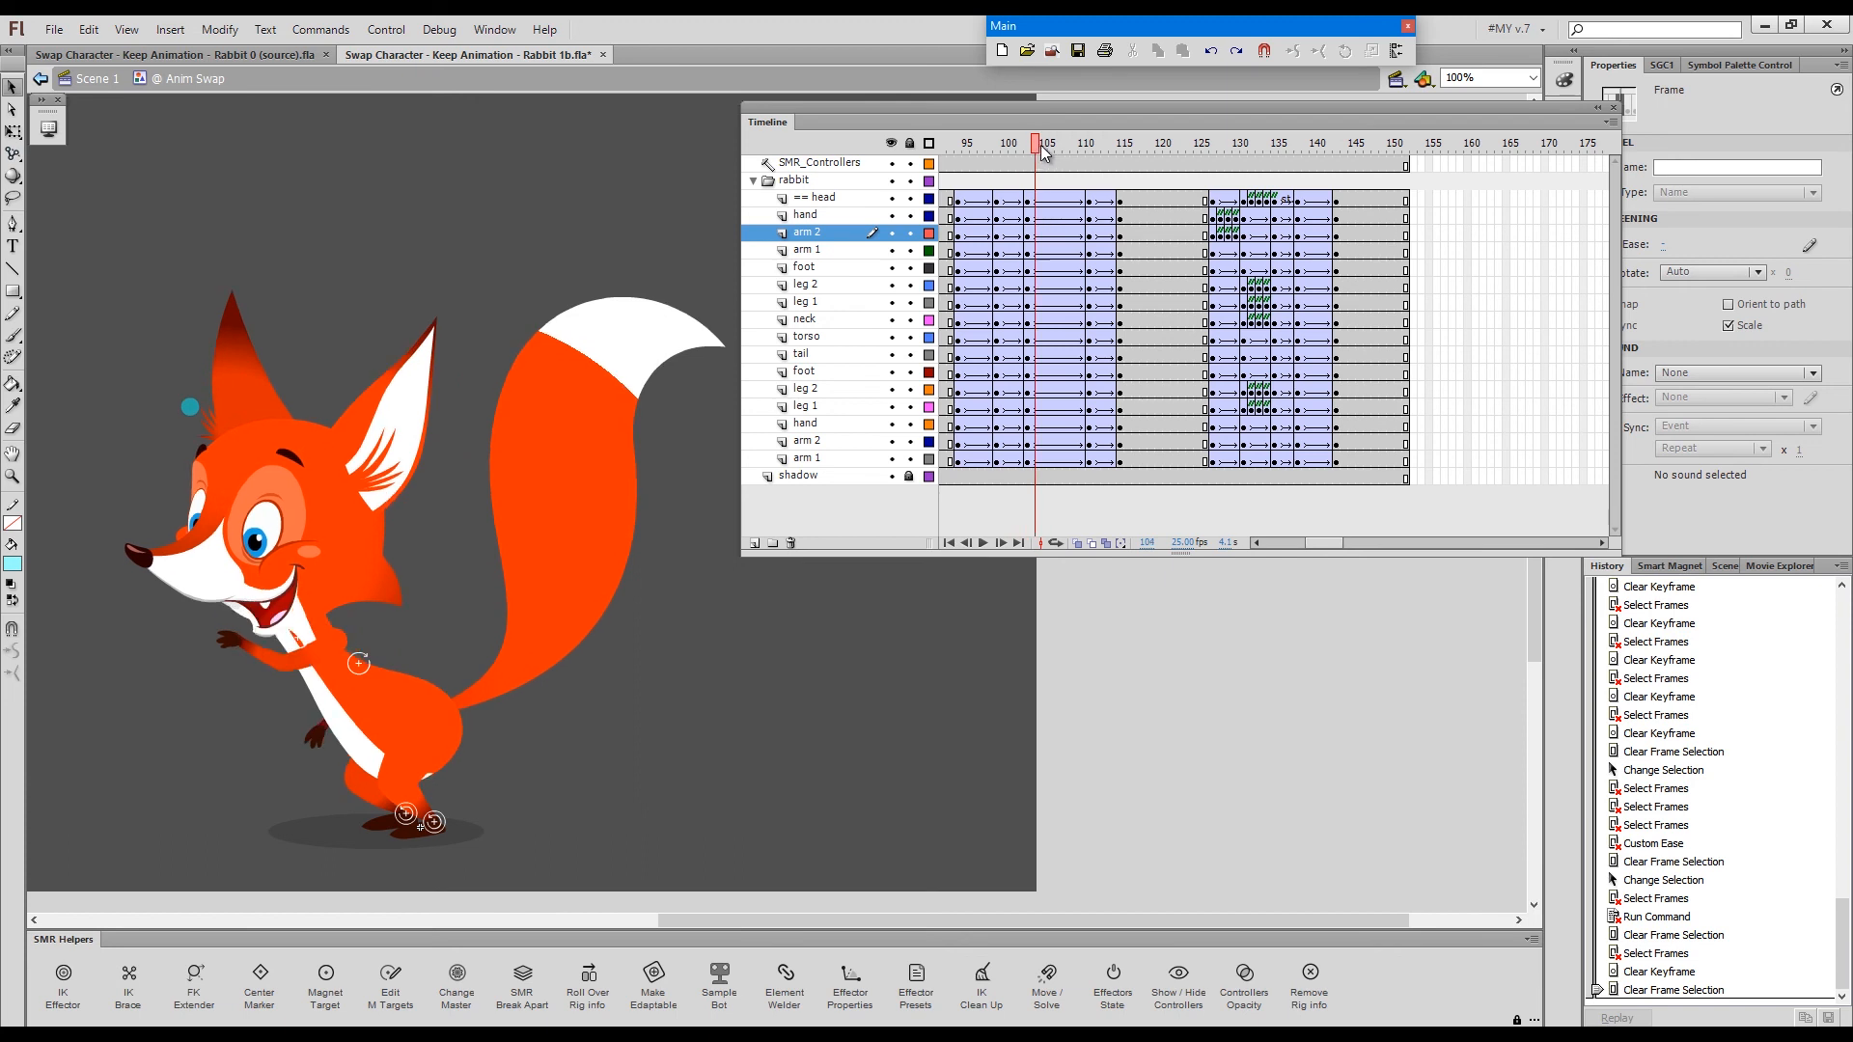
{"action": "left_click", "coordinate": [1113, 142]}
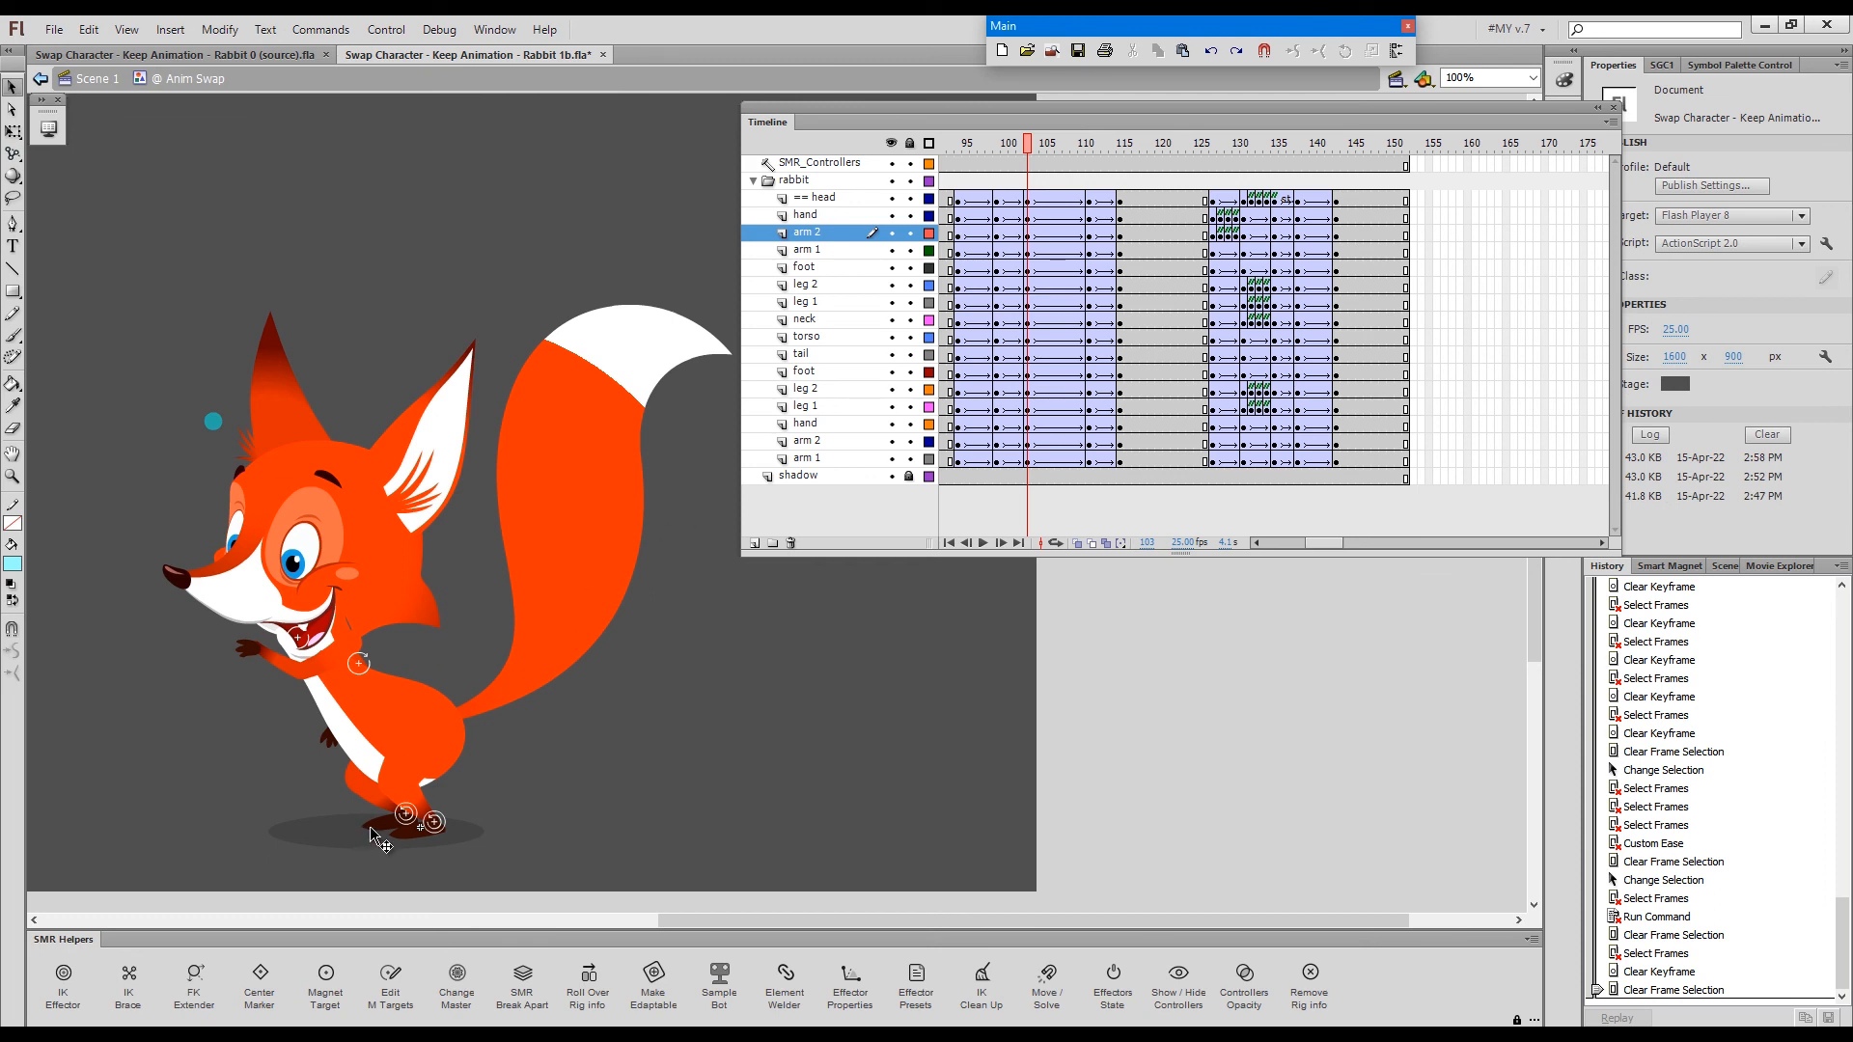
{"action": "left_click", "coordinate": [803, 370]}
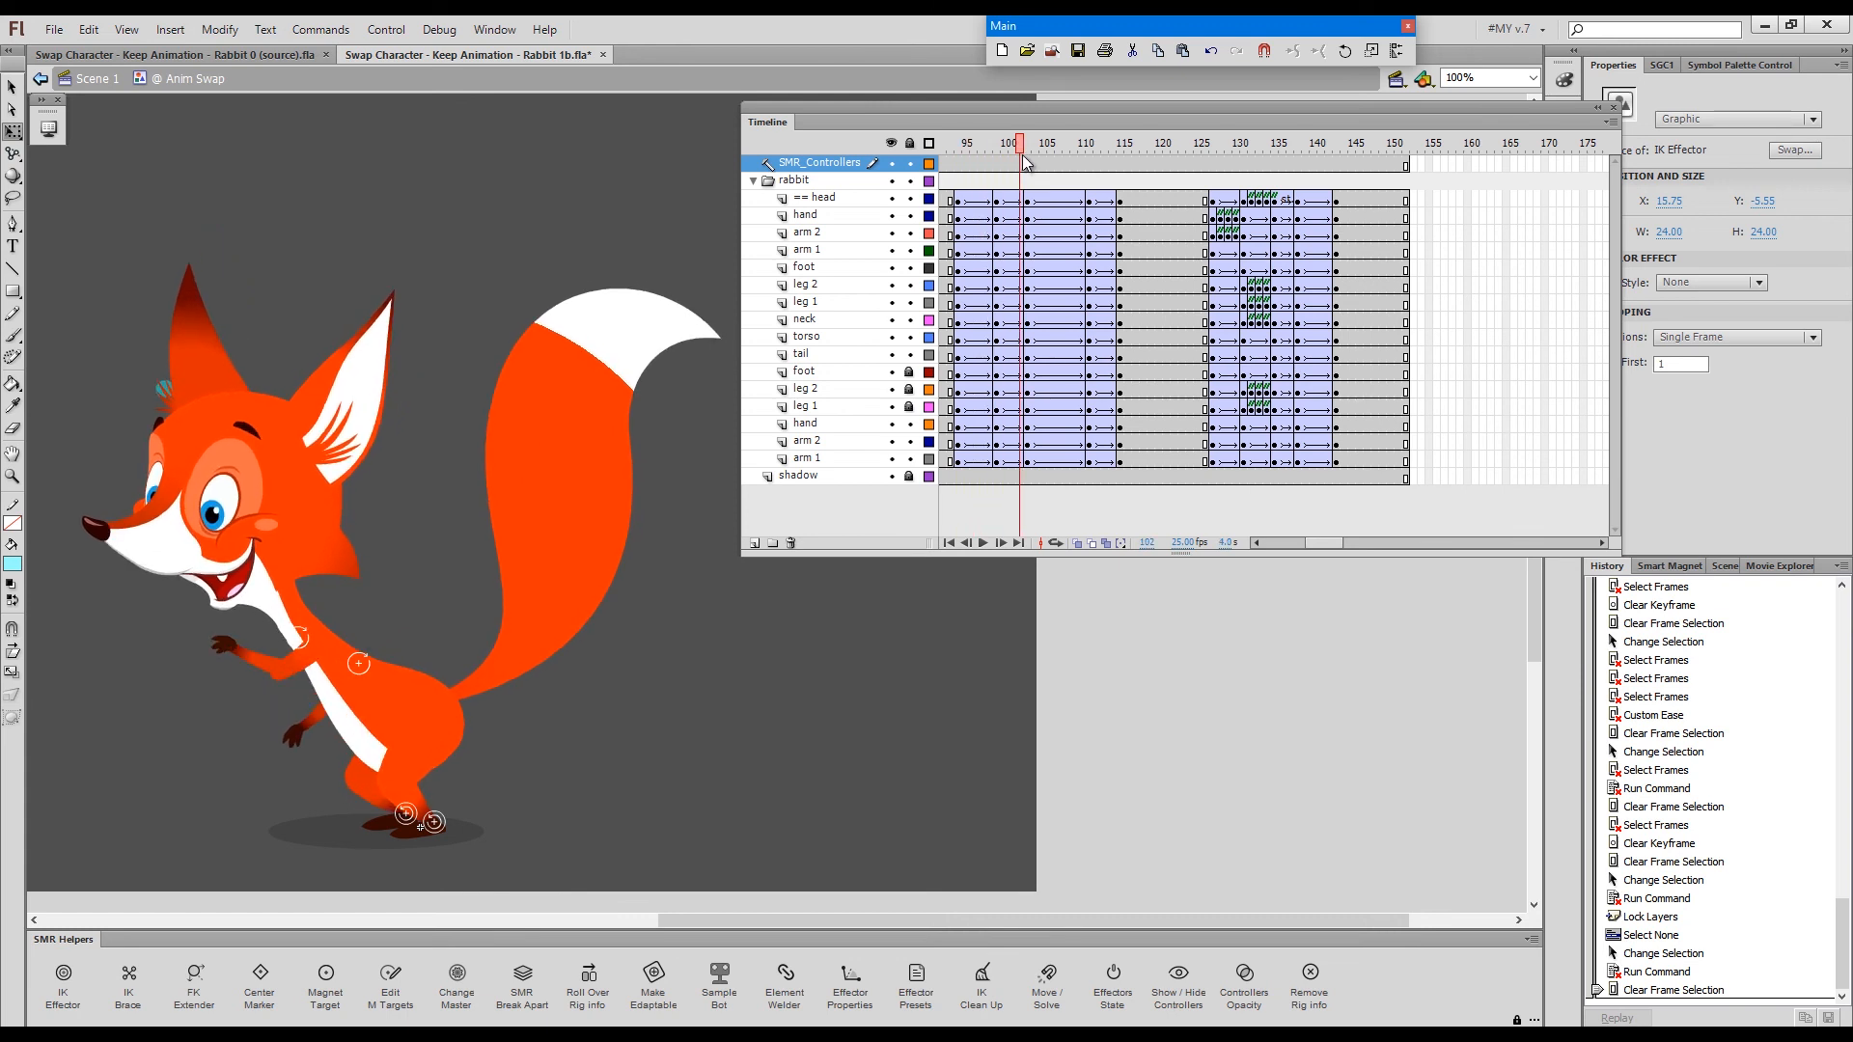
{"action": "left_click", "coordinate": [1005, 142]}
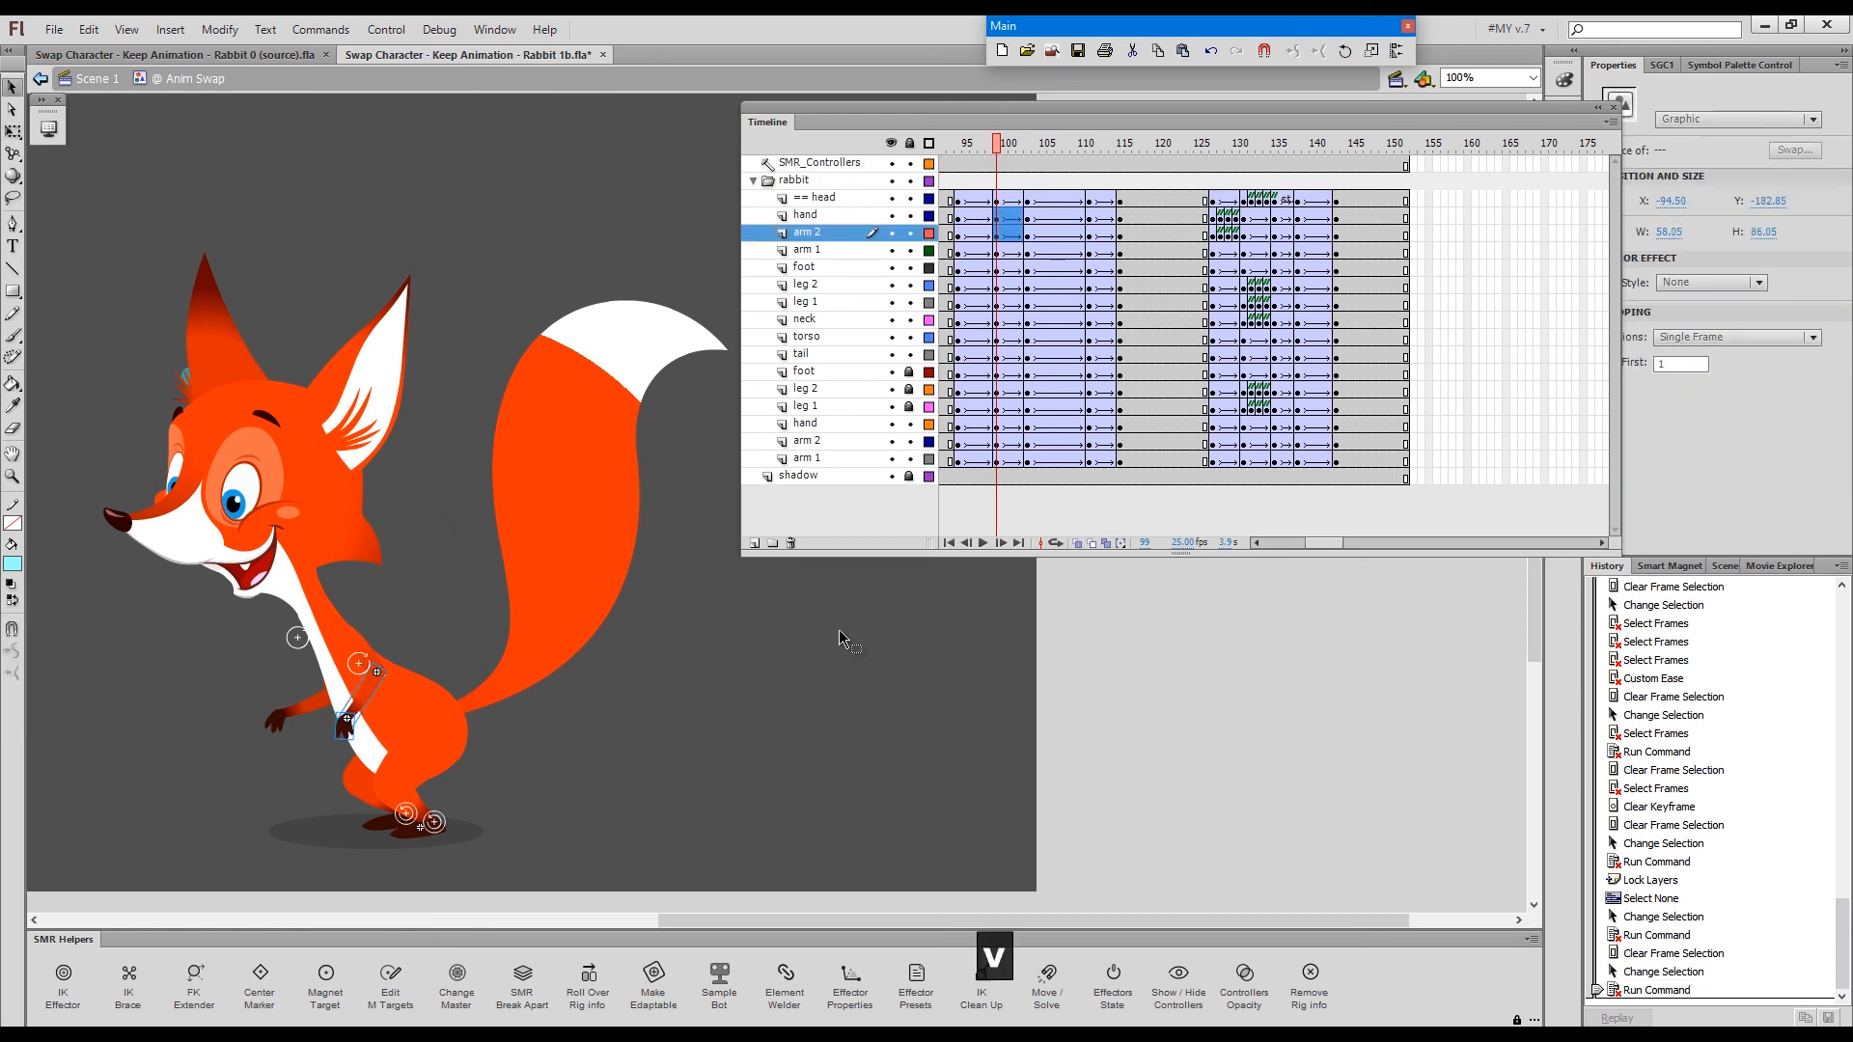
{"action": "left_click", "coordinate": [1020, 143]}
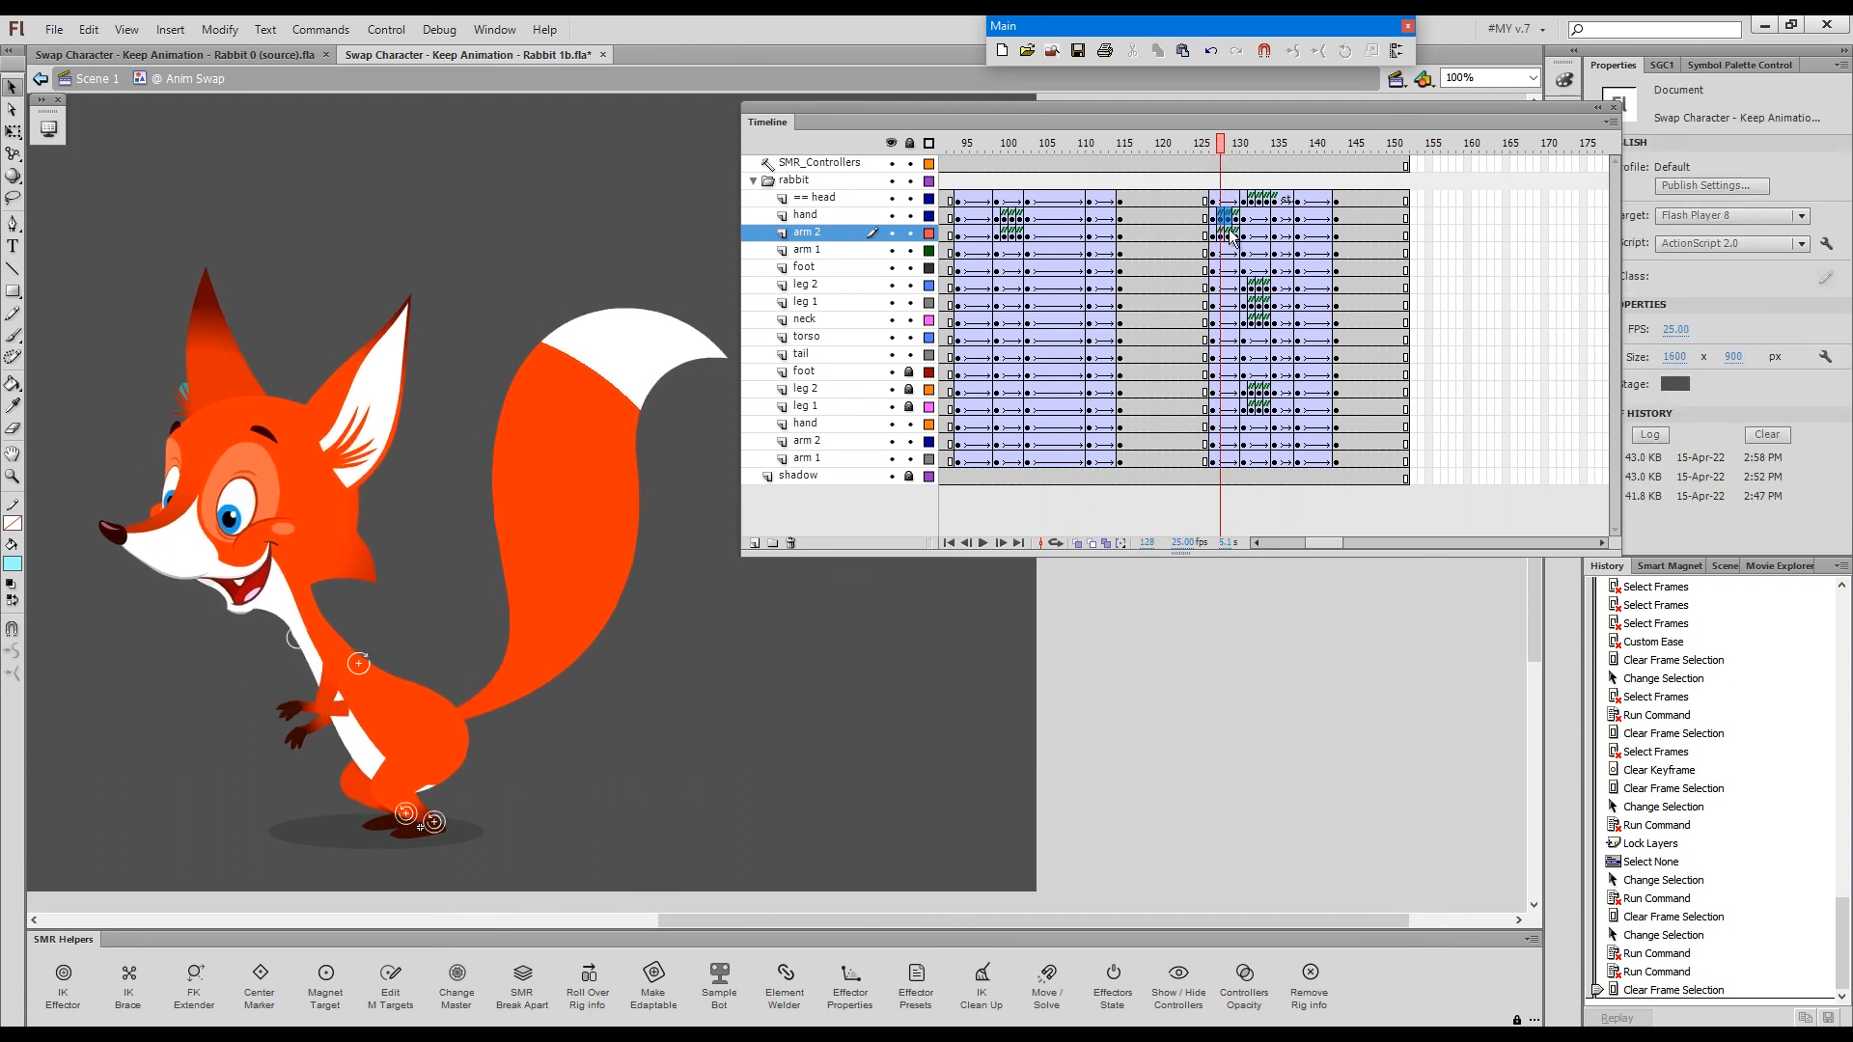
{"action": "key", "text": "Shift+x"}
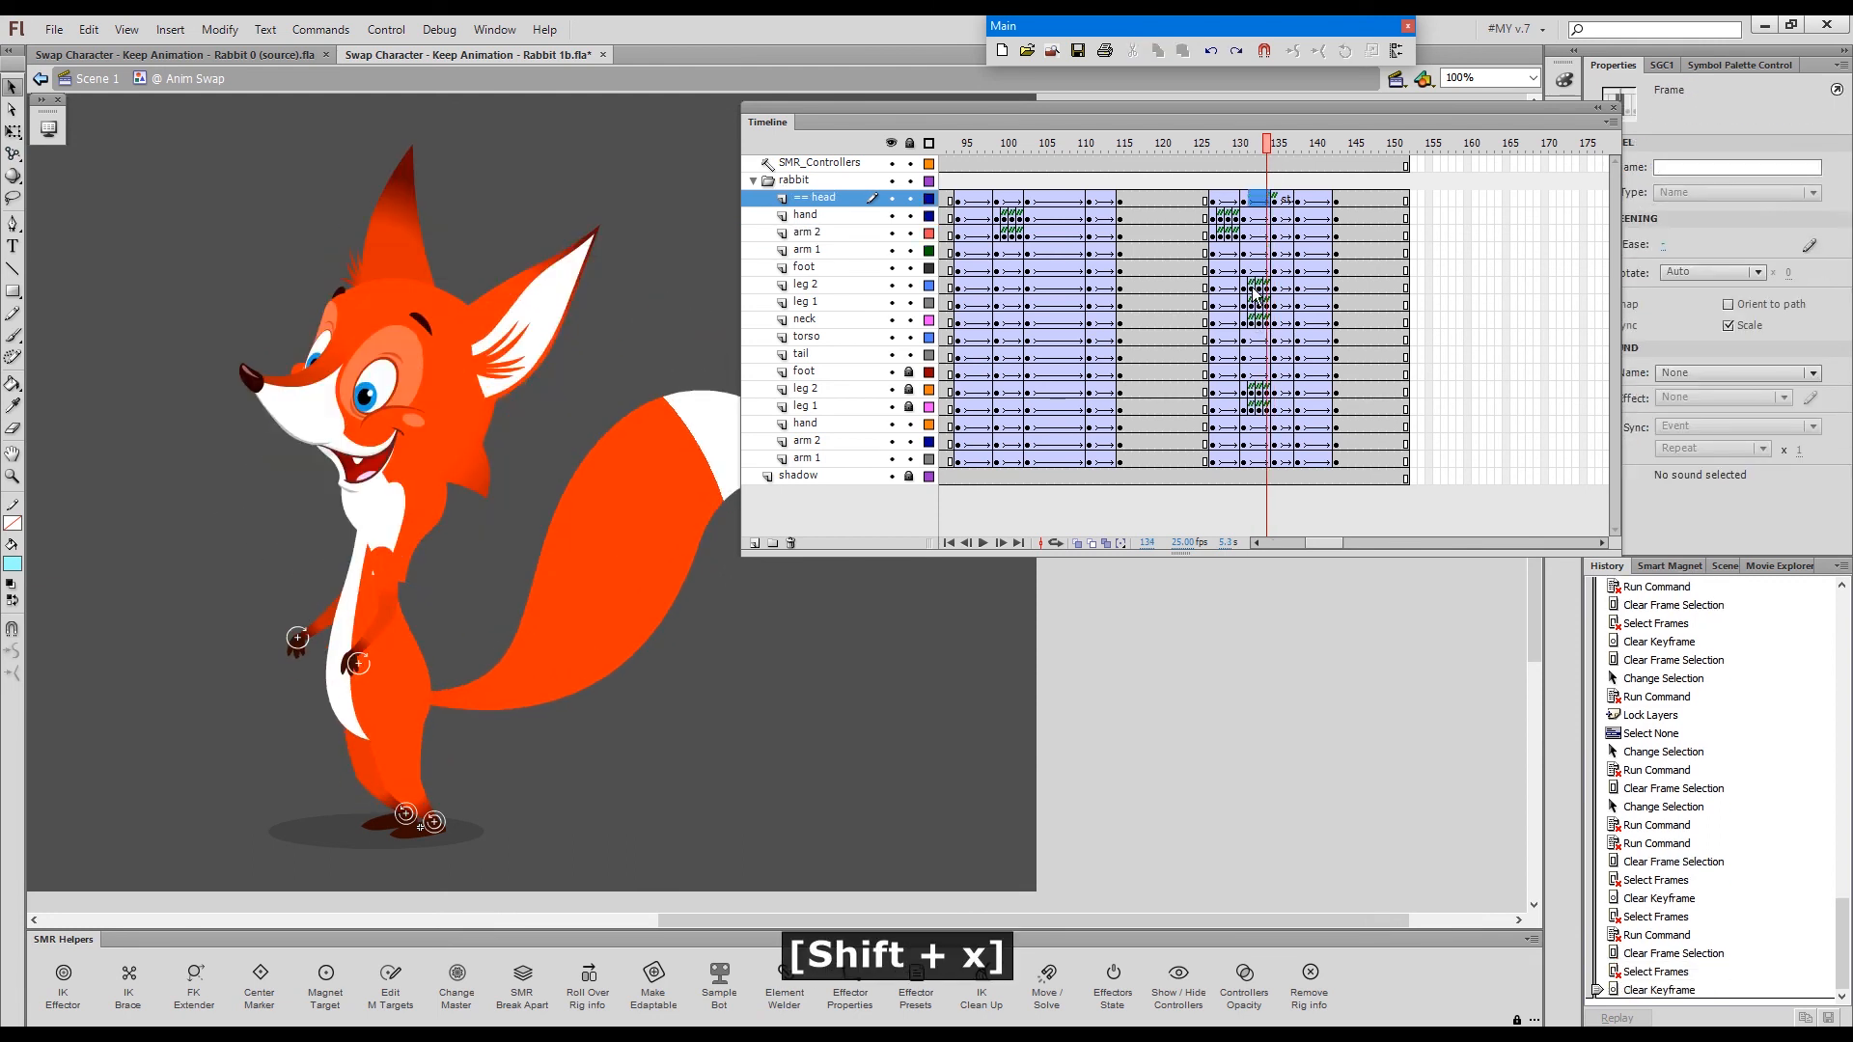
{"action": "left_click", "coordinate": [803, 320]}
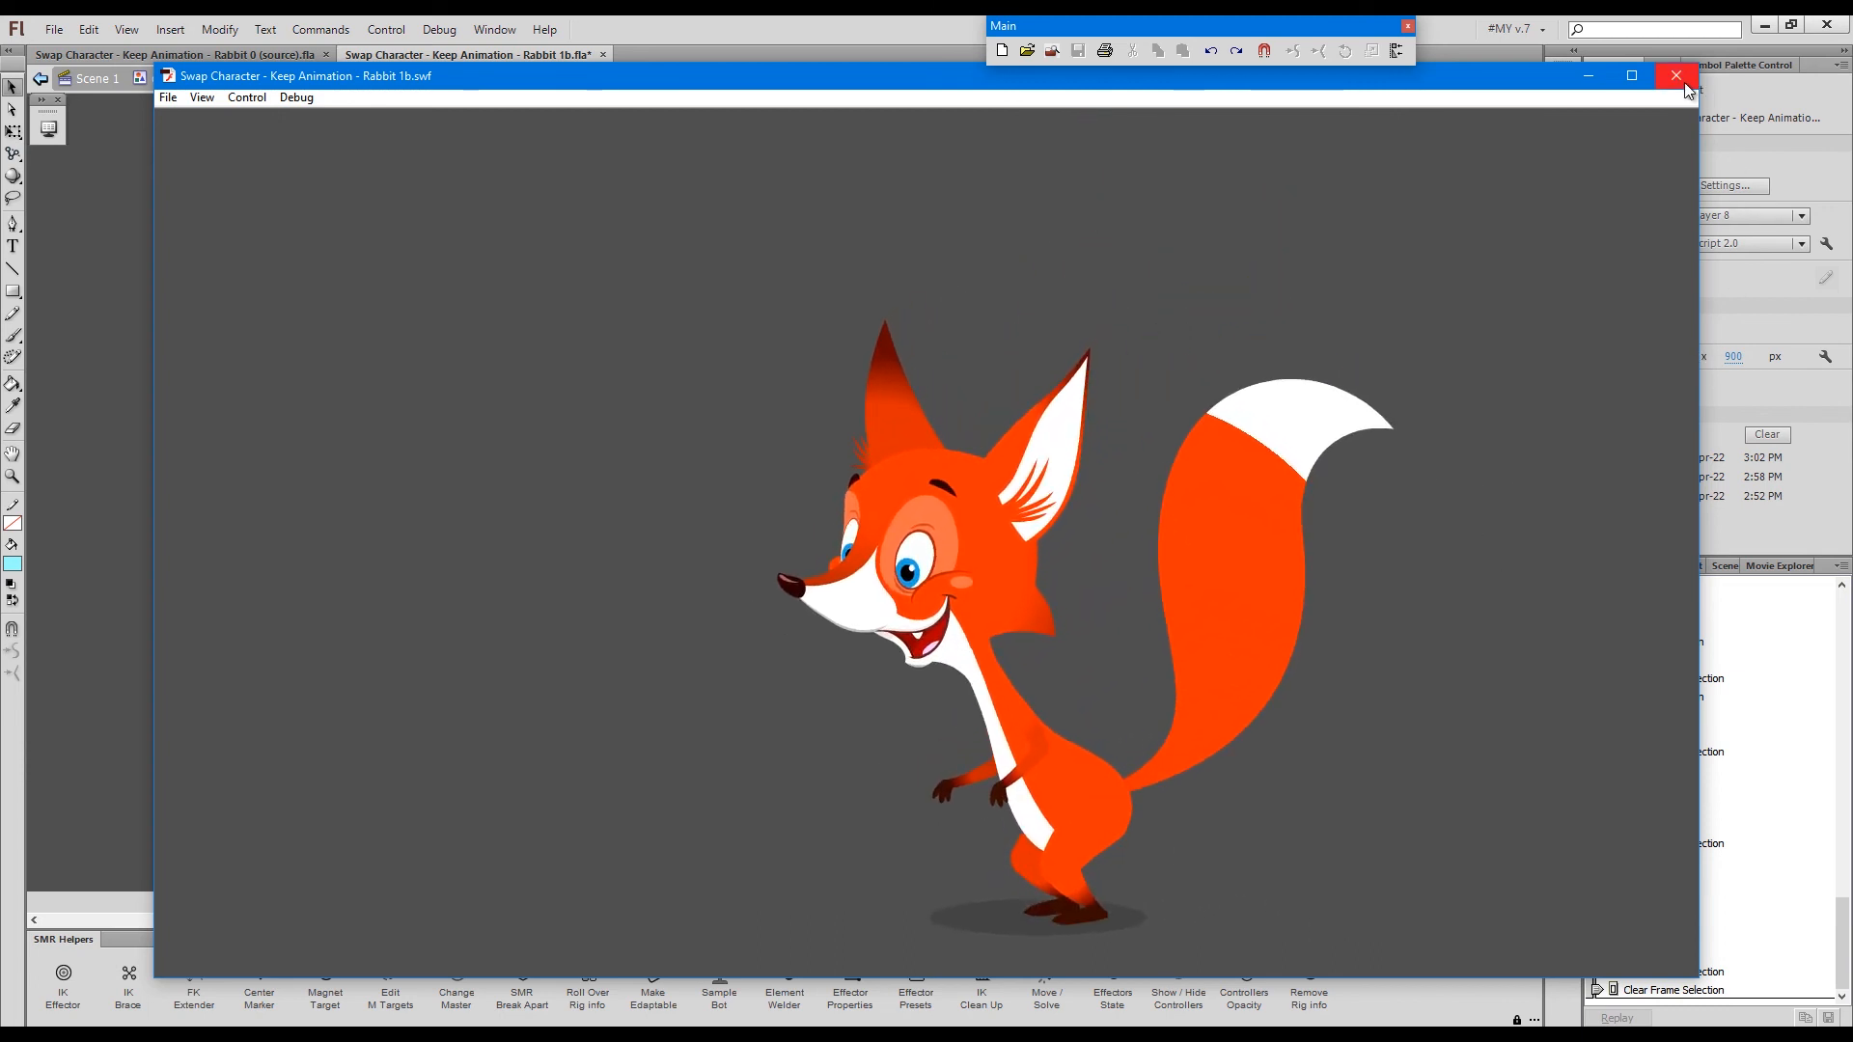
- Close the fox animation preview window
{"action": "left_click", "coordinate": [1671, 76]}
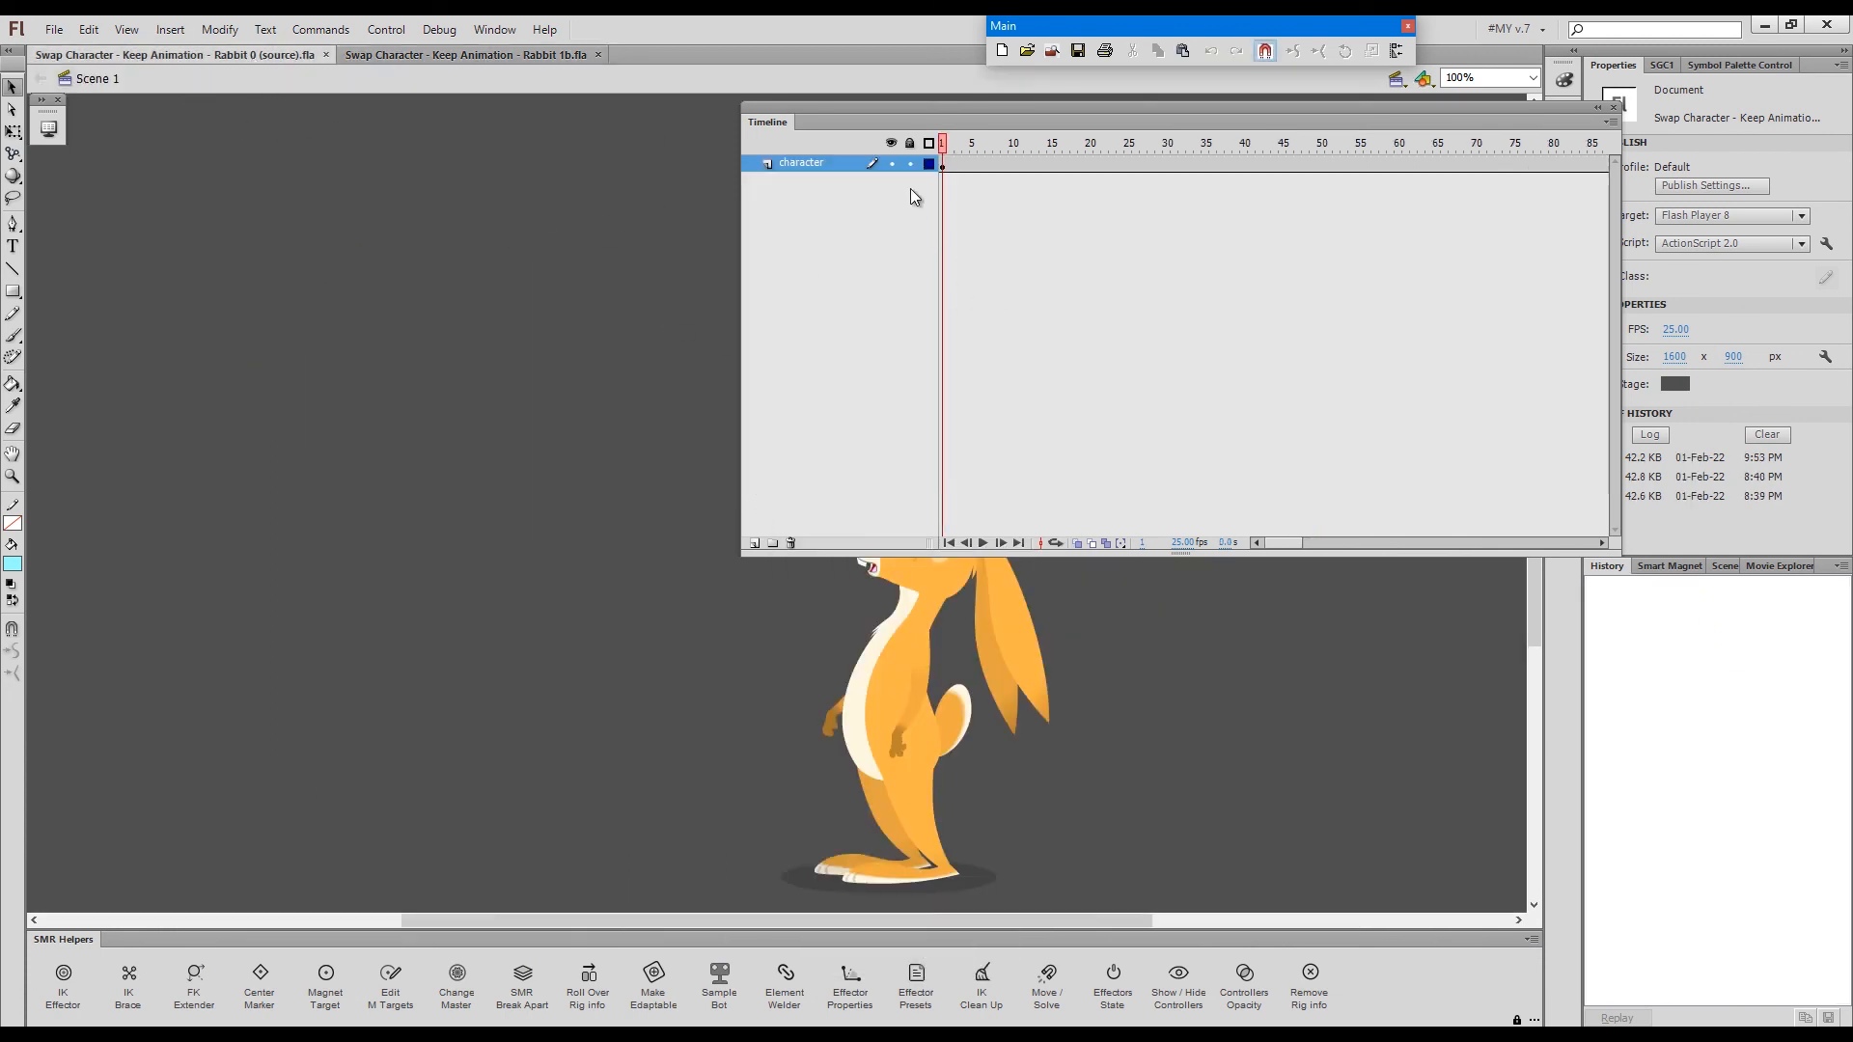
- Paste the rabbit's character frame left of the fox, then save and publish
{"action": "left_click", "coordinate": [941, 164]}
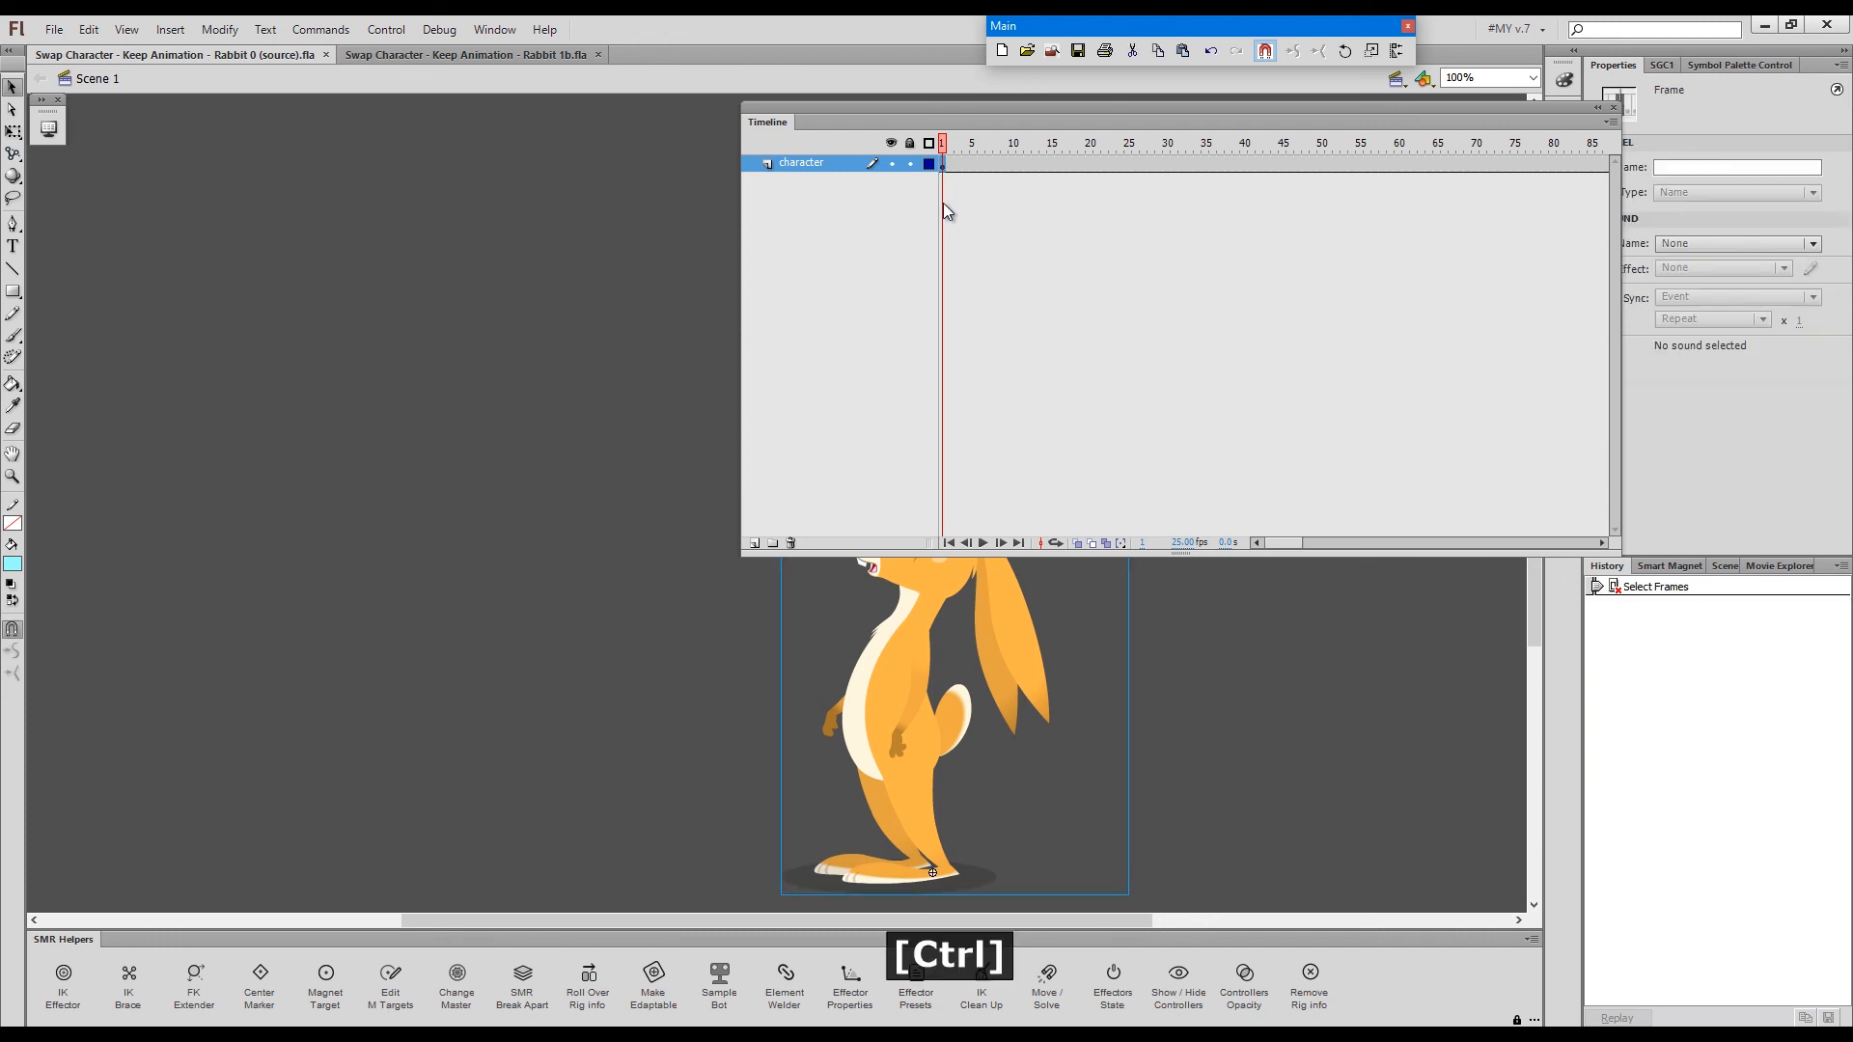
{"action": "key", "text": "ctrl+c"}
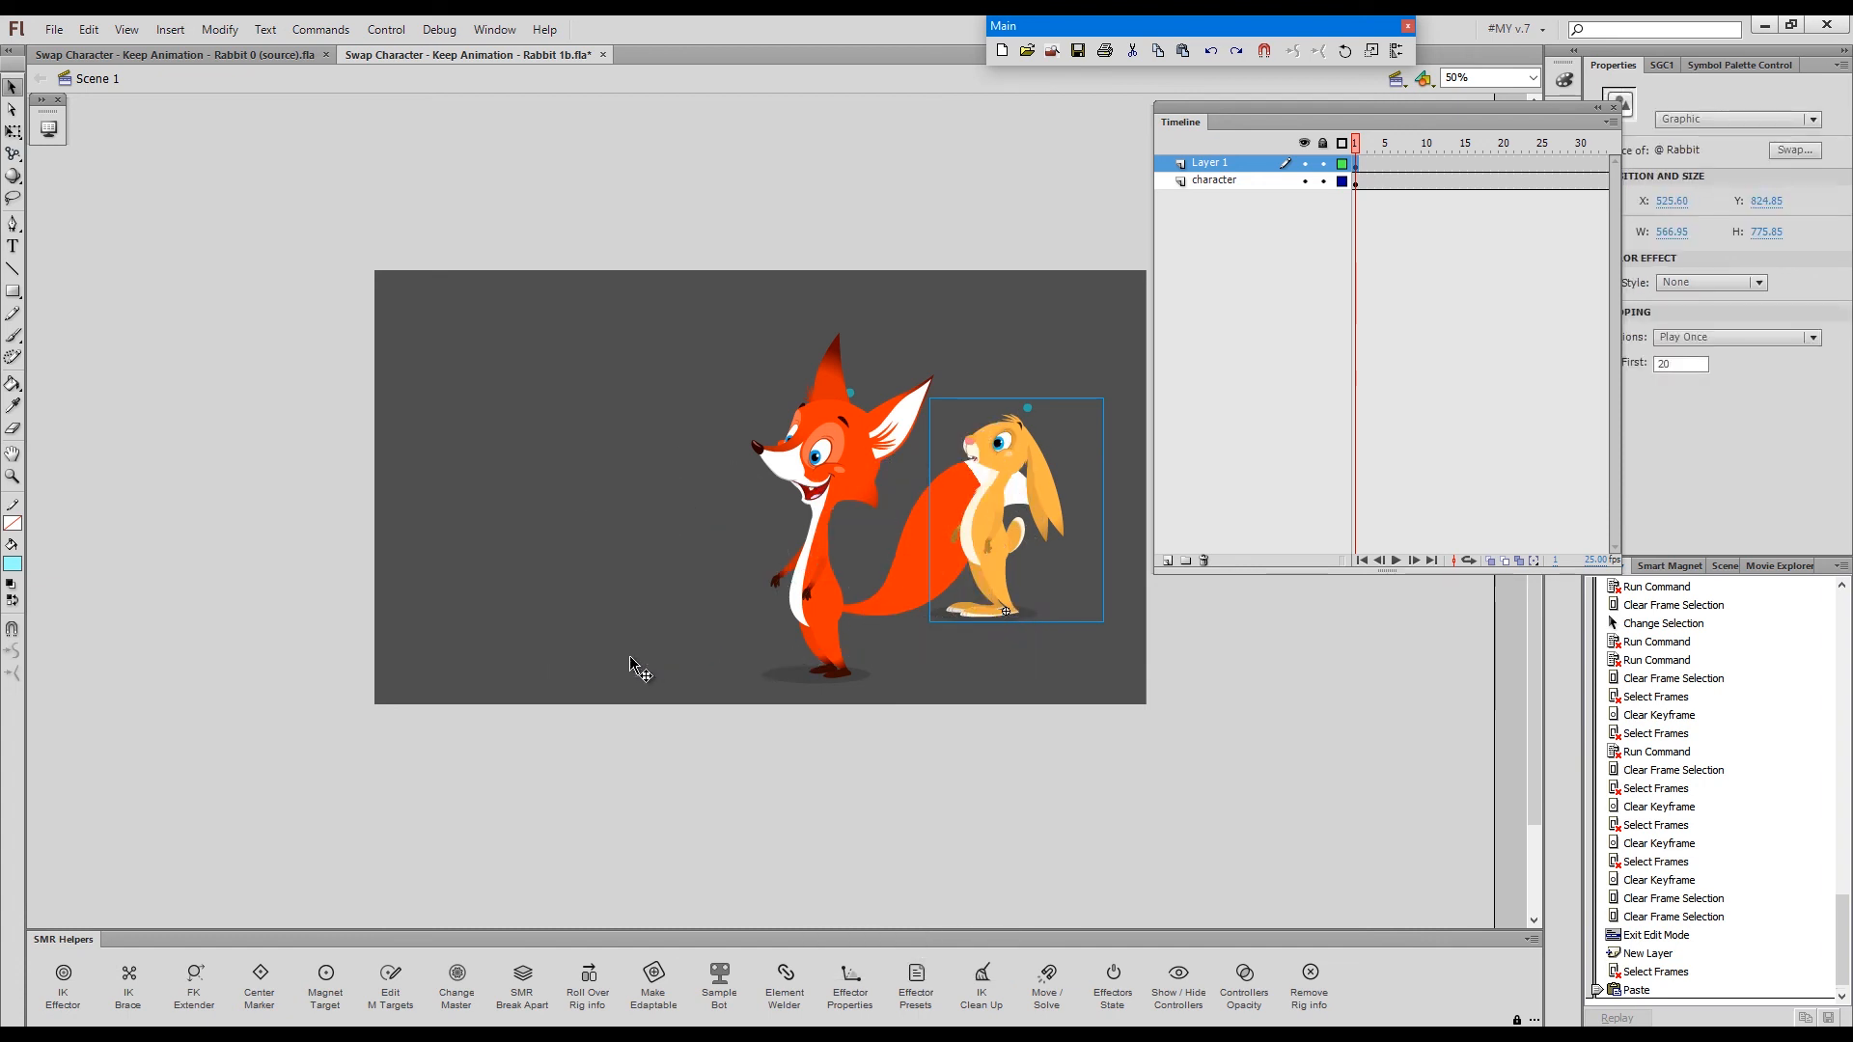
{"action": "left_click", "coordinate": [1526, 143]}
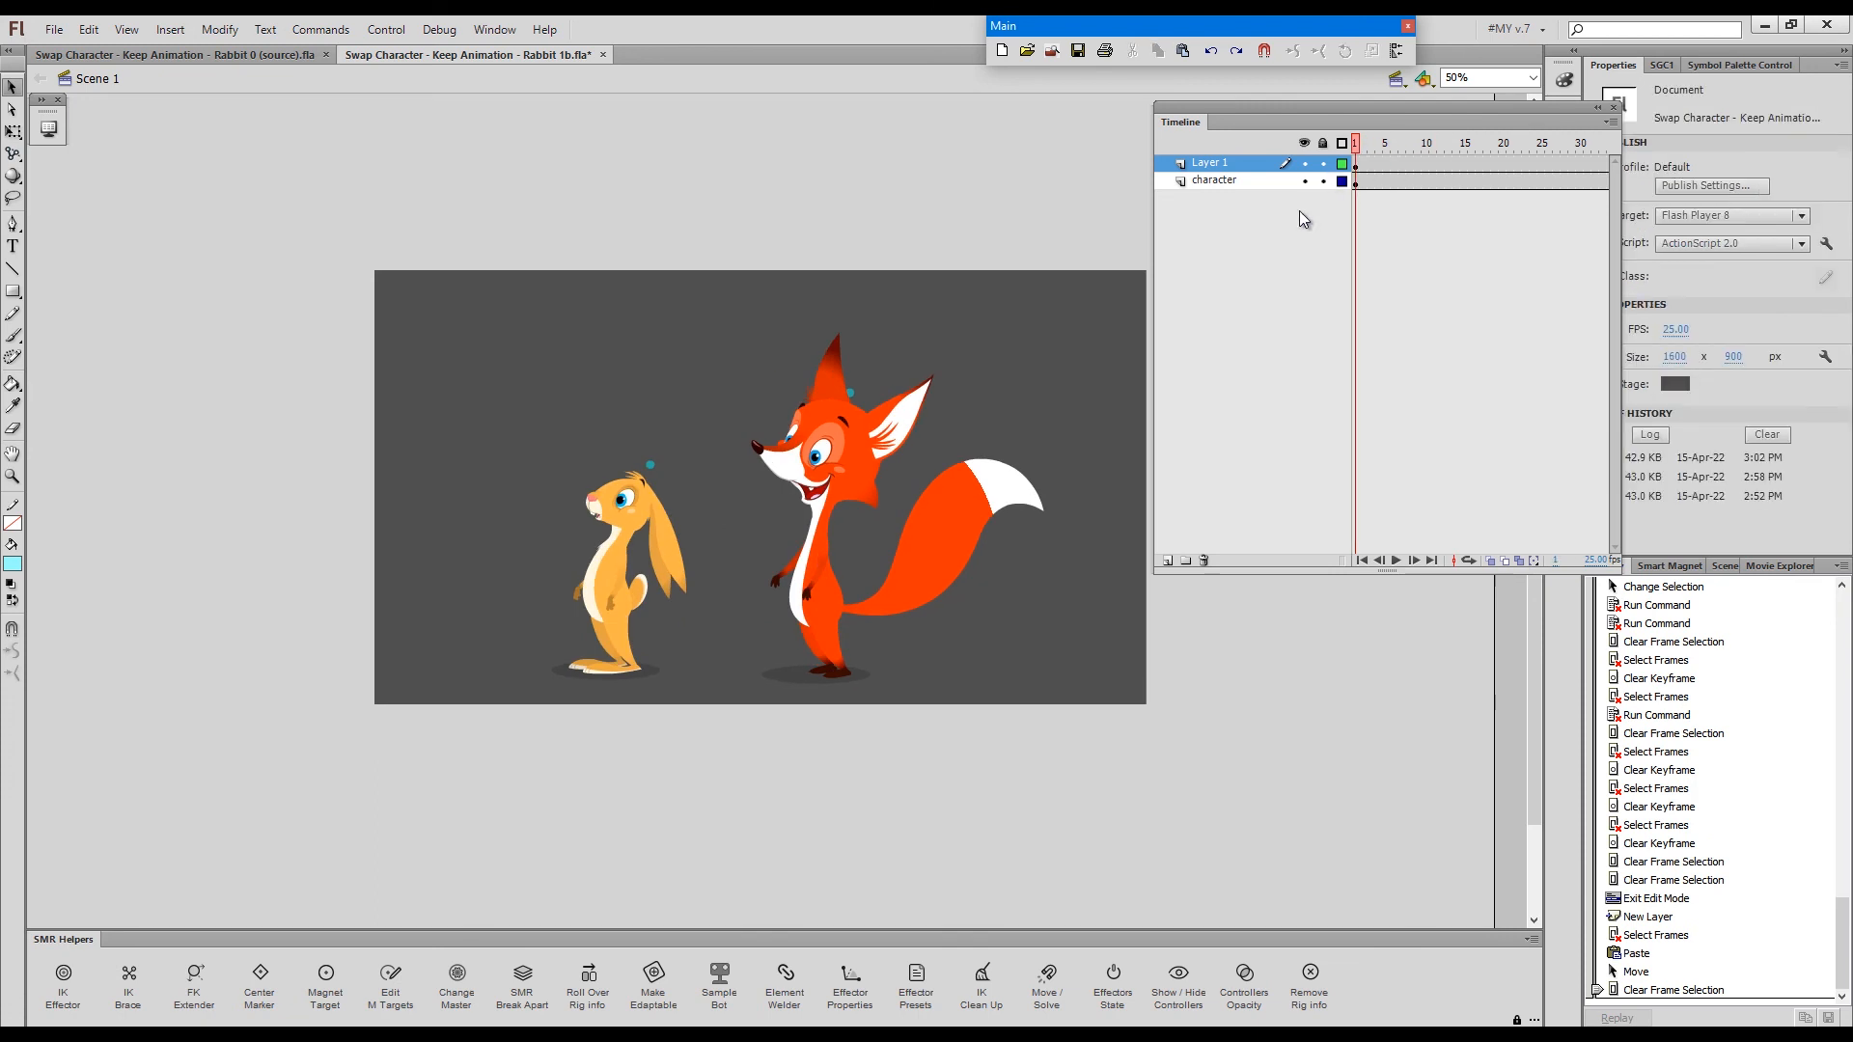
{"action": "key", "text": "Ctrl+s"}
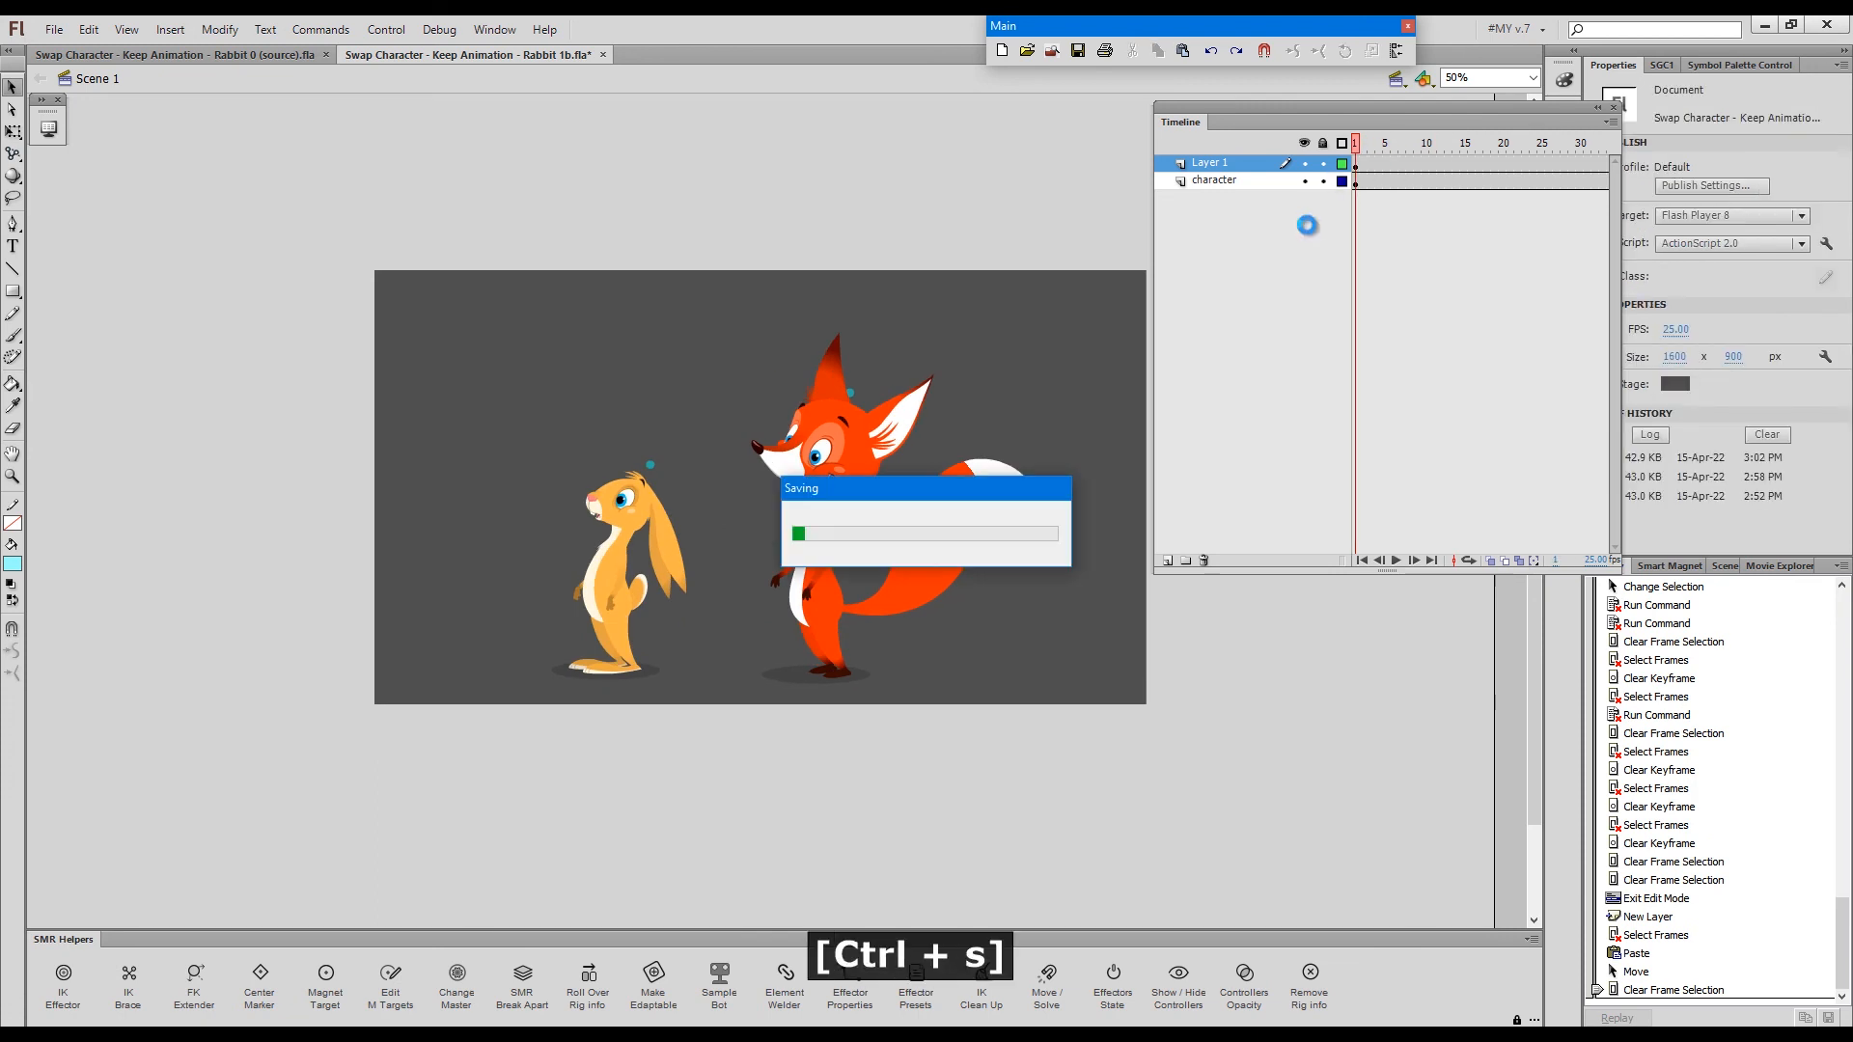
{"action": "key", "text": "Ctrl+Enter"}
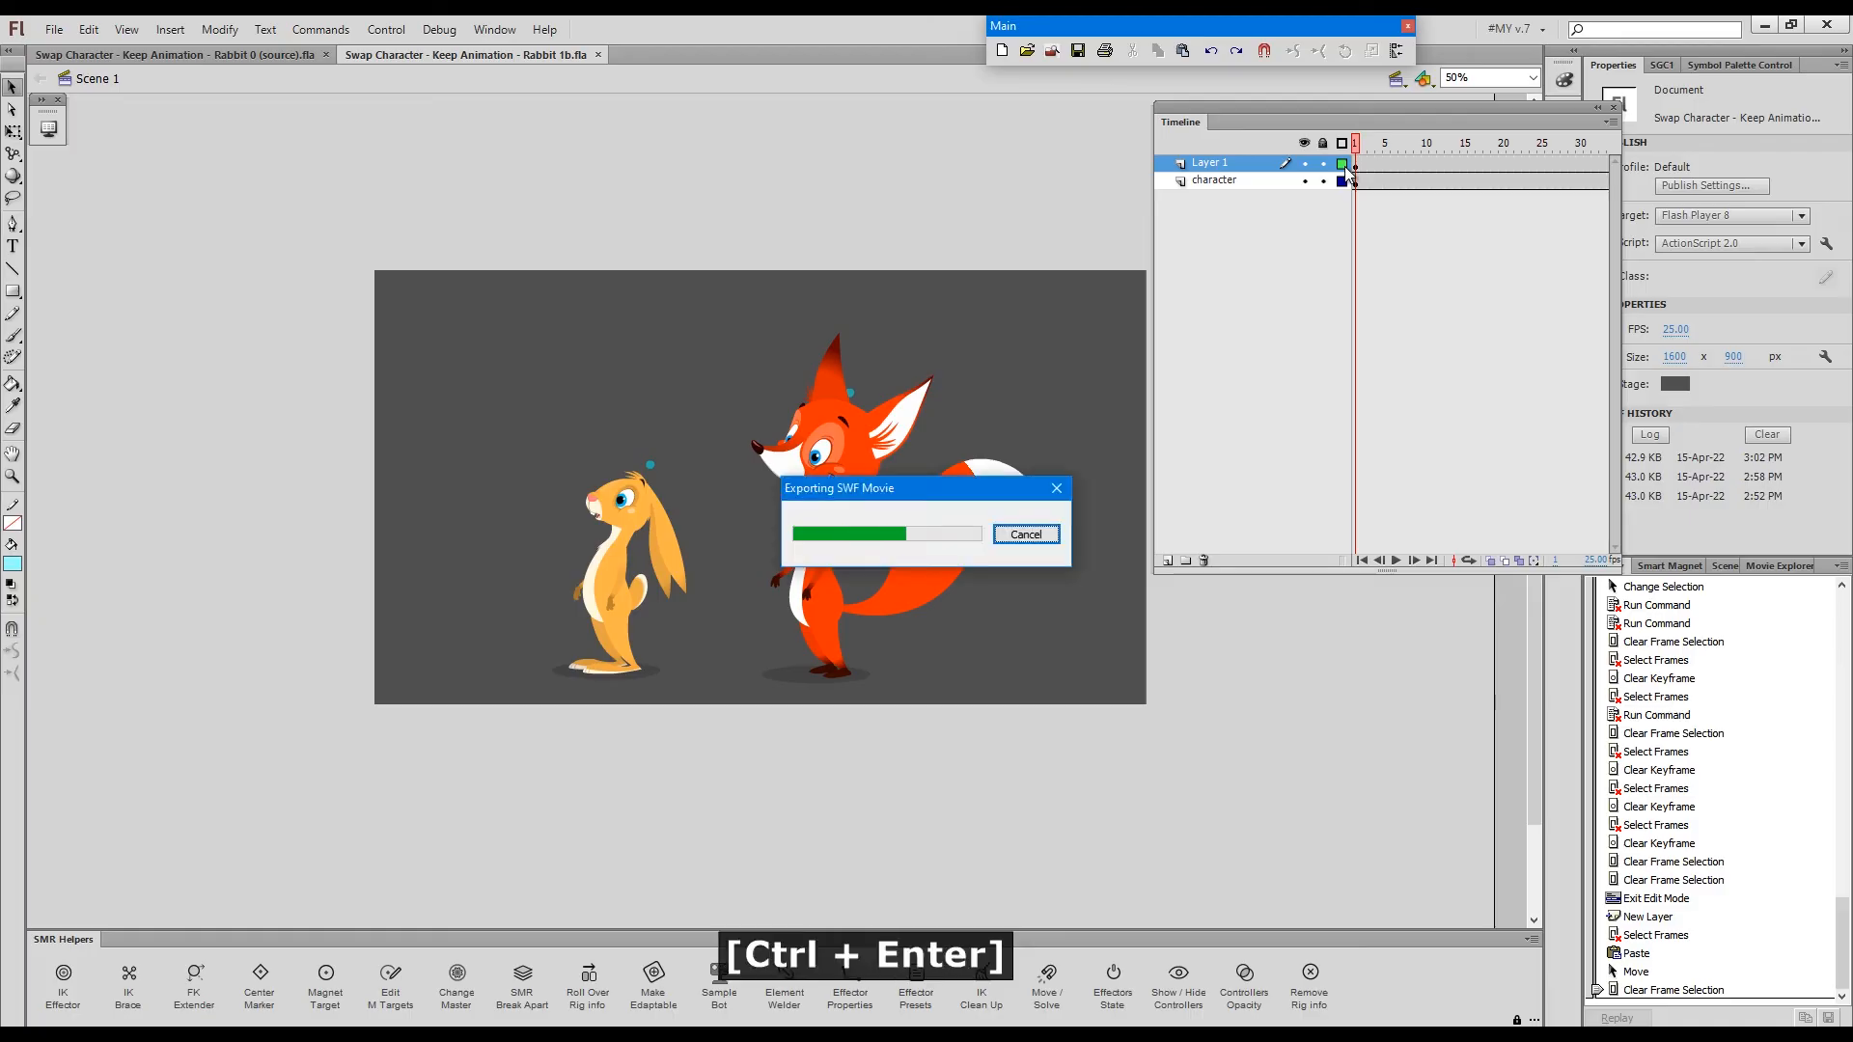